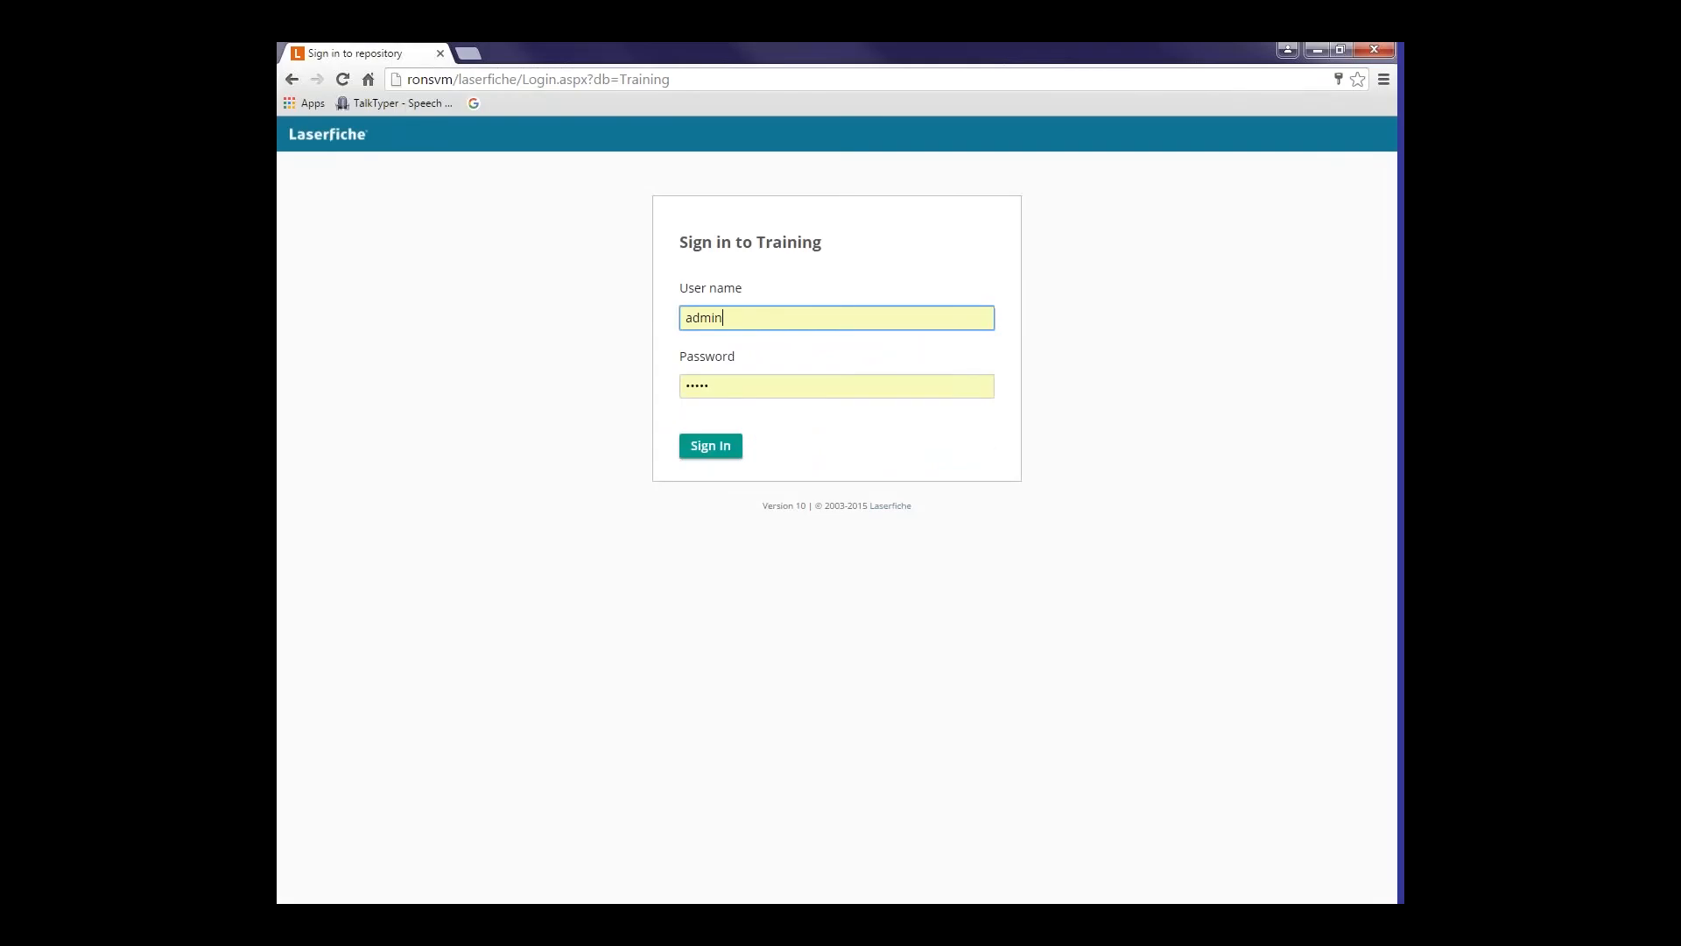
mouse_move(823, 273)
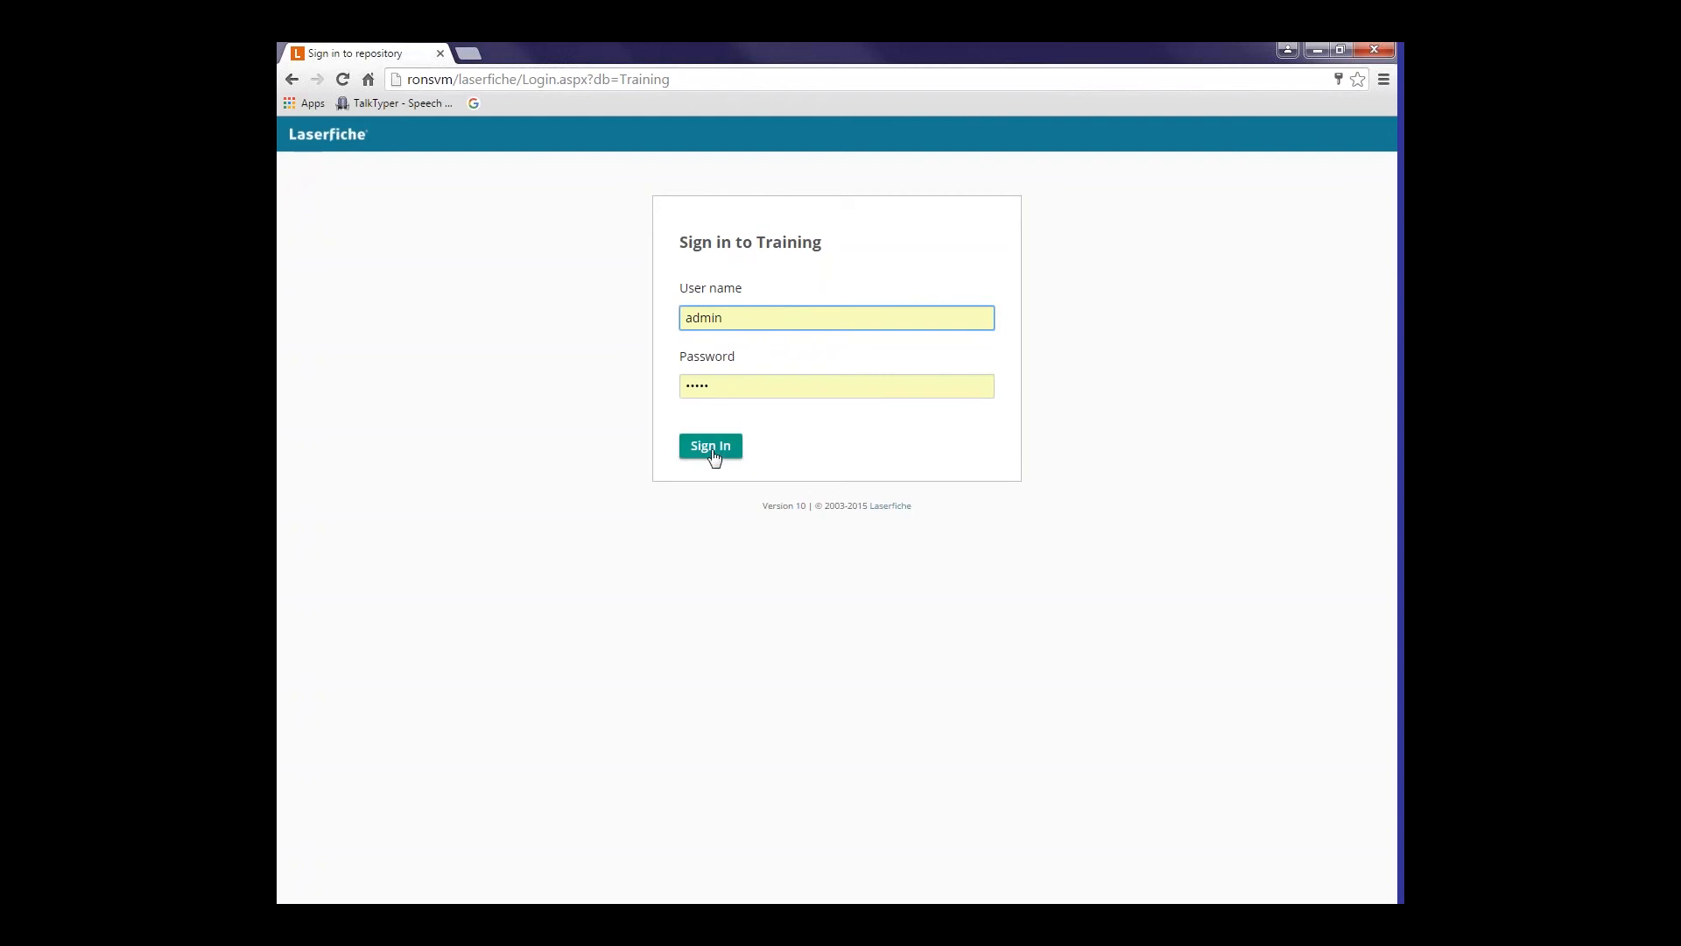
- Sign in to the Training repository as the admin user
left_click(710, 445)
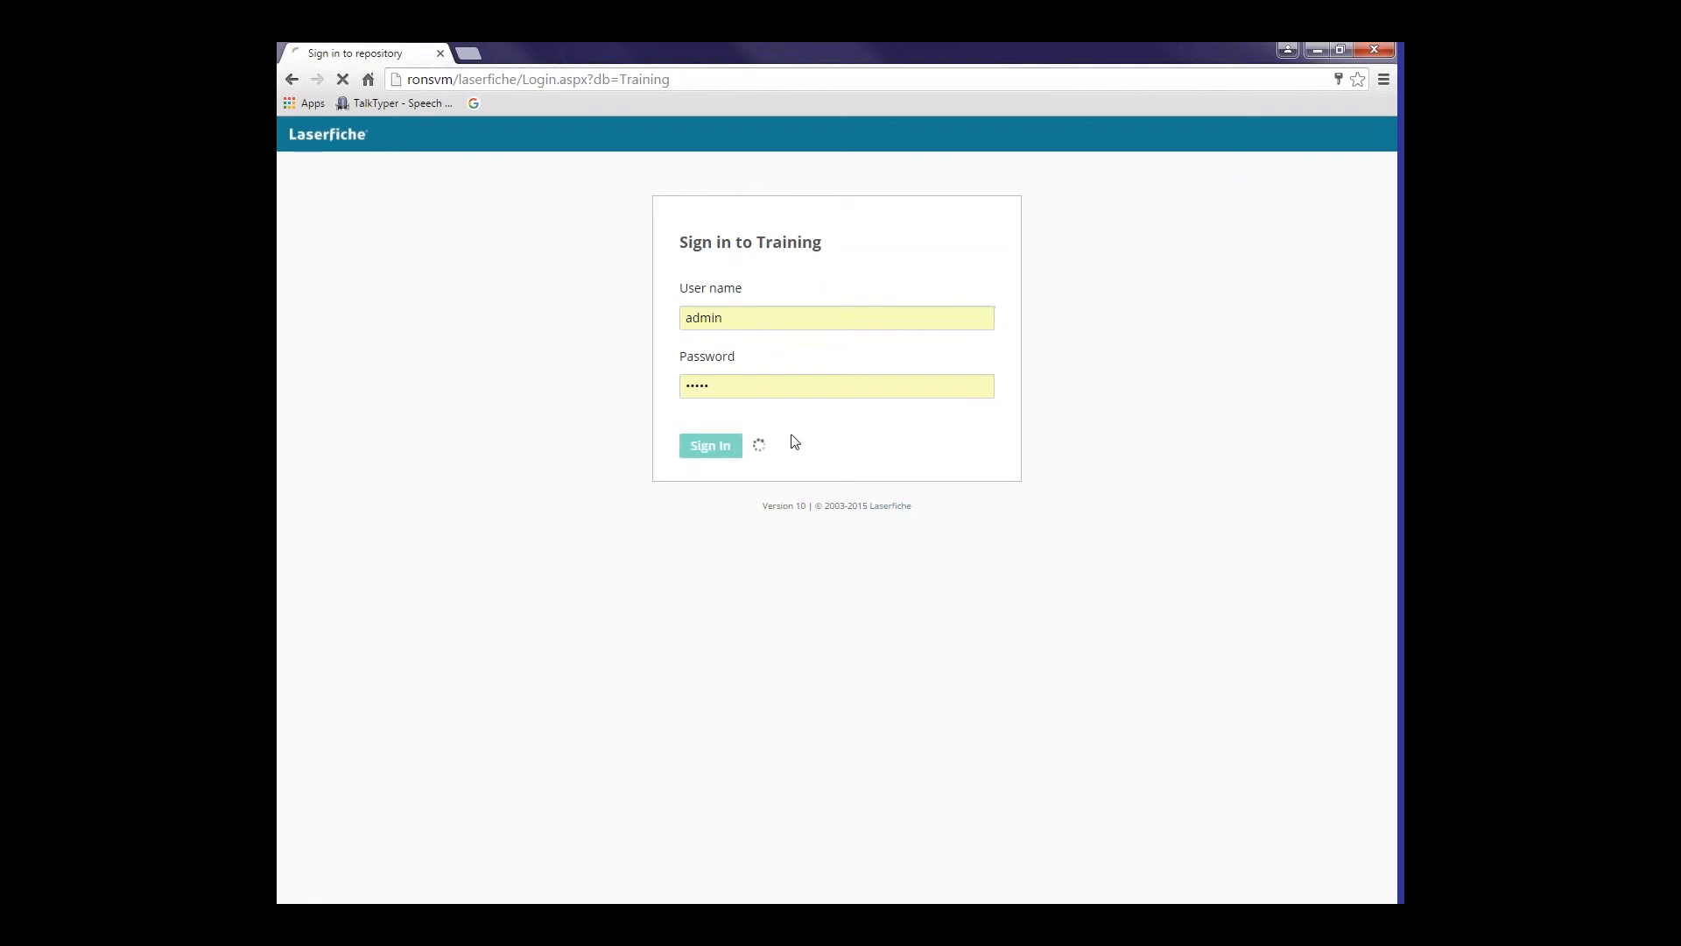
left_click(710, 445)
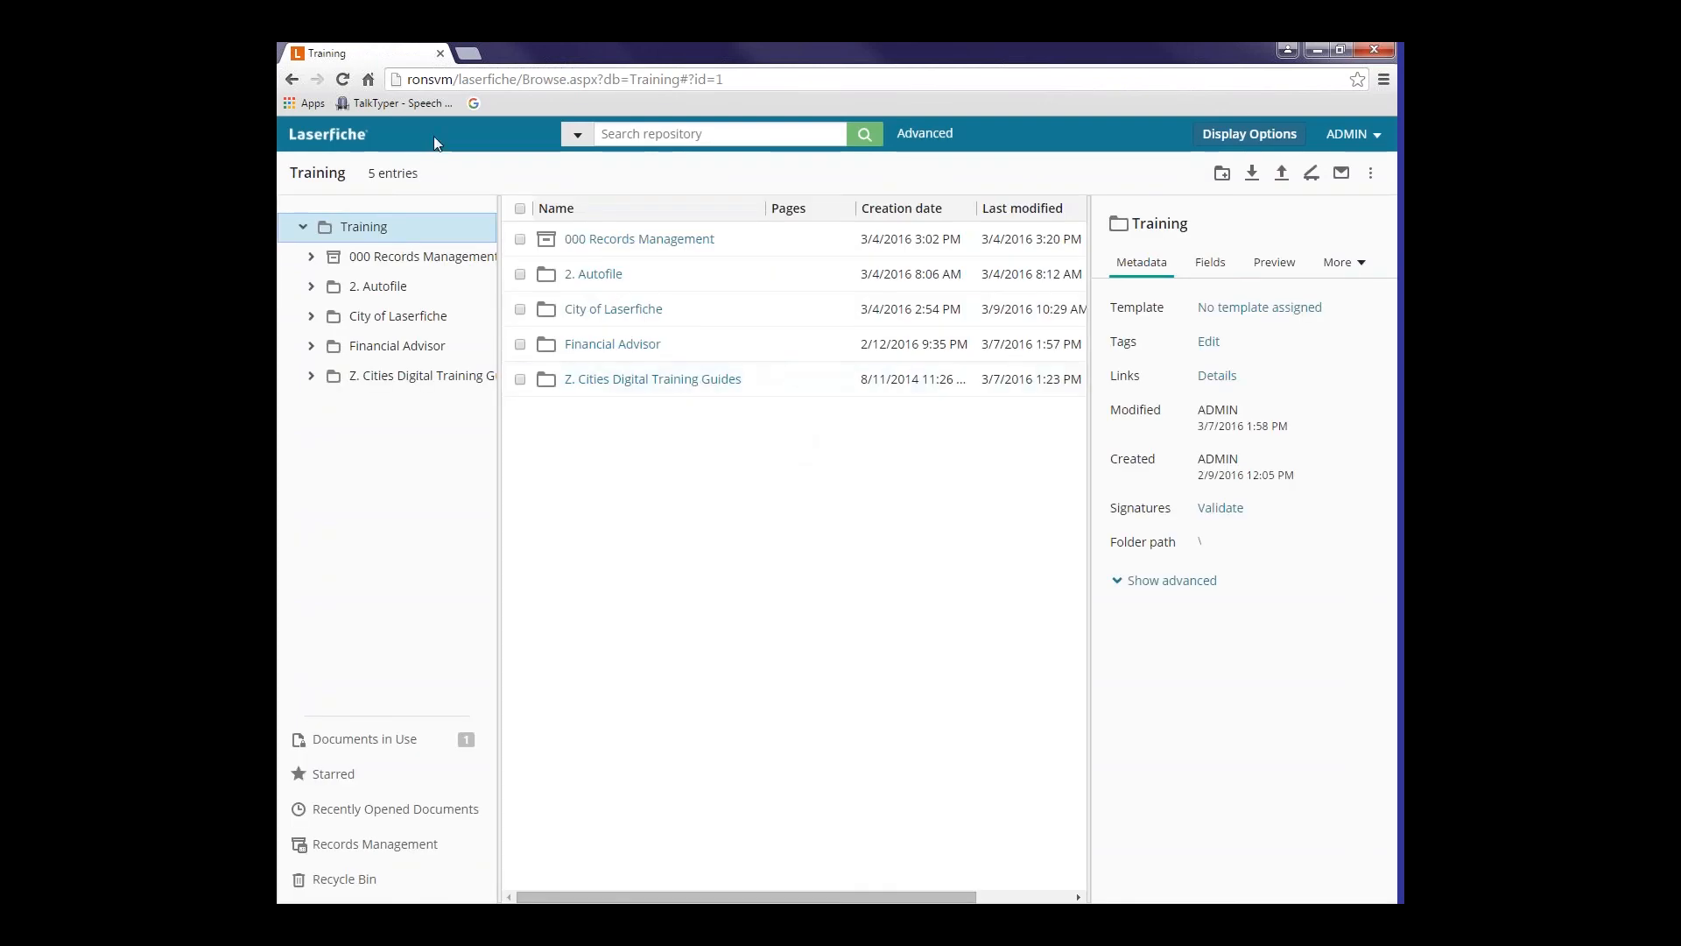
mouse_move(448, 142)
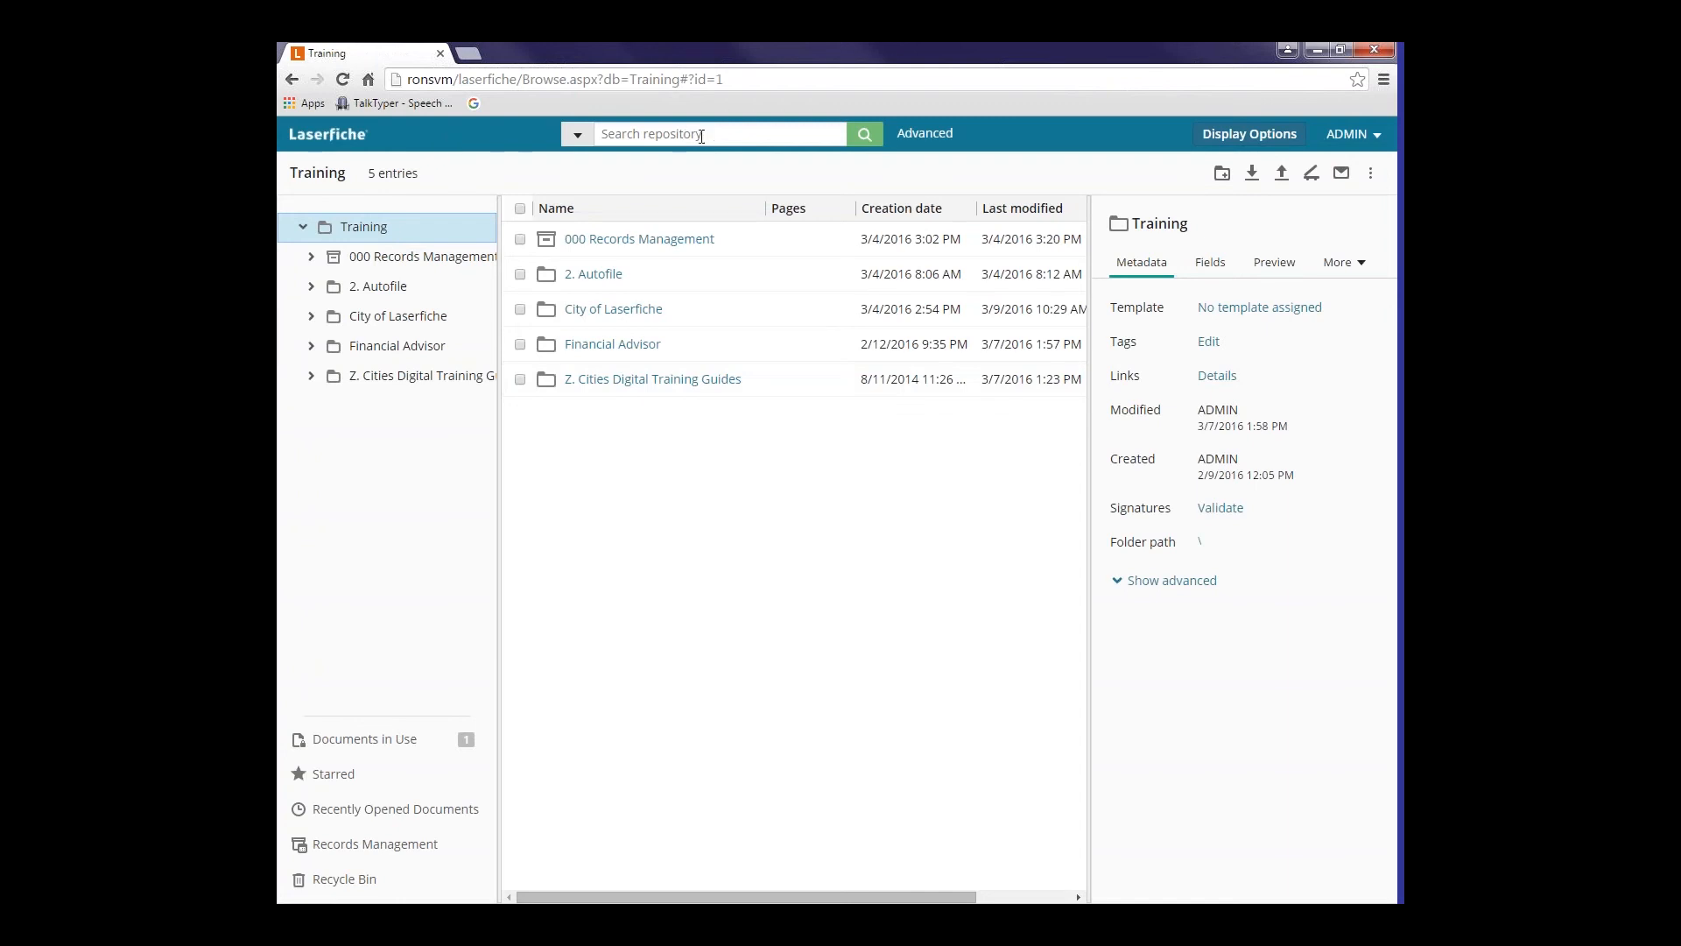
mouse_move(798, 138)
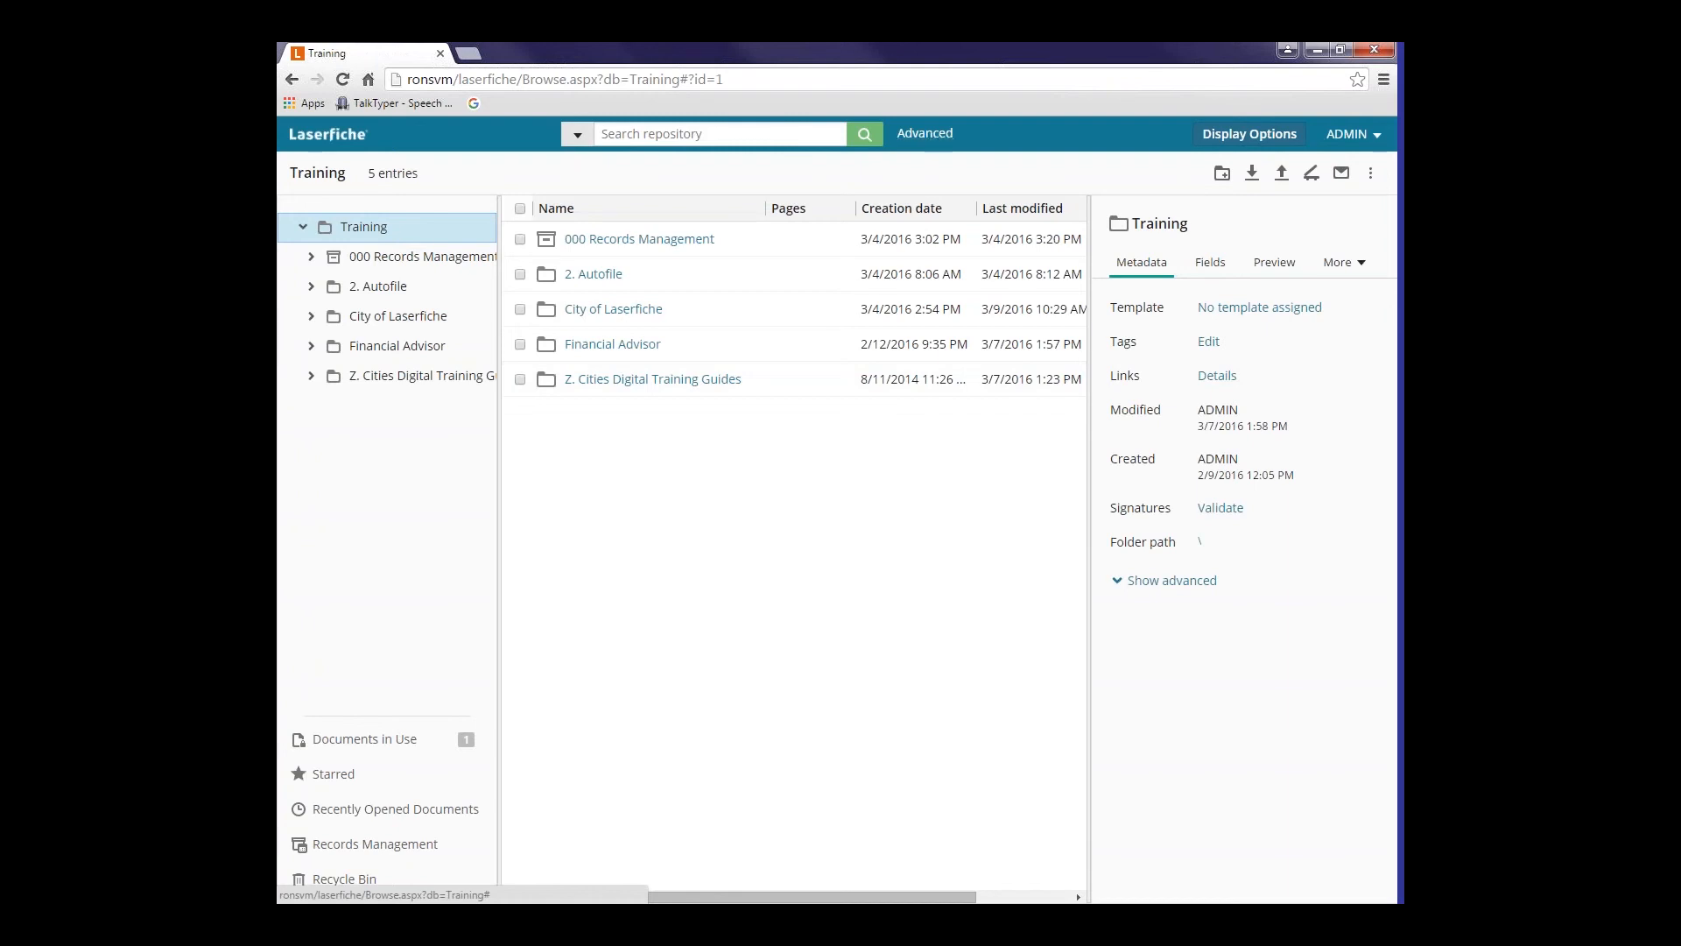
mouse_move(1249, 133)
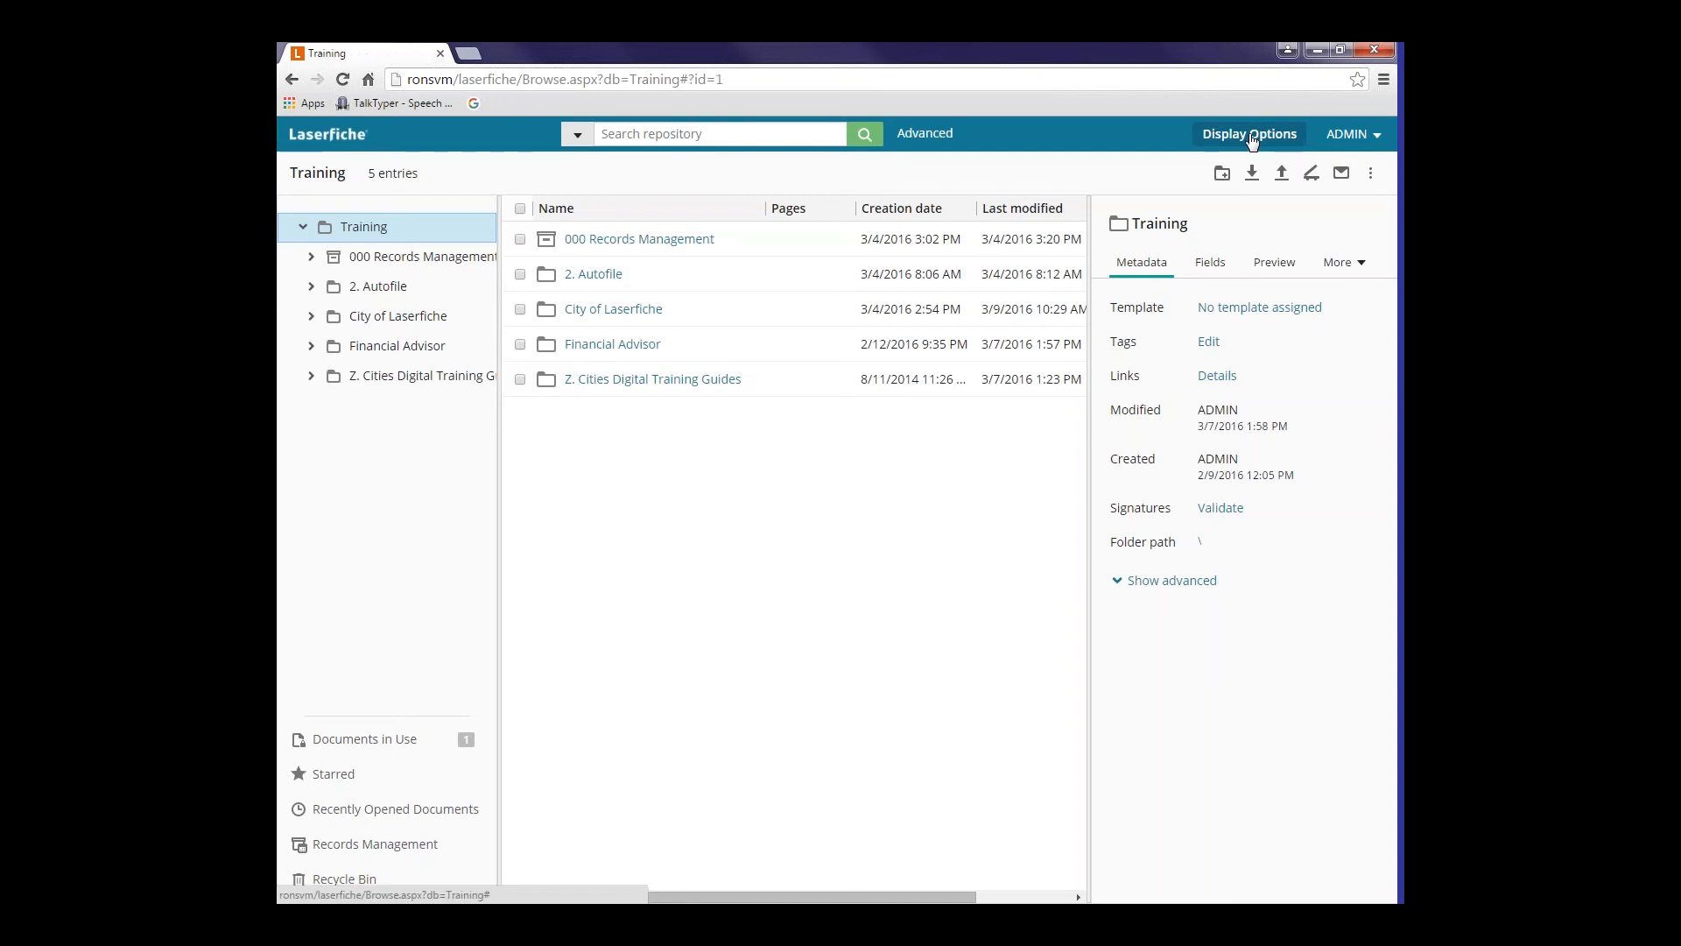
left_click(1248, 133)
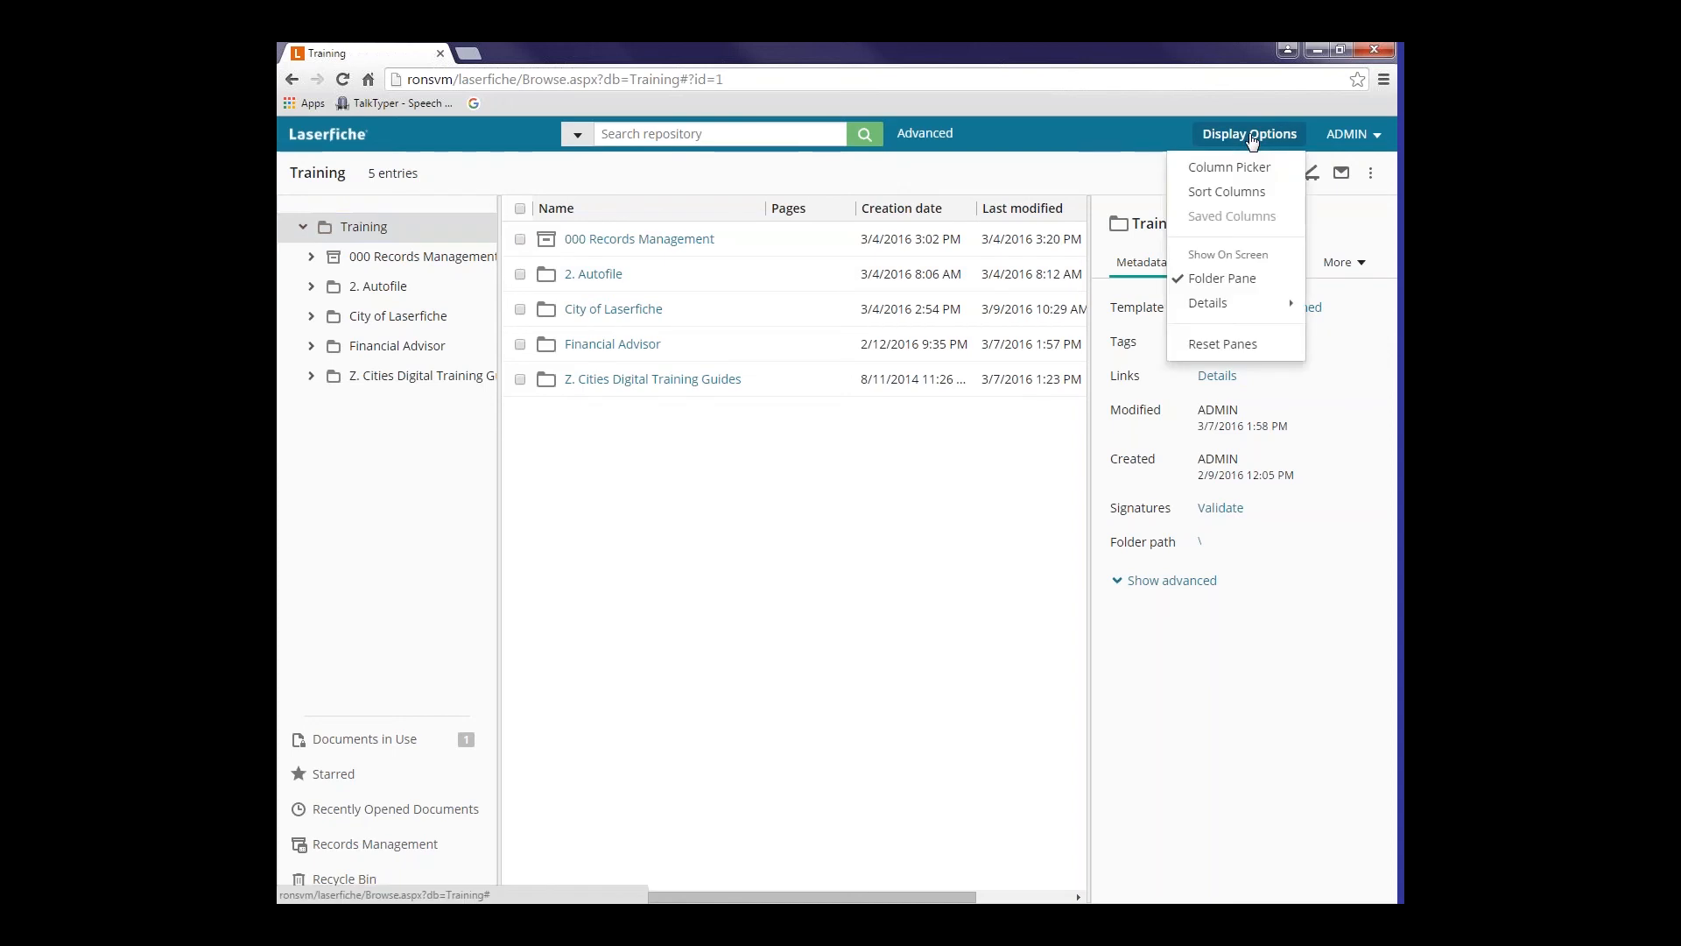
mouse_move(1265, 143)
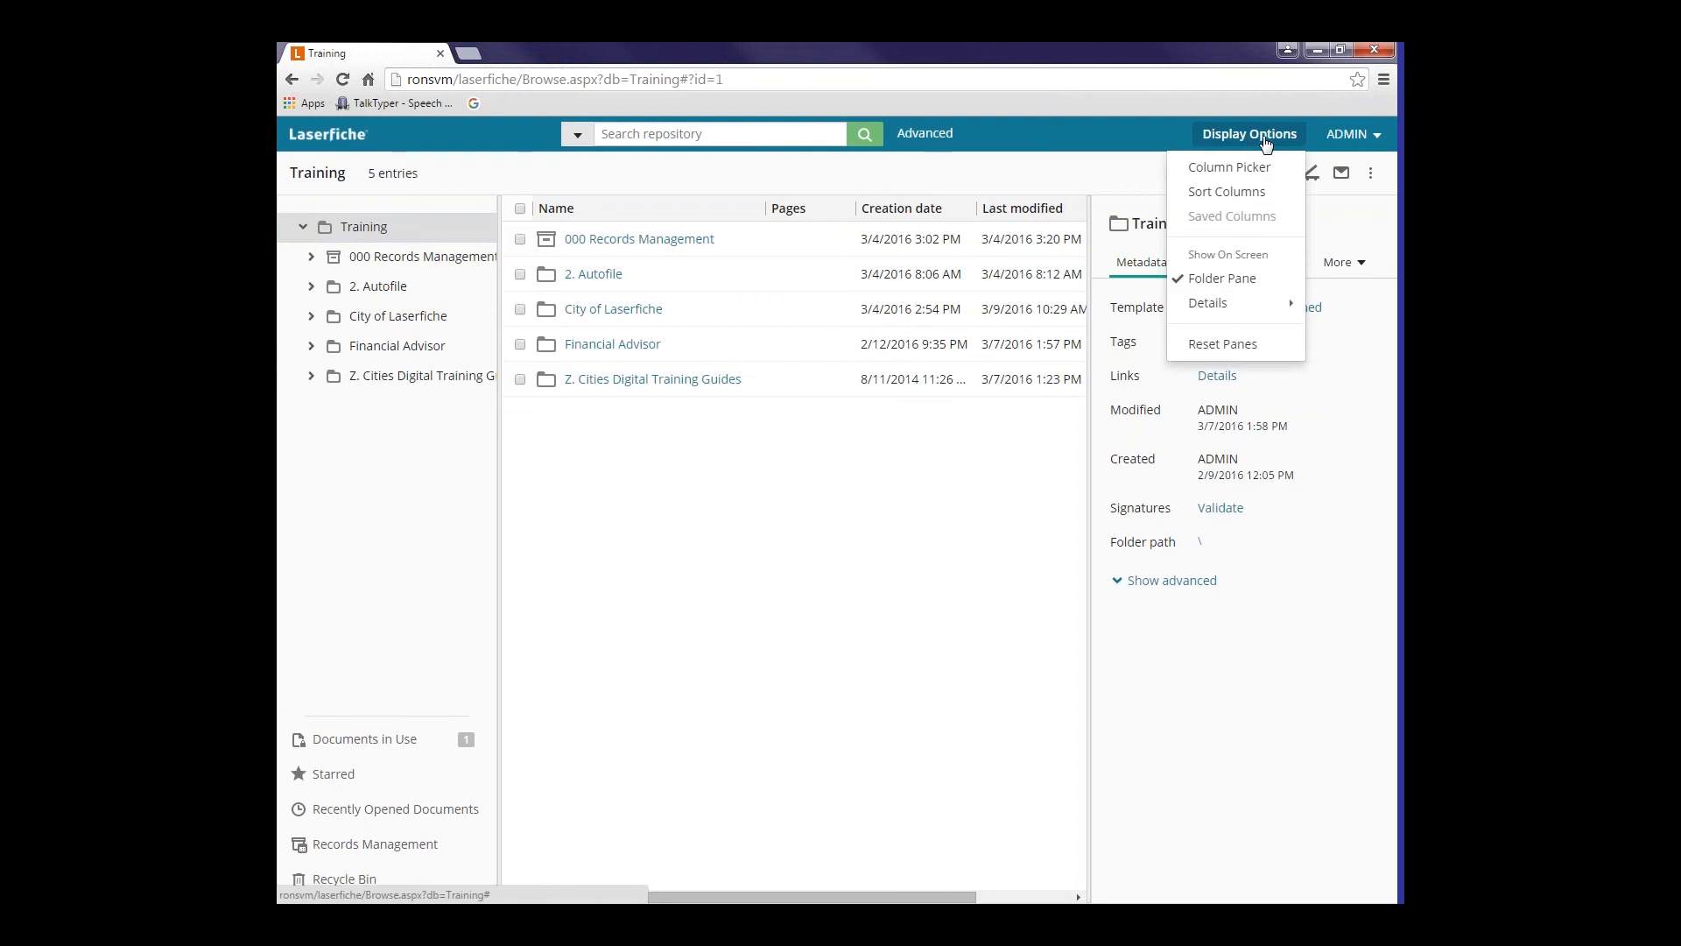
mouse_move(1352, 133)
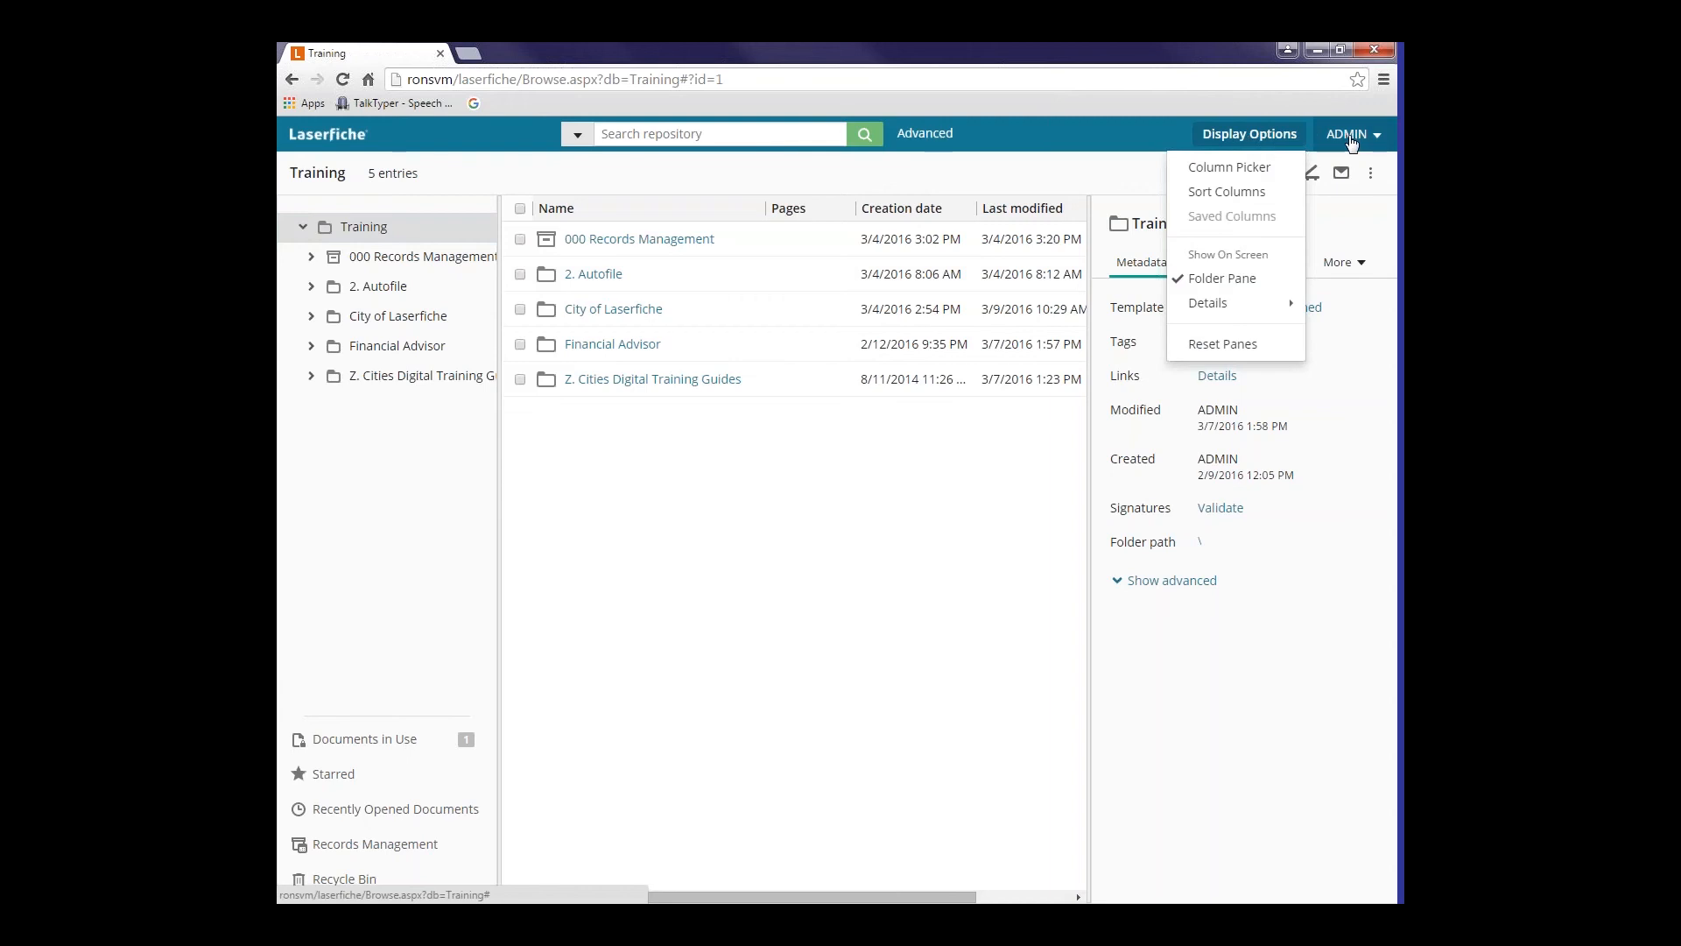
mouse_move(1360, 142)
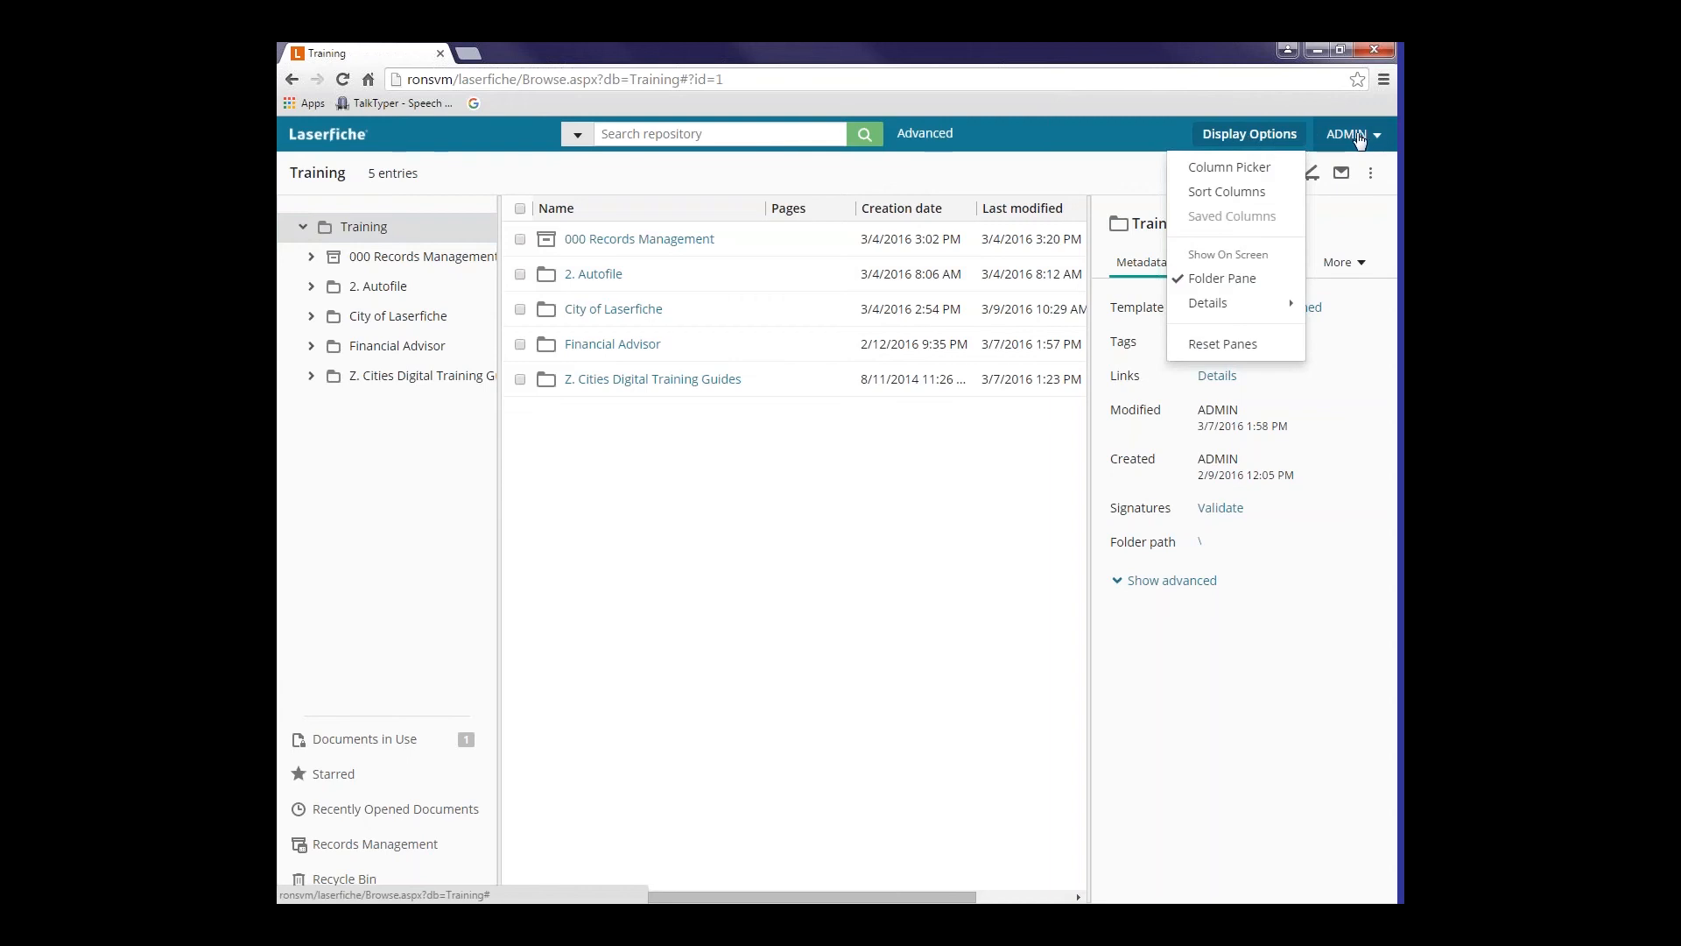
left_click(1348, 133)
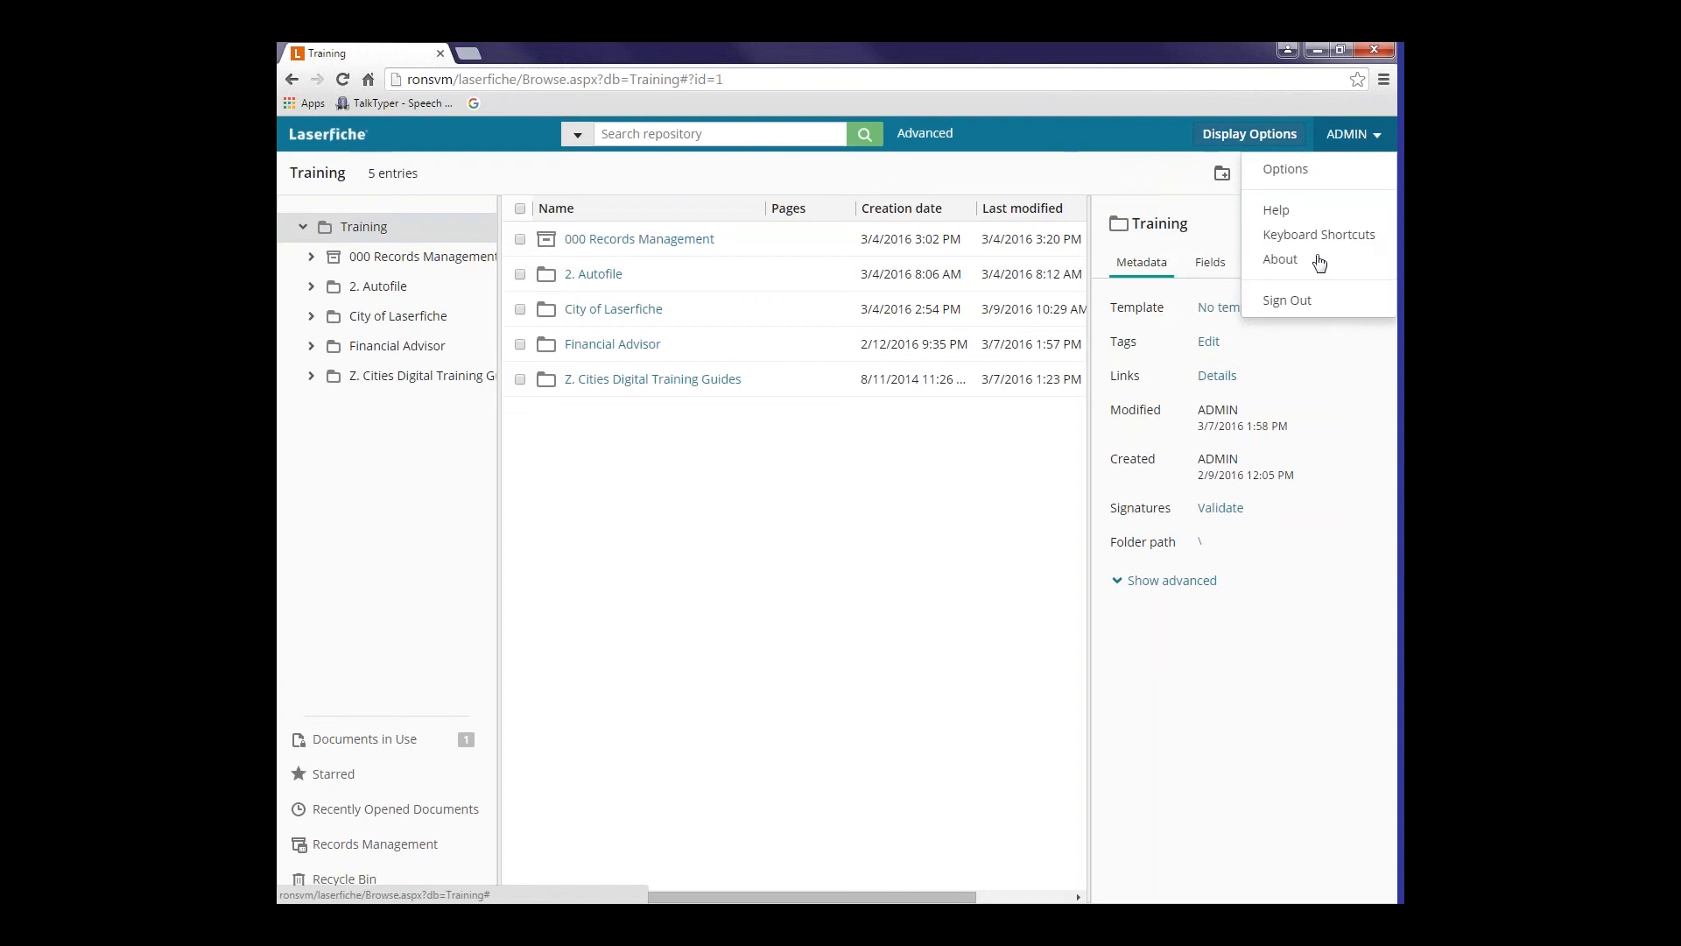
mouse_move(1284, 168)
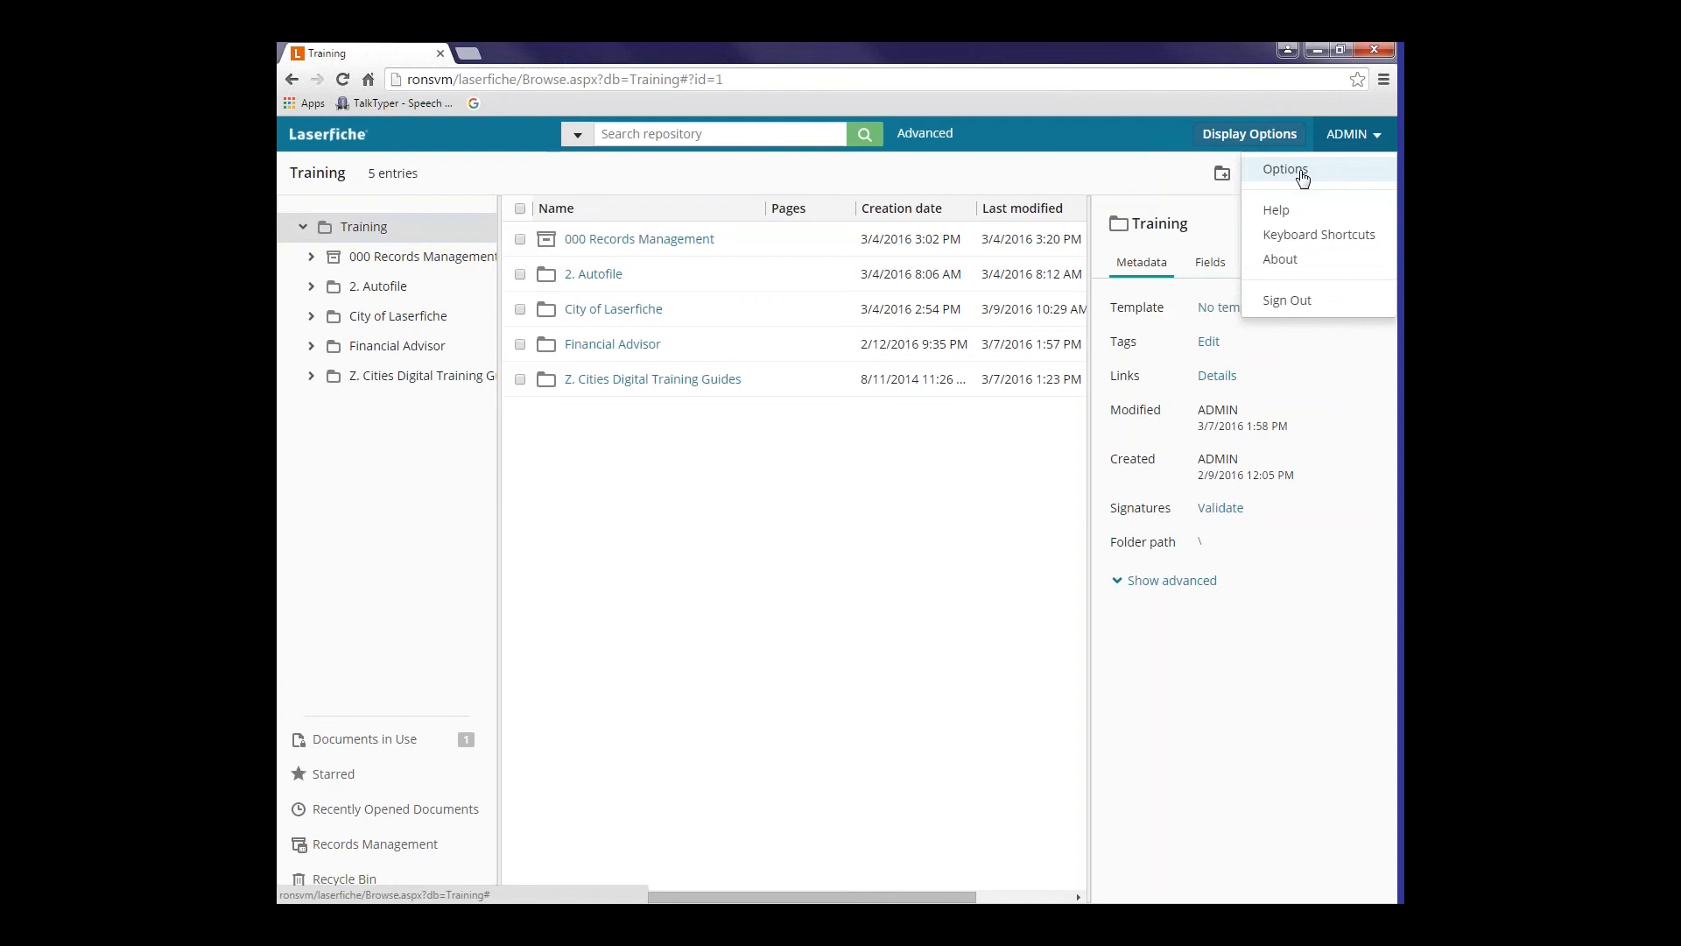
mouse_move(467, 186)
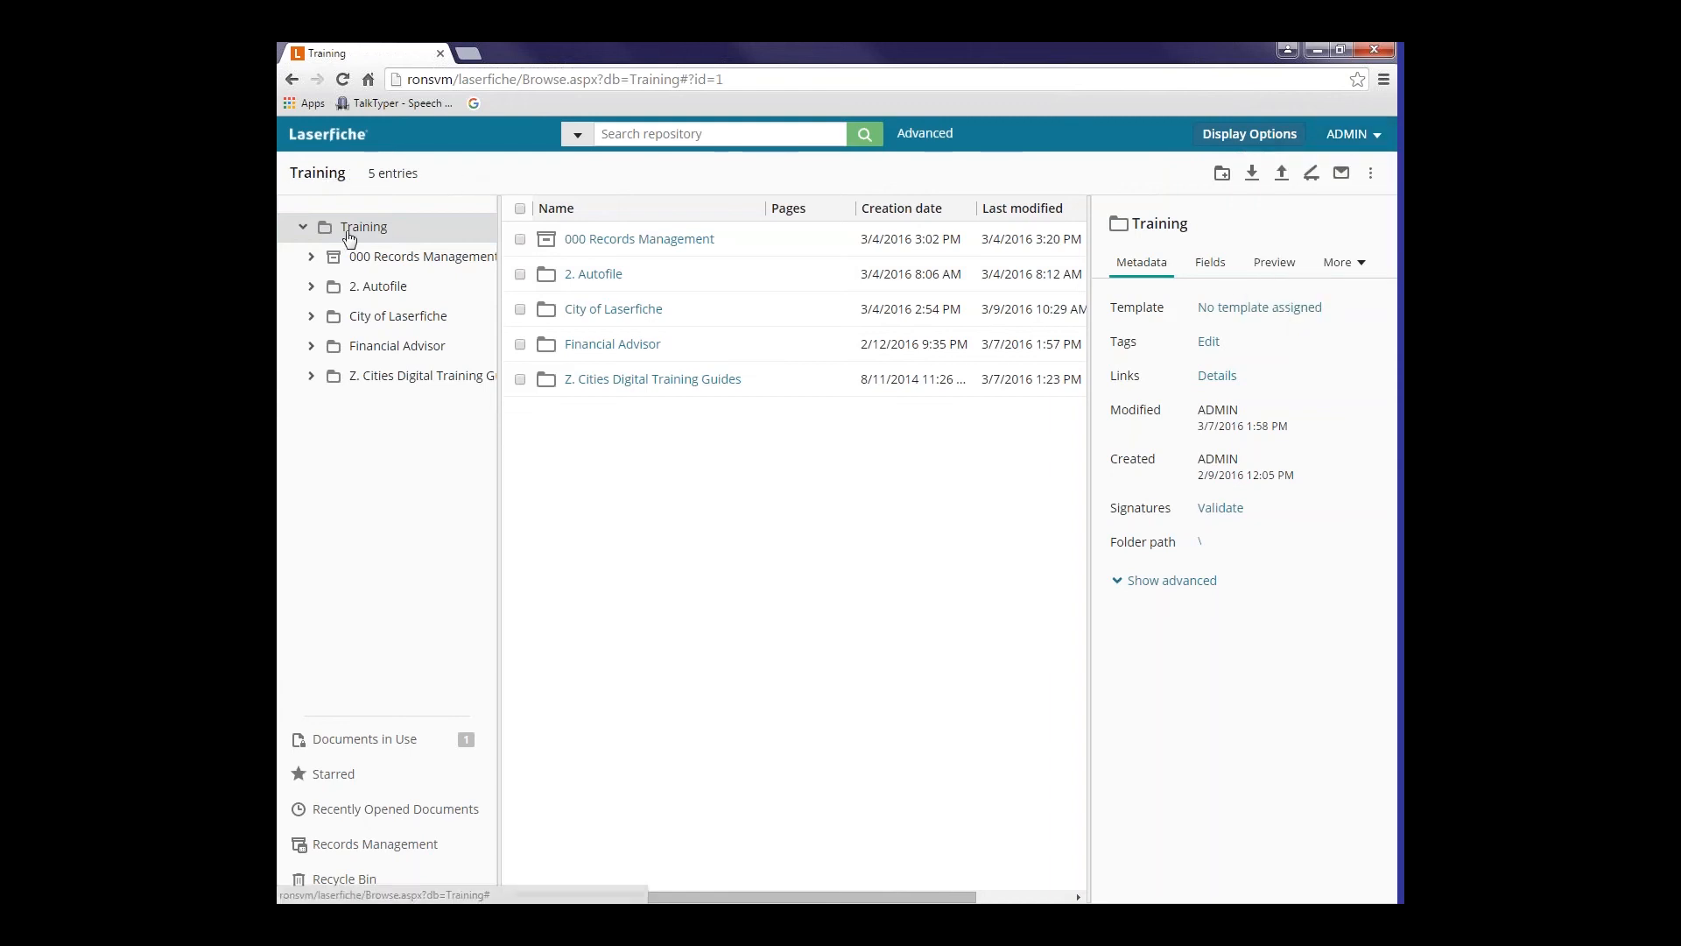
mouse_move(317, 173)
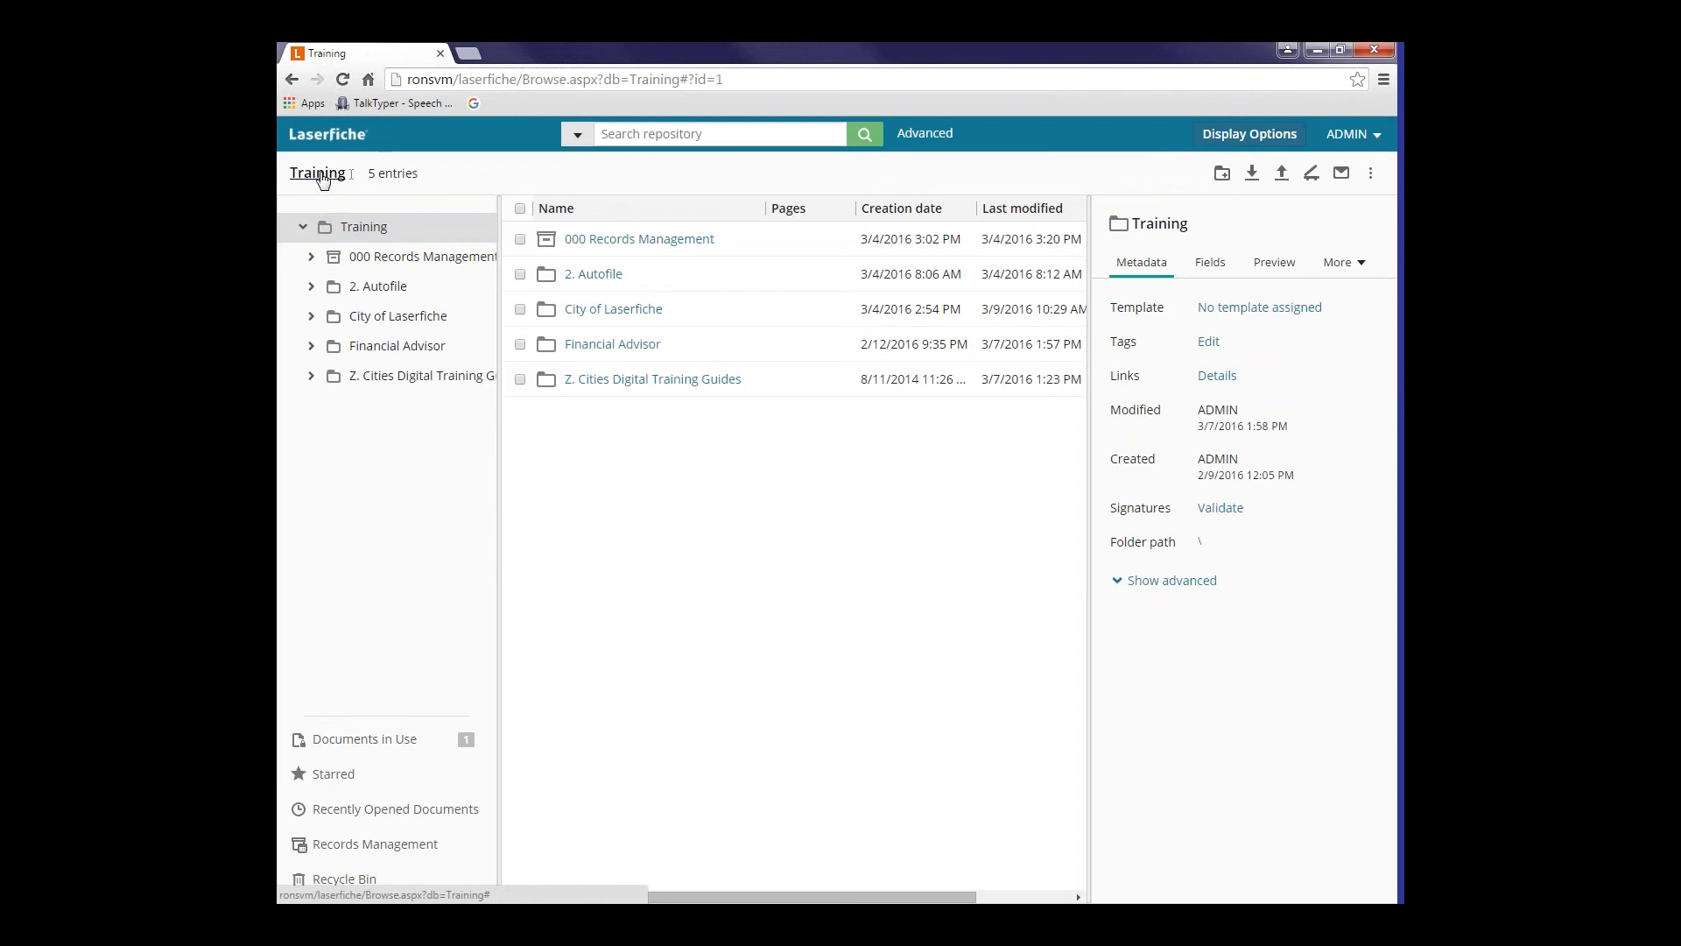
mouse_move(395, 221)
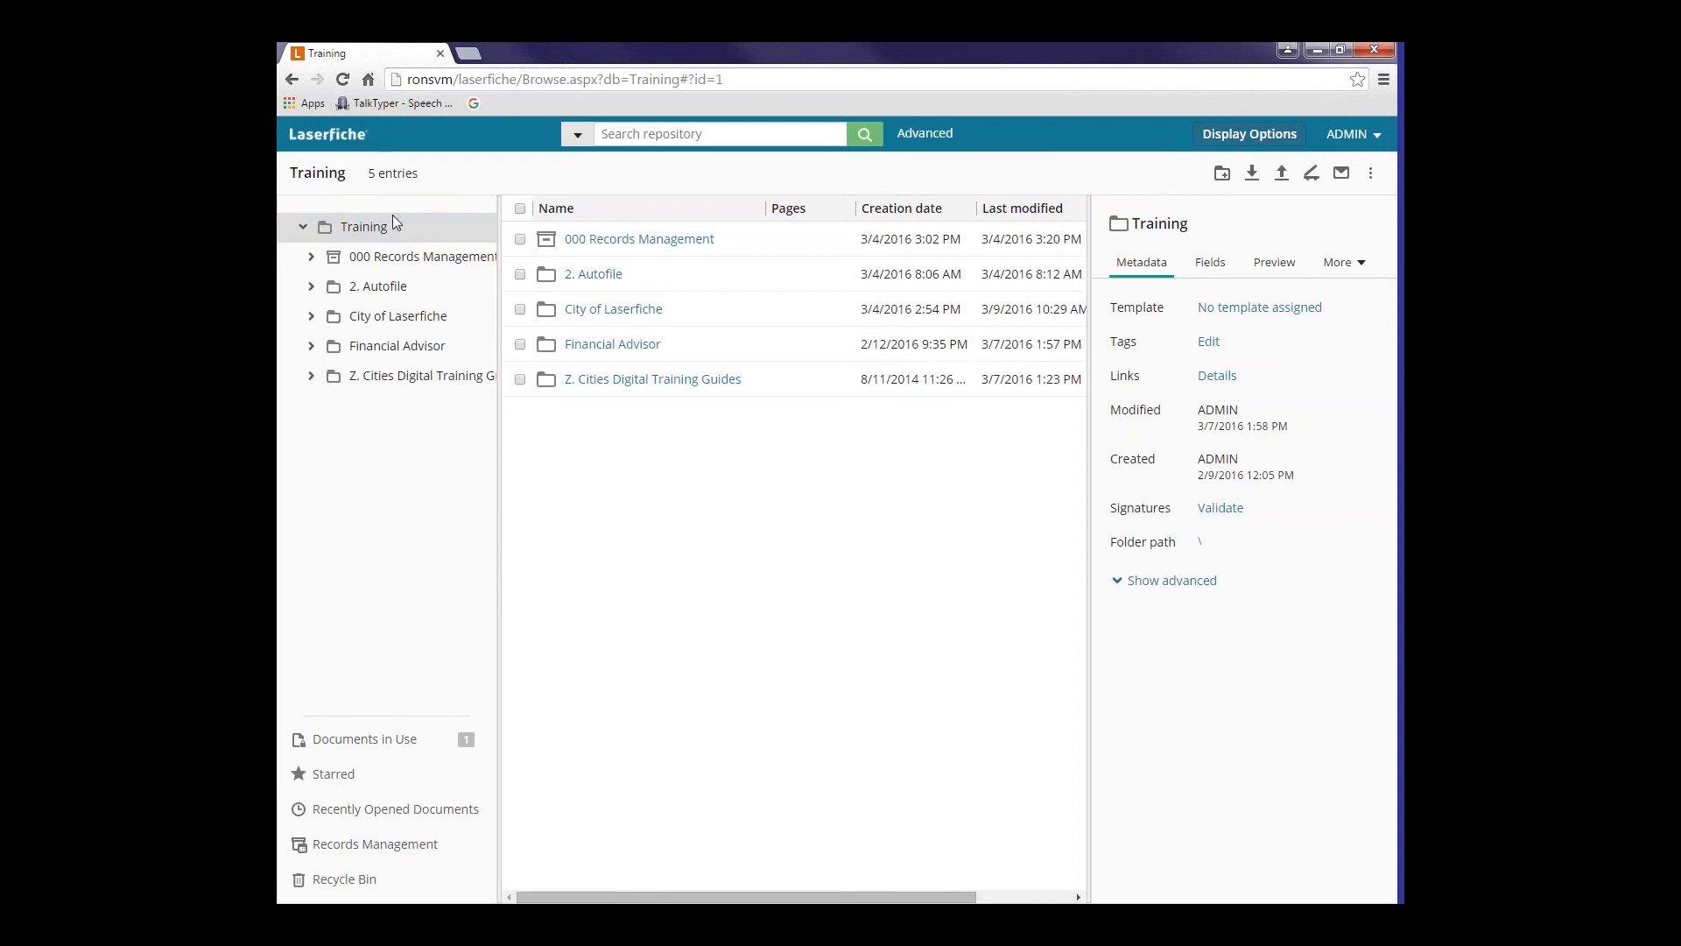
mouse_move(388, 255)
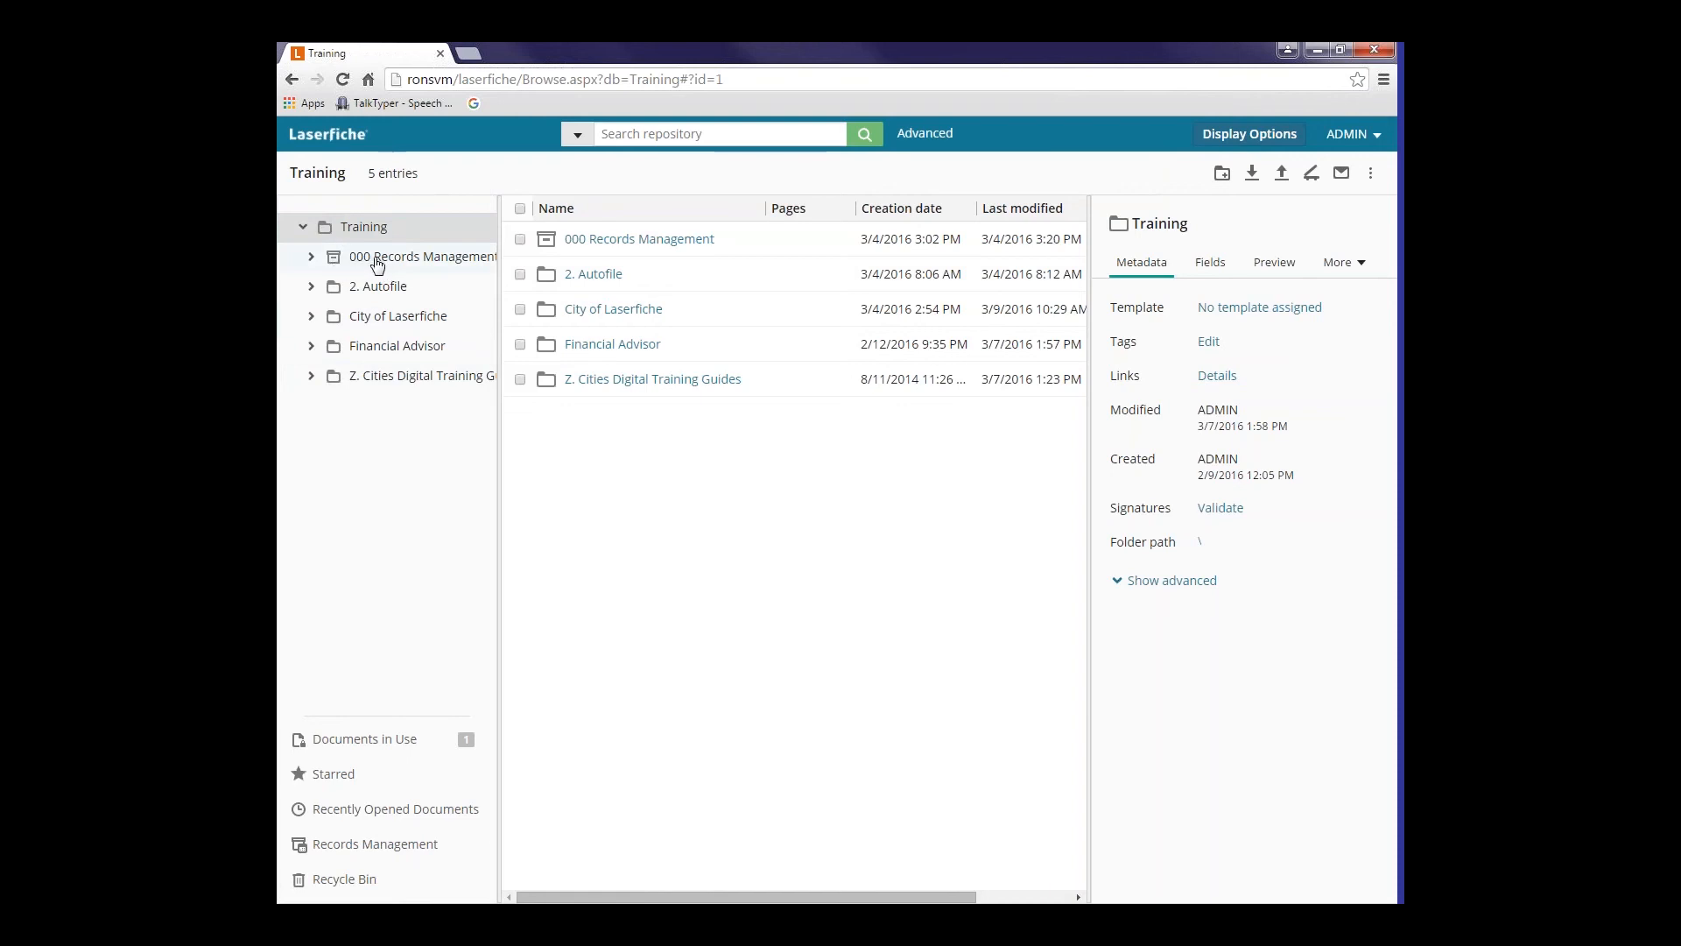
mouse_move(377, 291)
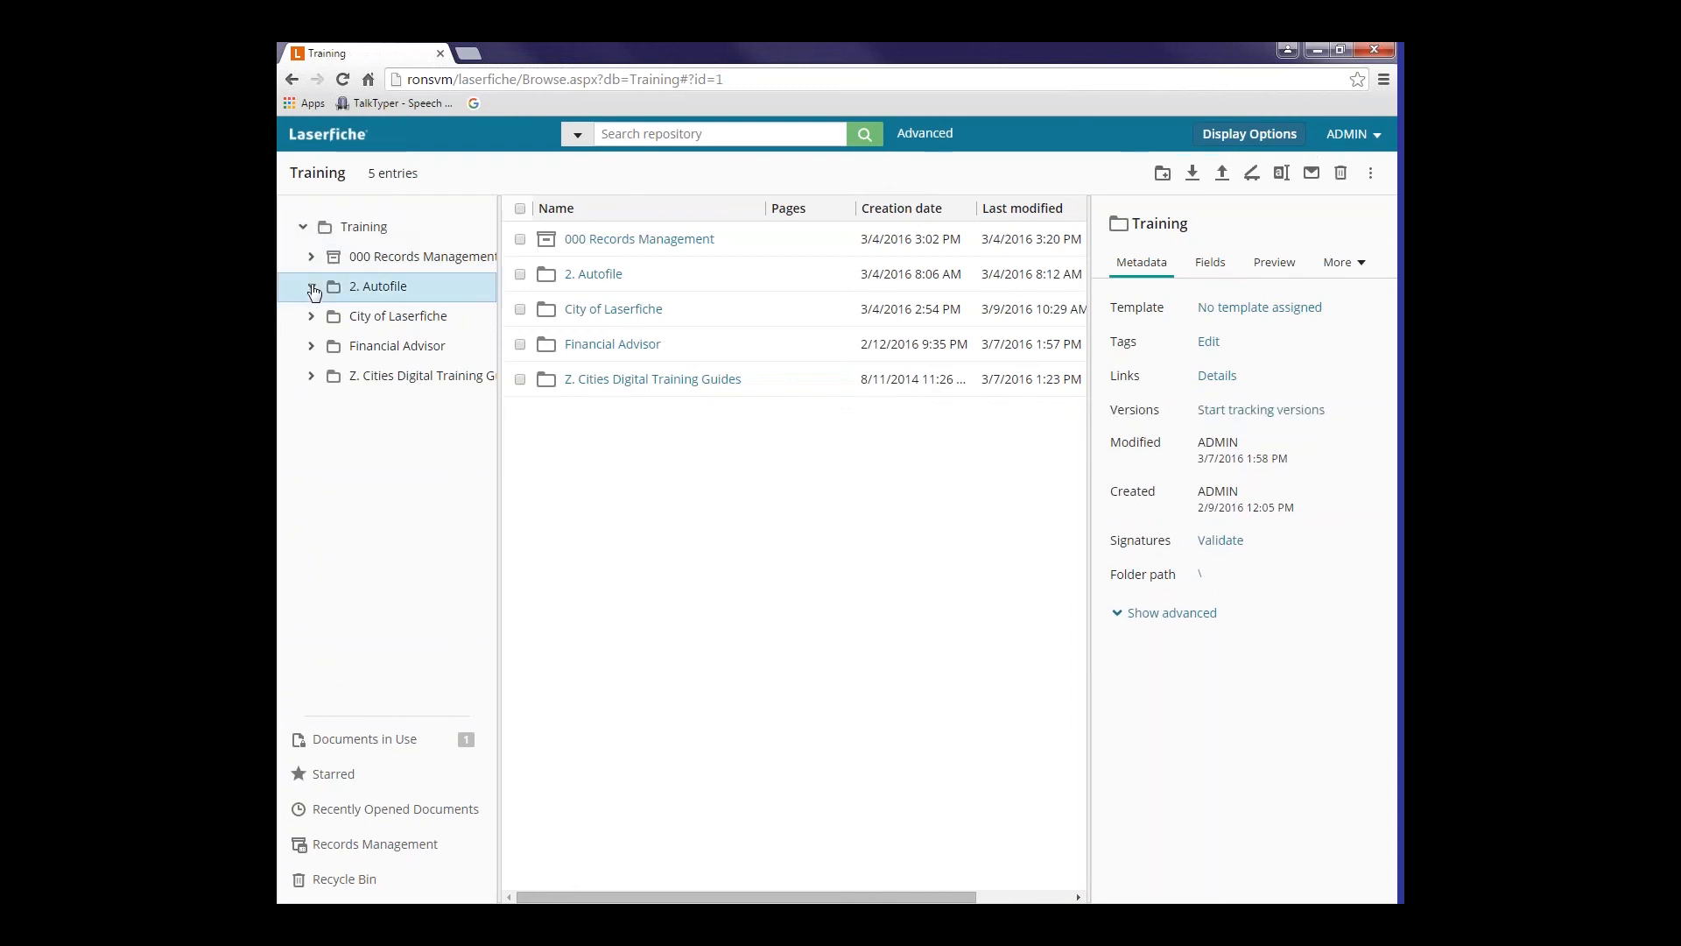
- Expand City of Laserfiche to show its department subfolders, then collapse it again
left_click(310, 315)
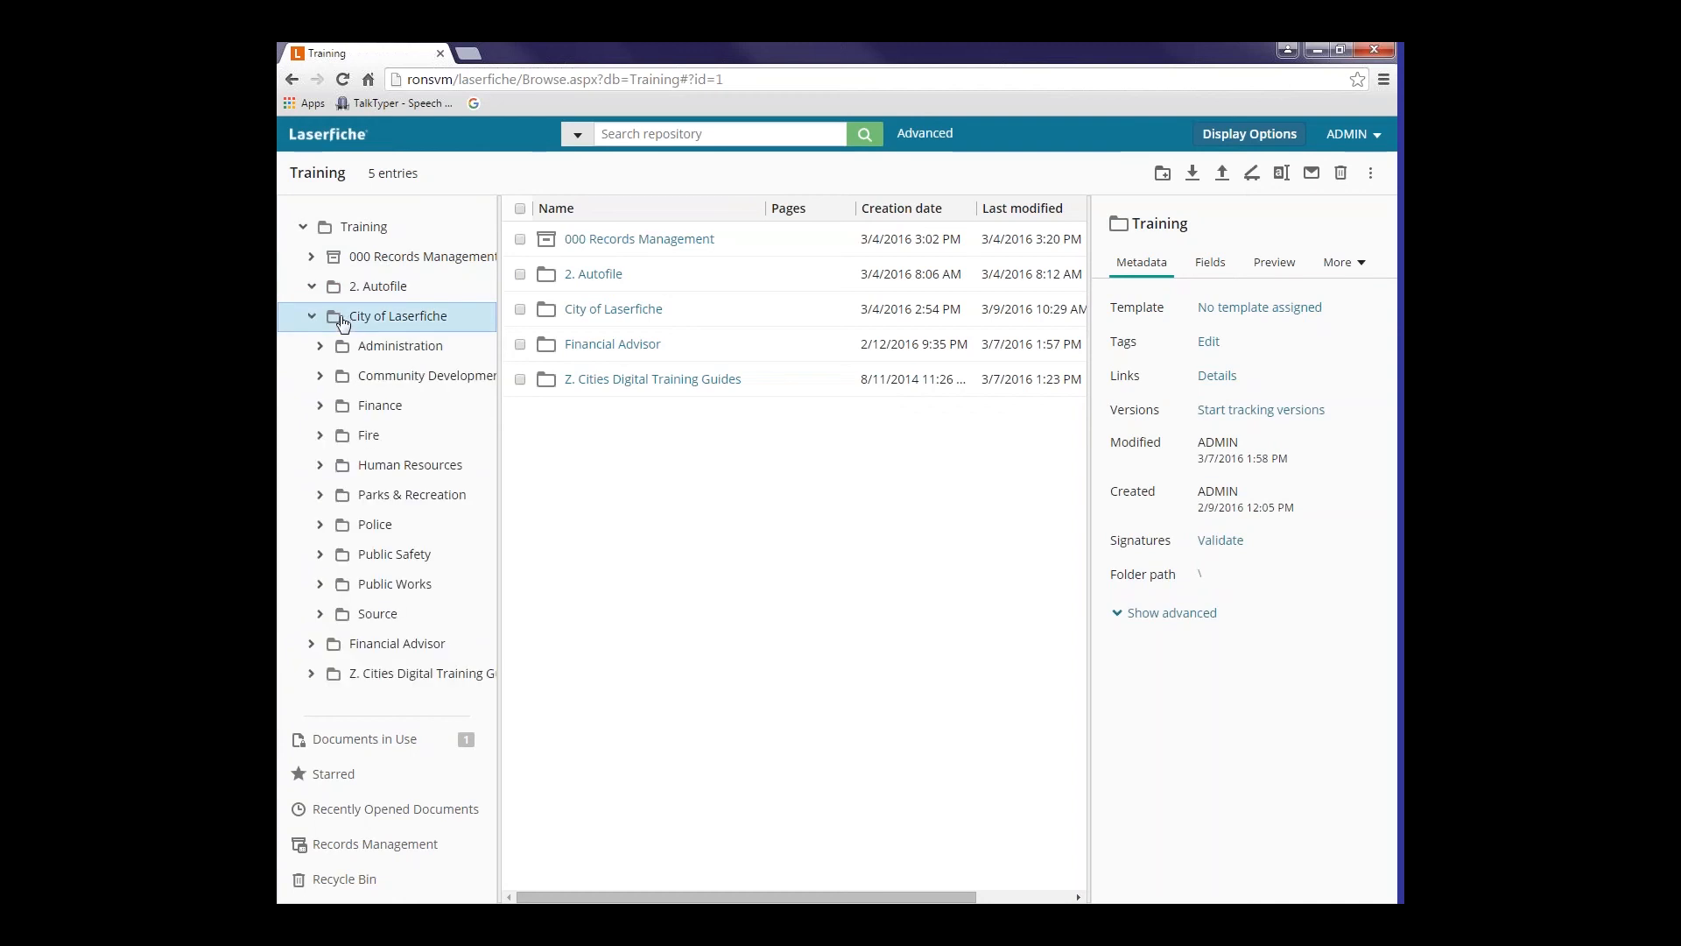
mouse_move(373, 324)
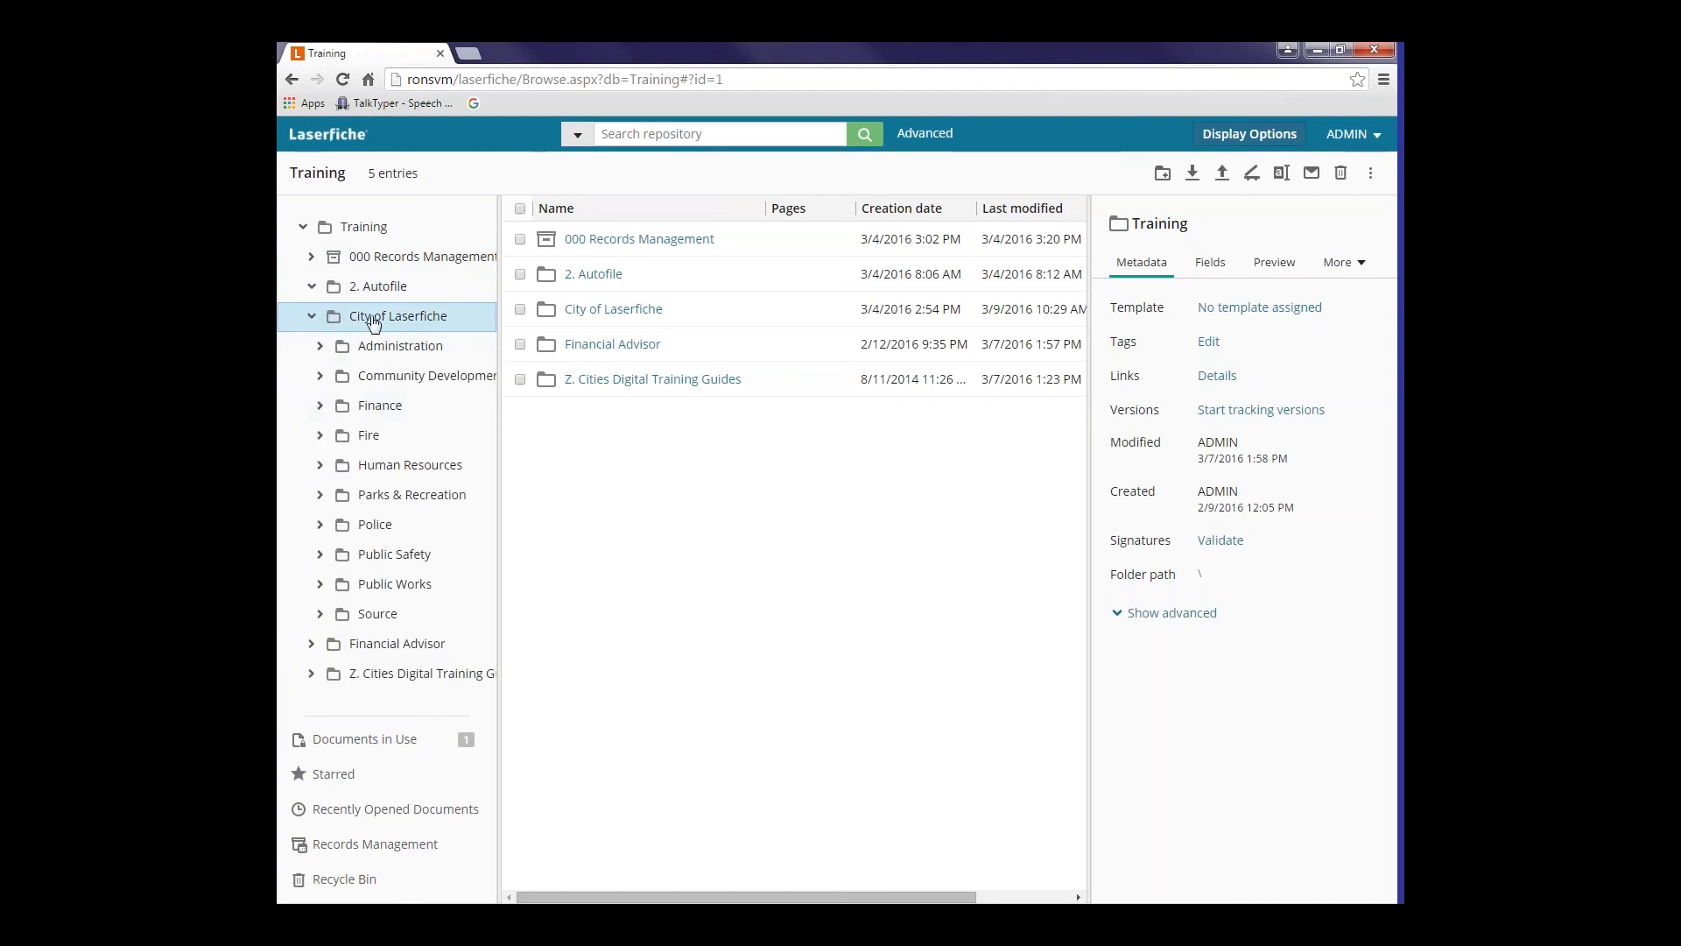
left_click(310, 315)
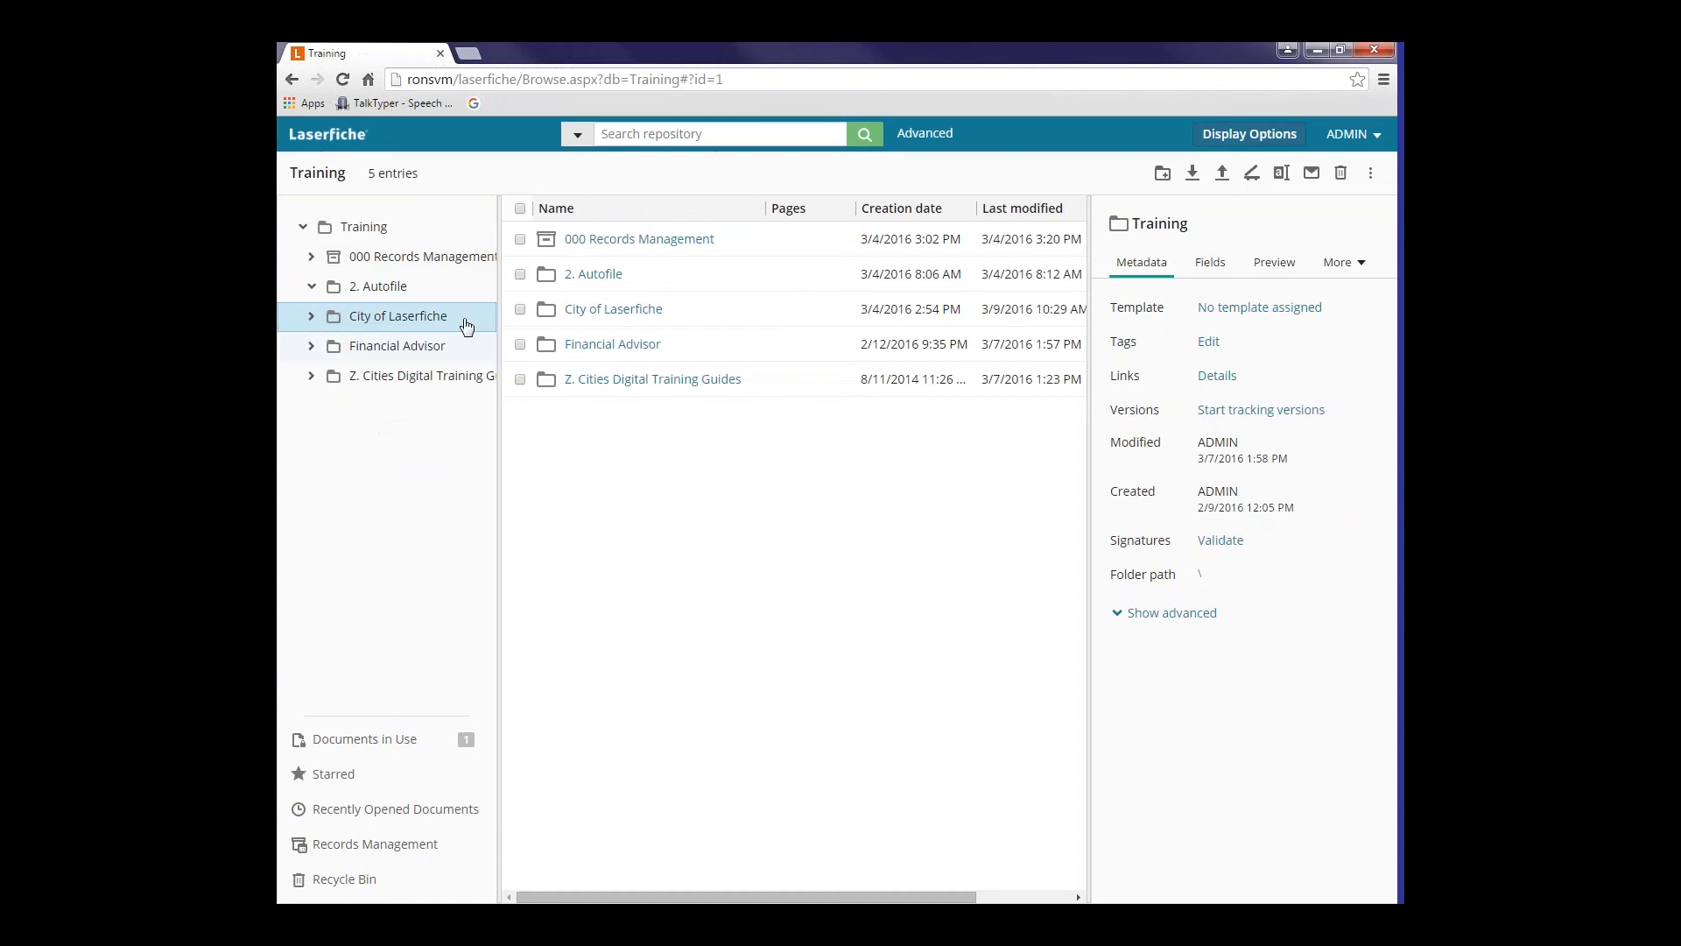
mouse_move(683, 191)
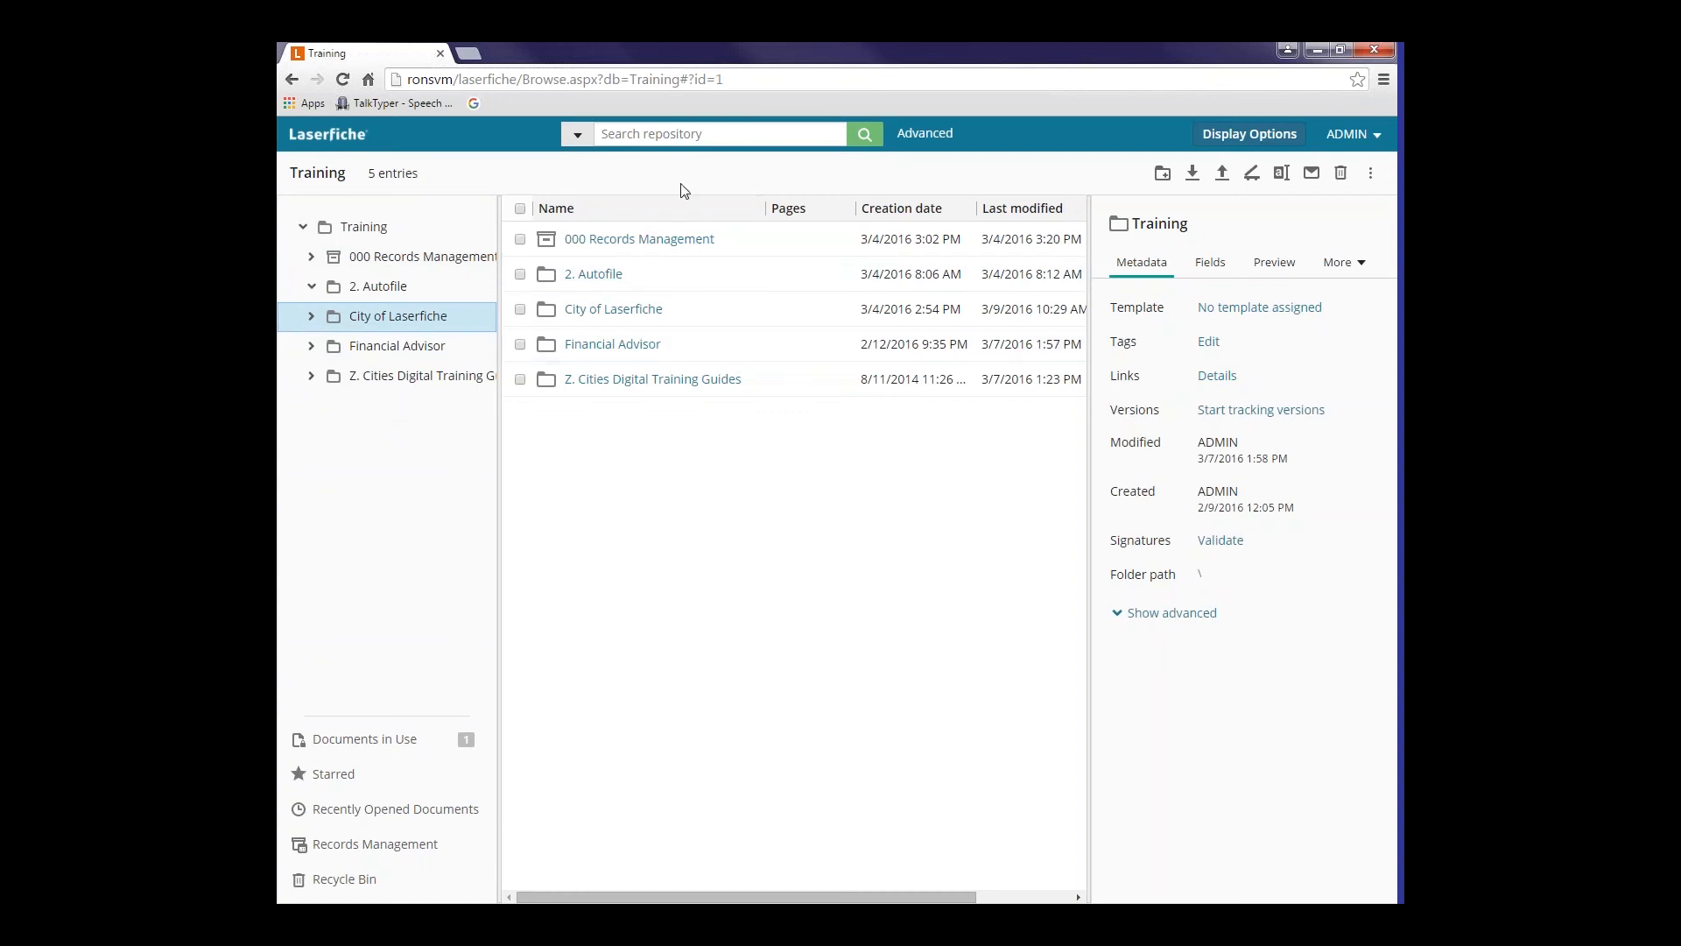
mouse_move(658, 195)
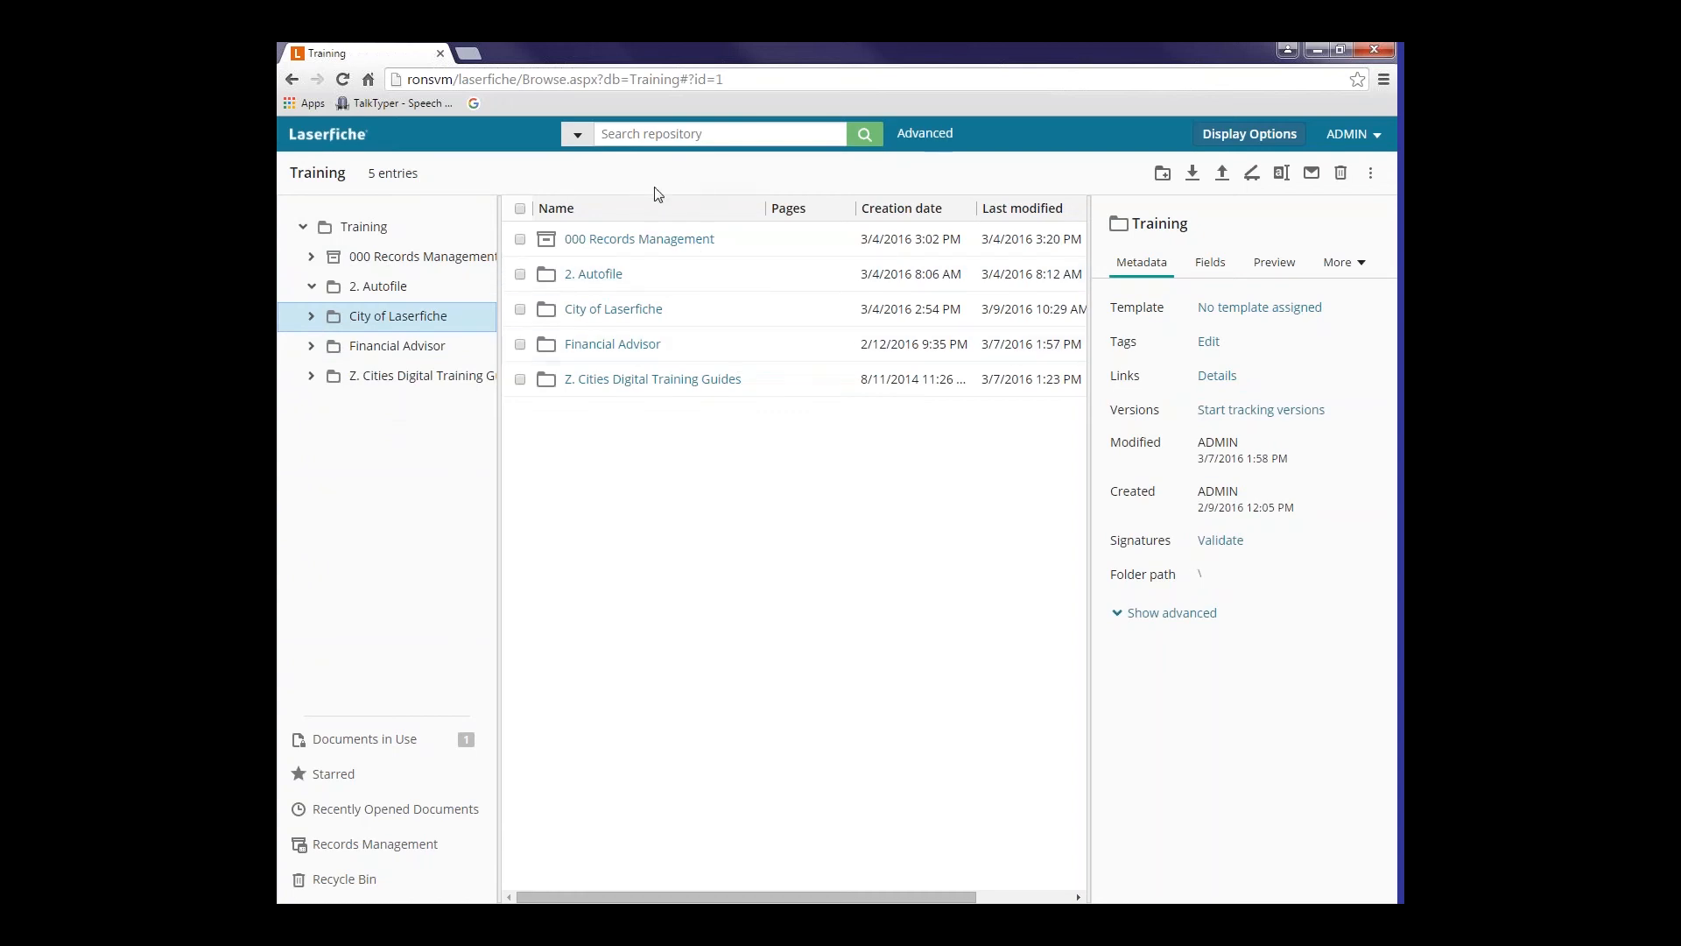
mouse_move(617, 238)
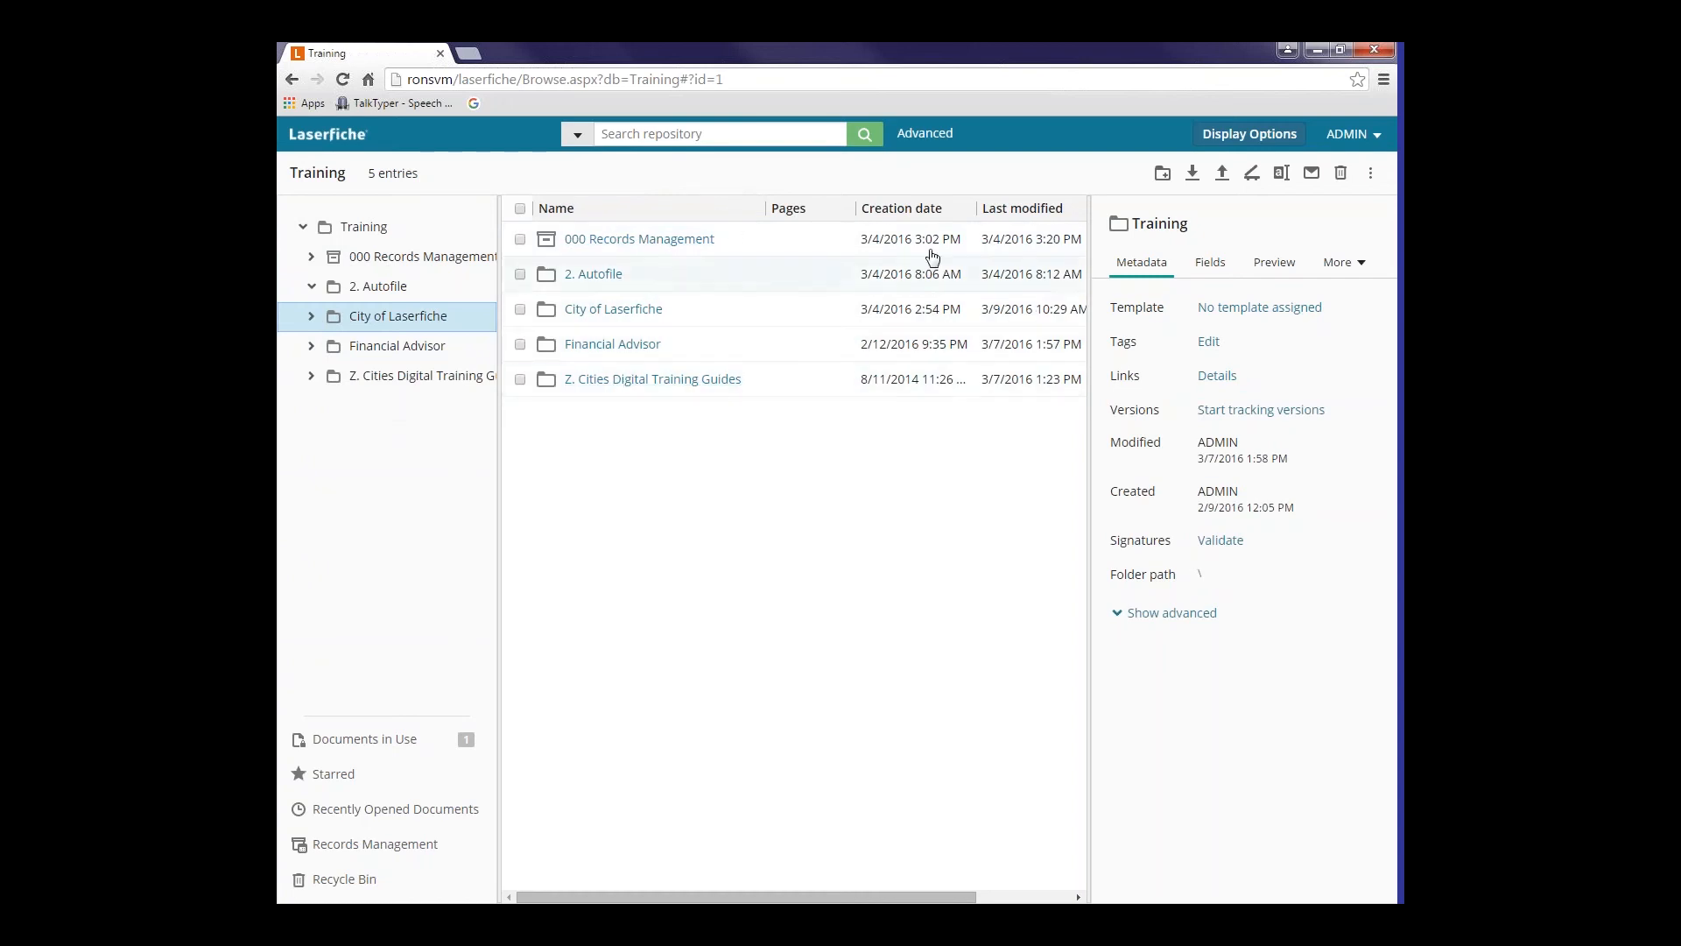
mouse_move(1240, 241)
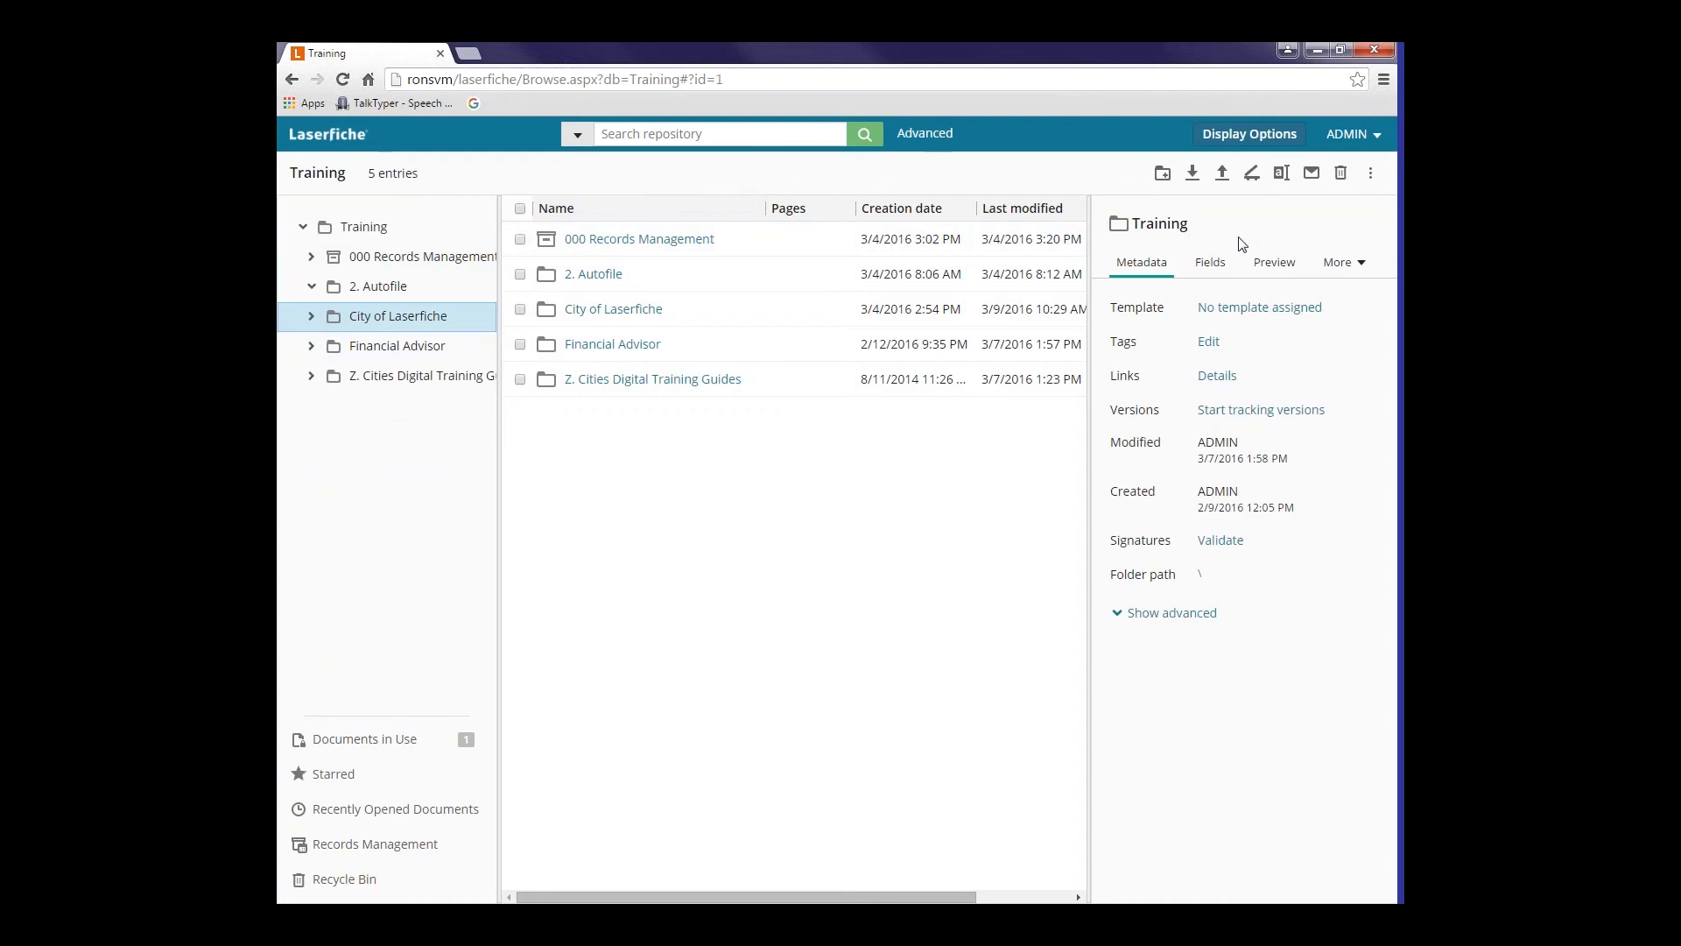
mouse_move(1210, 218)
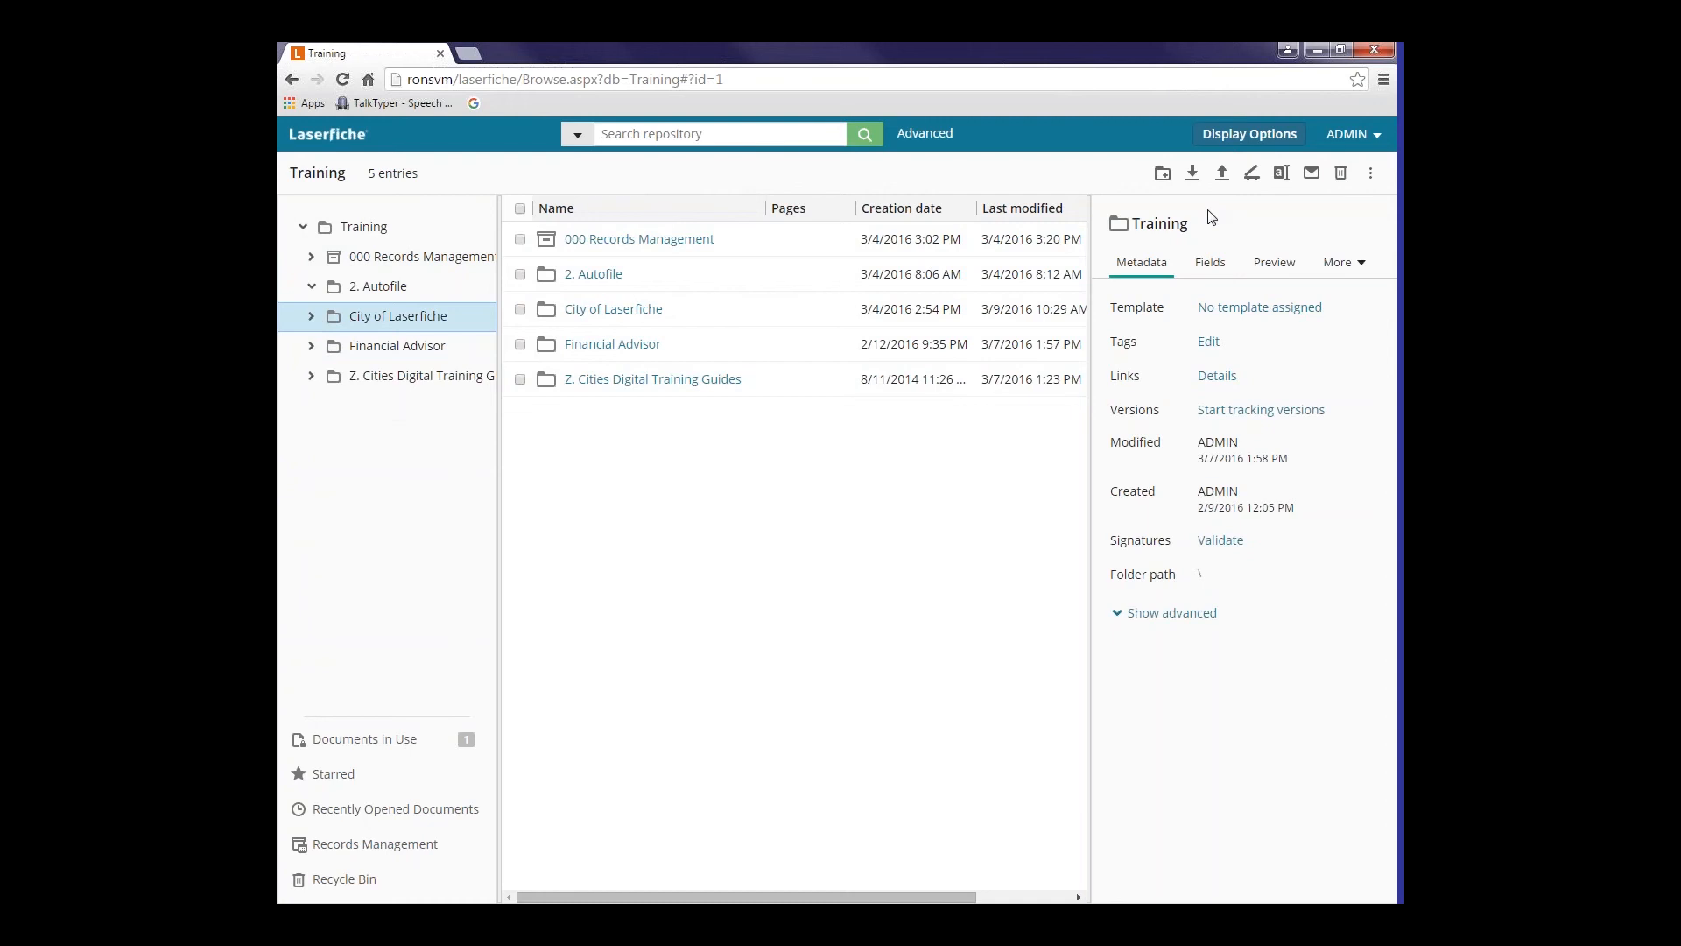
mouse_move(1155, 309)
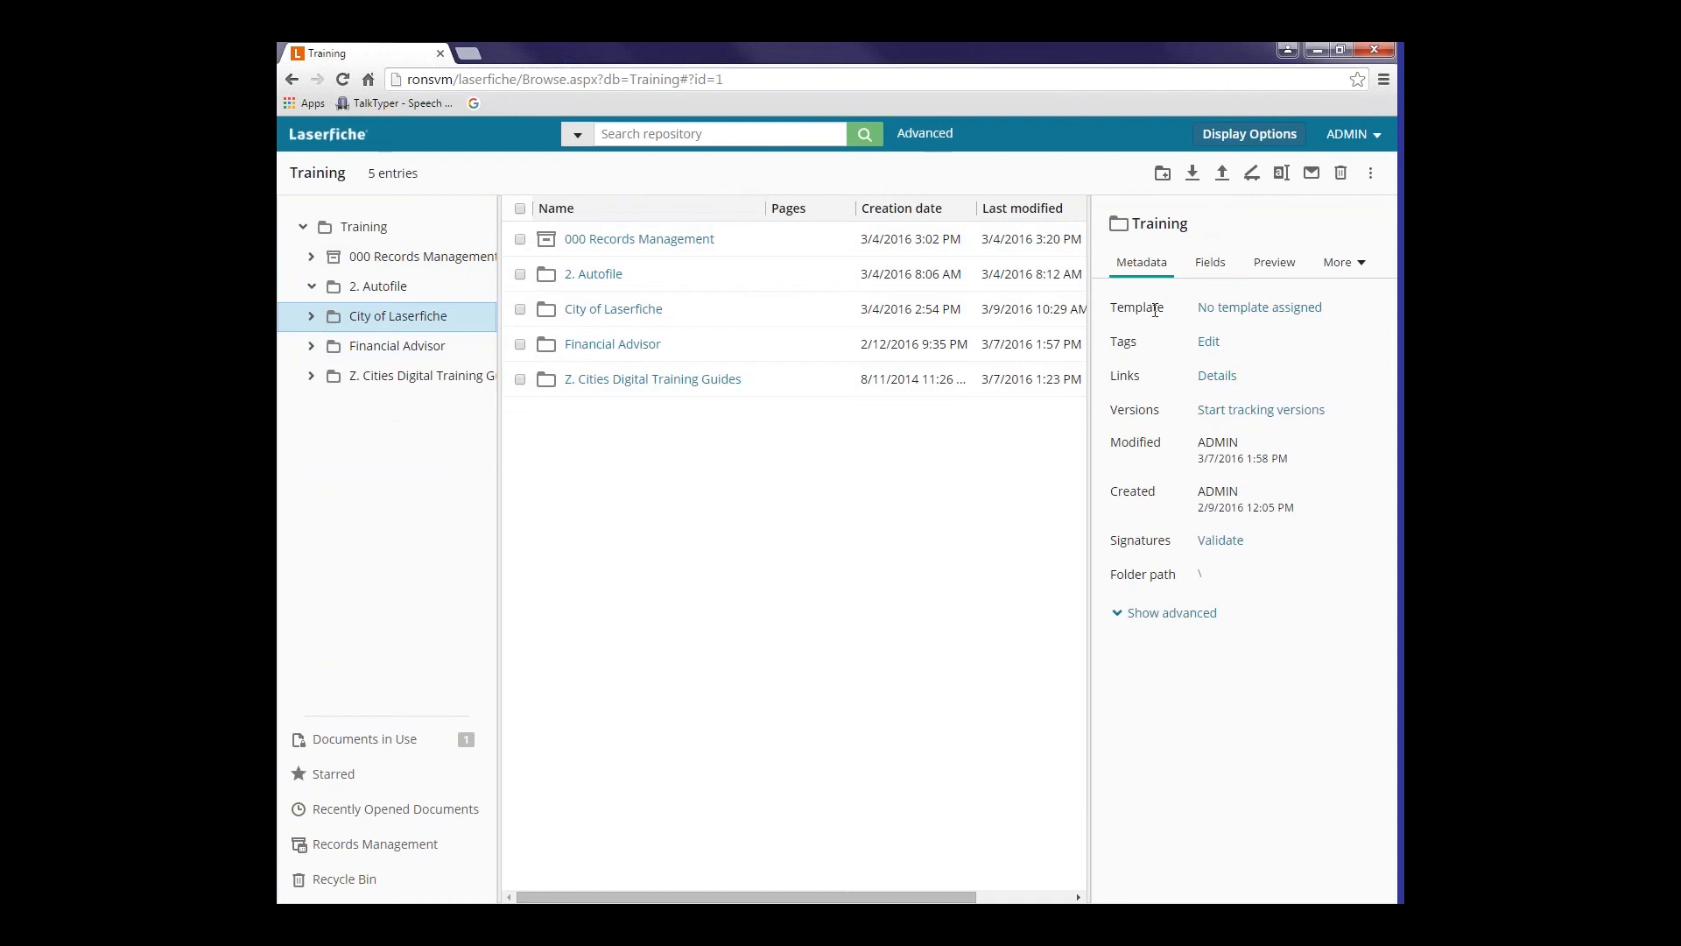
mouse_move(421, 333)
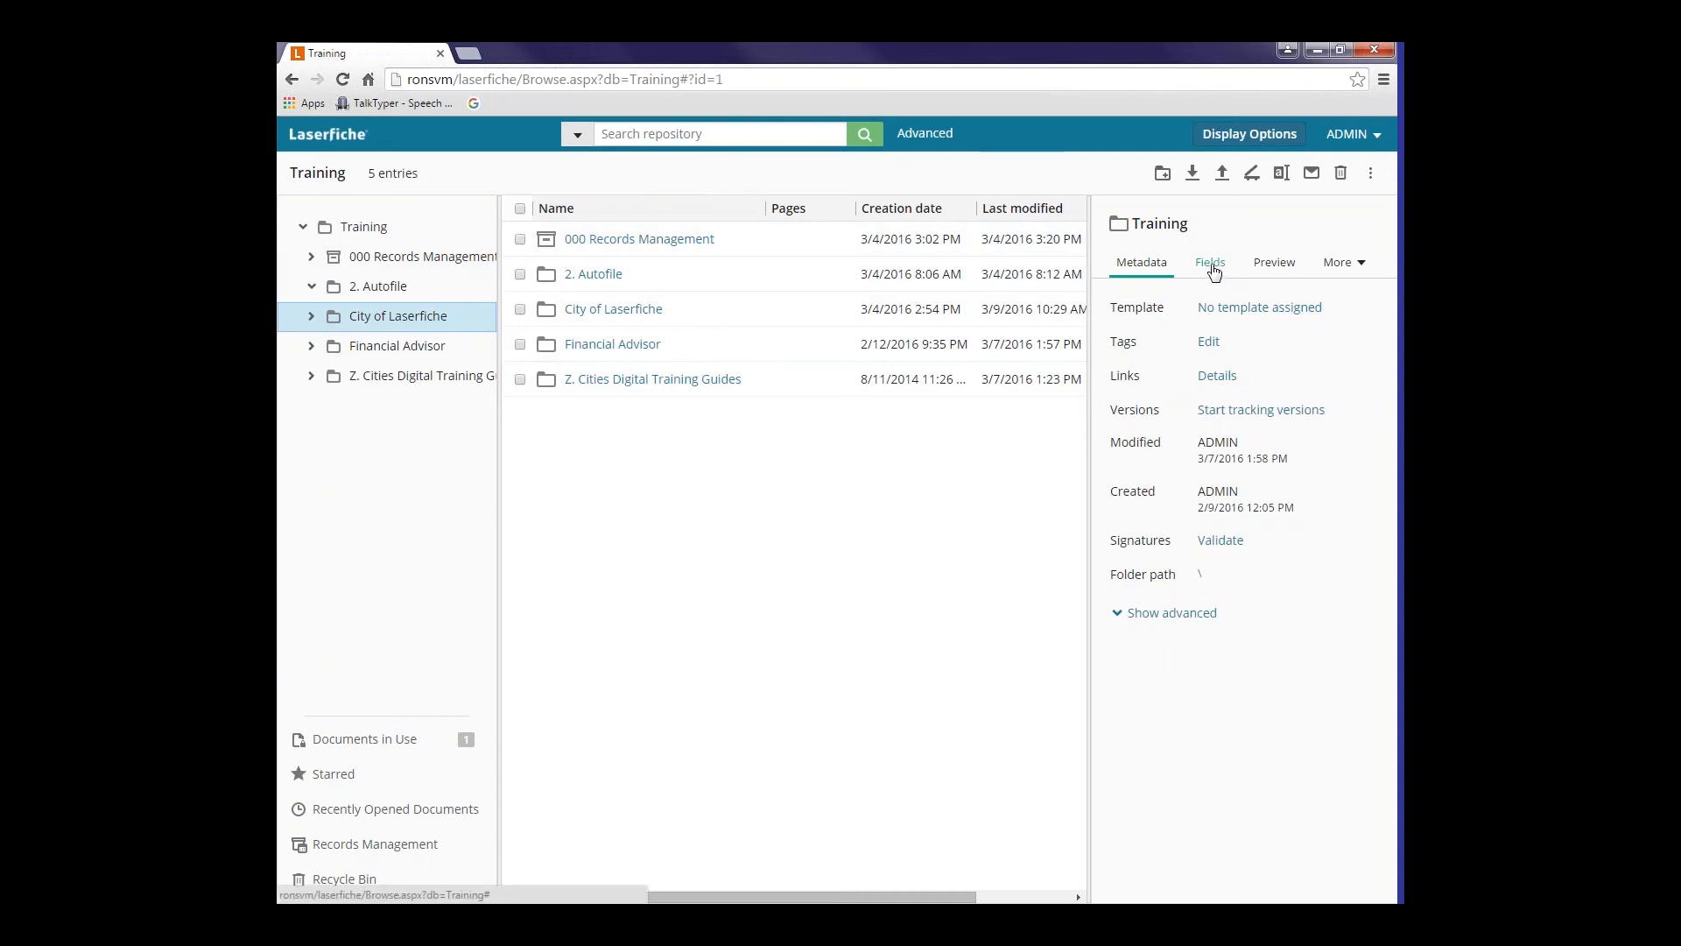
left_click(1209, 262)
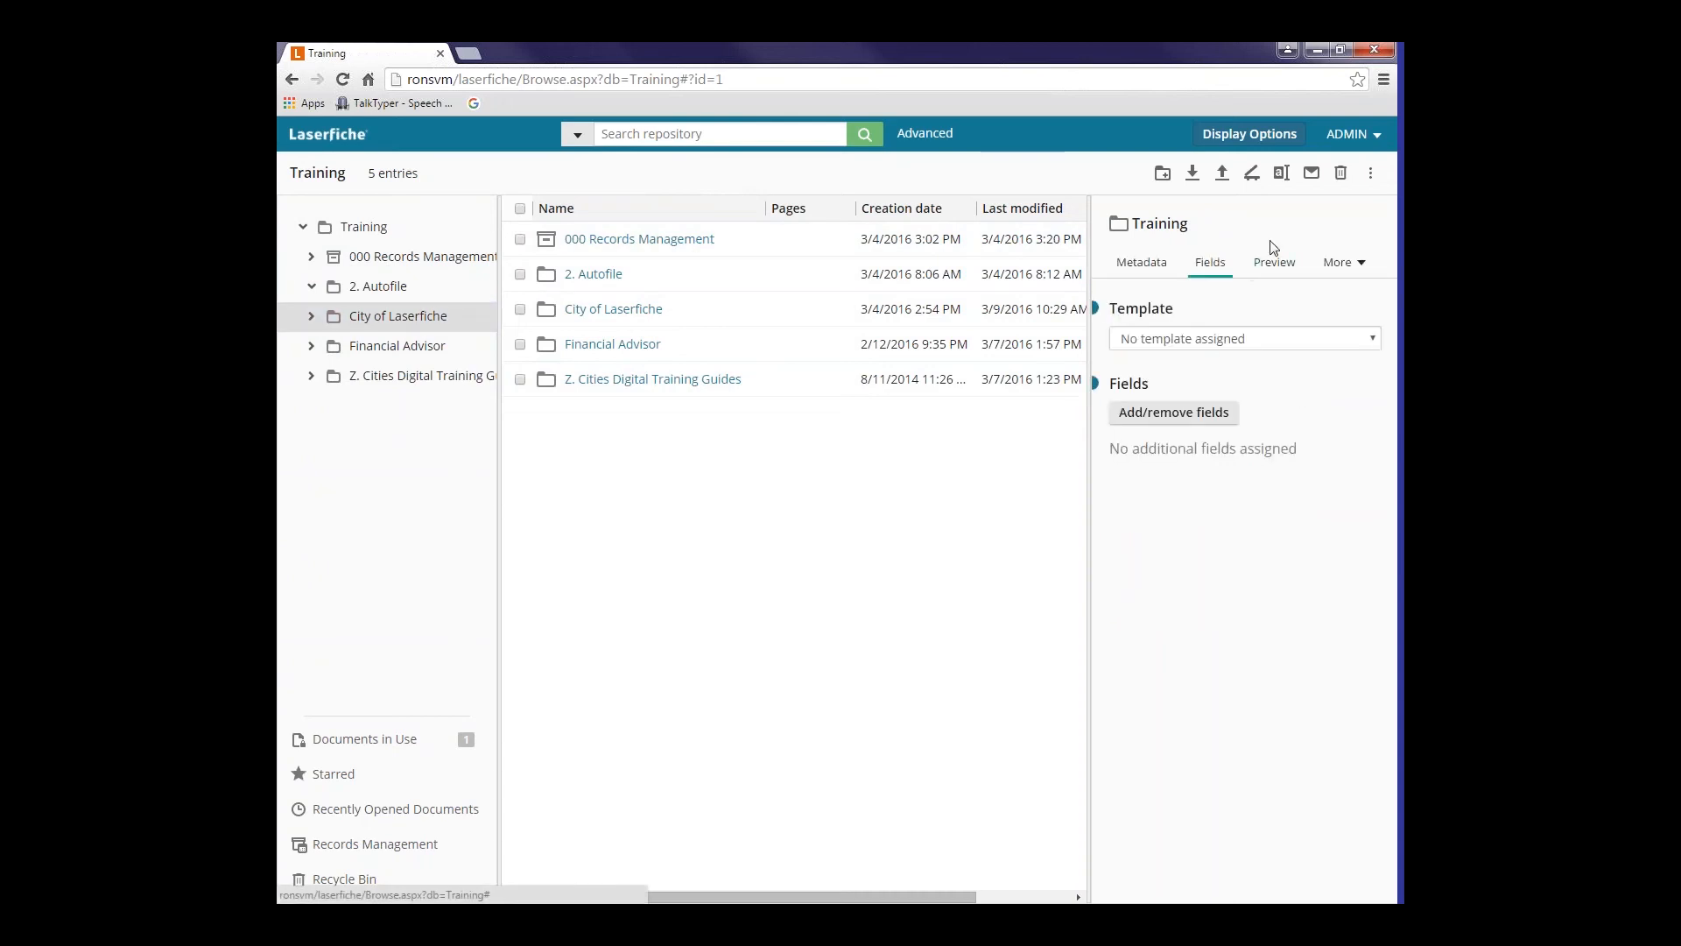
mouse_move(1274, 262)
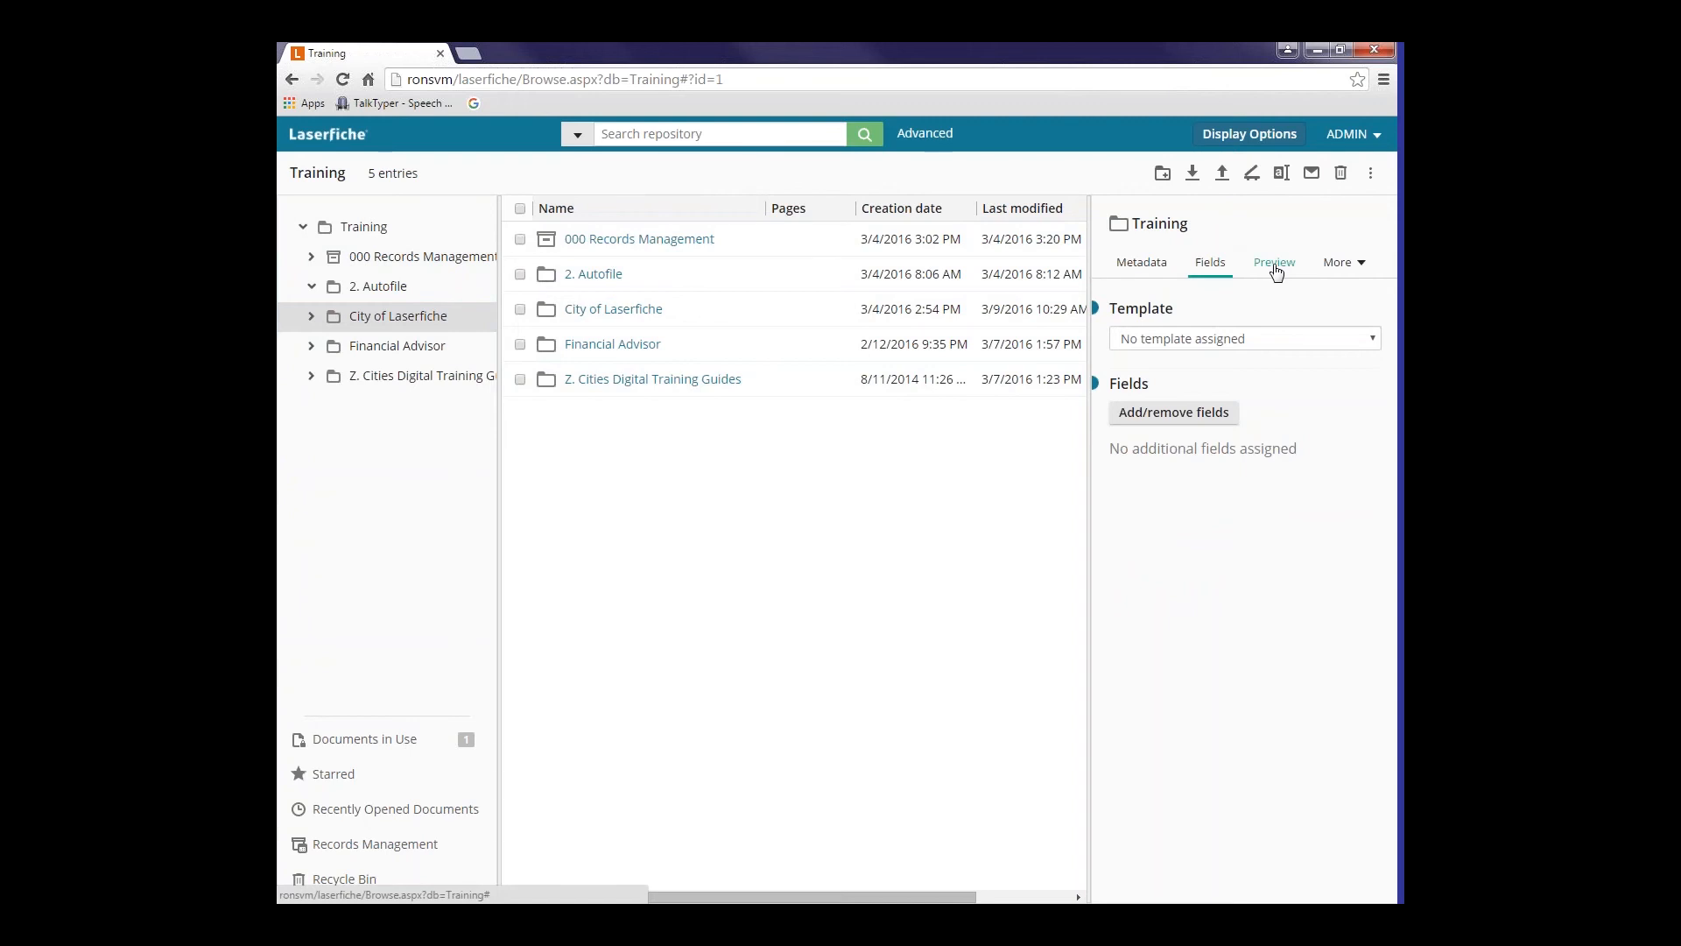
mouse_move(1357, 265)
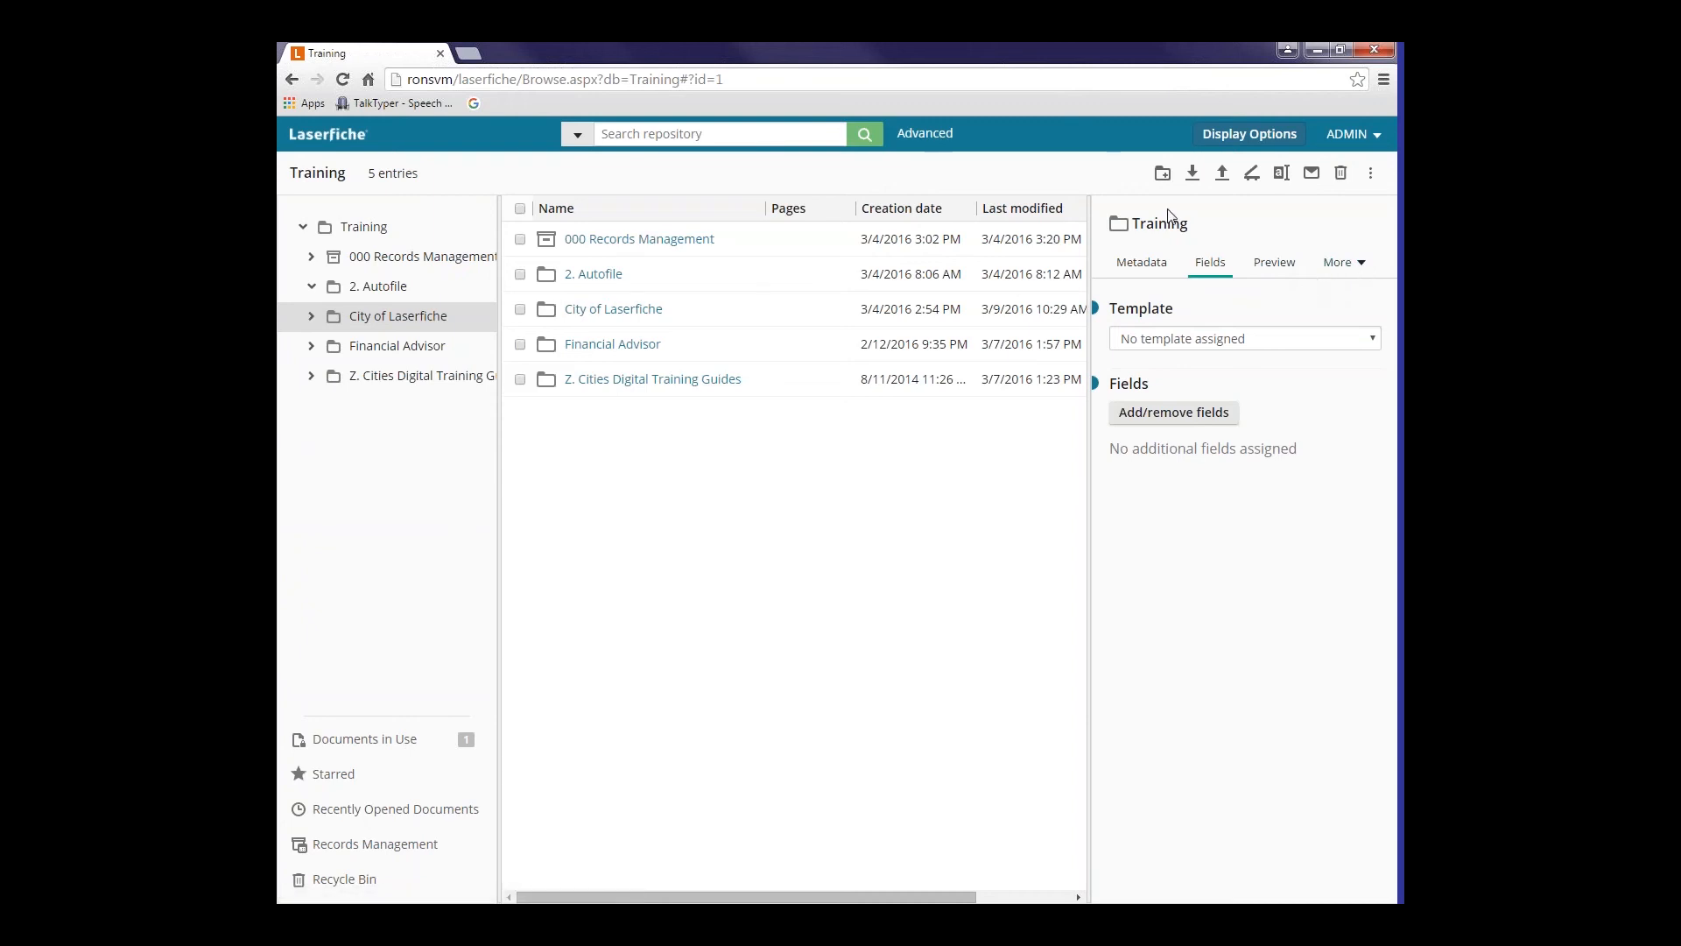
mouse_move(1191, 173)
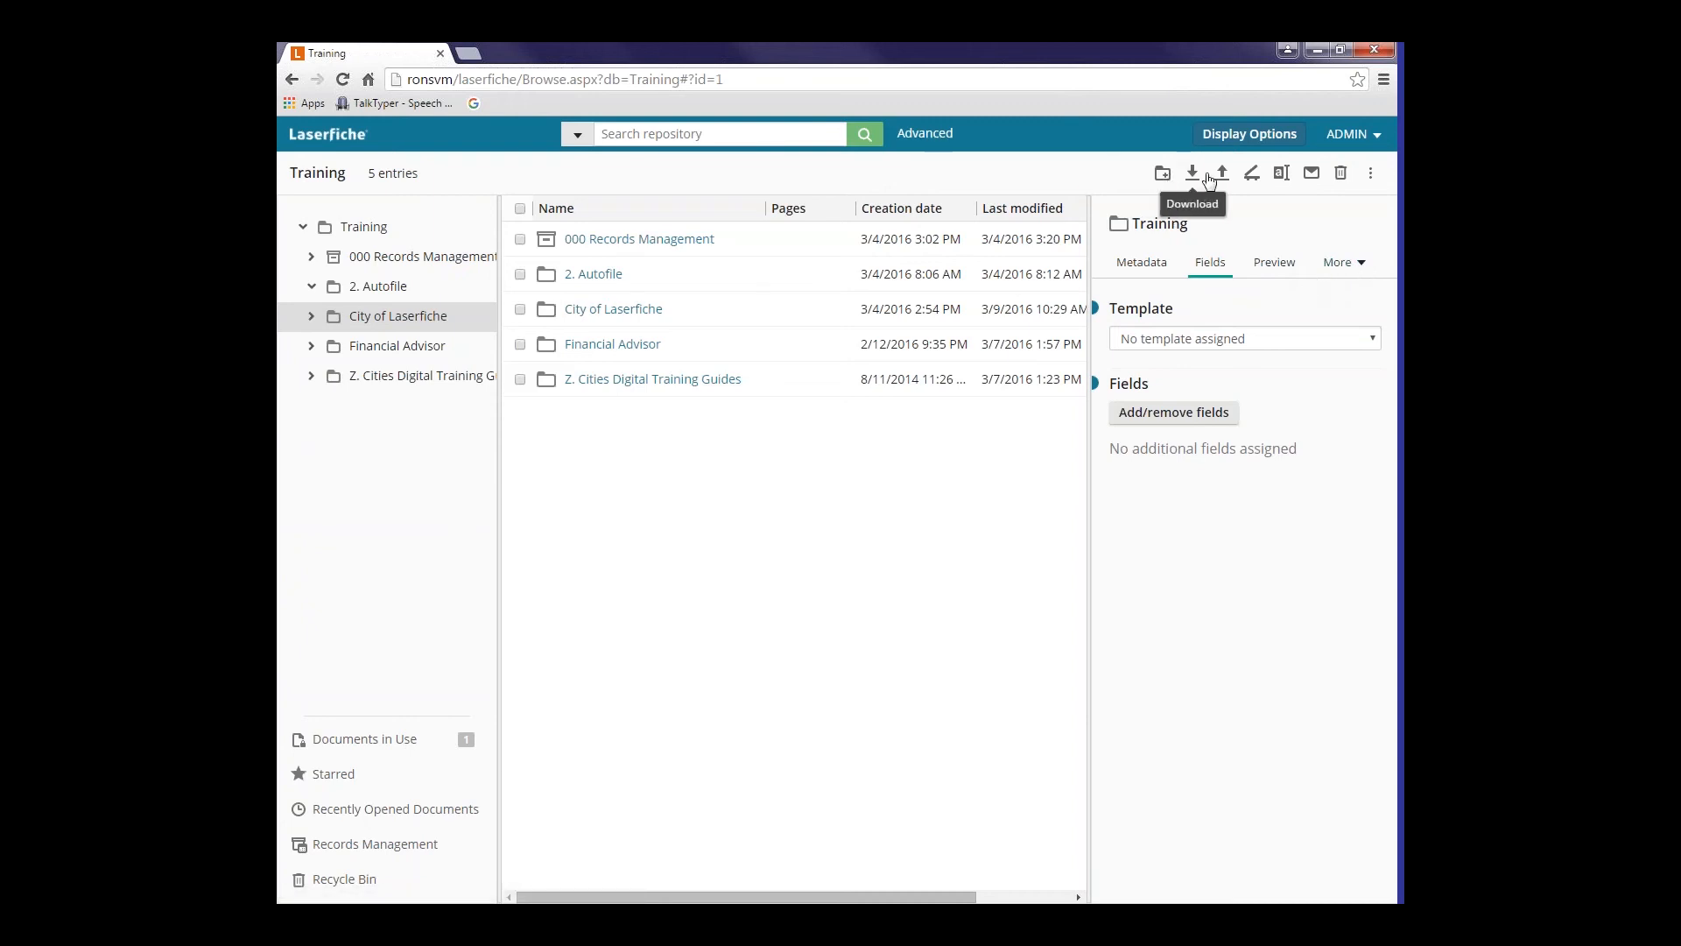
mouse_move(1136, 178)
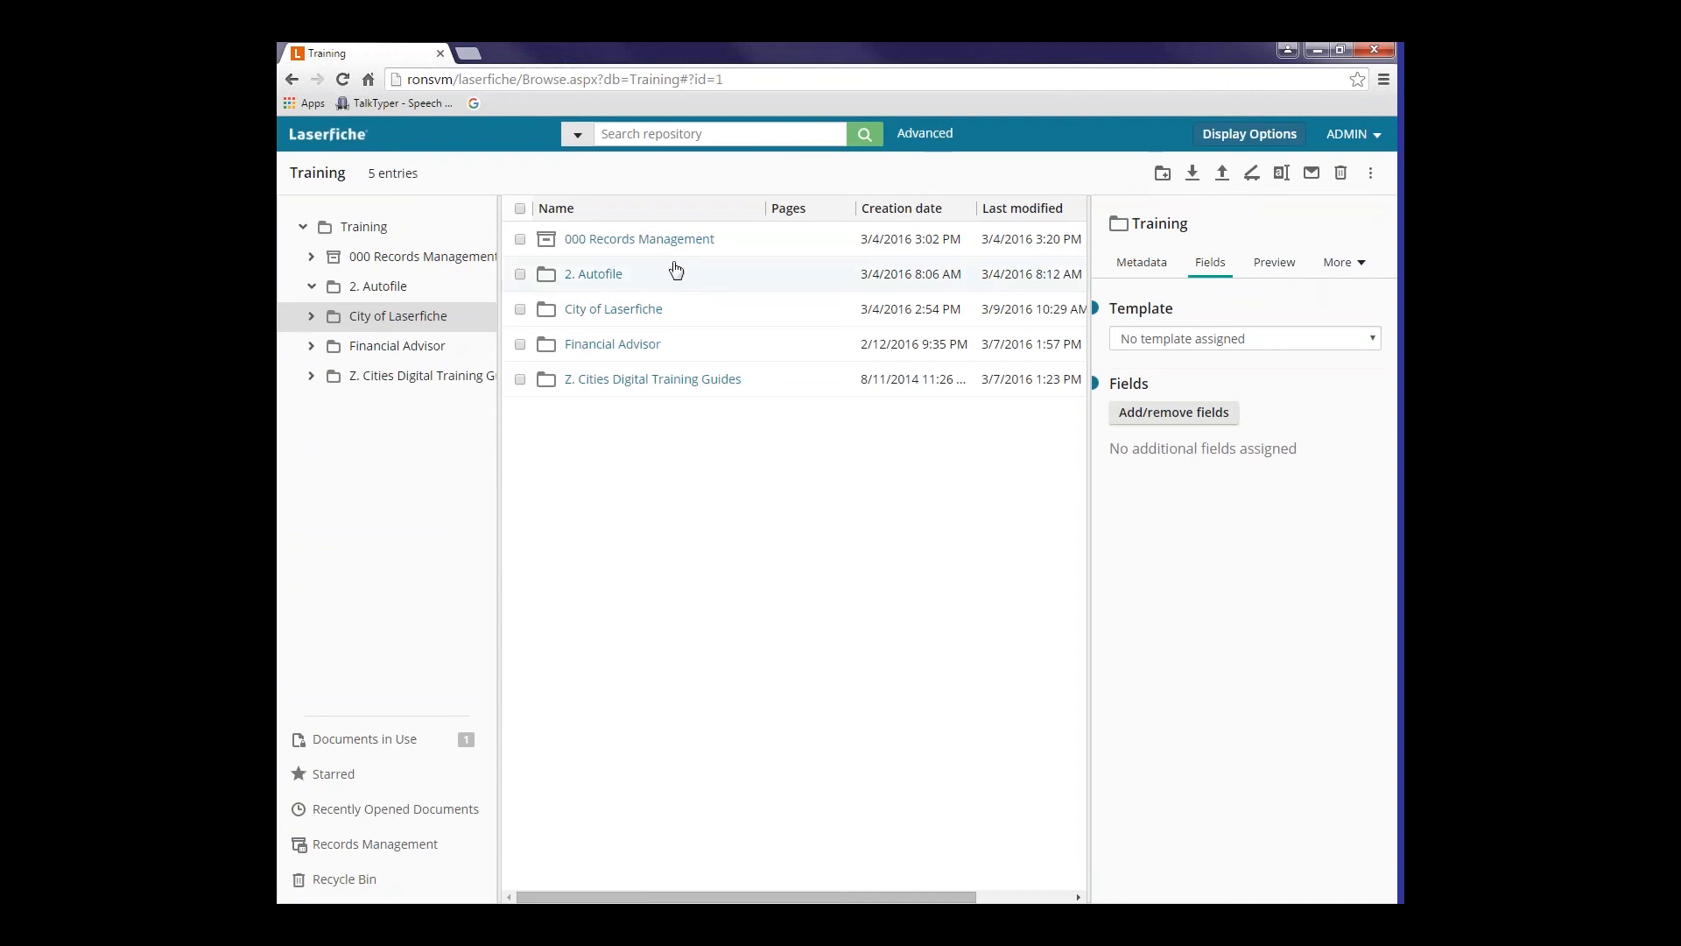
mouse_move(1162, 173)
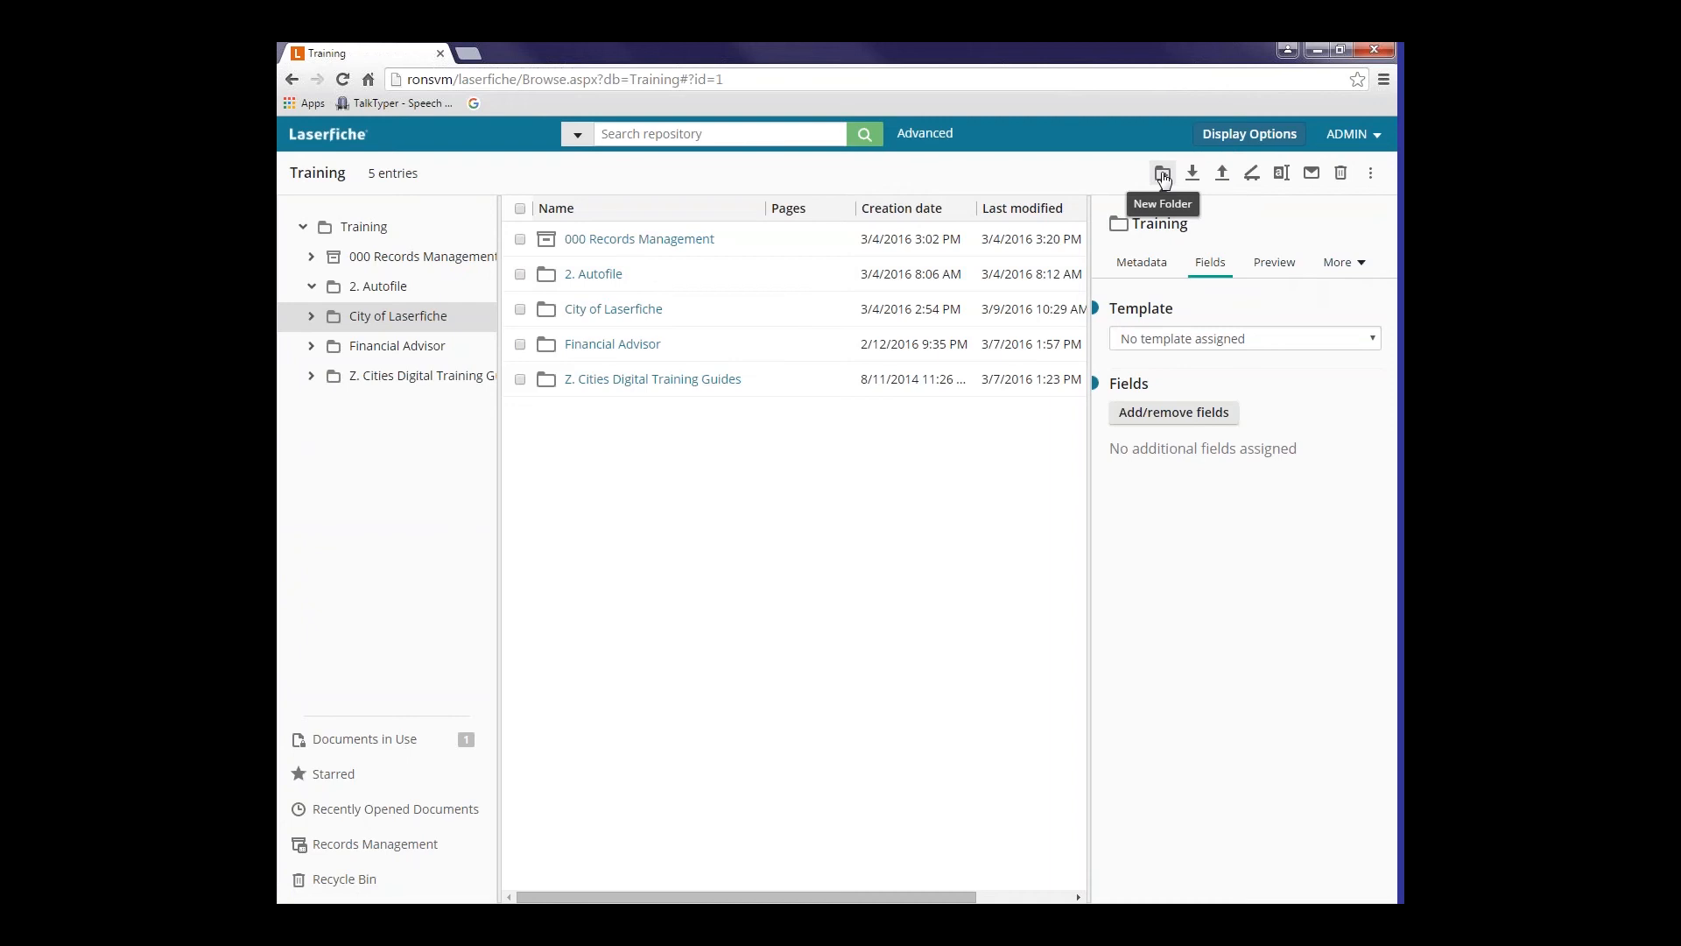
mouse_move(1147, 181)
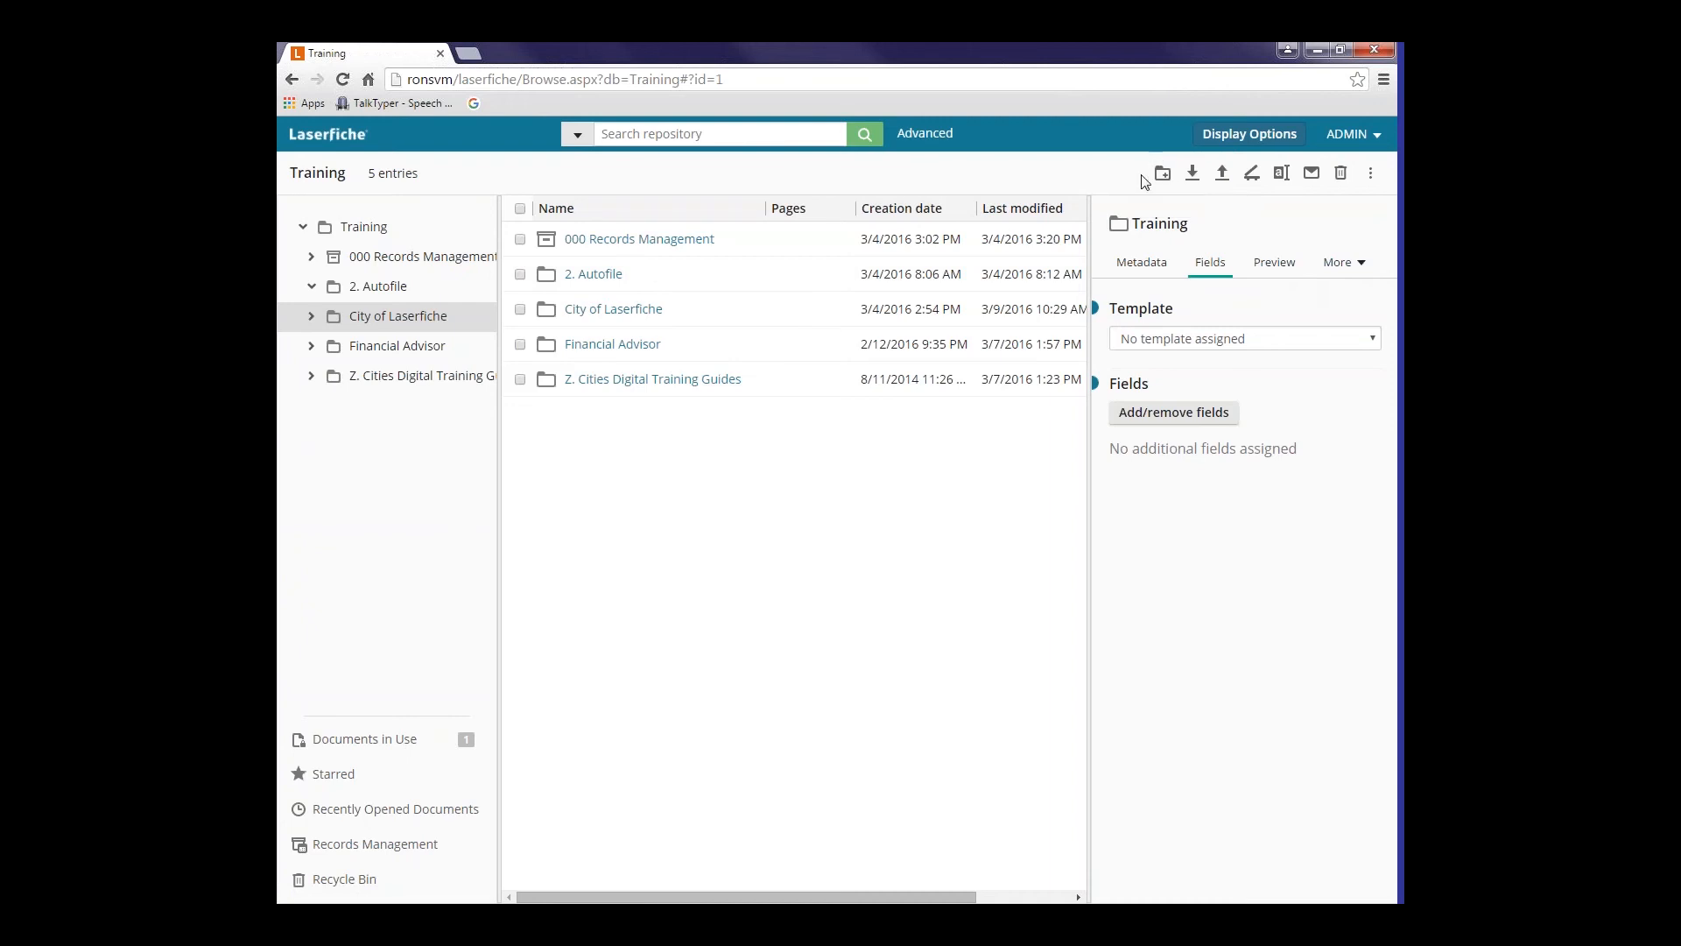
mouse_move(1162, 173)
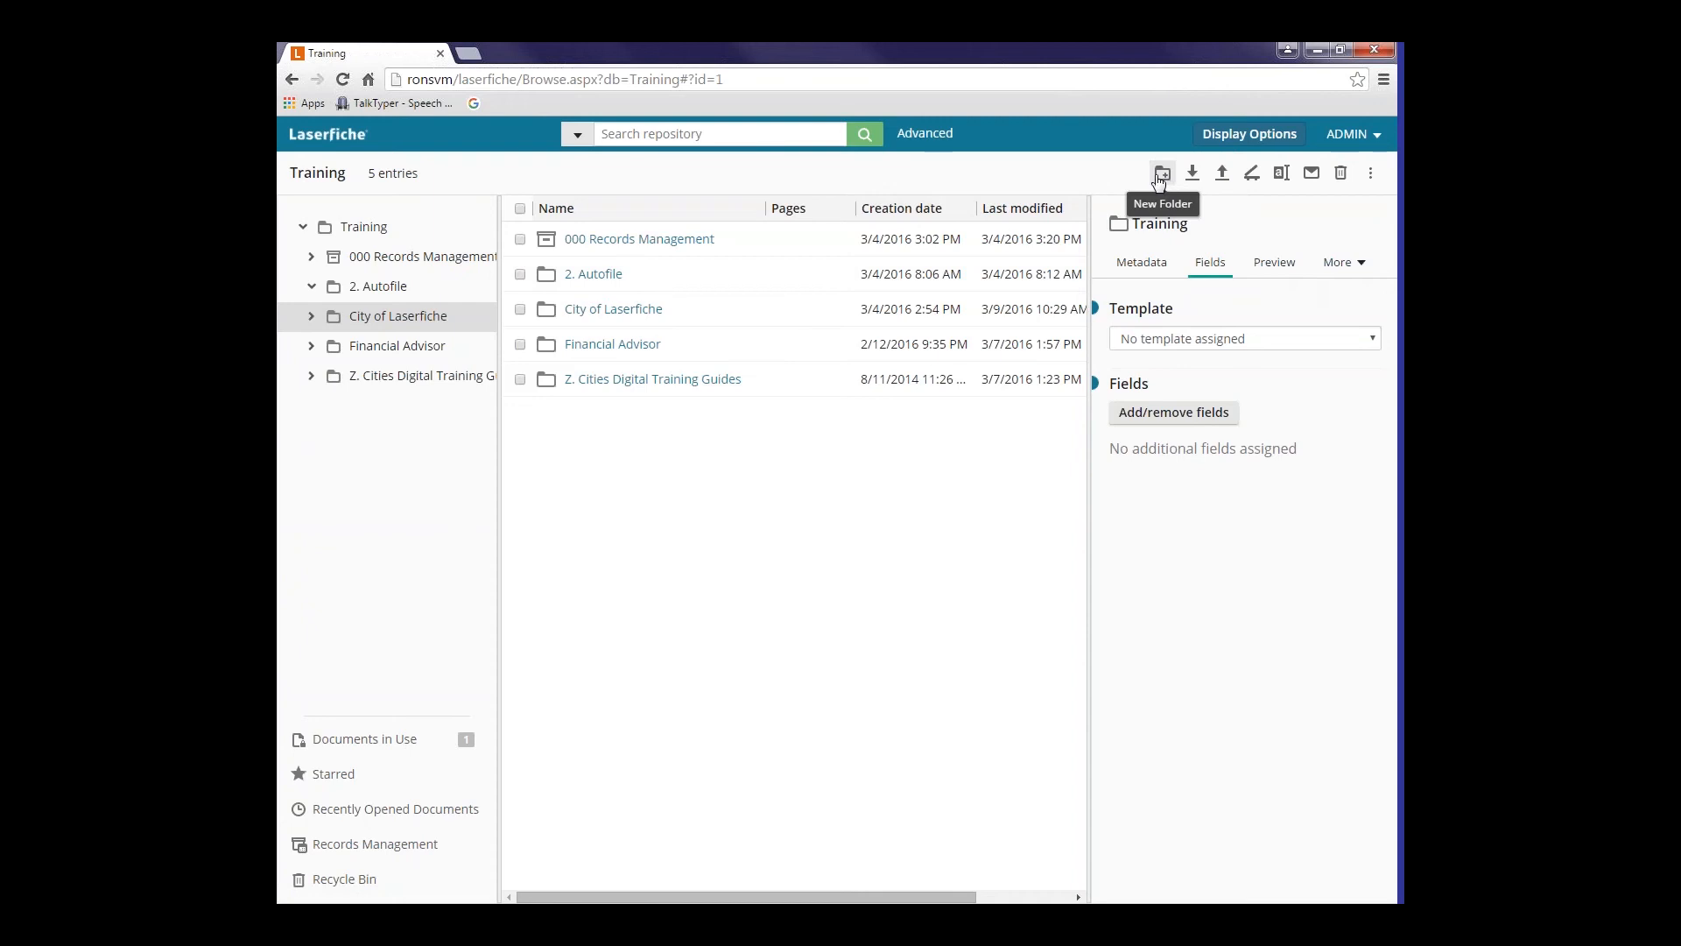
mouse_move(1191, 173)
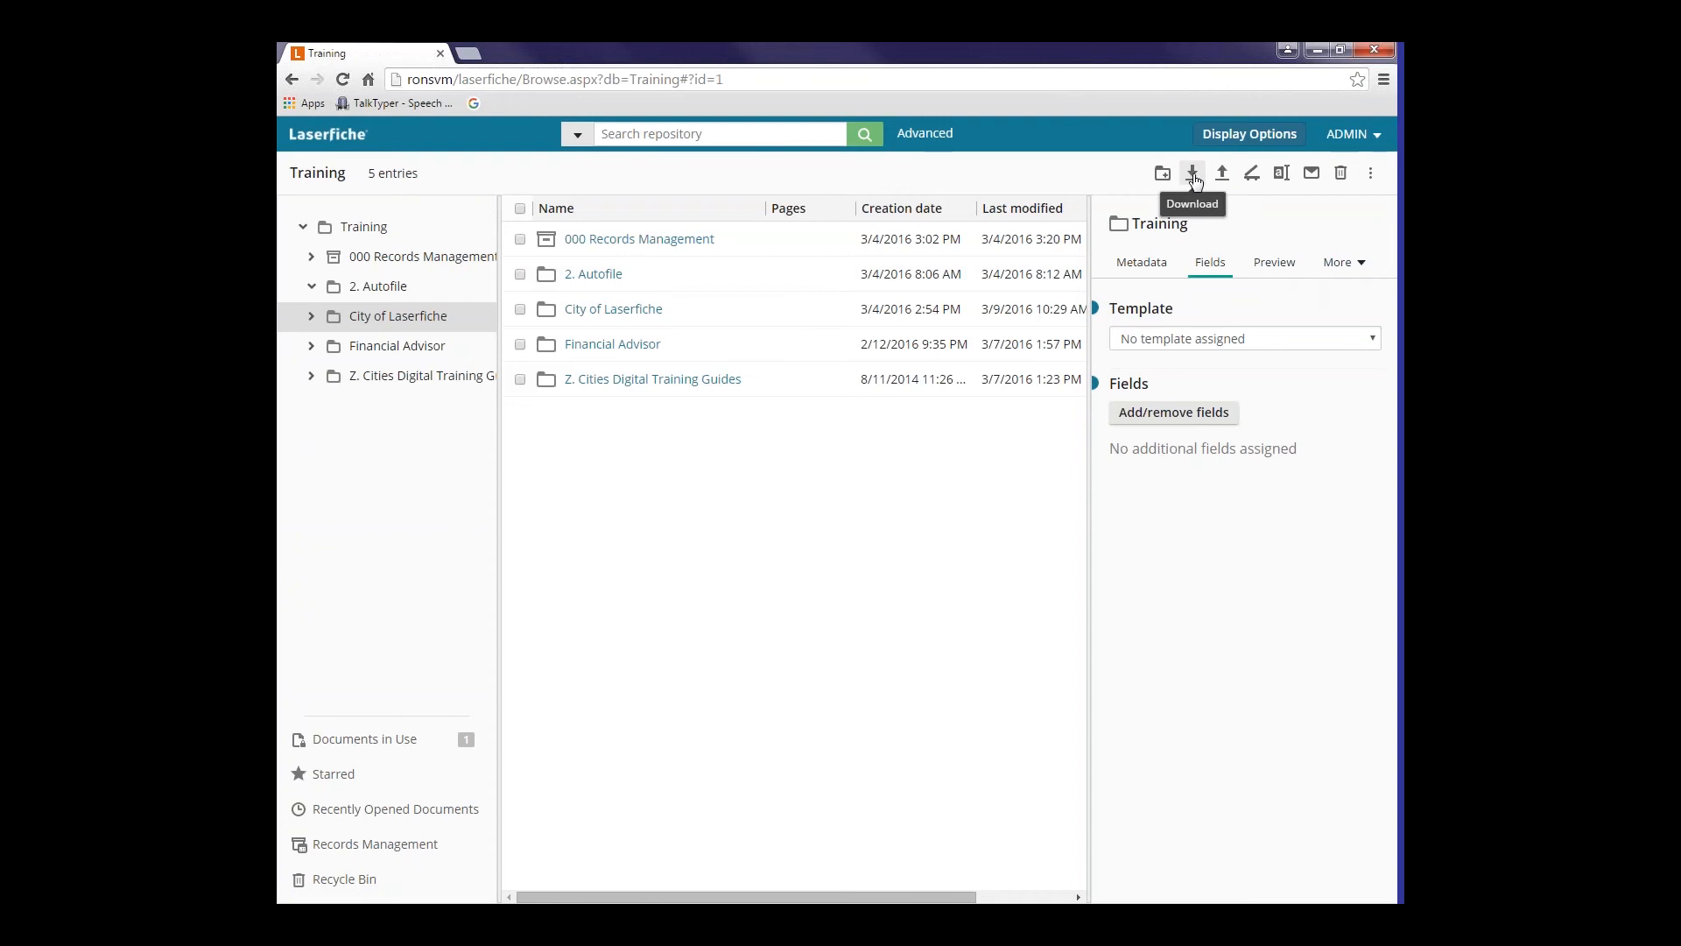
mouse_move(1222, 173)
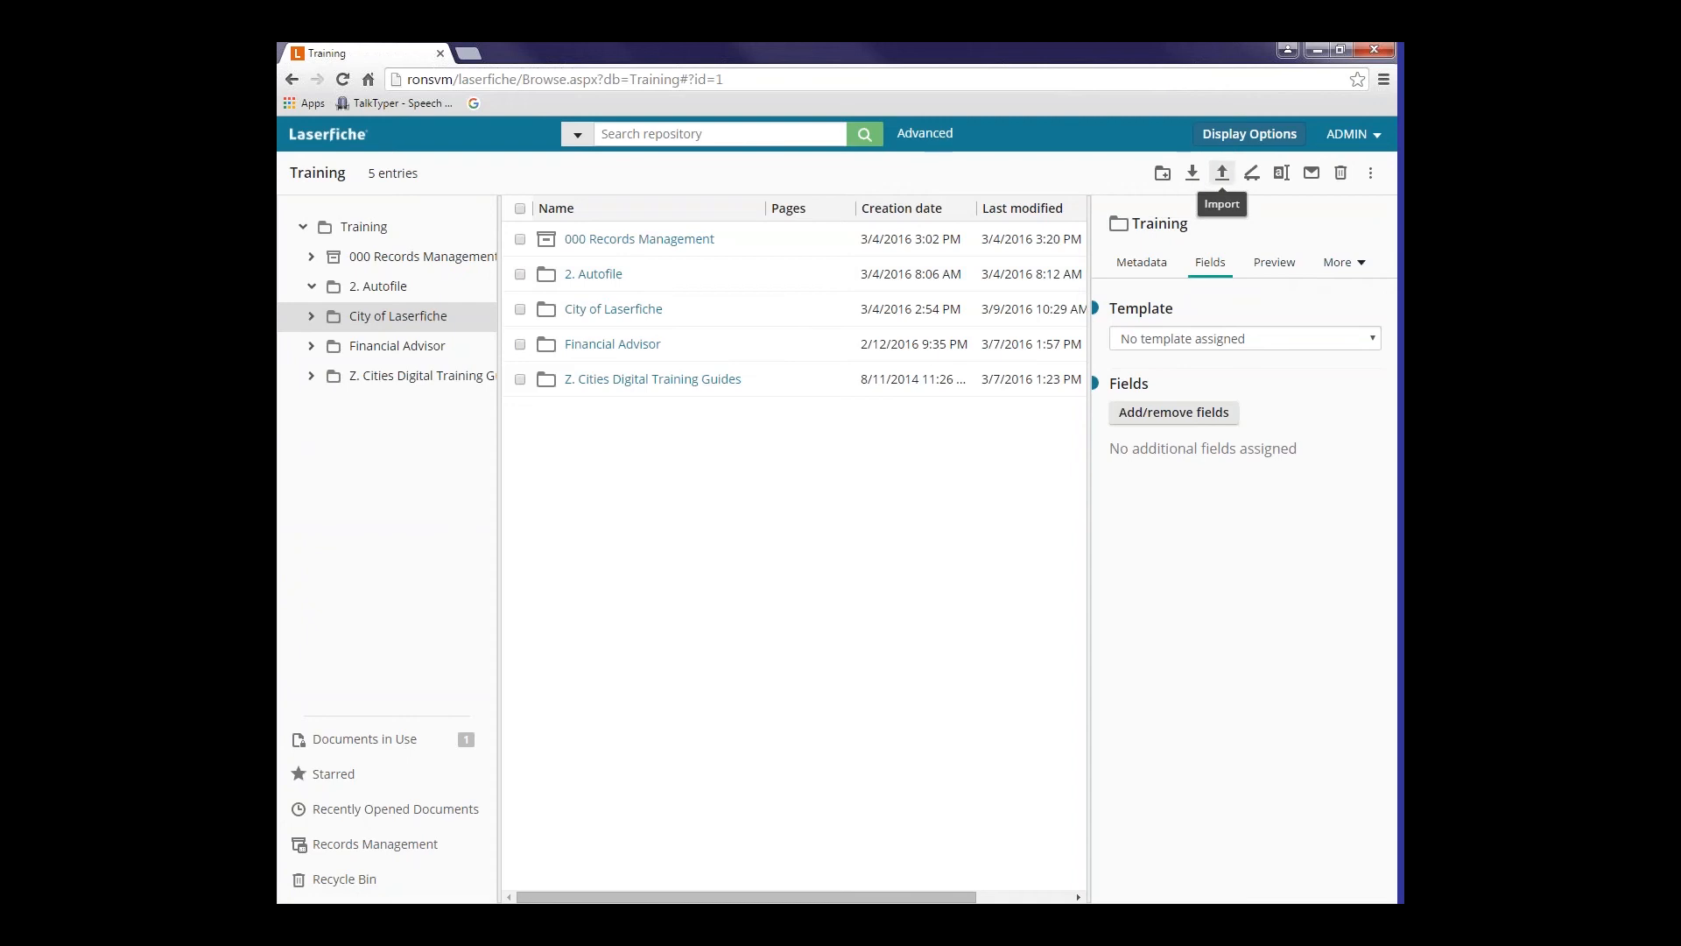
mouse_move(1222, 173)
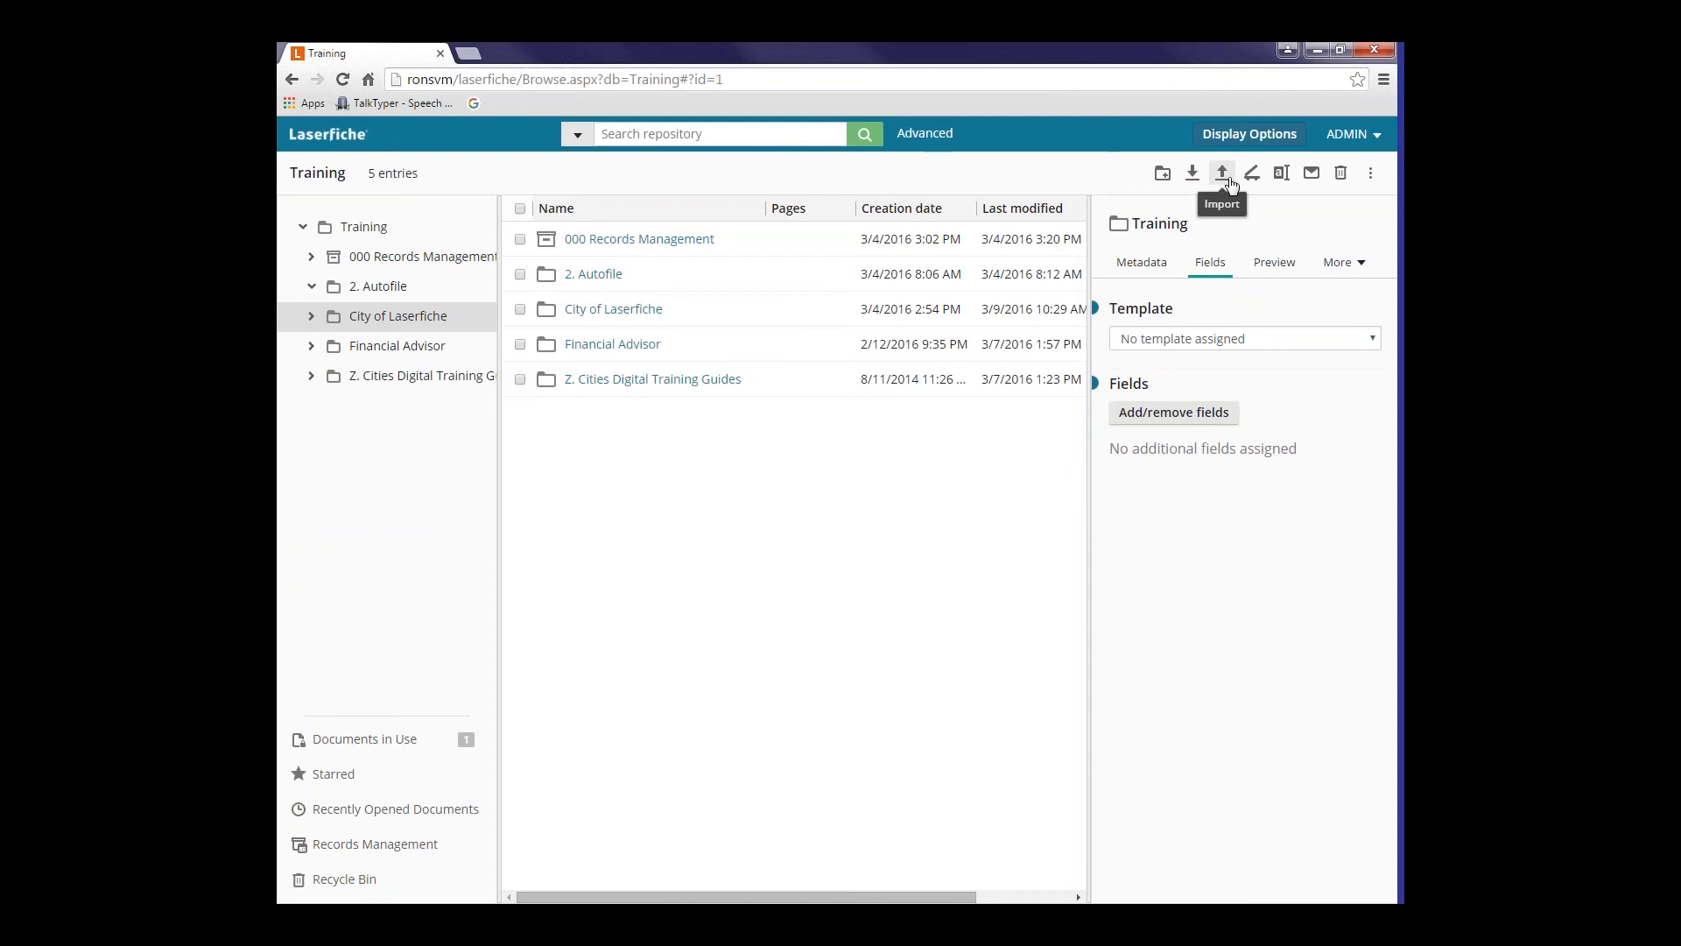
mouse_move(1251, 173)
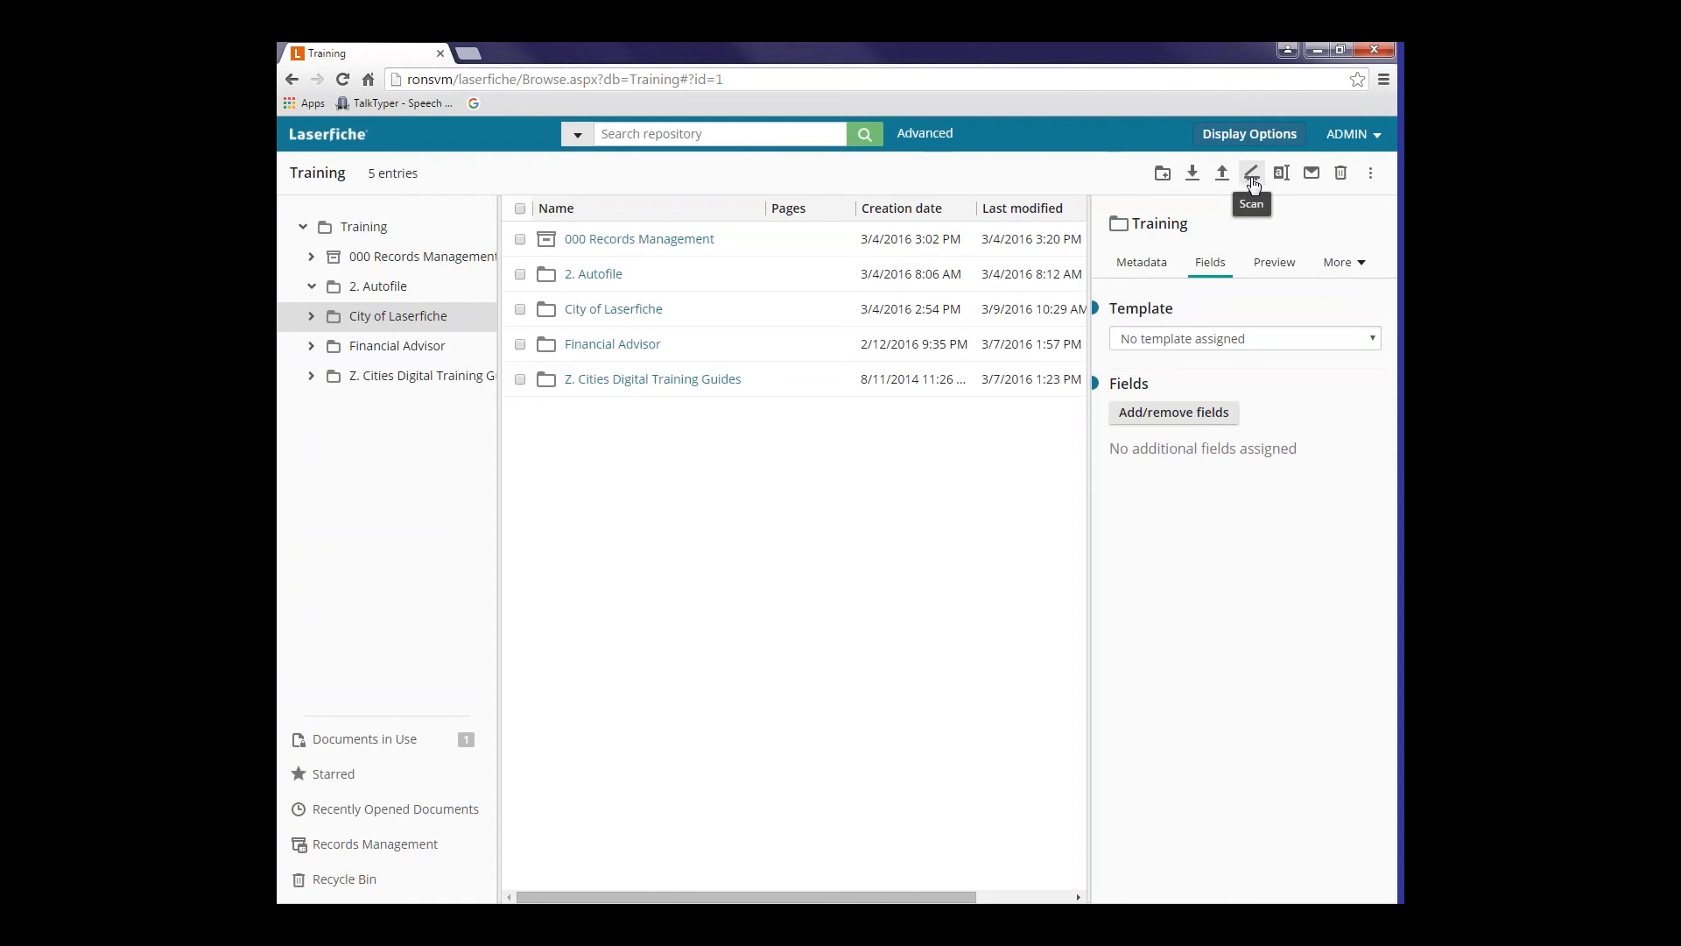
mouse_move(1280, 172)
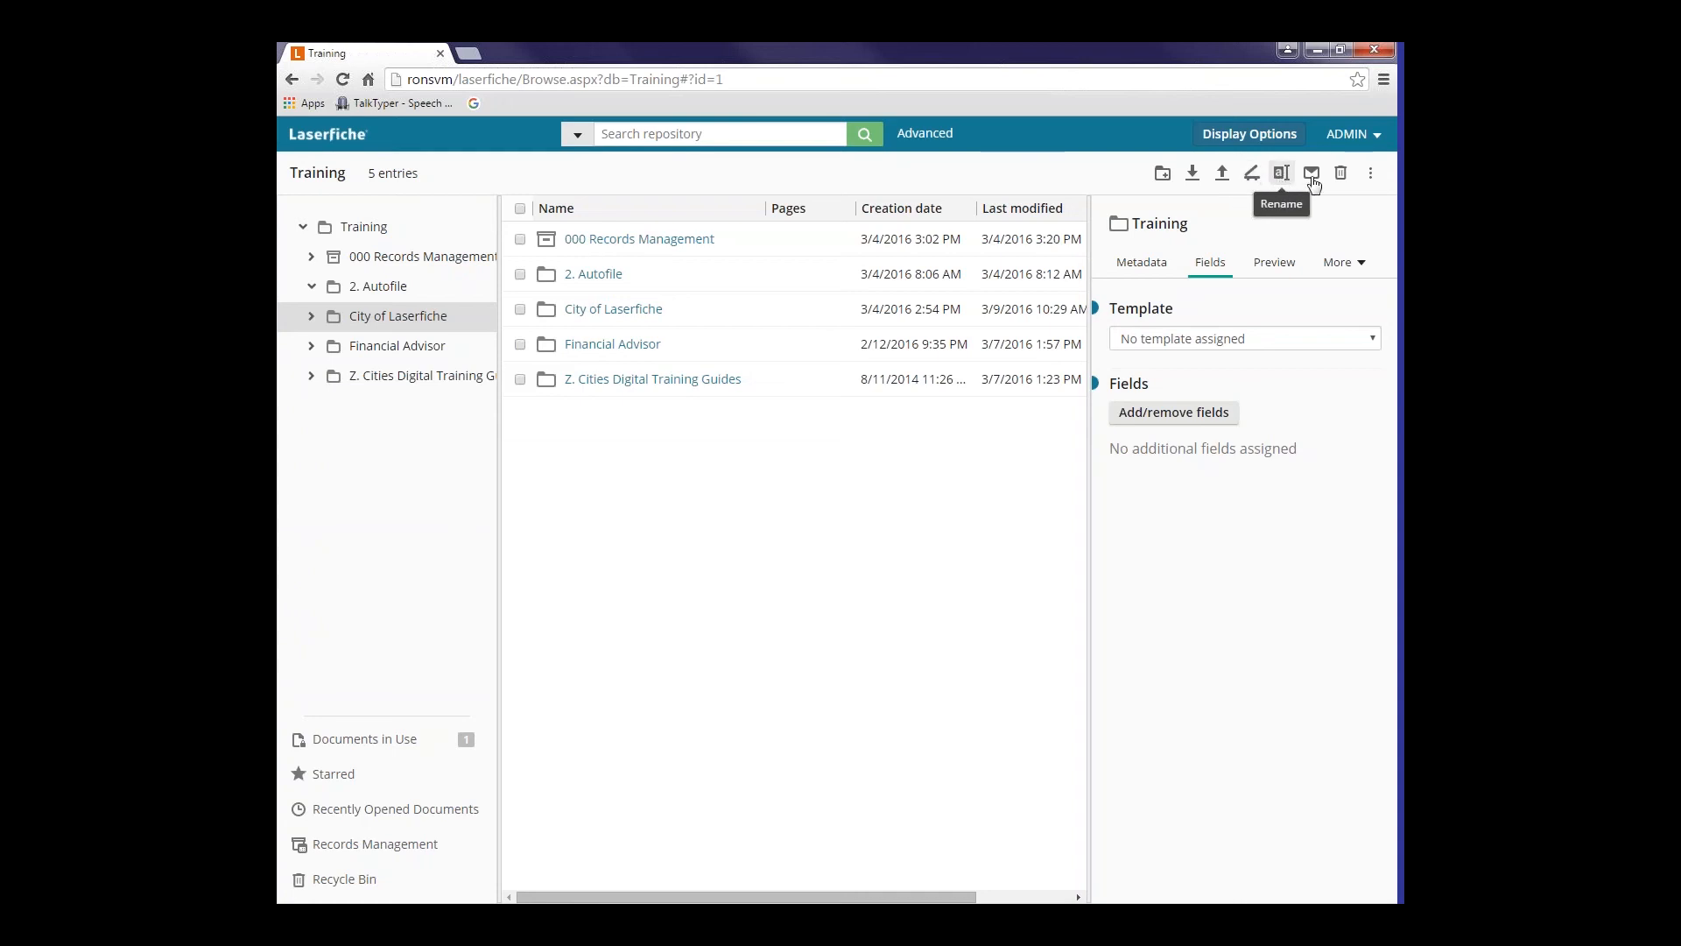
mouse_move(1310, 173)
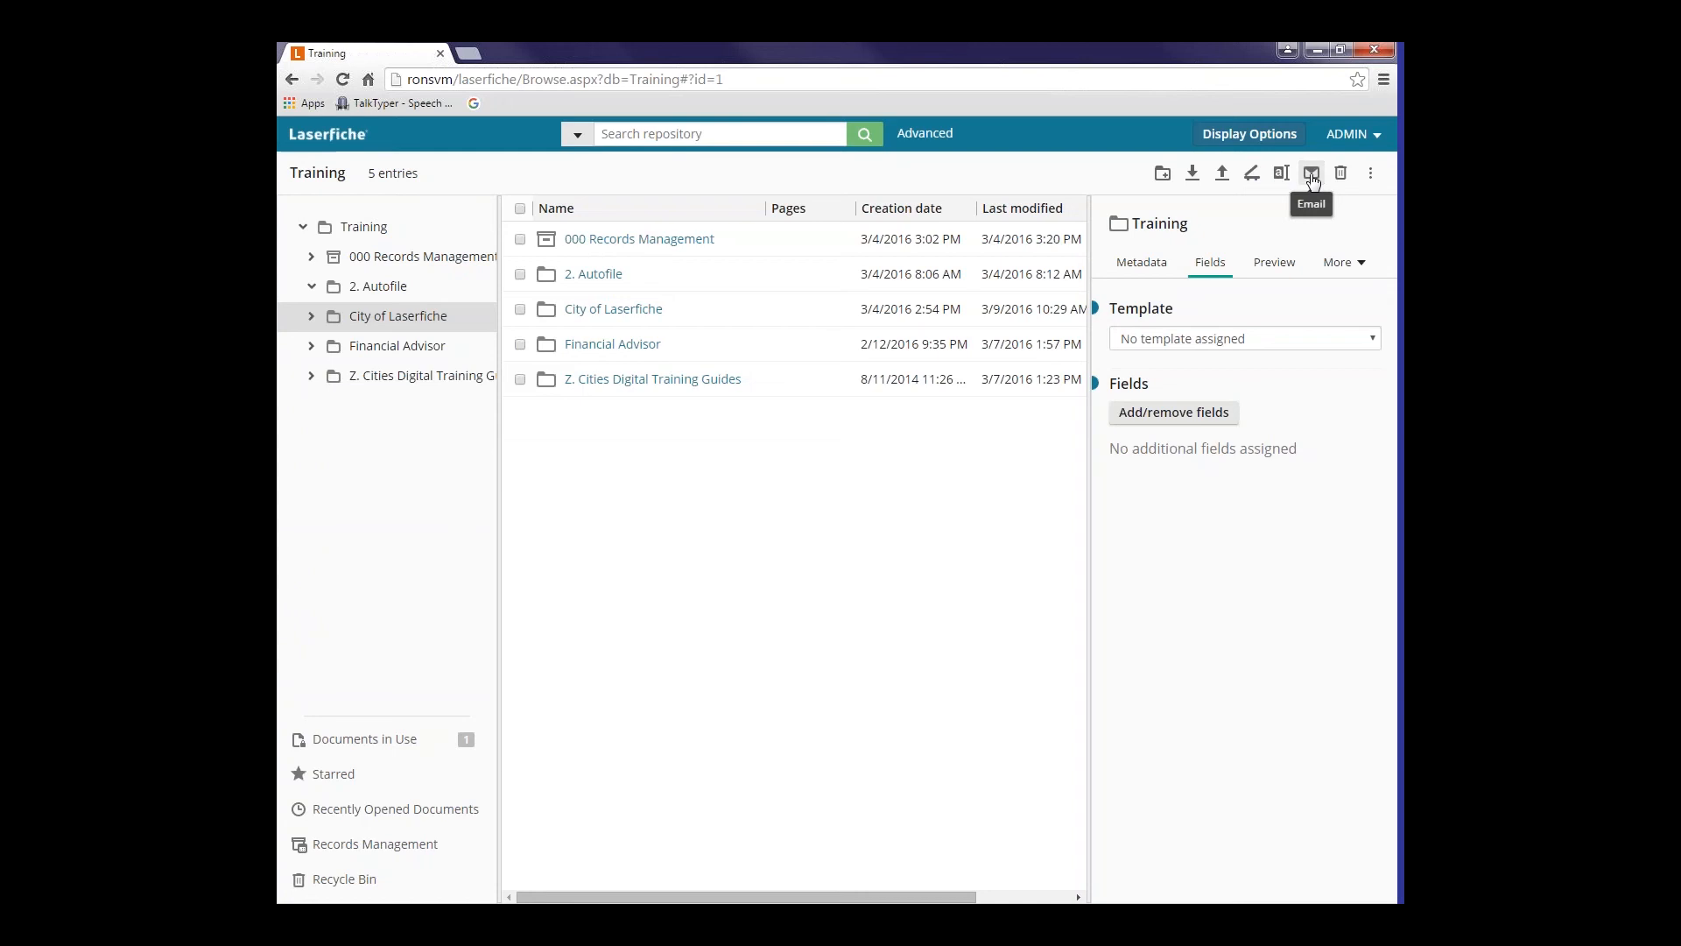
mouse_move(1341, 172)
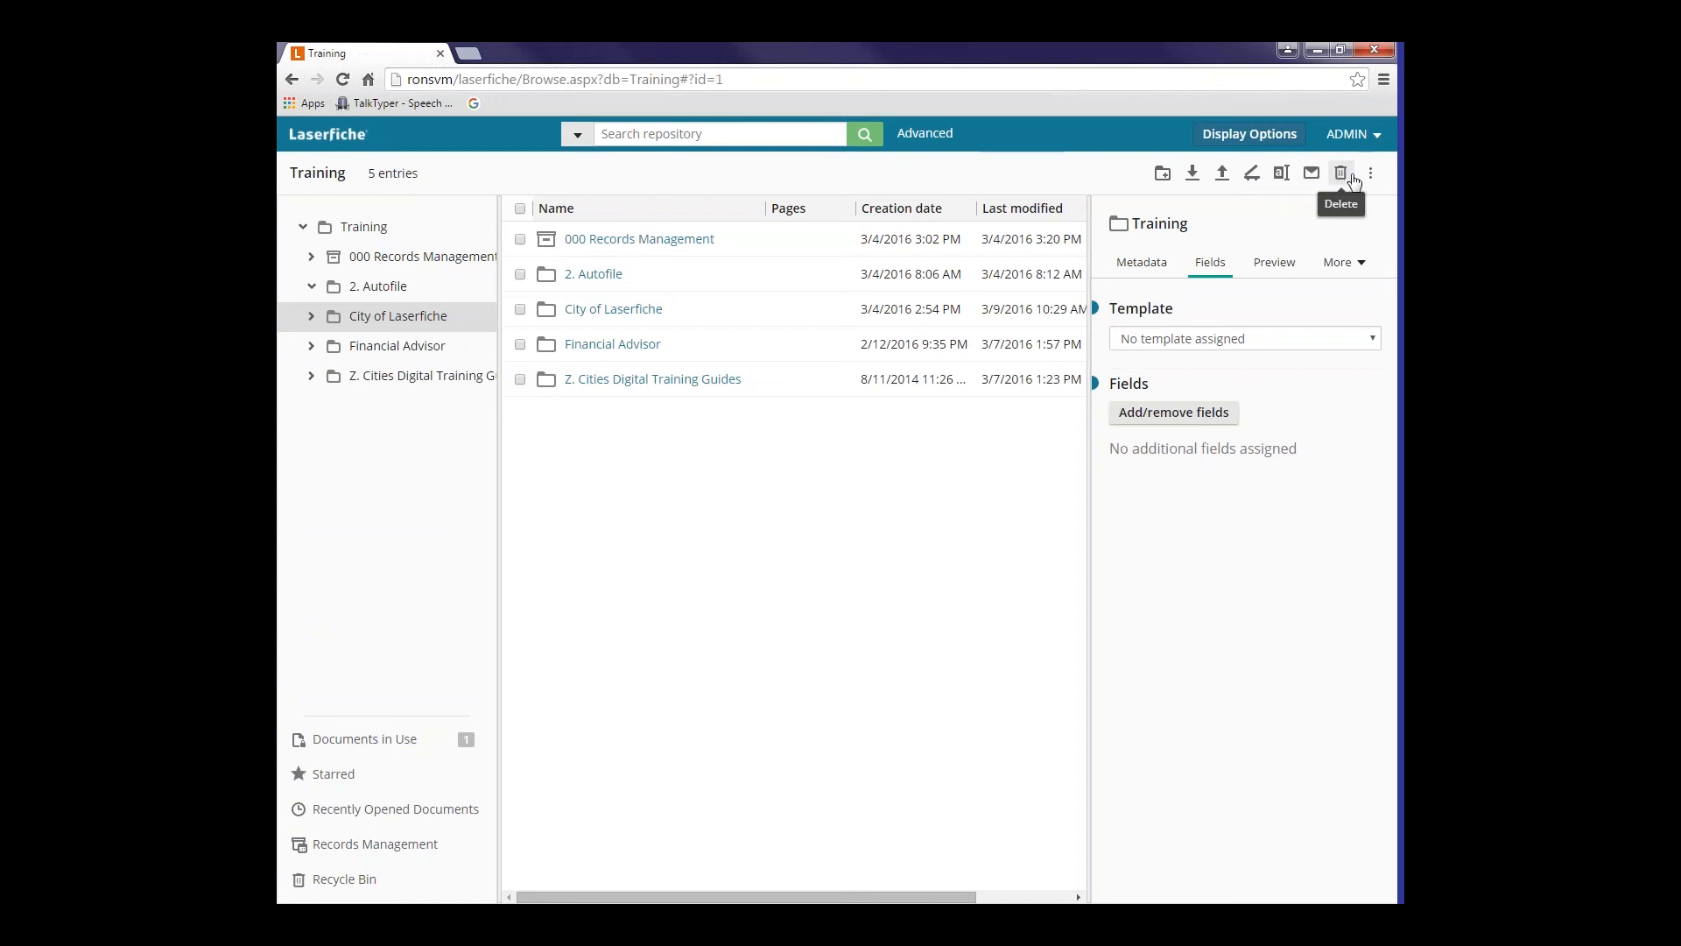
mouse_move(1370, 172)
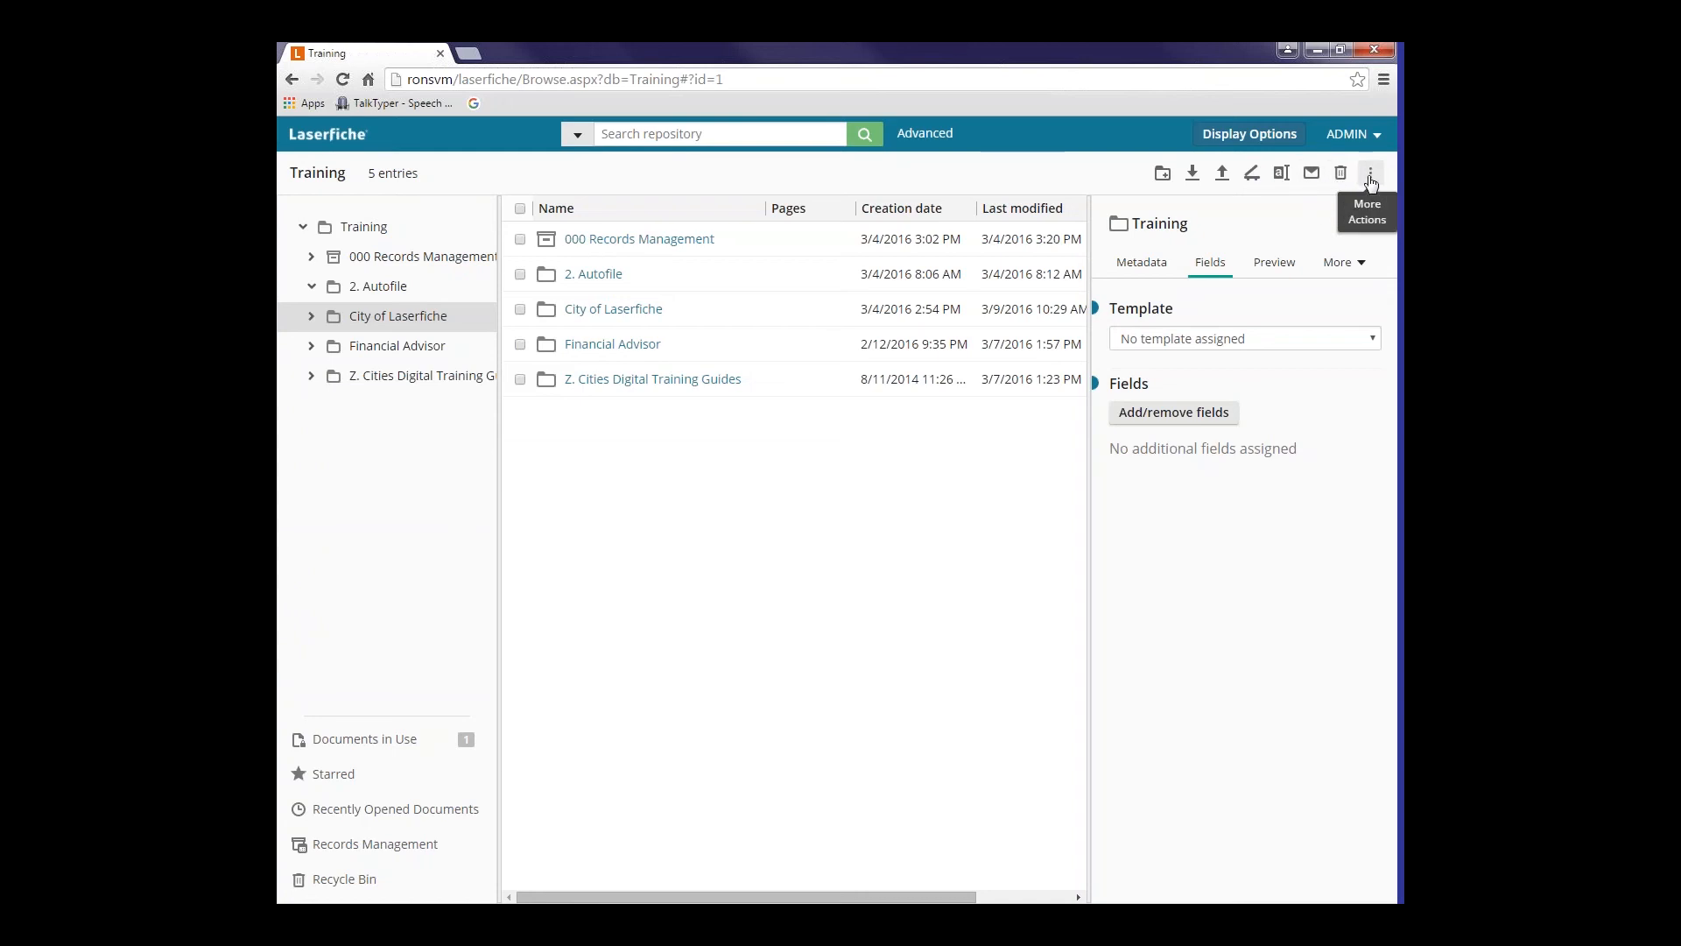
- Show the More Actions list with move or copy, generate report and show security
left_click(1371, 172)
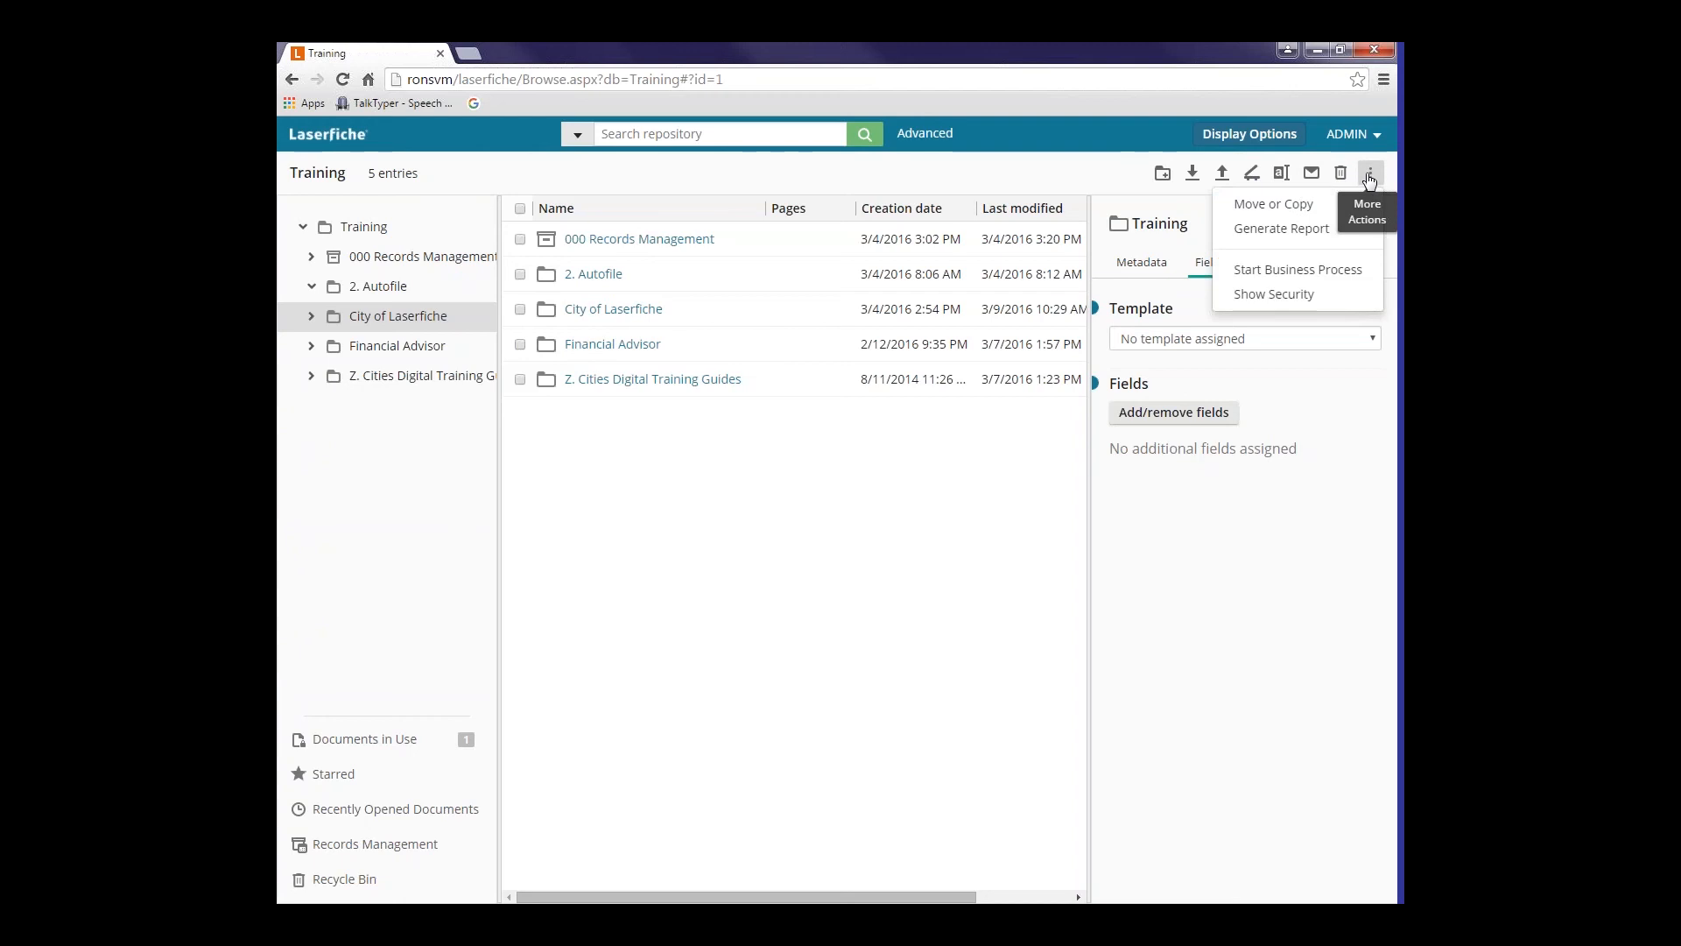
mouse_move(1272, 204)
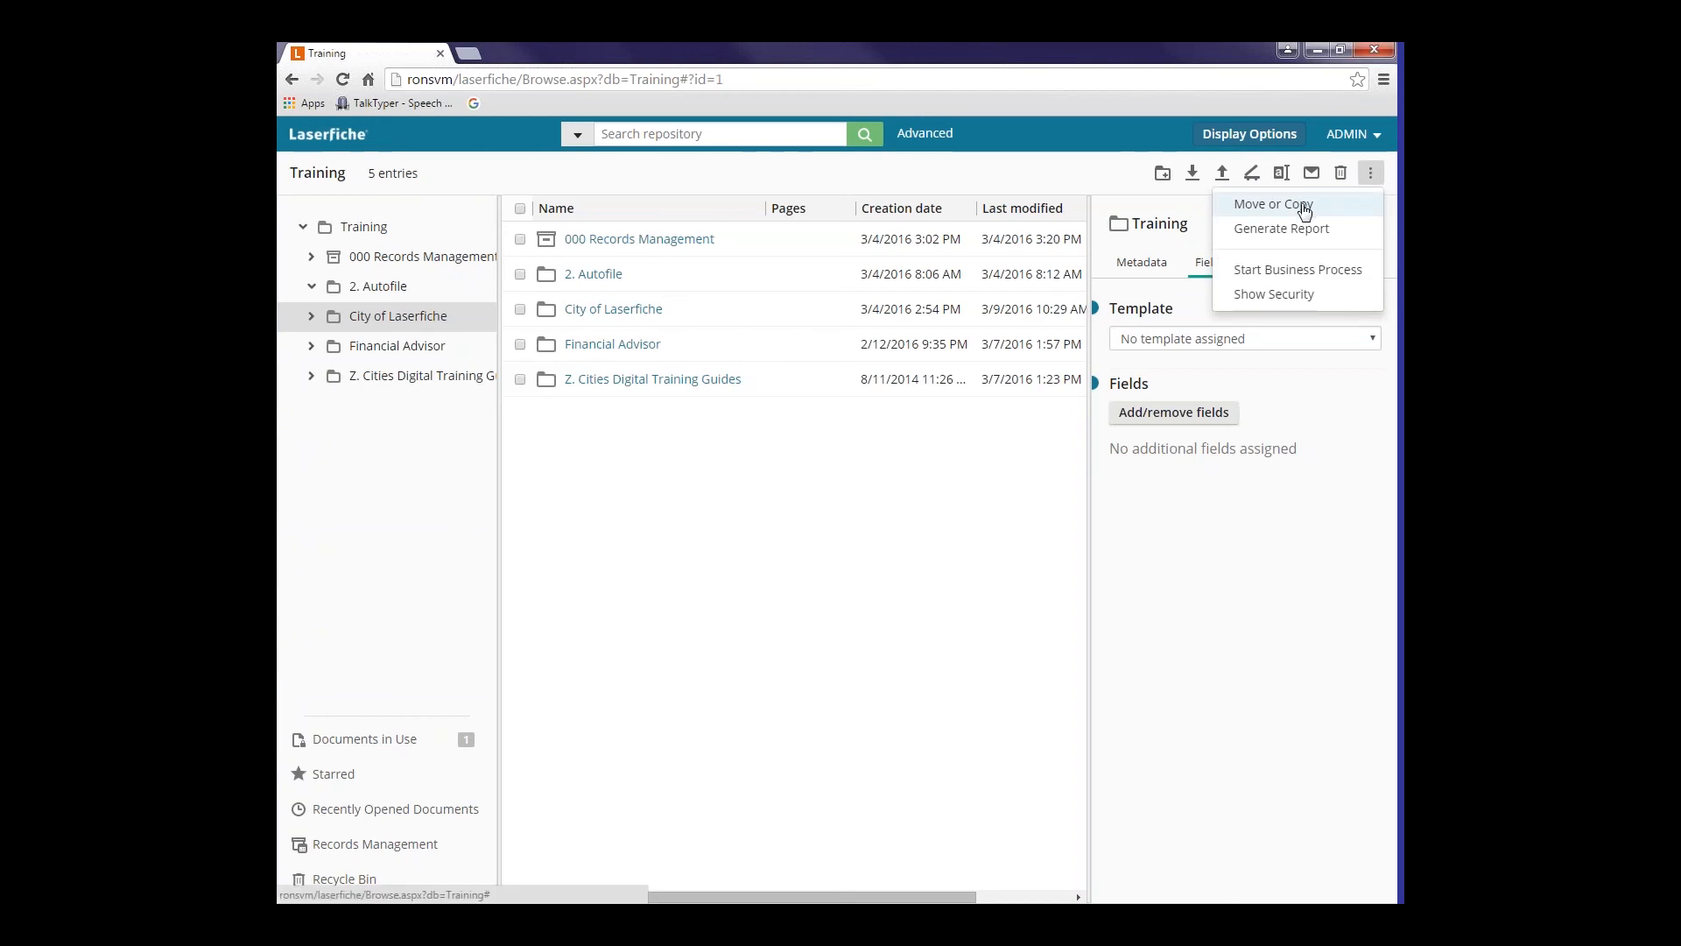
mouse_move(1280, 228)
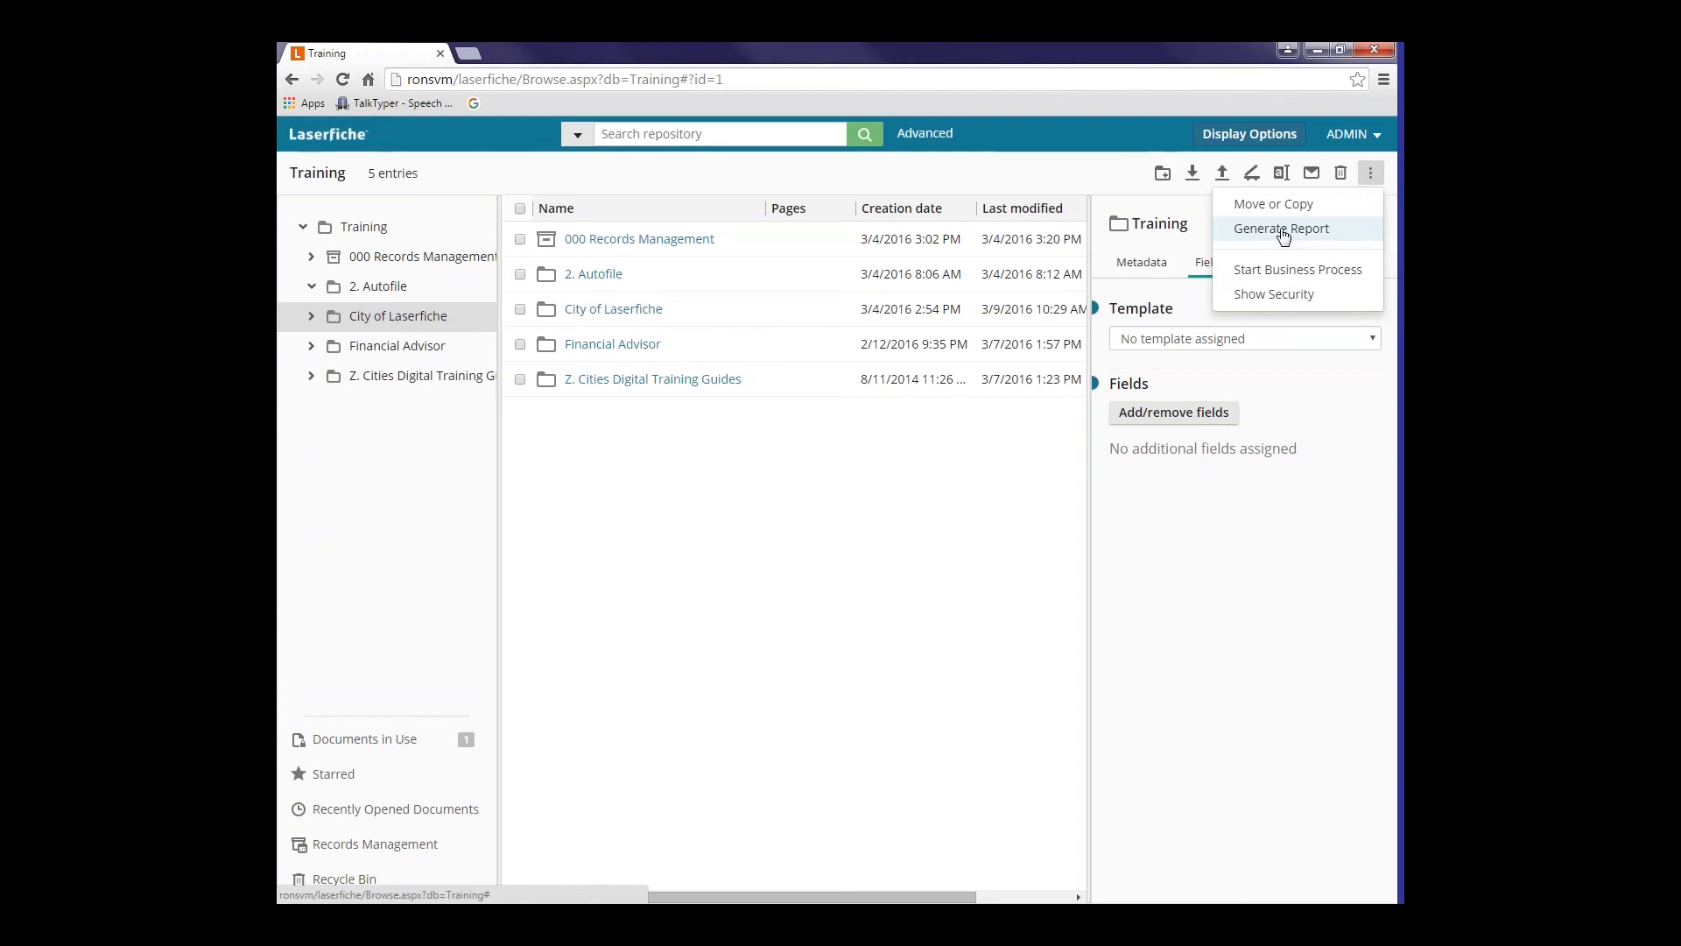
mouse_move(669, 281)
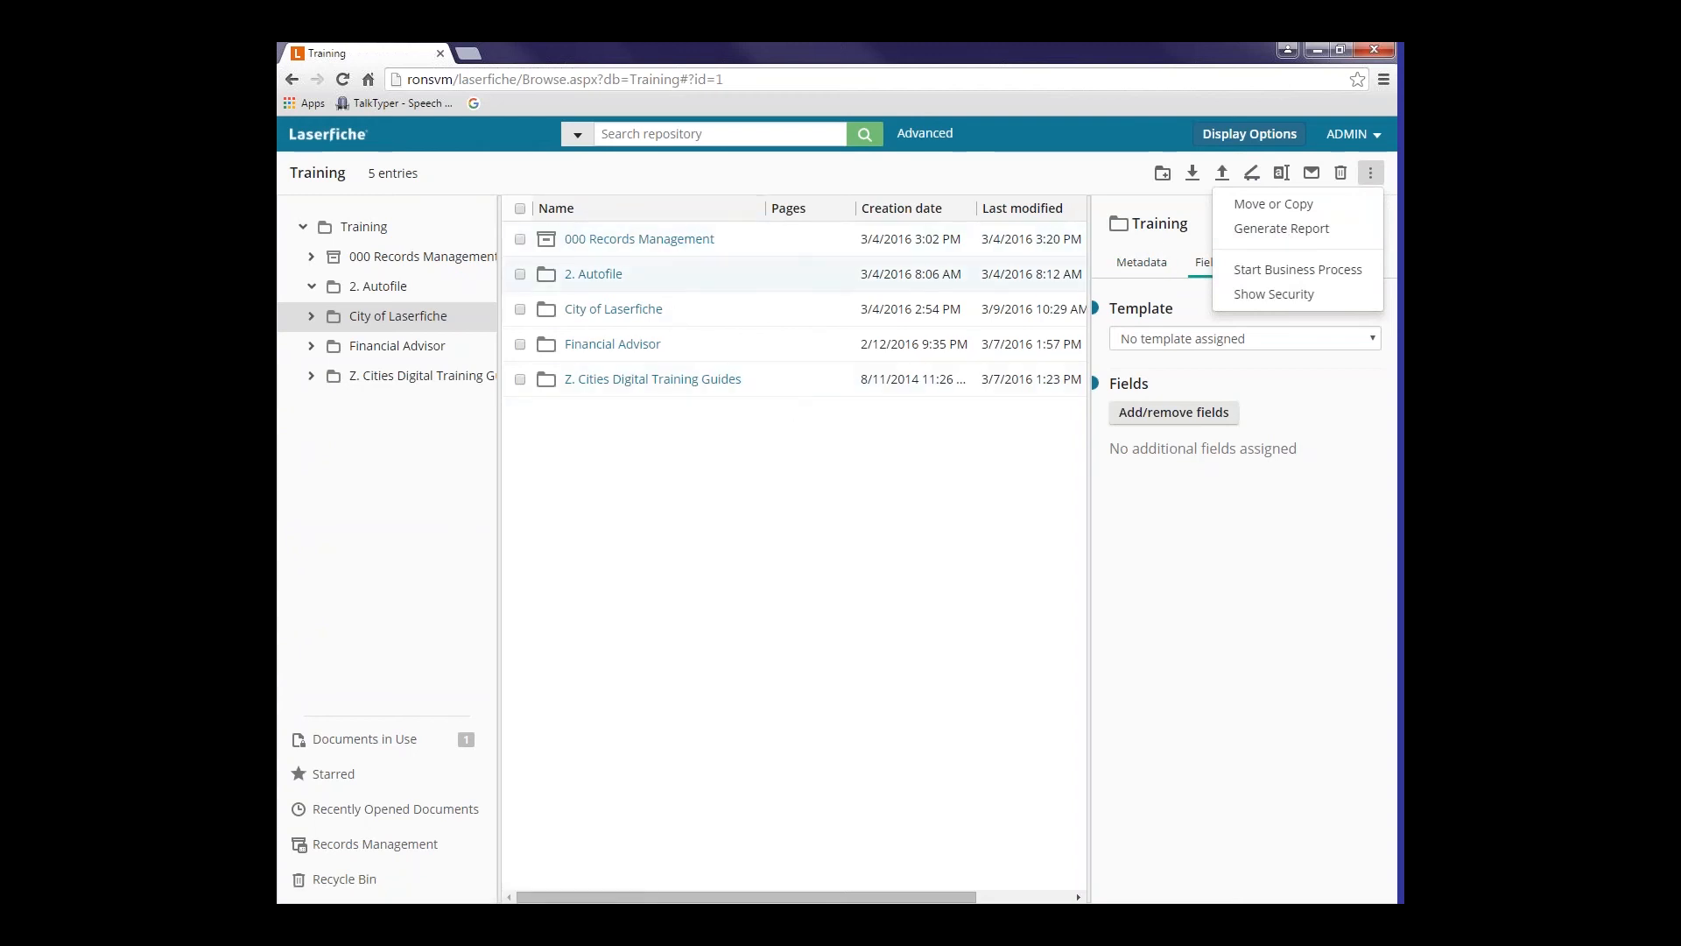
mouse_move(798, 219)
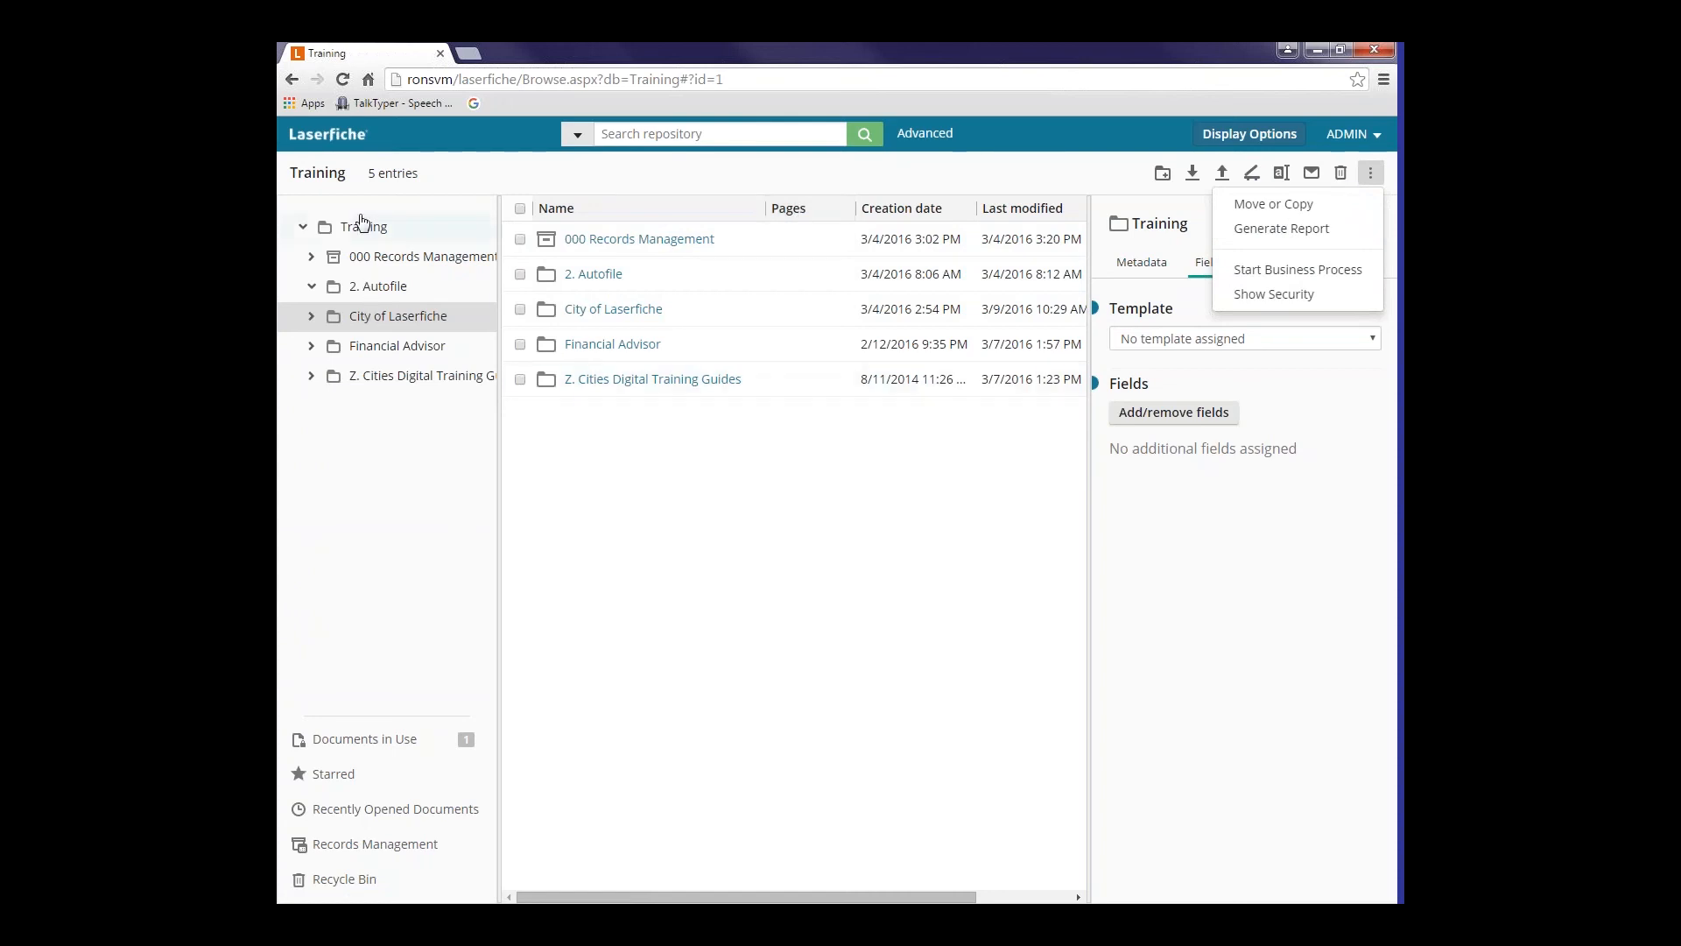
- Dismiss the More Actions list, leaving the Training folder's five entries
left_click(466, 182)
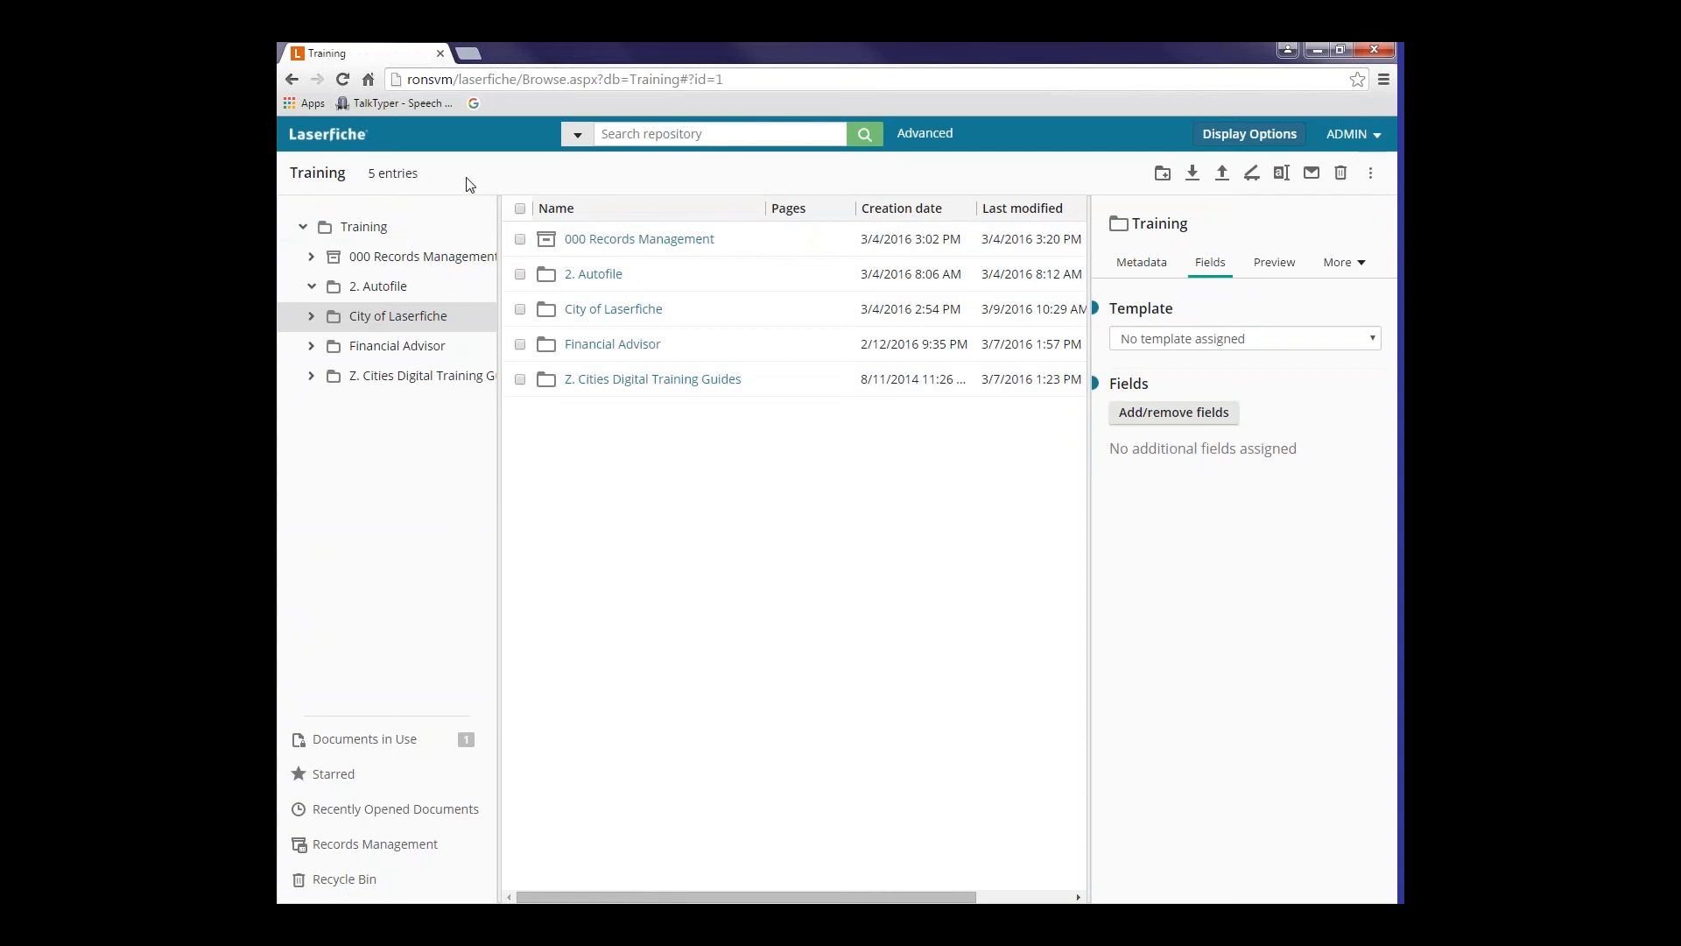
mouse_move(415, 540)
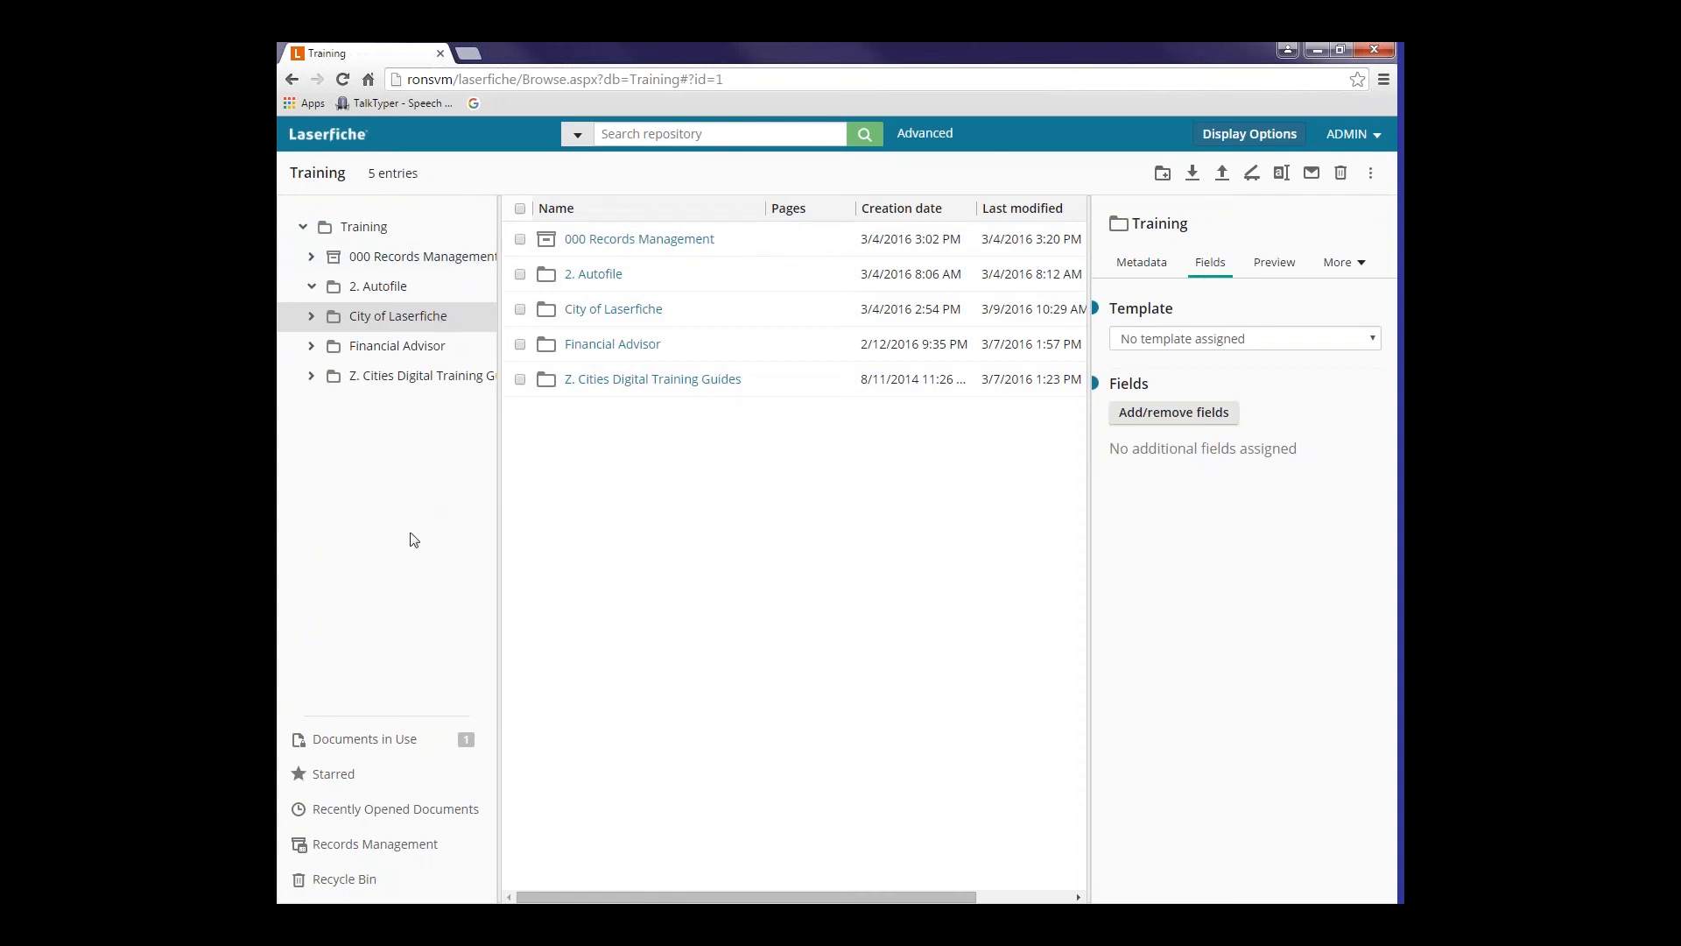
mouse_move(398, 595)
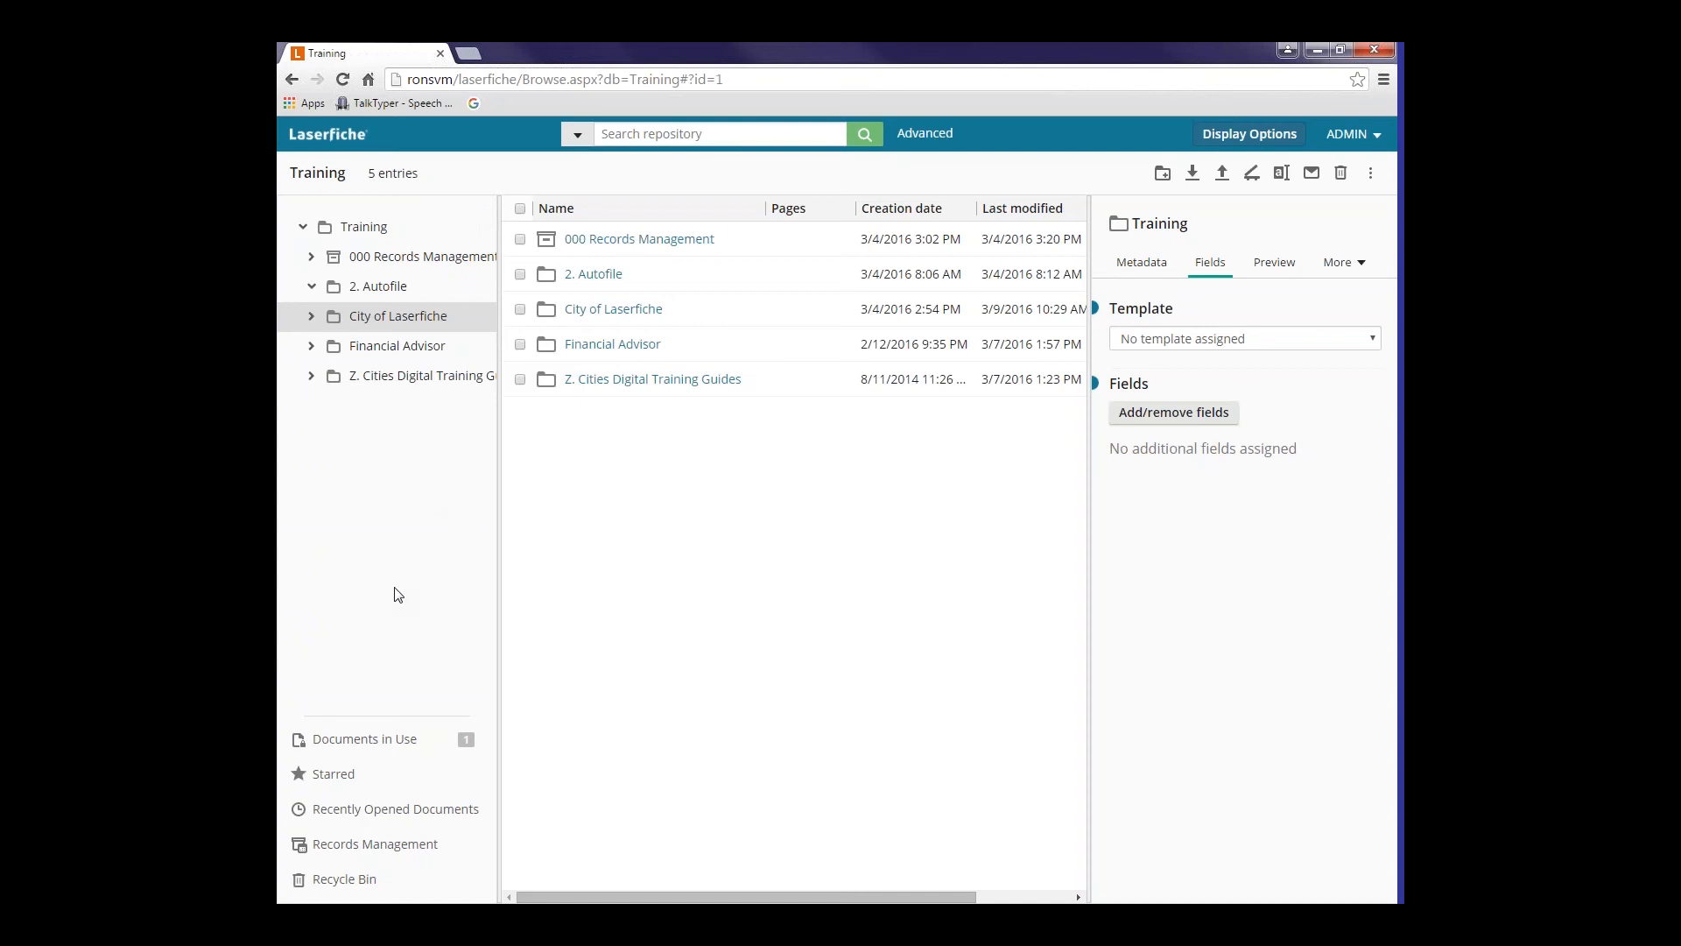
mouse_move(364, 738)
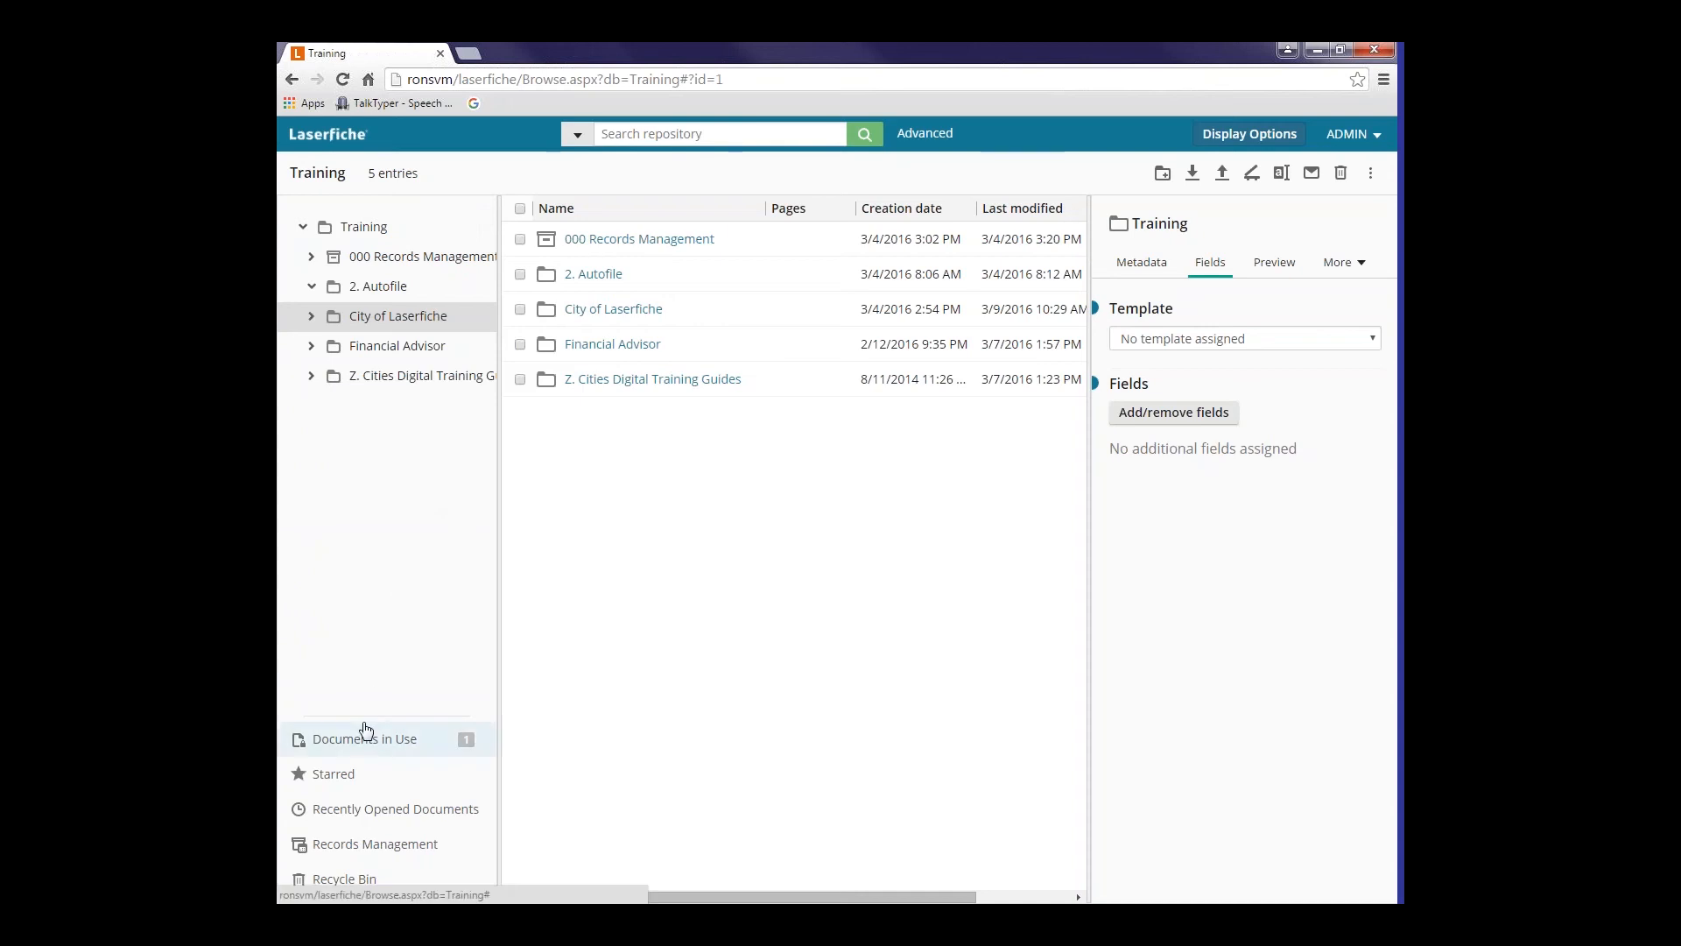
mouse_move(343, 782)
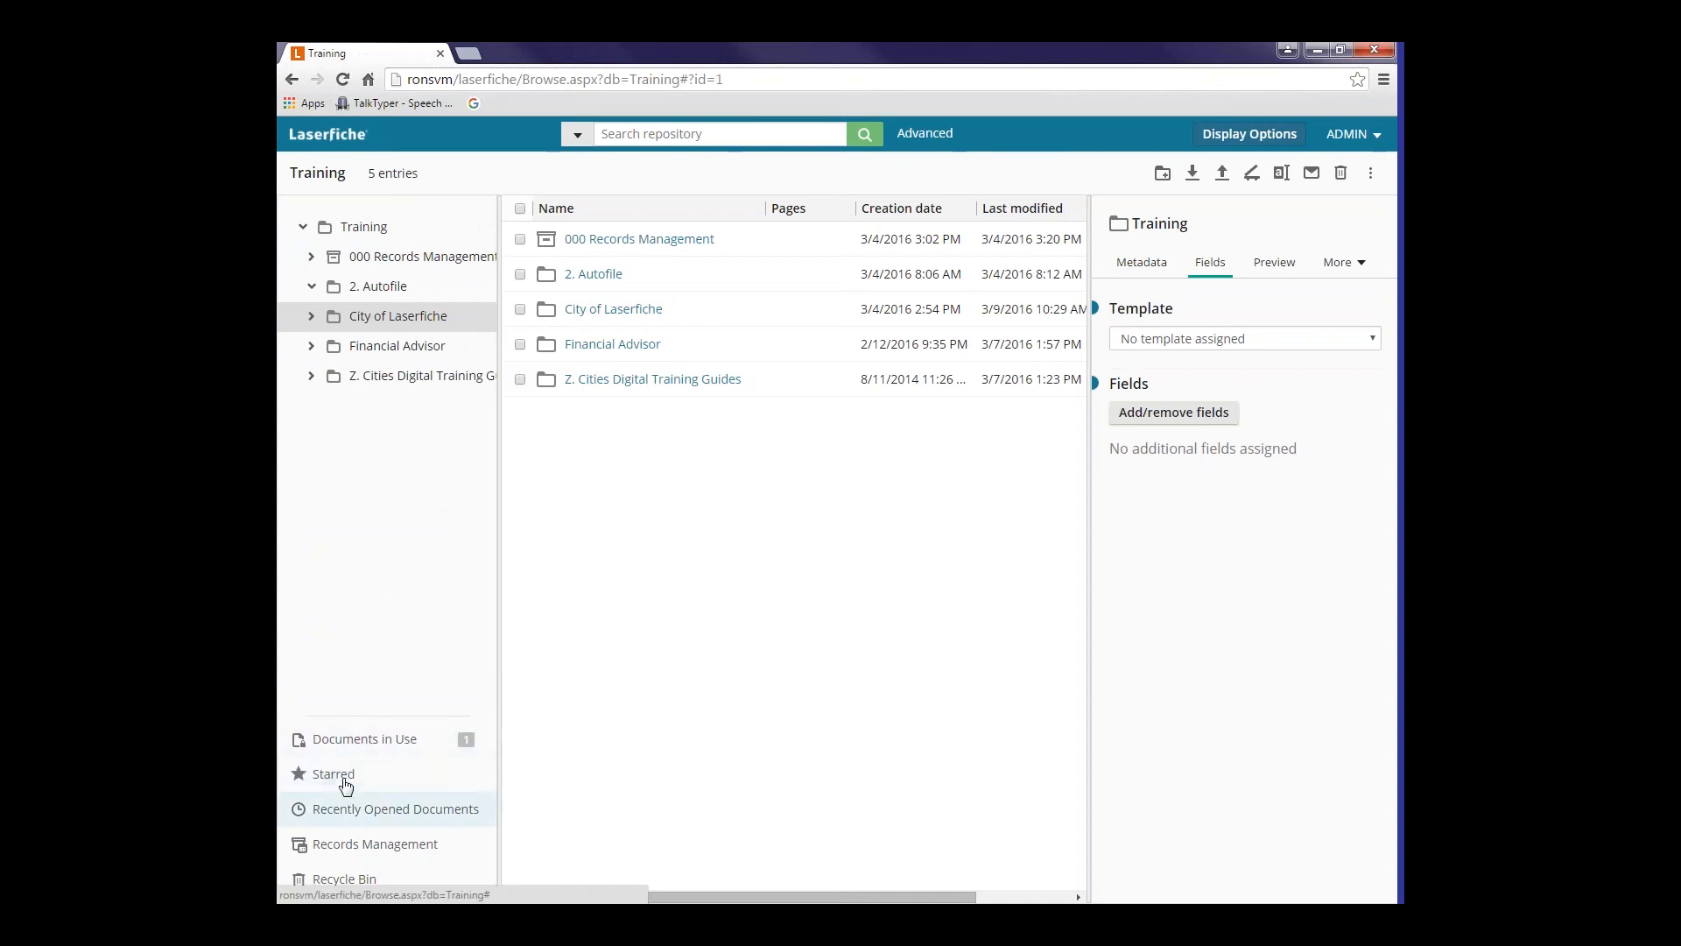
mouse_move(355, 726)
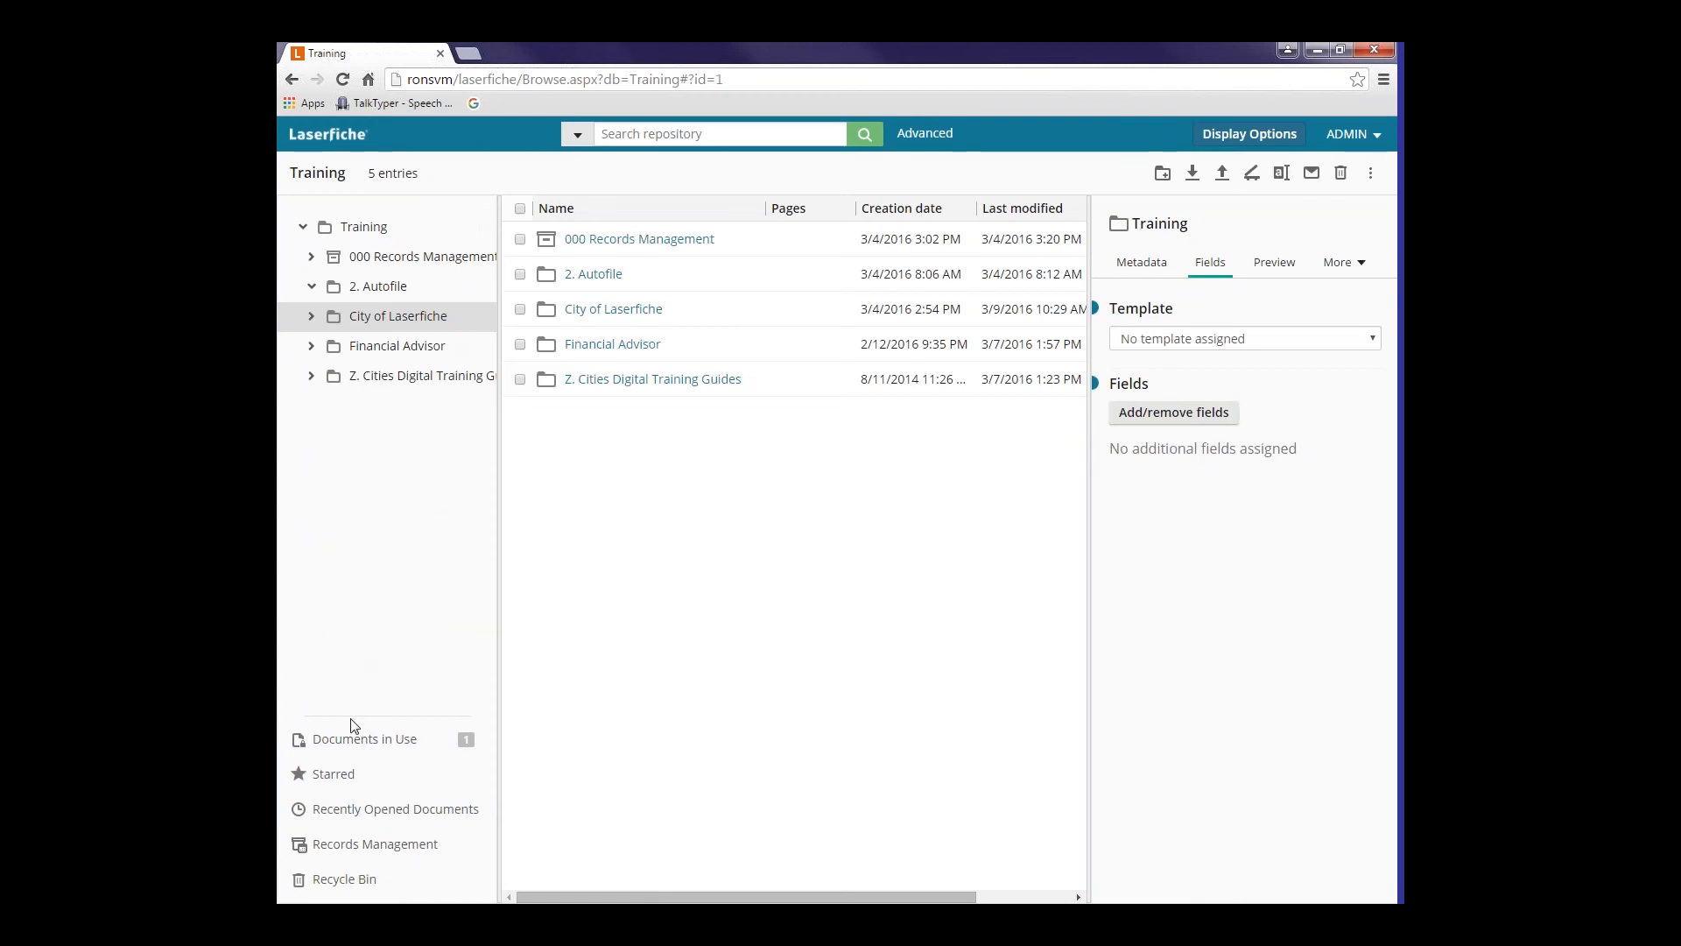
mouse_move(363, 739)
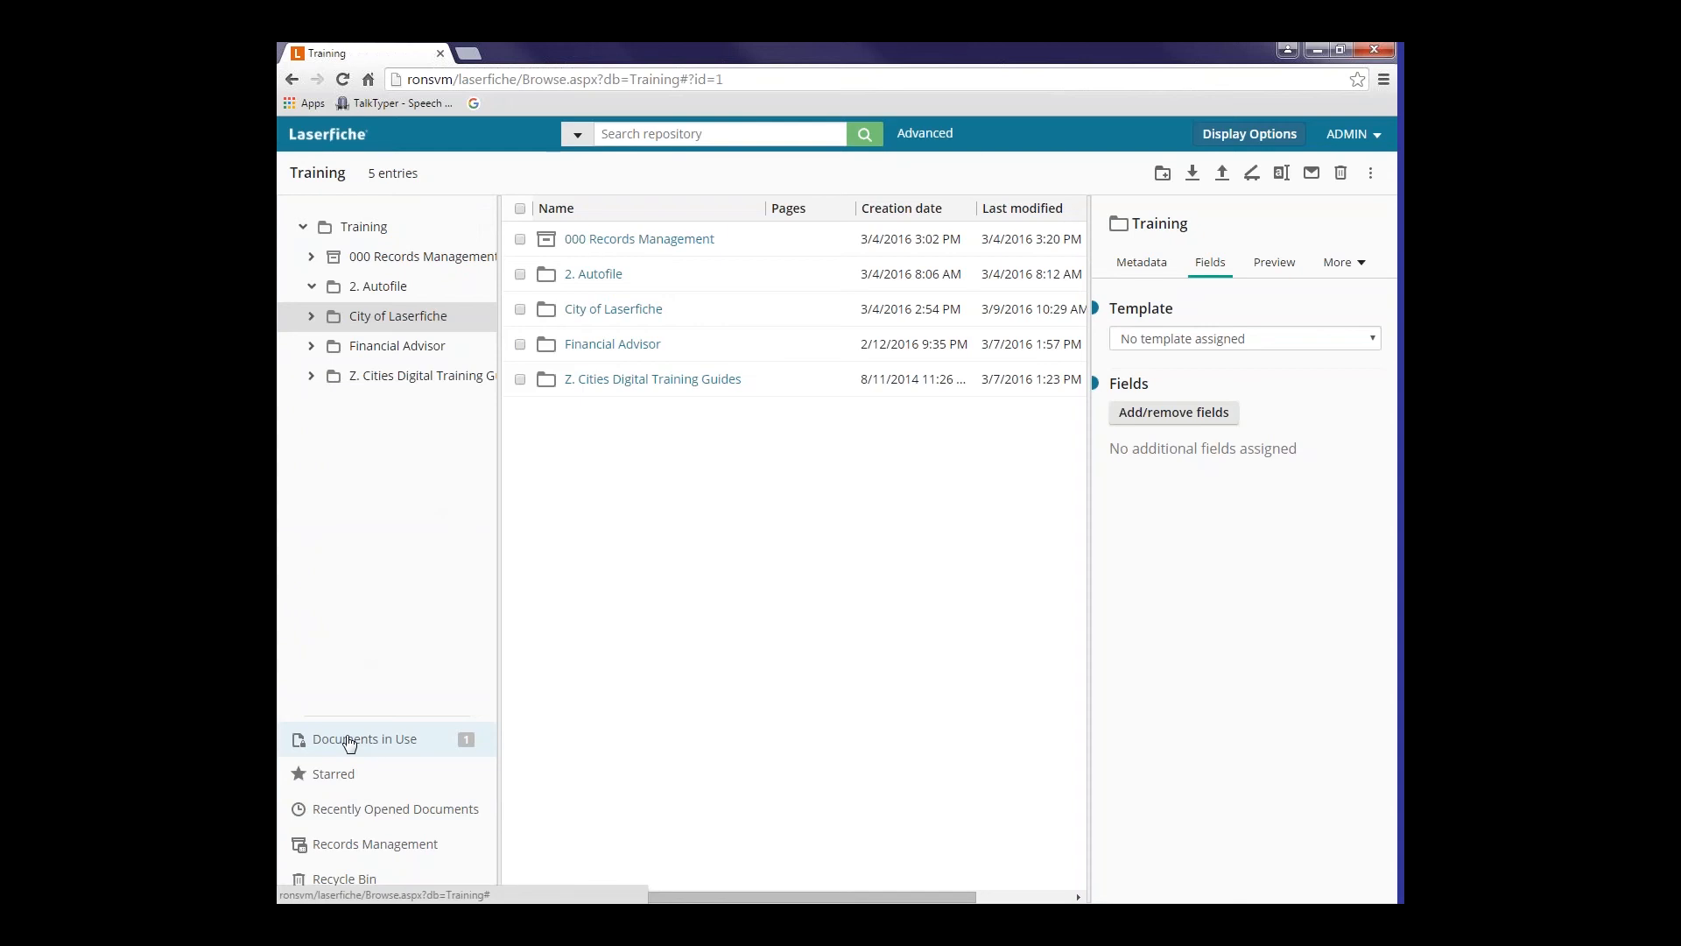
mouse_move(345, 727)
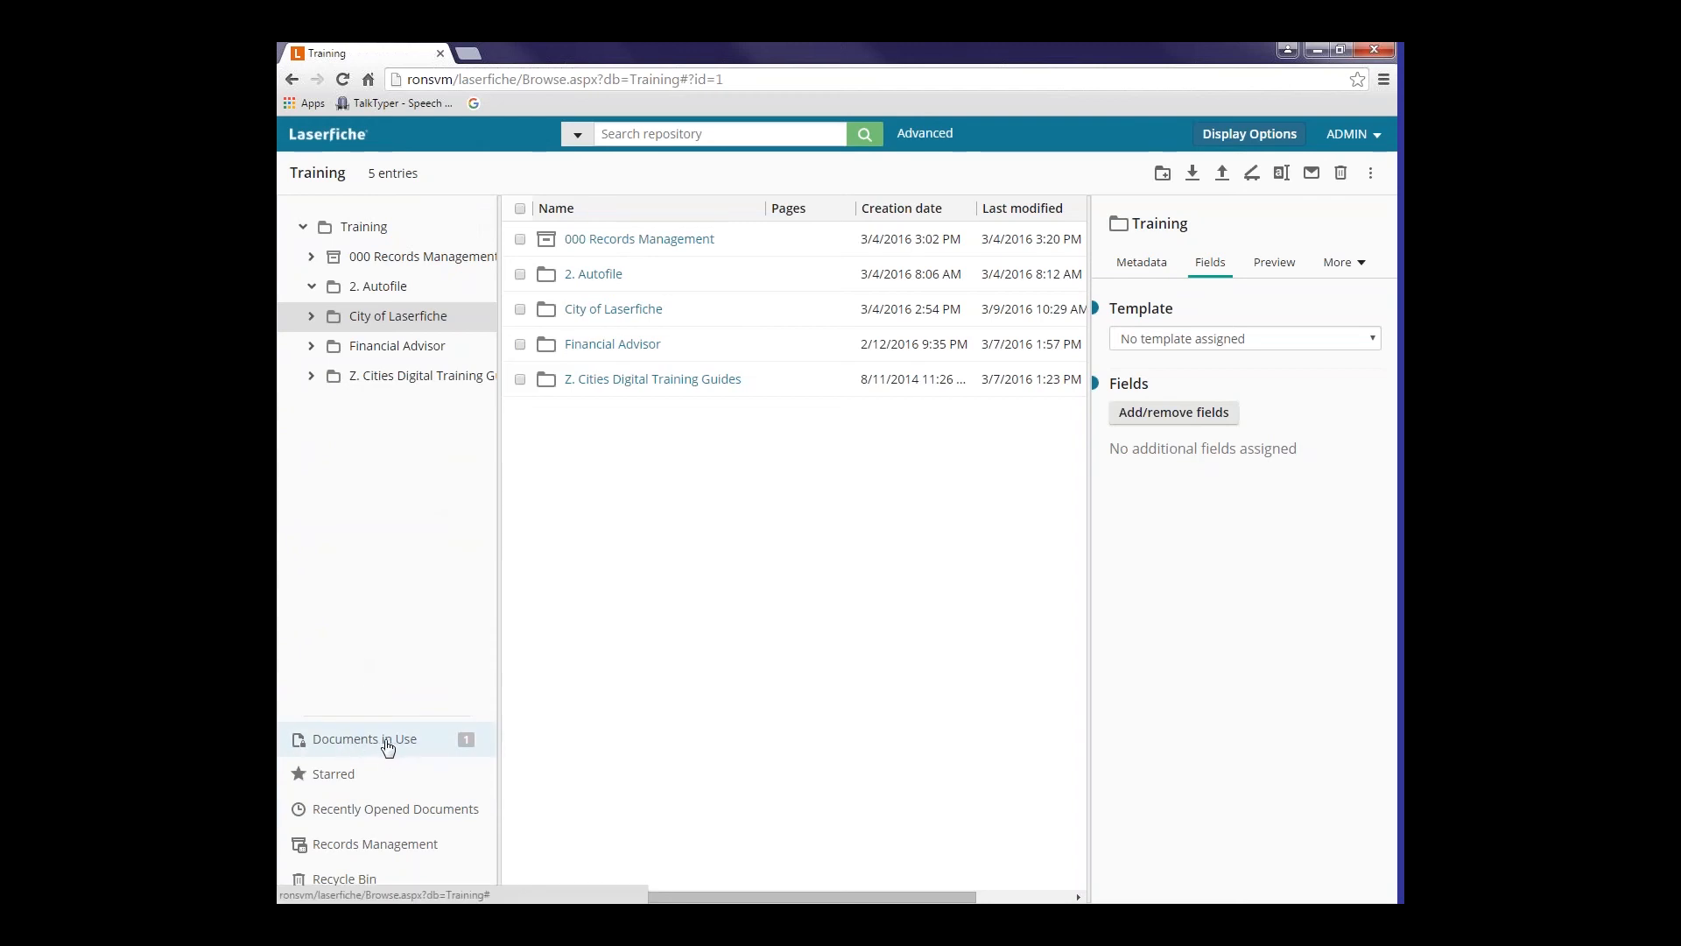
- Show Documents in Use, listing the single checked-out entry Book1
left_click(363, 737)
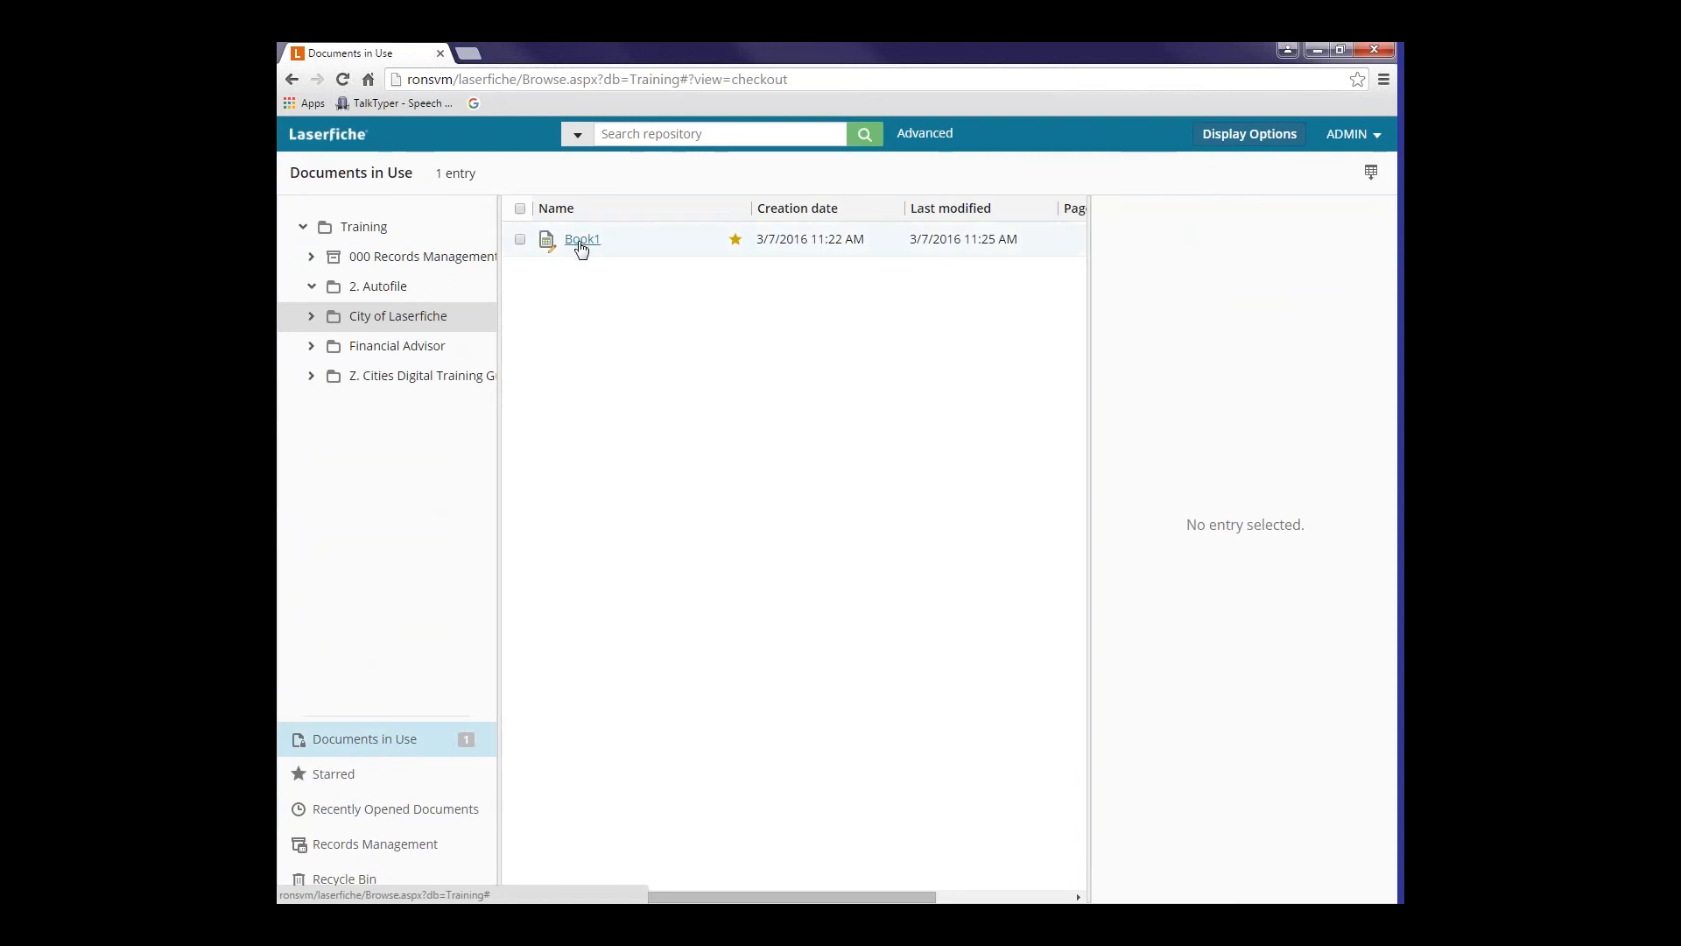
mouse_move(555, 251)
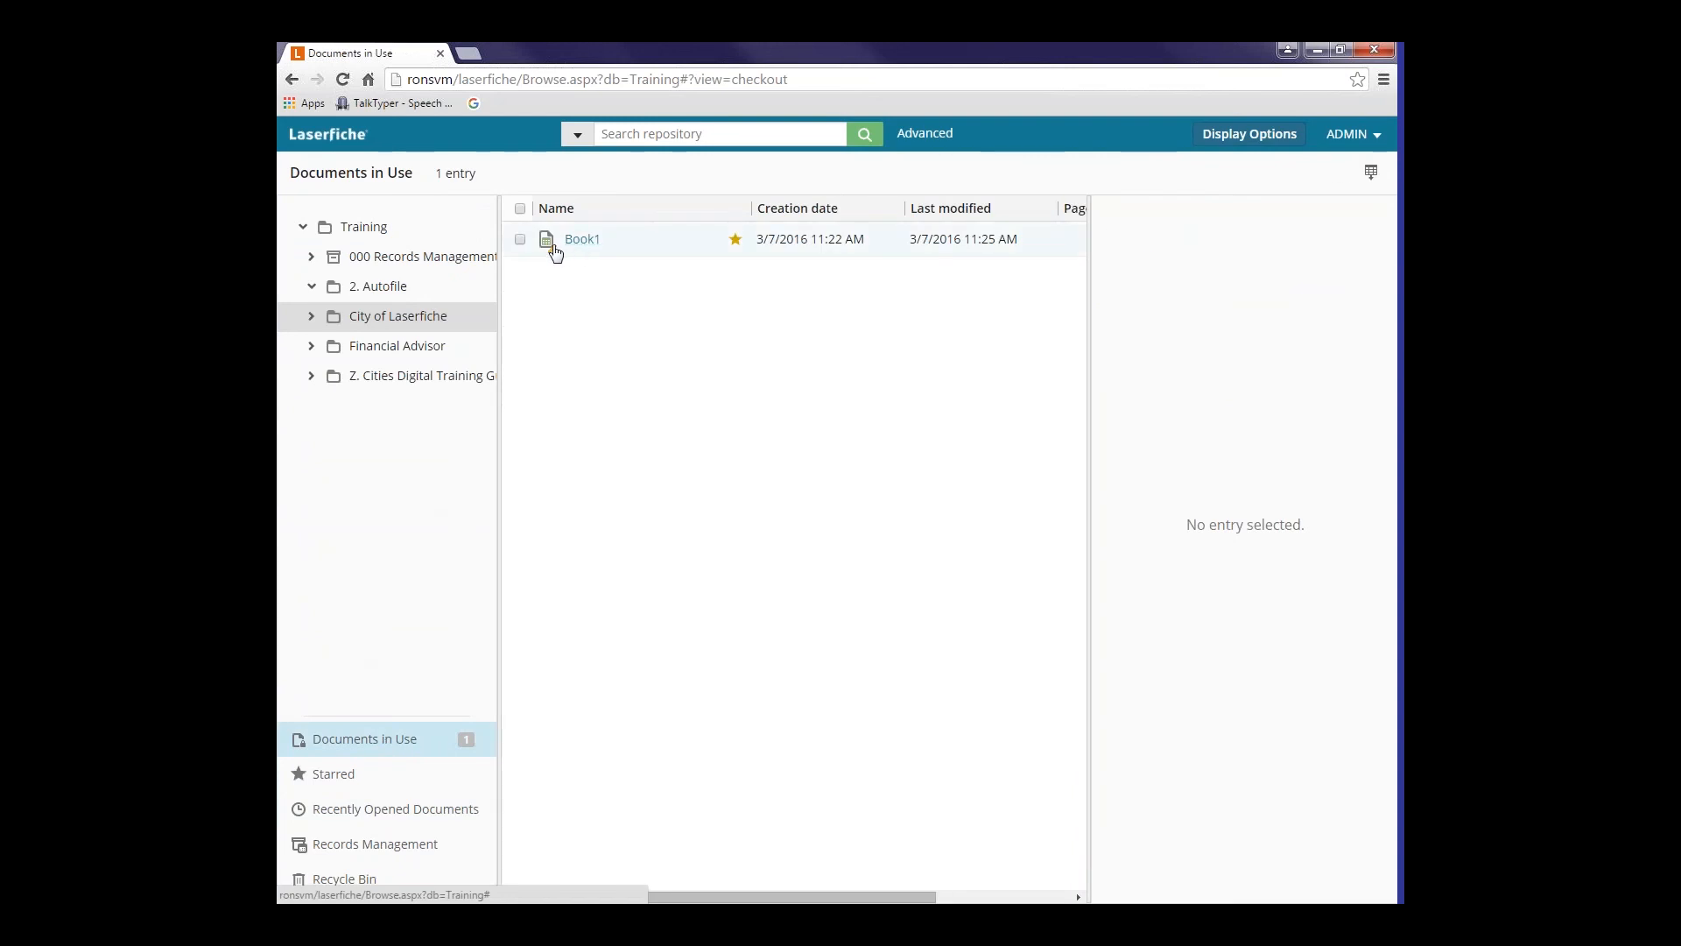
mouse_move(510, 641)
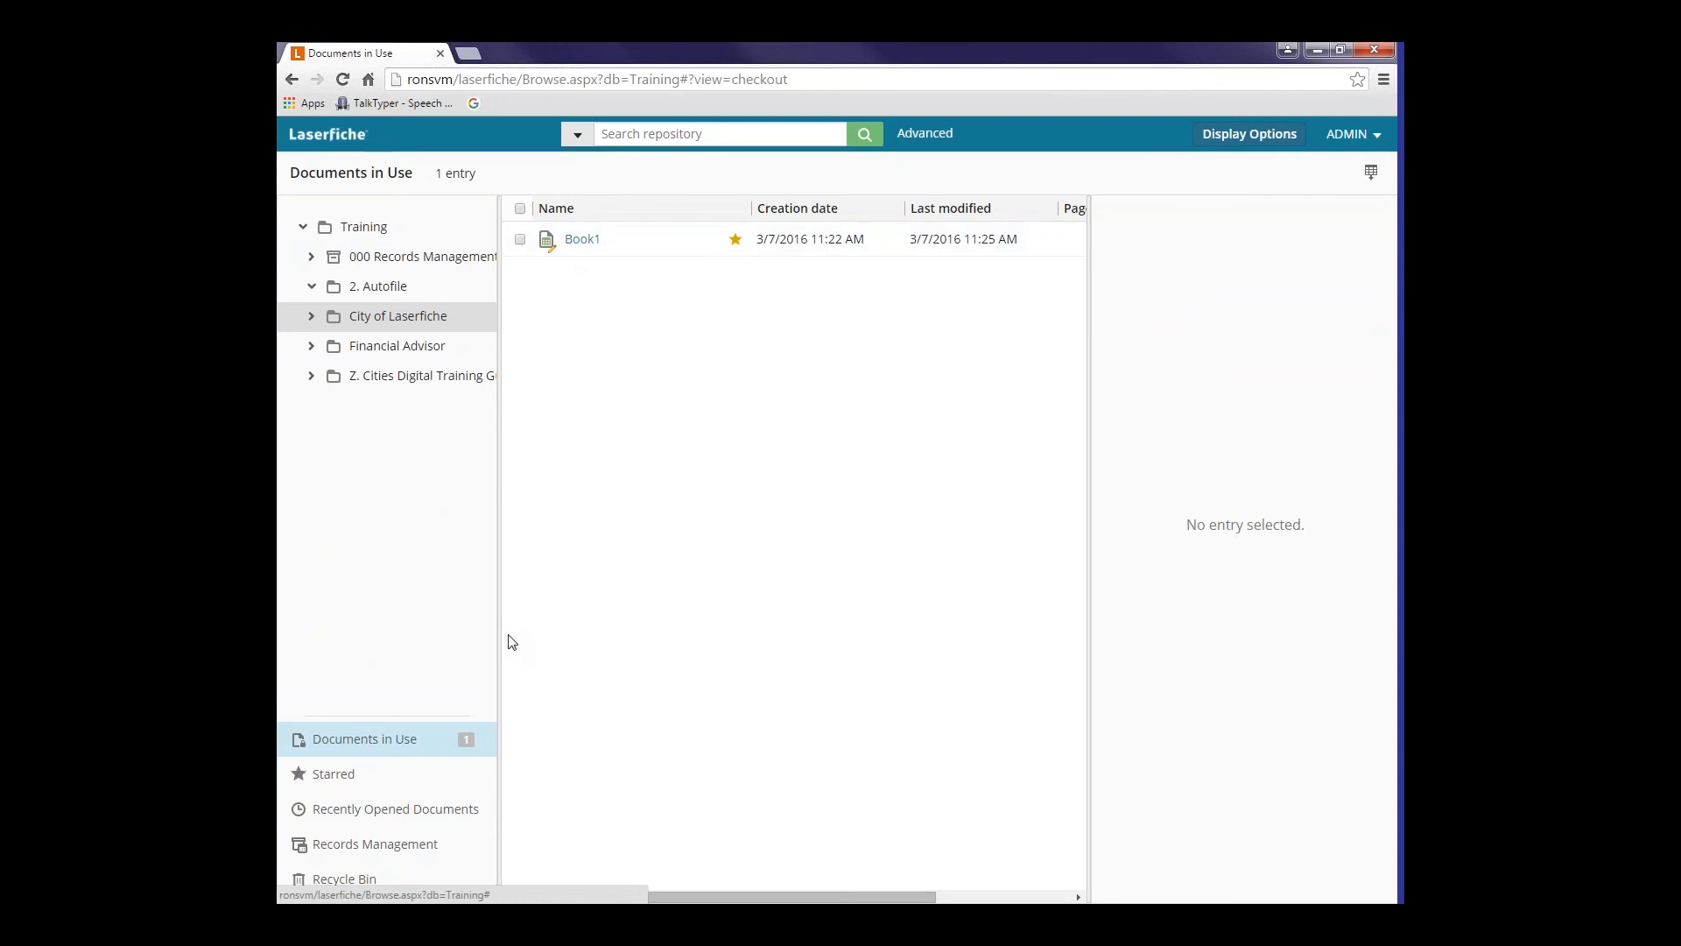
mouse_move(655, 344)
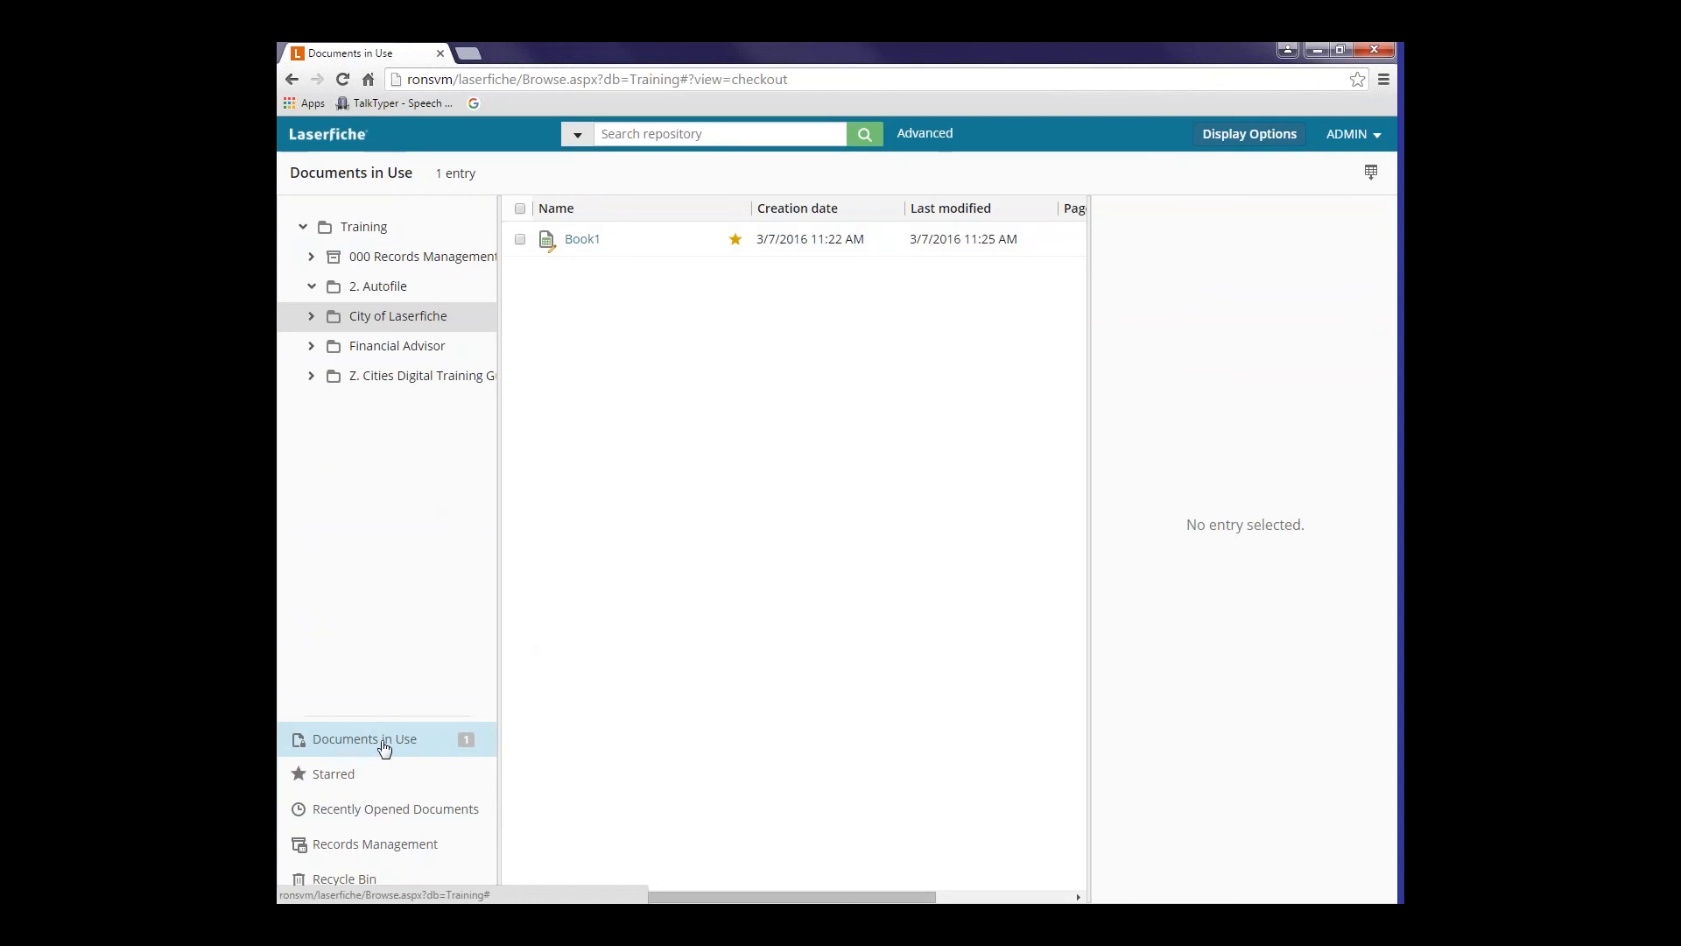
mouse_move(364, 769)
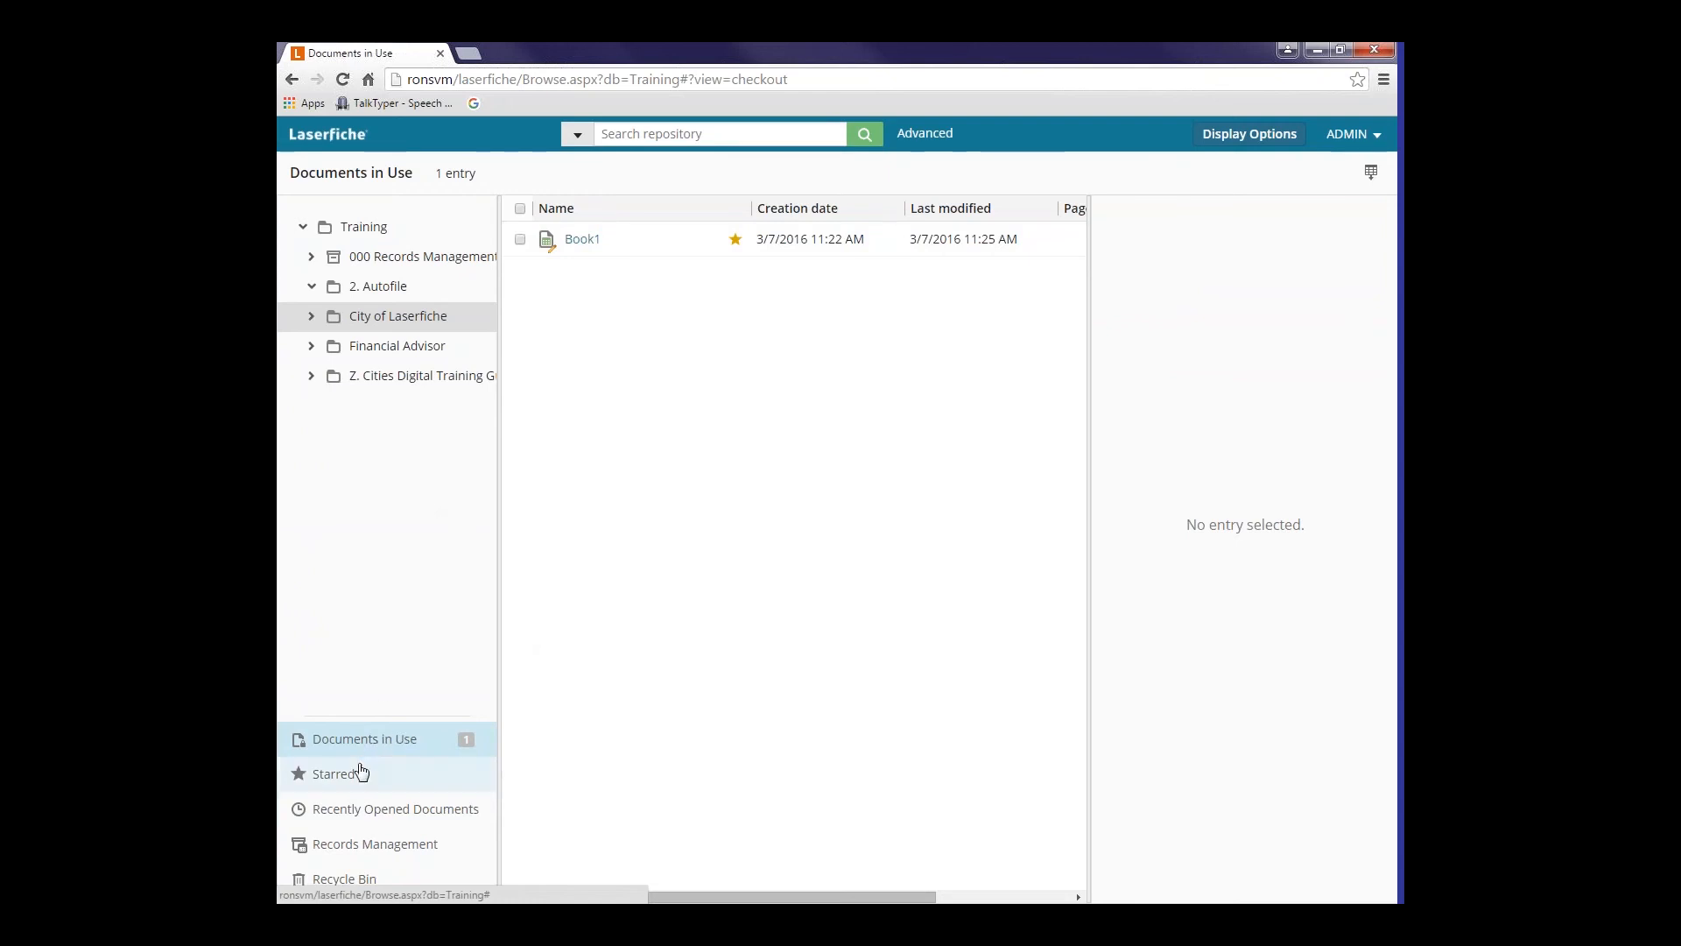
mouse_move(389, 682)
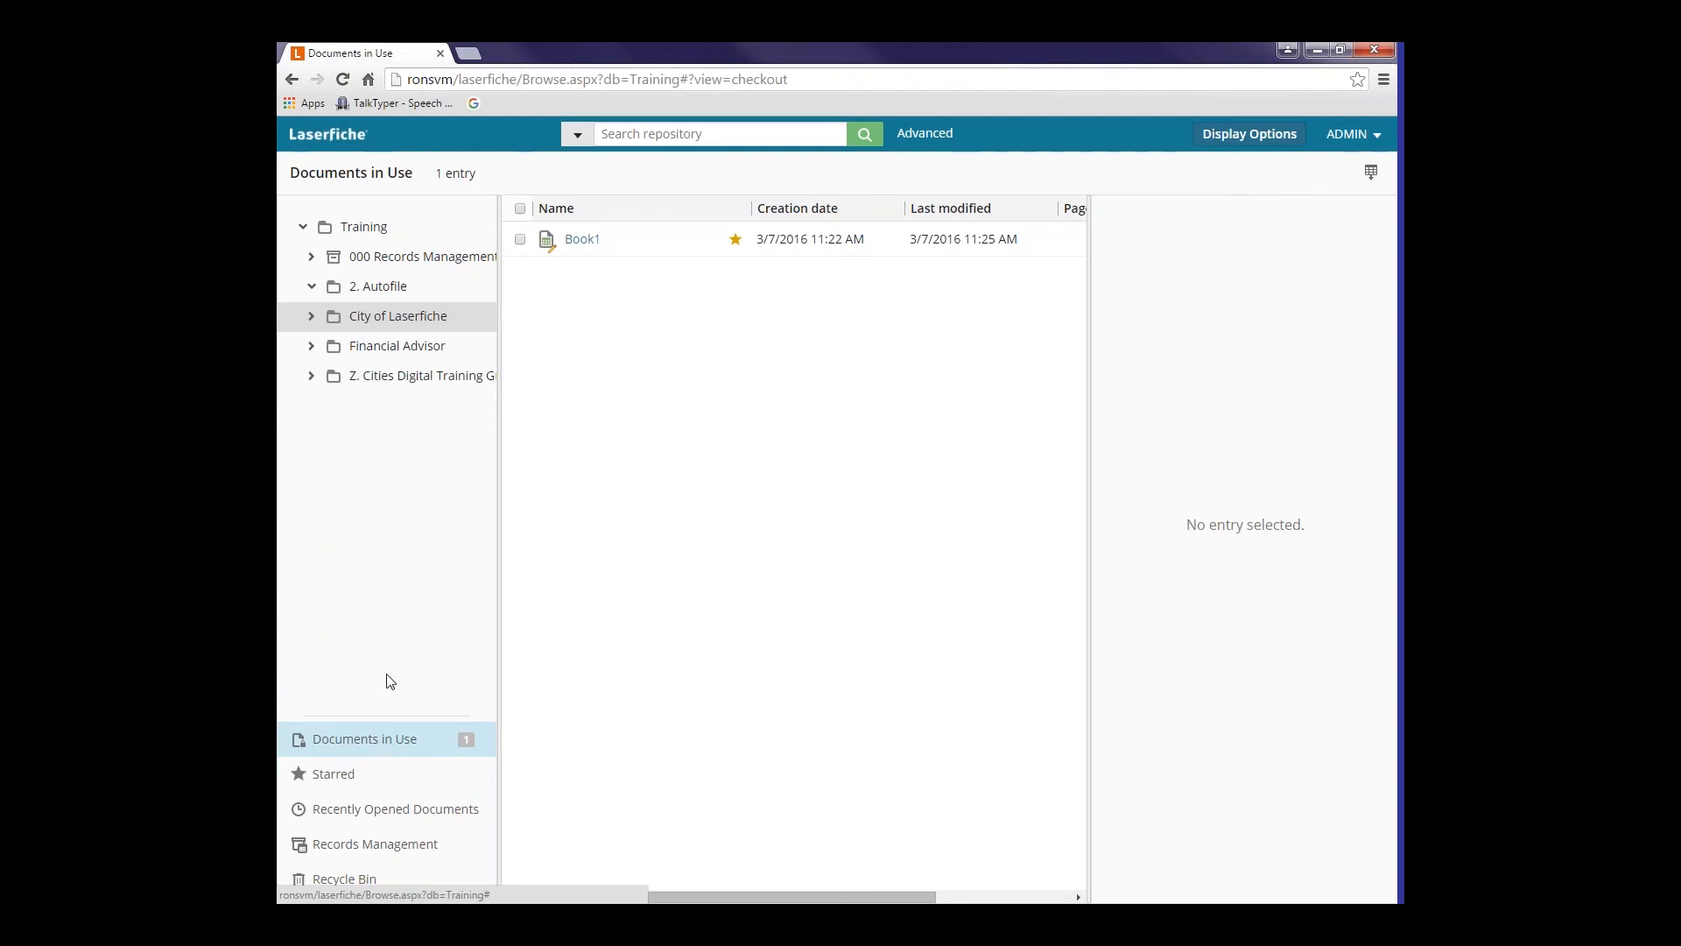
mouse_move(367, 745)
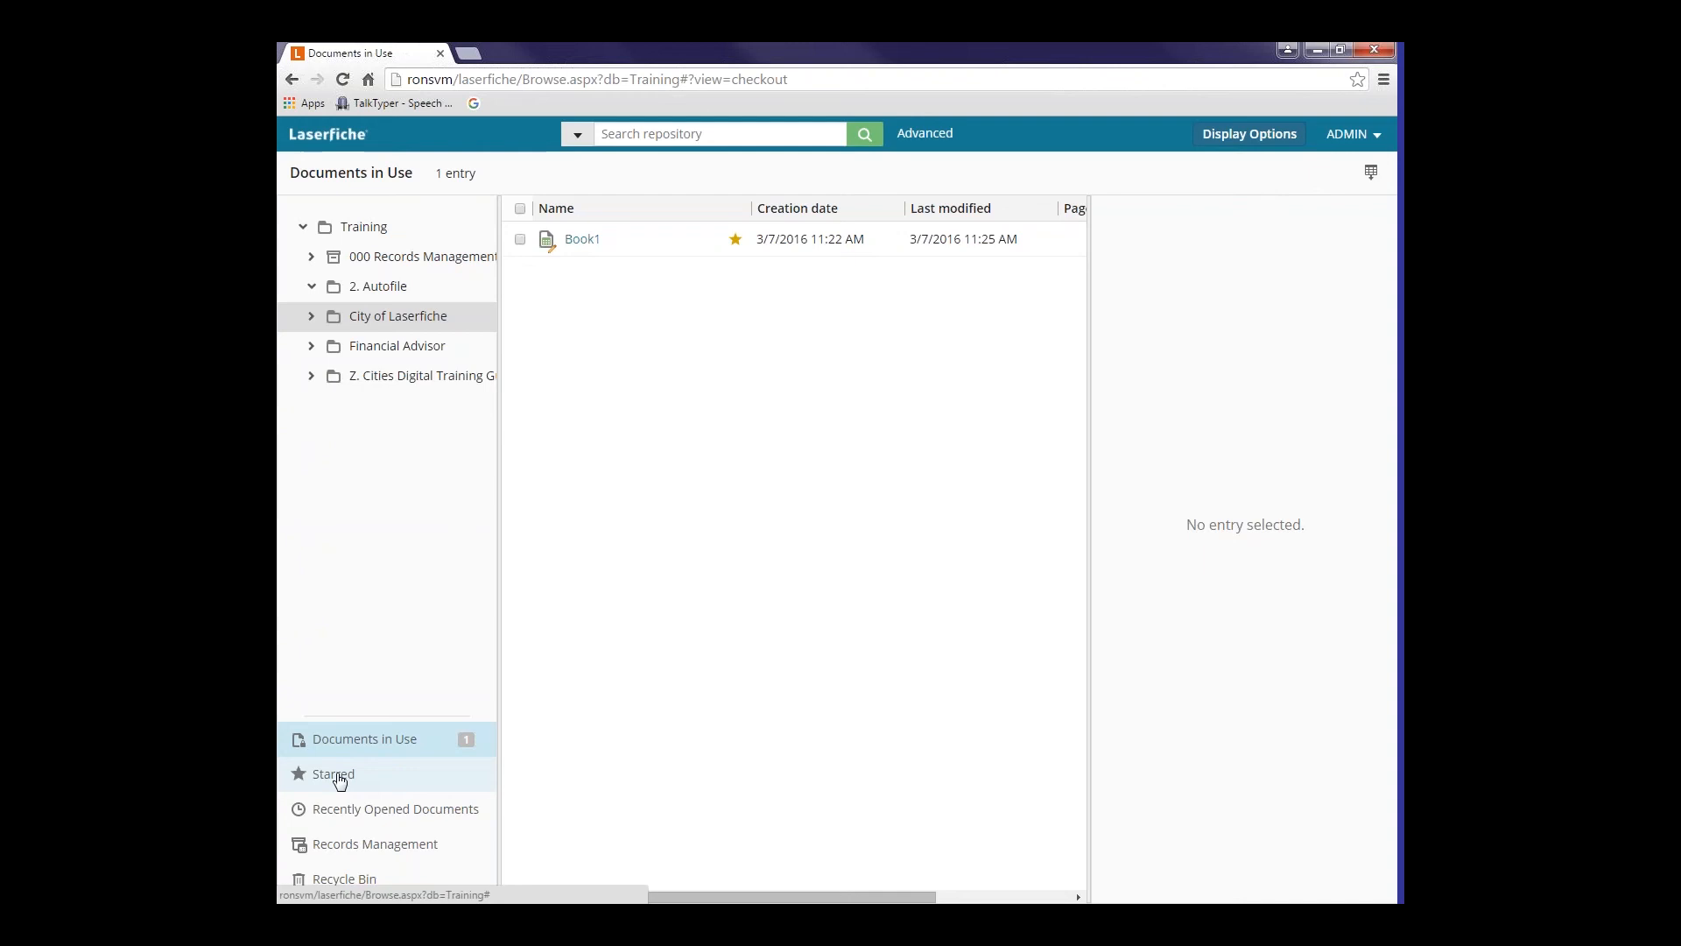
mouse_move(360, 717)
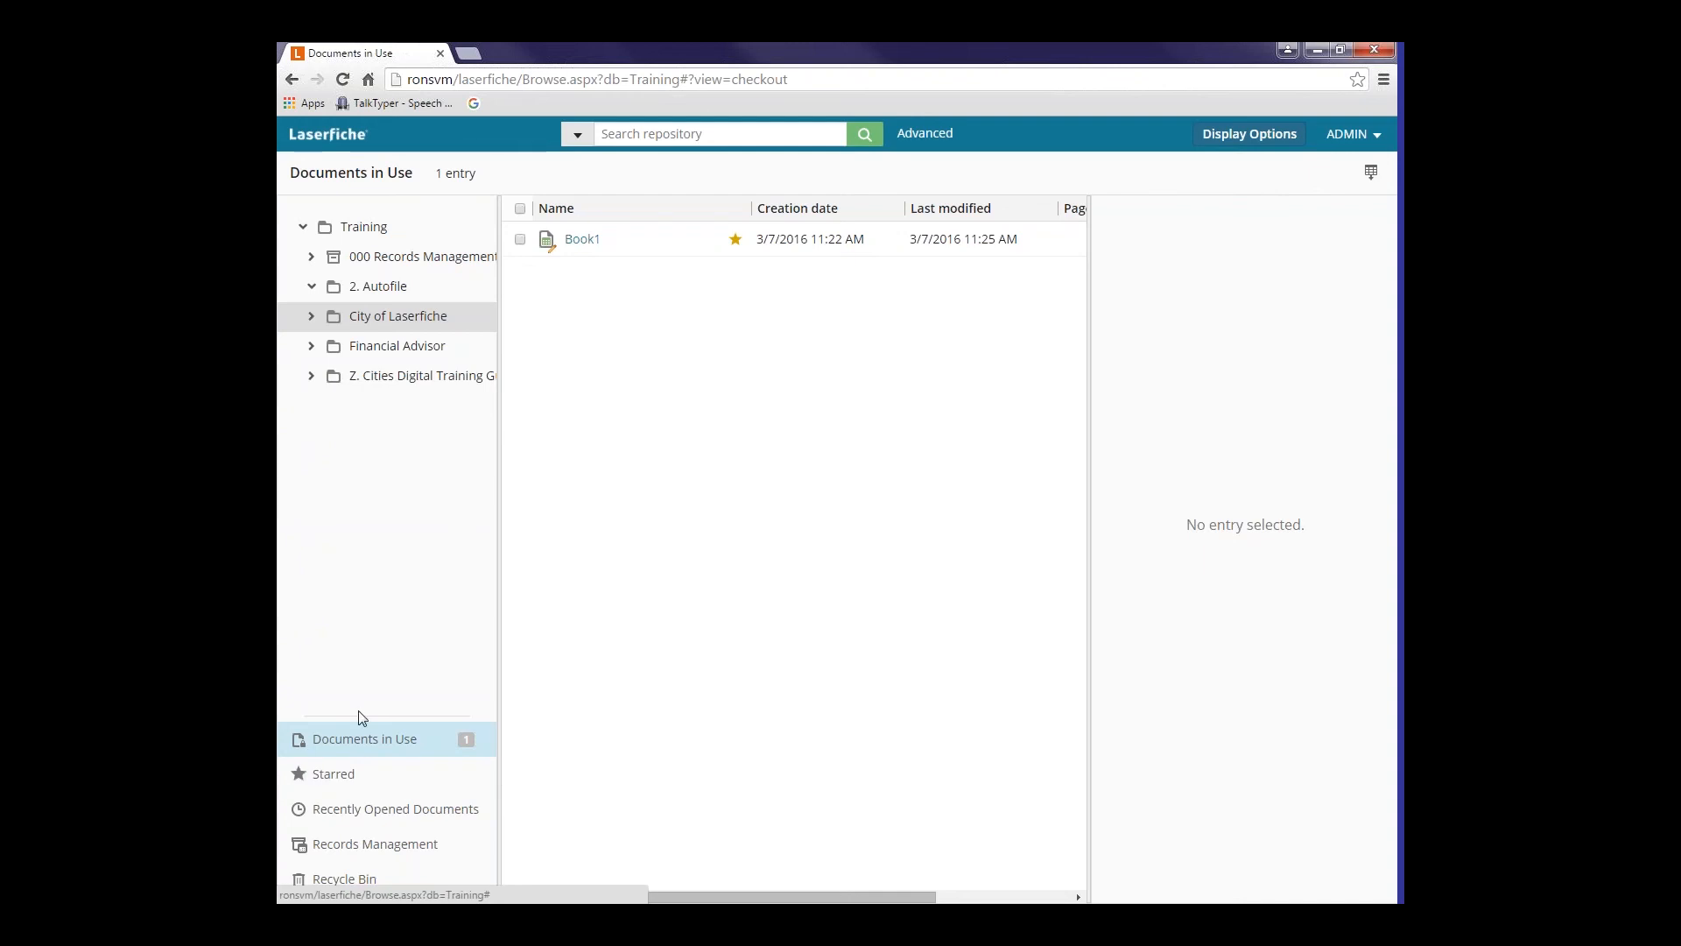
- Show the Starred list with its five entries including 2014, Book1 and Cloud Import Services
left_click(333, 774)
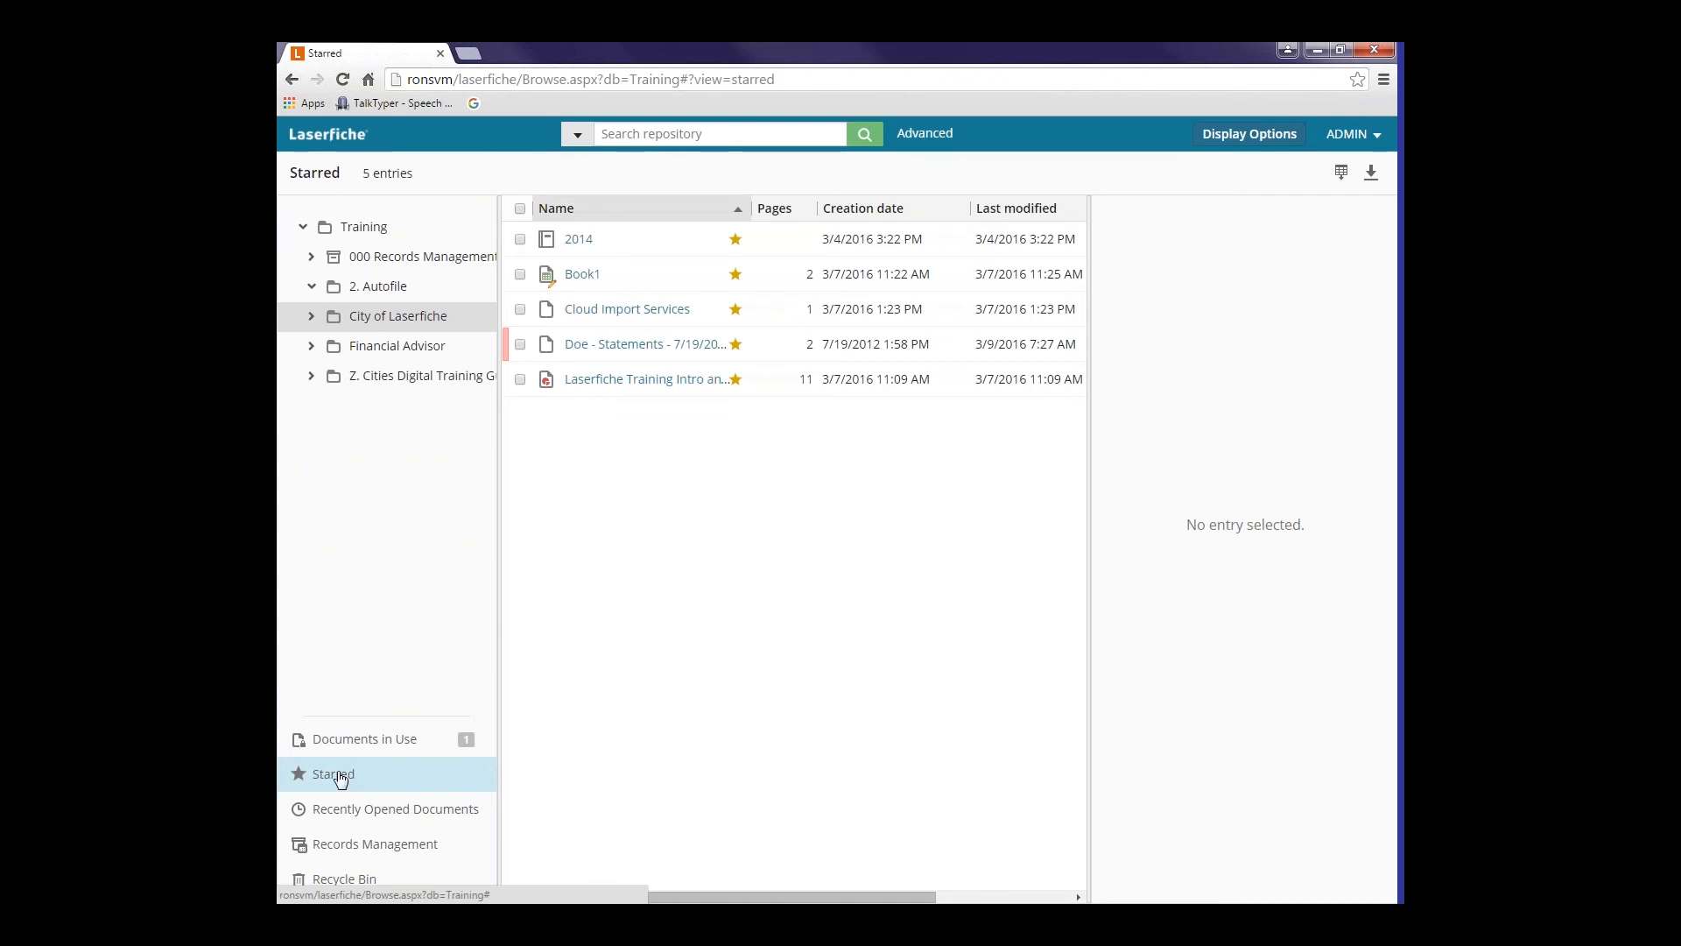
mouse_move(569, 476)
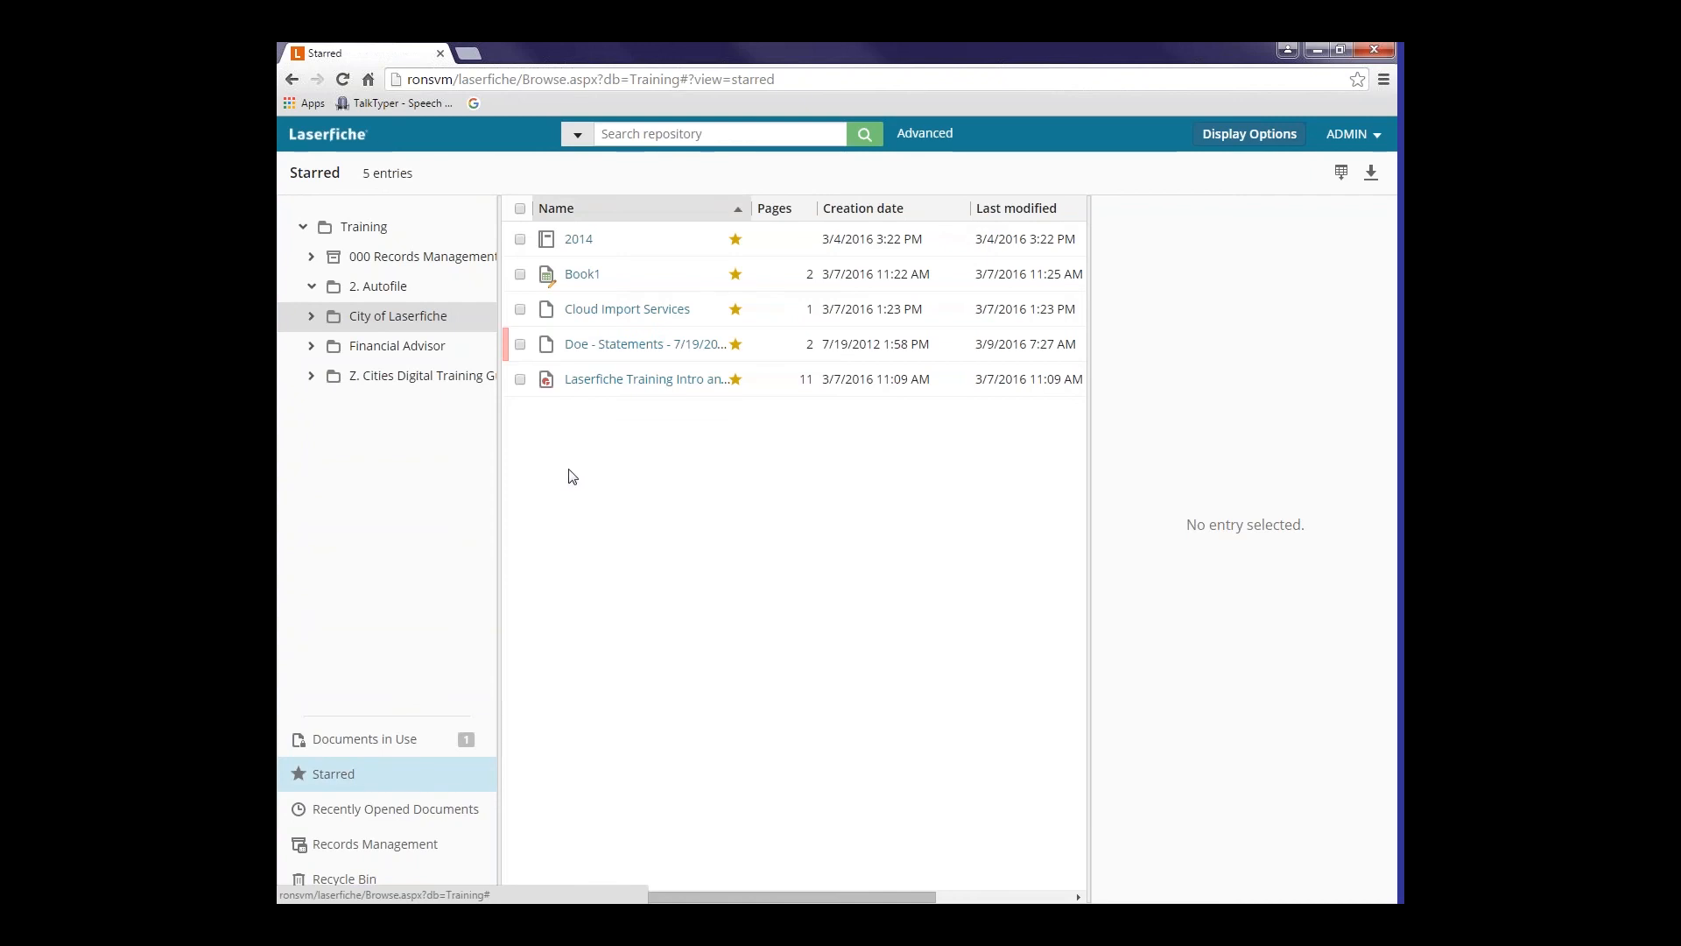
mouse_move(616, 248)
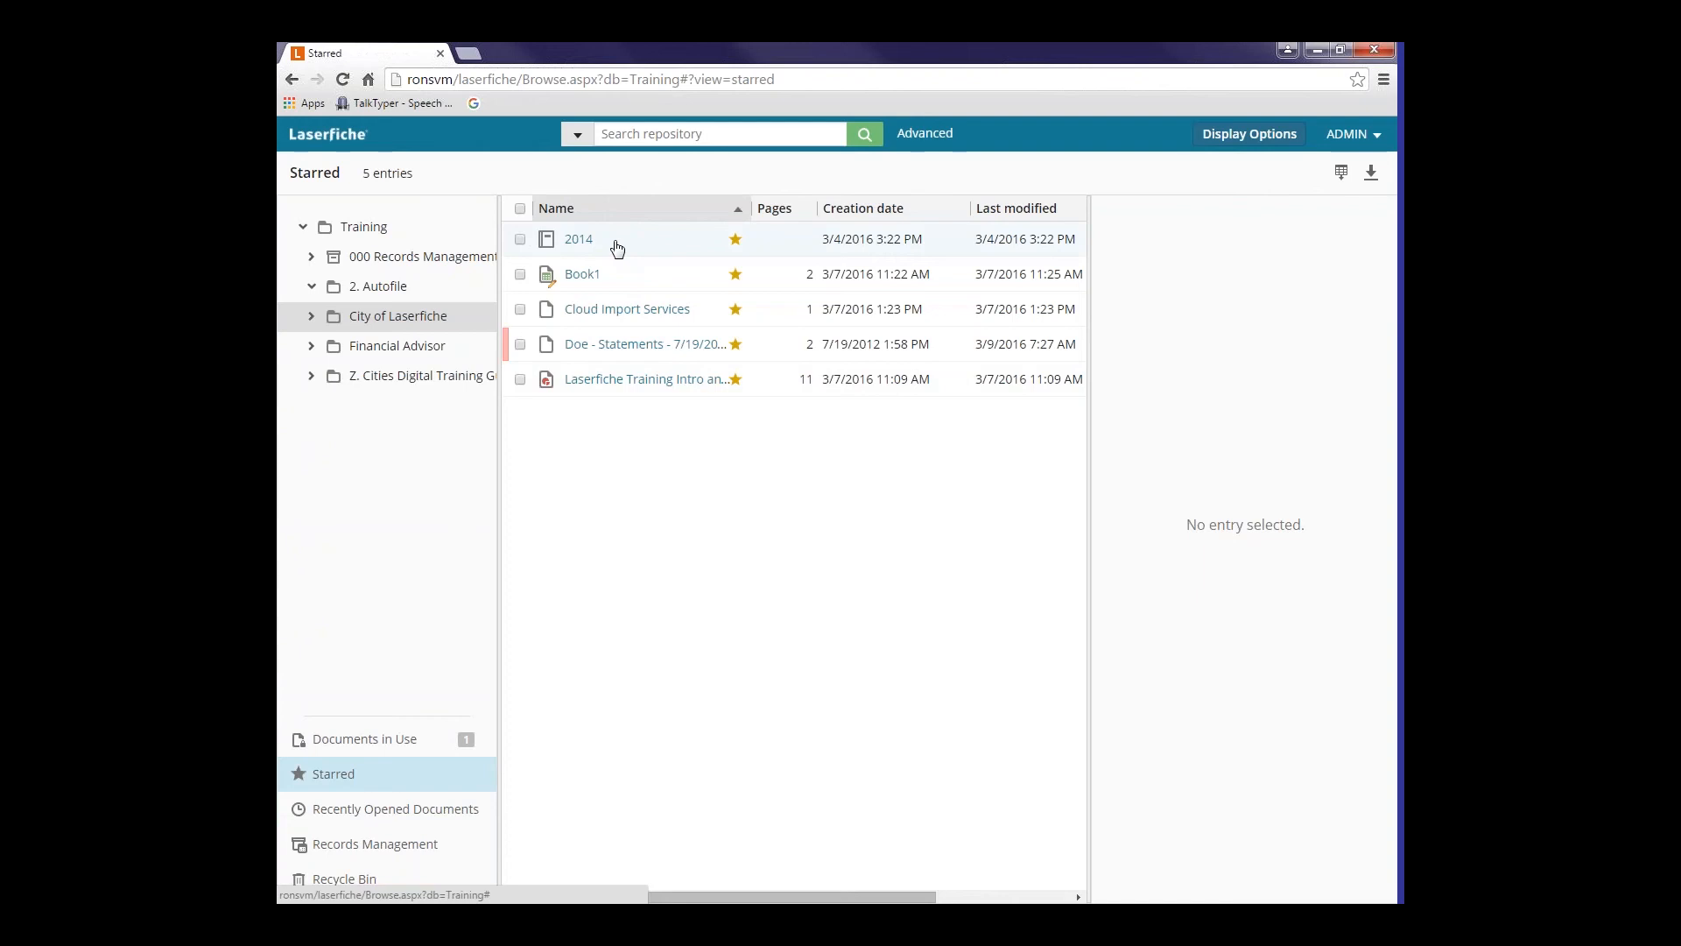
mouse_move(405, 361)
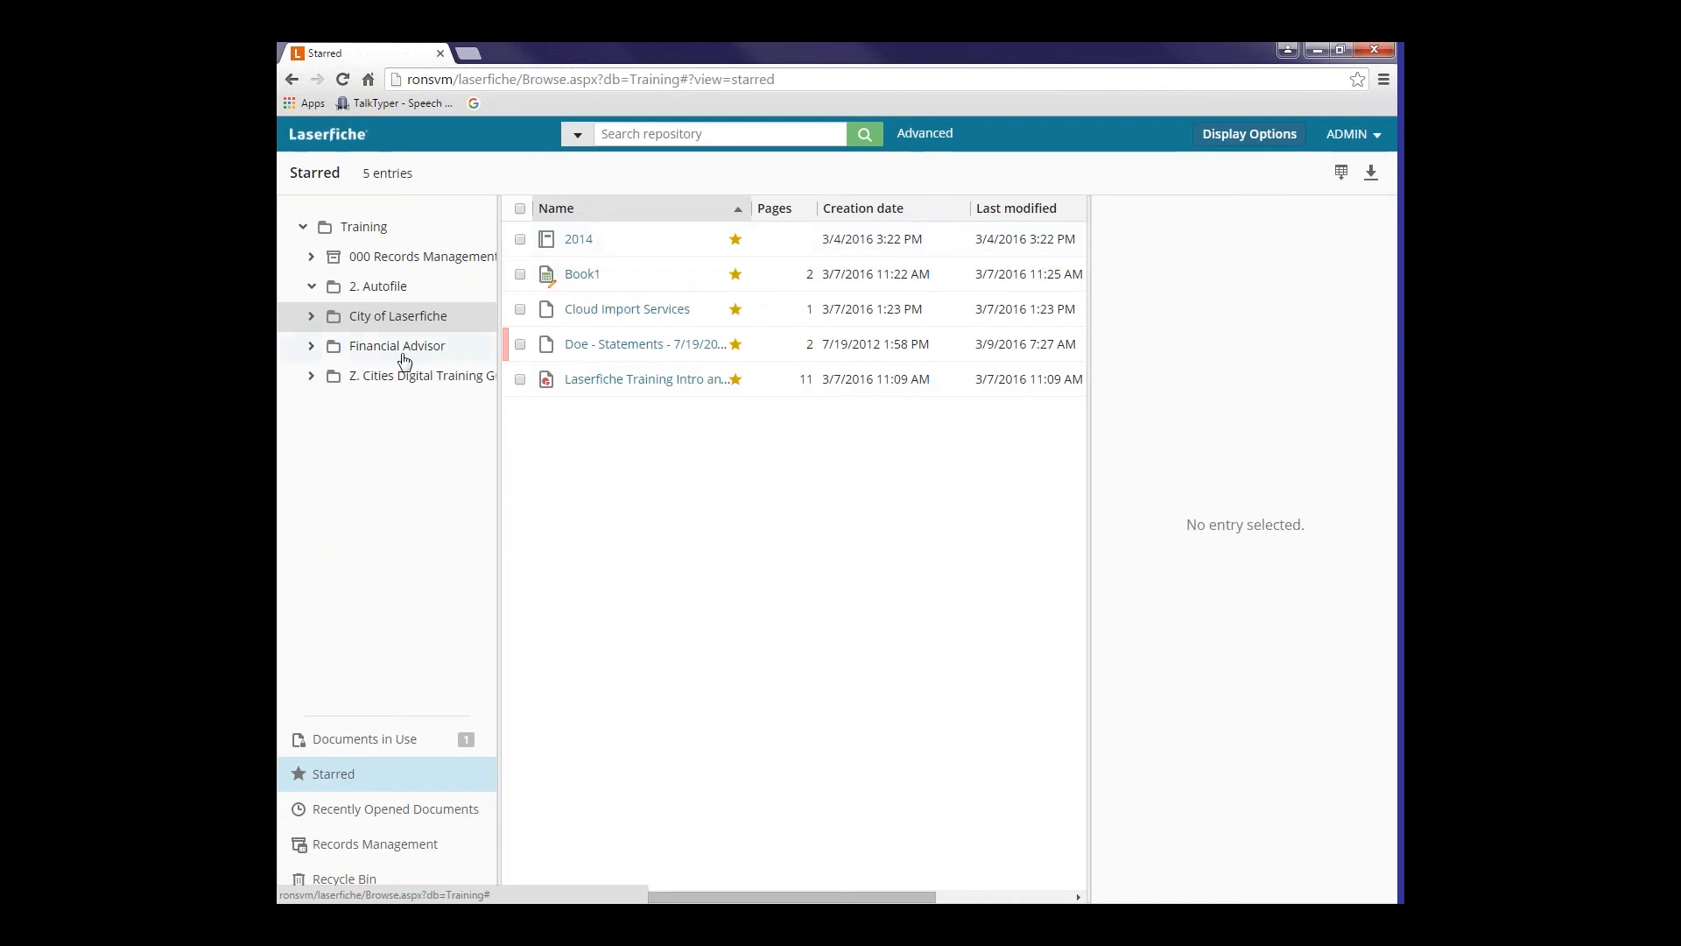
mouse_move(454, 533)
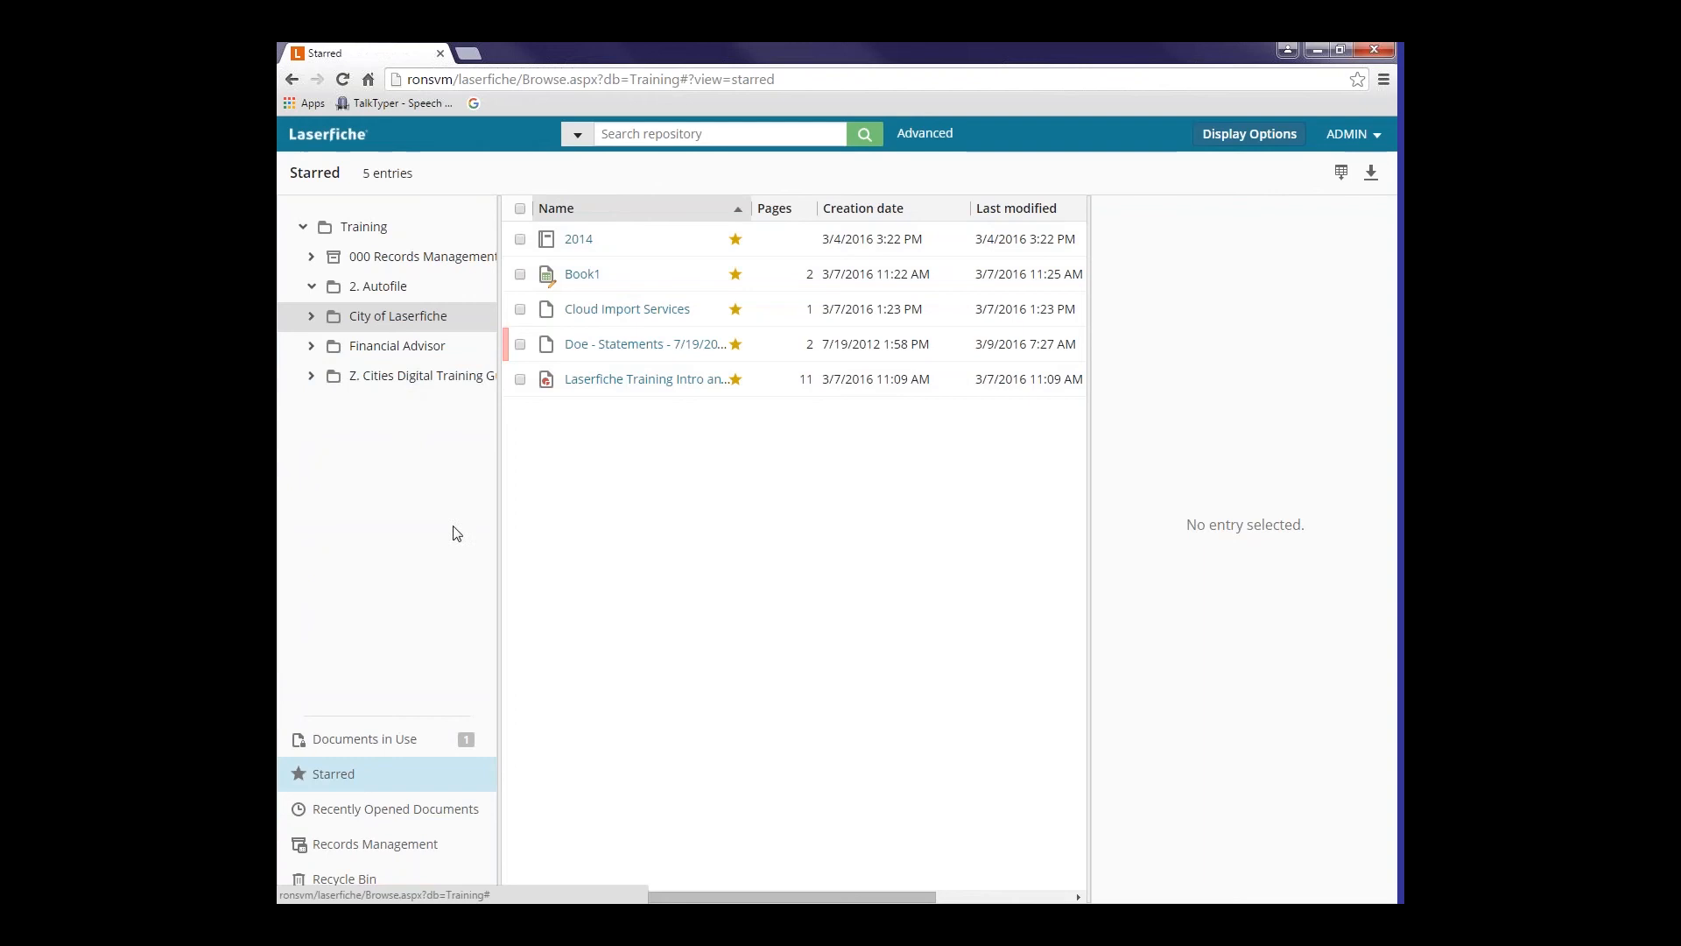
mouse_move(422, 425)
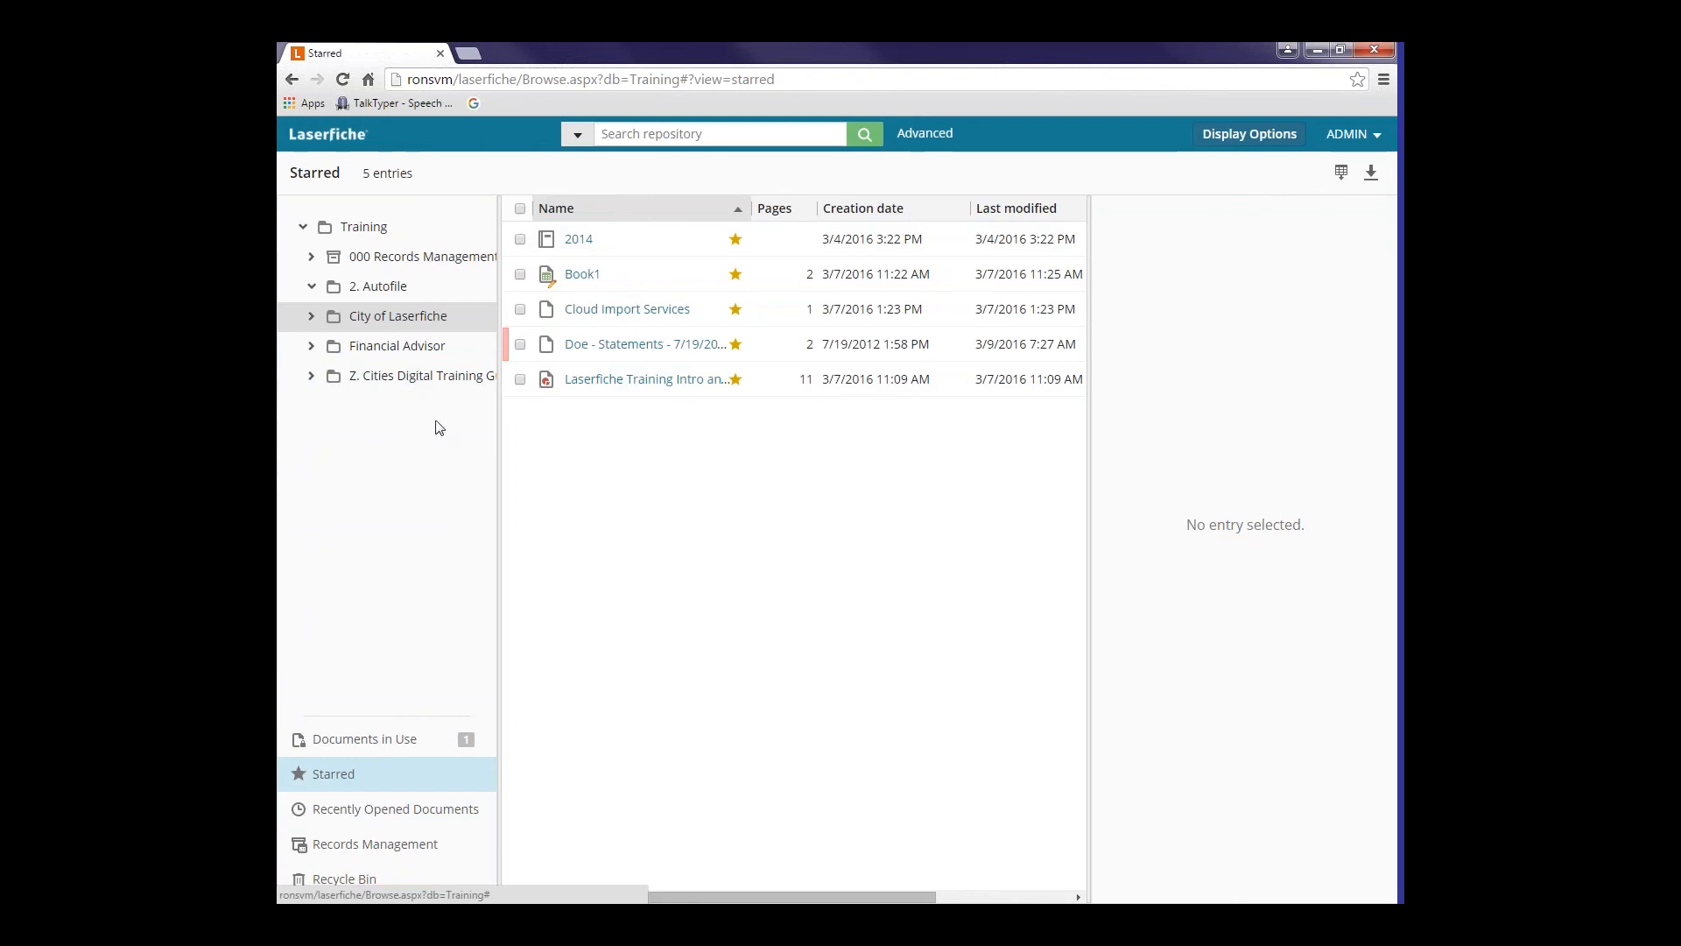
mouse_move(426, 399)
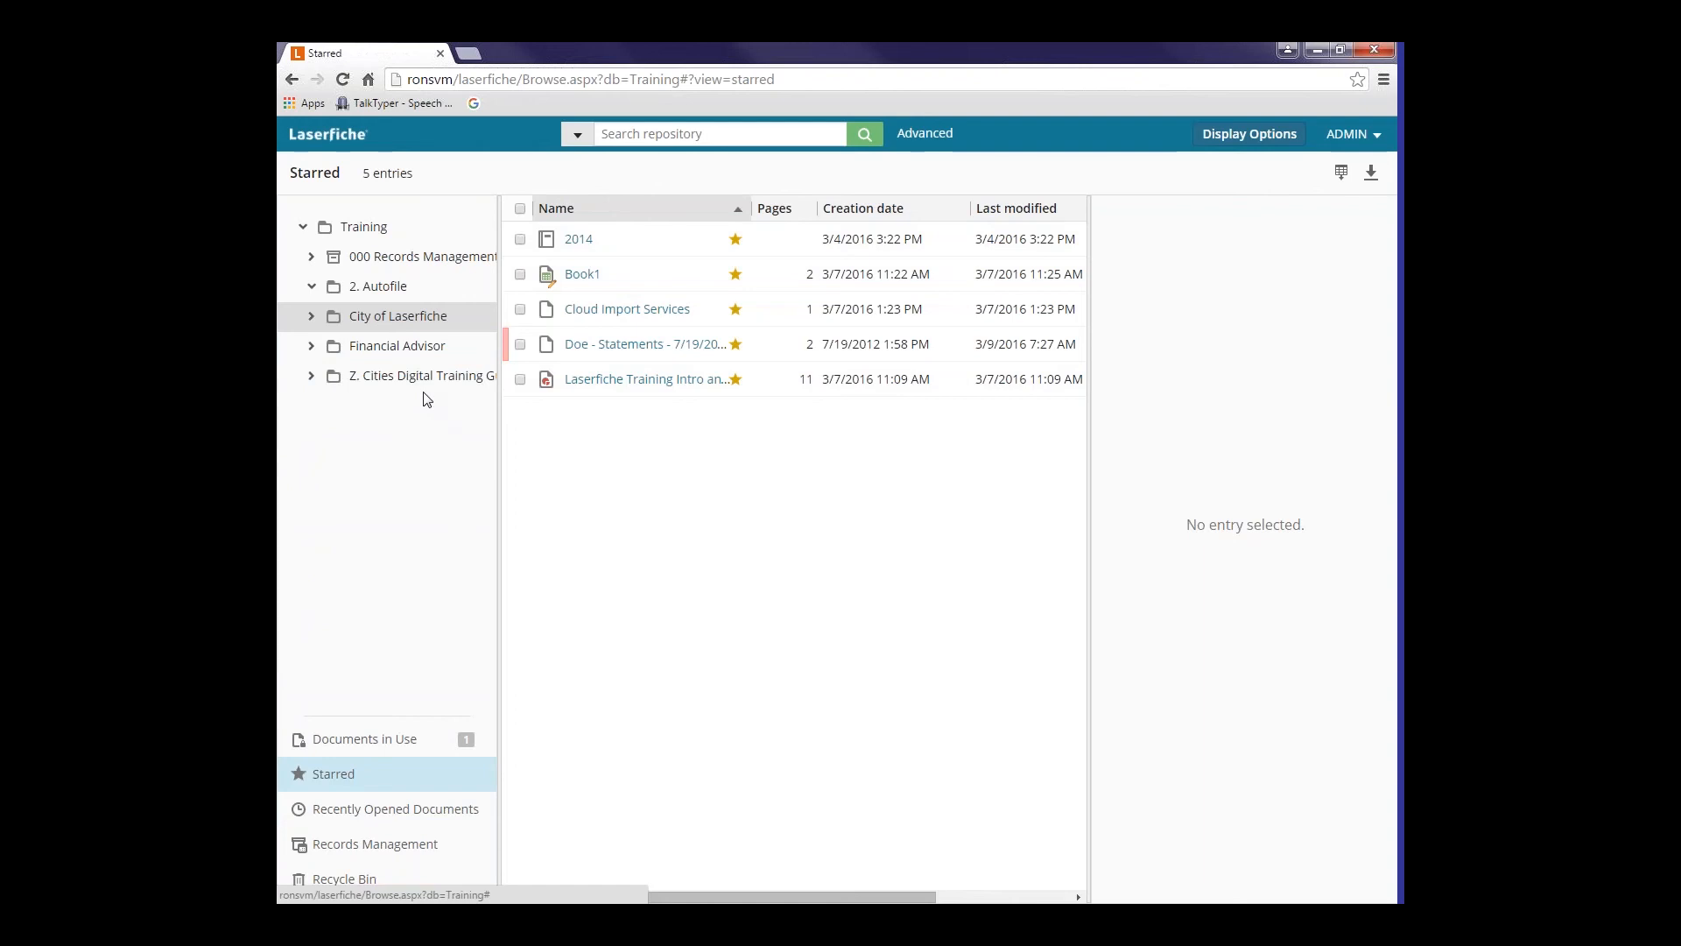
mouse_move(386, 808)
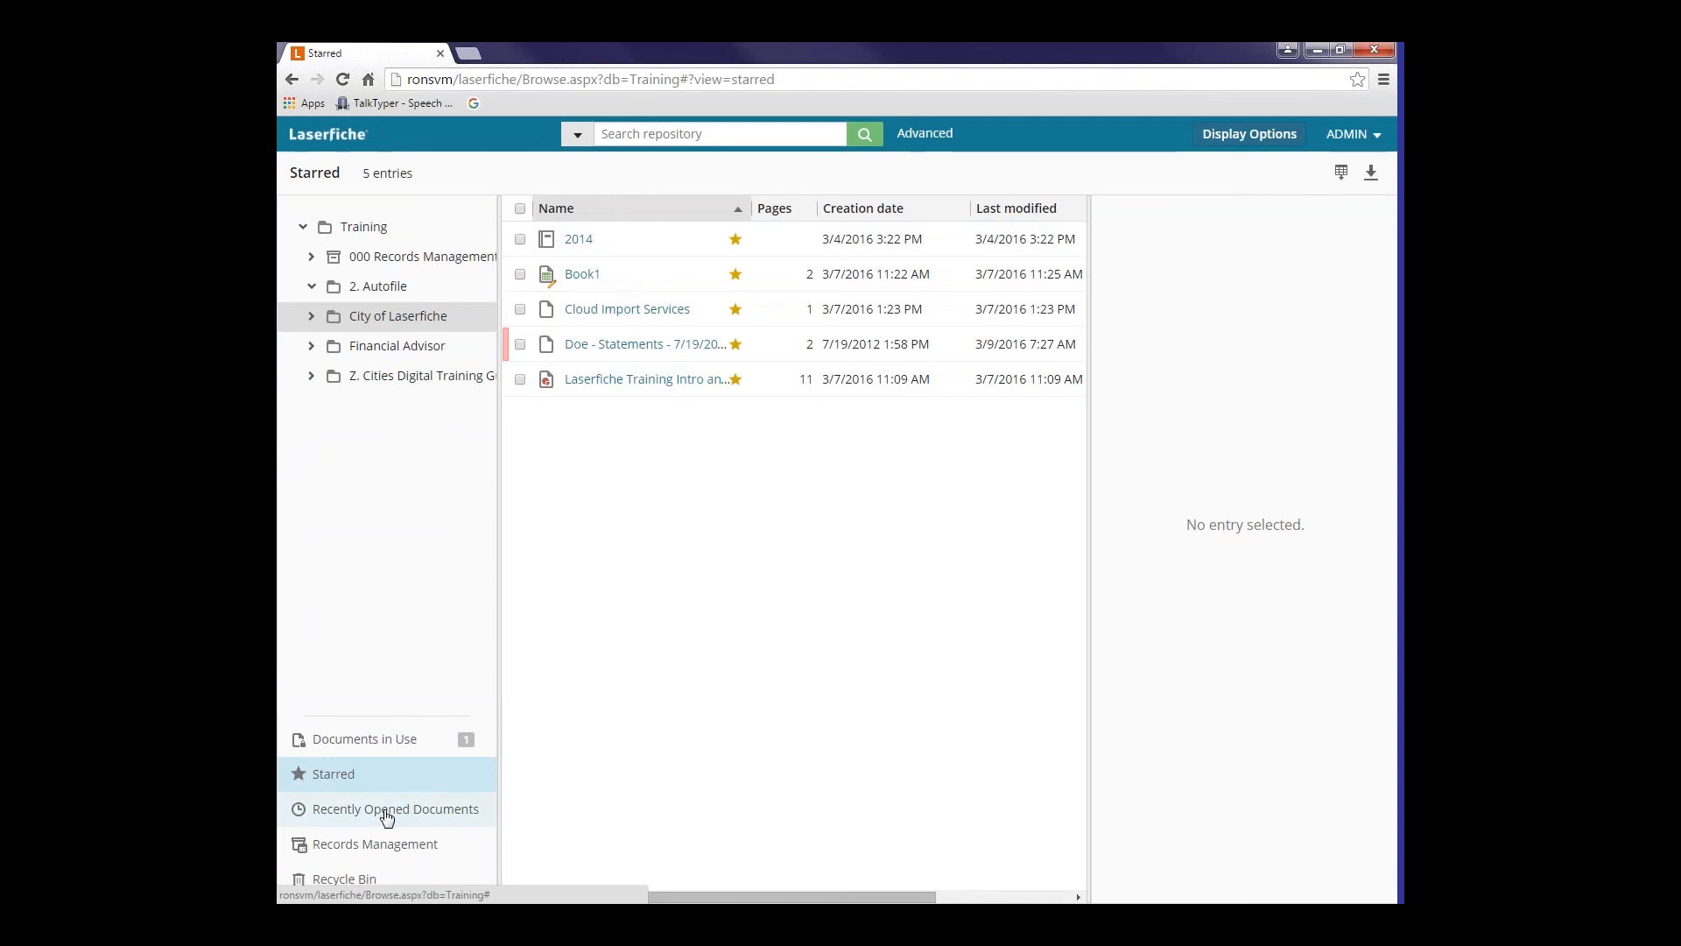
- Show Recently Opened Documents with its three entries including Doe - Statements
left_click(395, 808)
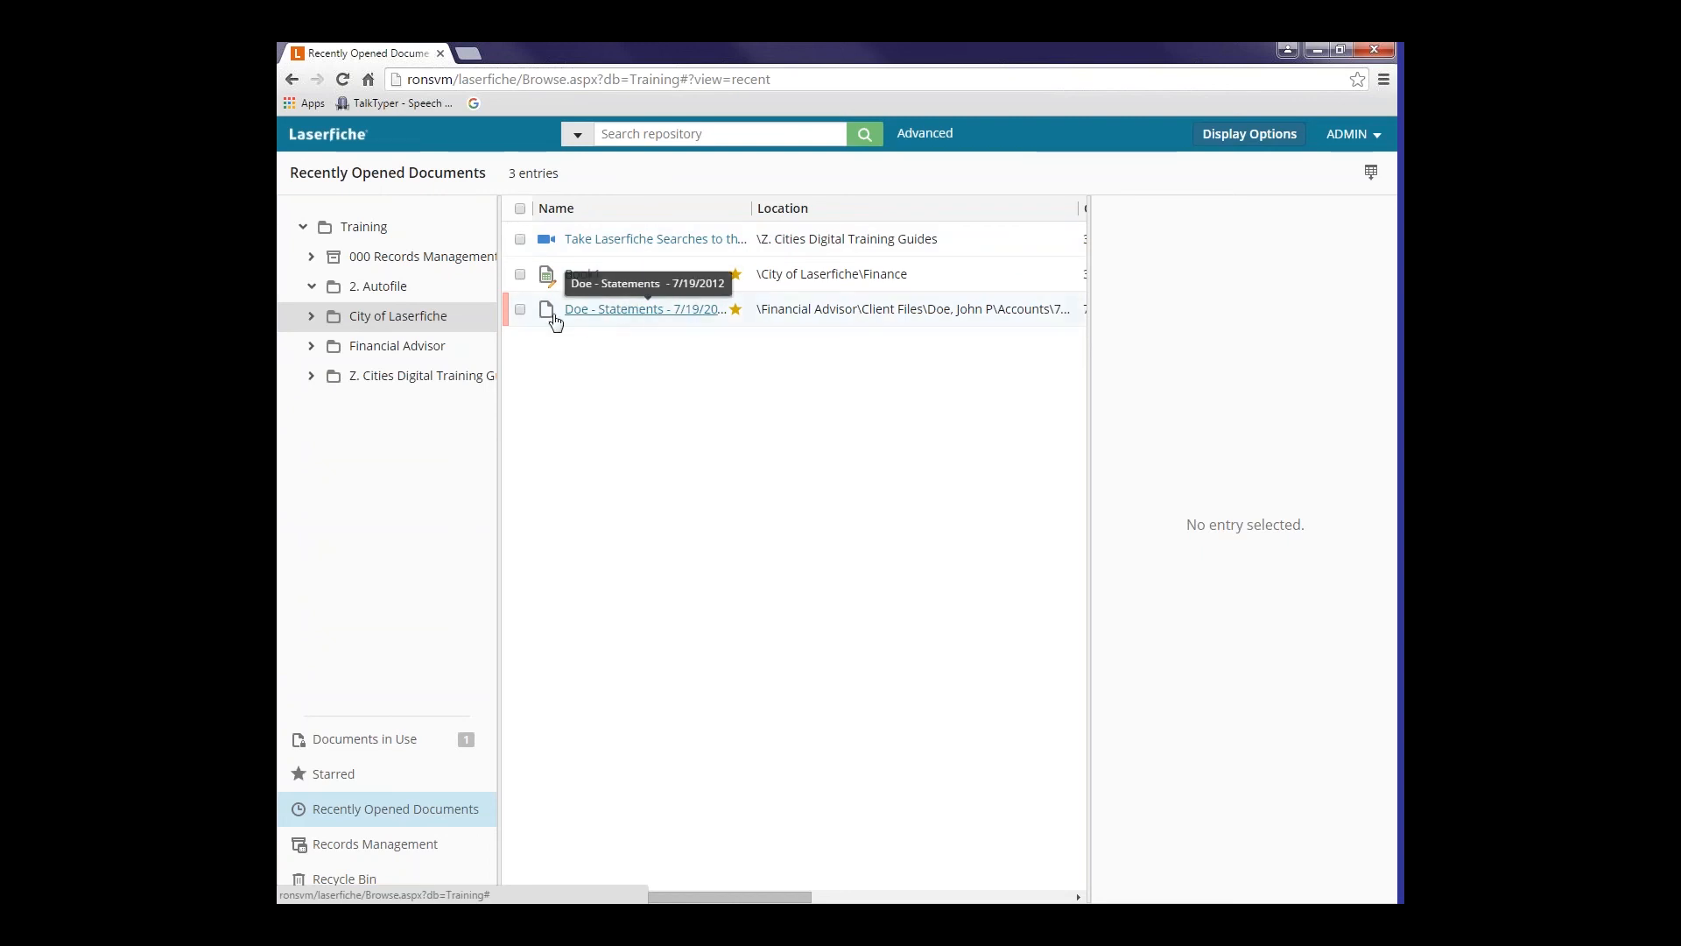
mouse_move(505, 329)
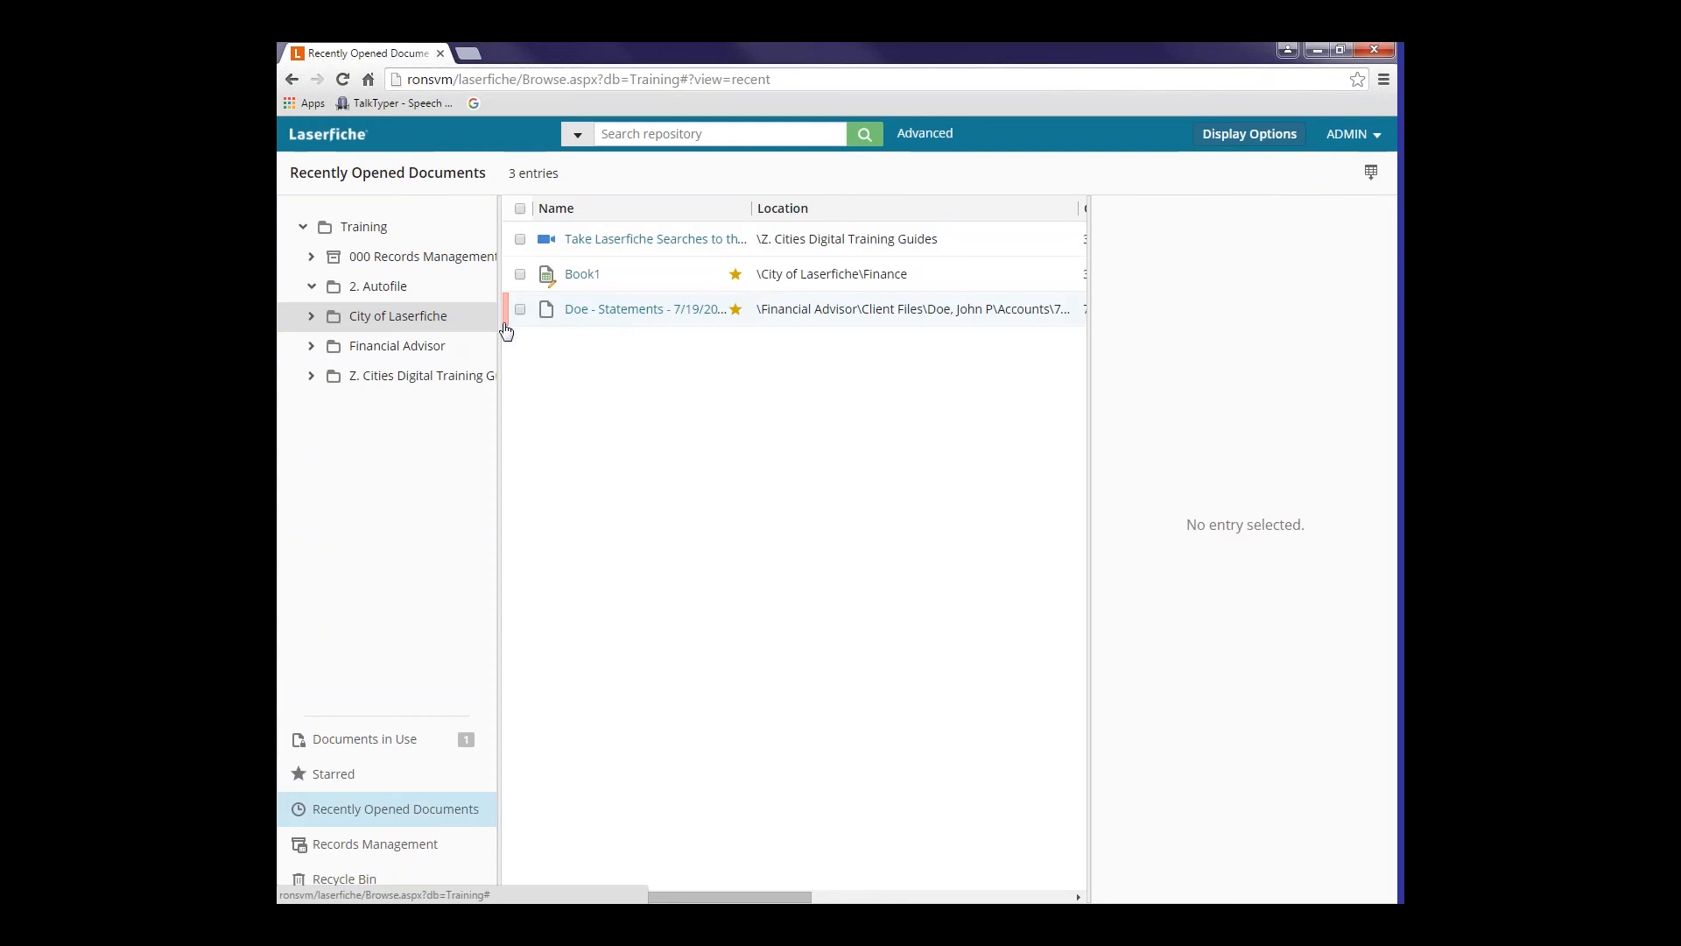
mouse_move(526, 373)
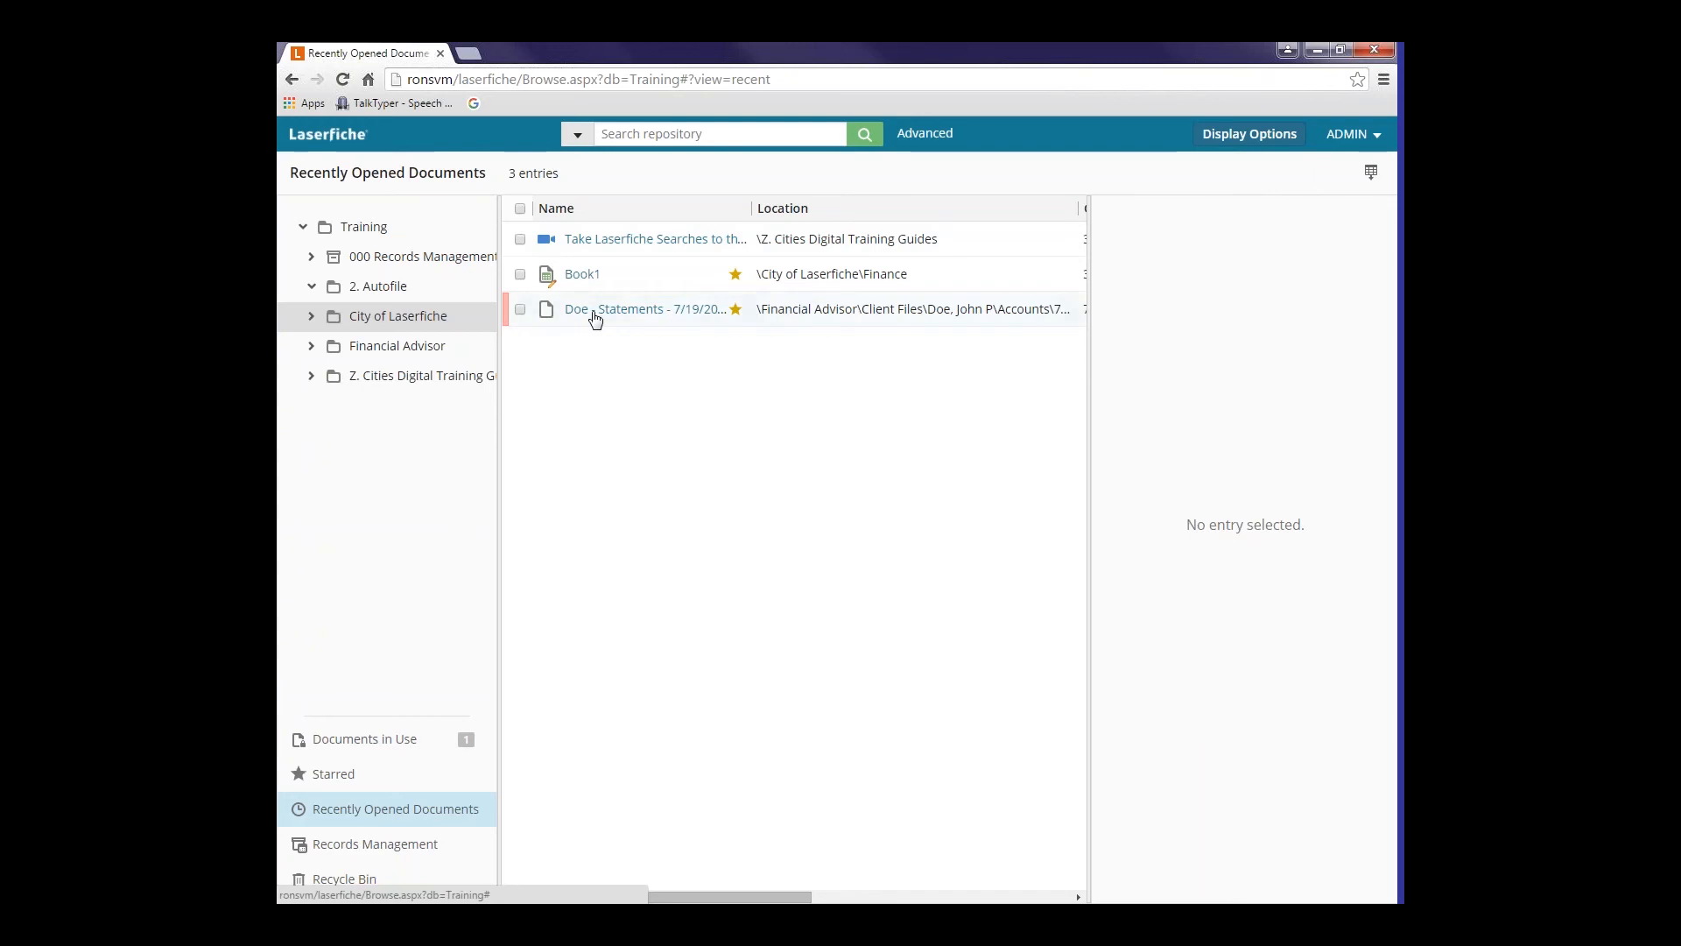
- Review the context menu for Doe - Statements, then select it to show its Client Files fields
right_click(611, 309)
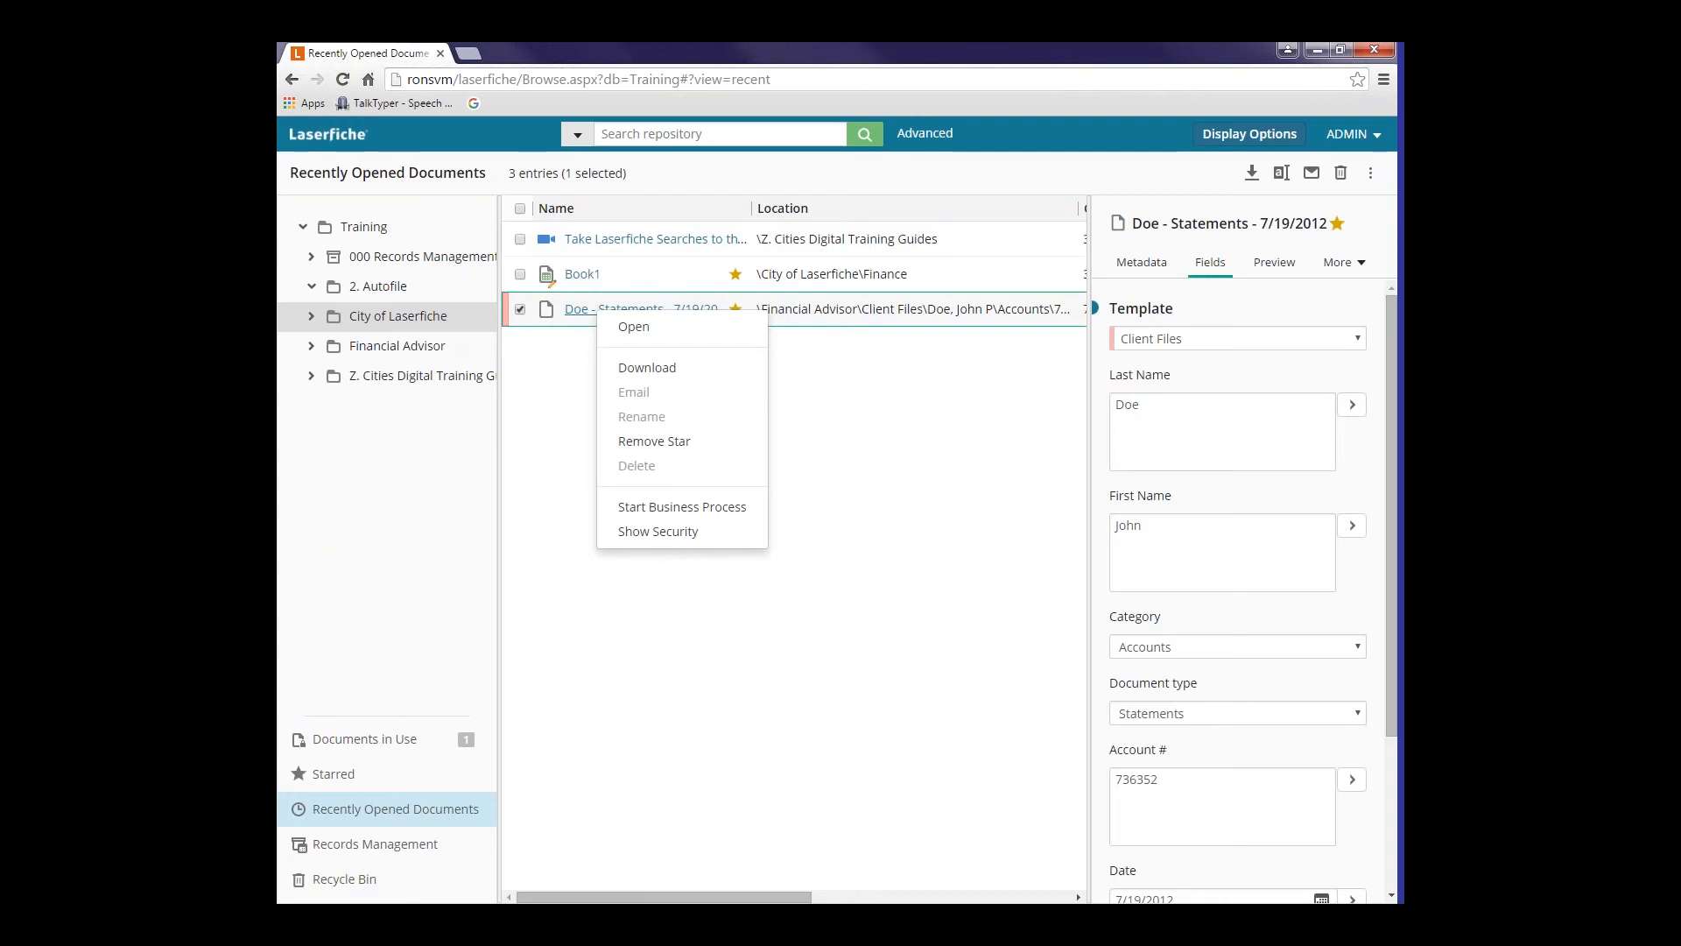
mouse_move(636, 330)
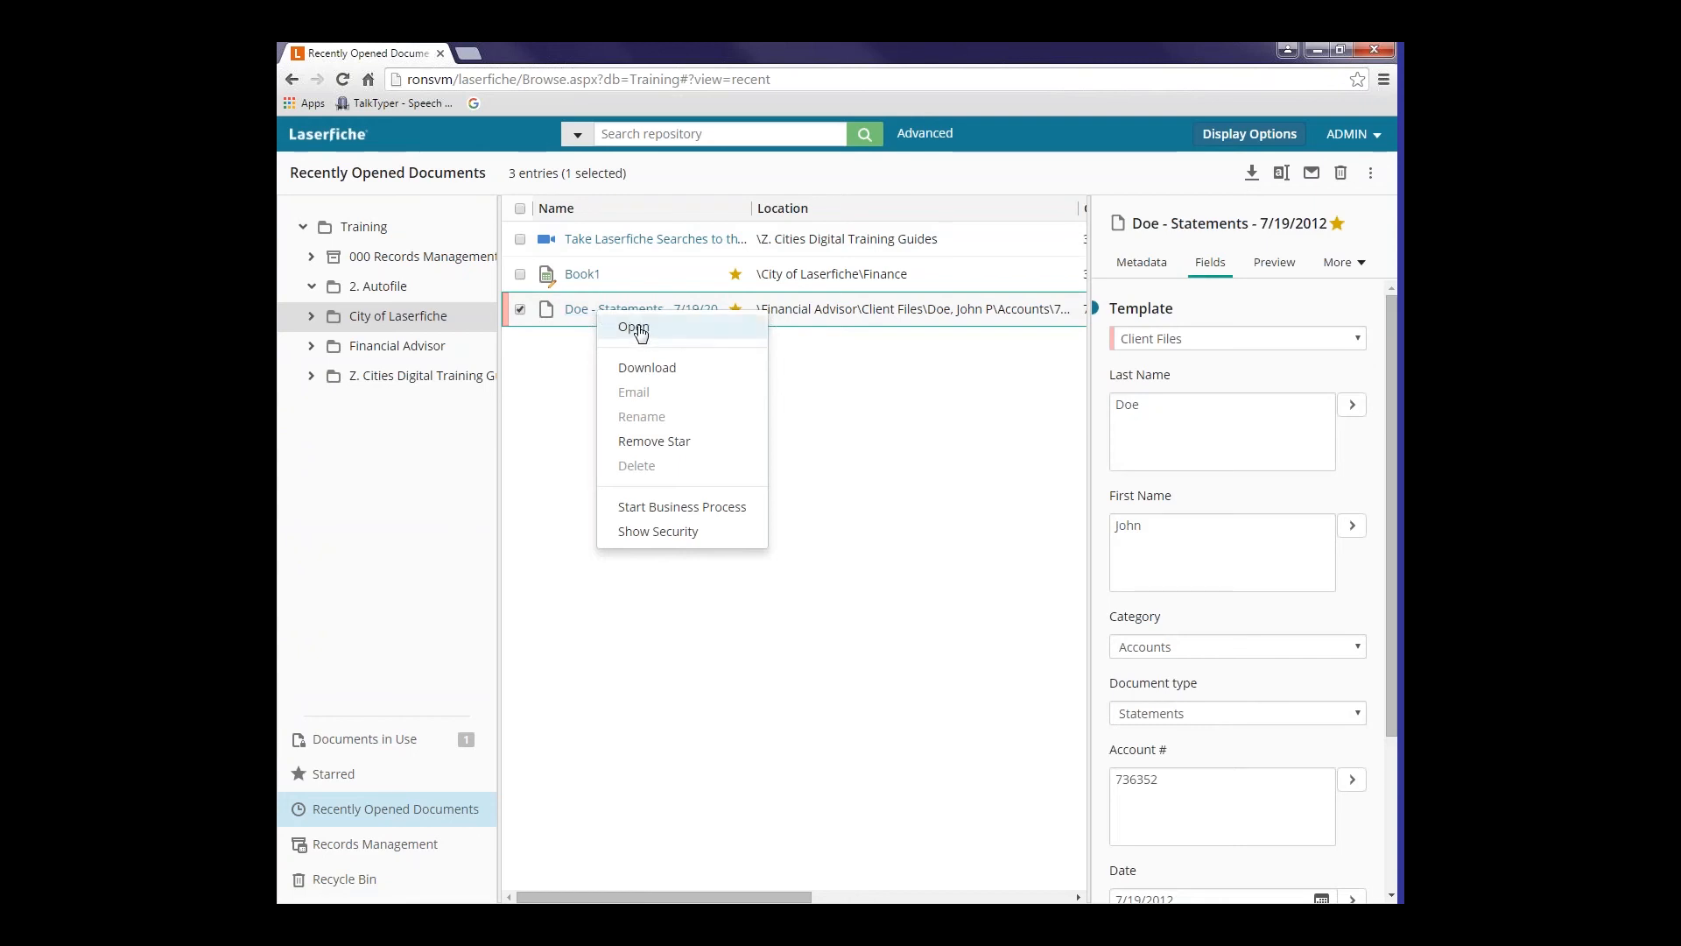
mouse_move(646, 367)
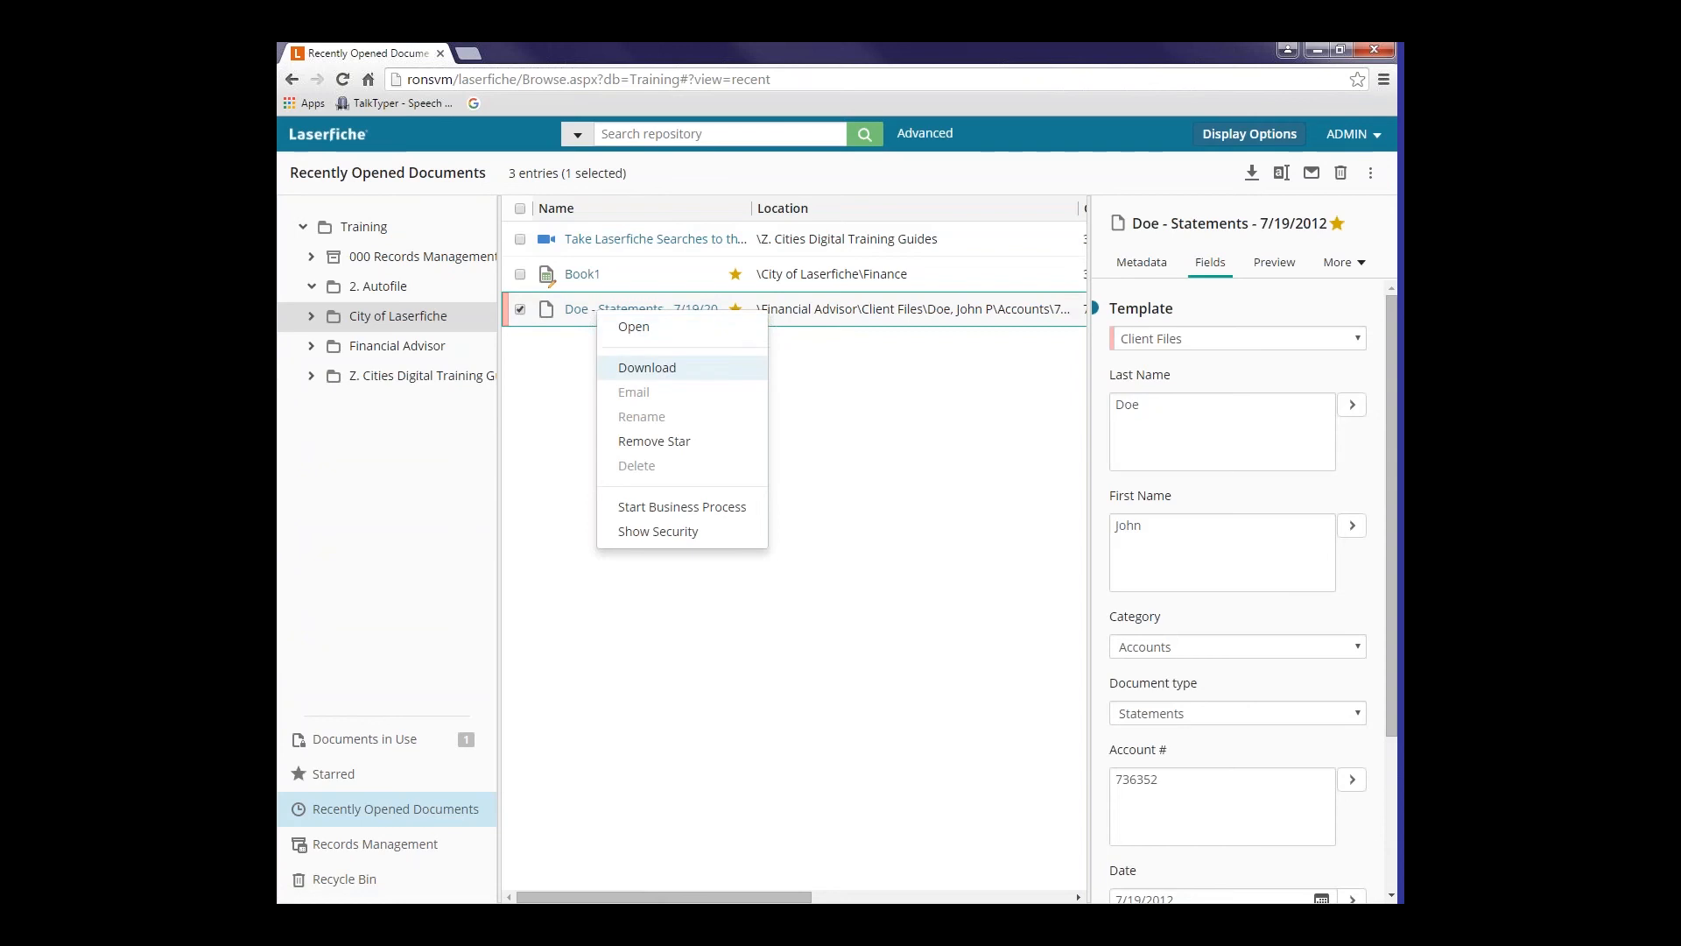
mouse_move(654, 441)
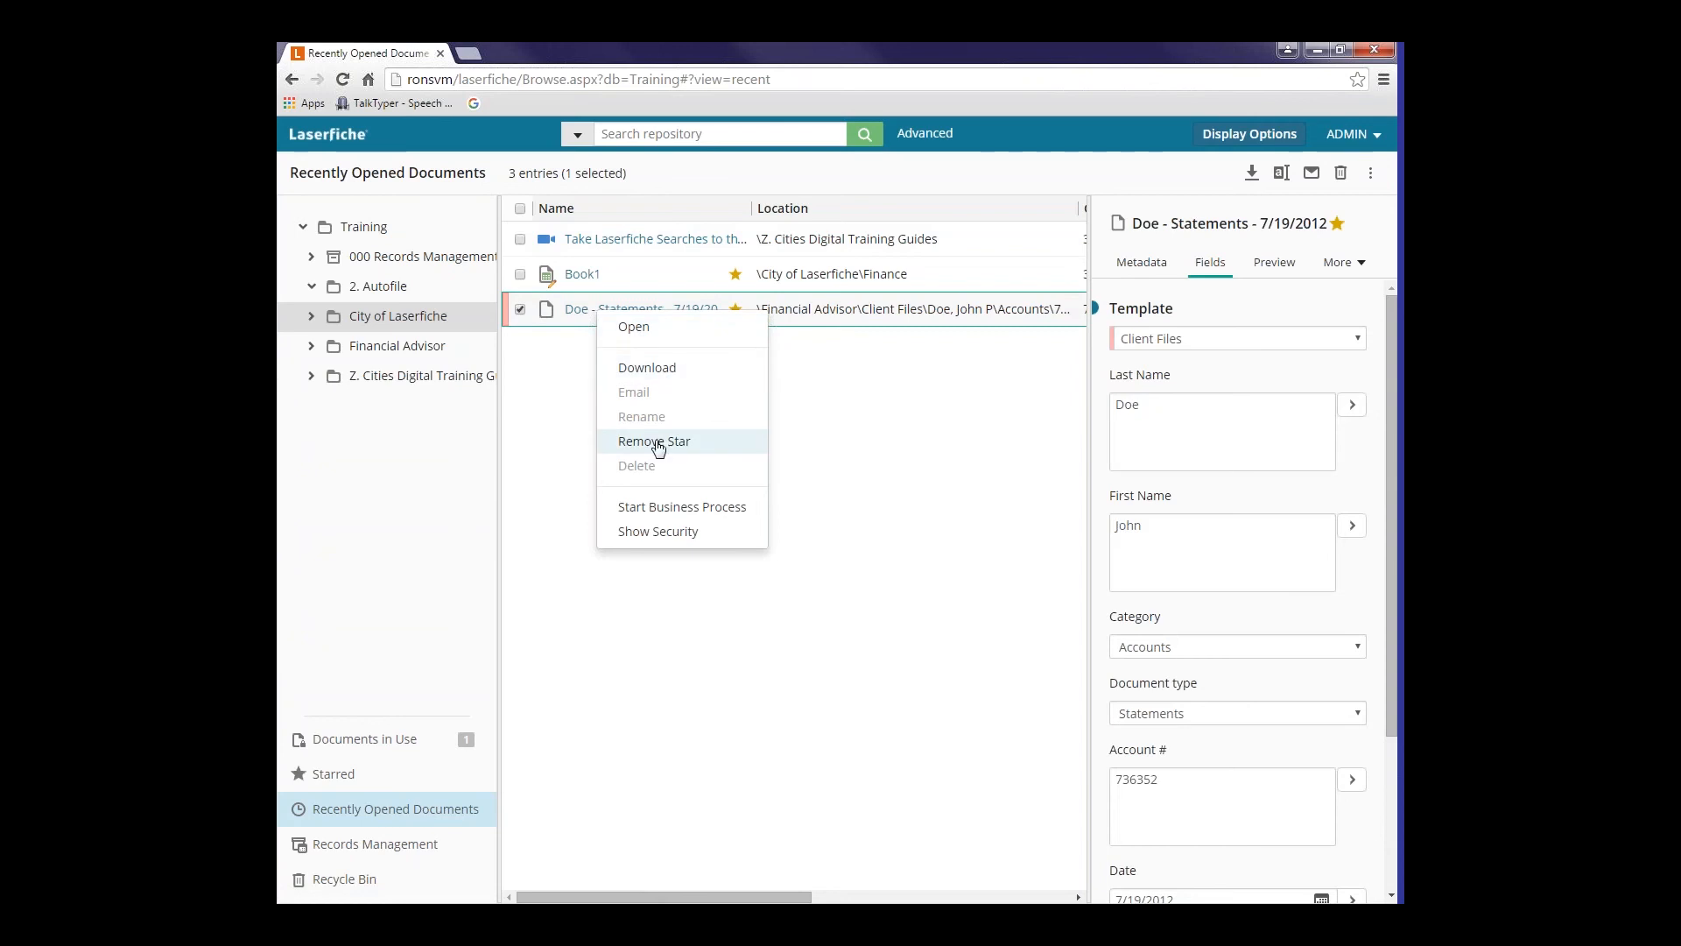
mouse_move(713, 490)
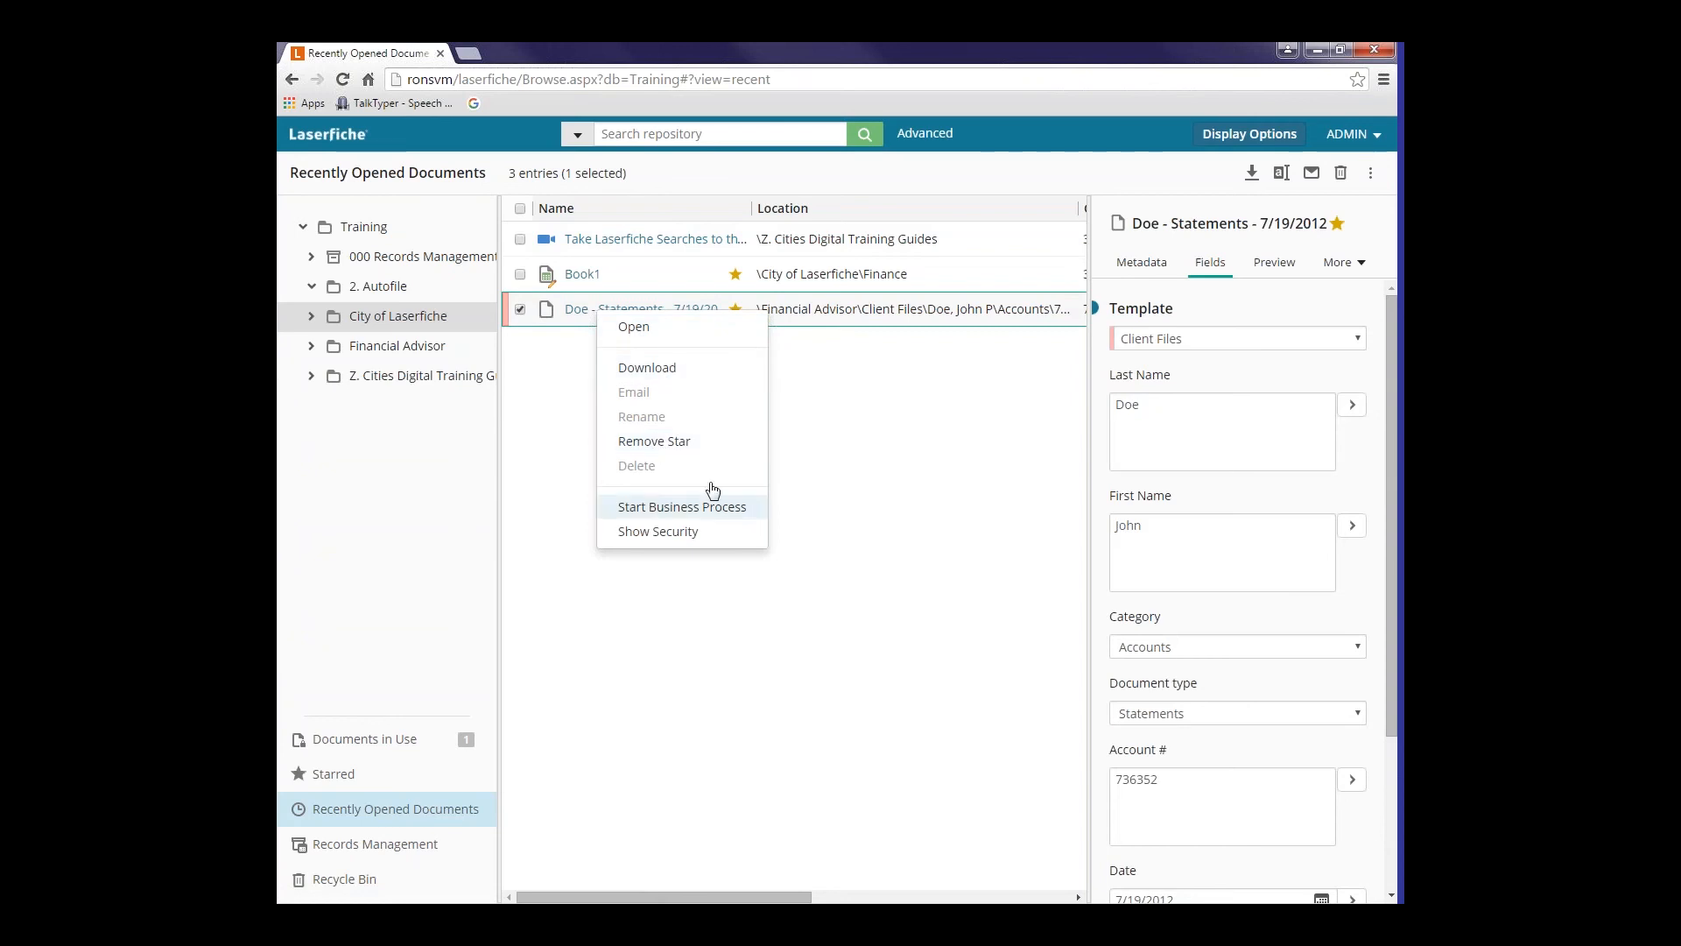
mouse_move(633, 326)
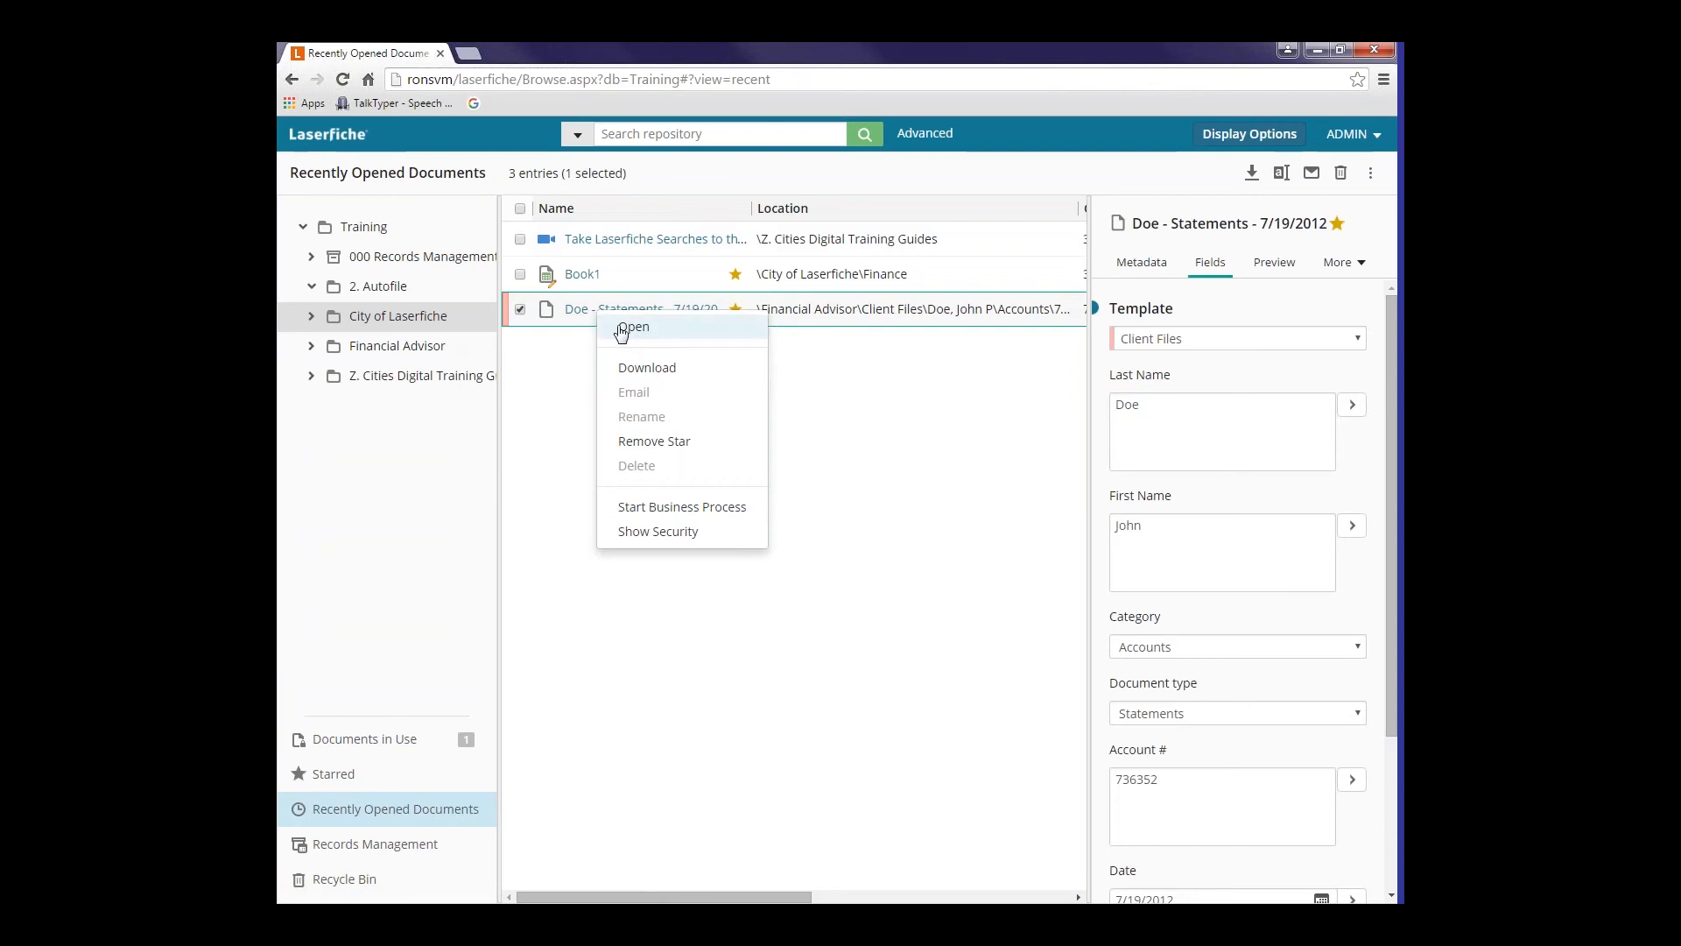
mouse_move(521, 314)
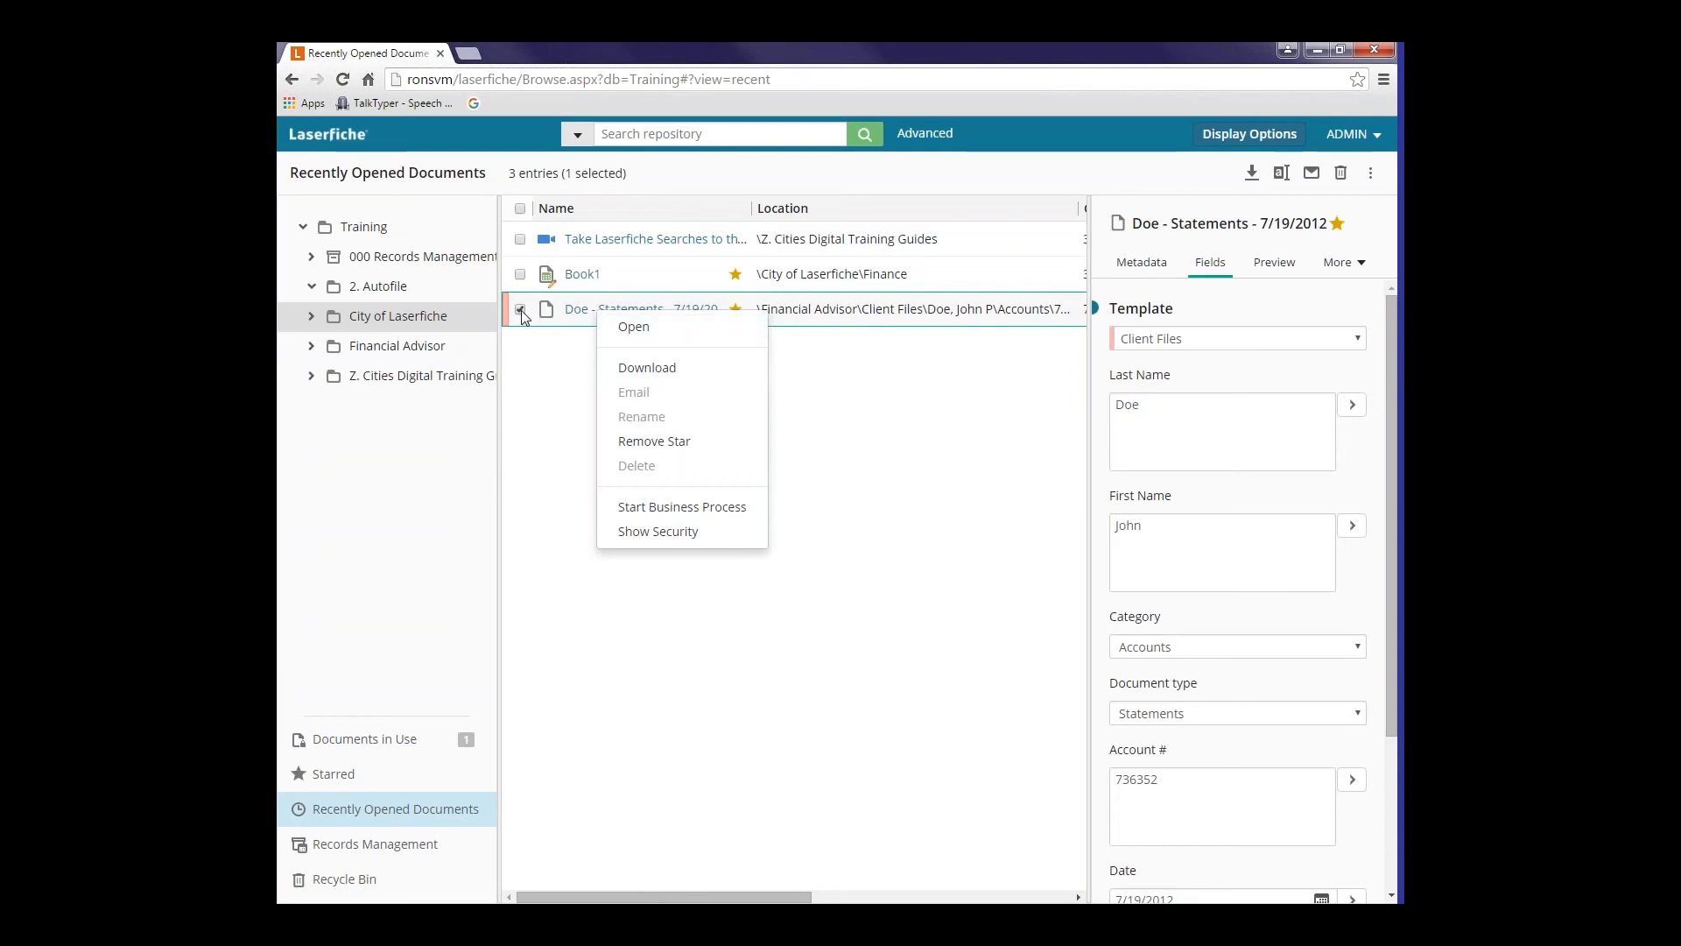
left_click(1214, 333)
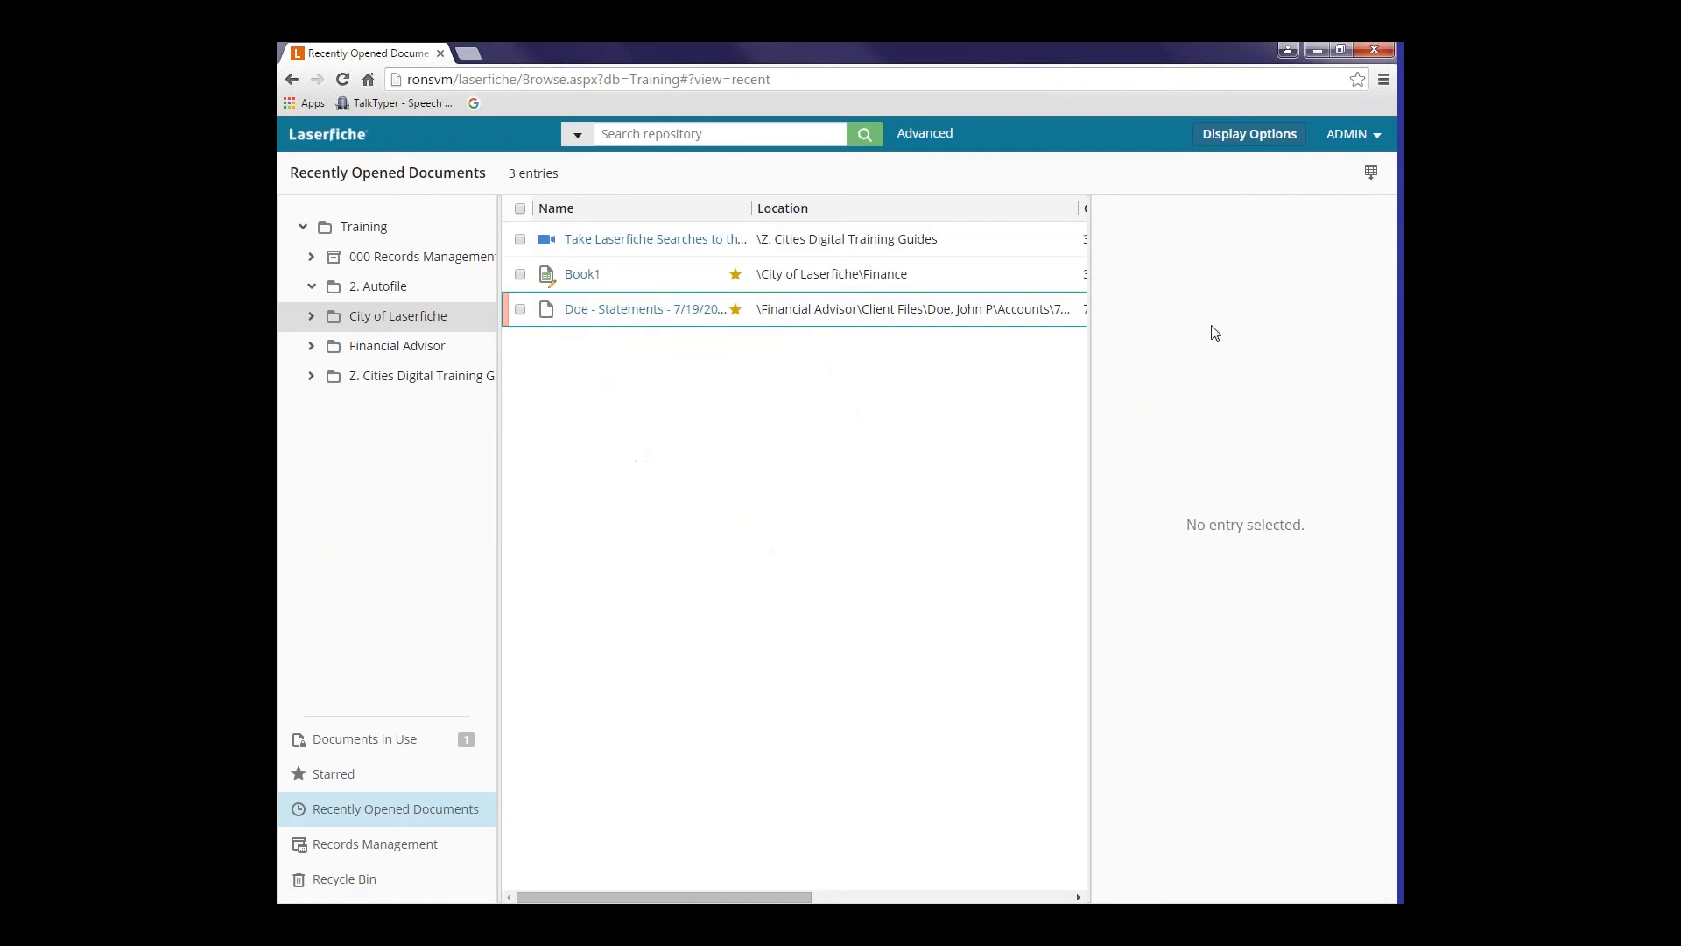
left_click(644, 309)
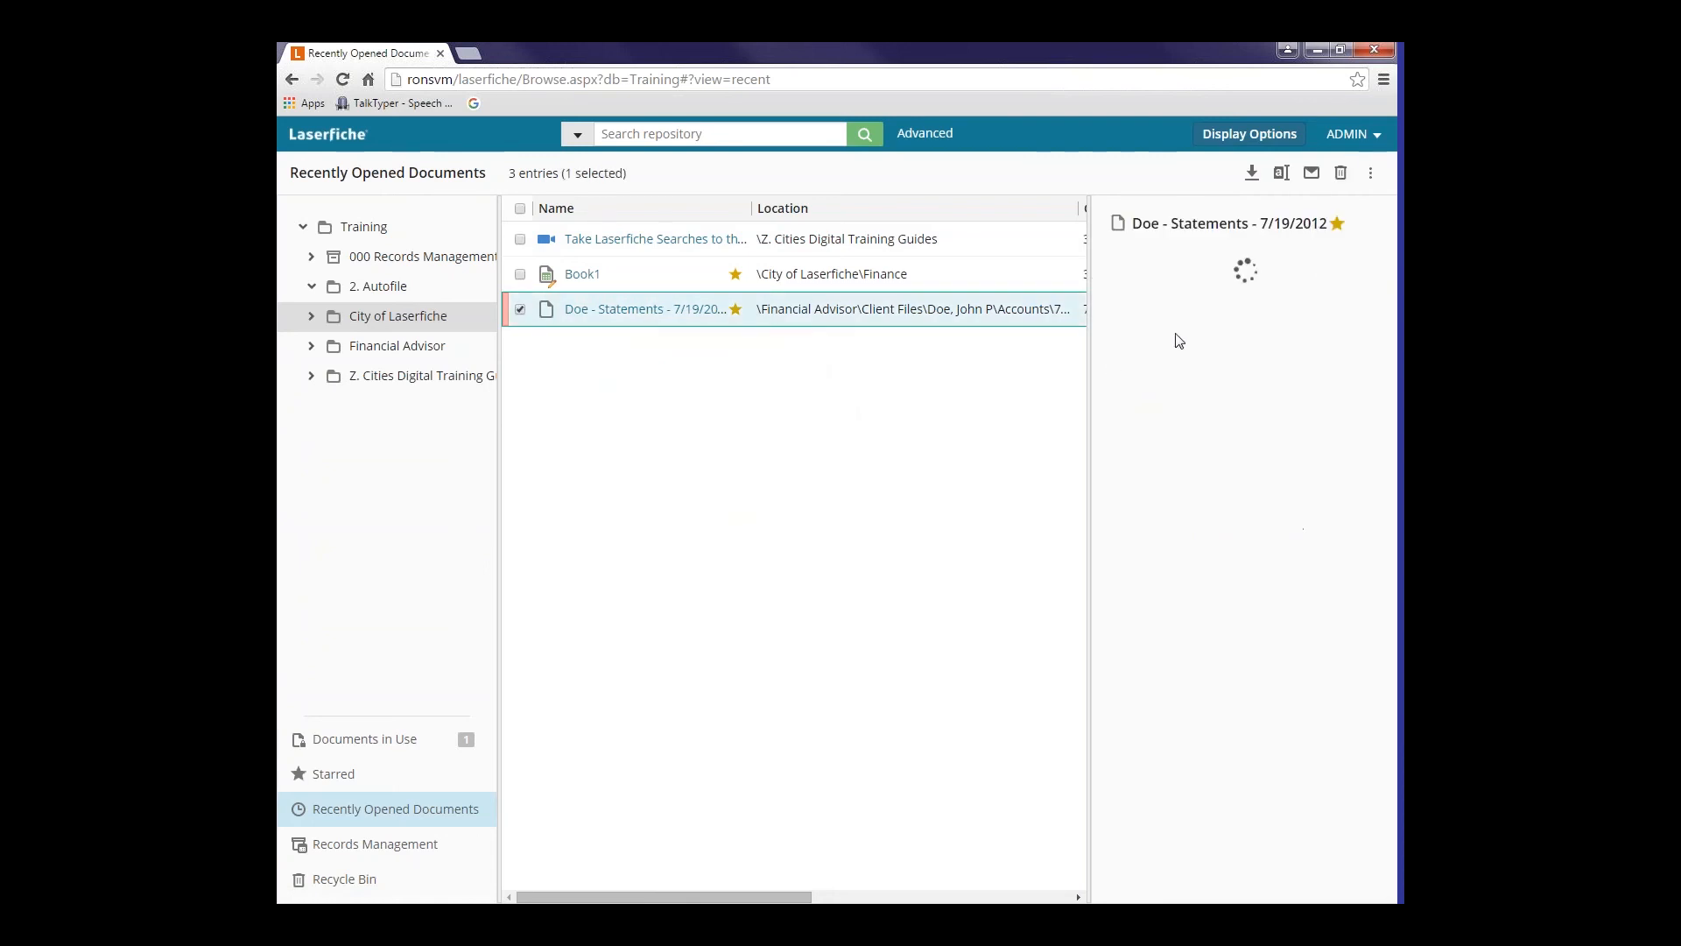
left_click(1209, 261)
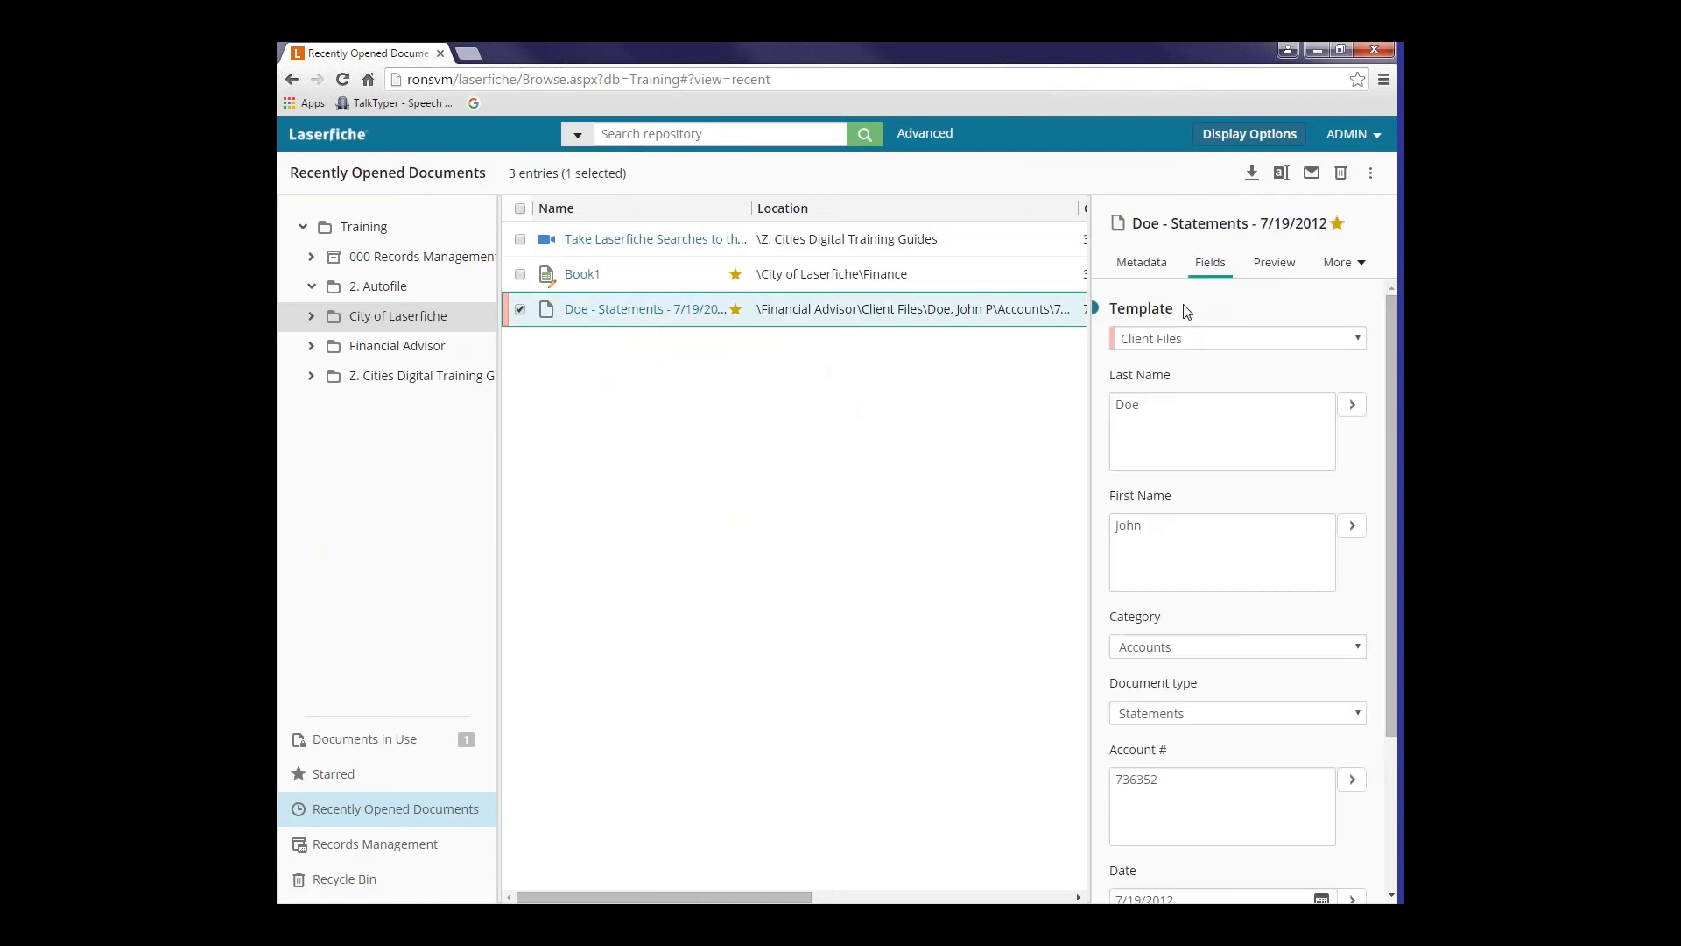
- Review Doe - Statements' metadata summary, then return to its template field values
left_click(1140, 262)
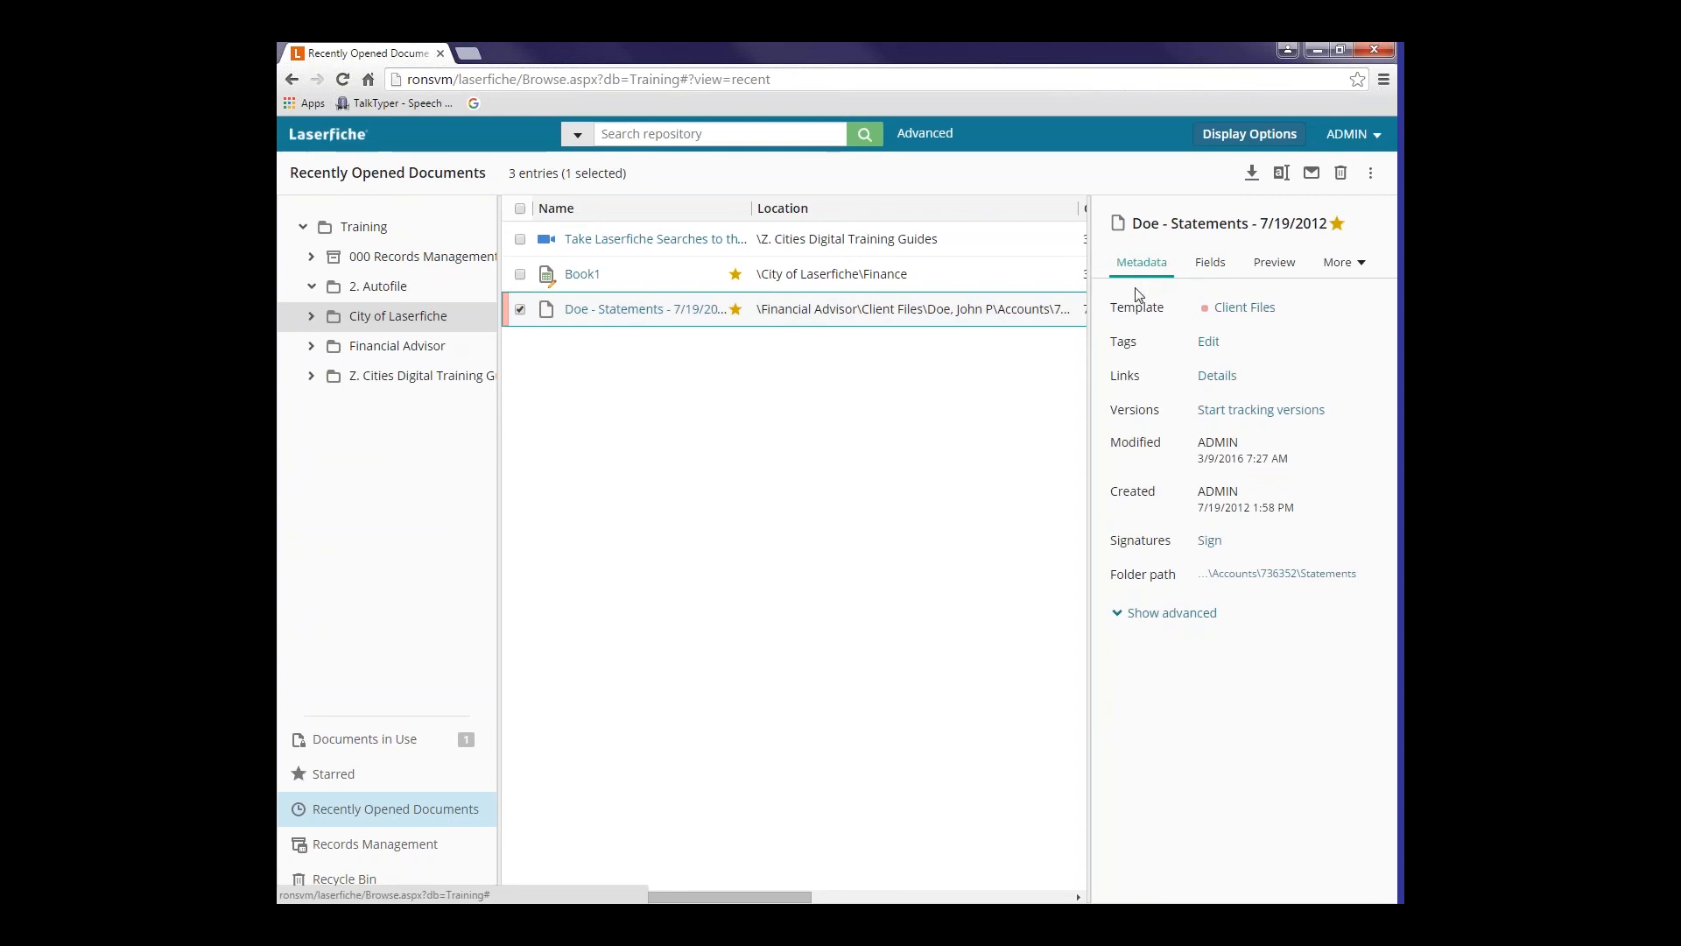
mouse_move(1243, 306)
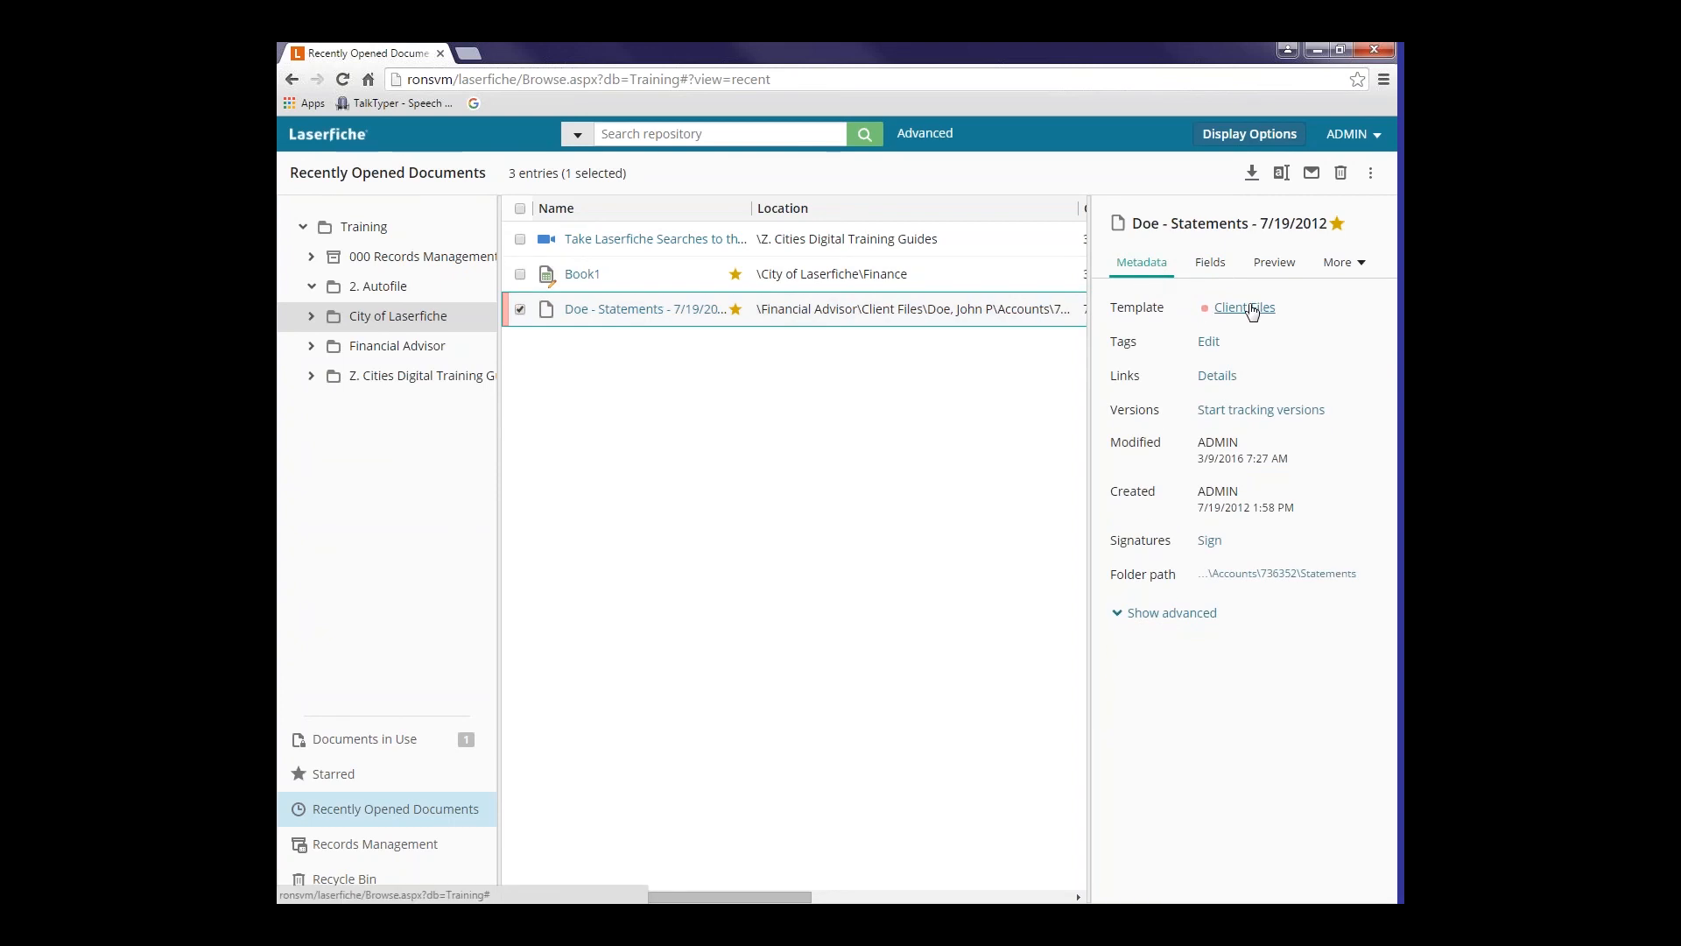
mouse_move(1251, 314)
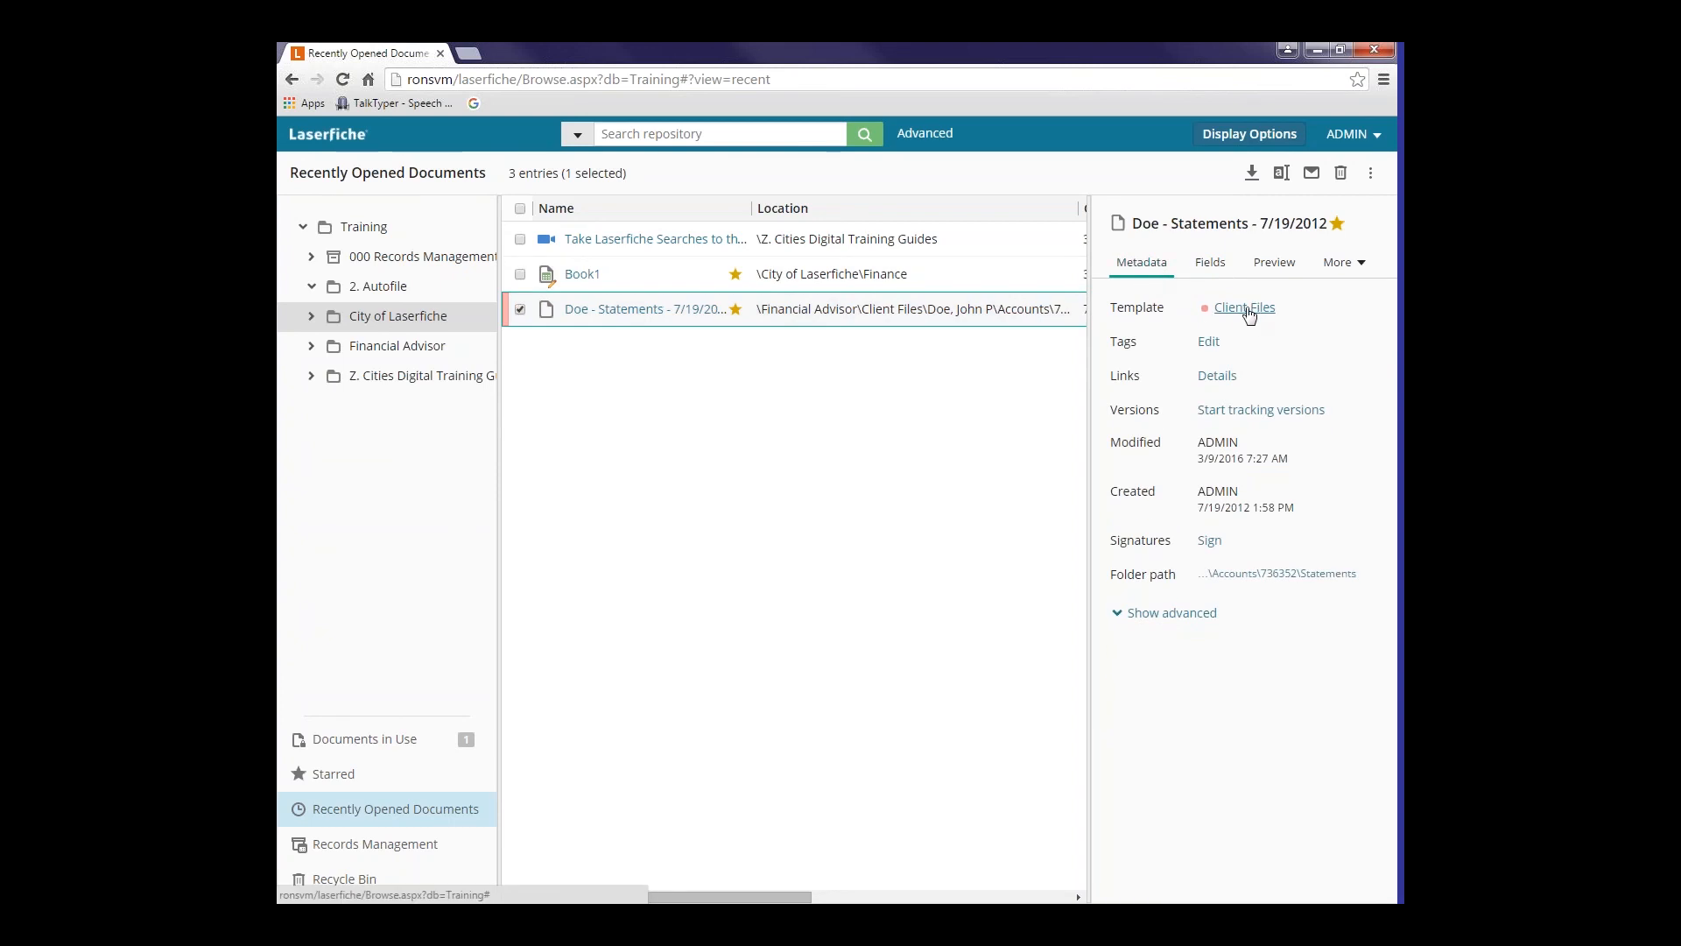
left_click(1210, 262)
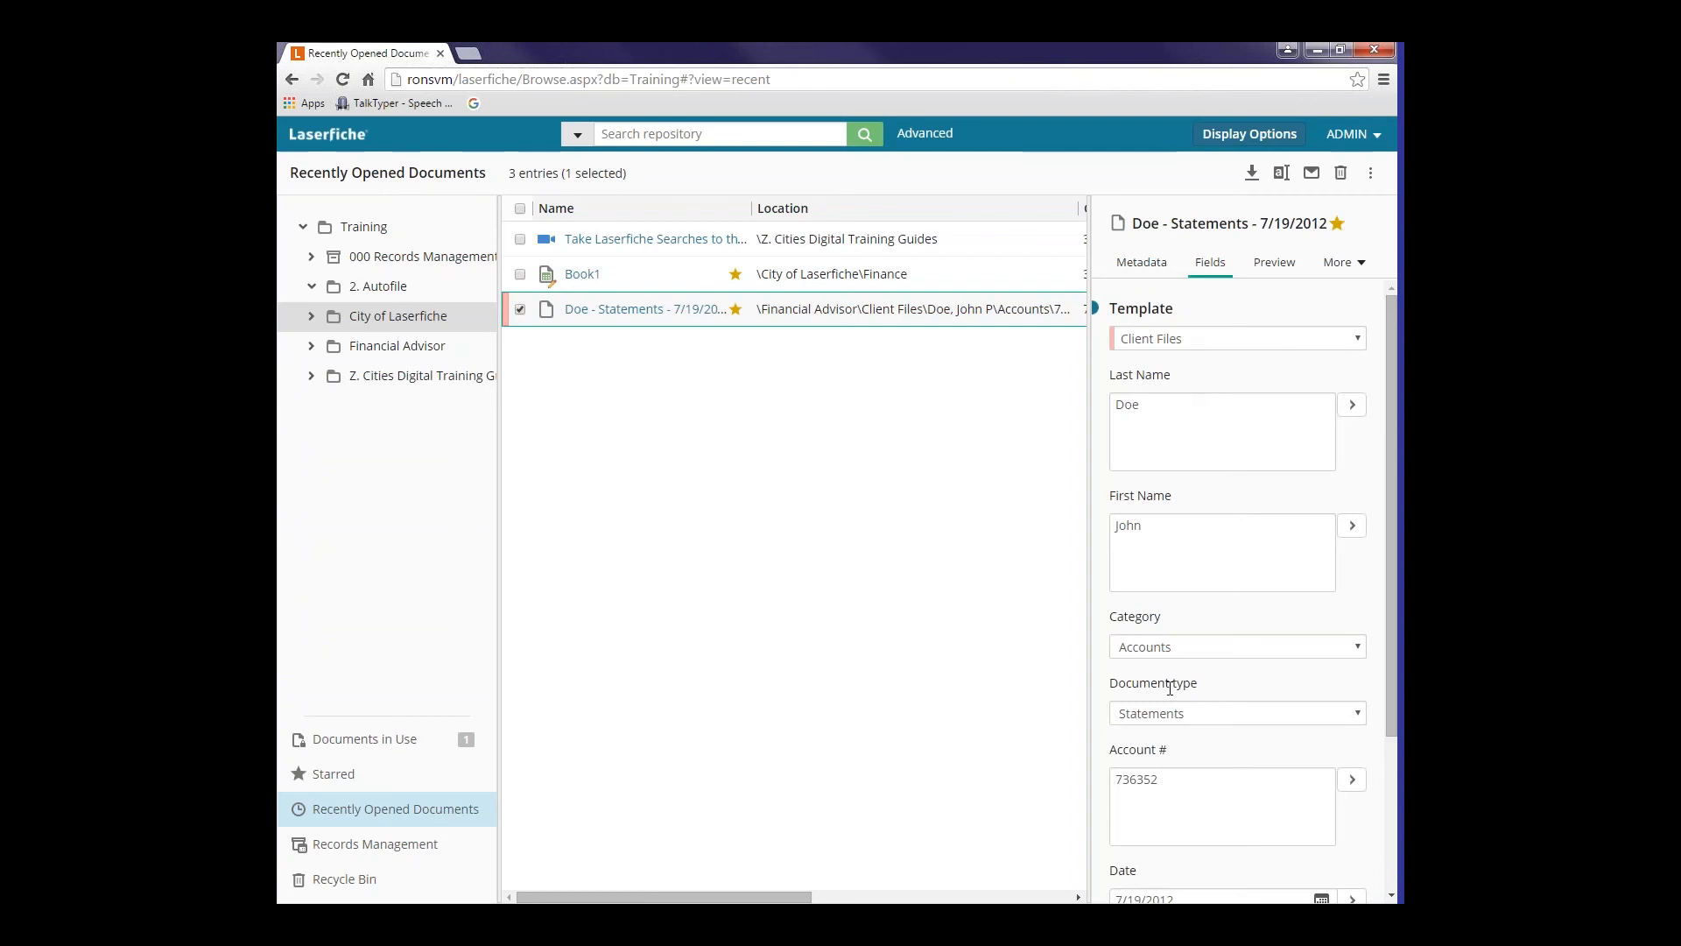
mouse_move(1274, 261)
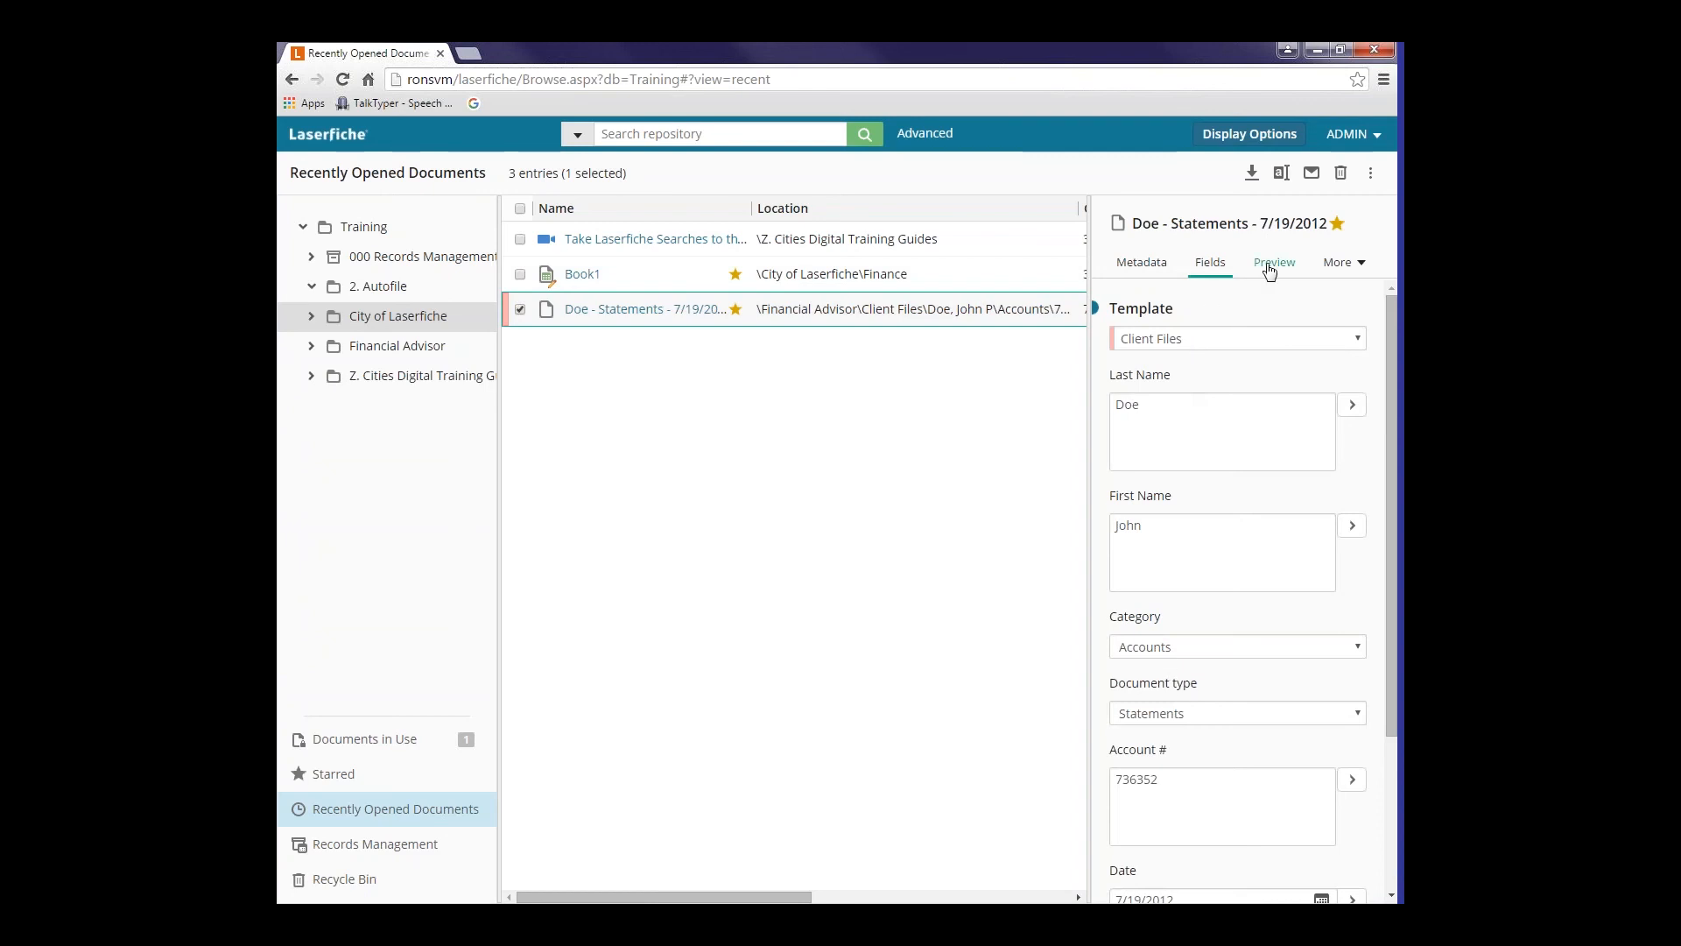
- Preview Doe - Statements' pages and reveal the More list offering Processes and Records
left_click(1274, 262)
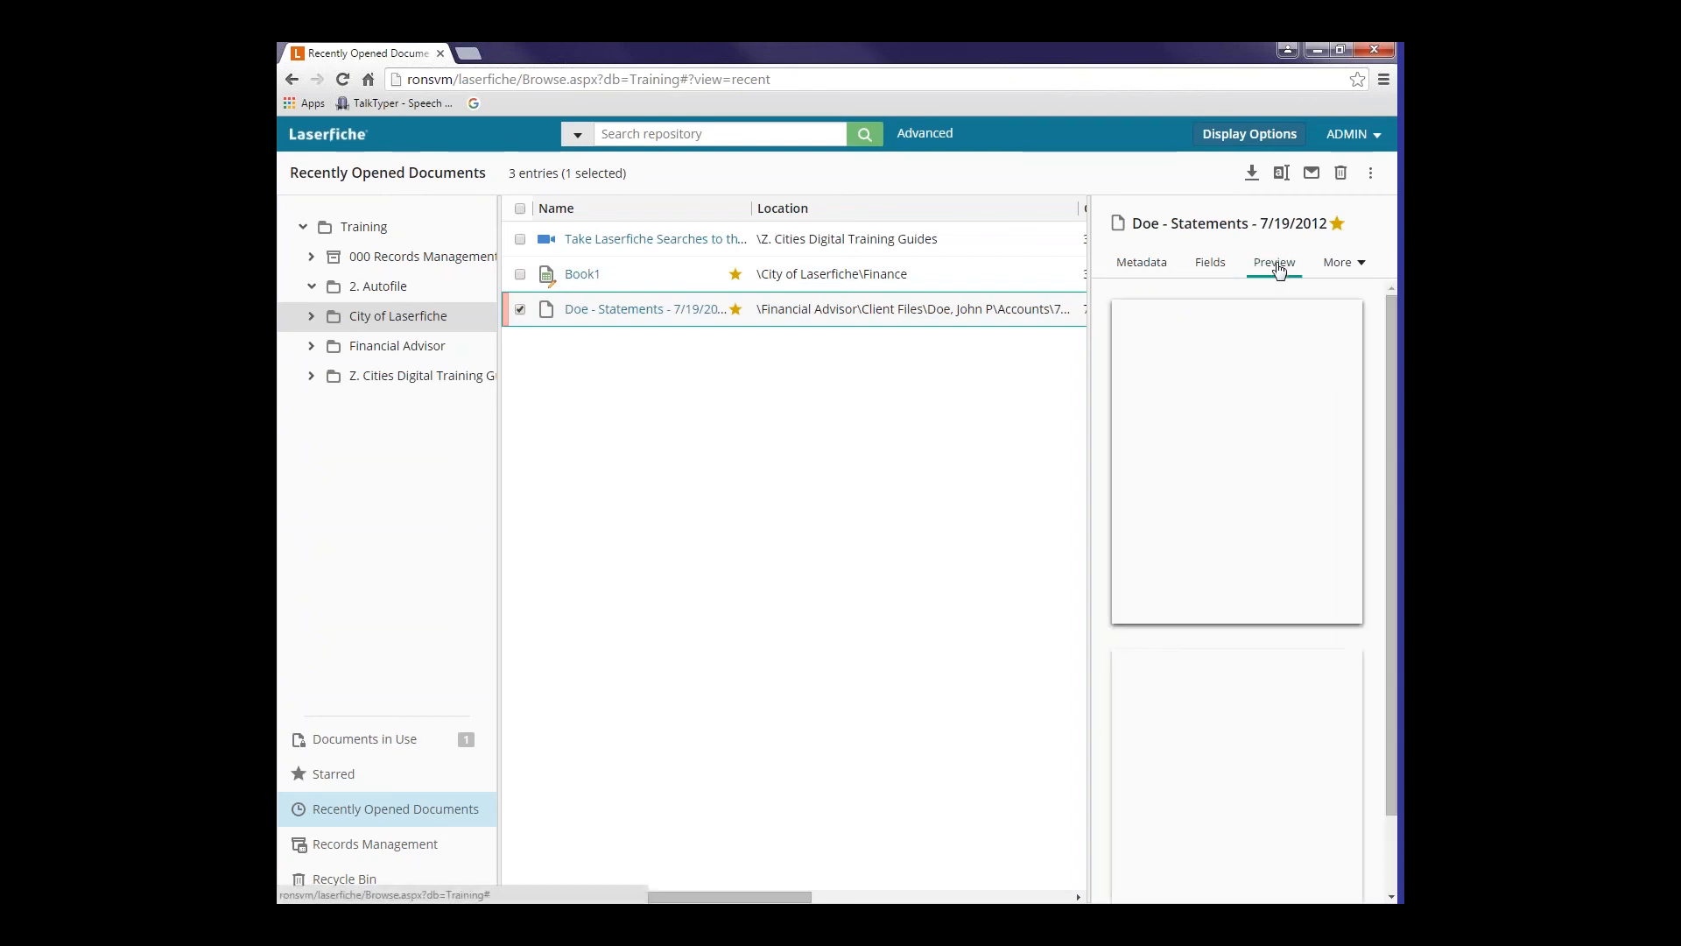
left_click(1274, 261)
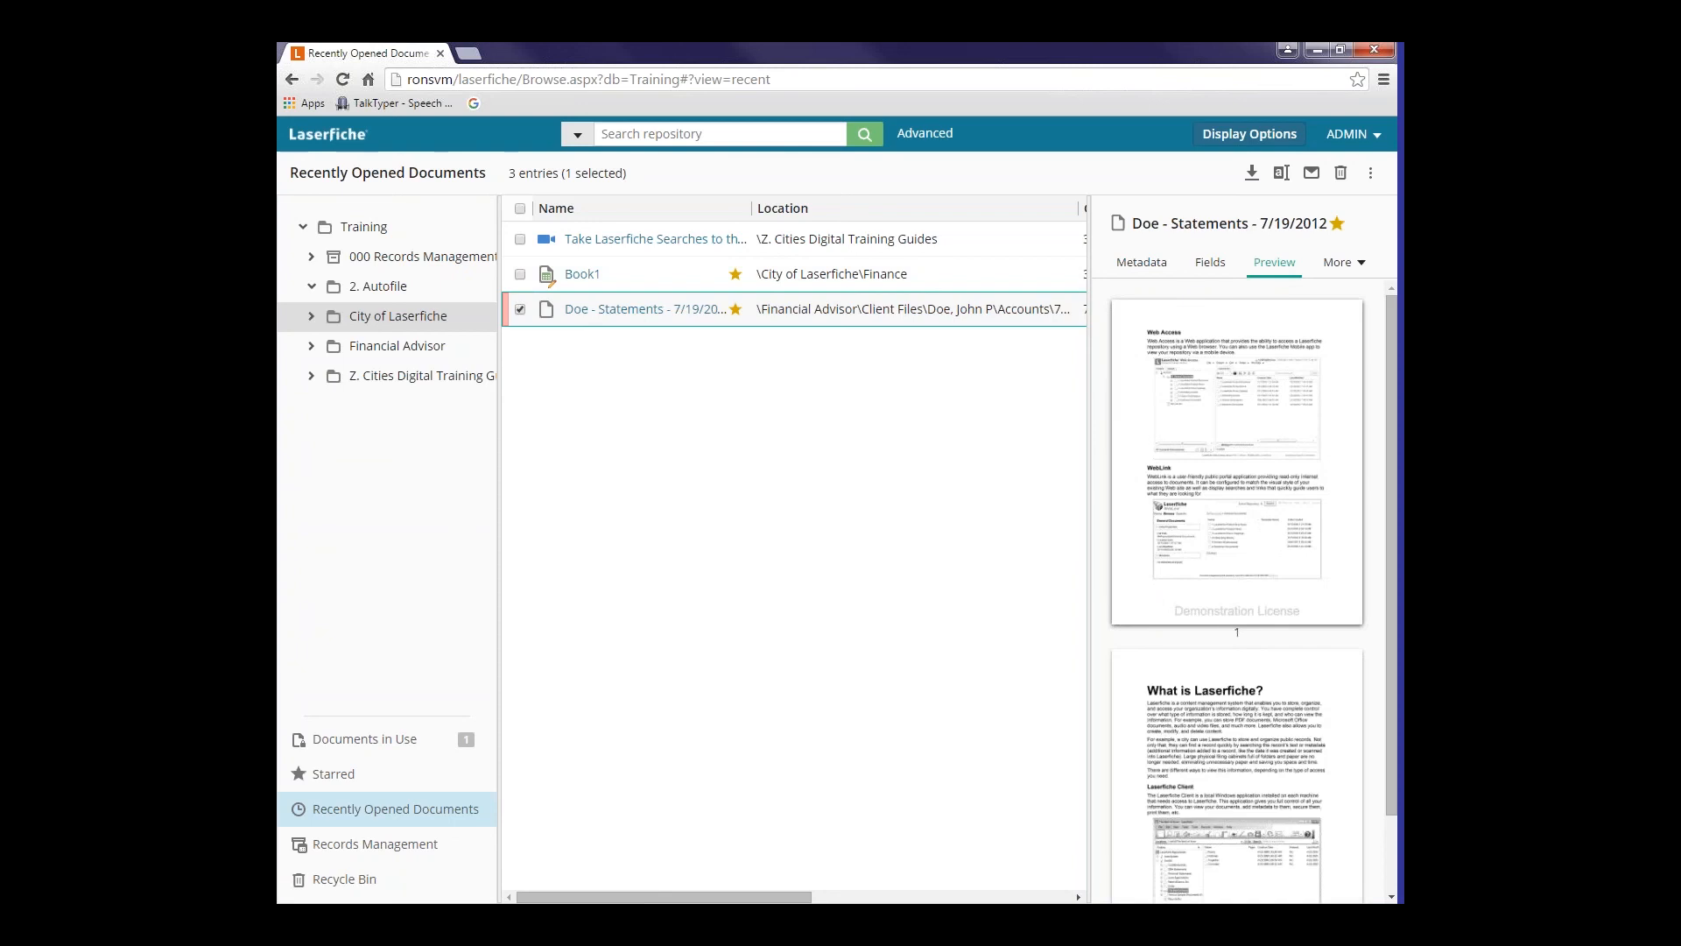
mouse_move(864, 321)
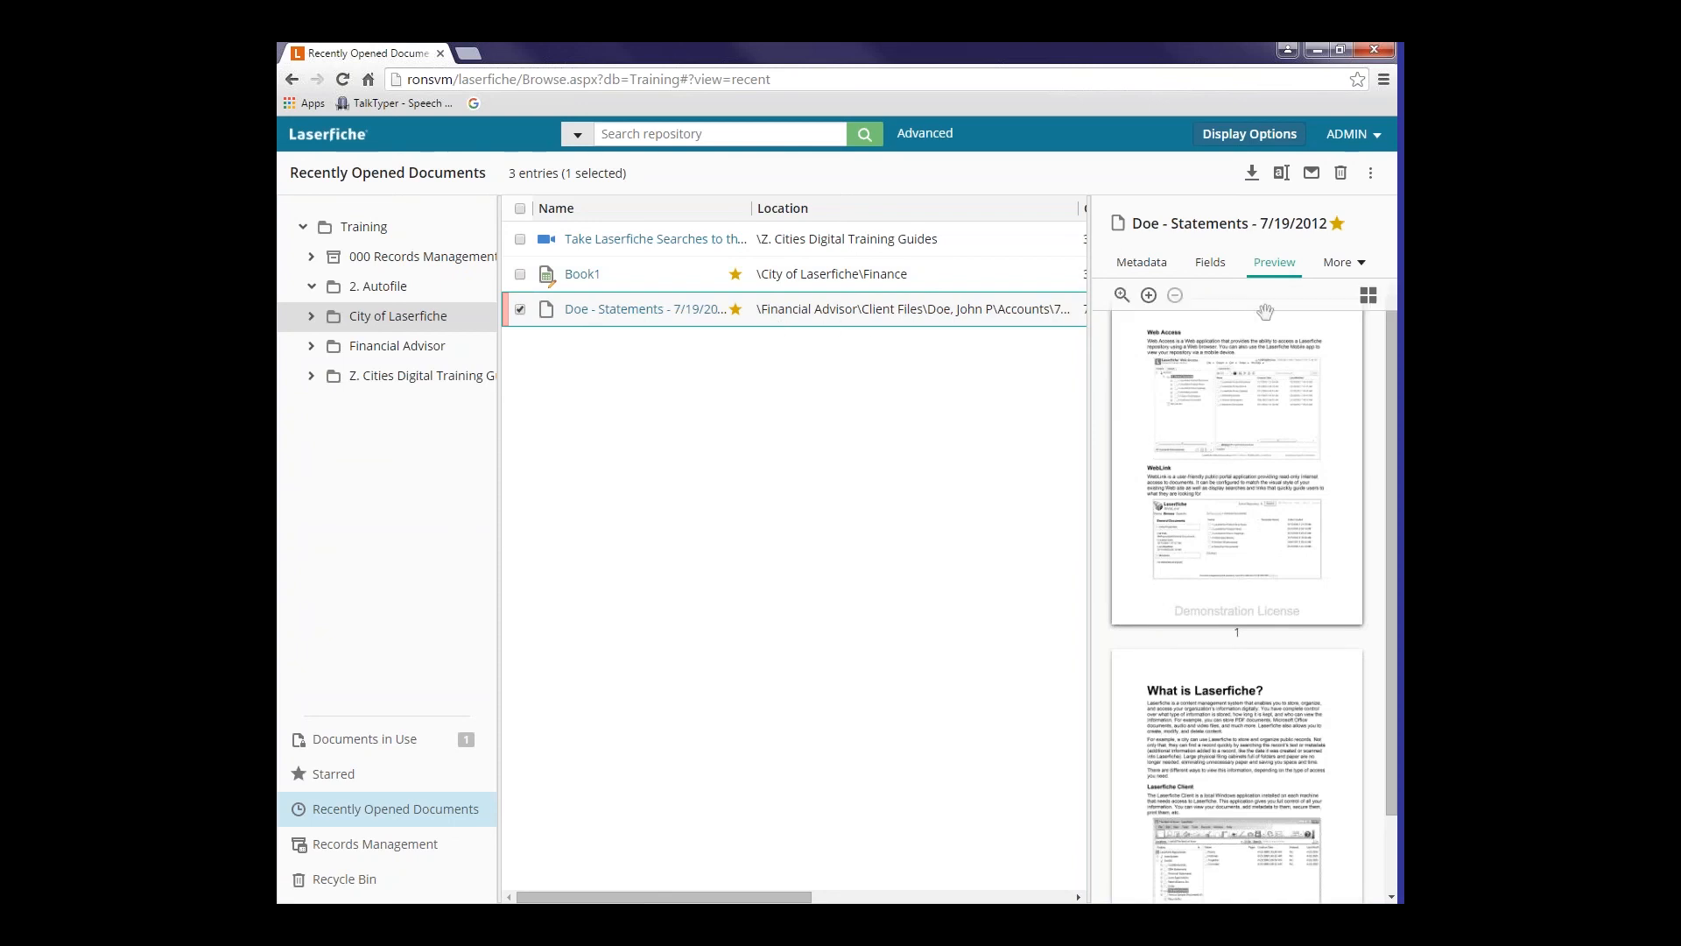
left_click(1341, 262)
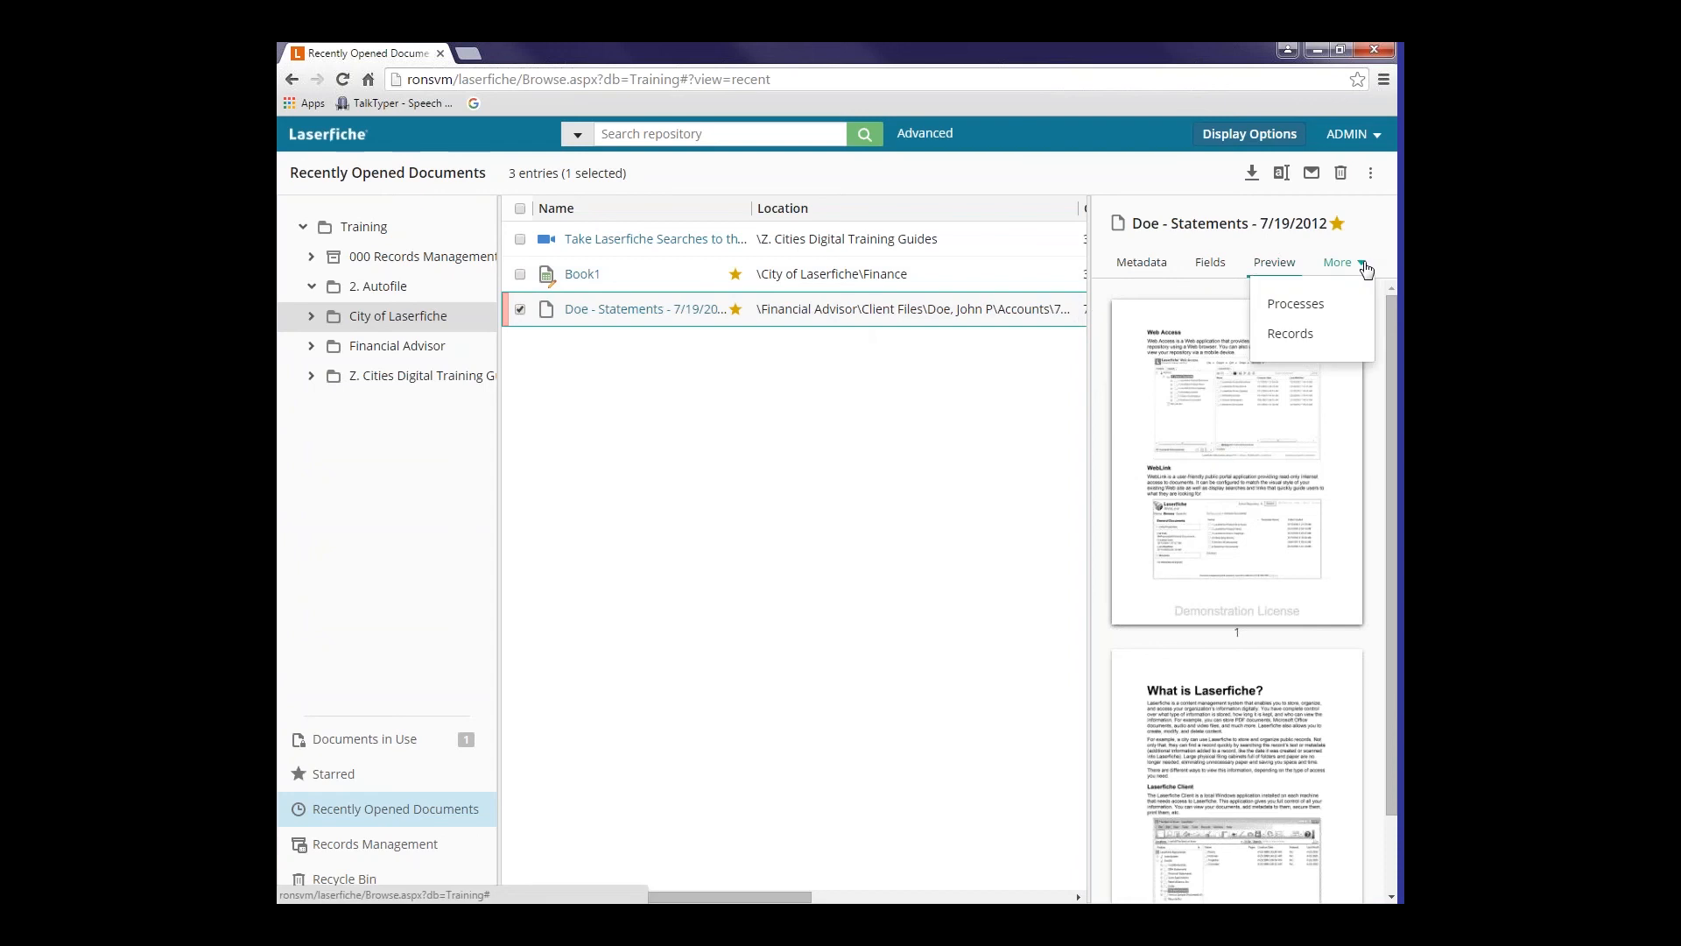
mouse_move(1290, 334)
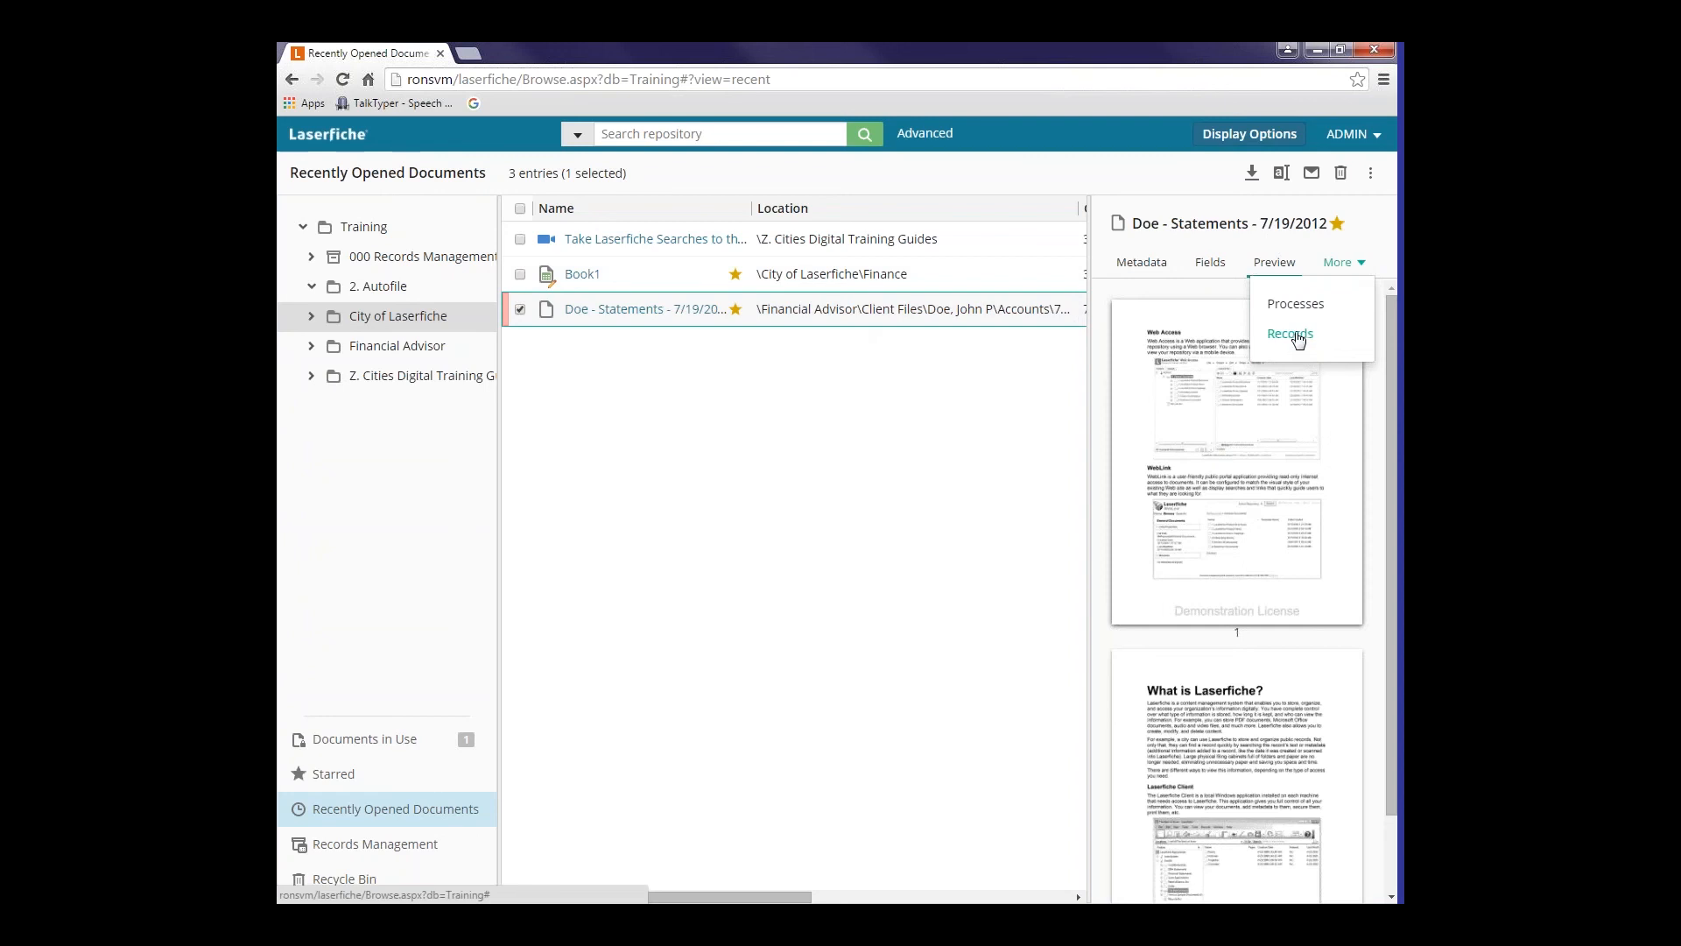
mouse_move(1295, 304)
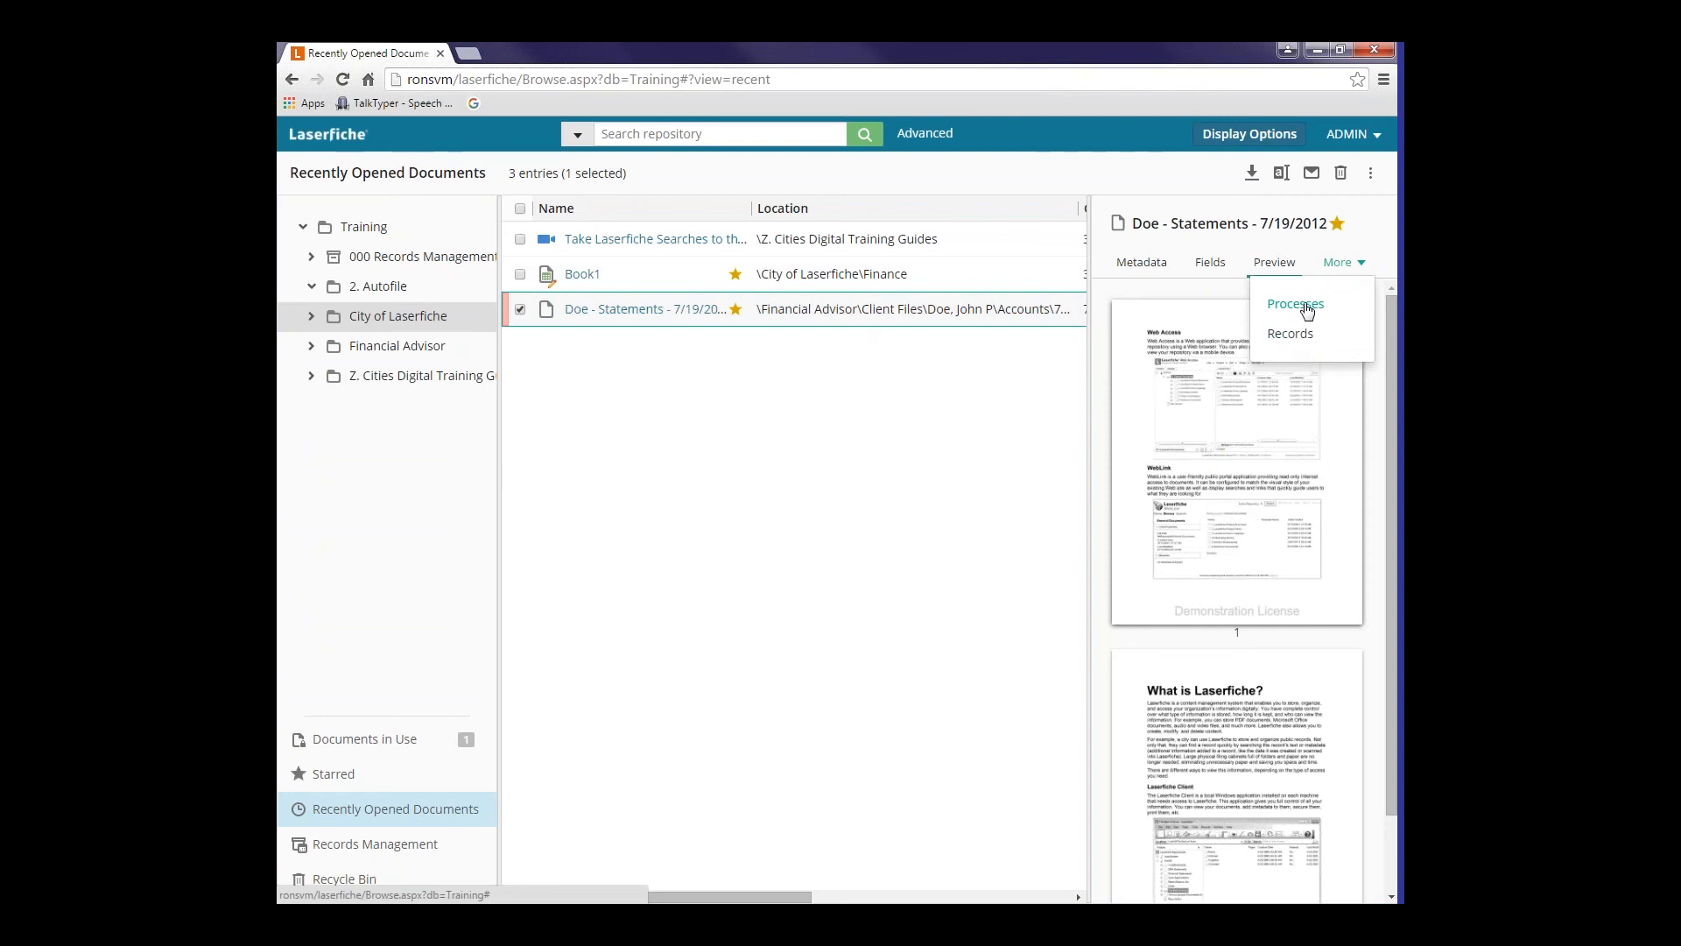
mouse_move(1327, 241)
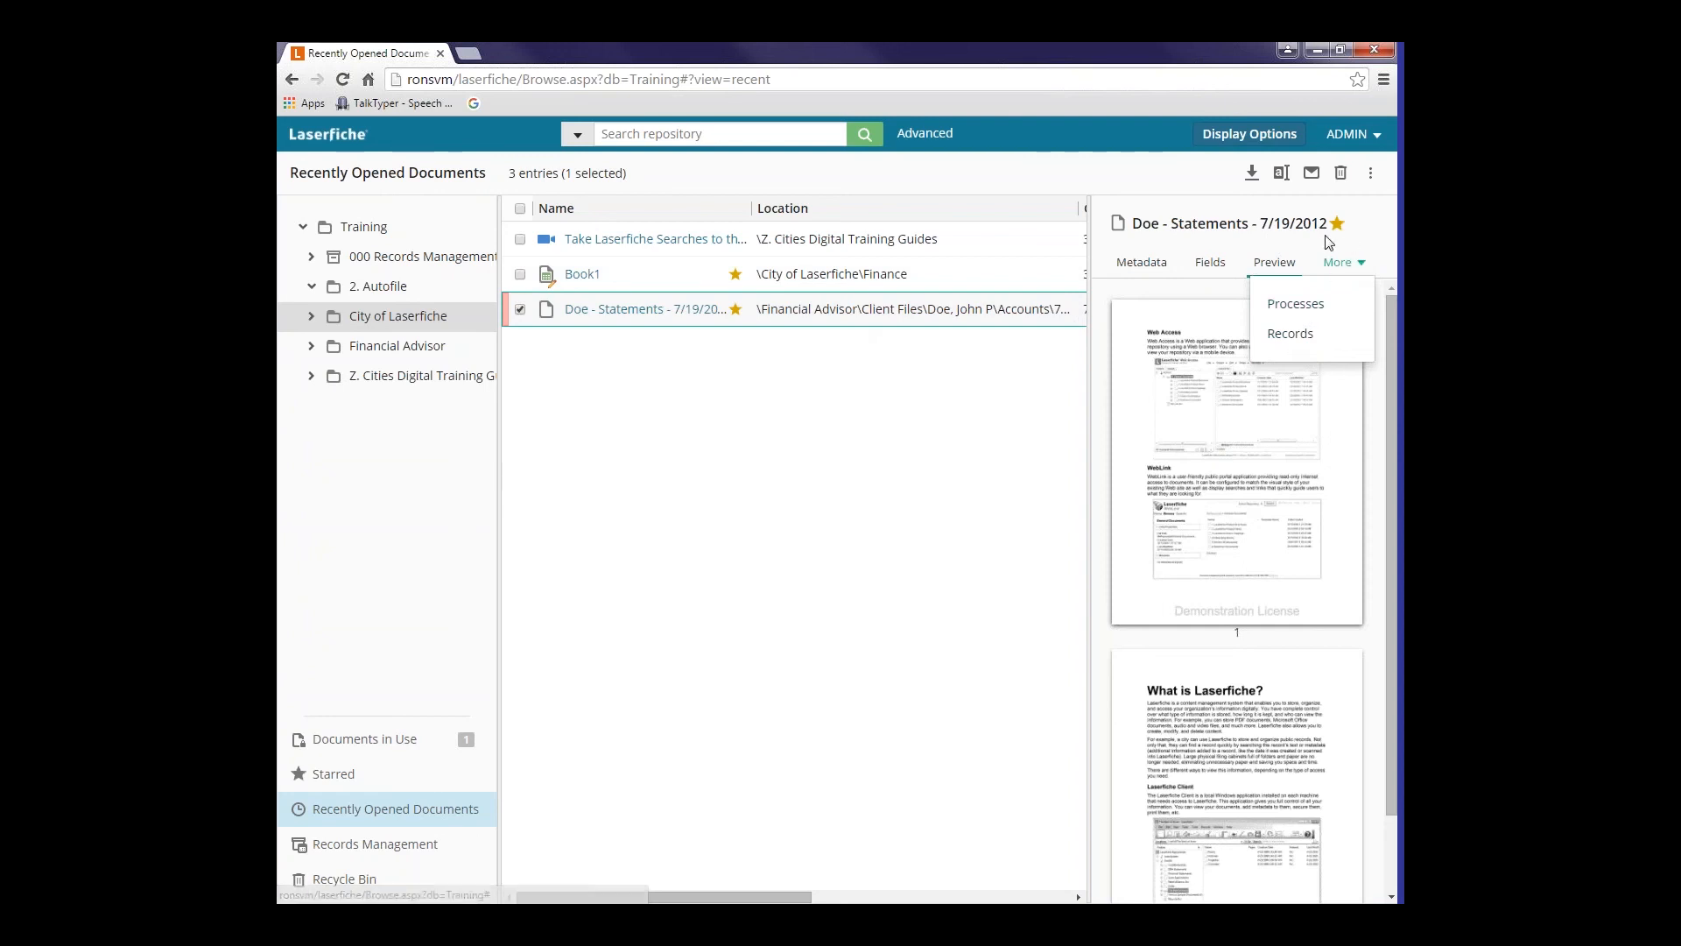
mouse_move(1304, 254)
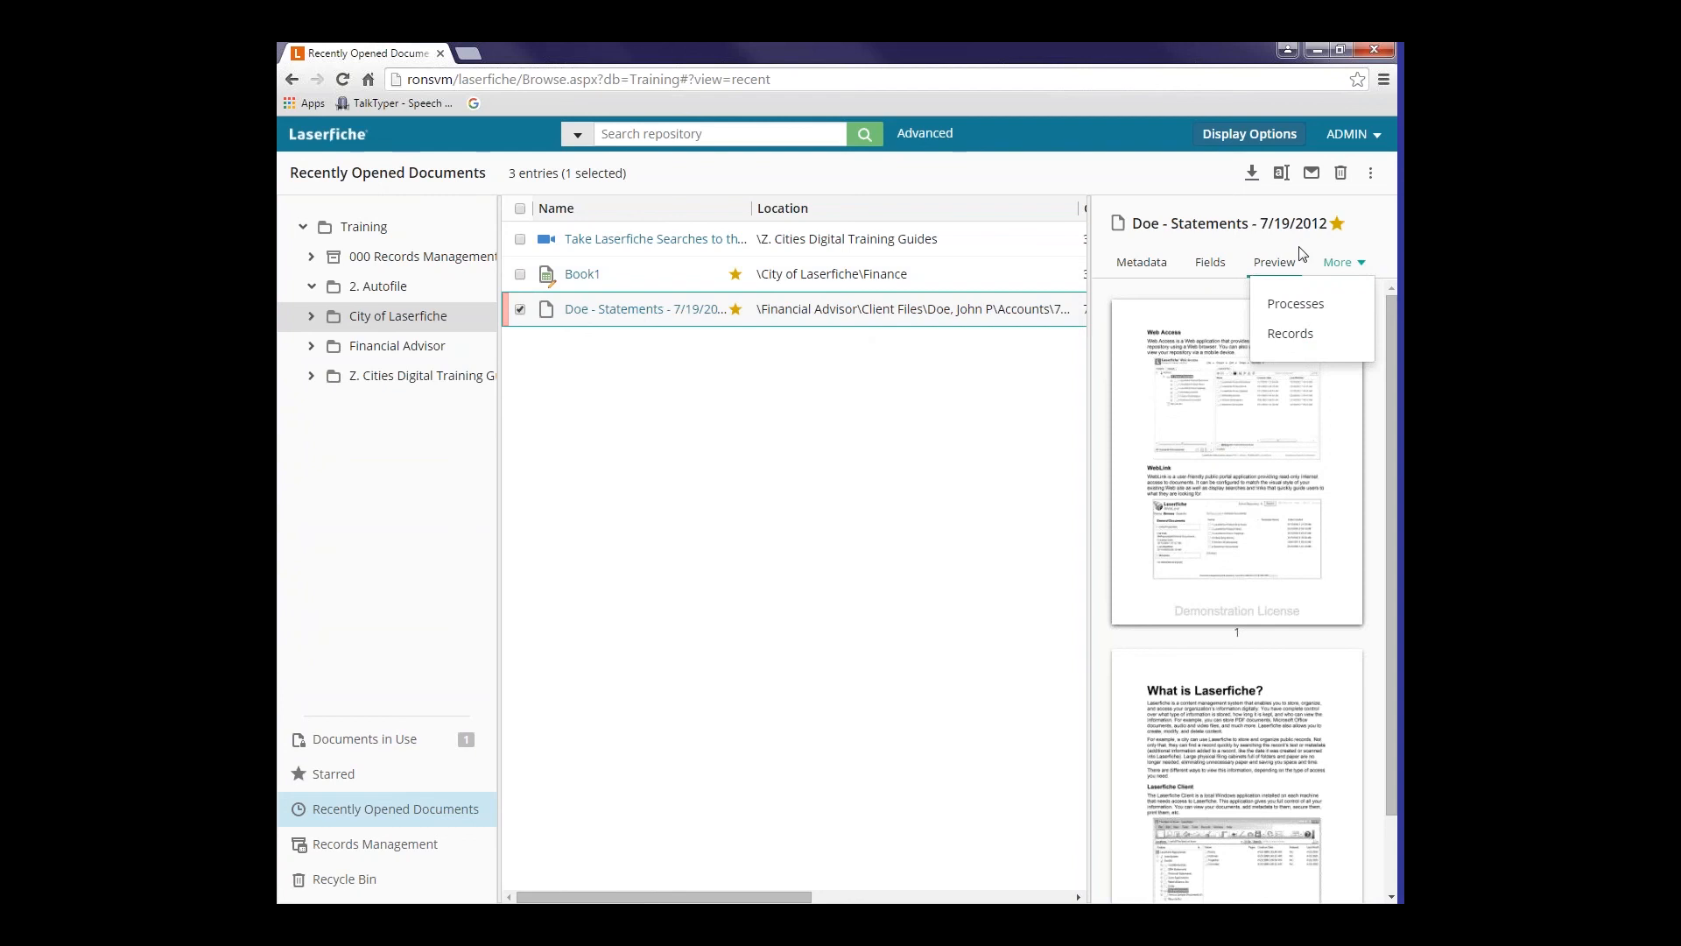
- Dismiss the More views list so the Doe - Statements page previews show again
left_click(1274, 262)
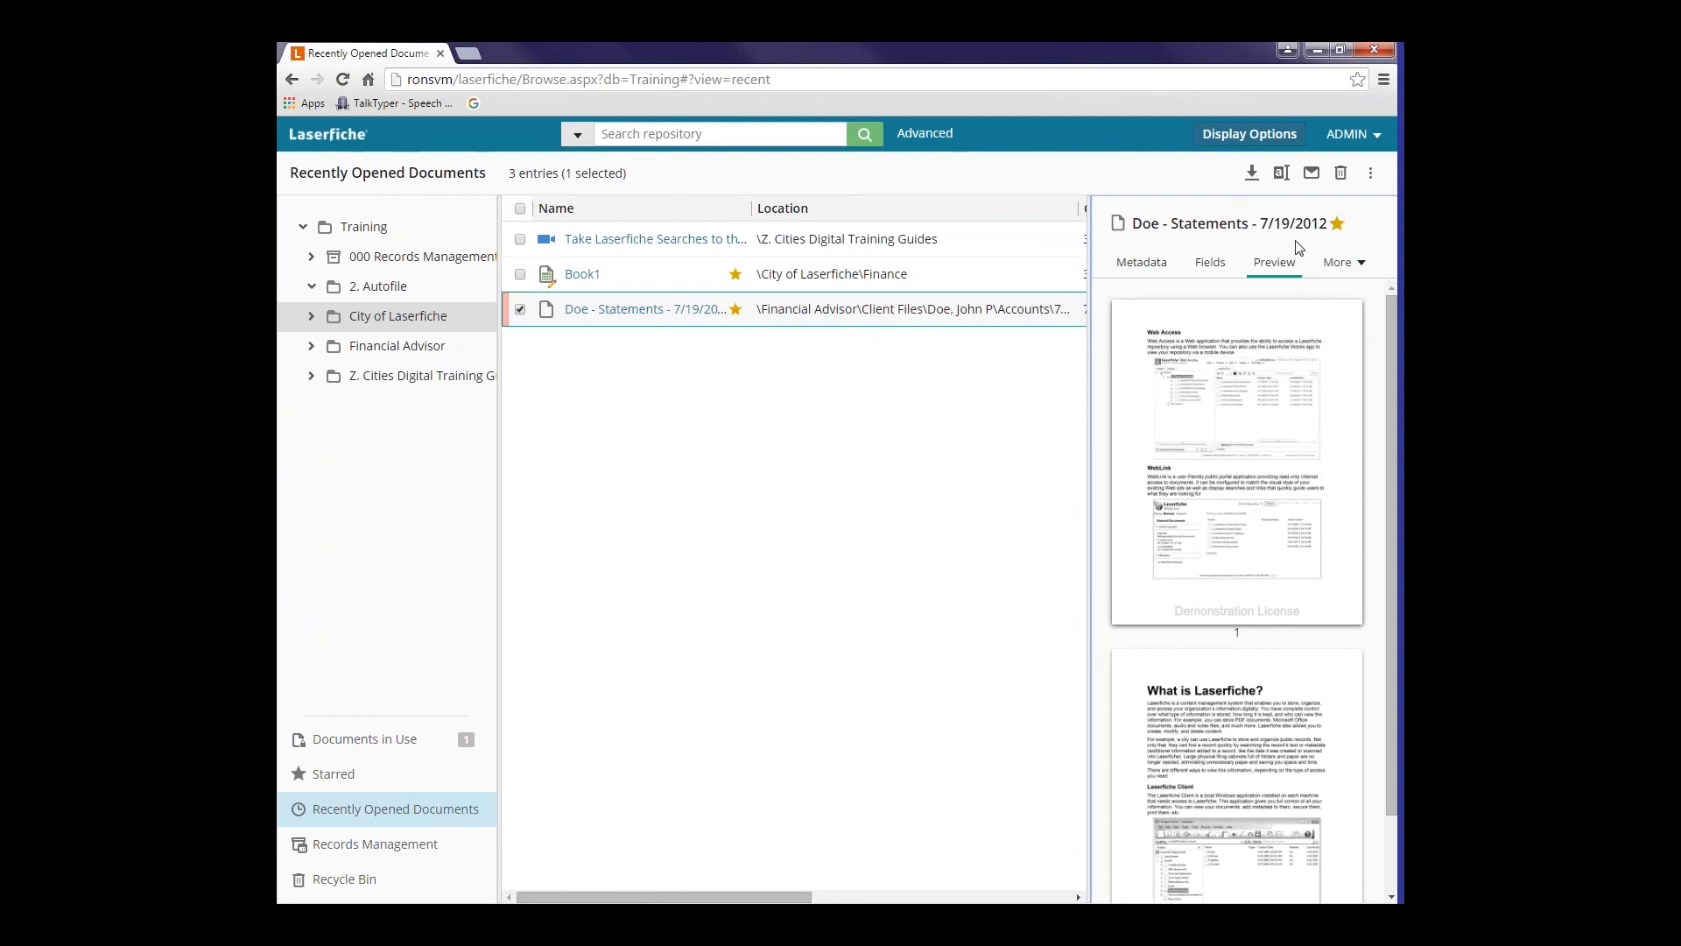
mouse_move(1250, 173)
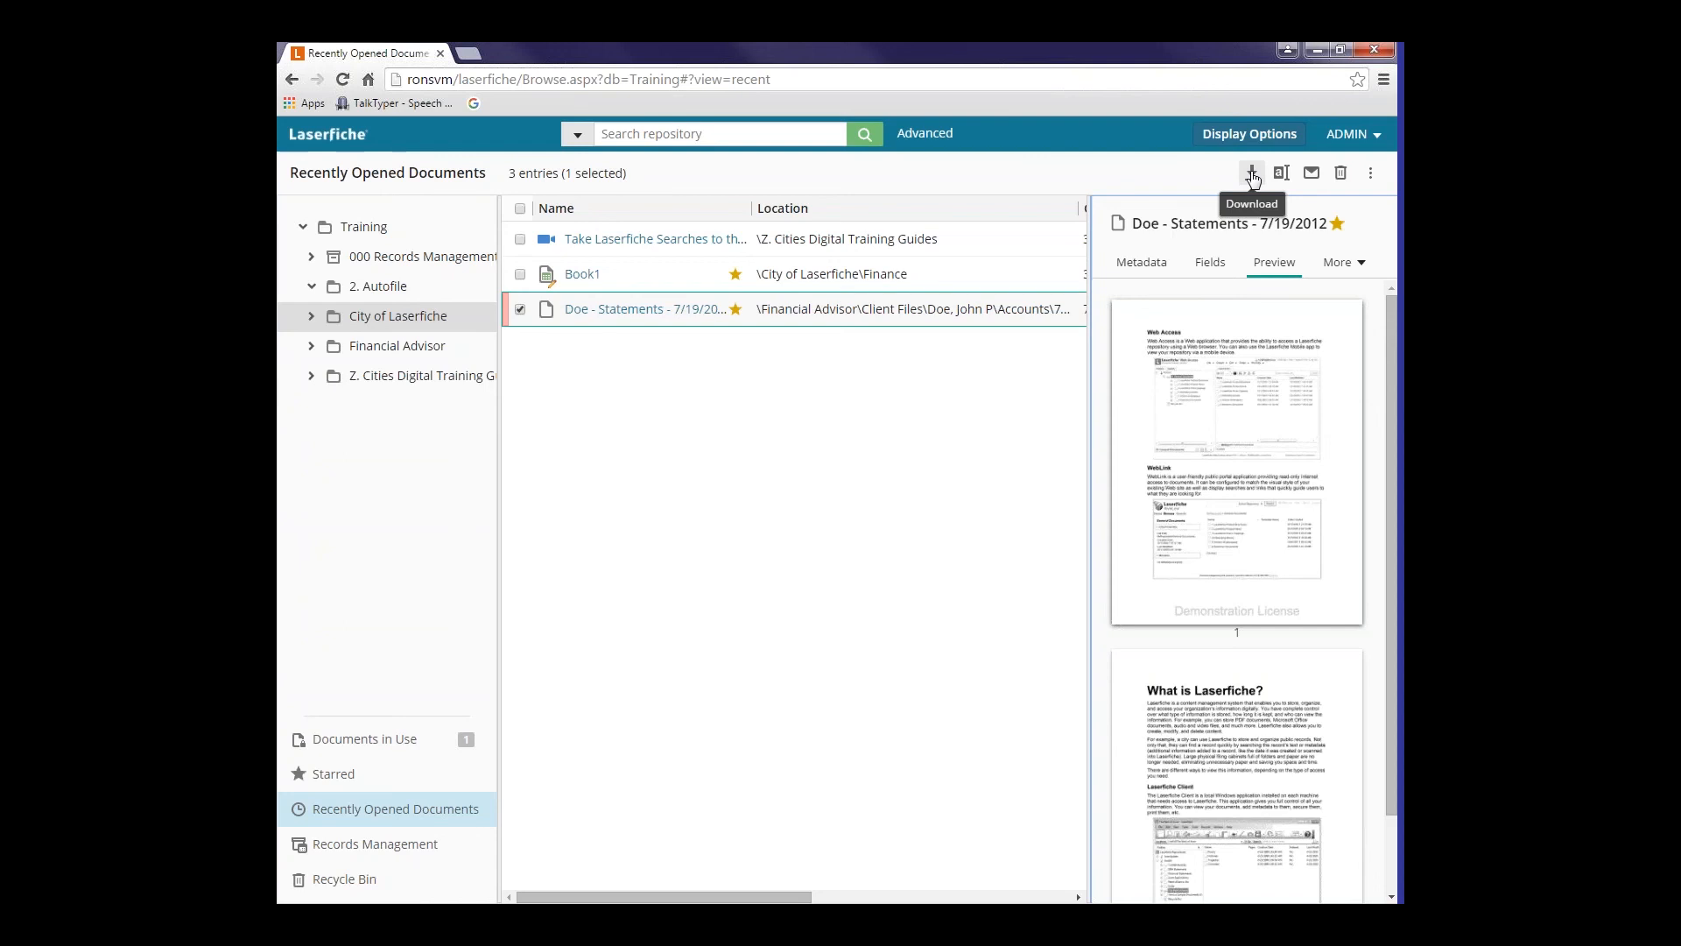
mouse_move(1227, 181)
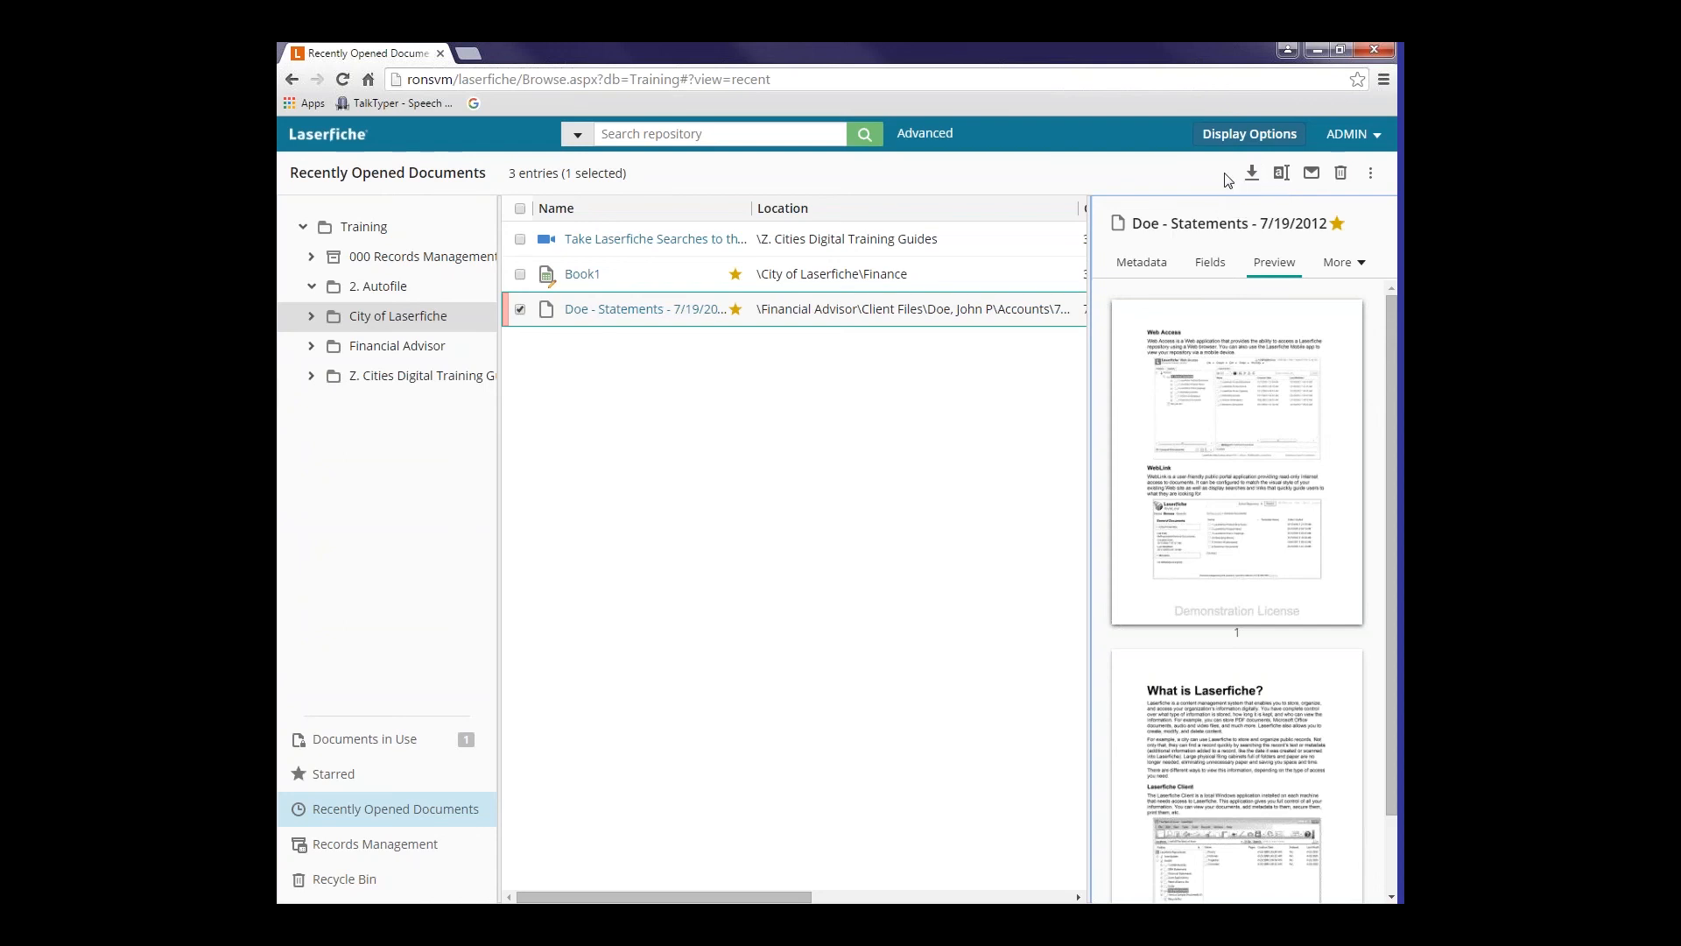
mouse_move(1250, 172)
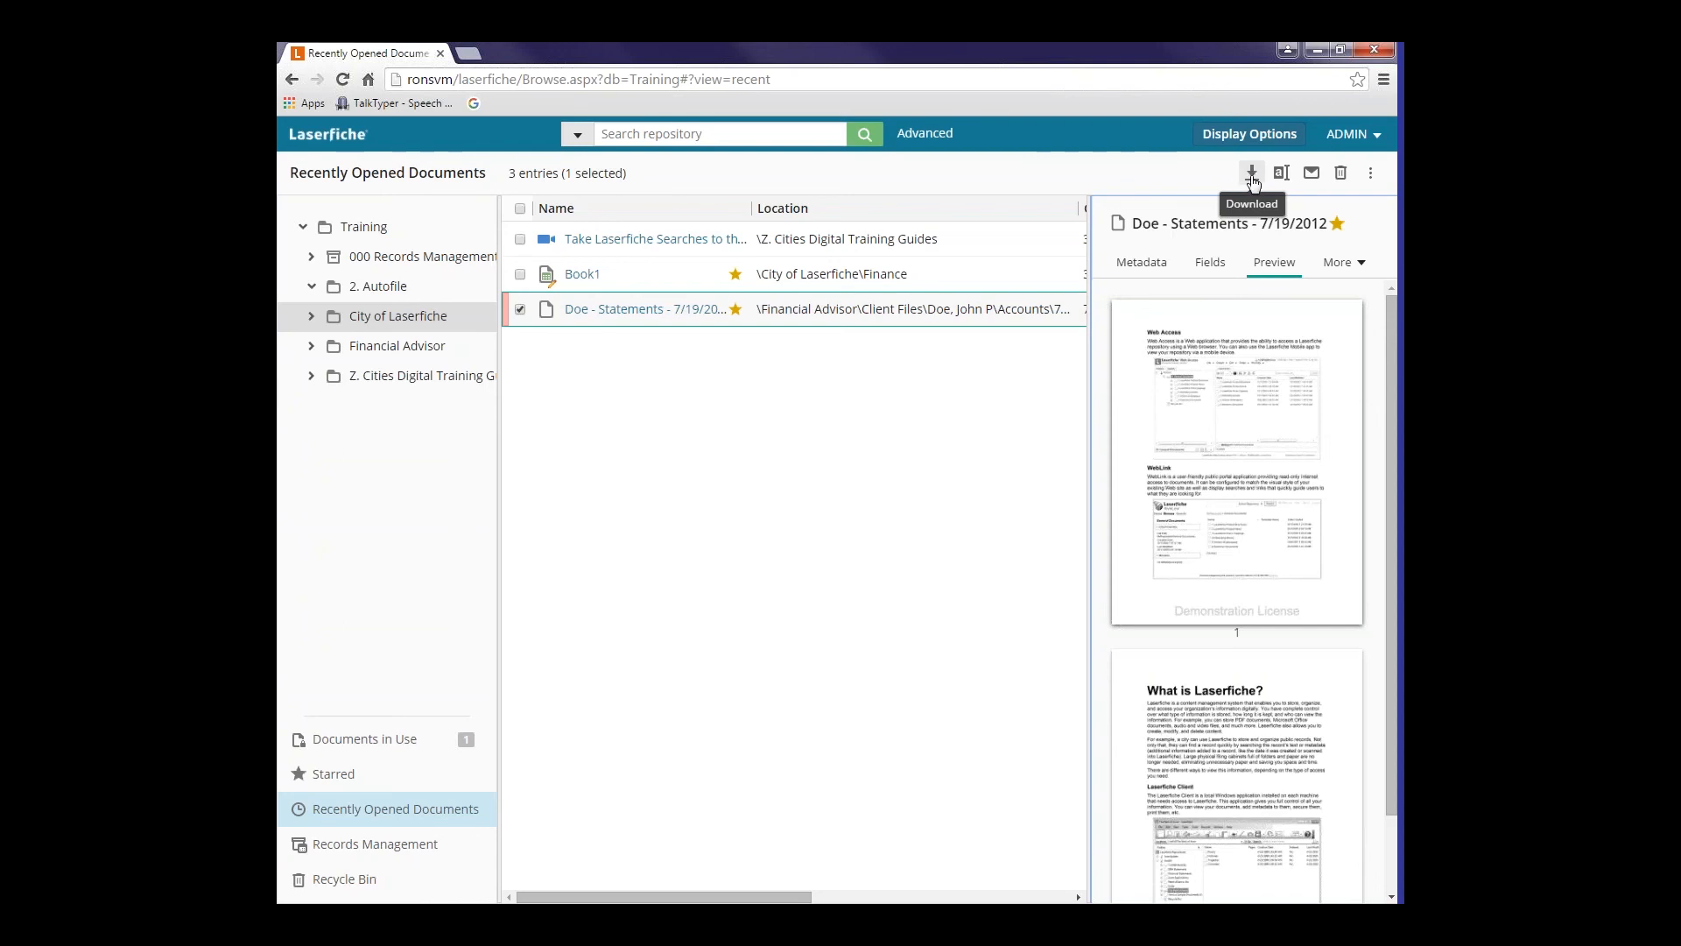
mouse_move(1282, 172)
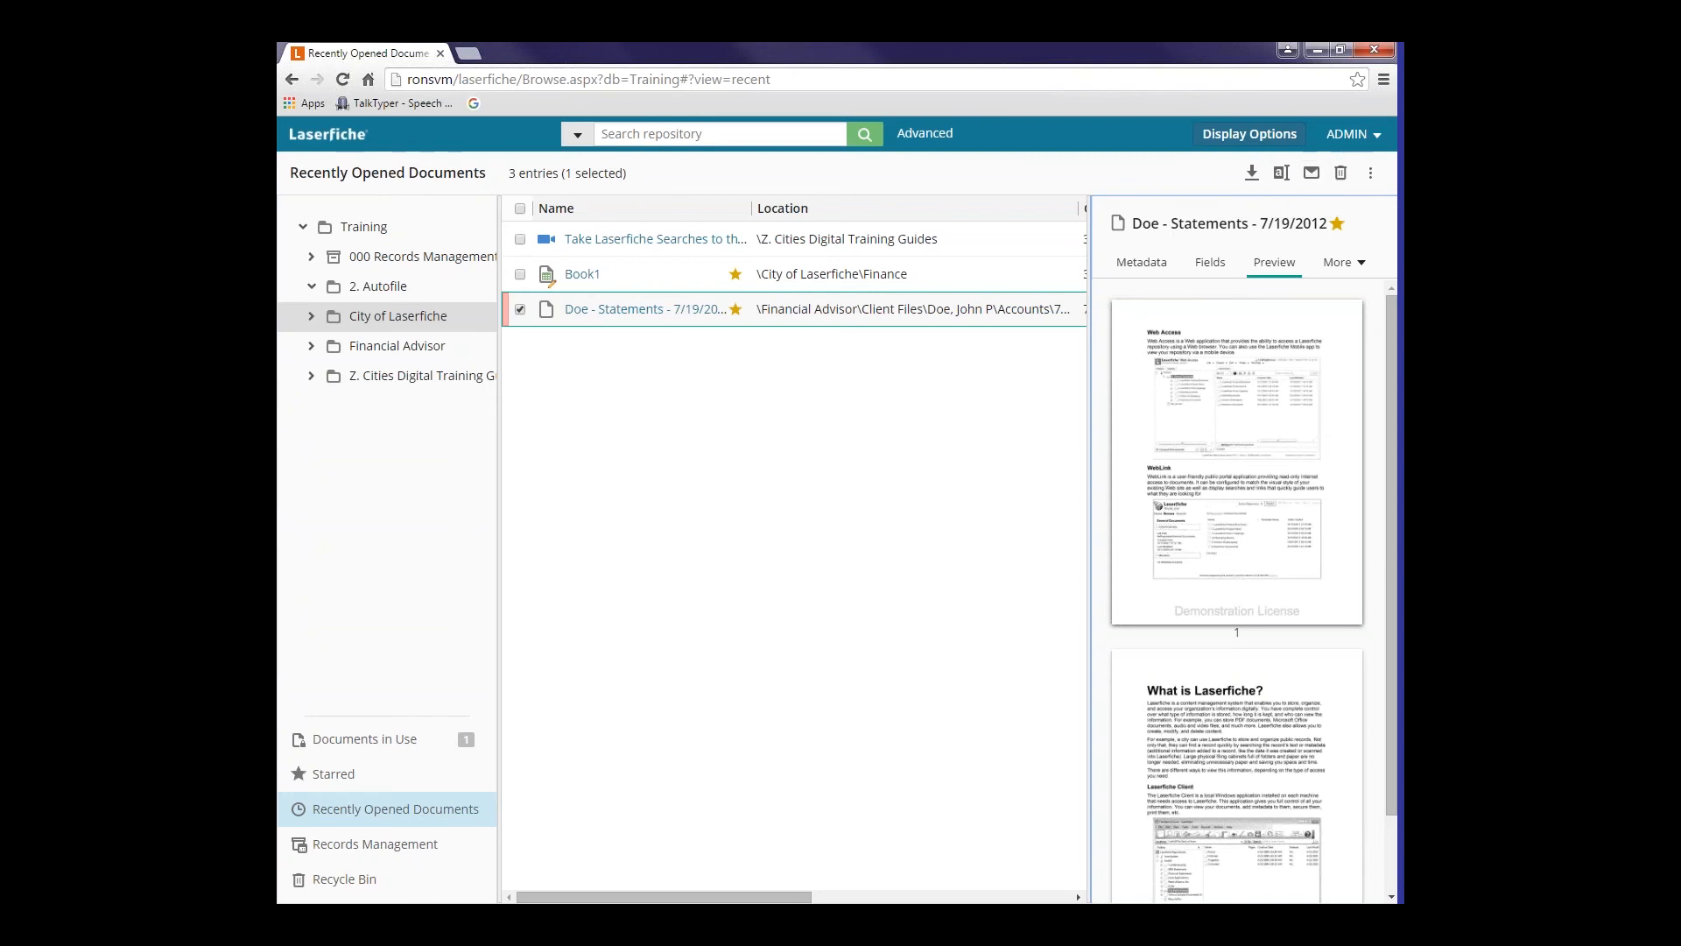
mouse_move(644, 310)
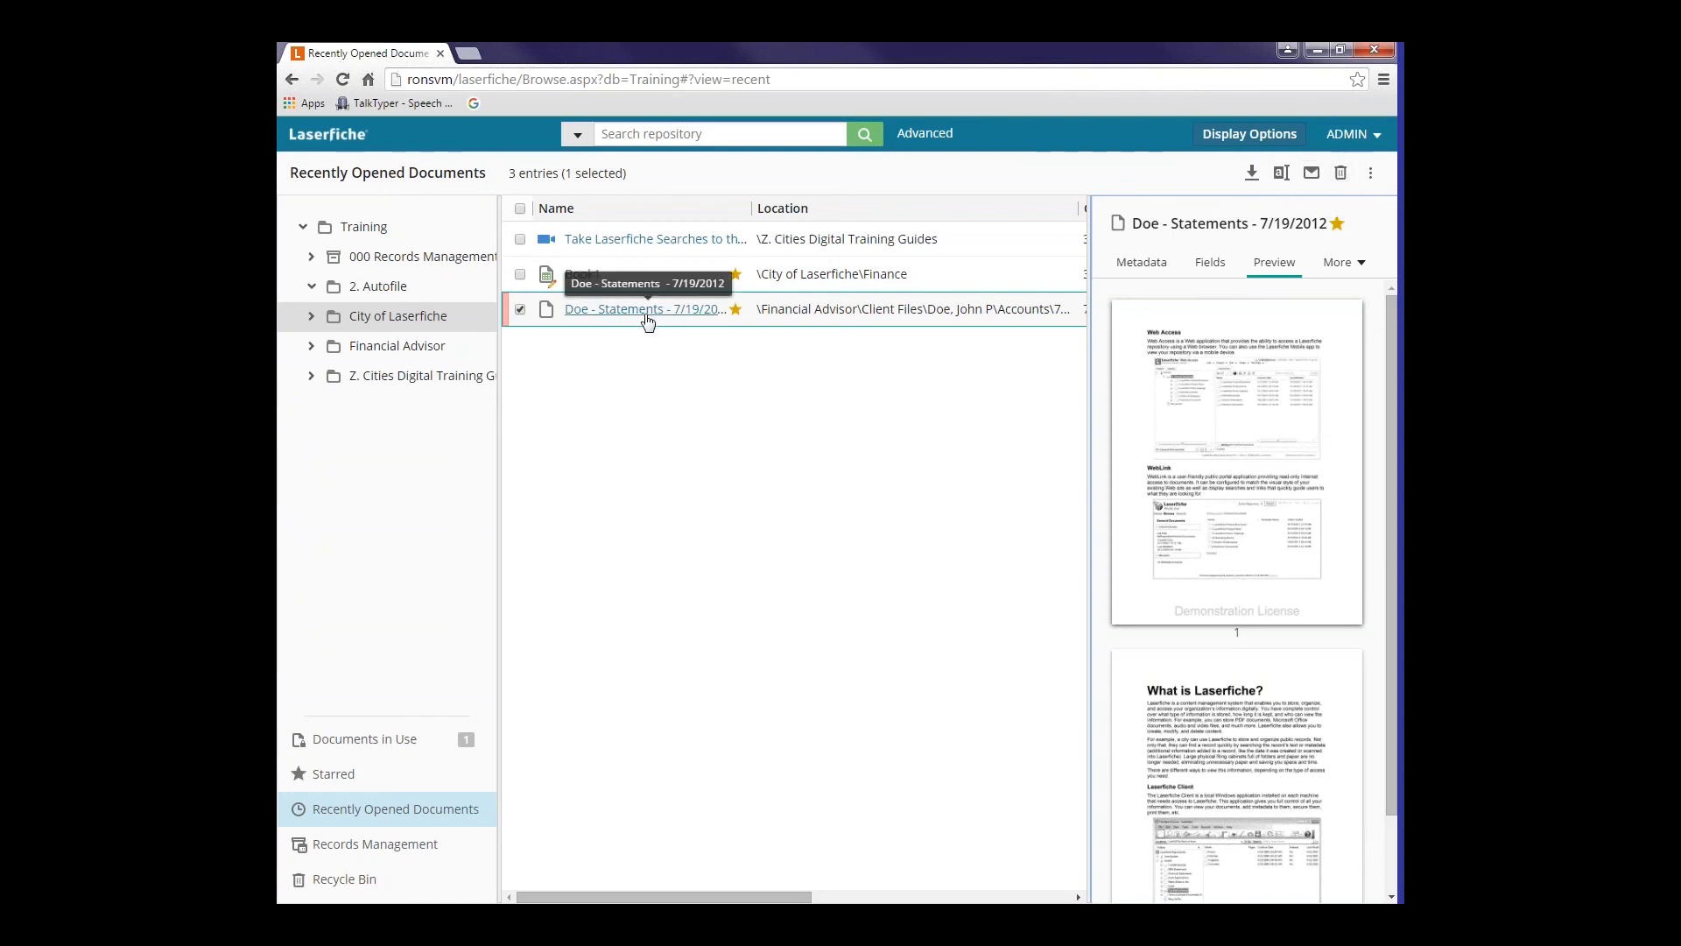
mouse_move(1252, 172)
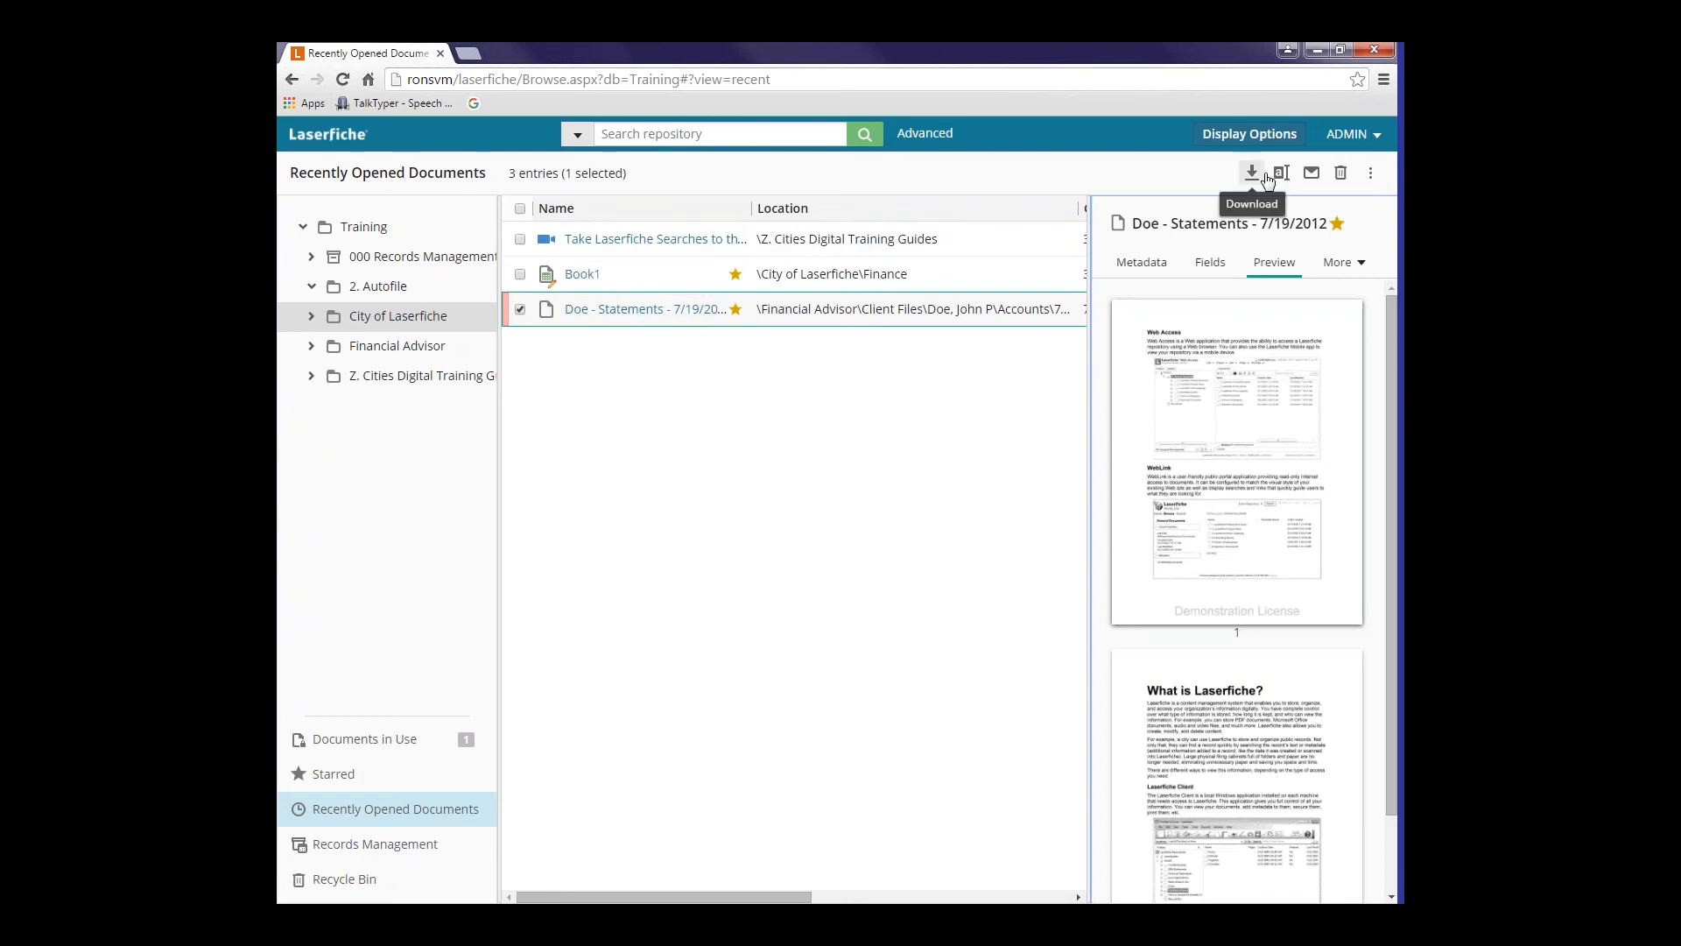
mouse_move(576, 314)
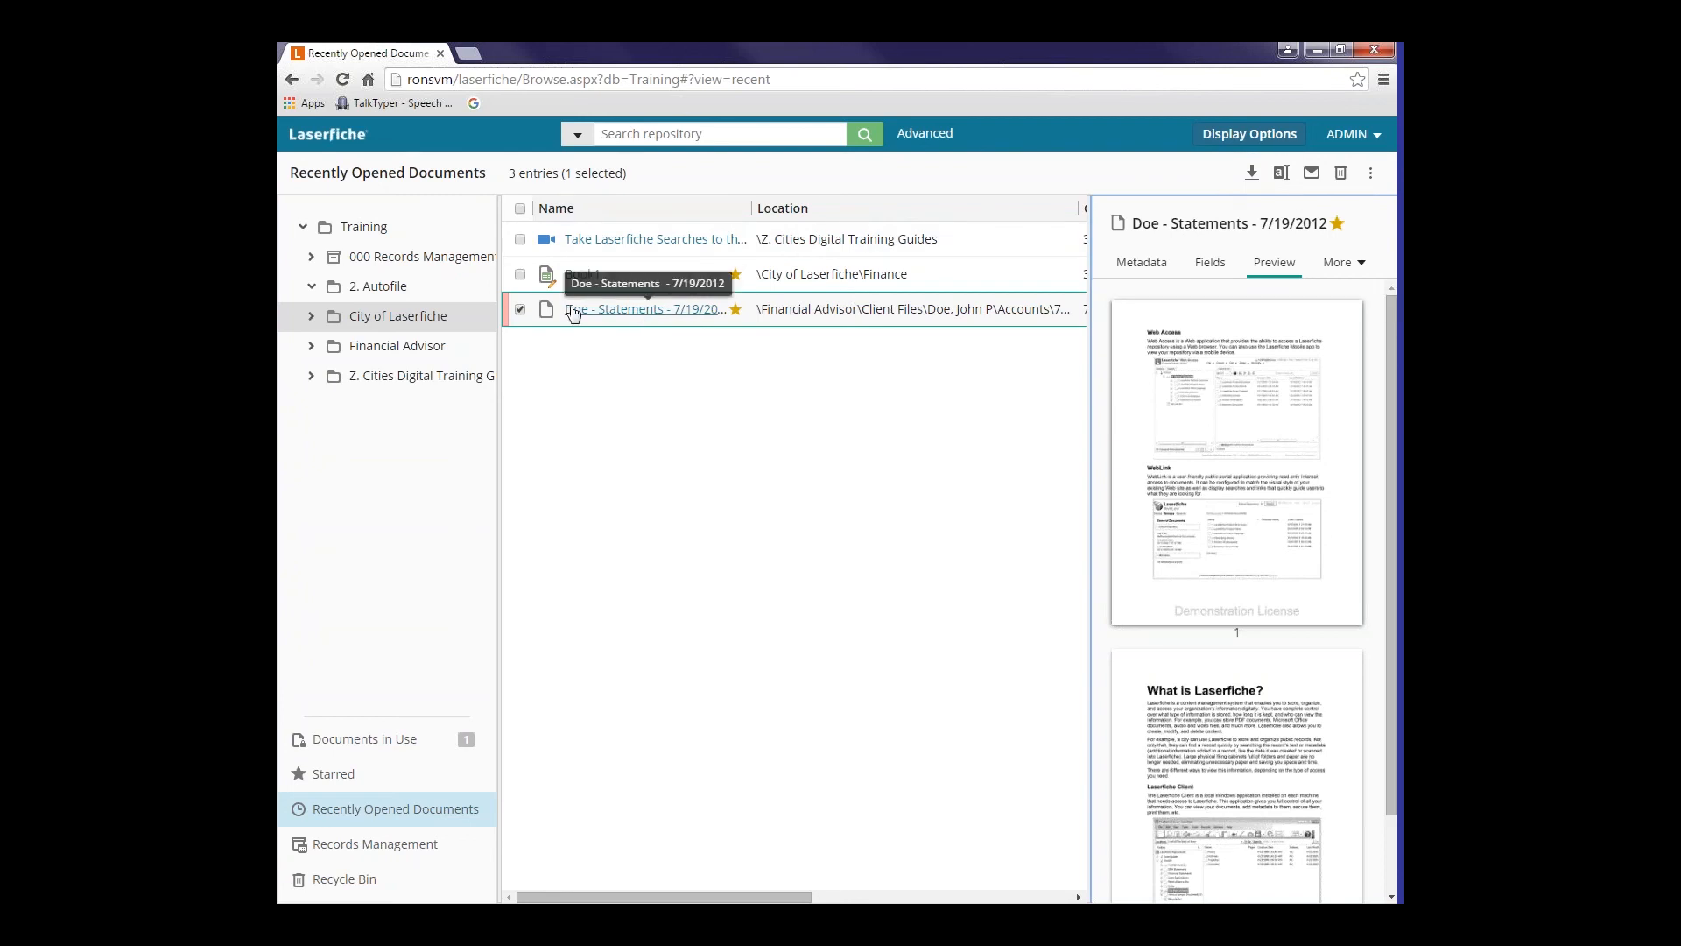
mouse_move(620, 317)
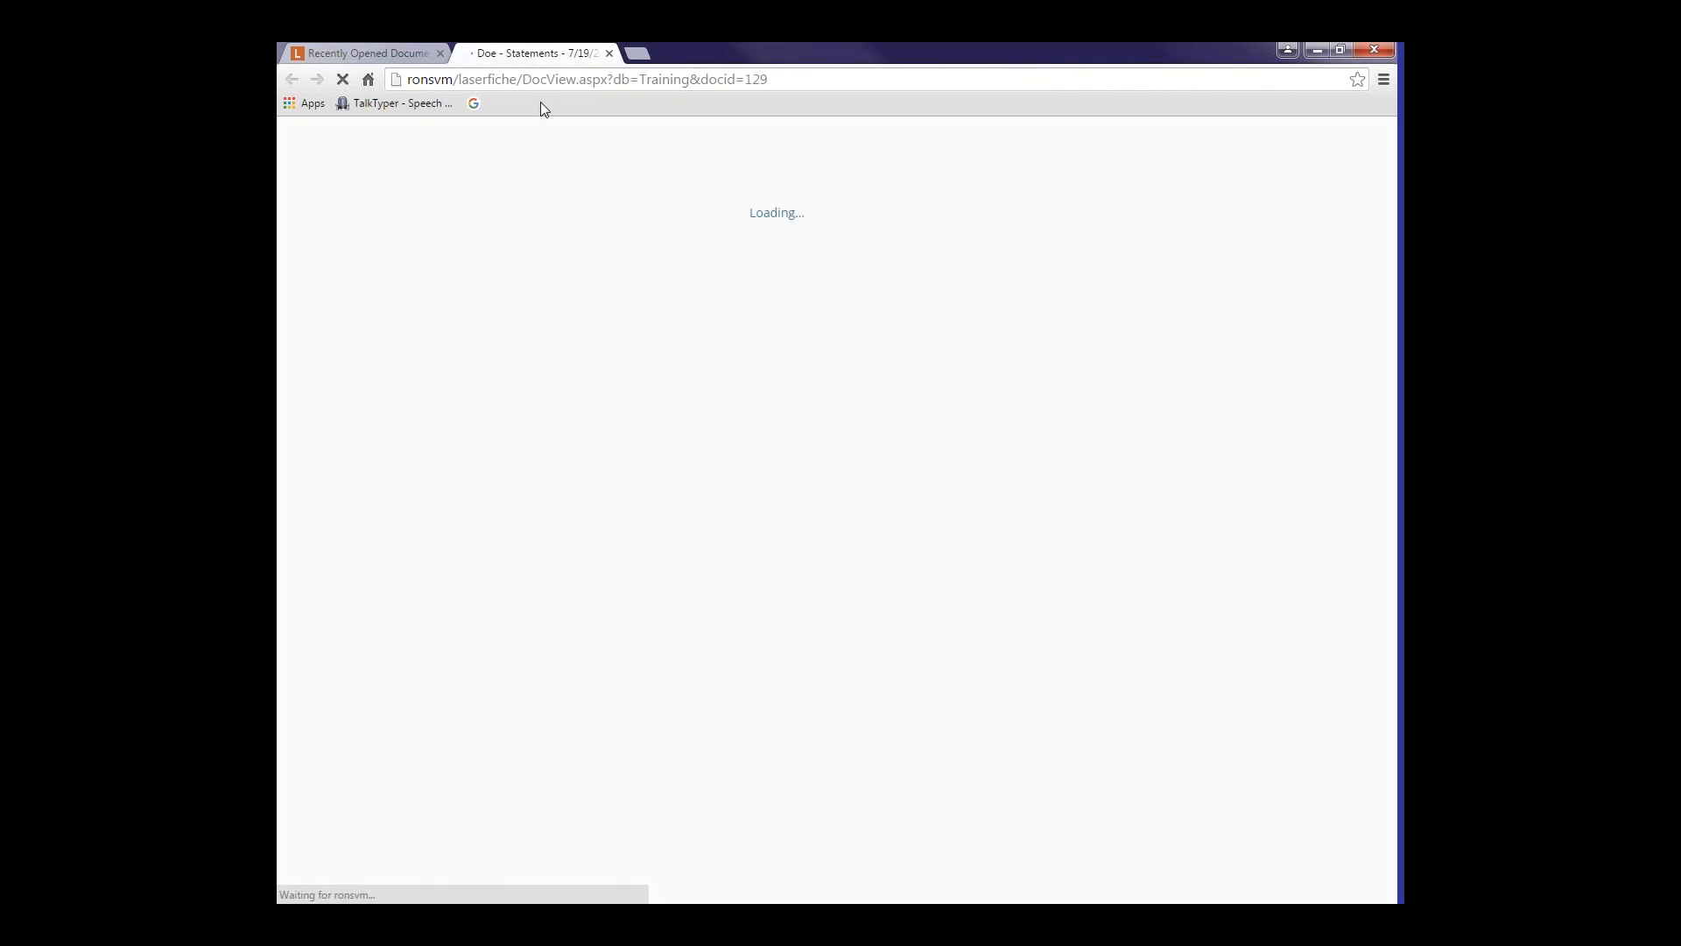
mouse_move(536, 53)
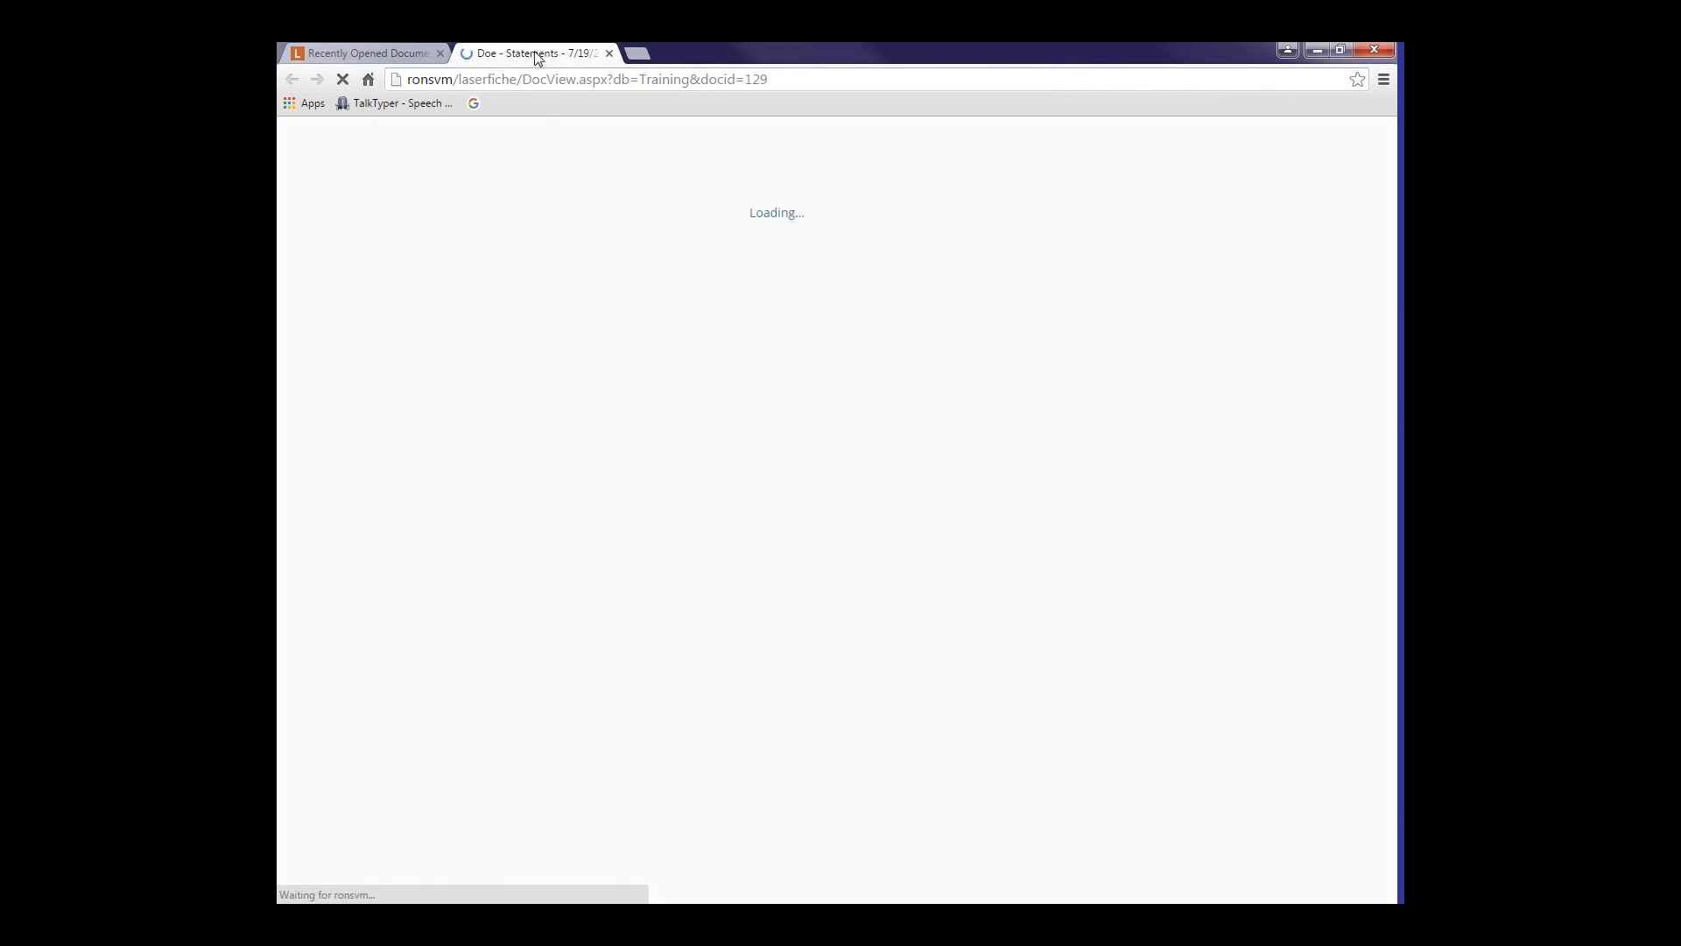
mouse_move(536, 53)
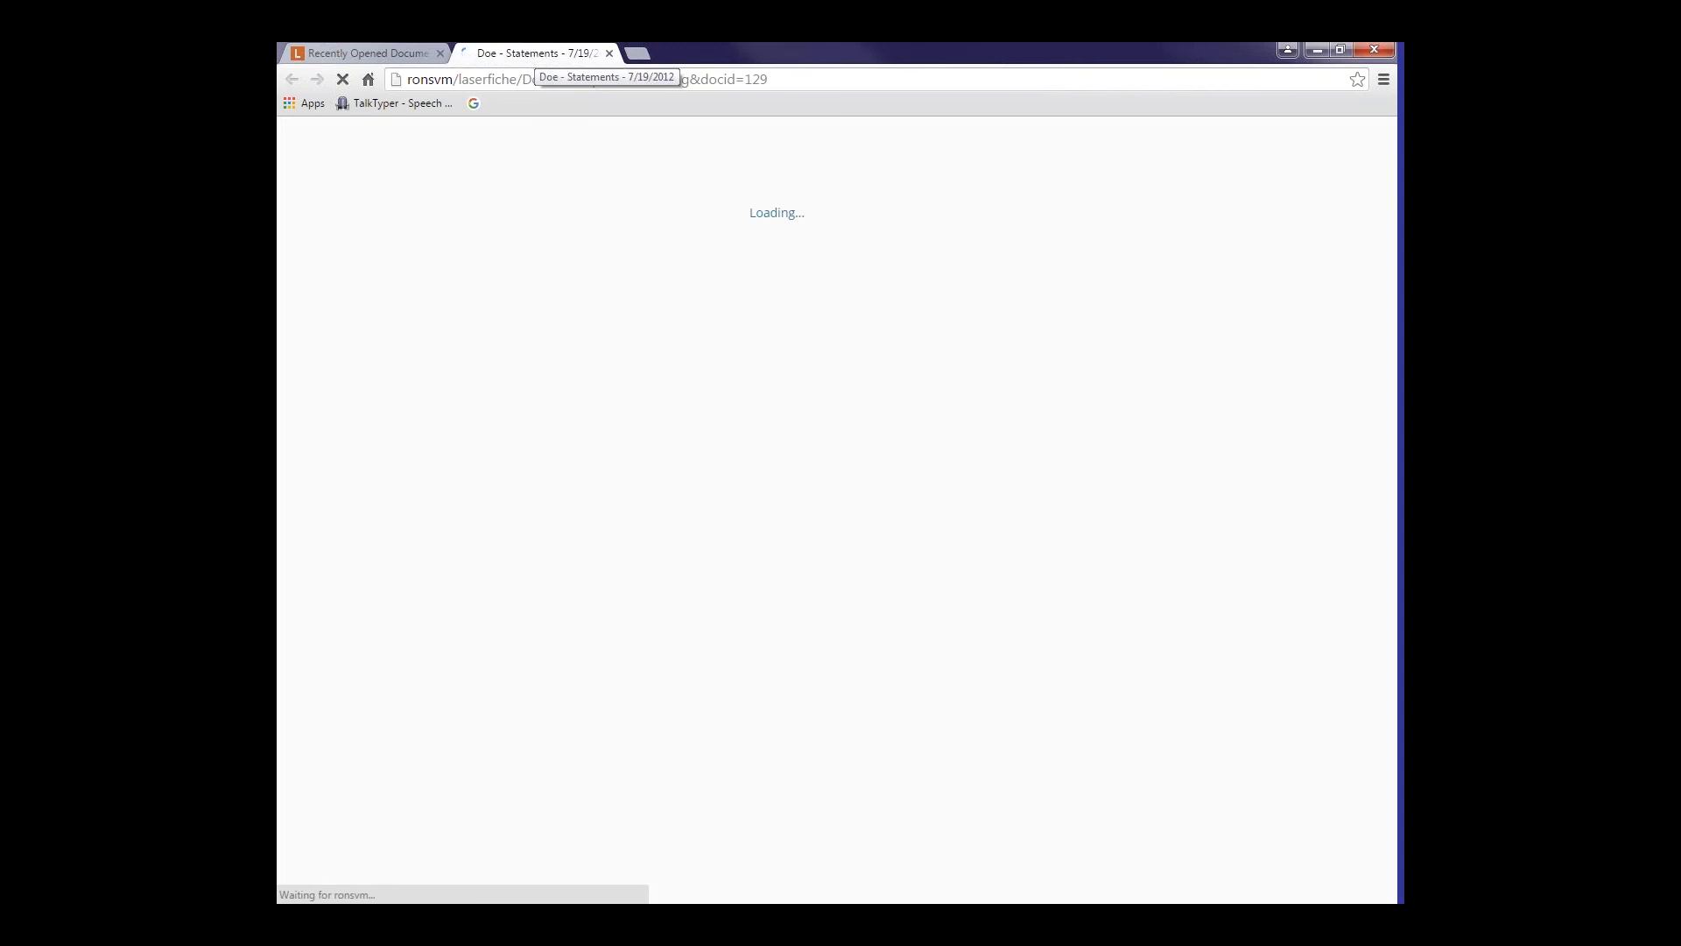
mouse_move(774, 113)
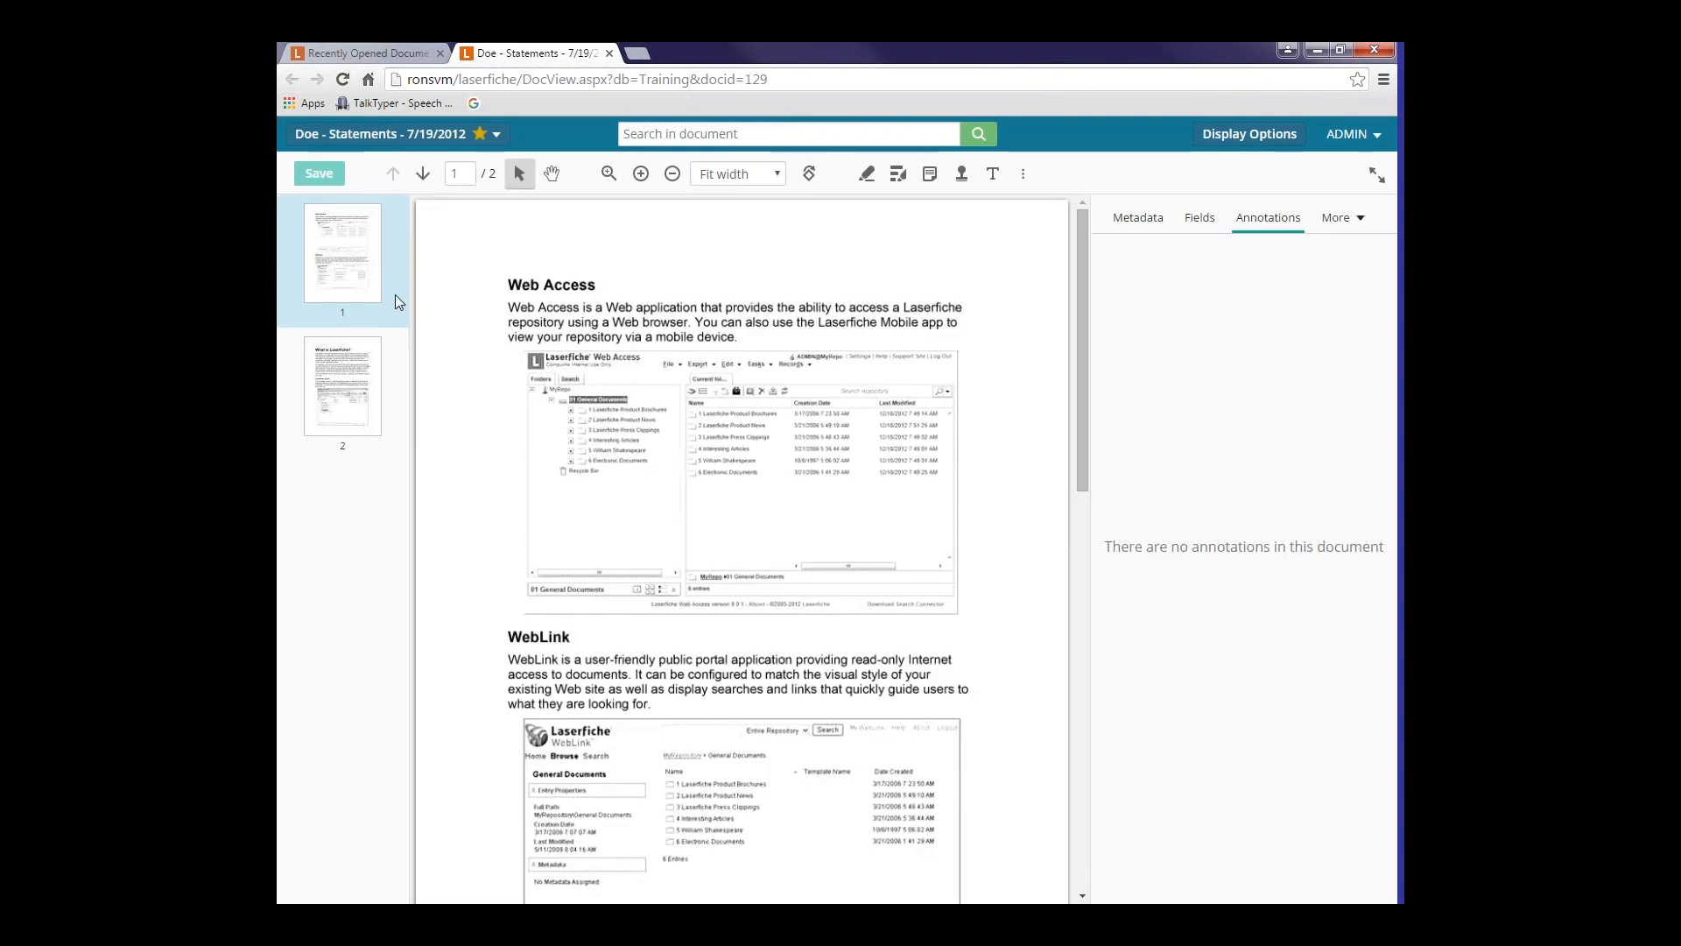
mouse_move(374, 219)
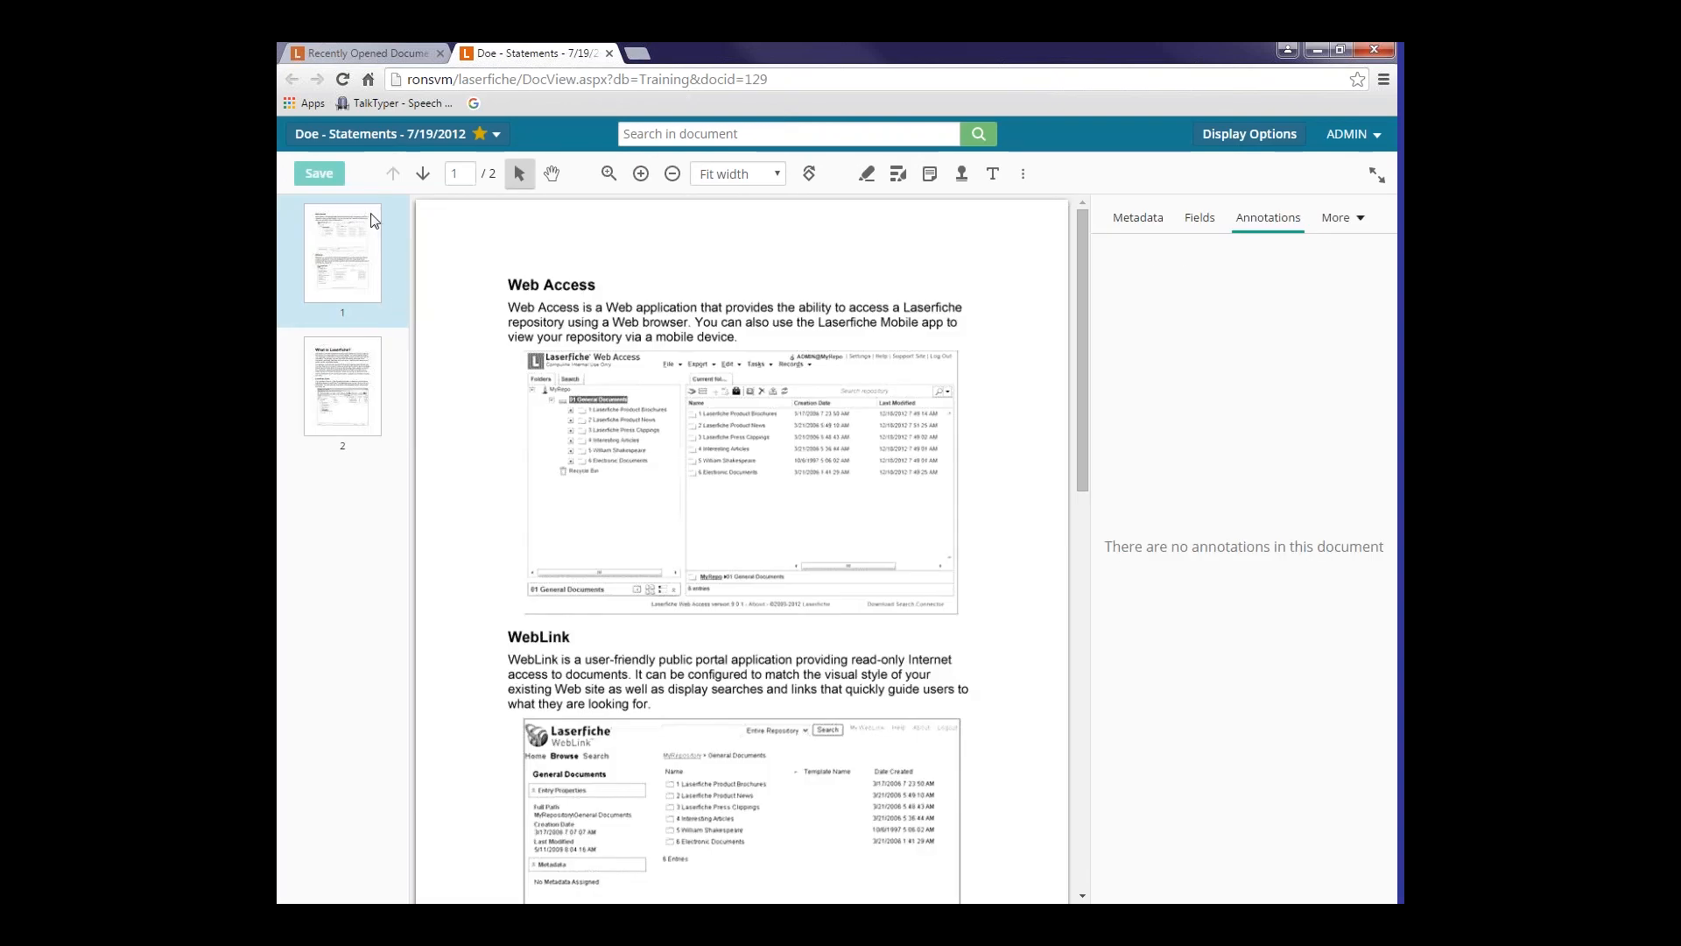
mouse_move(699, 288)
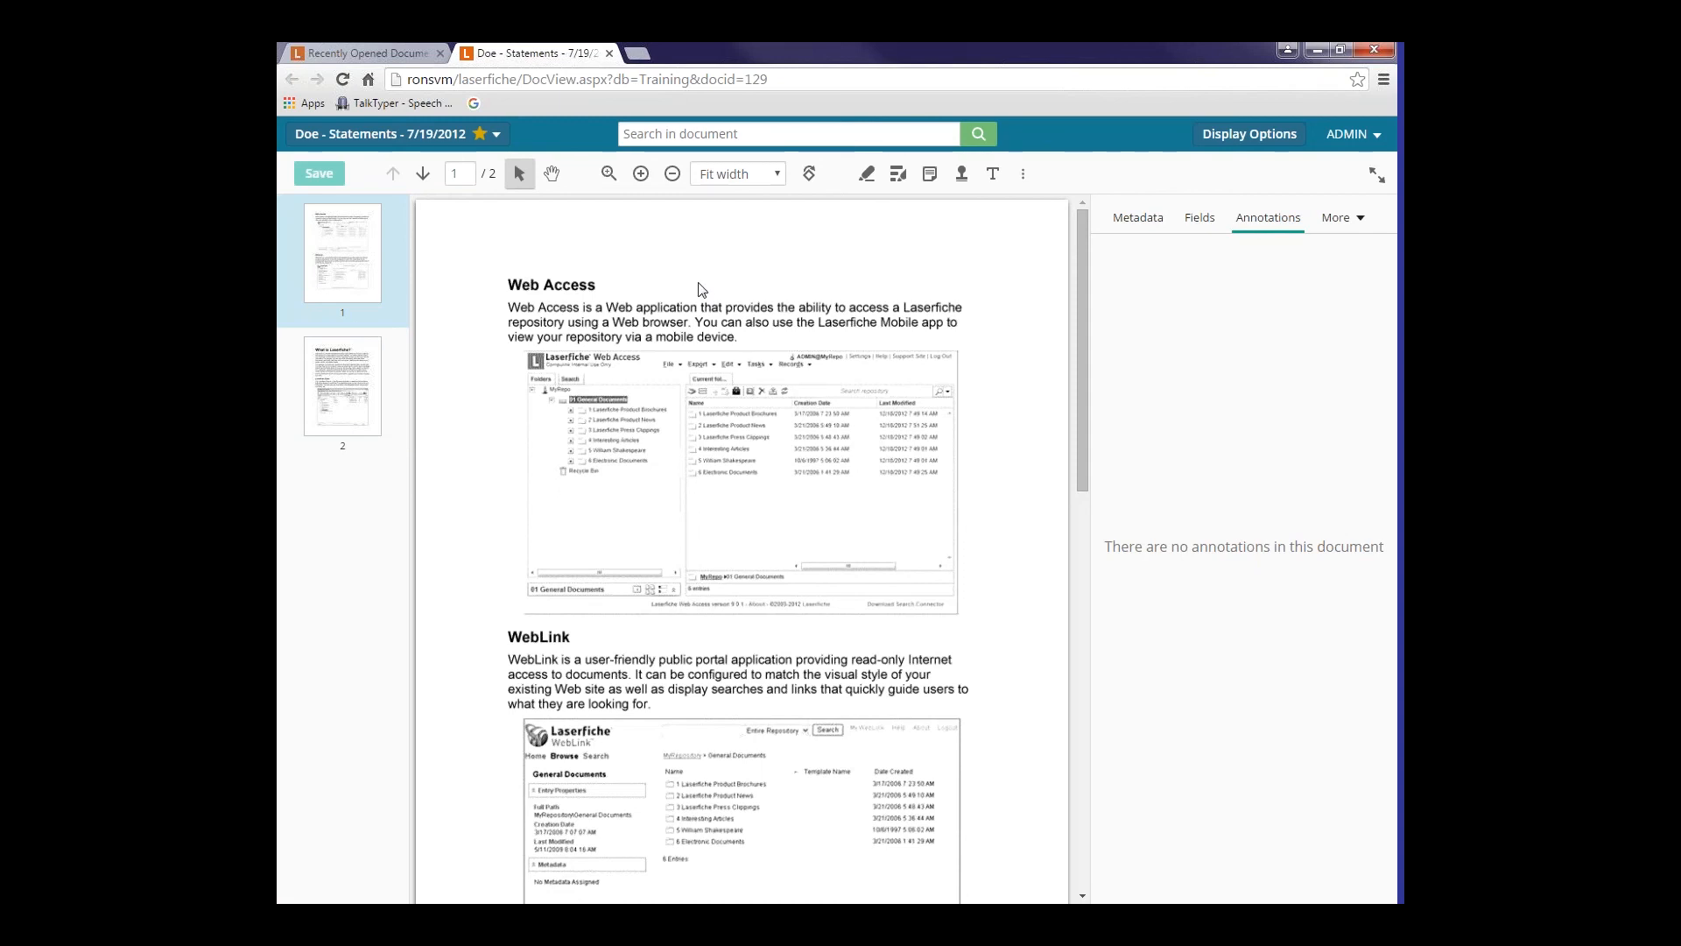
mouse_move(678, 434)
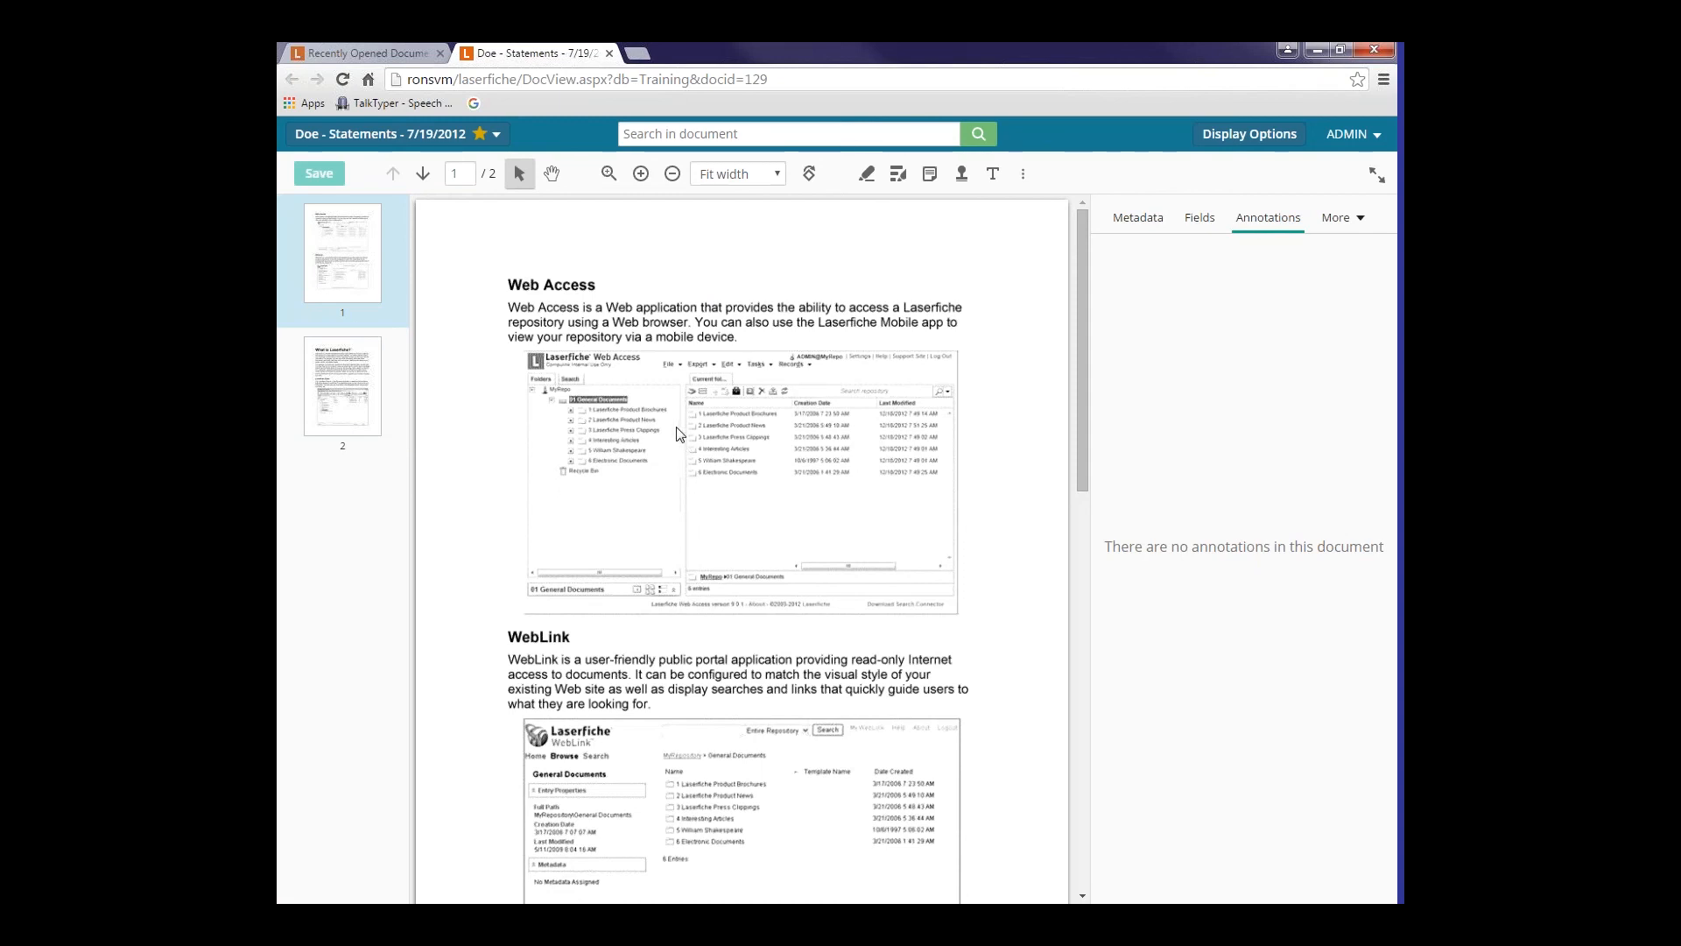
mouse_move(1164, 272)
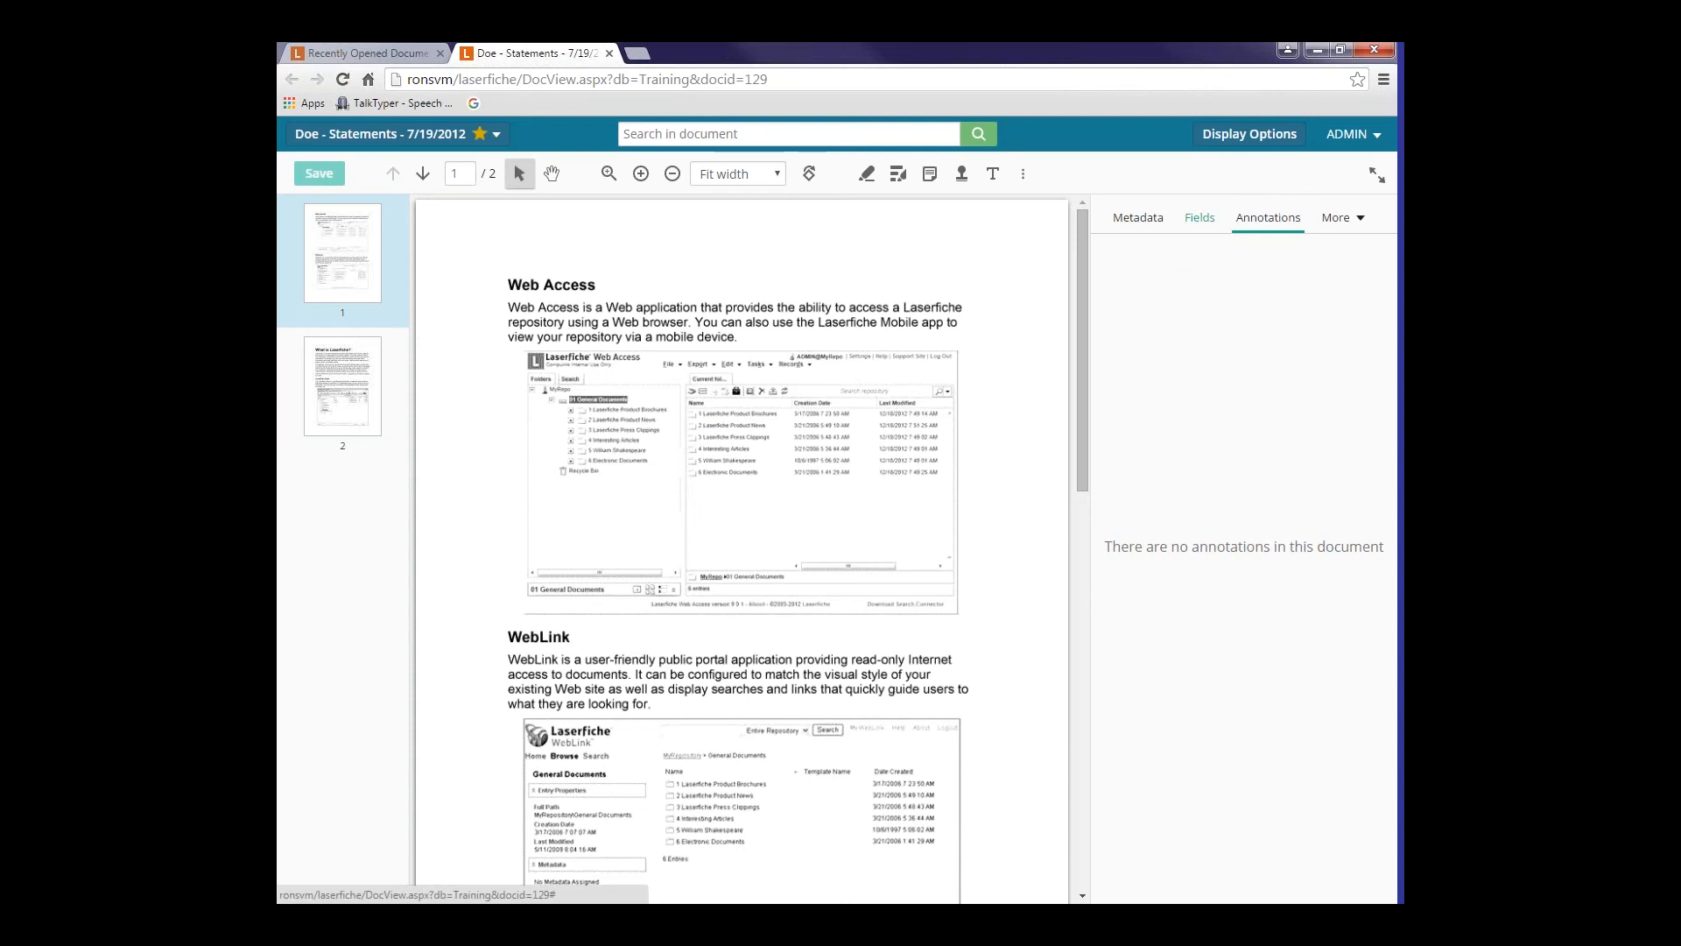
- Show the Fields panel listing account 736352 and date 7/19/2012 for Doe - Statements
left_click(1199, 216)
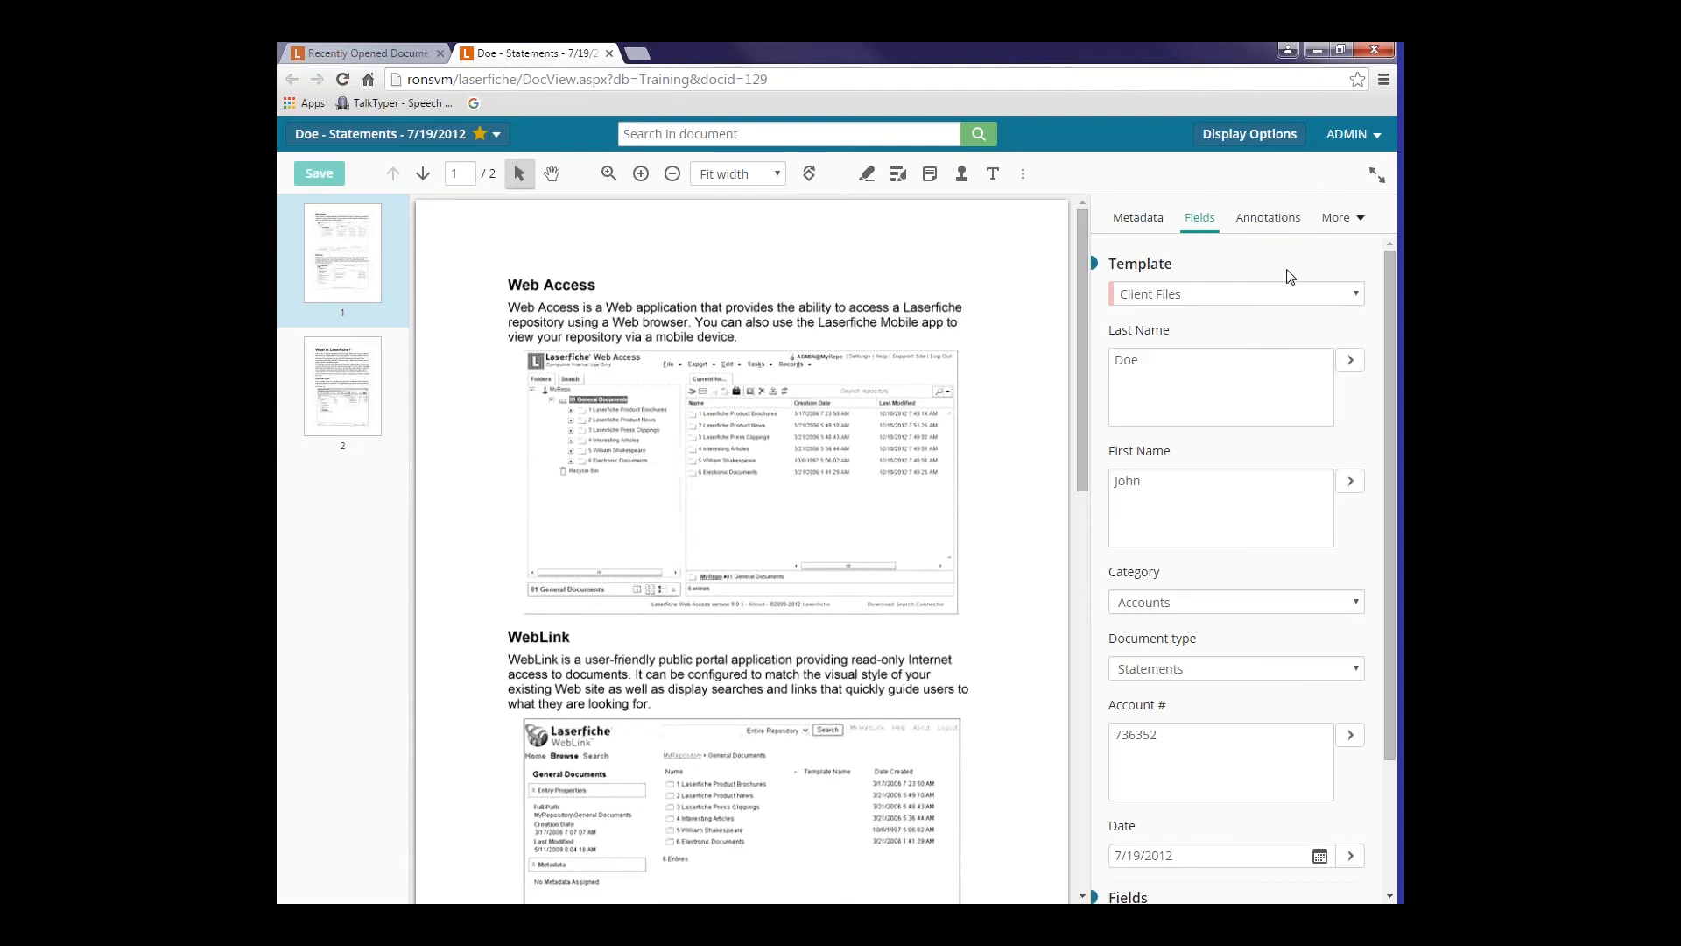
mouse_move(1237, 177)
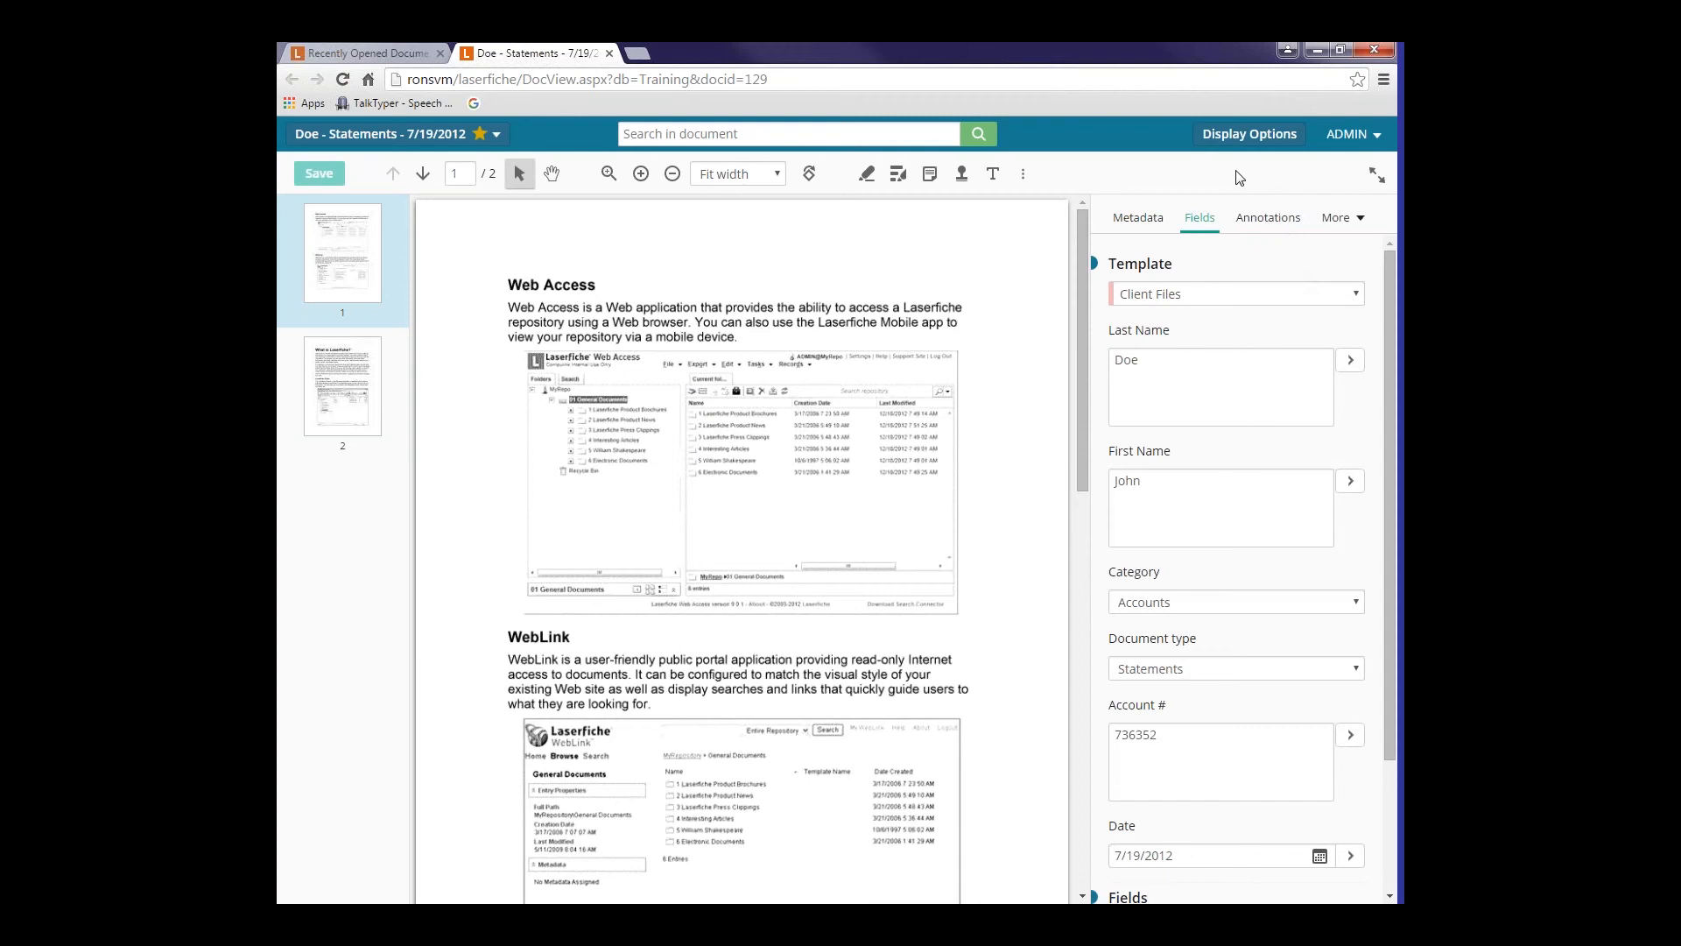
mouse_move(1379, 175)
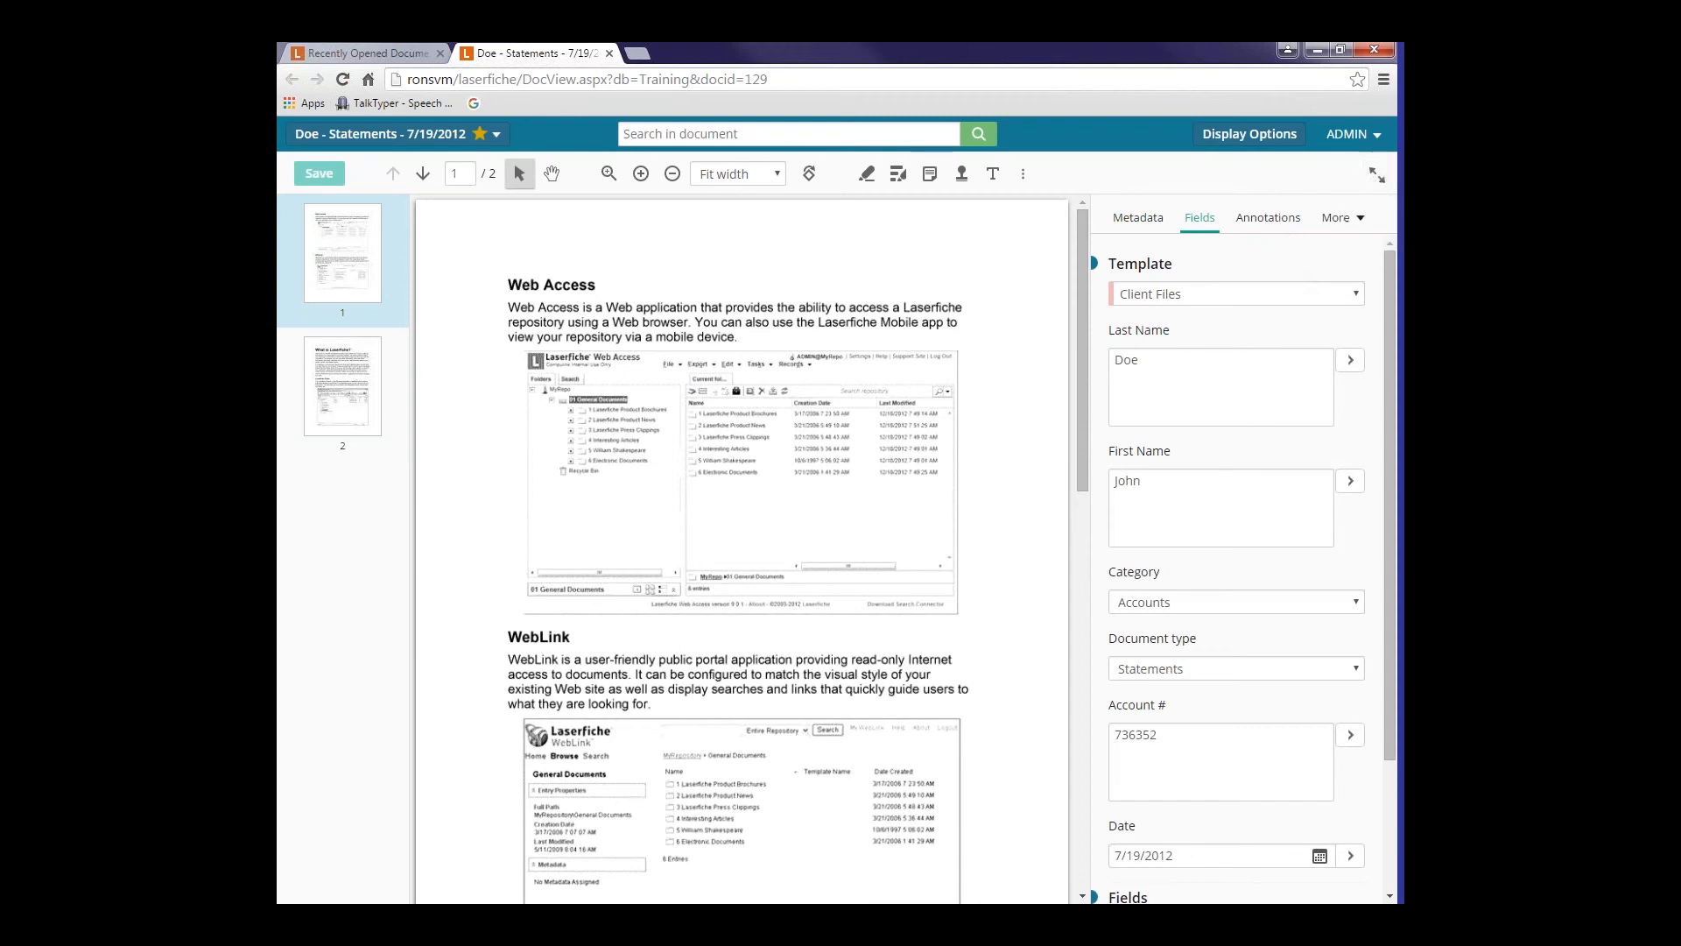
mouse_move(1377, 173)
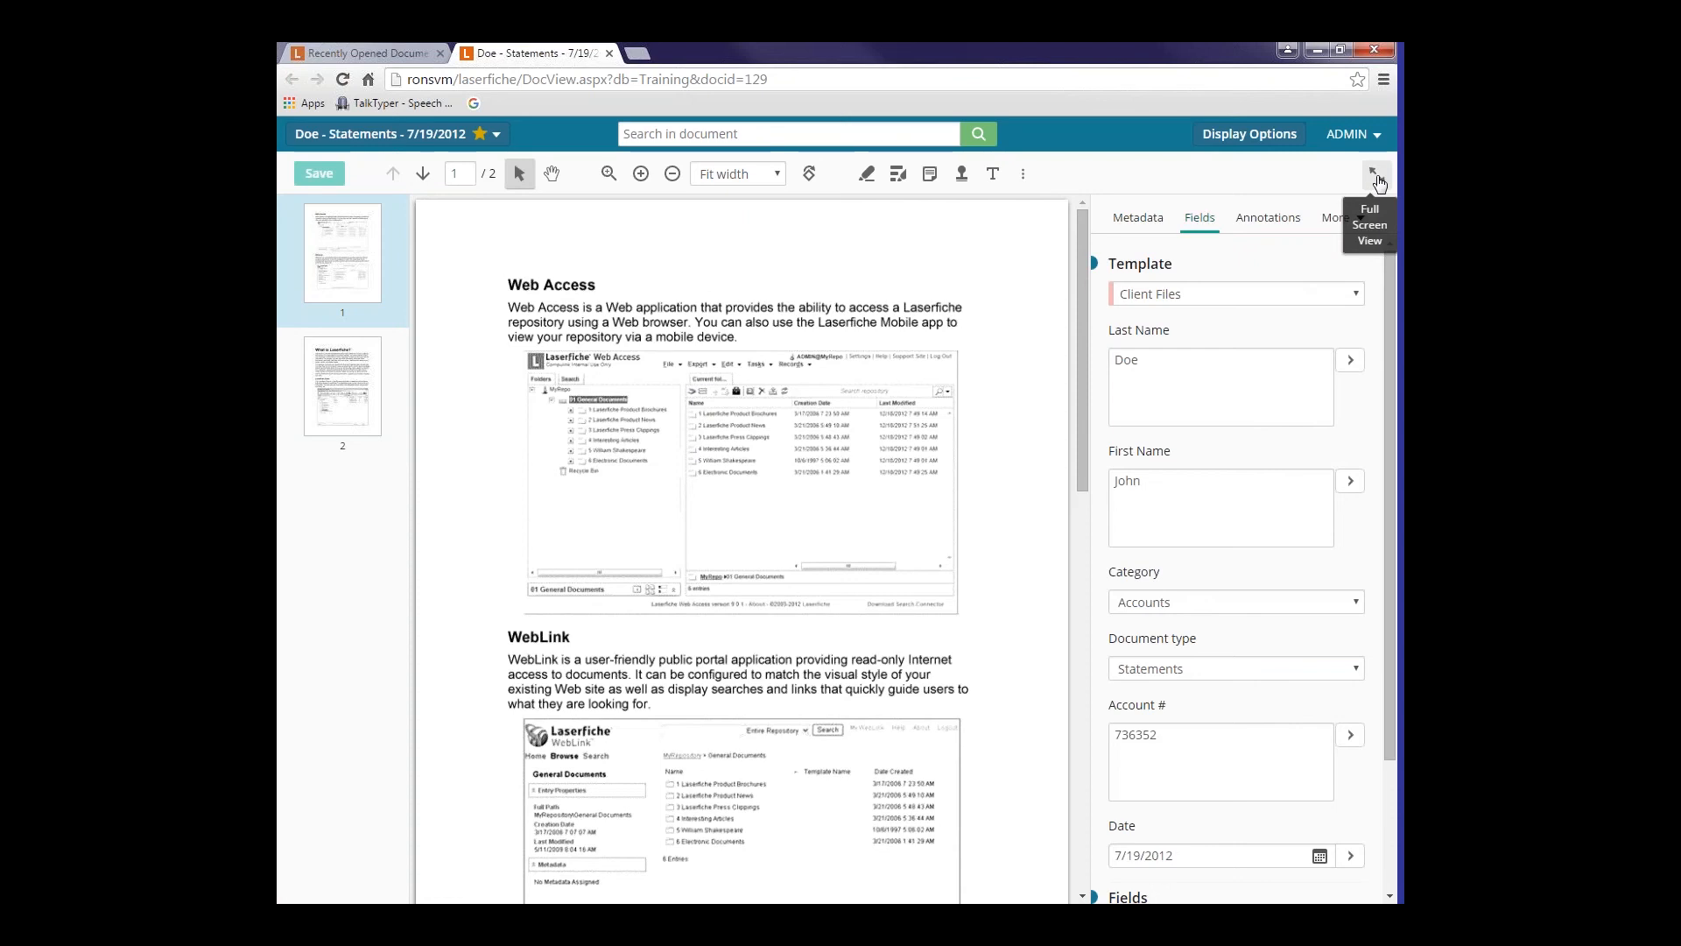
- Expand Doe - Statements to full screen, then return to normal view with thumbnails and fields
left_click(1377, 172)
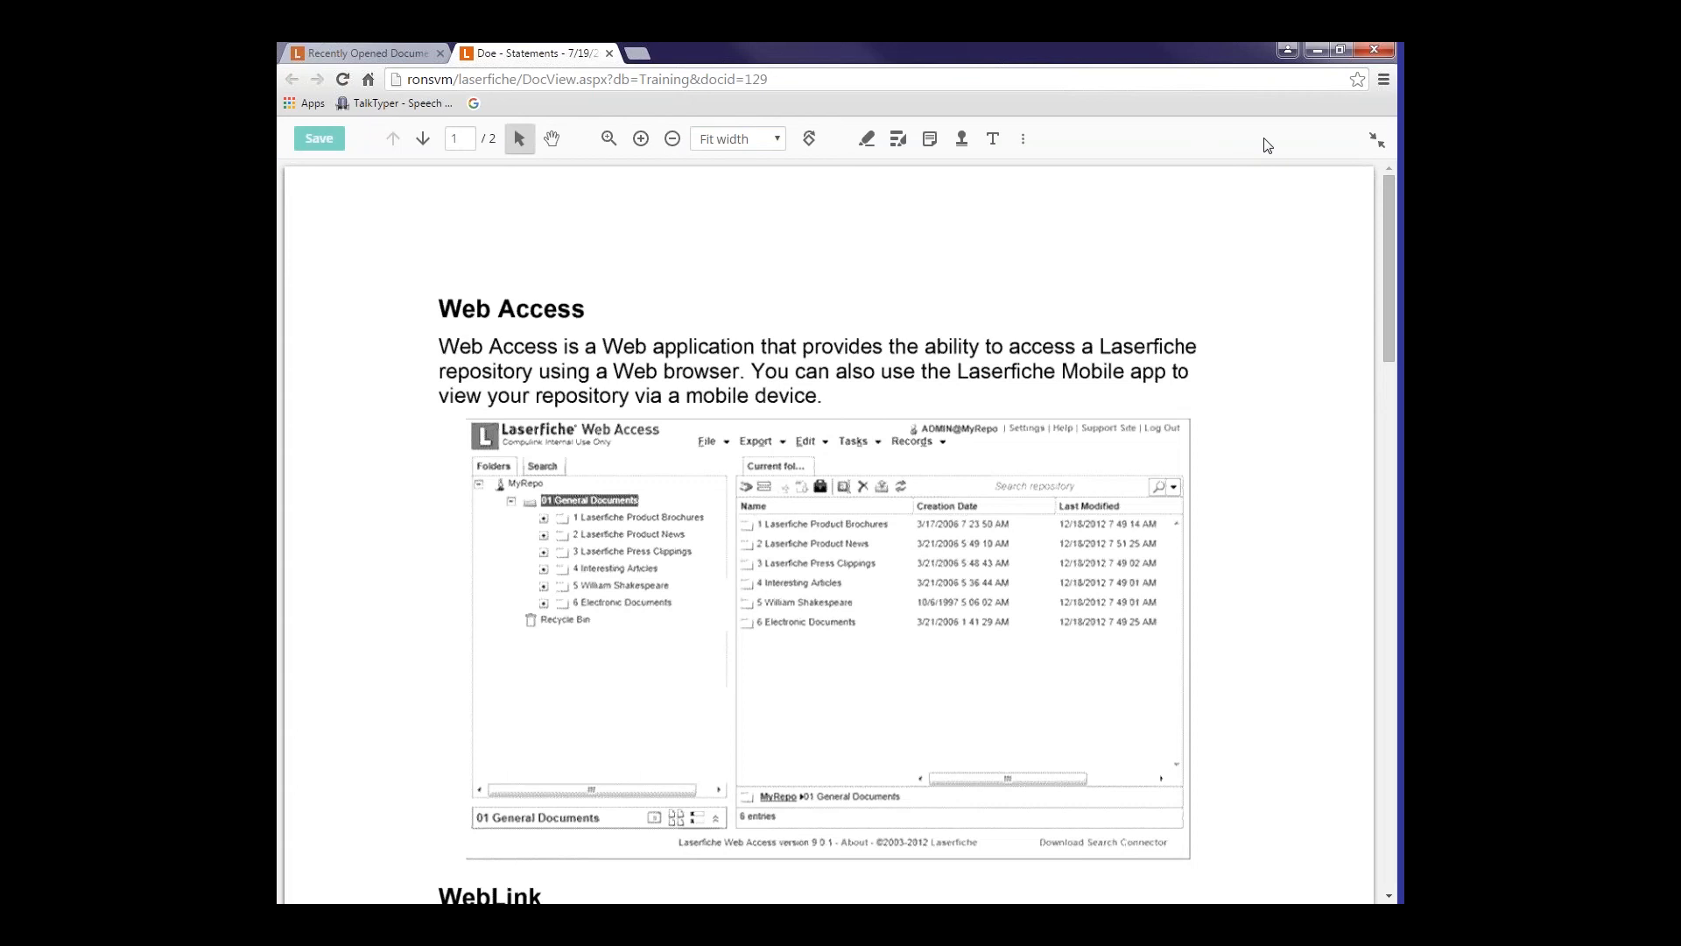
mouse_move(1230, 151)
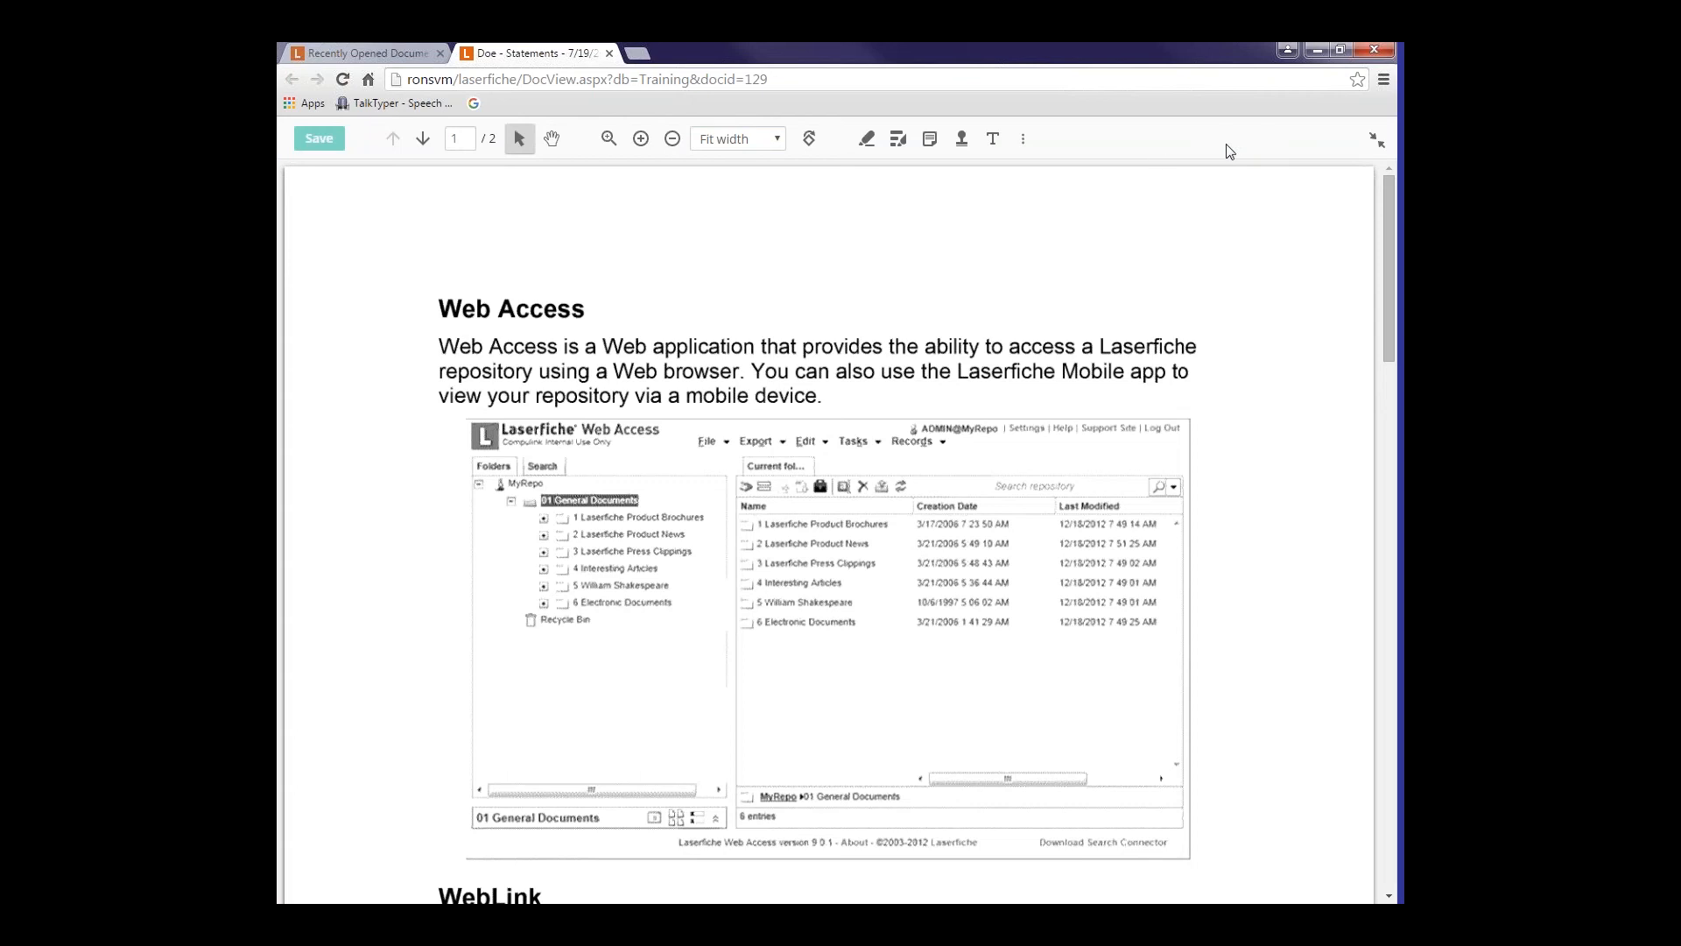
mouse_move(1376, 138)
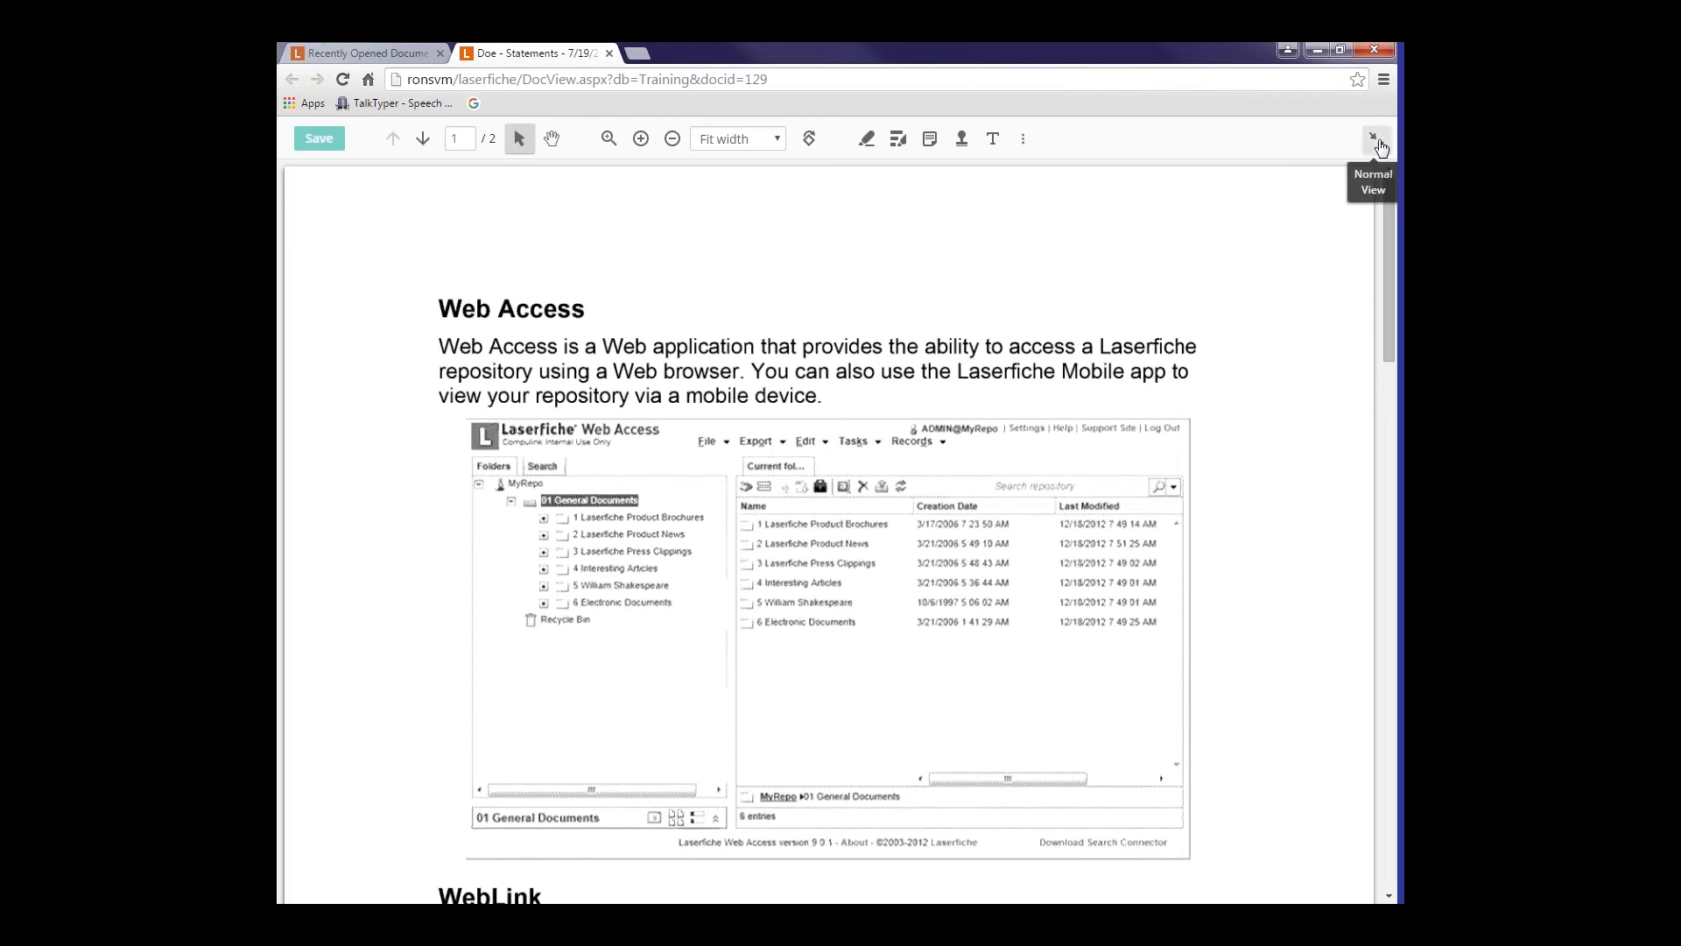
left_click(1374, 138)
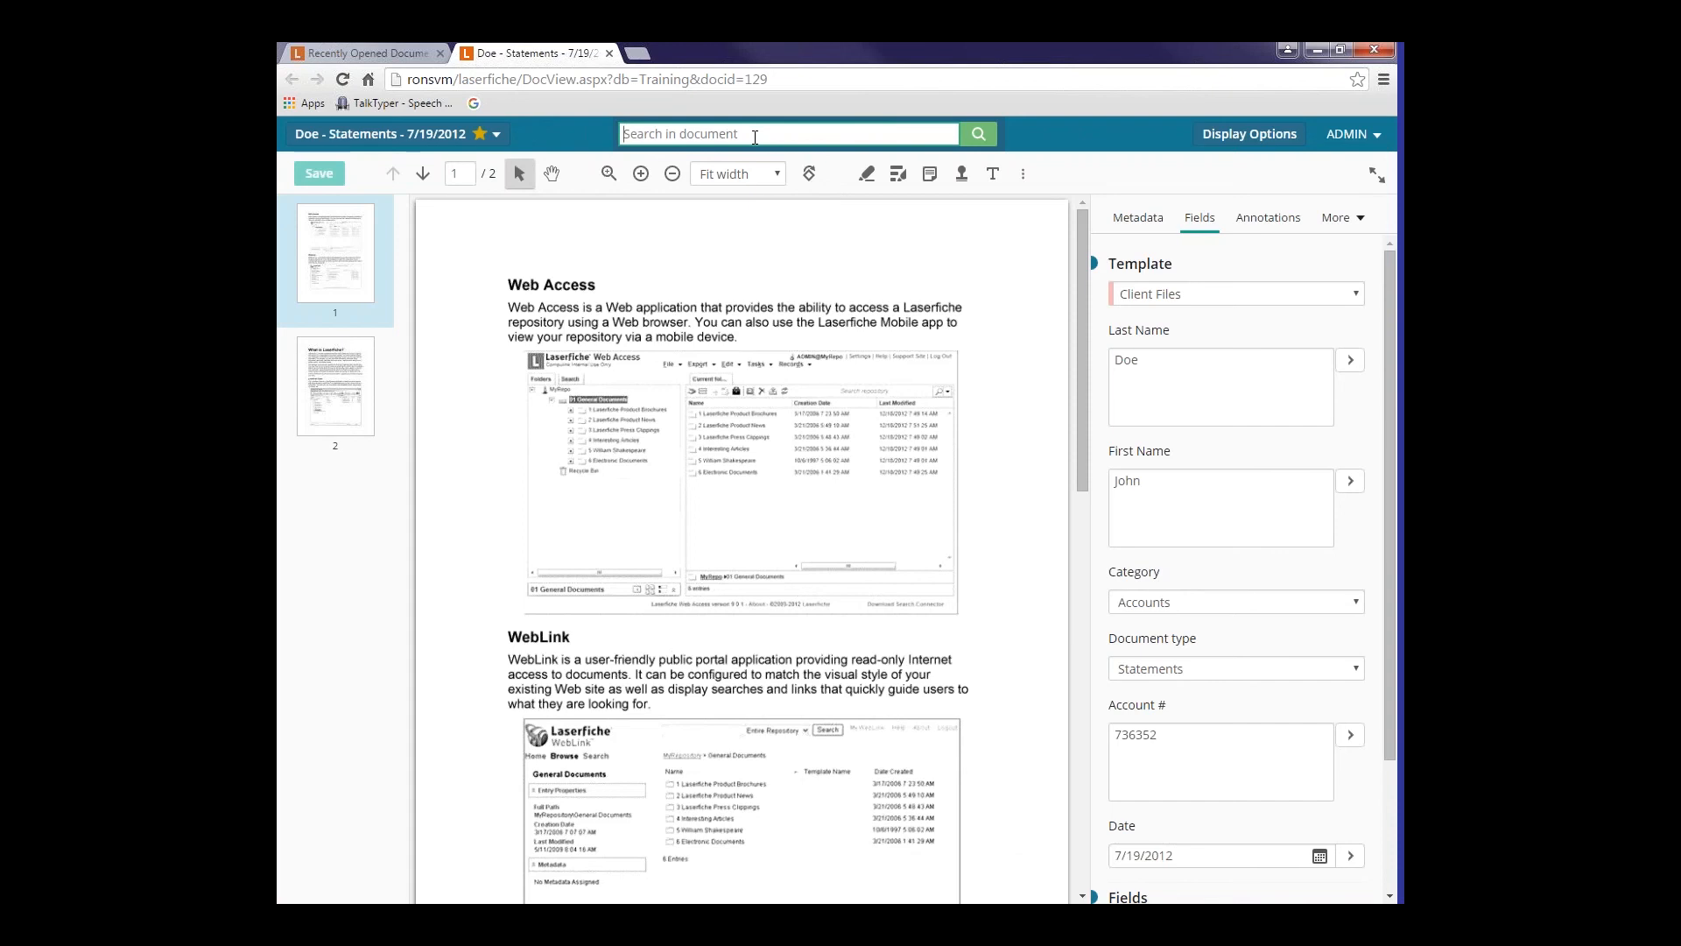
mouse_move(675, 290)
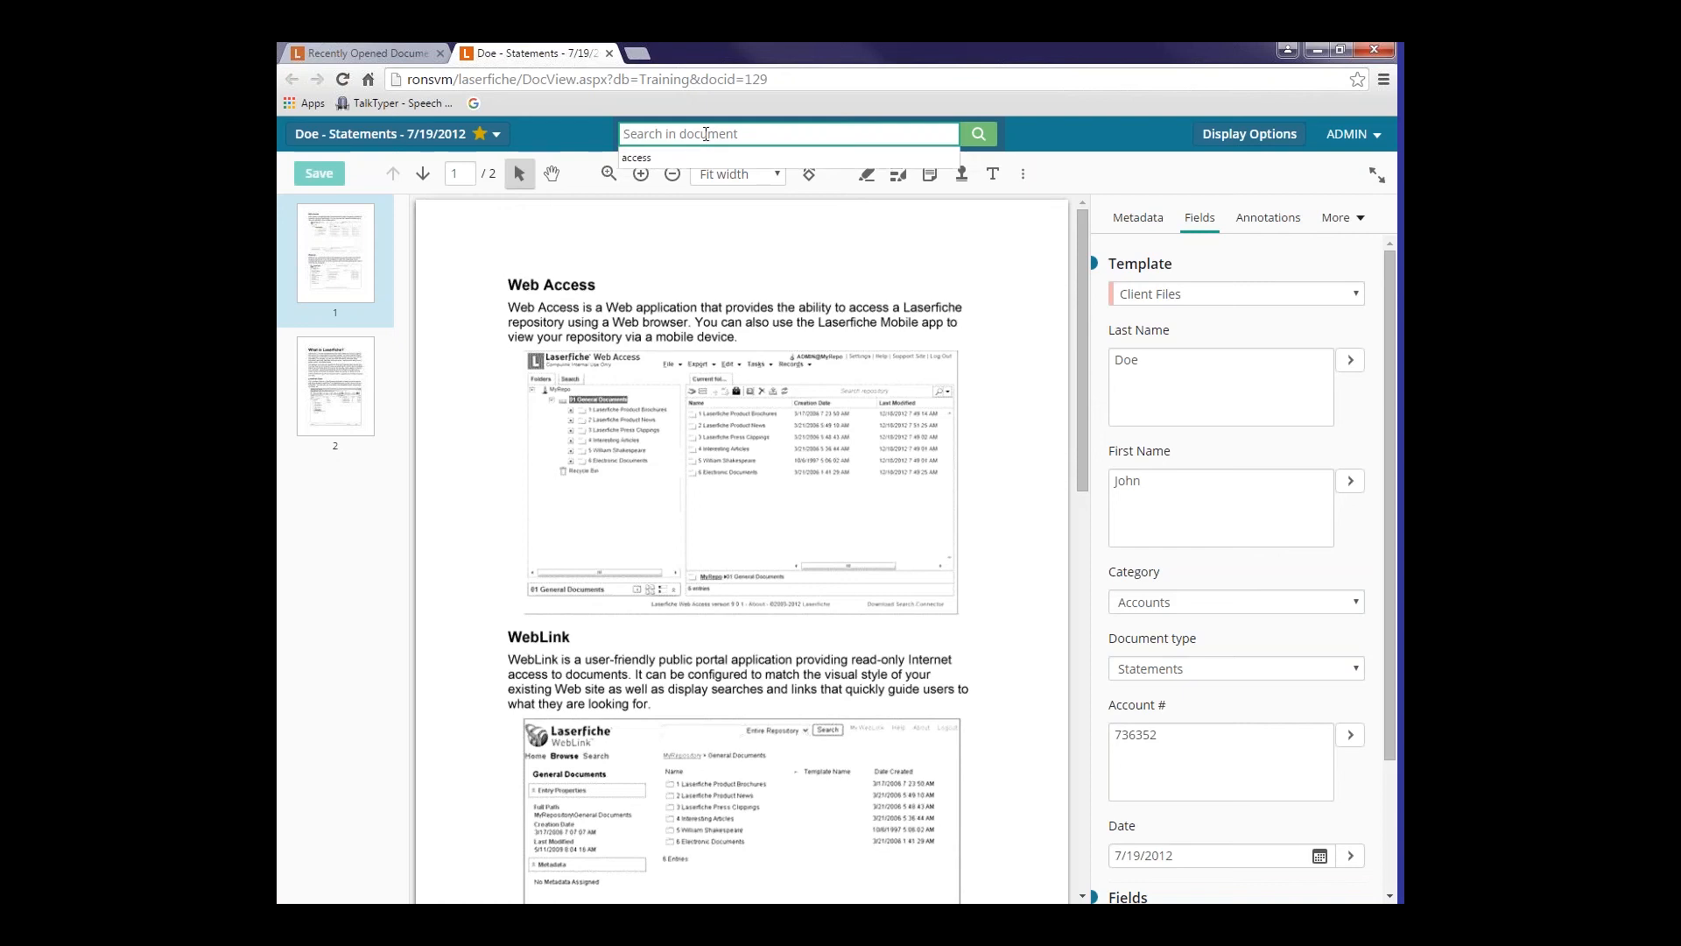
- Search the document for 'access' and list all nine hits with their surrounding context
type("access")
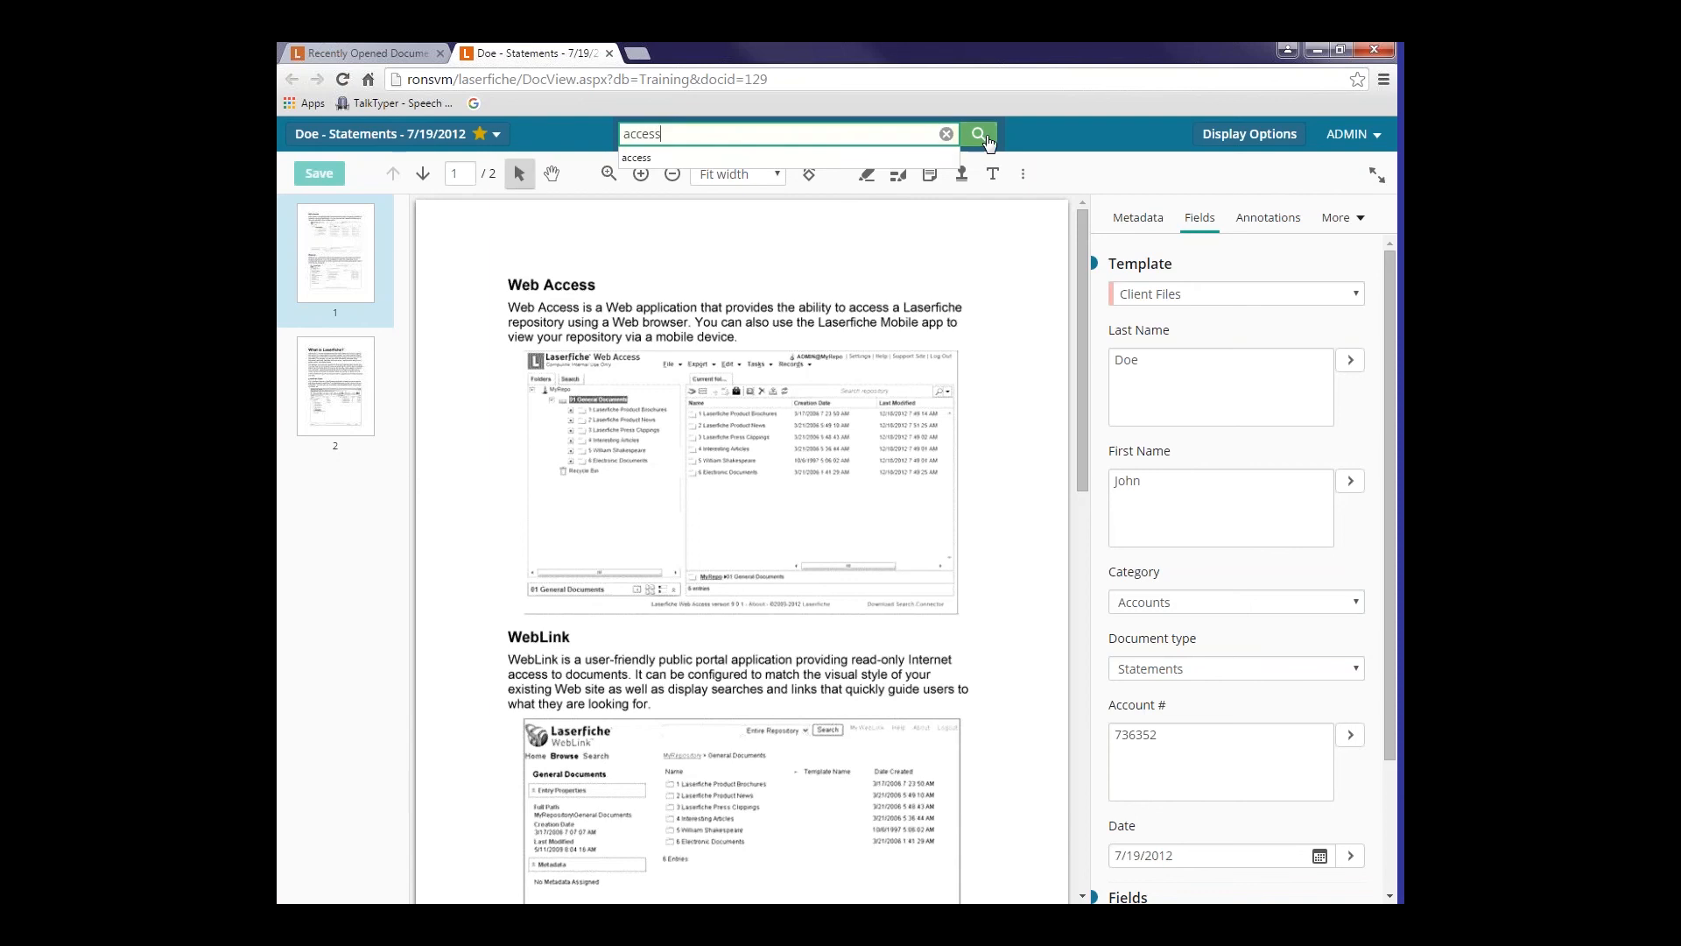
left_click(987, 134)
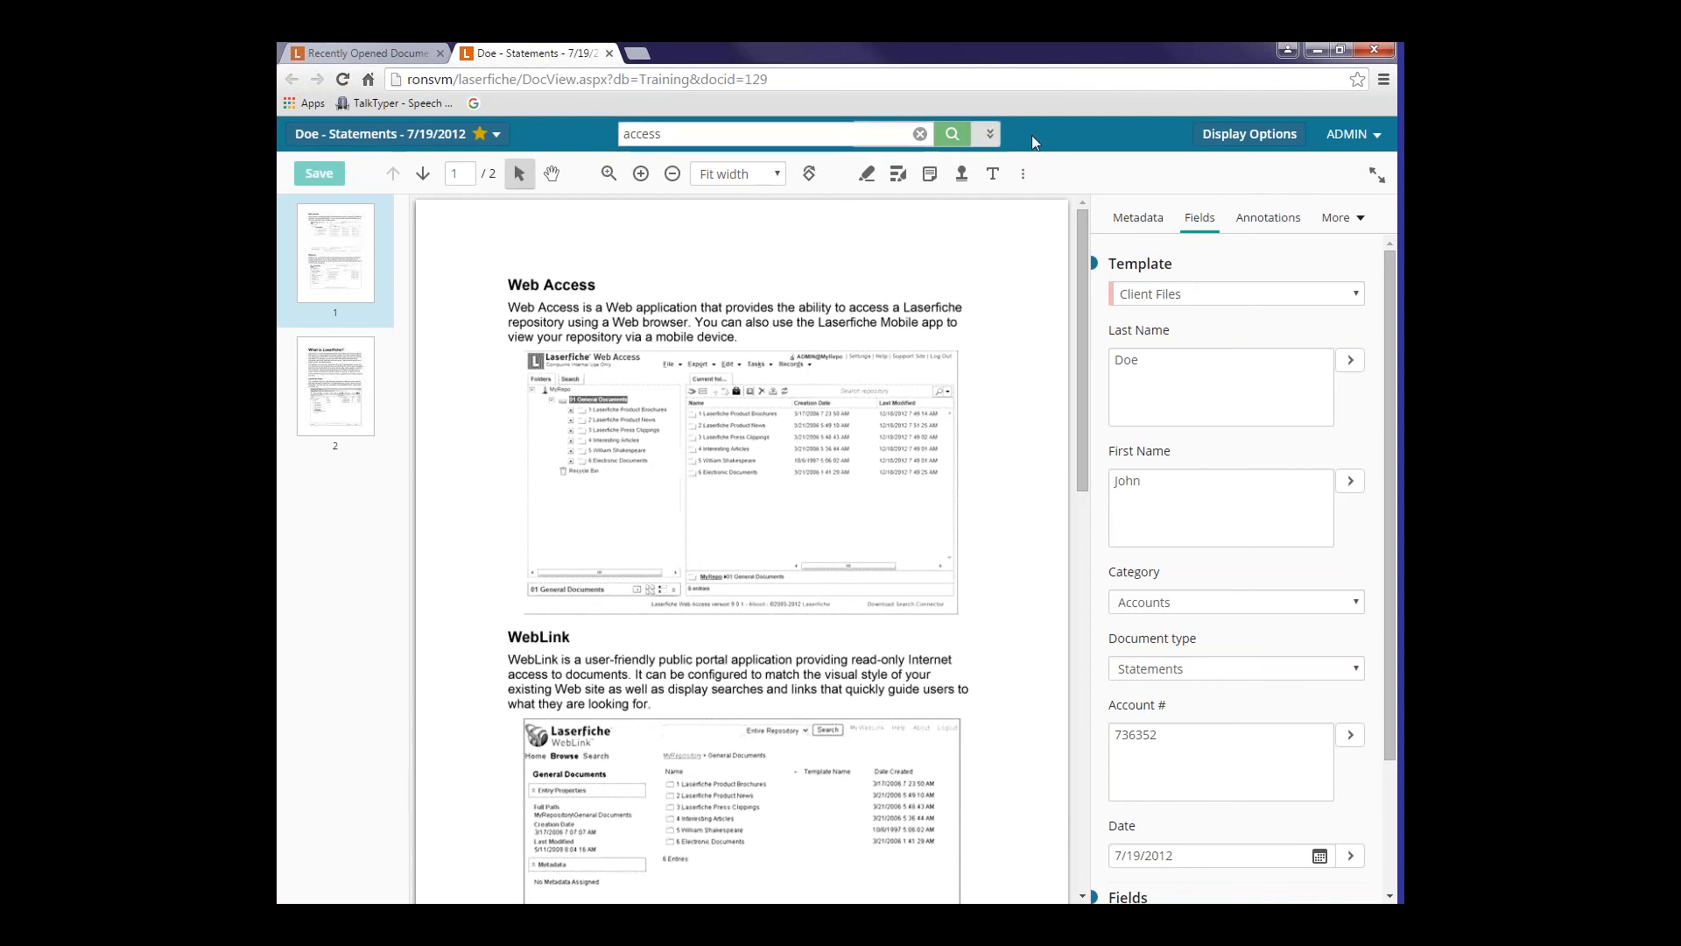
left_click(951, 133)
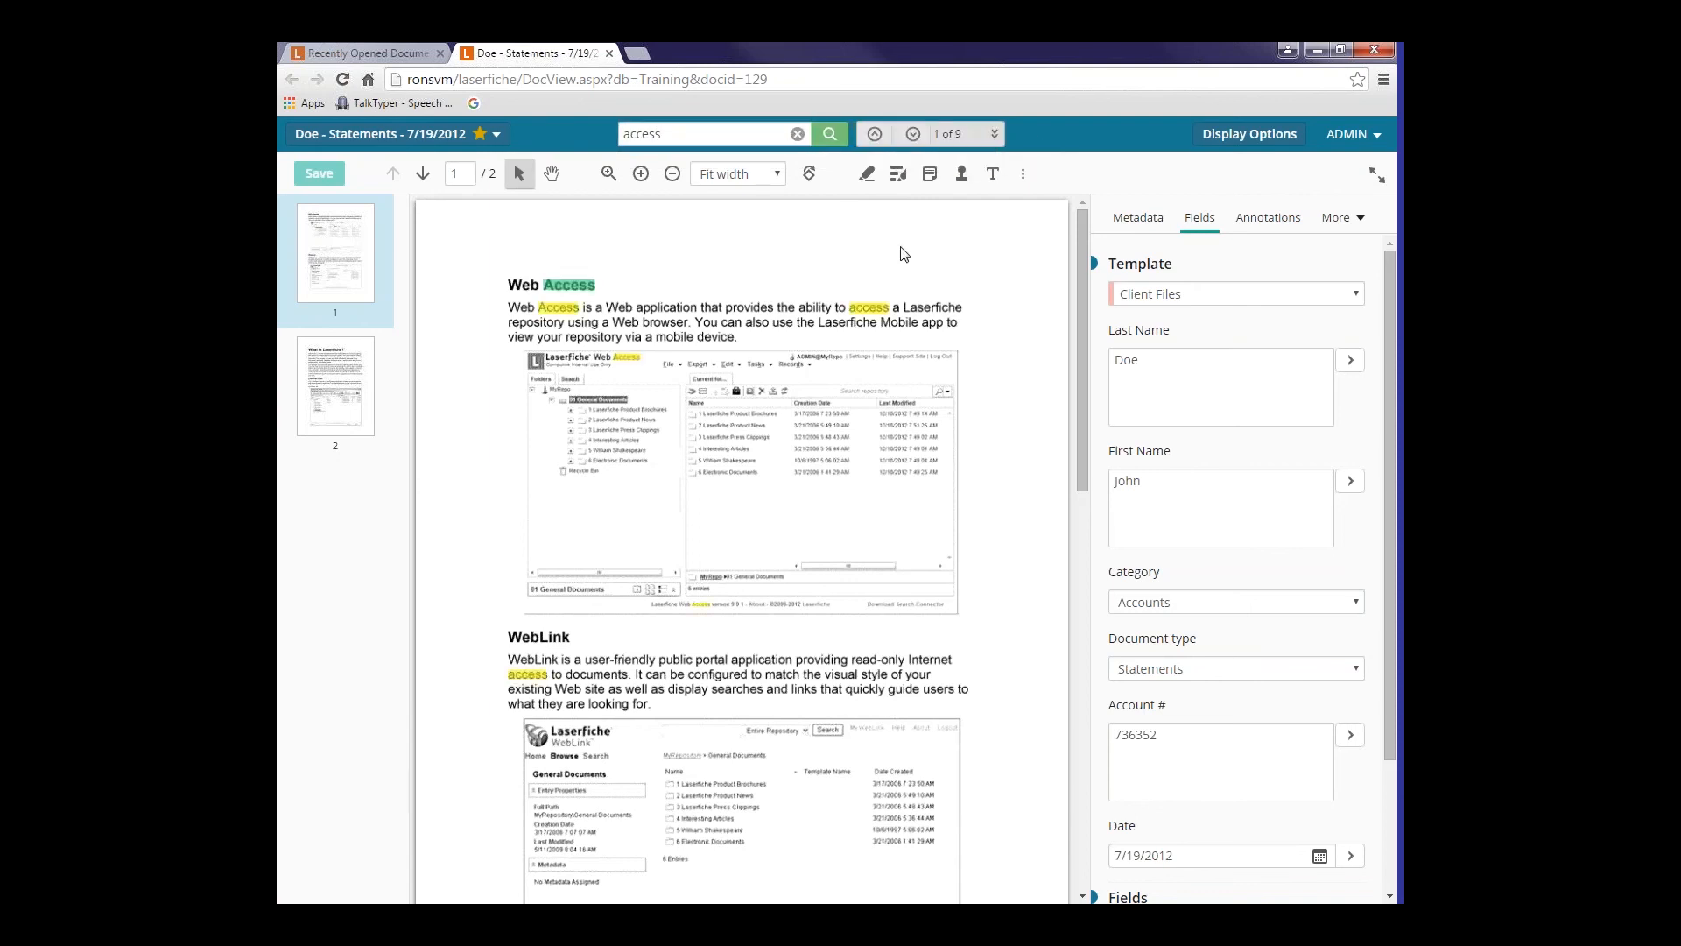
mouse_move(567, 312)
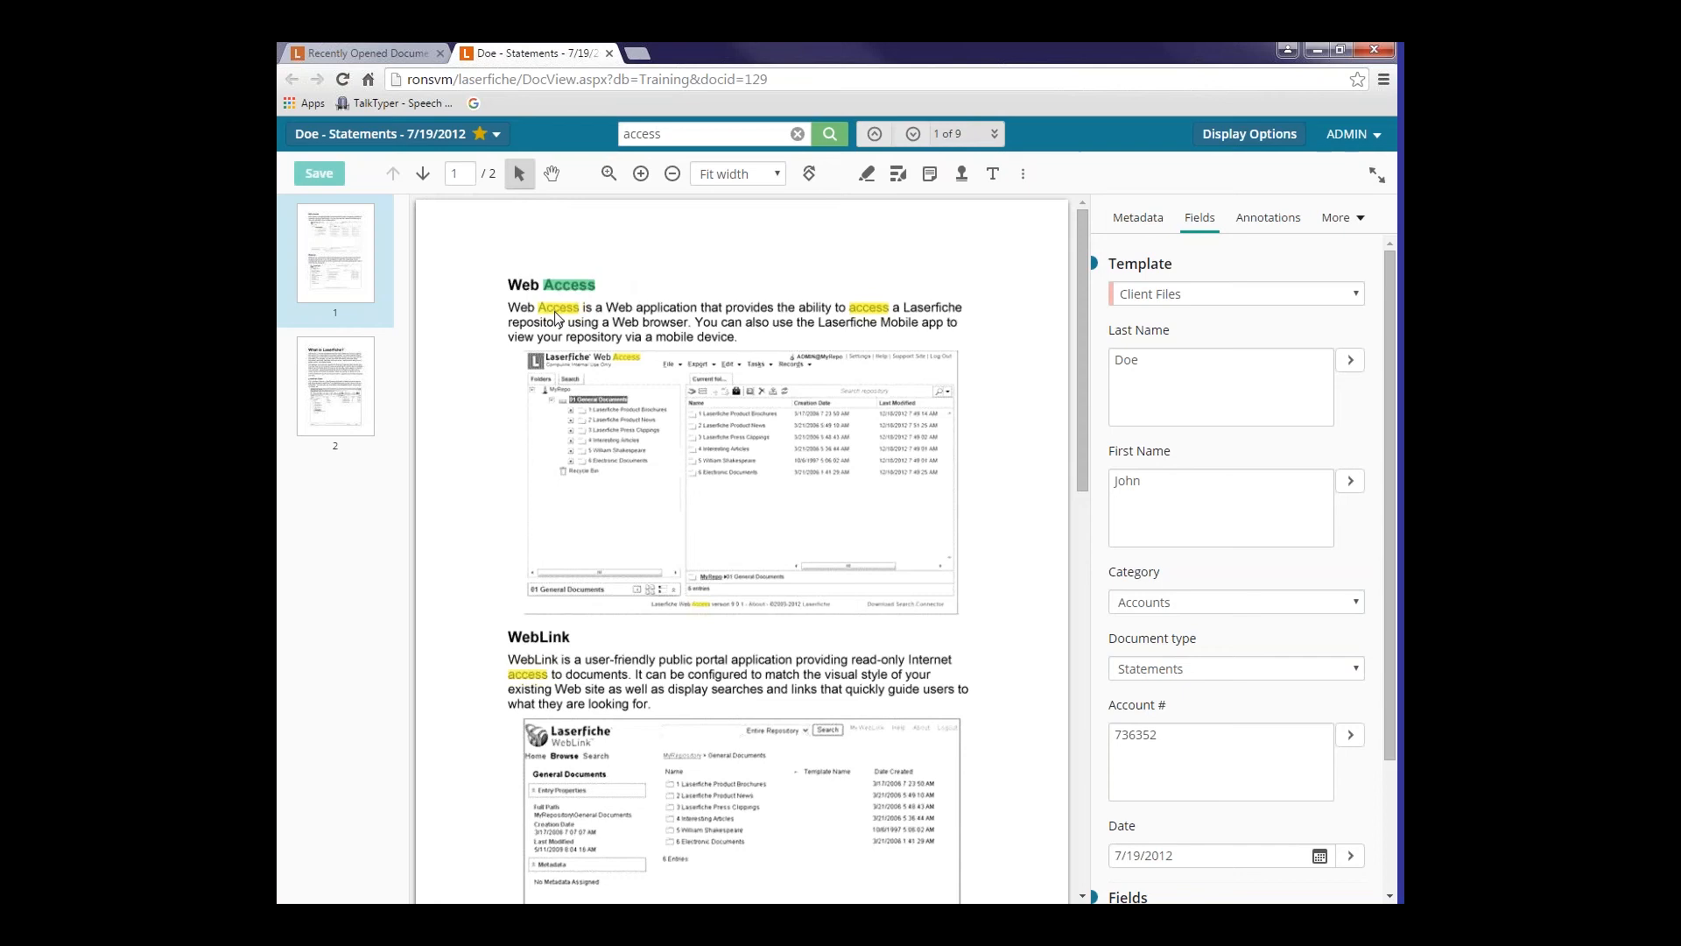
mouse_move(995, 133)
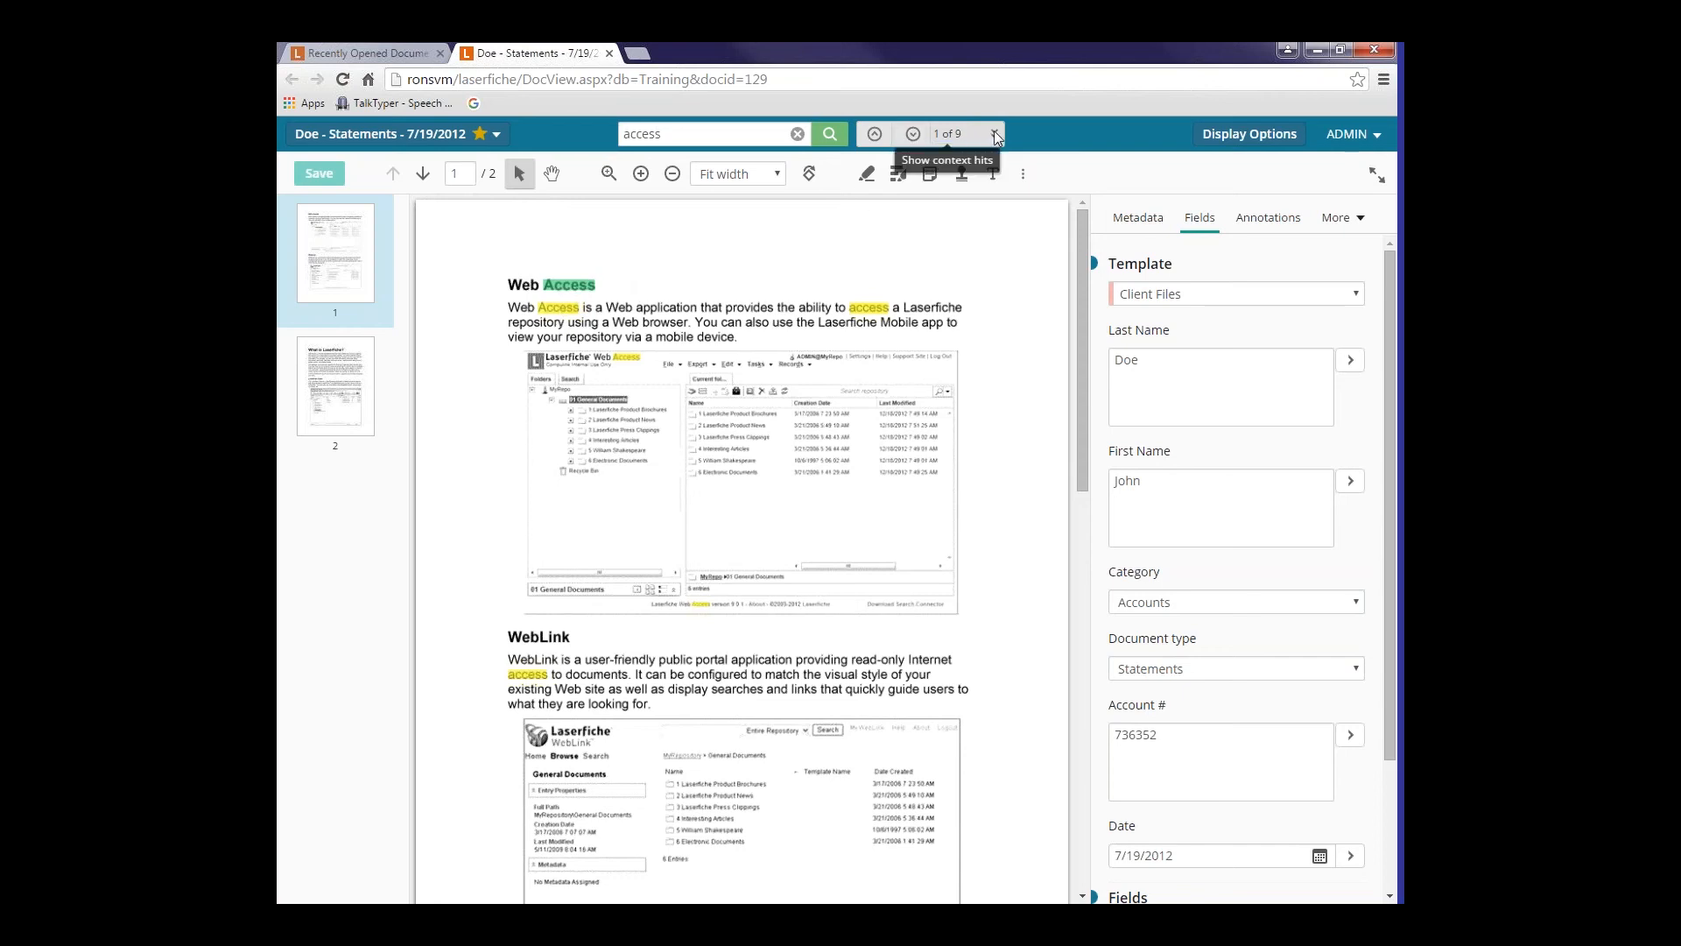
left_click(992, 133)
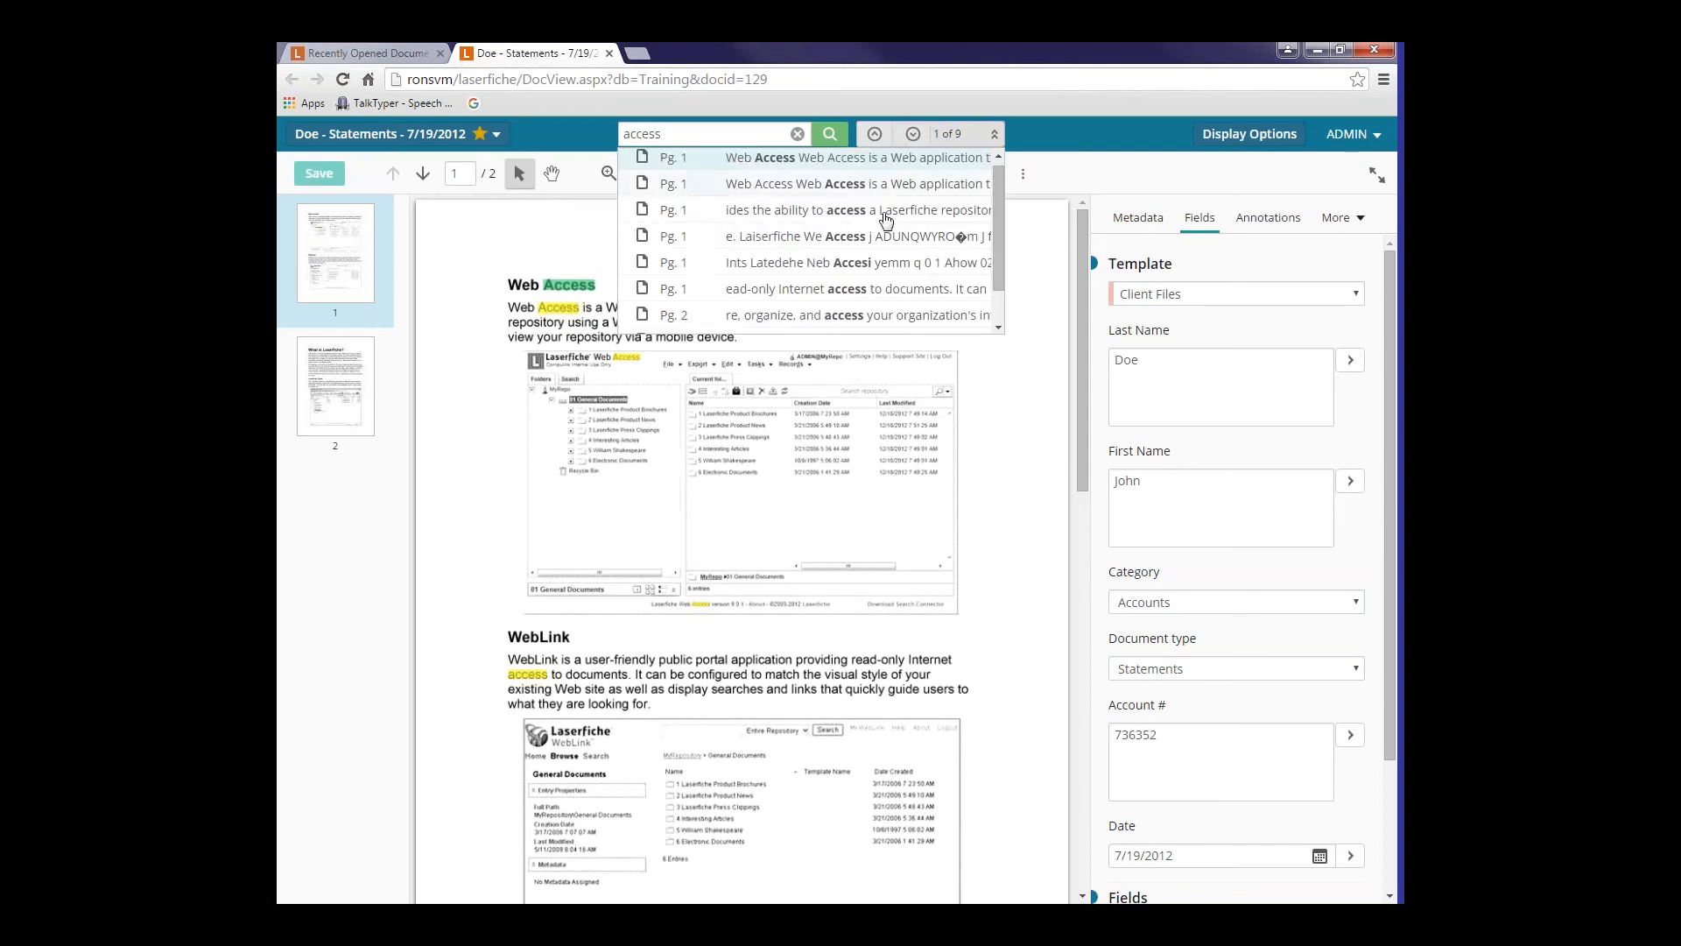
mouse_move(792, 320)
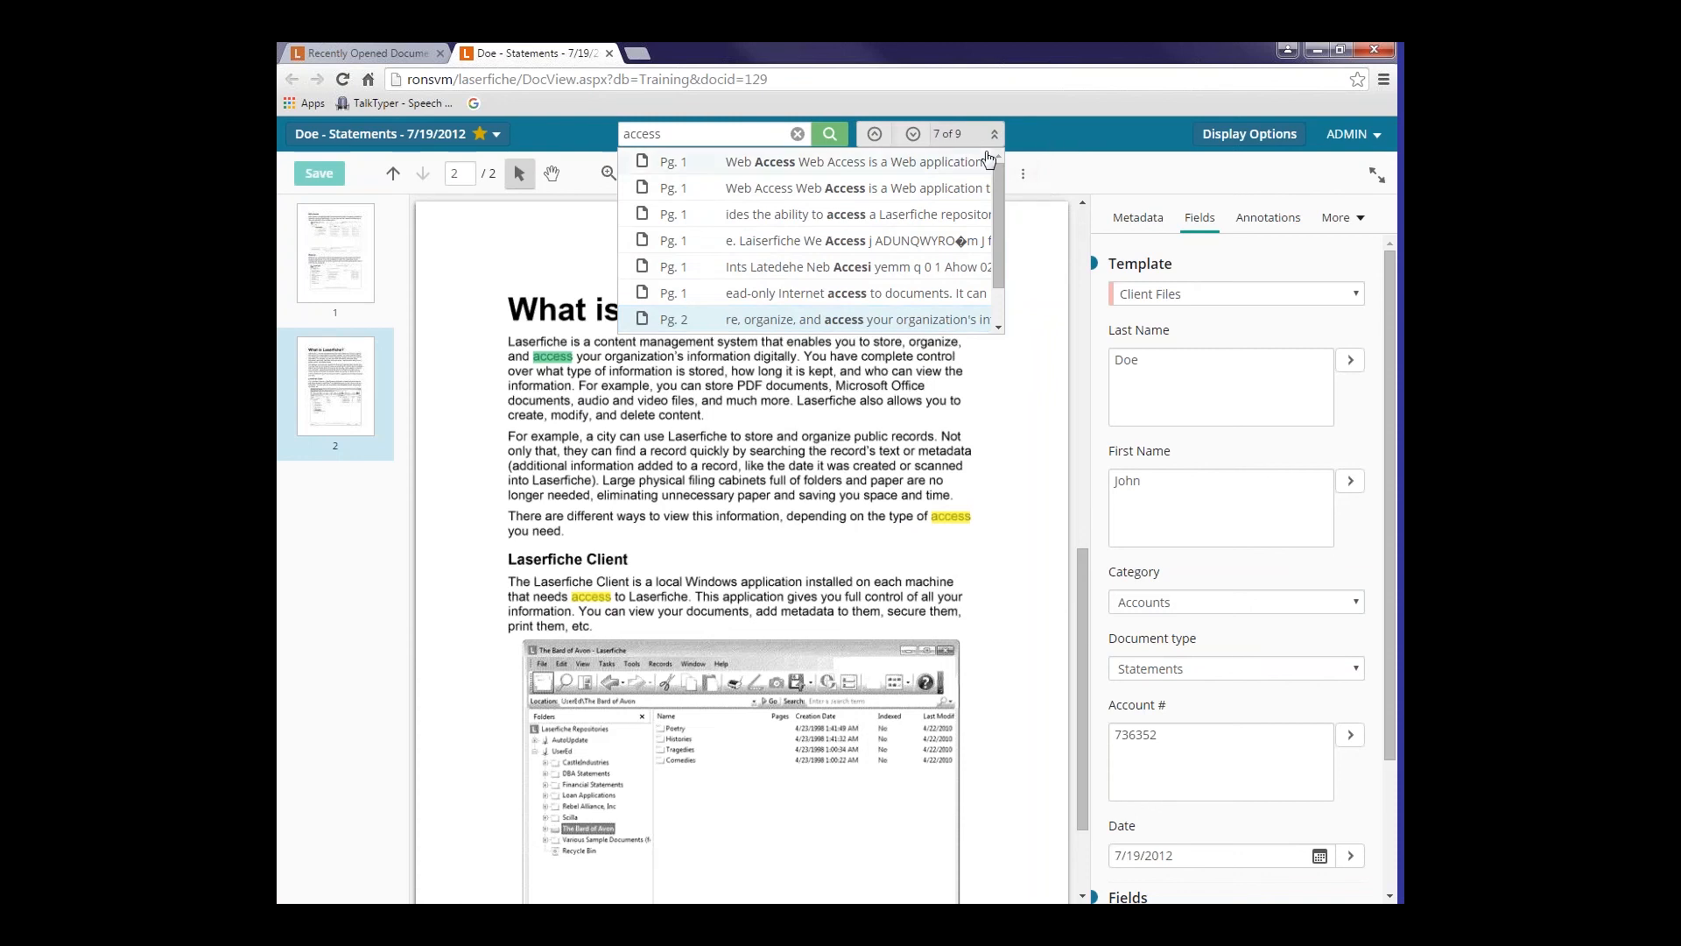
mouse_move(912, 133)
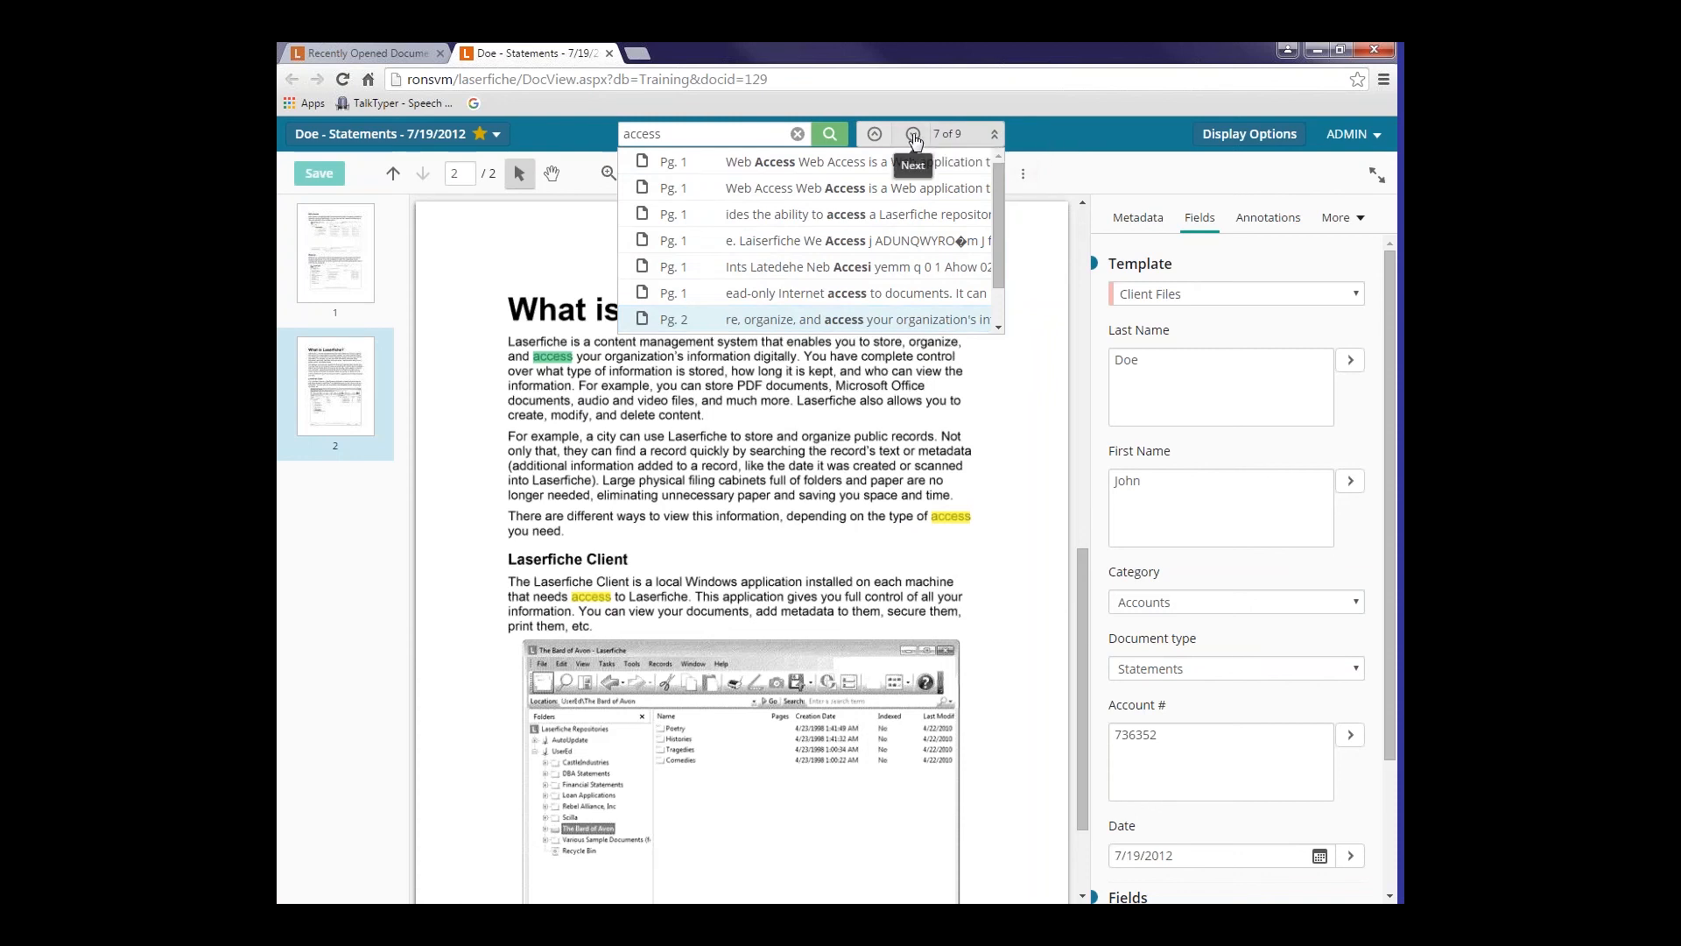
- Step forward through the hits to reach hit 9 of 9 on page 2
left_click(912, 133)
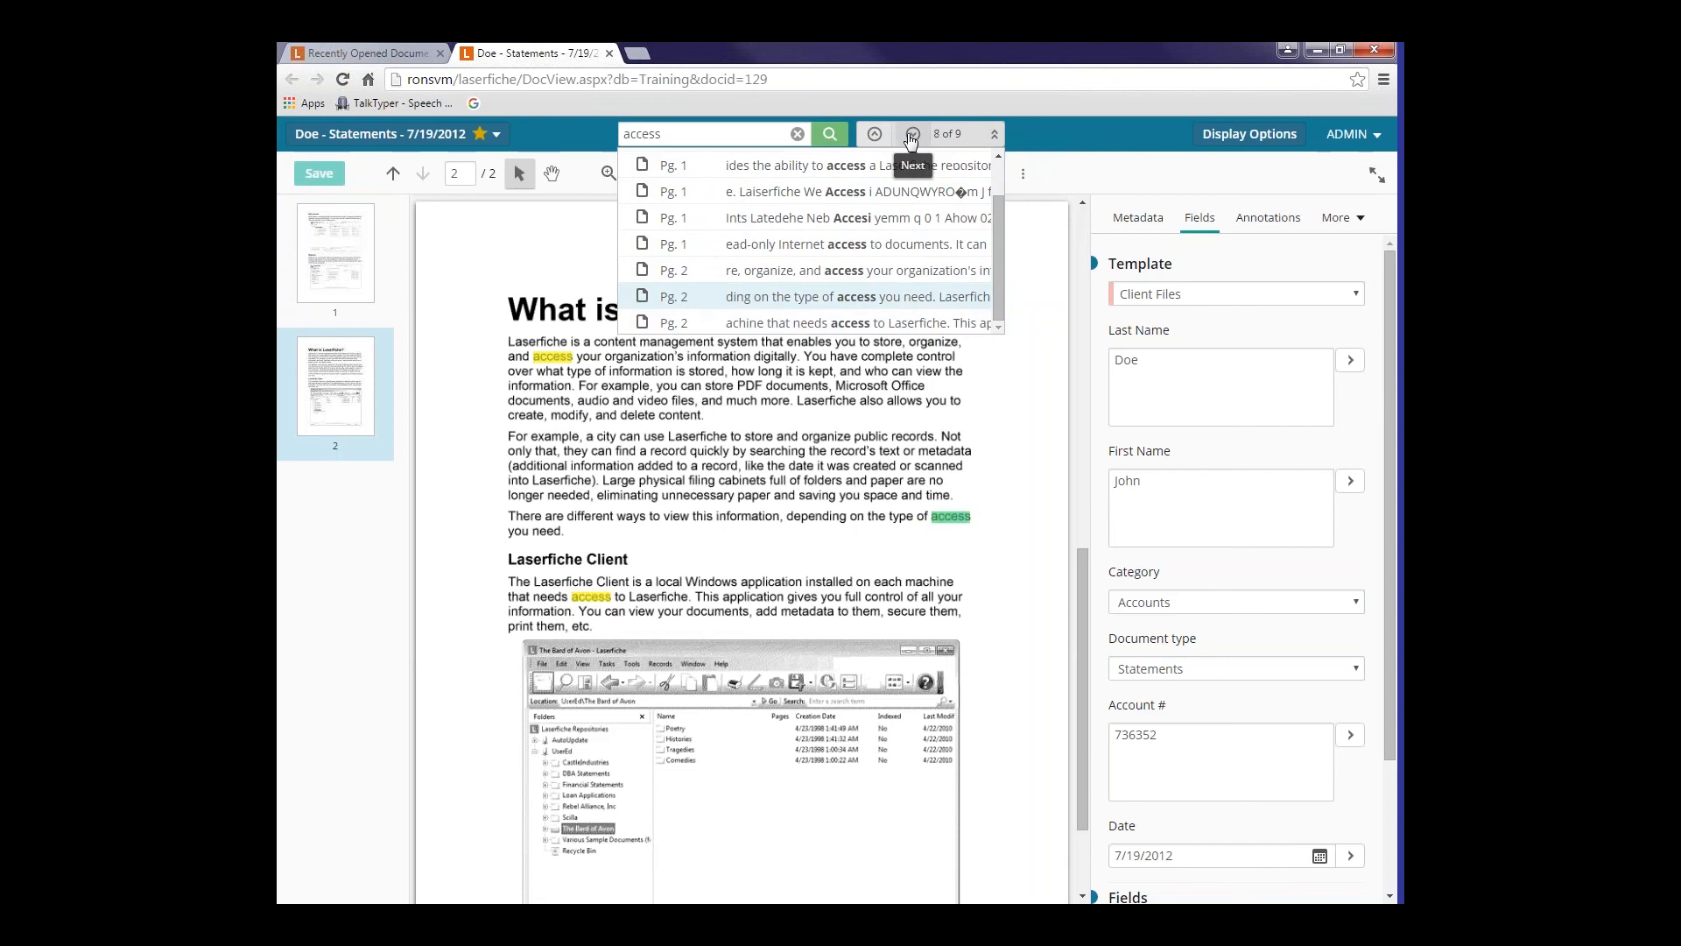
left_click(911, 133)
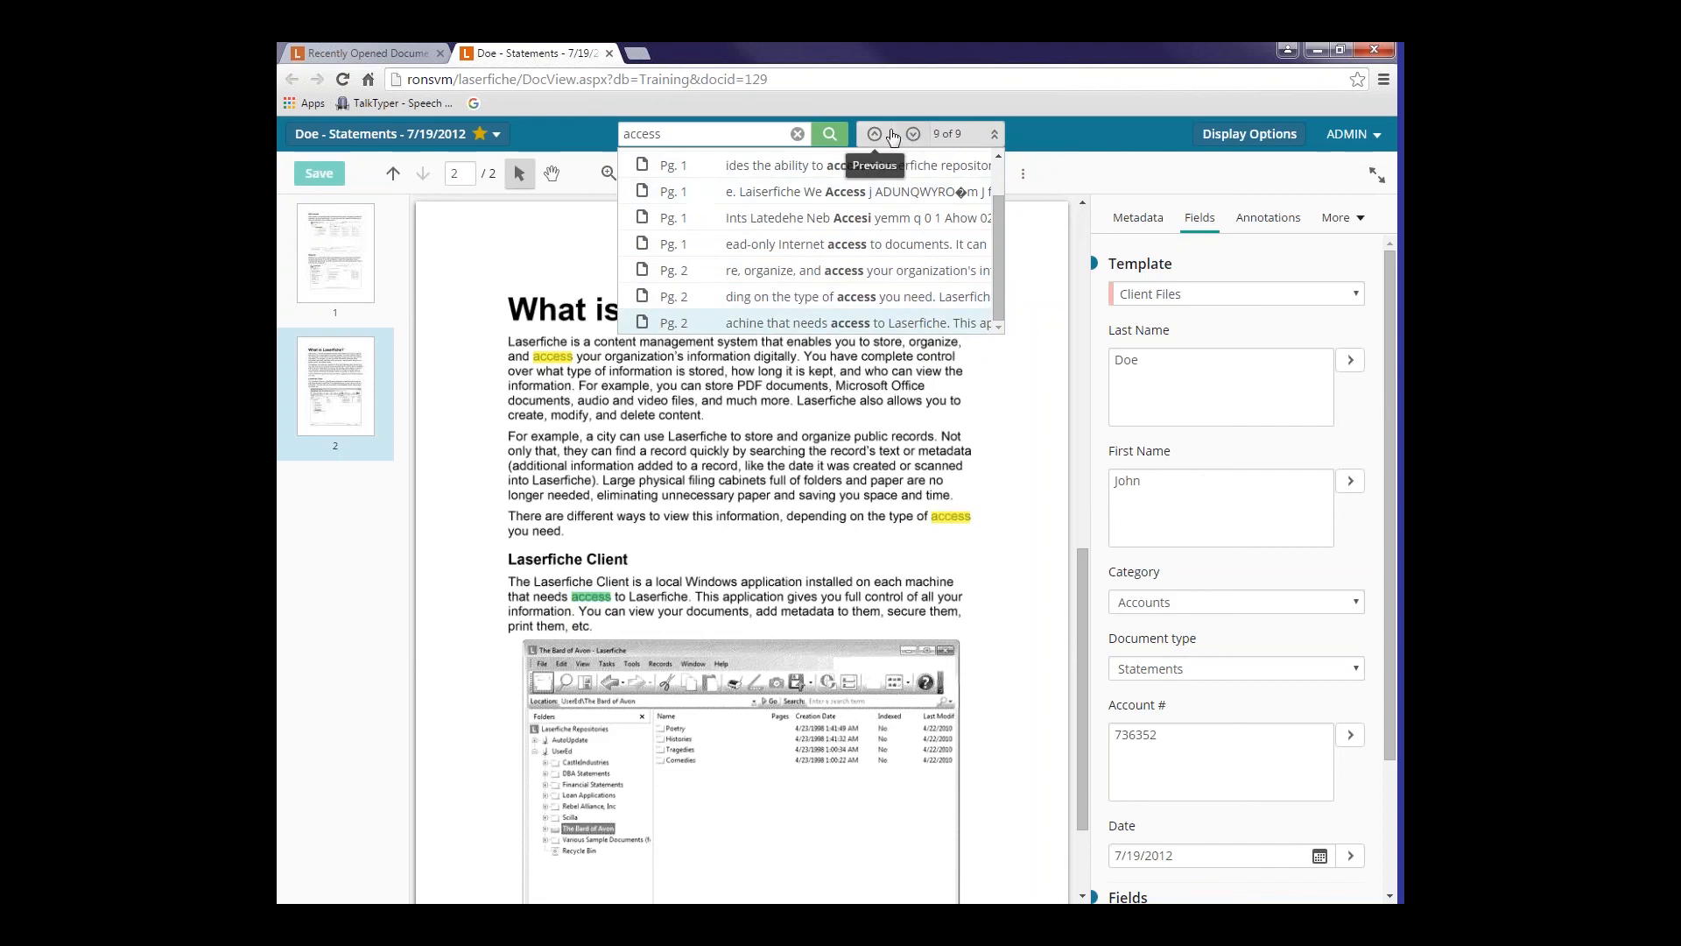
mouse_move(798, 133)
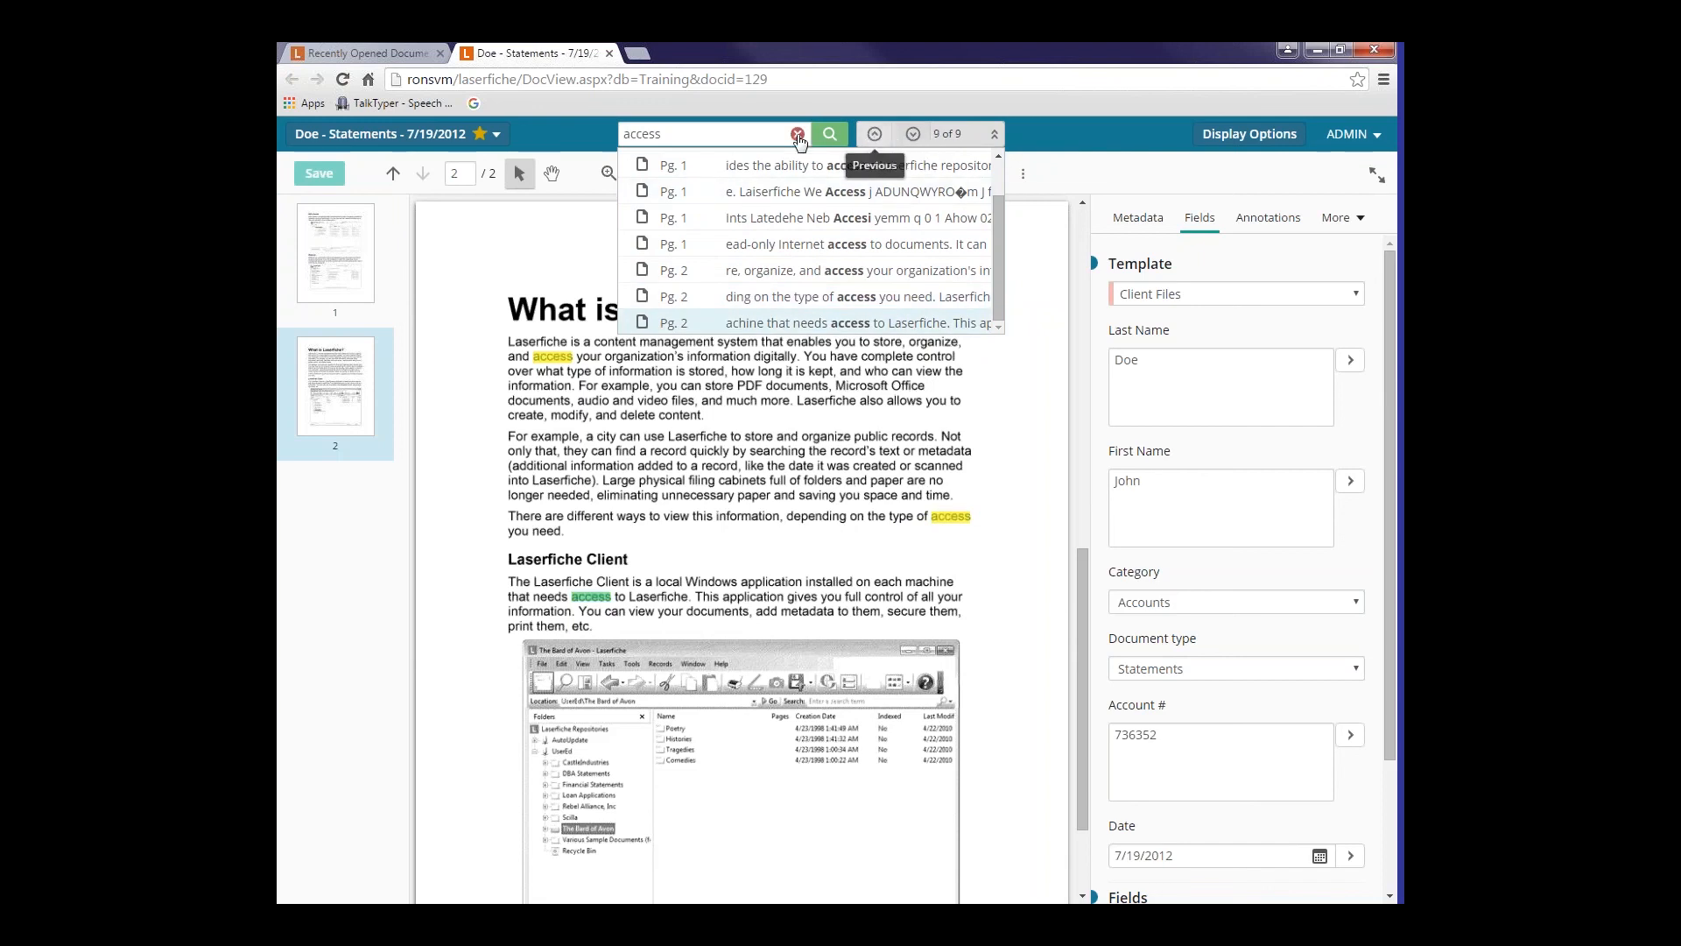
mouse_move(573, 137)
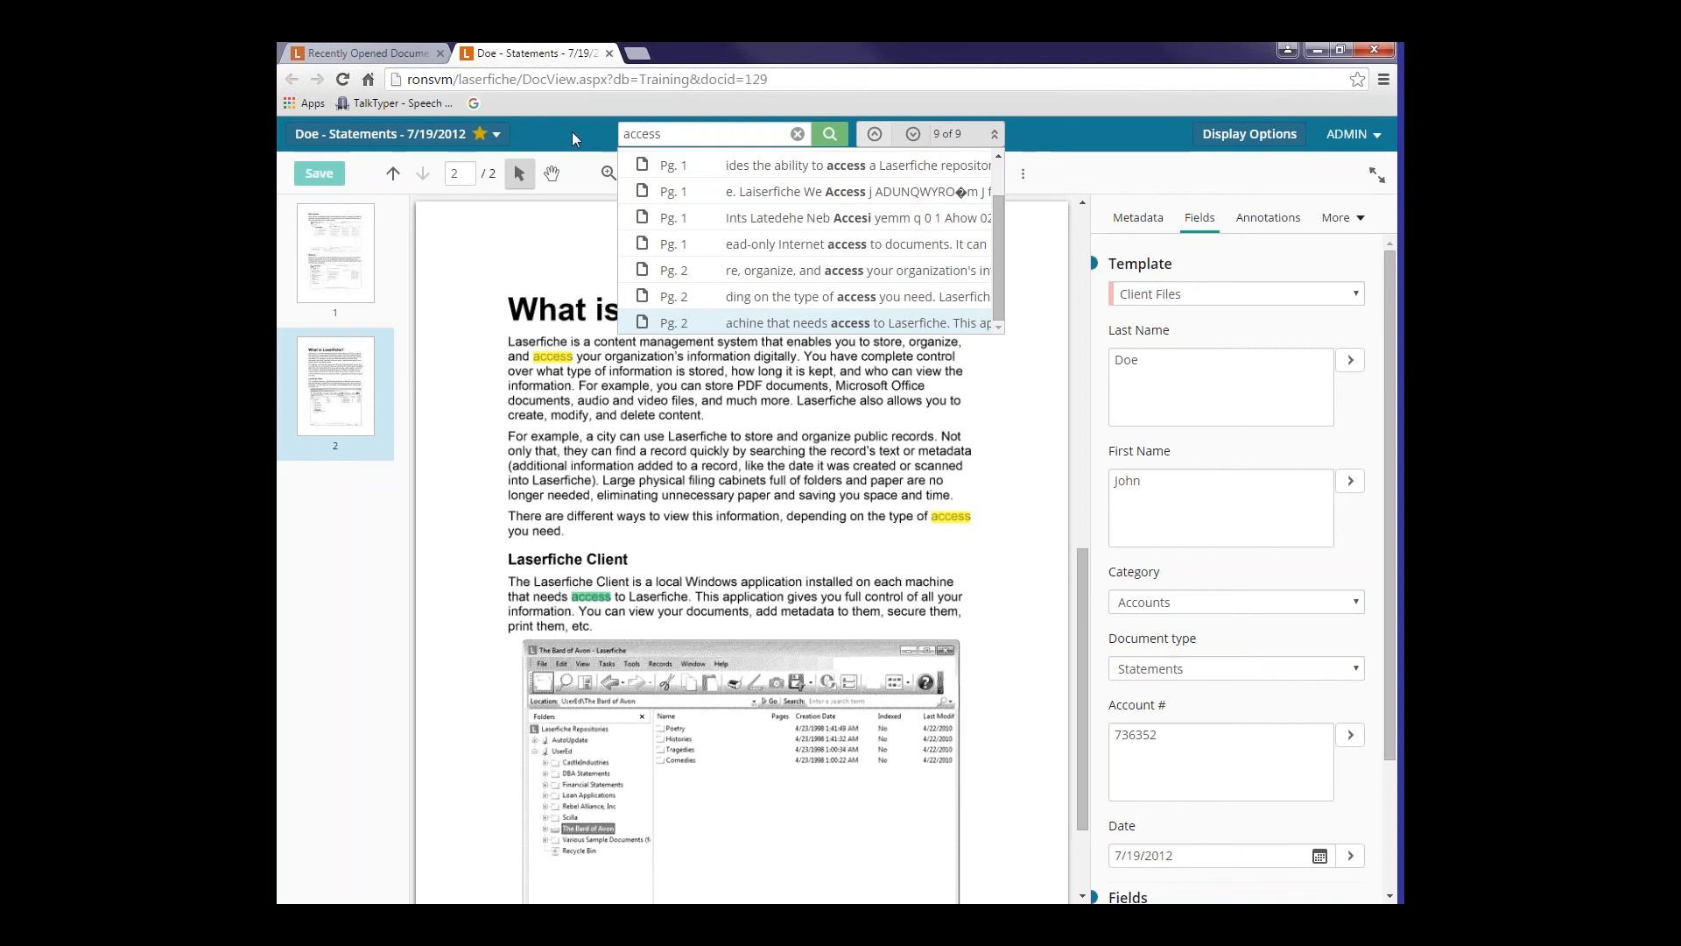
mouse_move(569, 142)
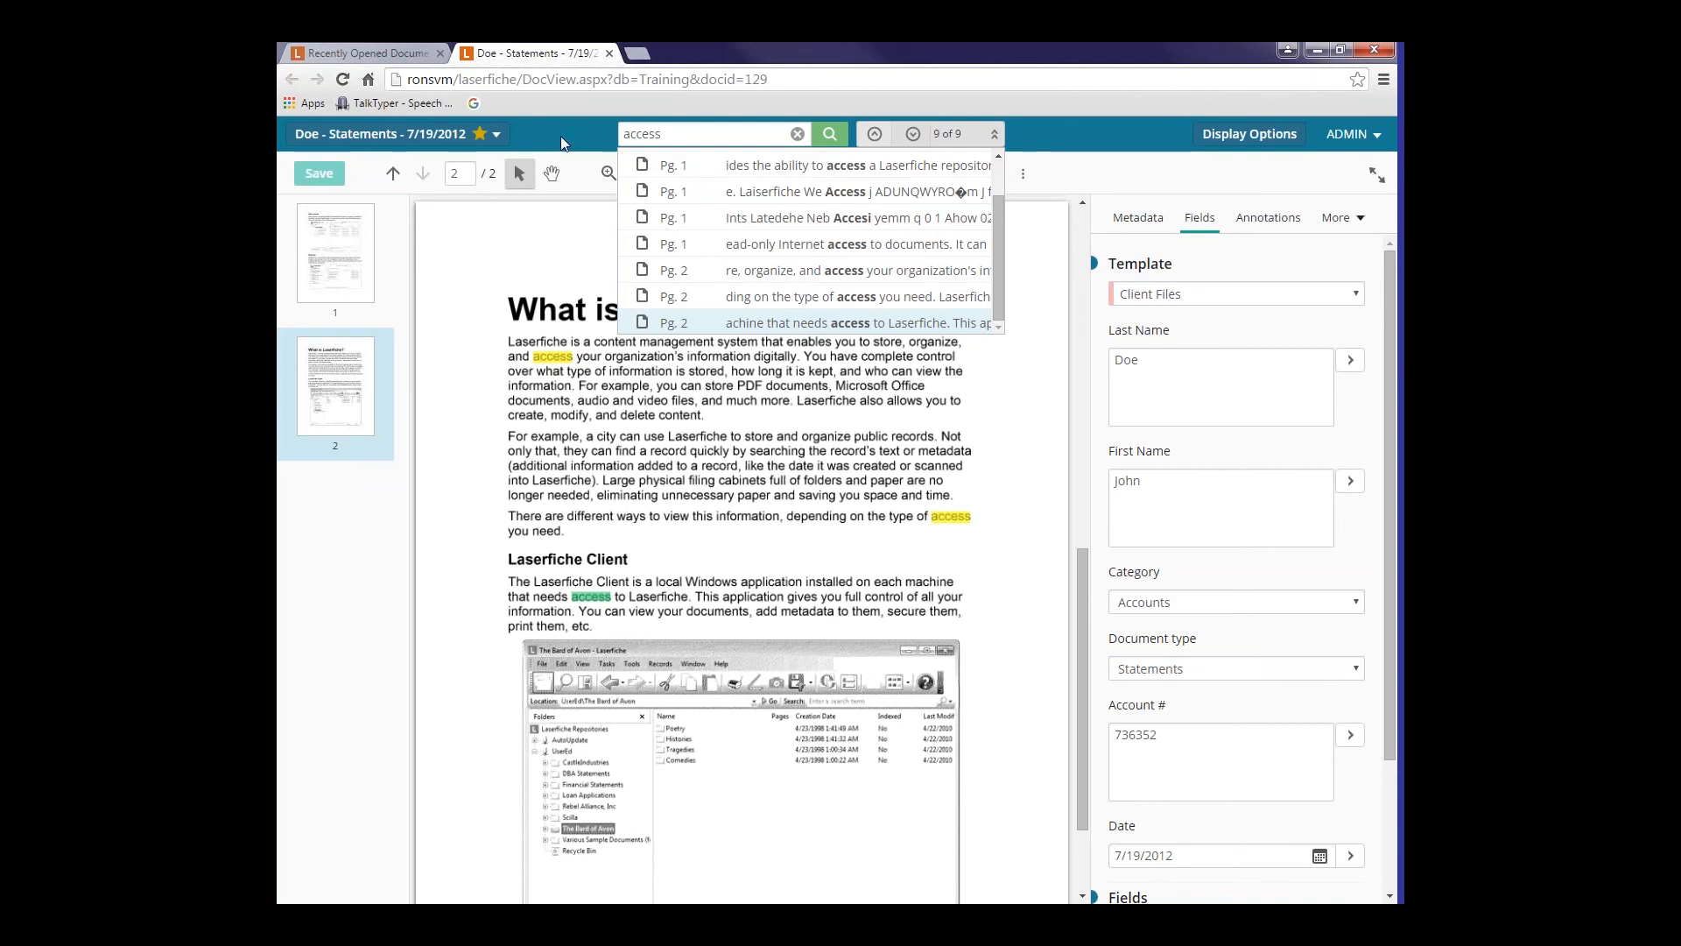
mouse_move(496, 133)
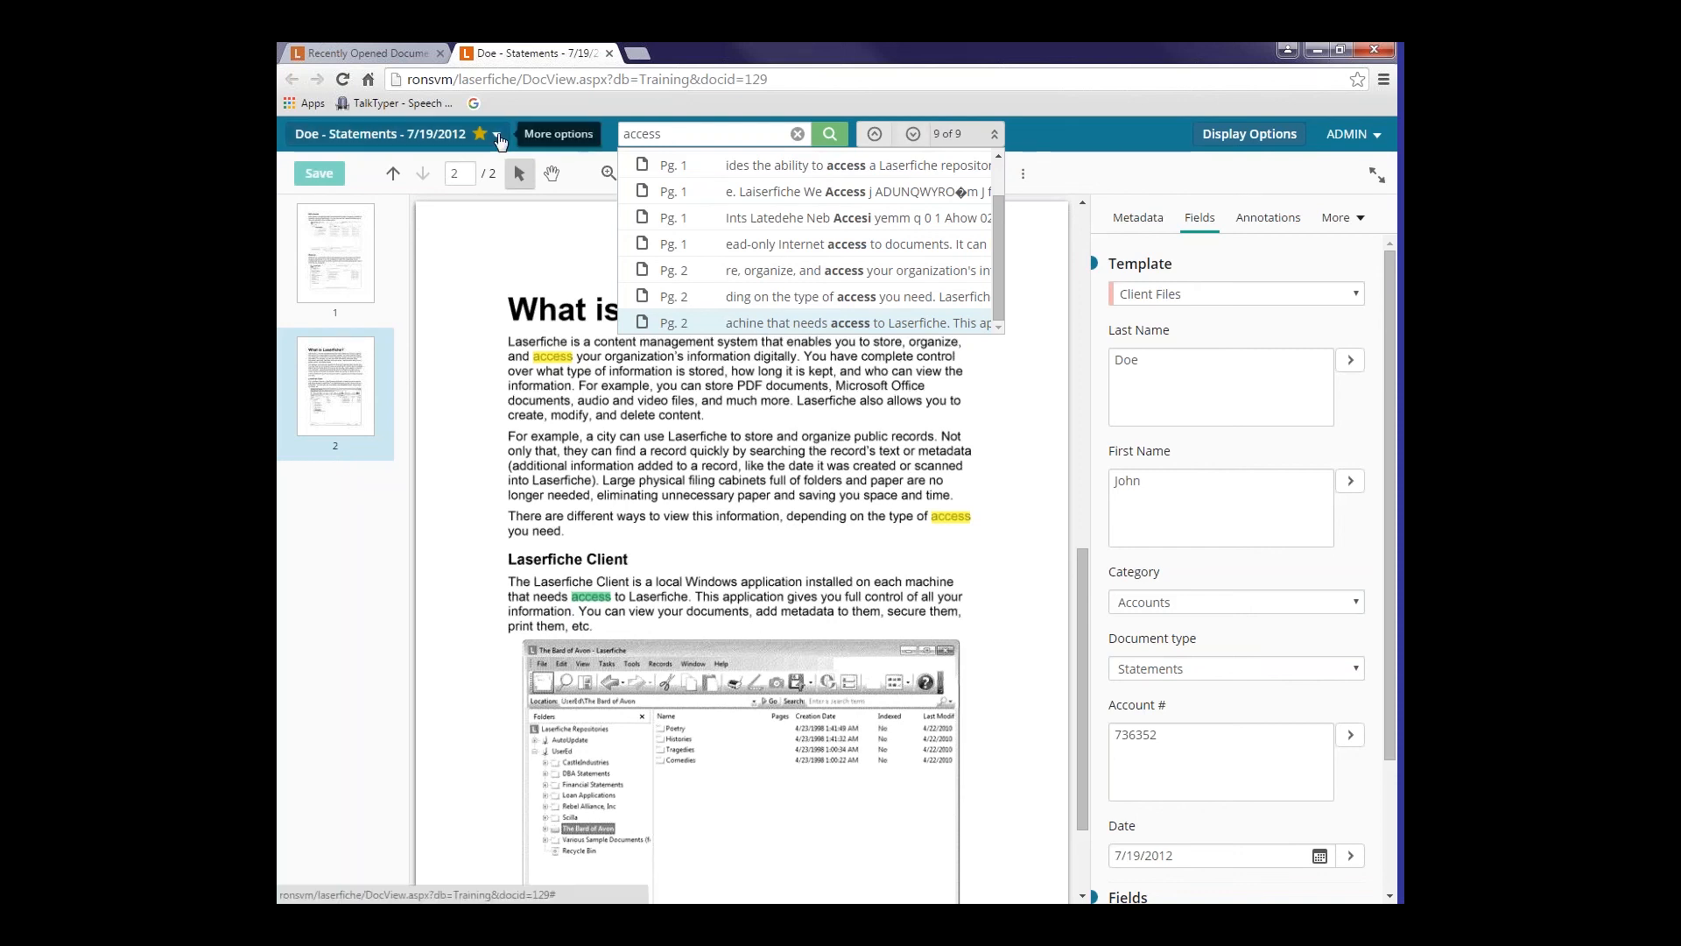
- Reveal the document actions: Save As, Rename, Download, Email, Print, Scan, Return To Folders
left_click(494, 133)
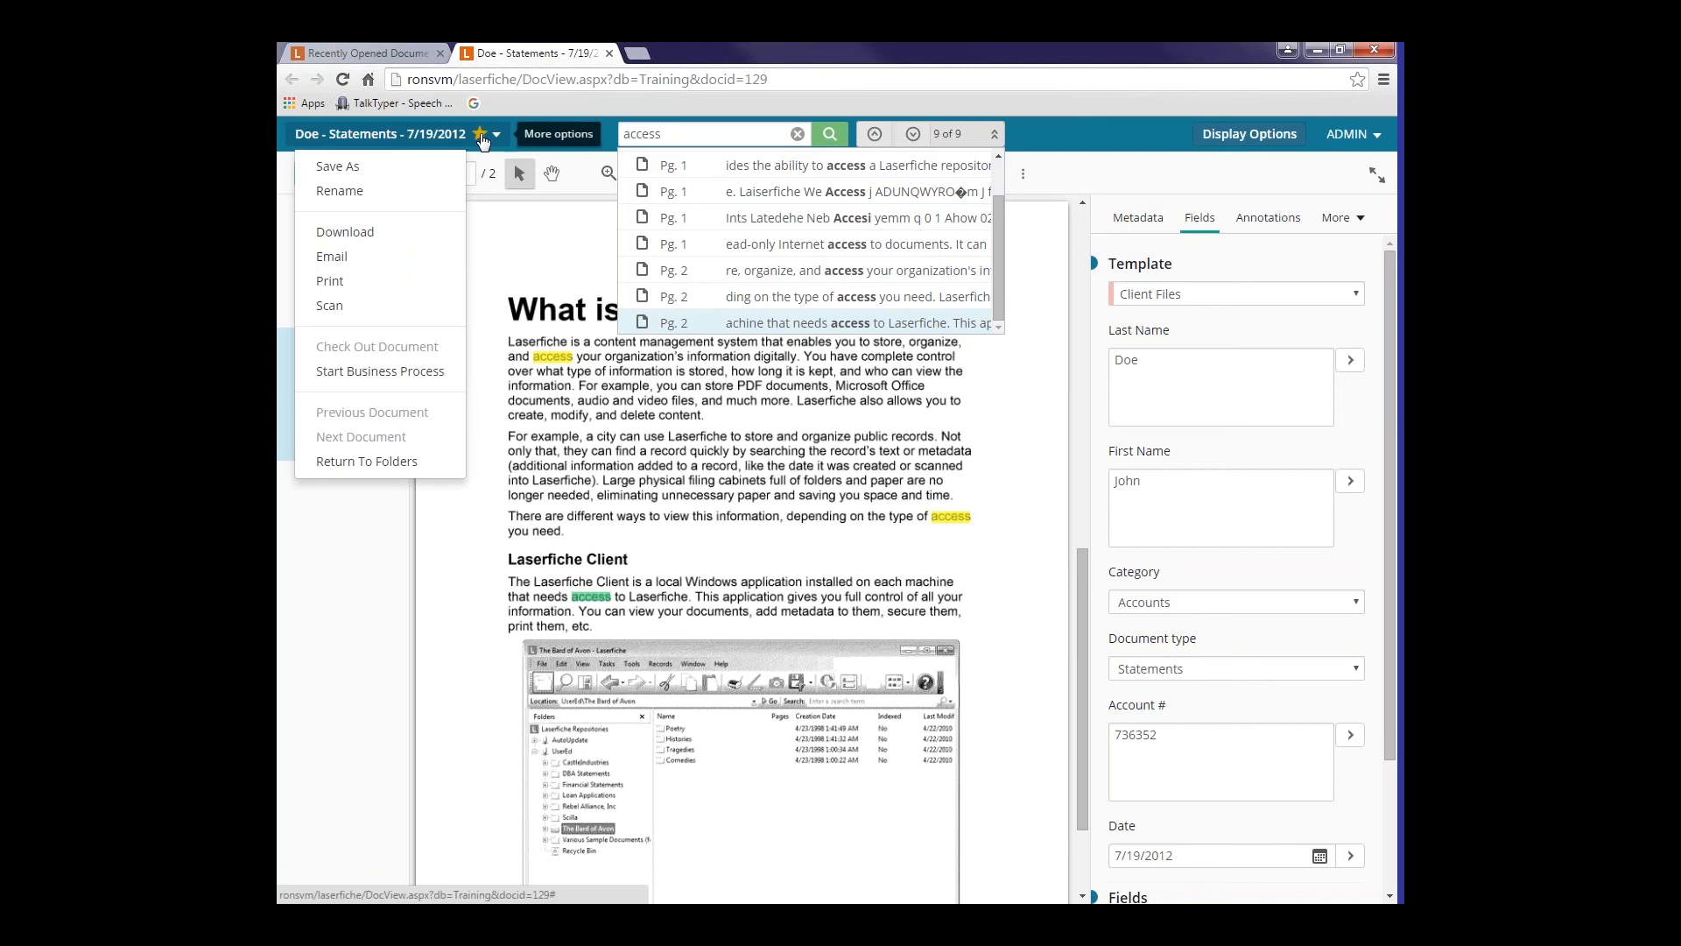
mouse_move(352, 143)
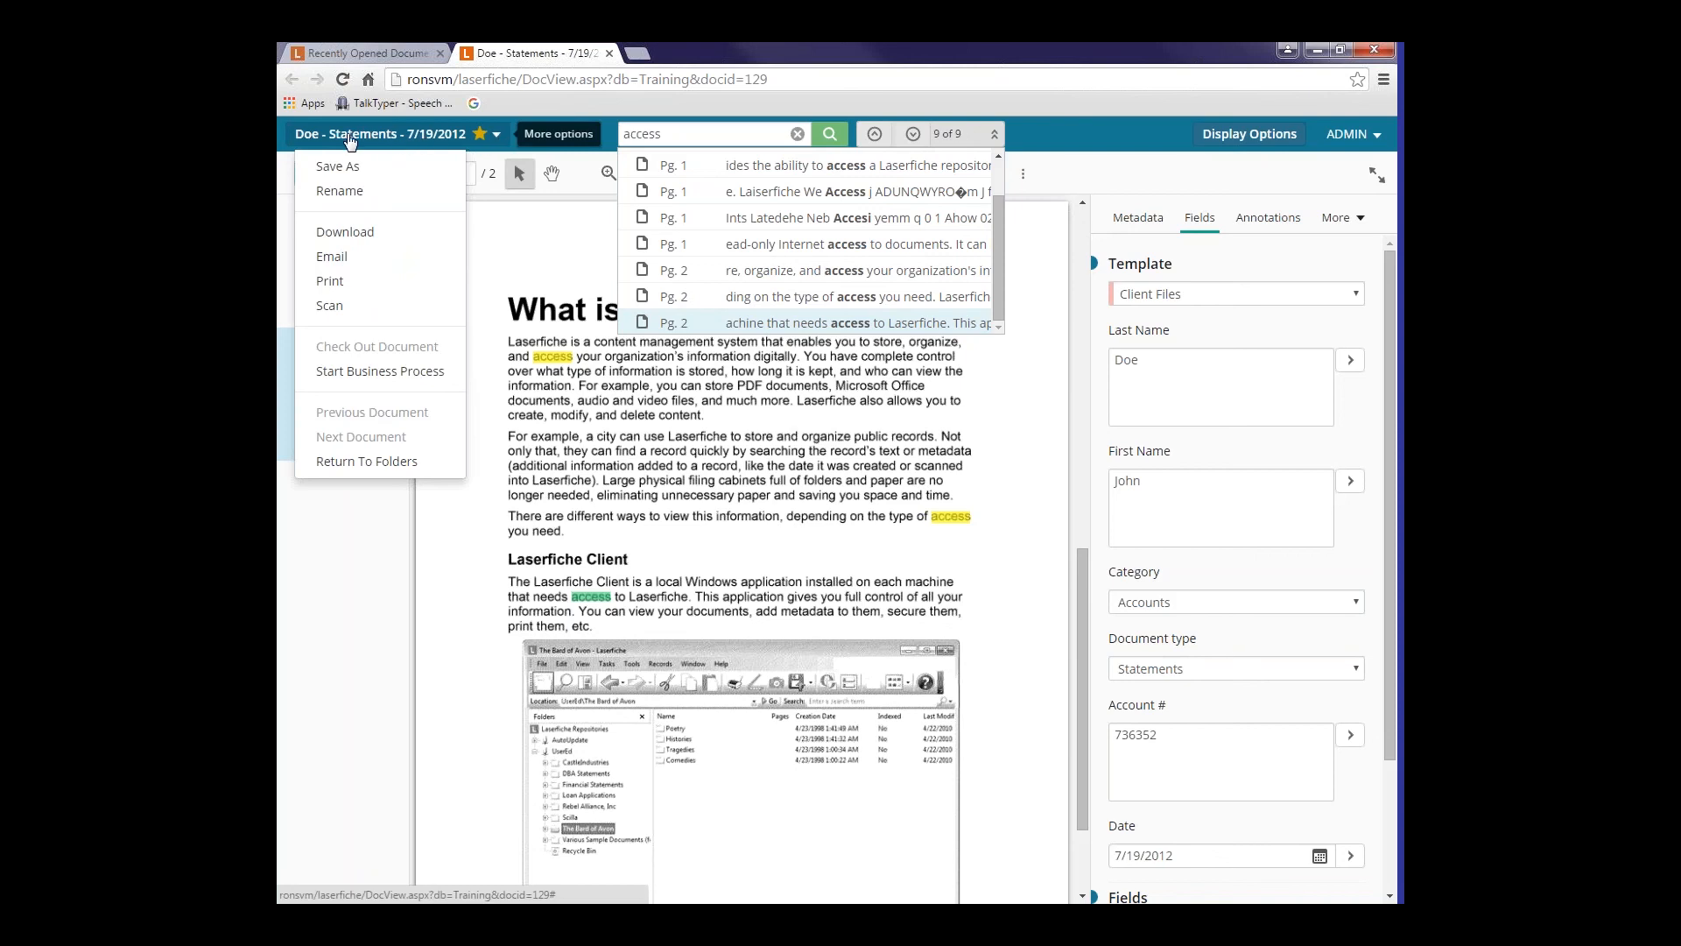
mouse_move(359, 172)
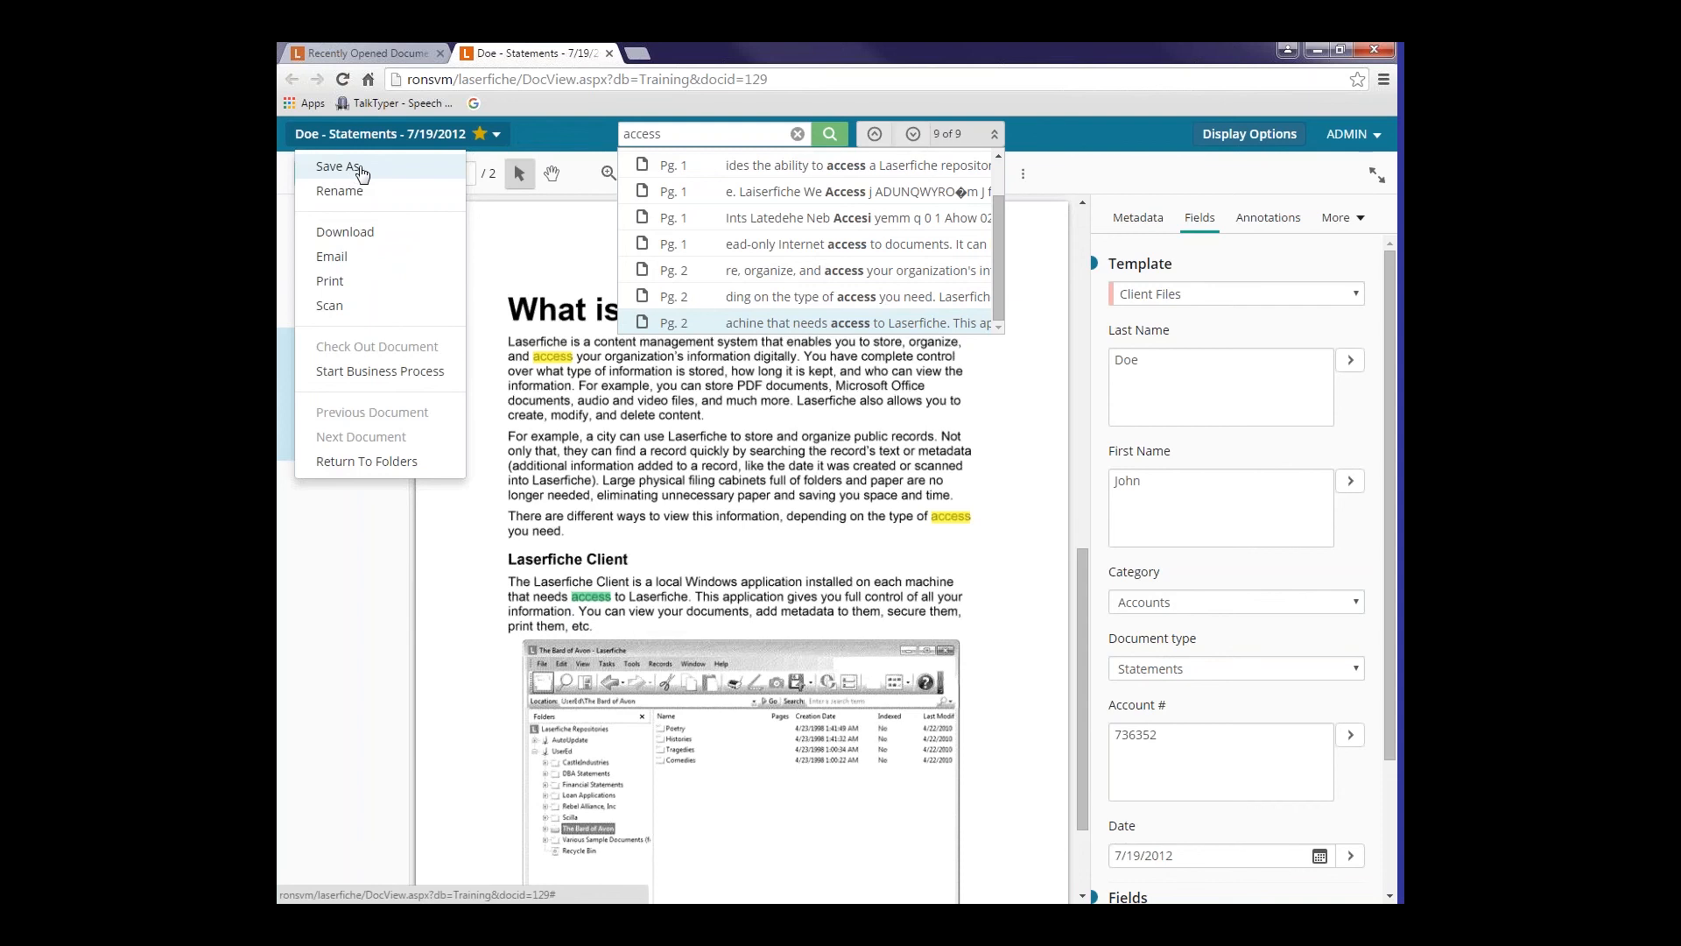
mouse_move(339, 190)
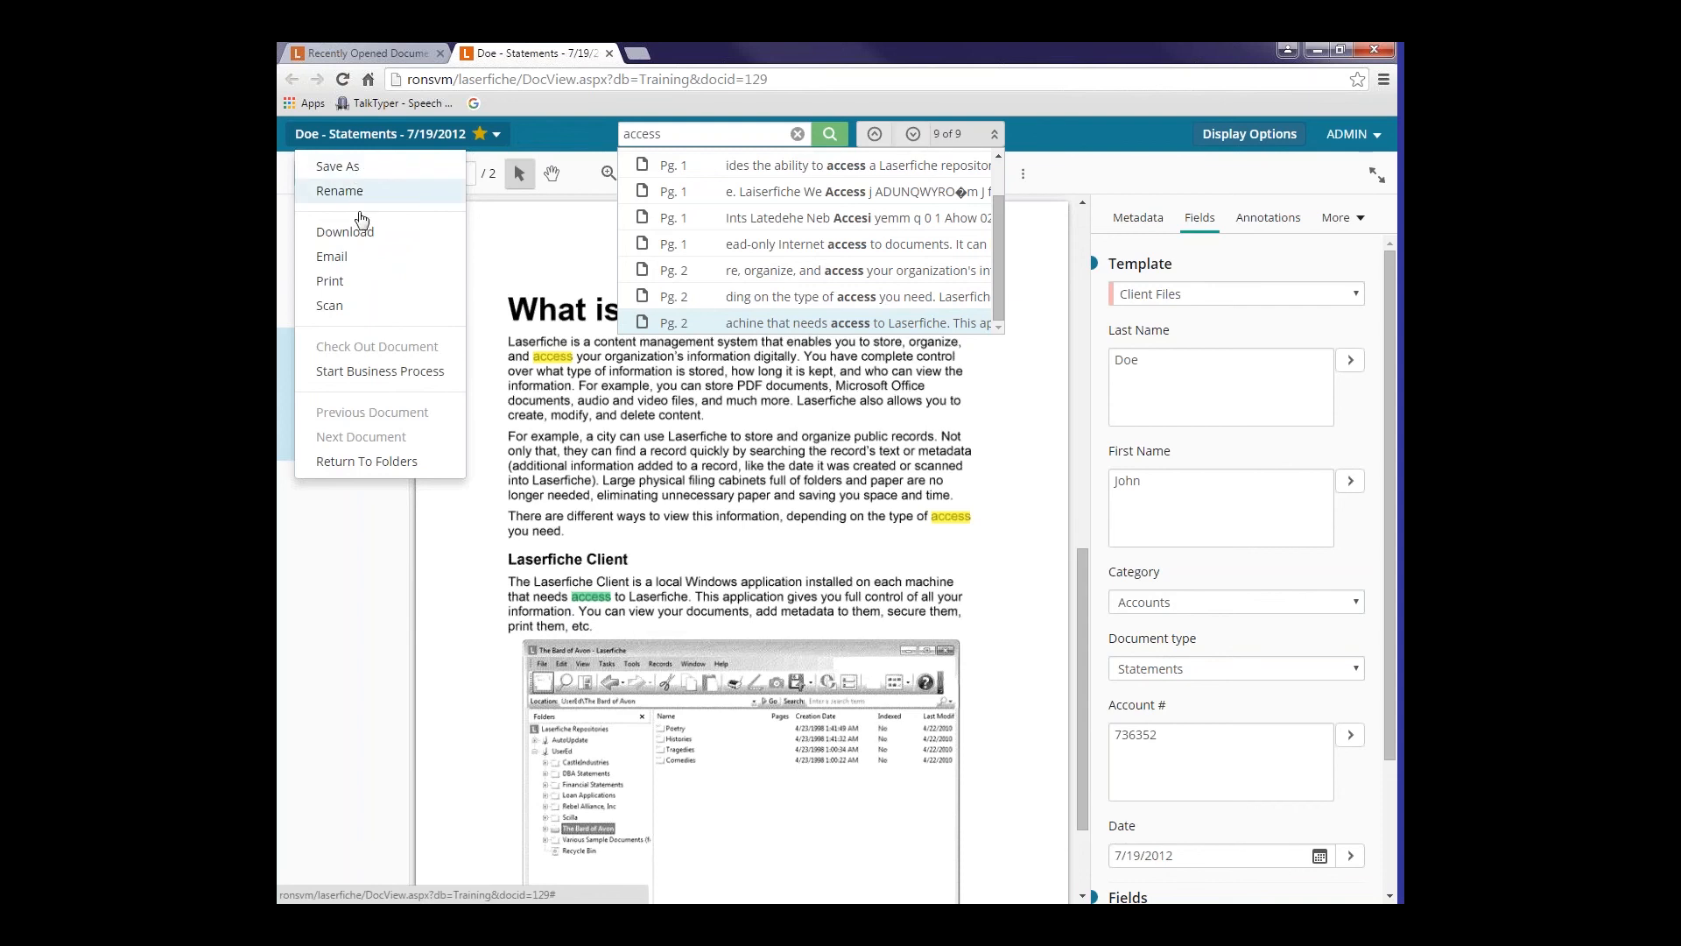
mouse_move(358, 235)
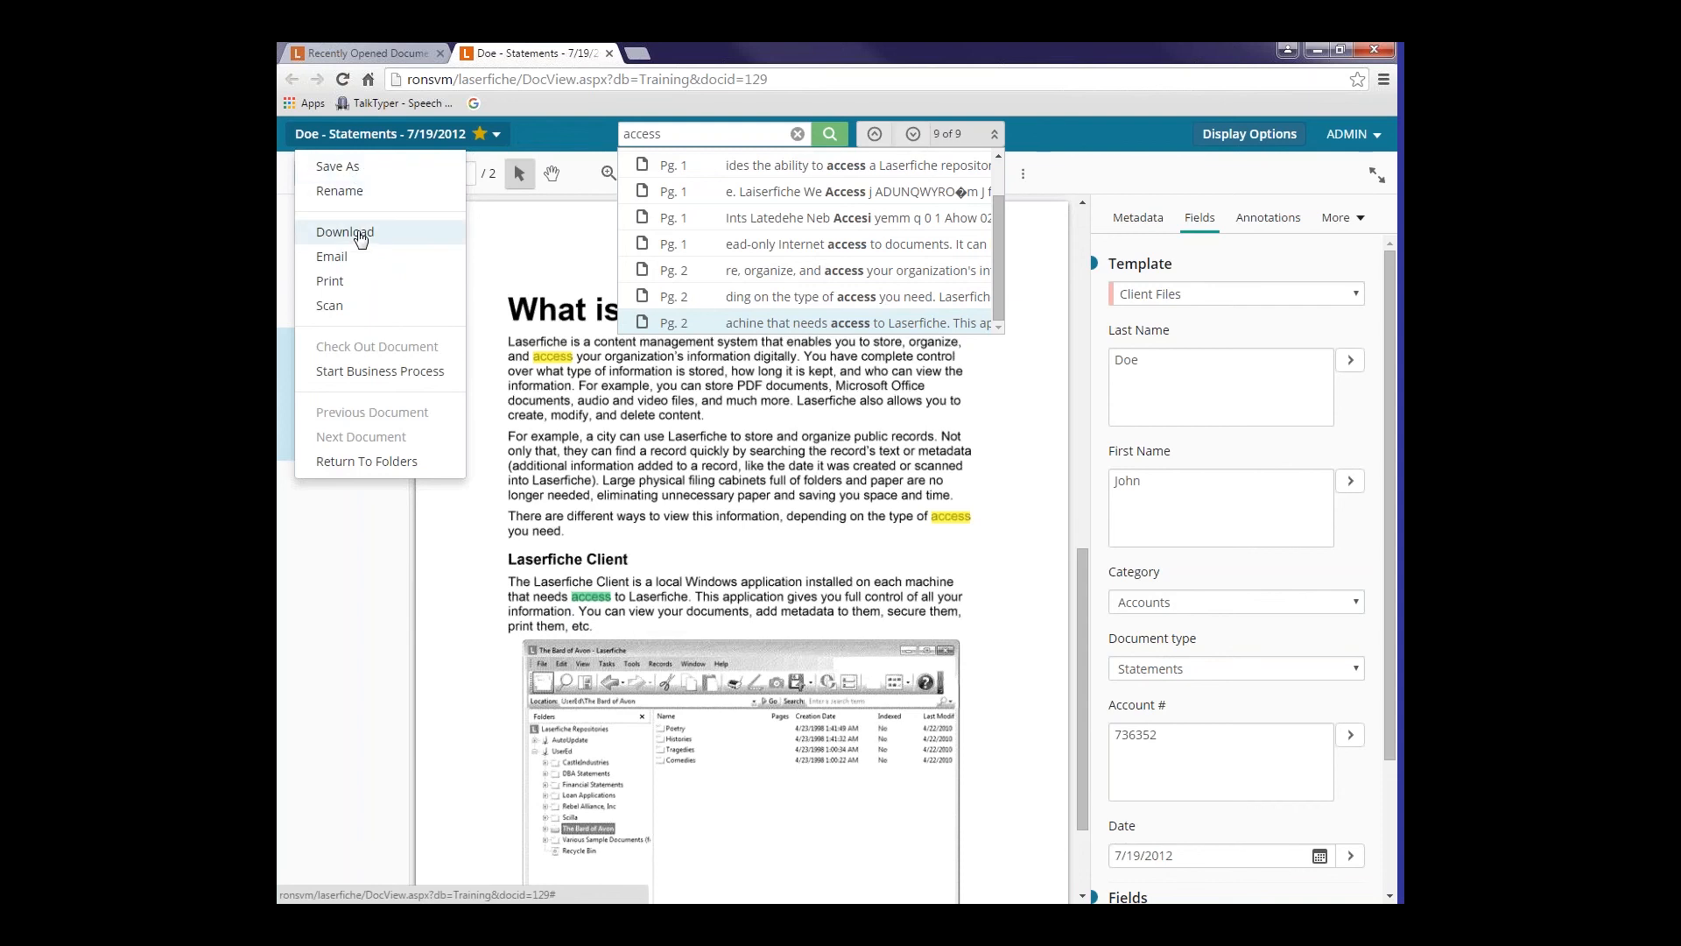
mouse_move(346, 256)
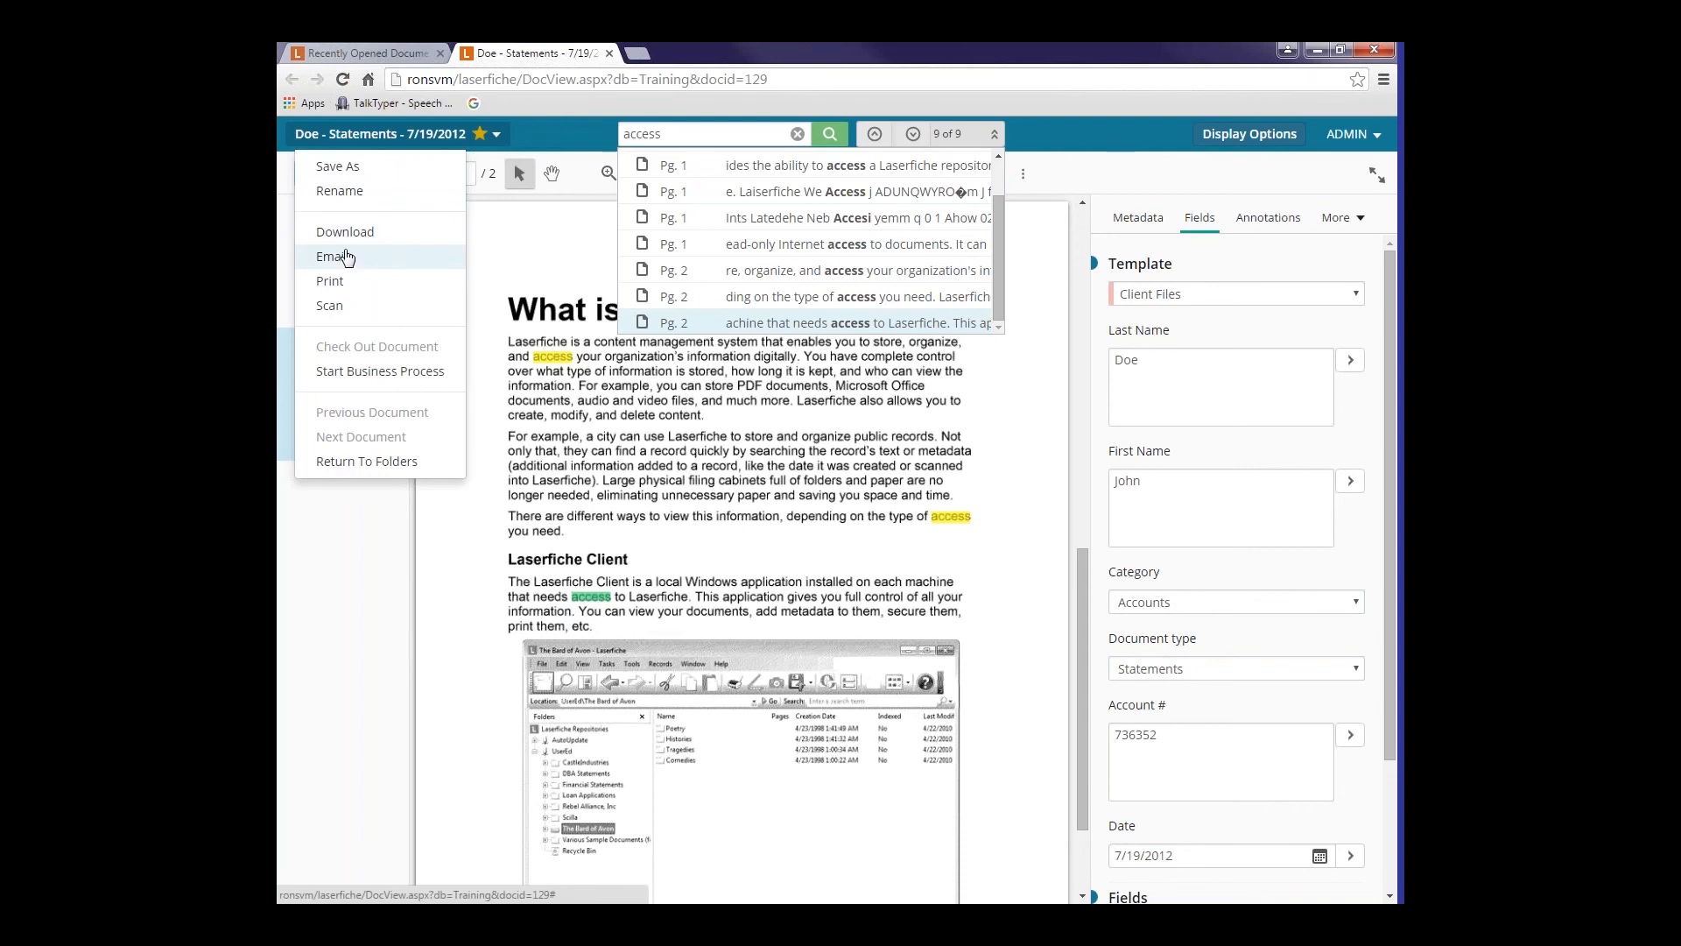
mouse_move(343, 286)
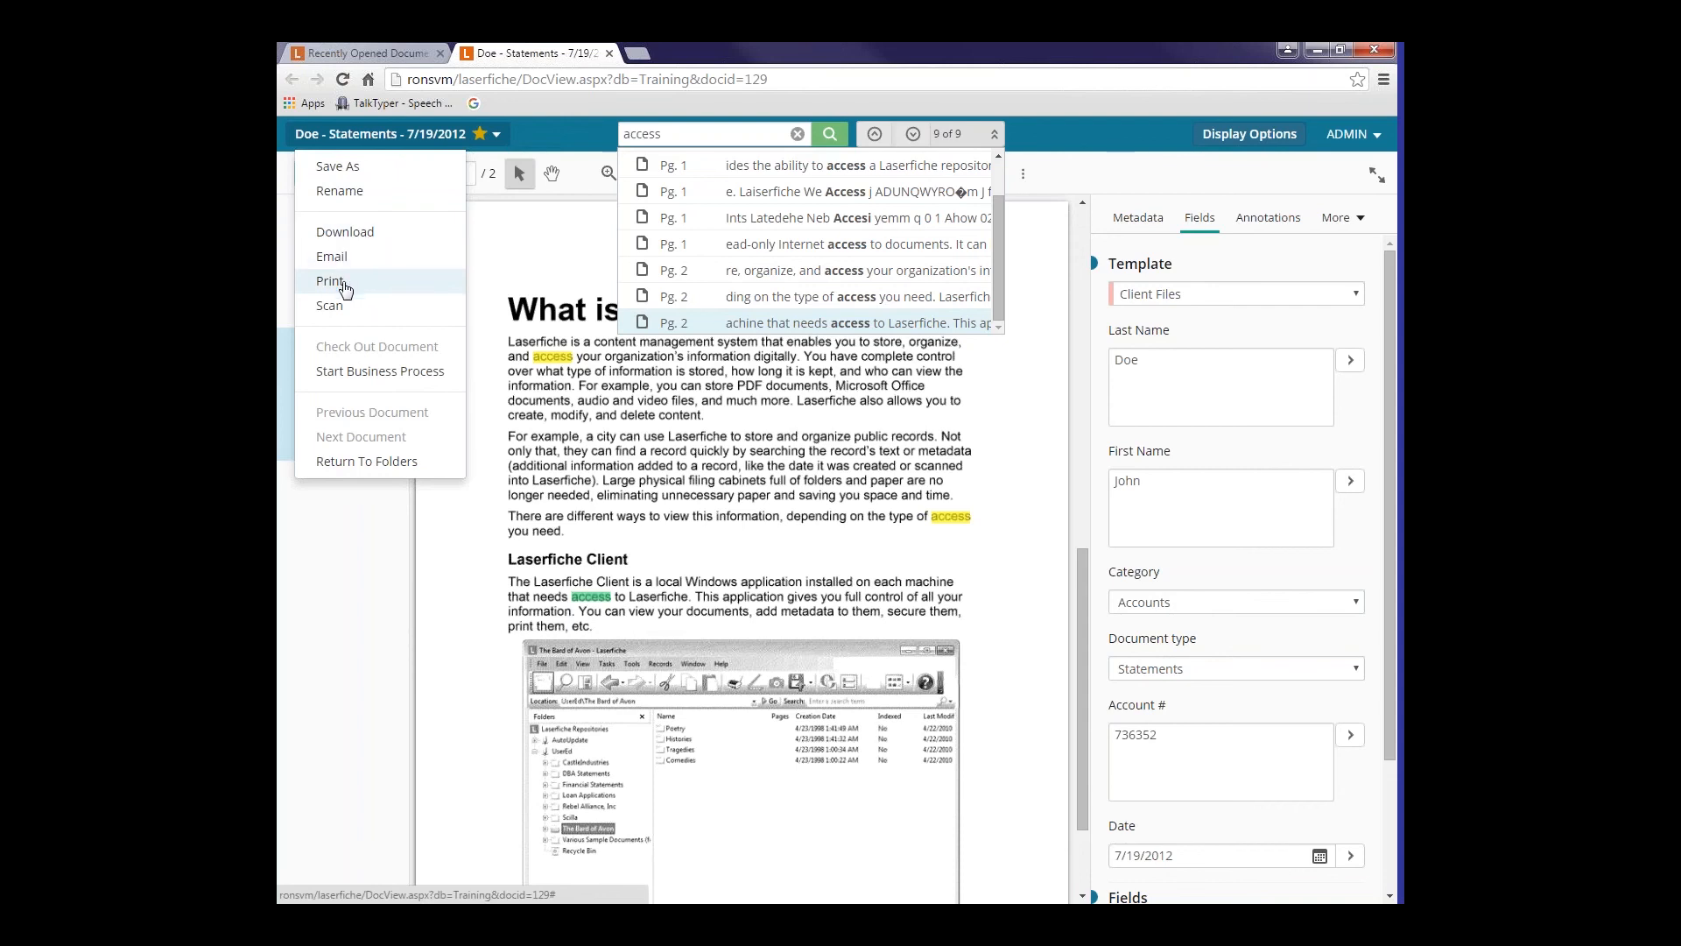
mouse_move(335, 306)
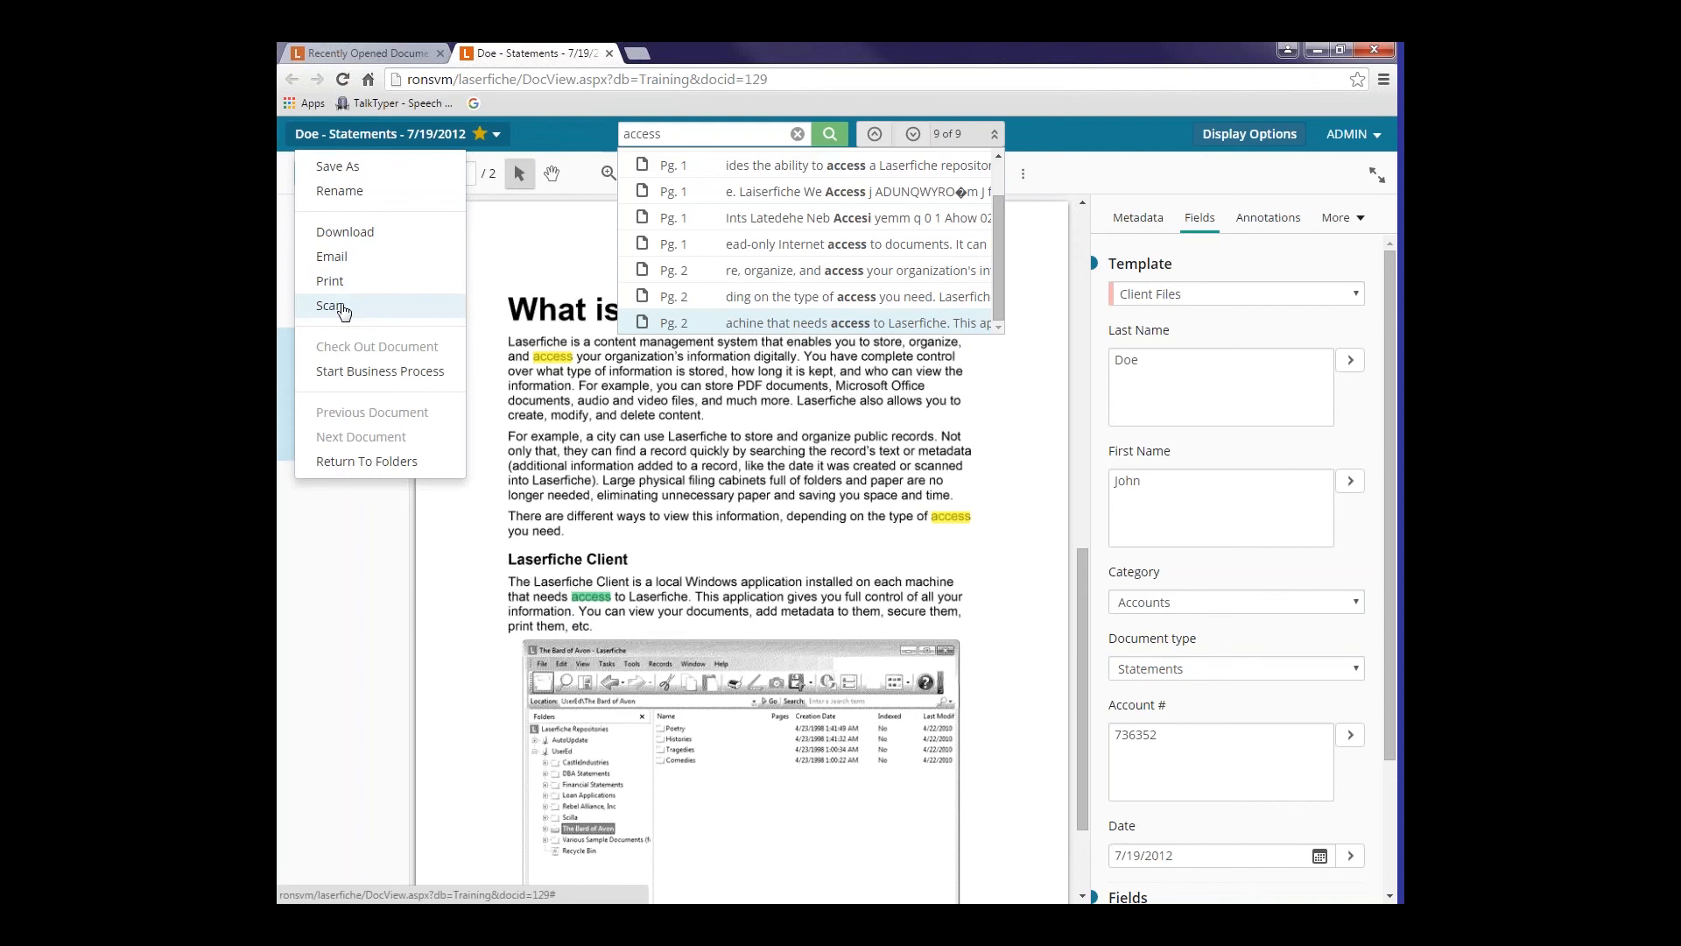
mouse_move(745, 265)
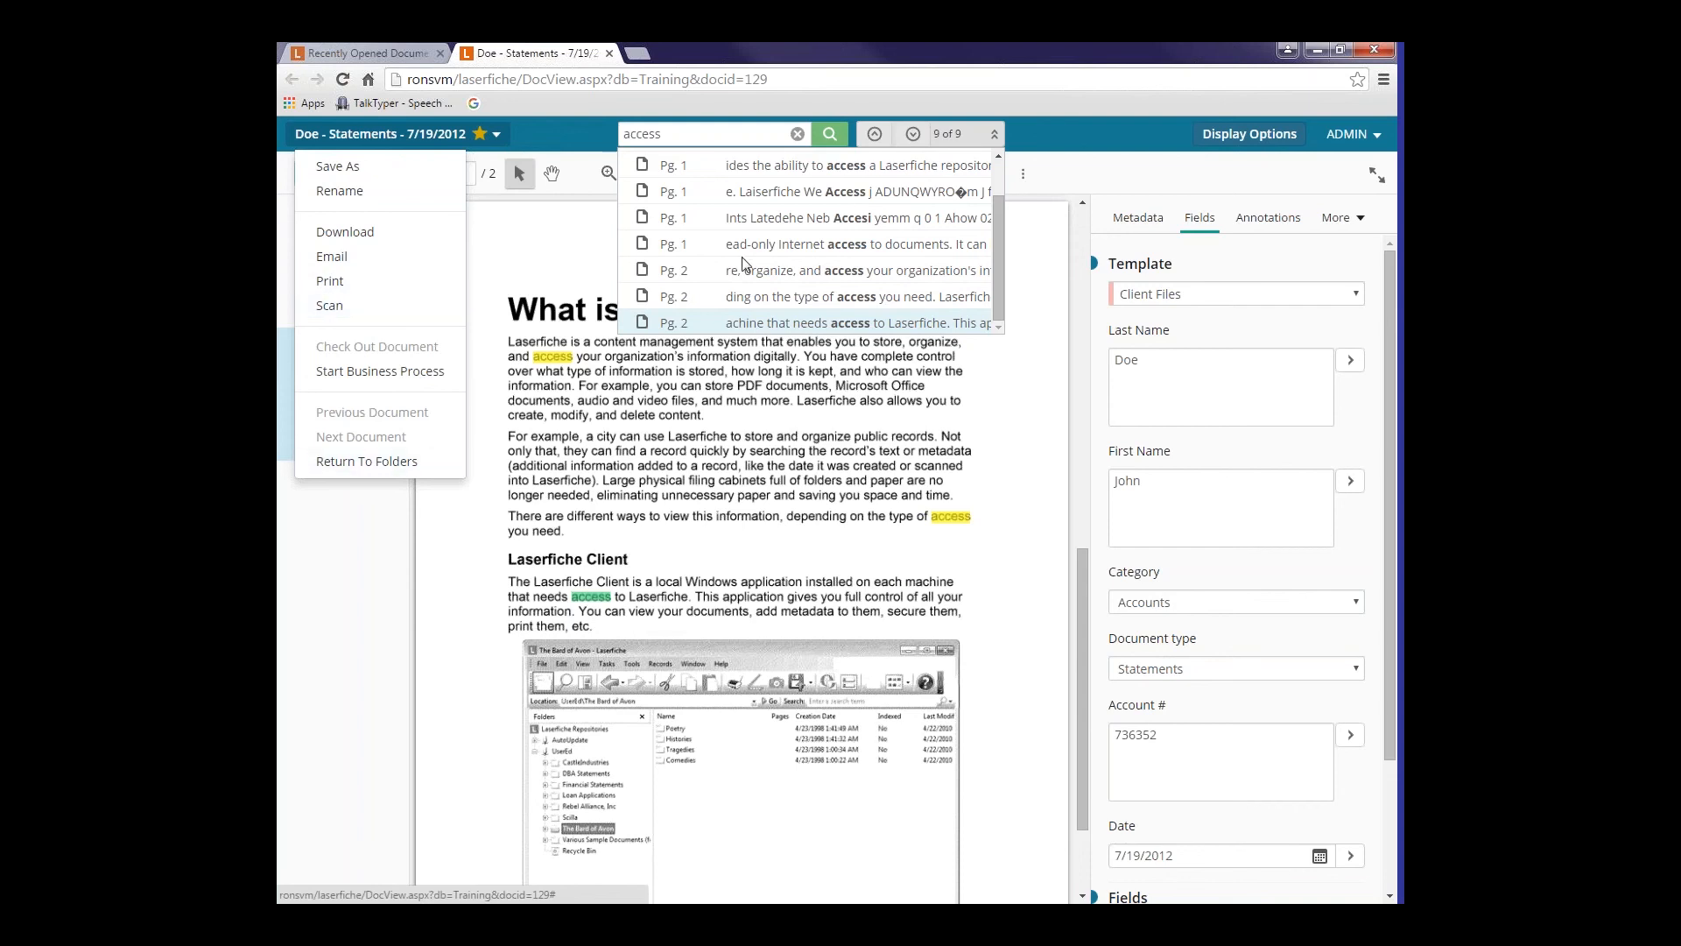
mouse_move(640, 235)
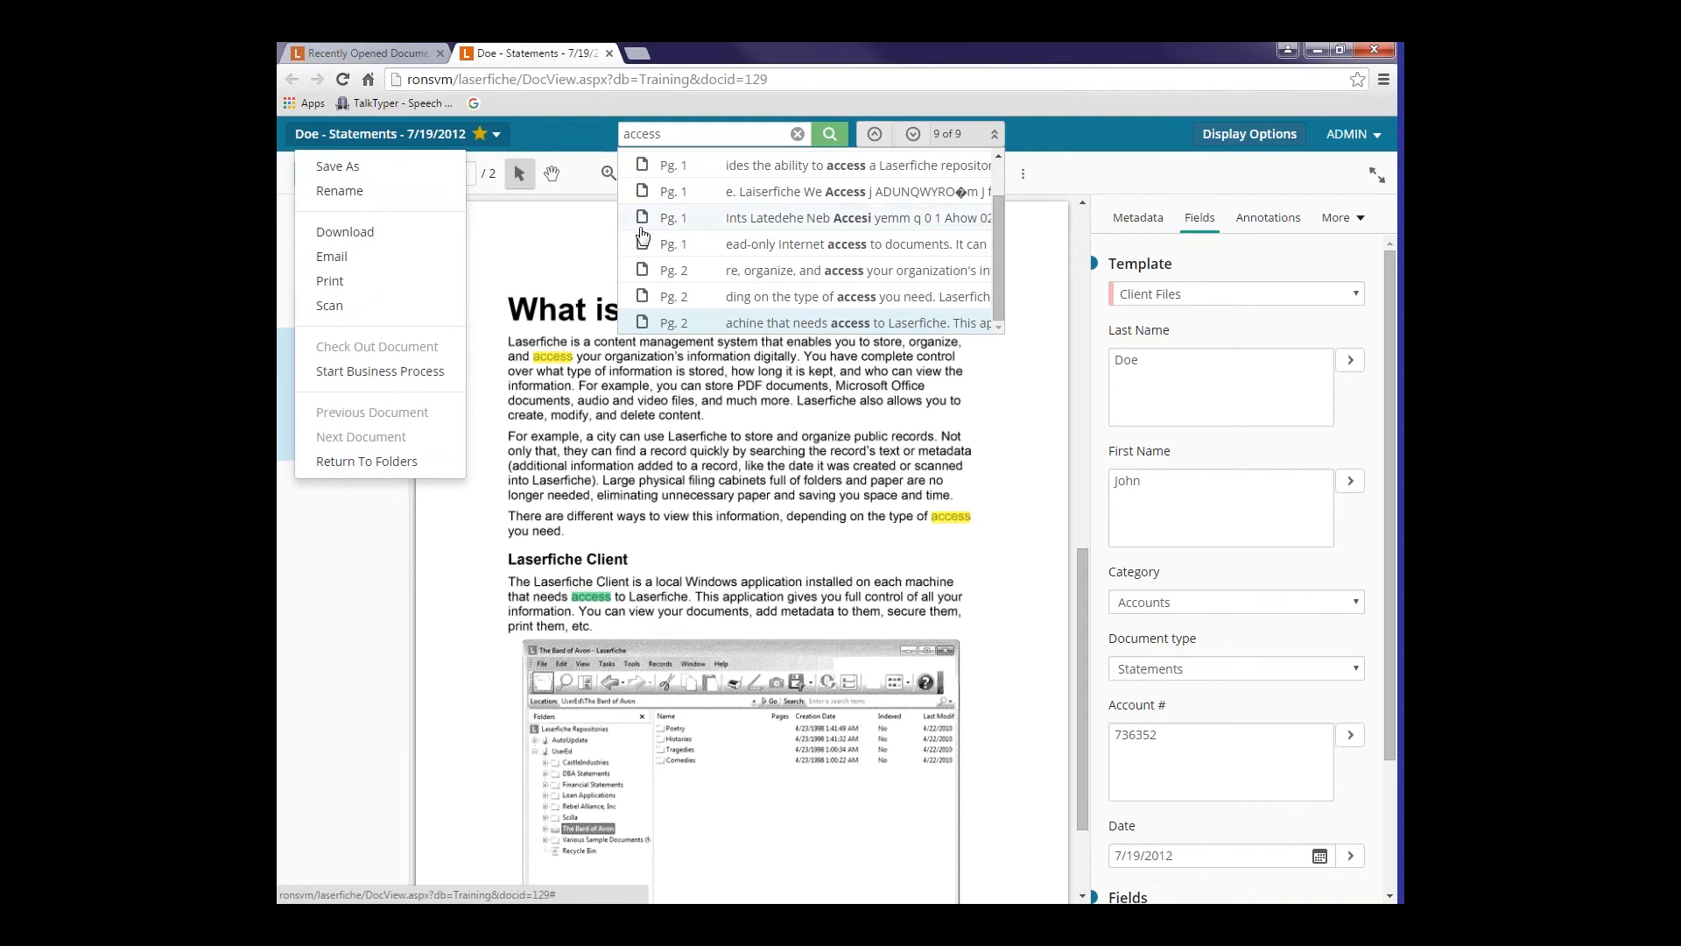
mouse_move(477, 368)
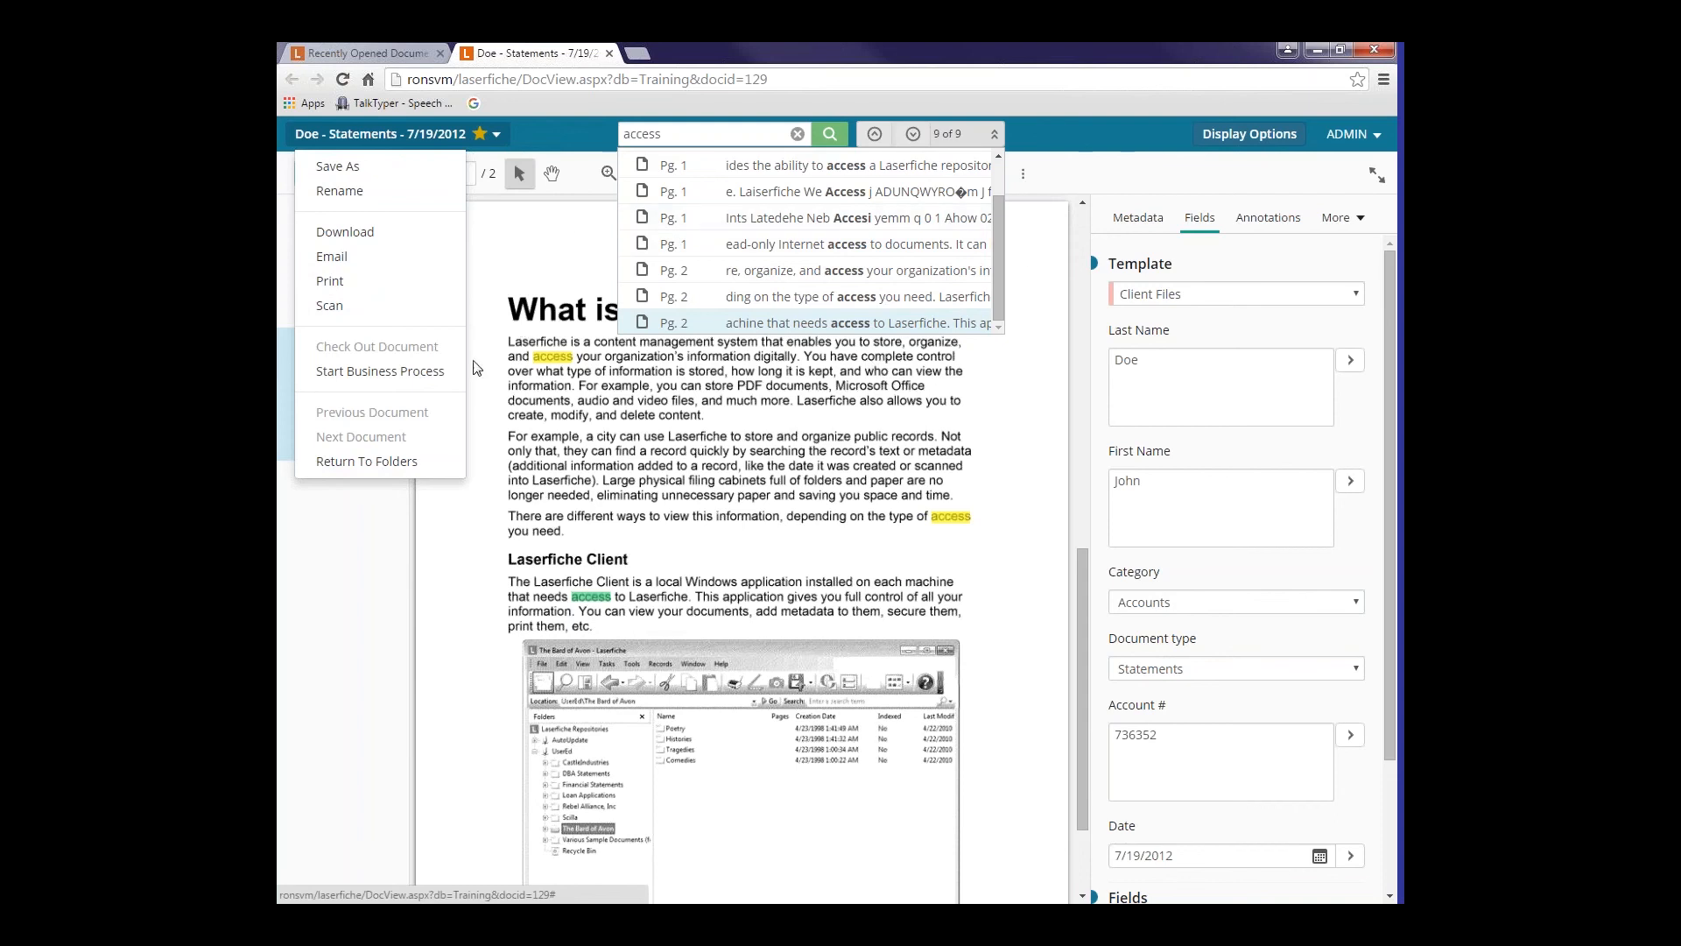
mouse_move(364, 462)
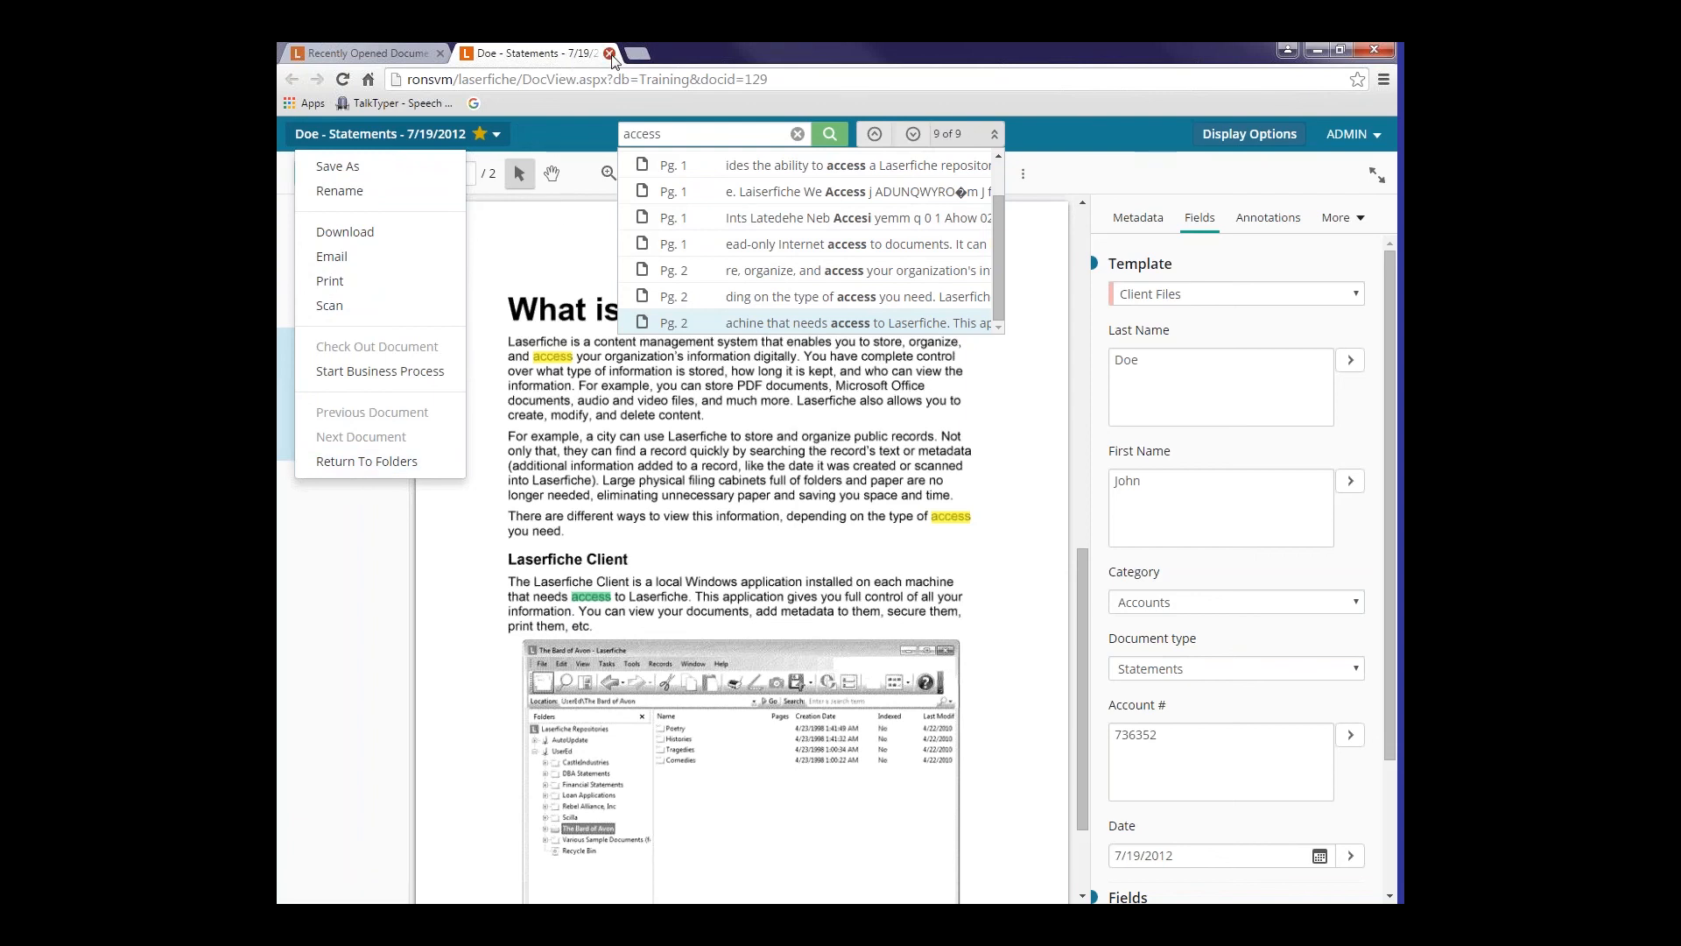
left_click(615, 52)
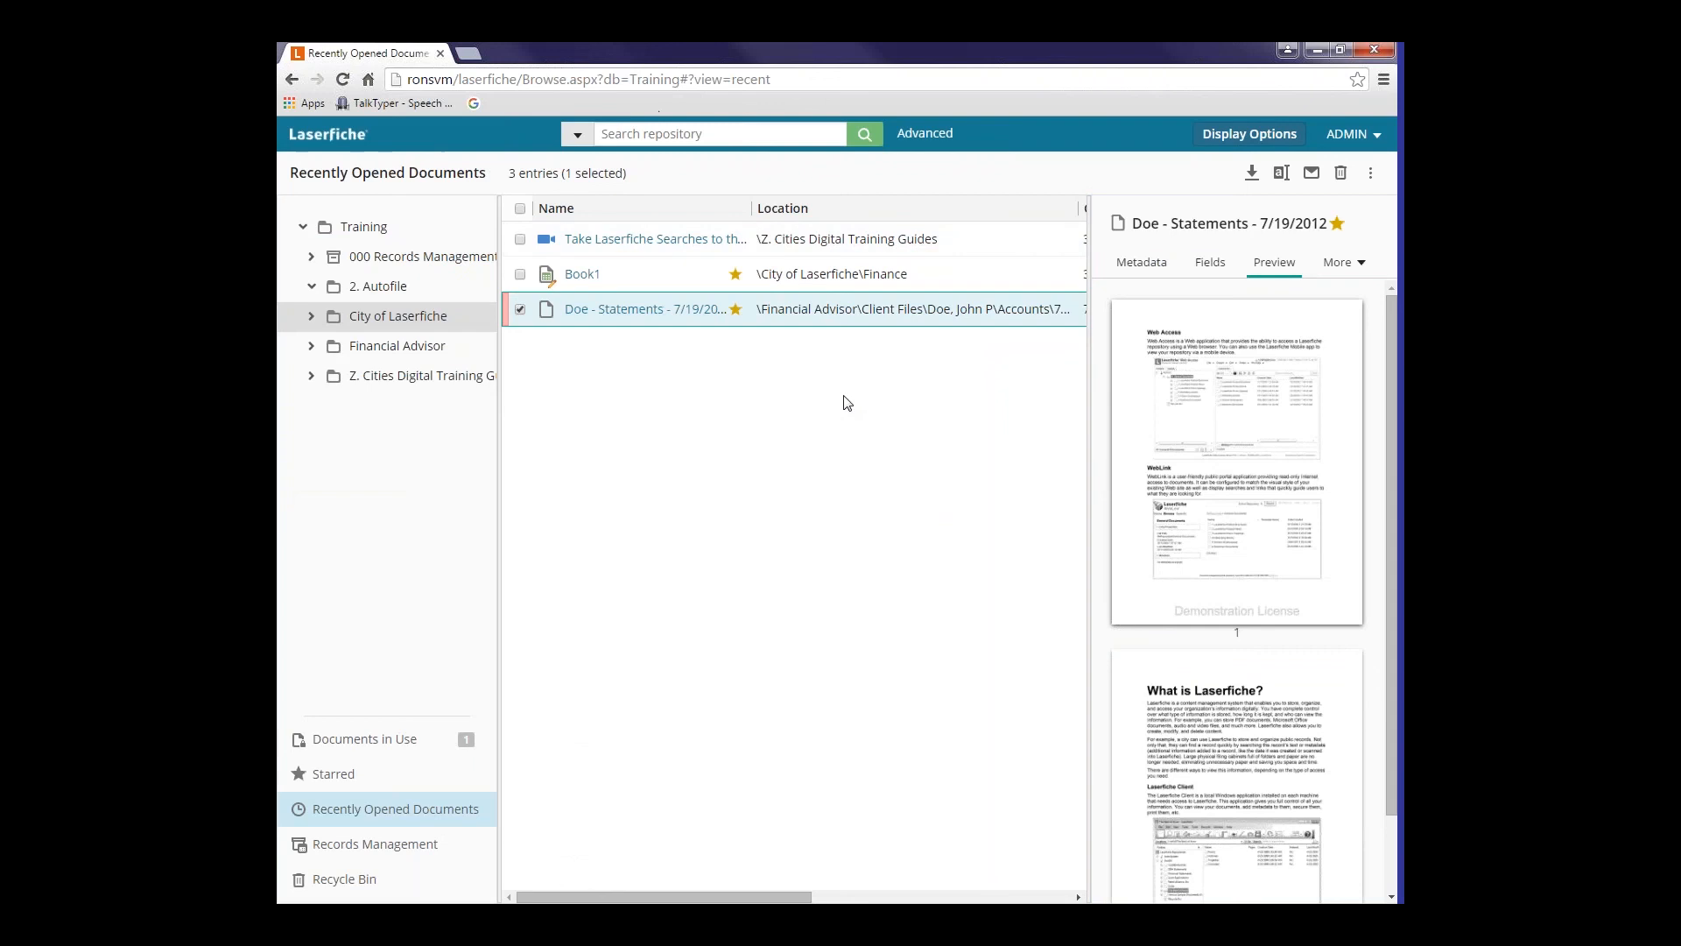
mouse_move(334, 774)
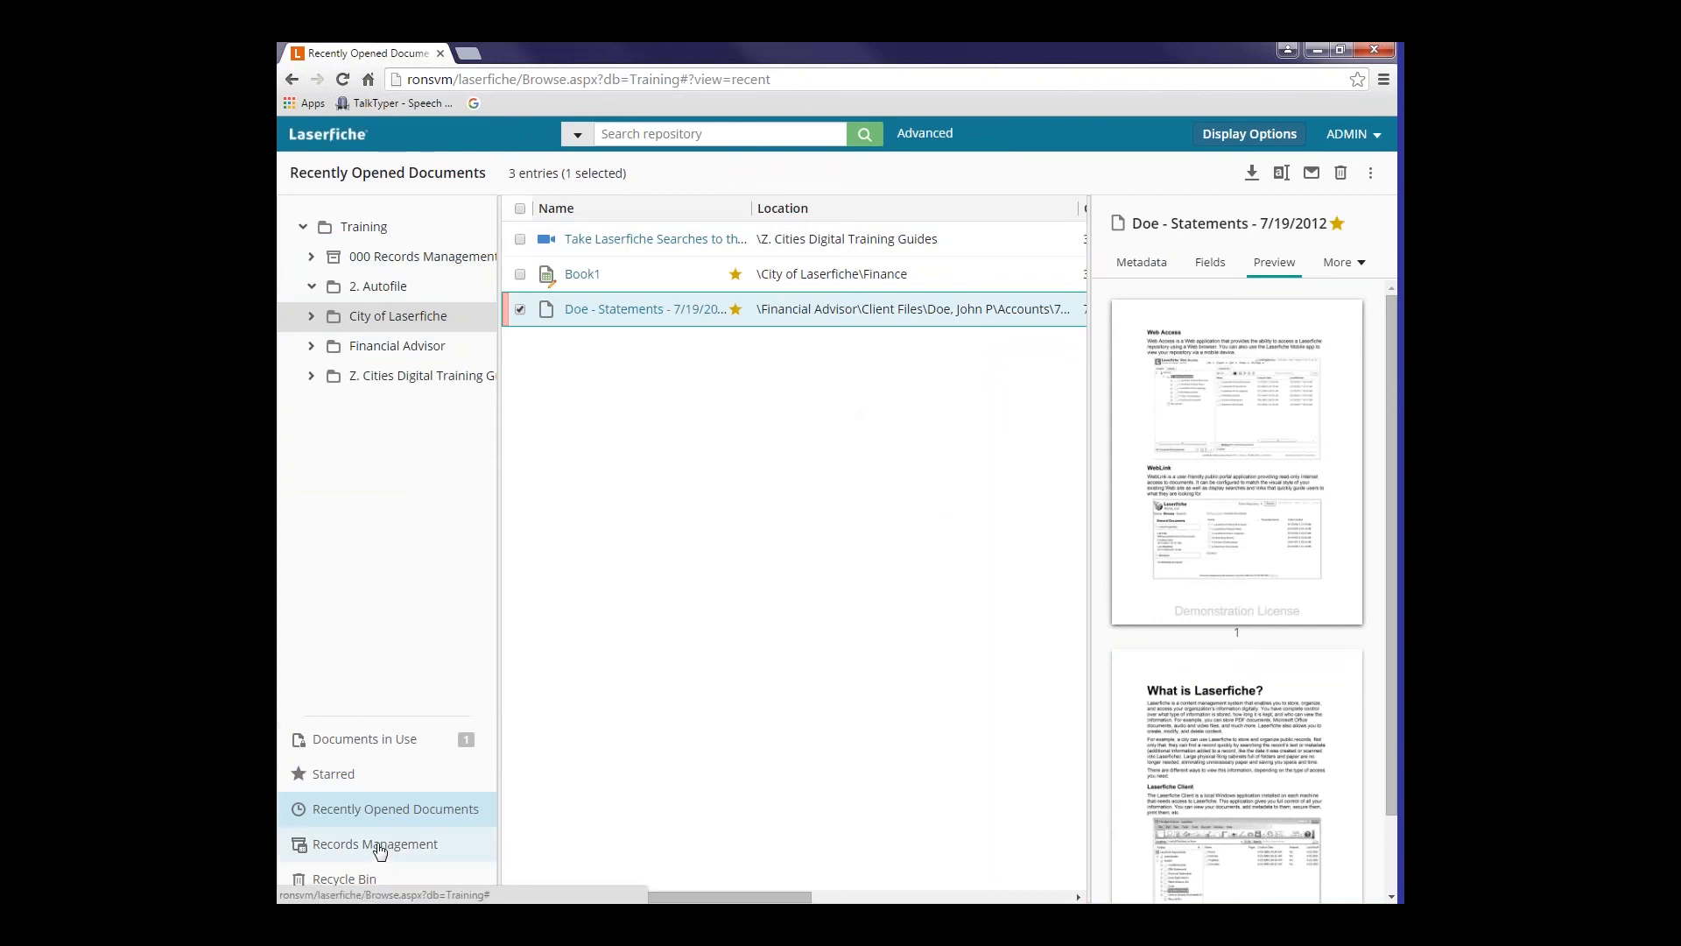
- In Records Management, look inside the 2014 cutoff-eligible folder and its metadata, then go back
left_click(374, 844)
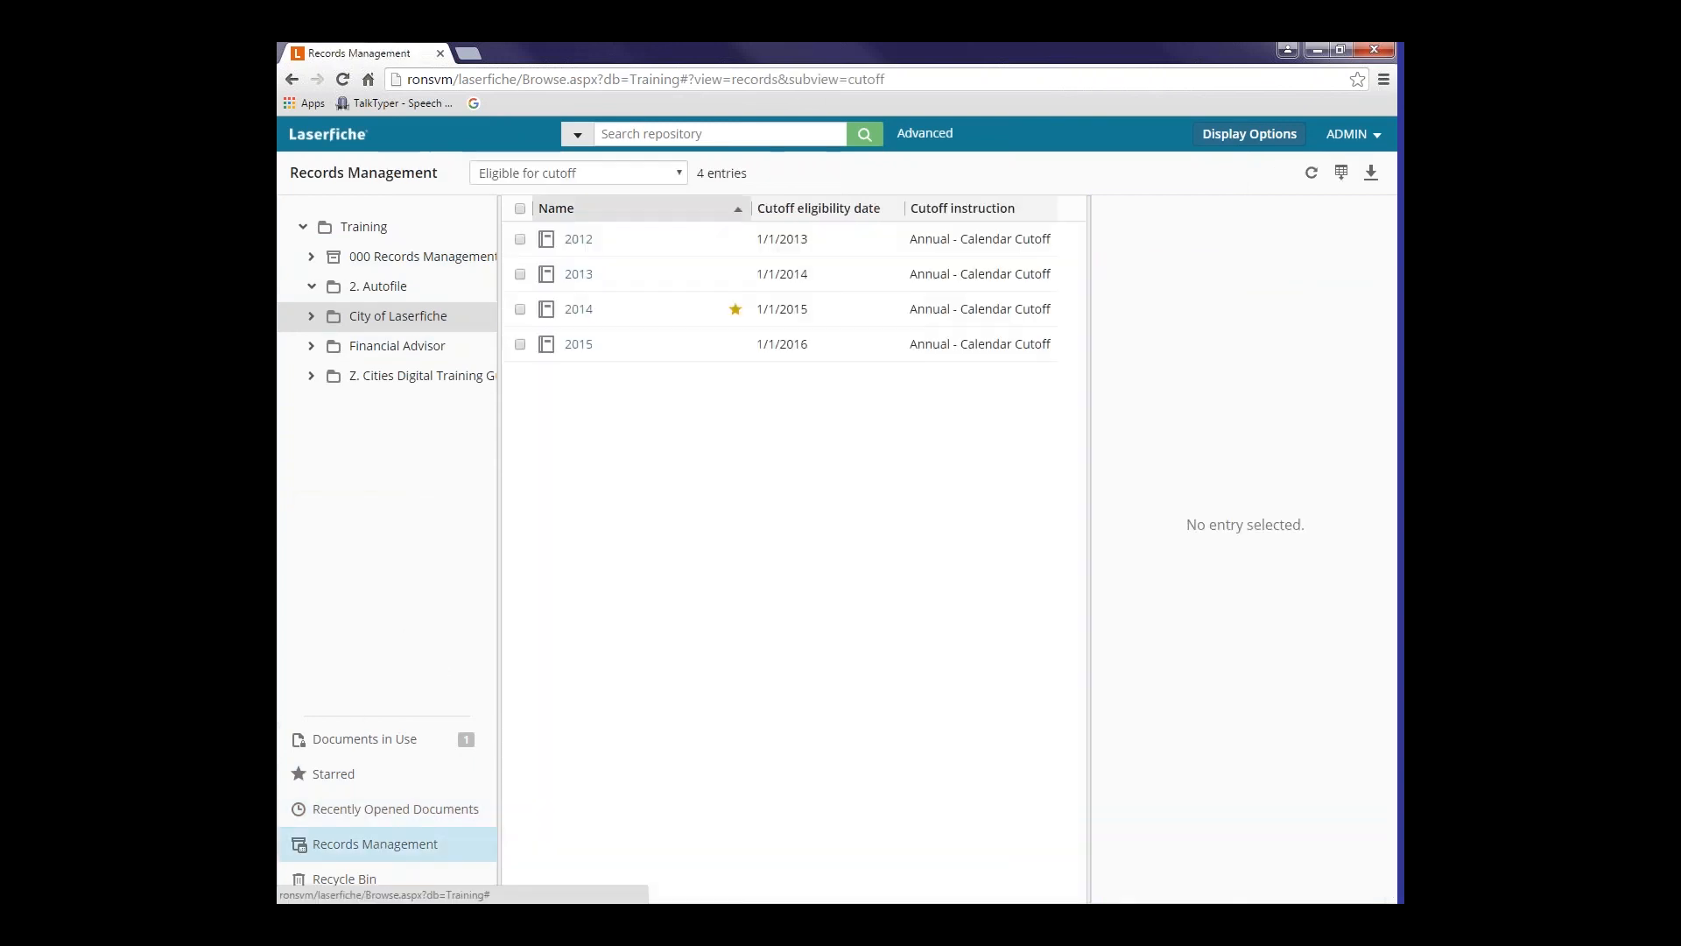
mouse_move(419, 568)
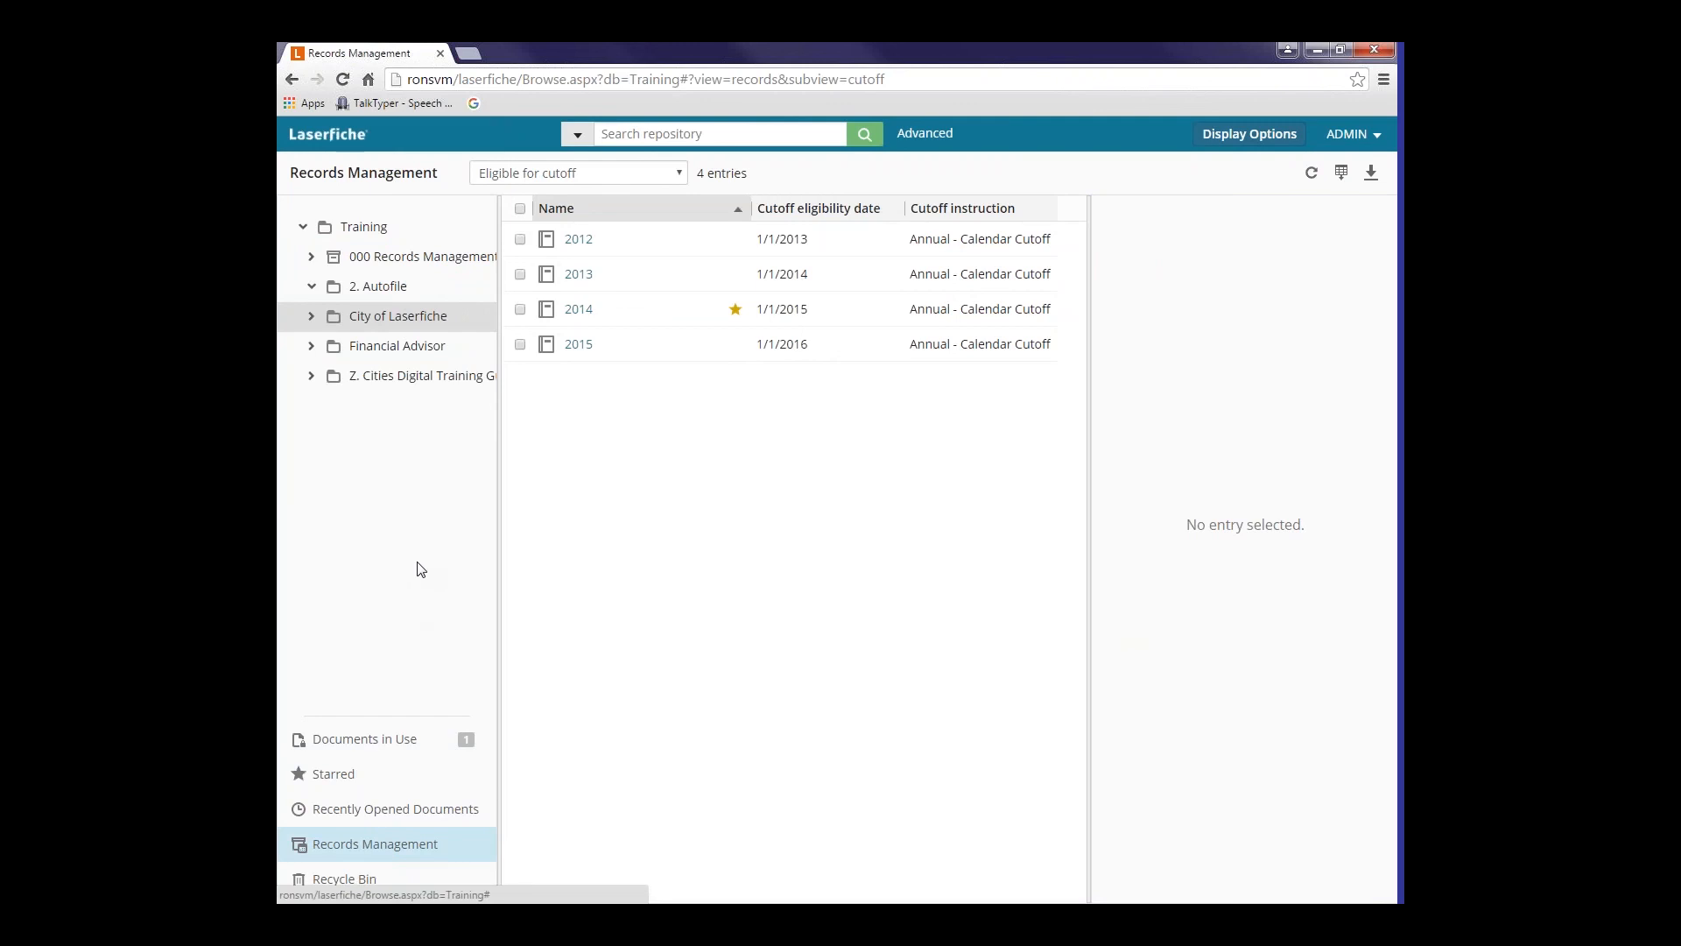
mouse_move(601, 441)
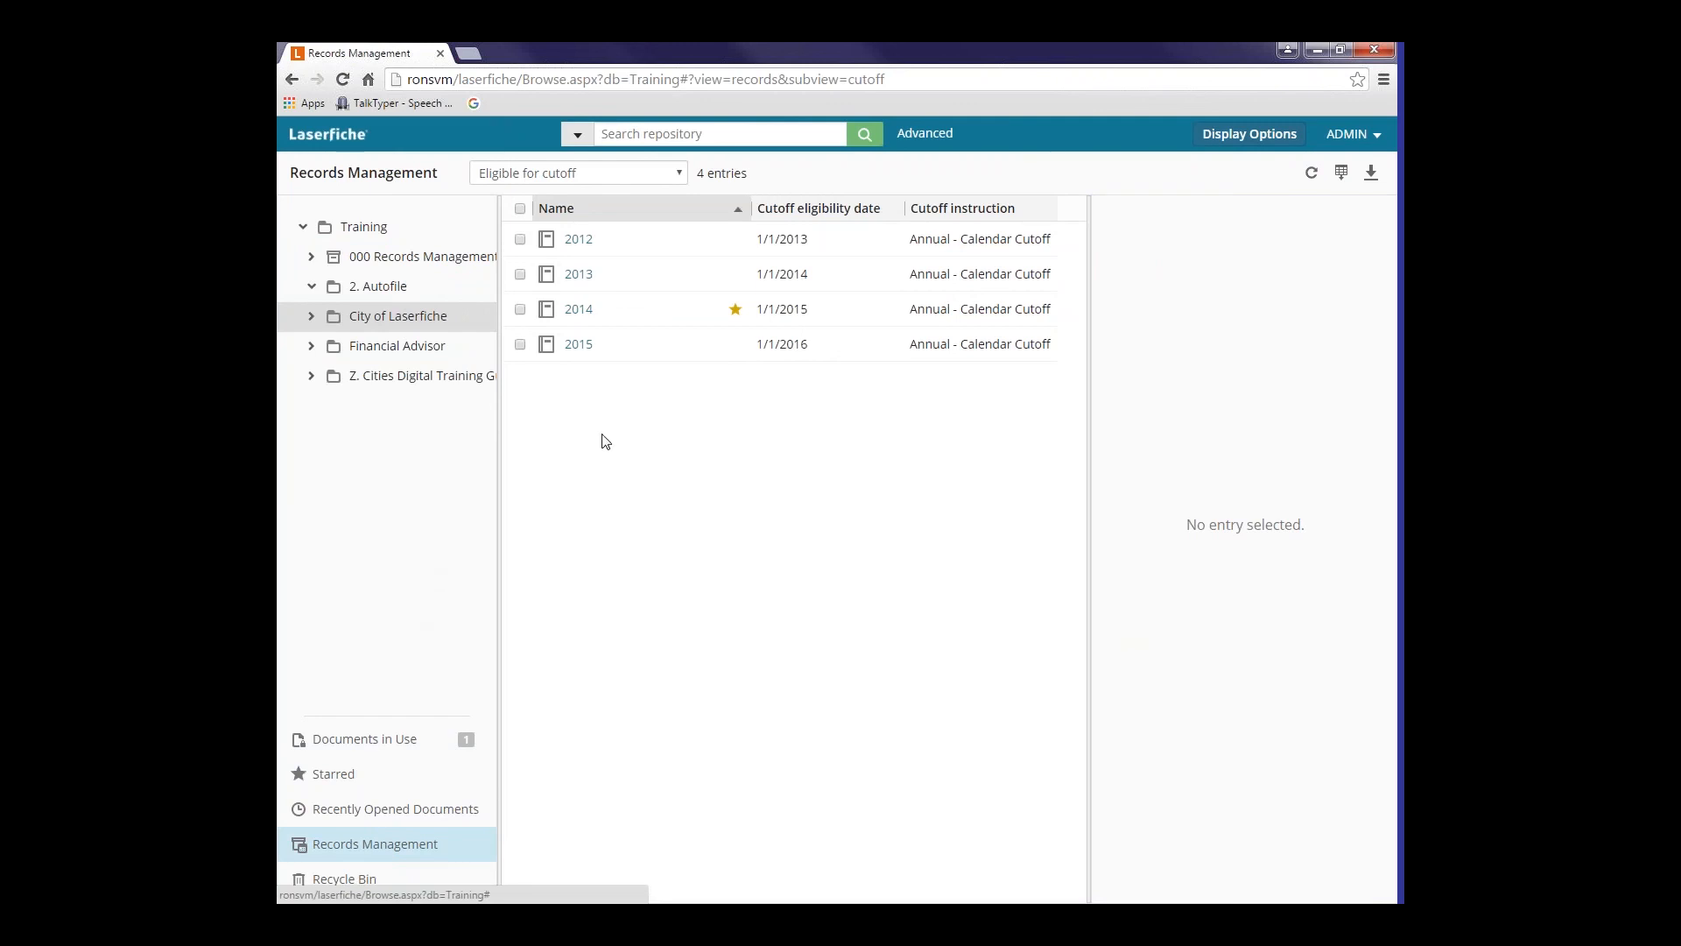
mouse_move(578, 343)
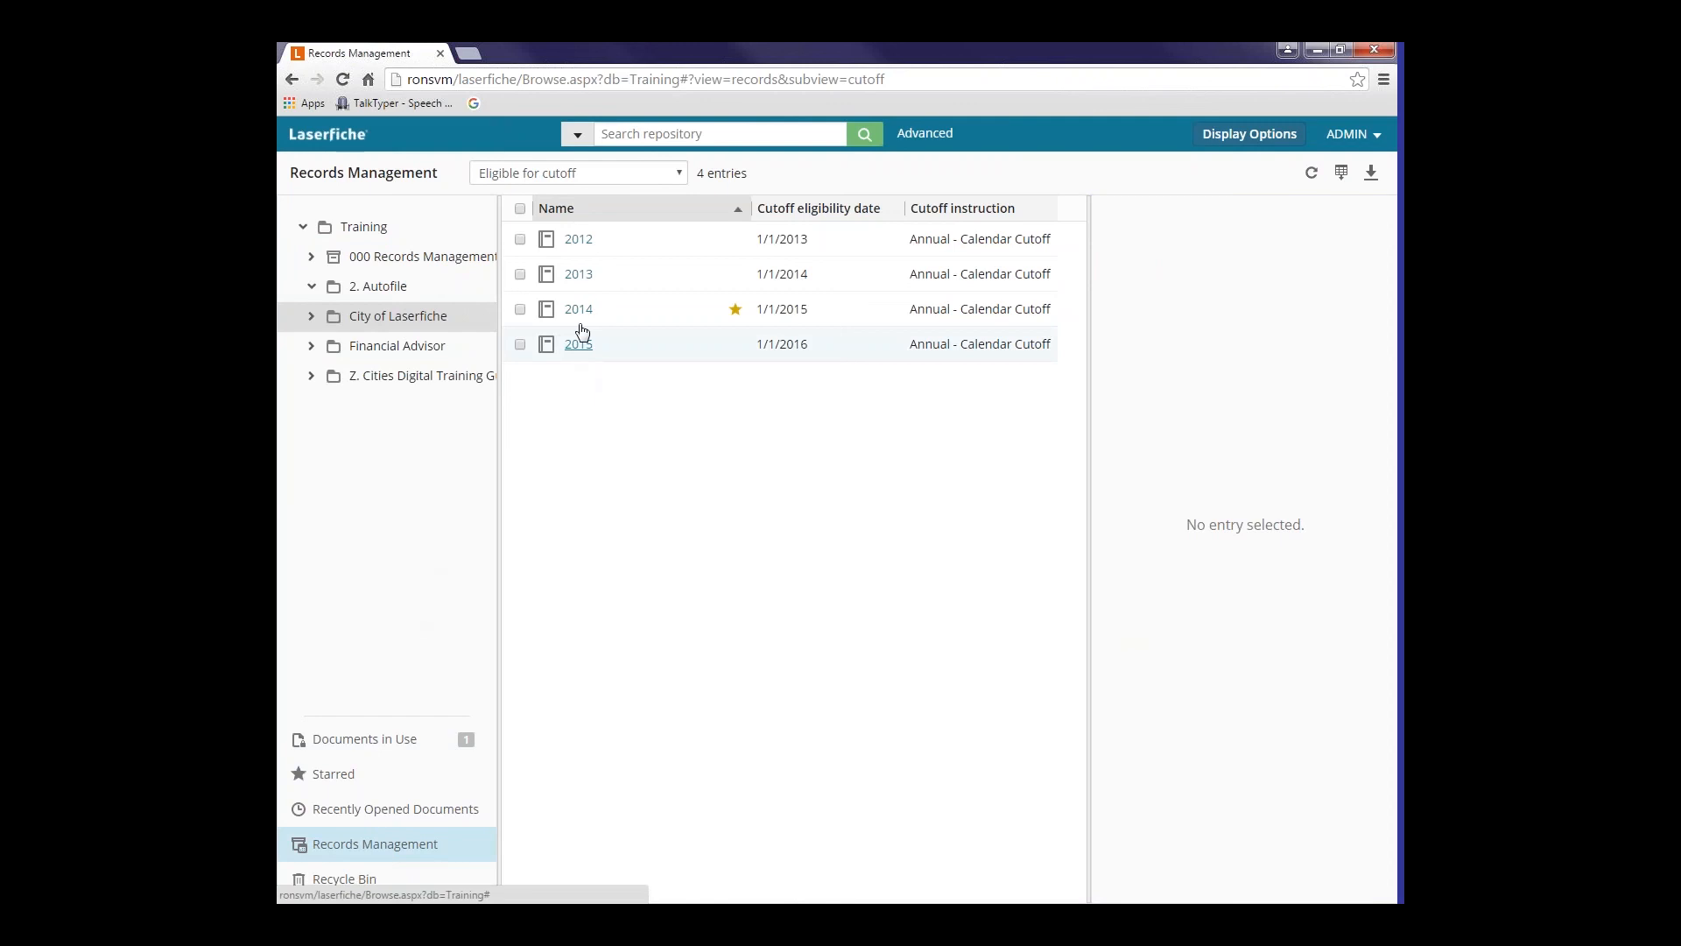
left_click(578, 343)
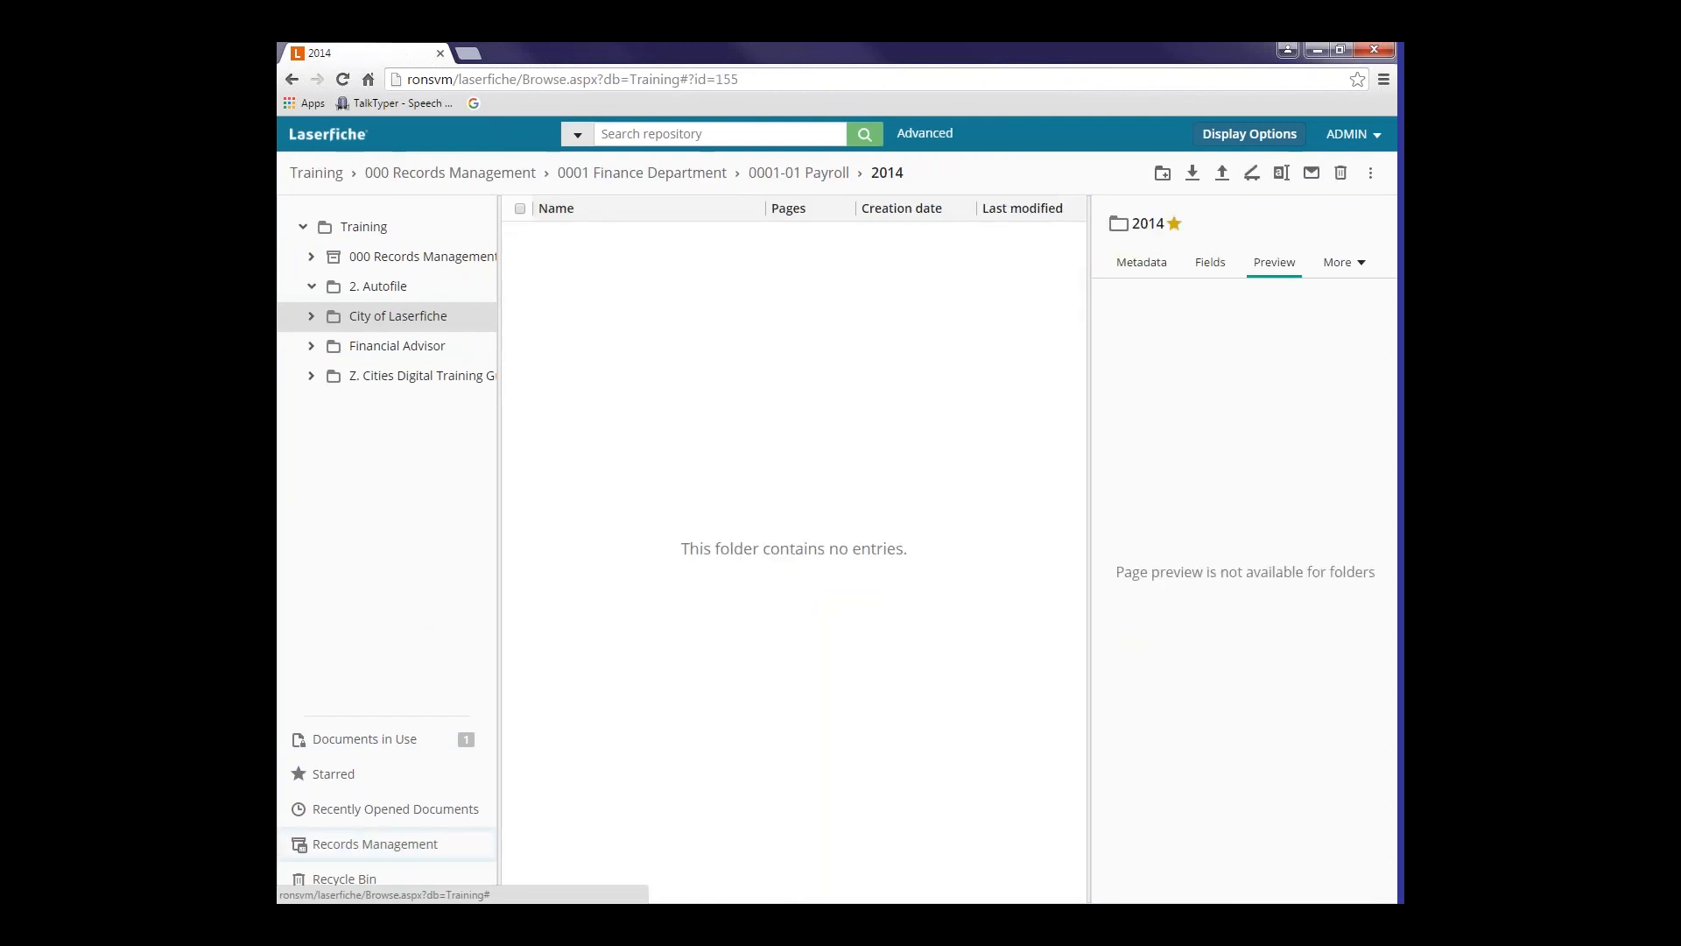
mouse_move(1140, 266)
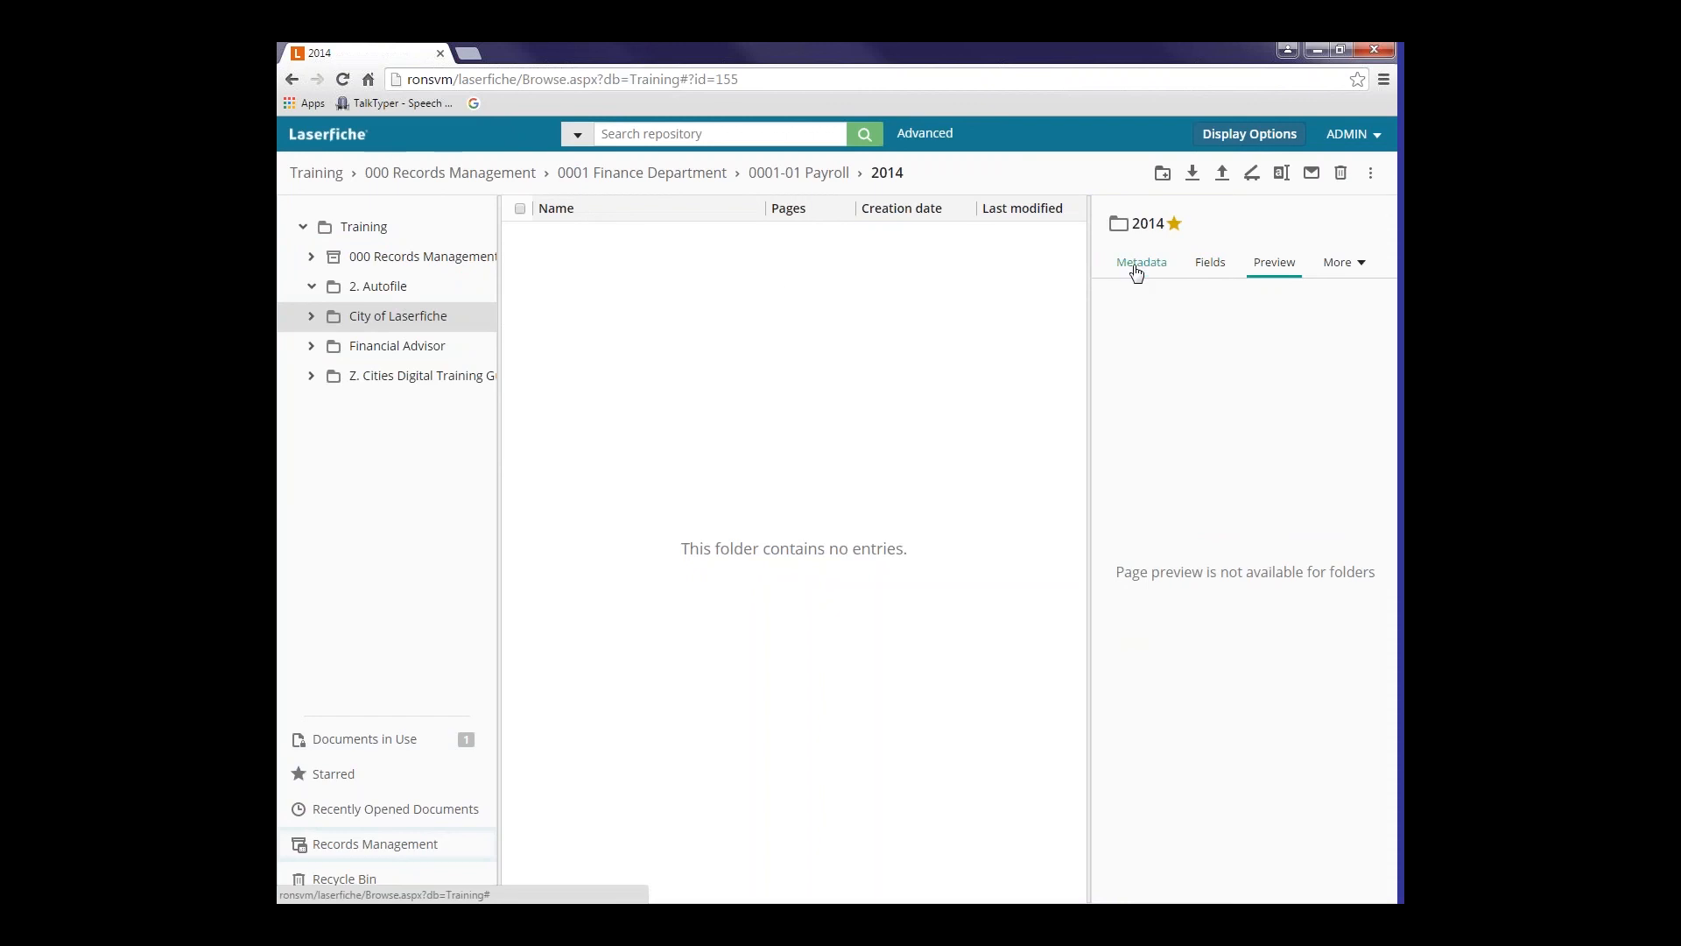
left_click(1140, 262)
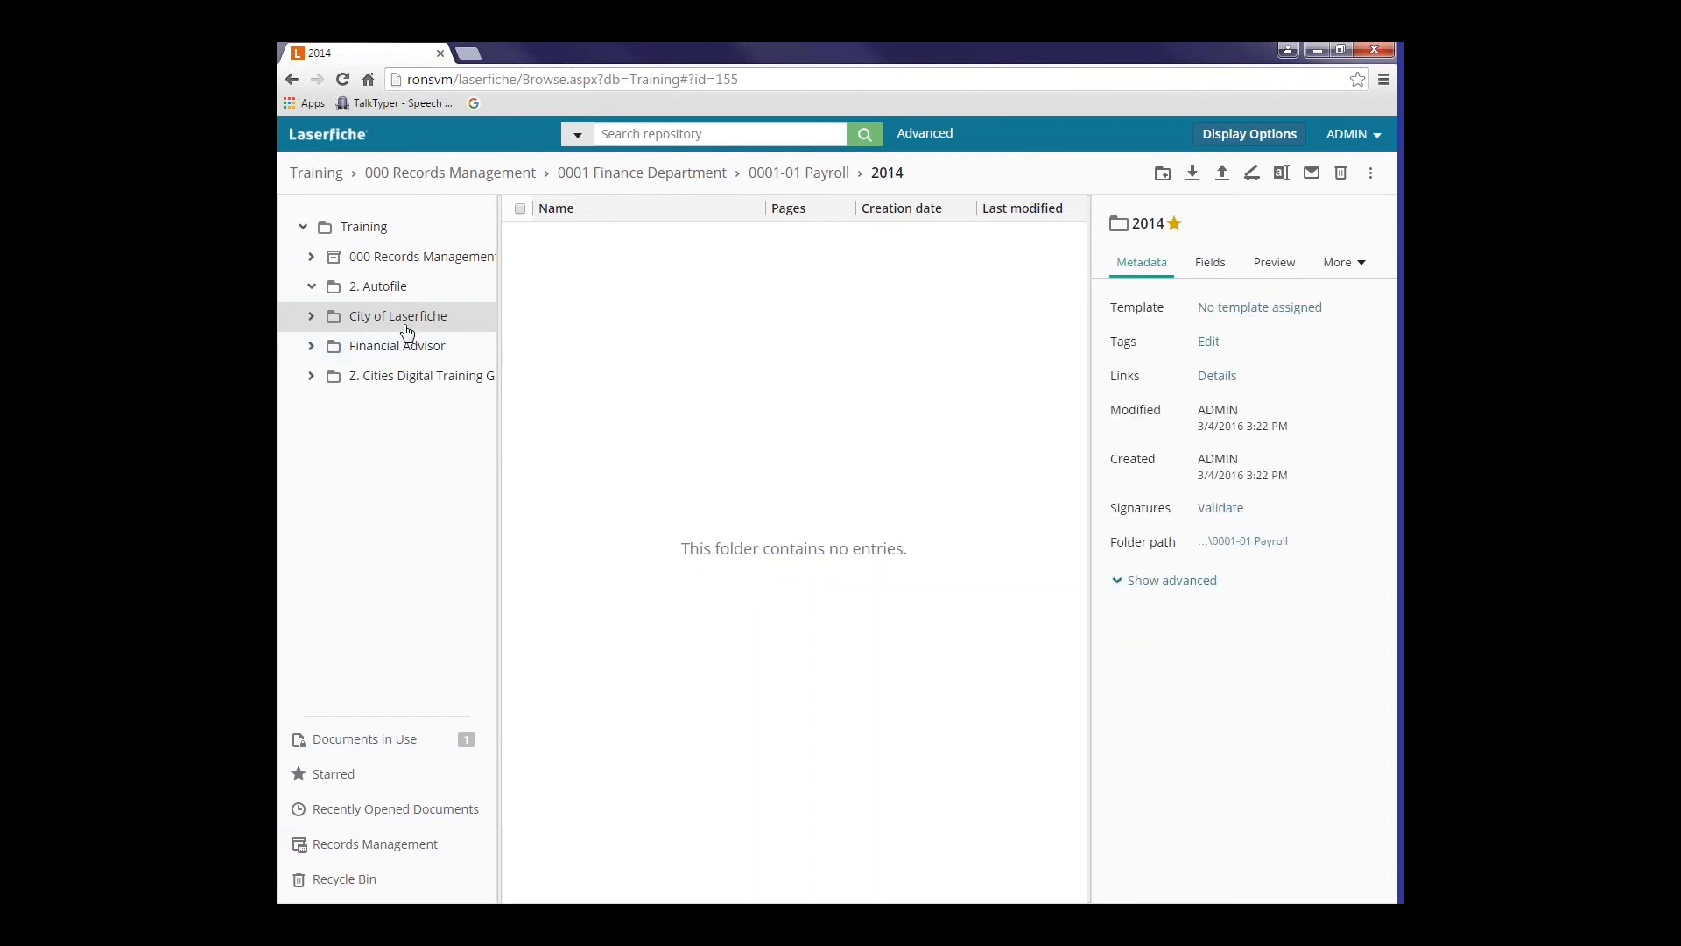
left_click(374, 845)
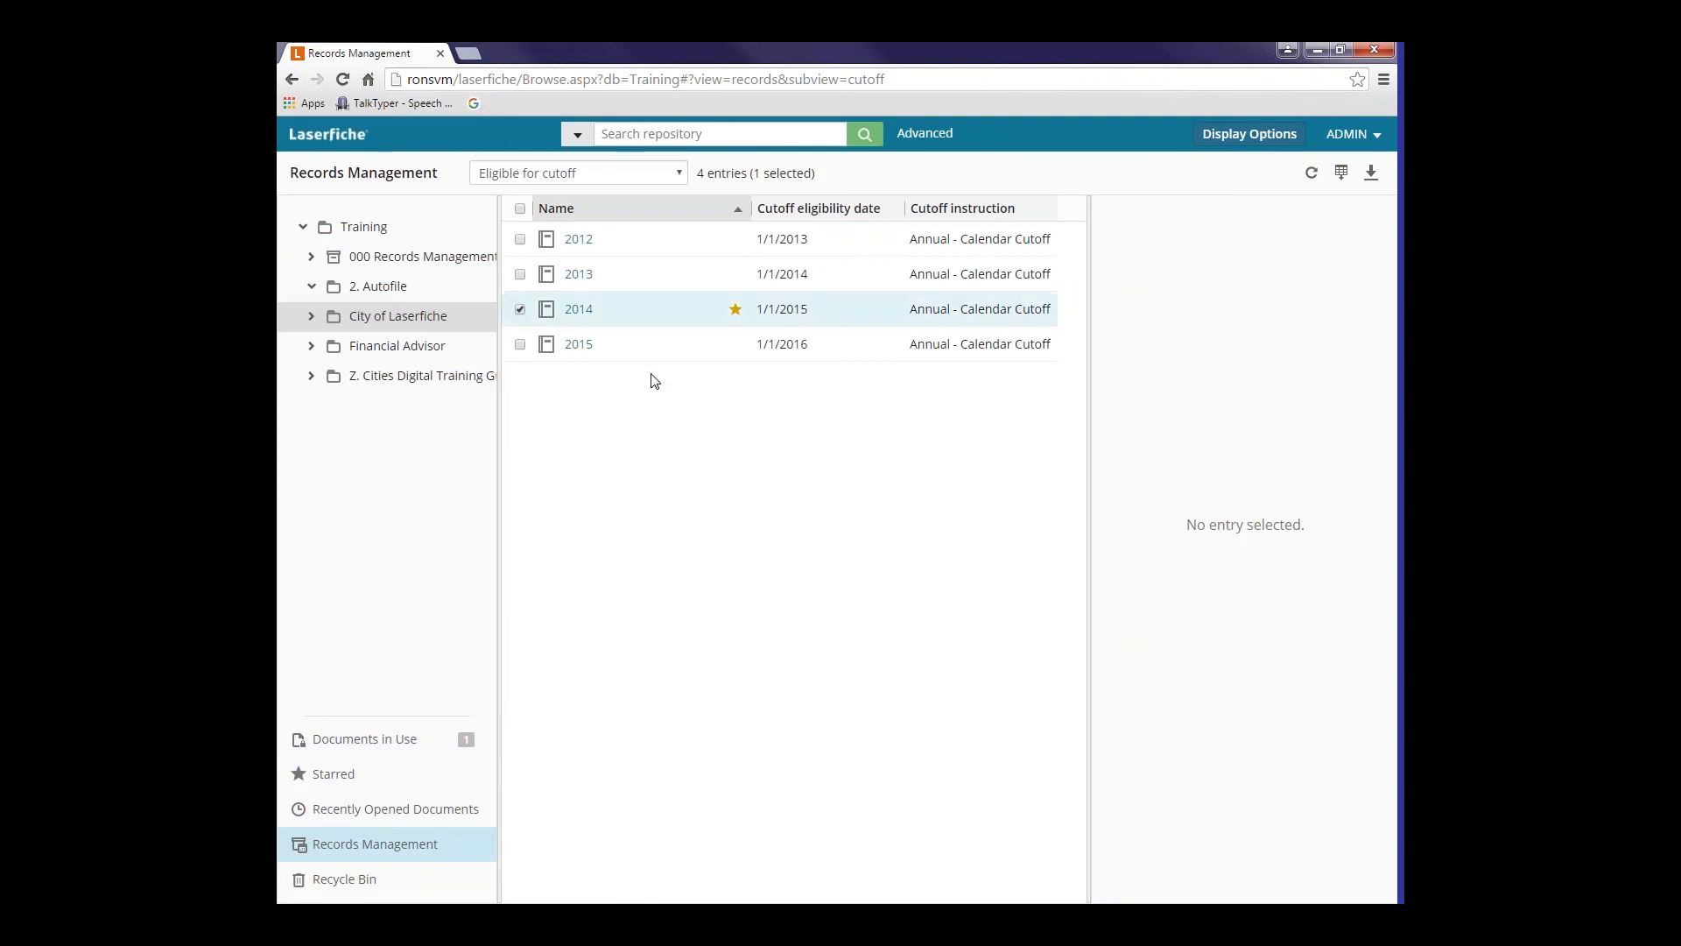
- Select the 2014 record, then the 2013 record, bringing up its More list
left_click(578, 309)
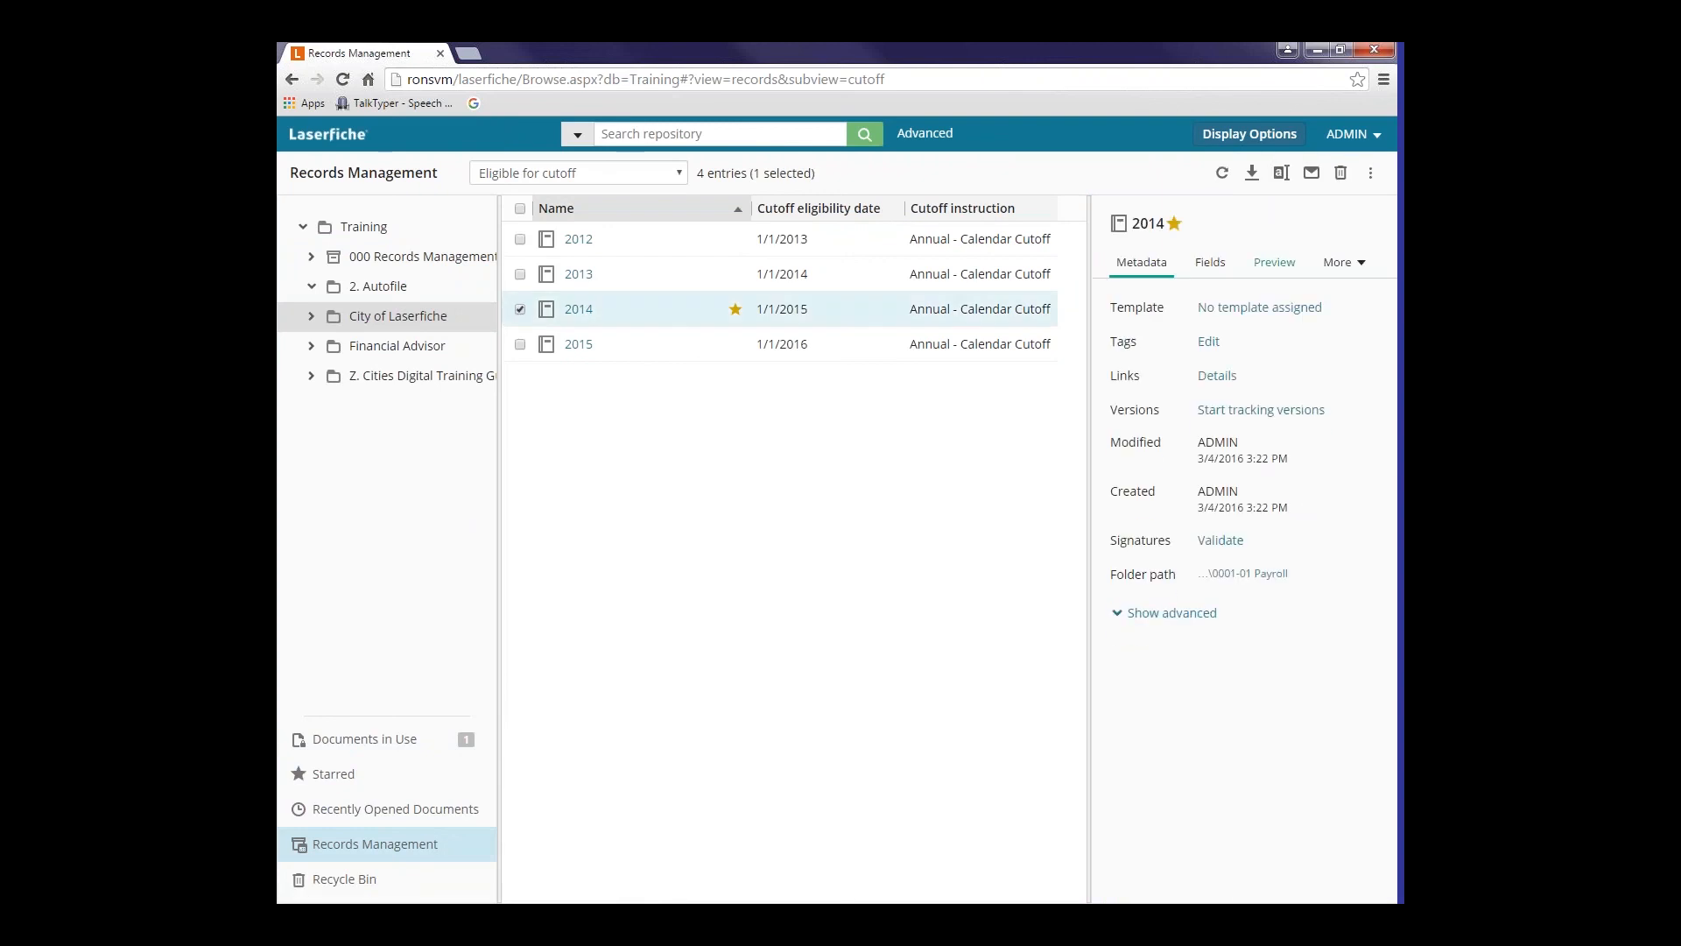
left_click(1337, 261)
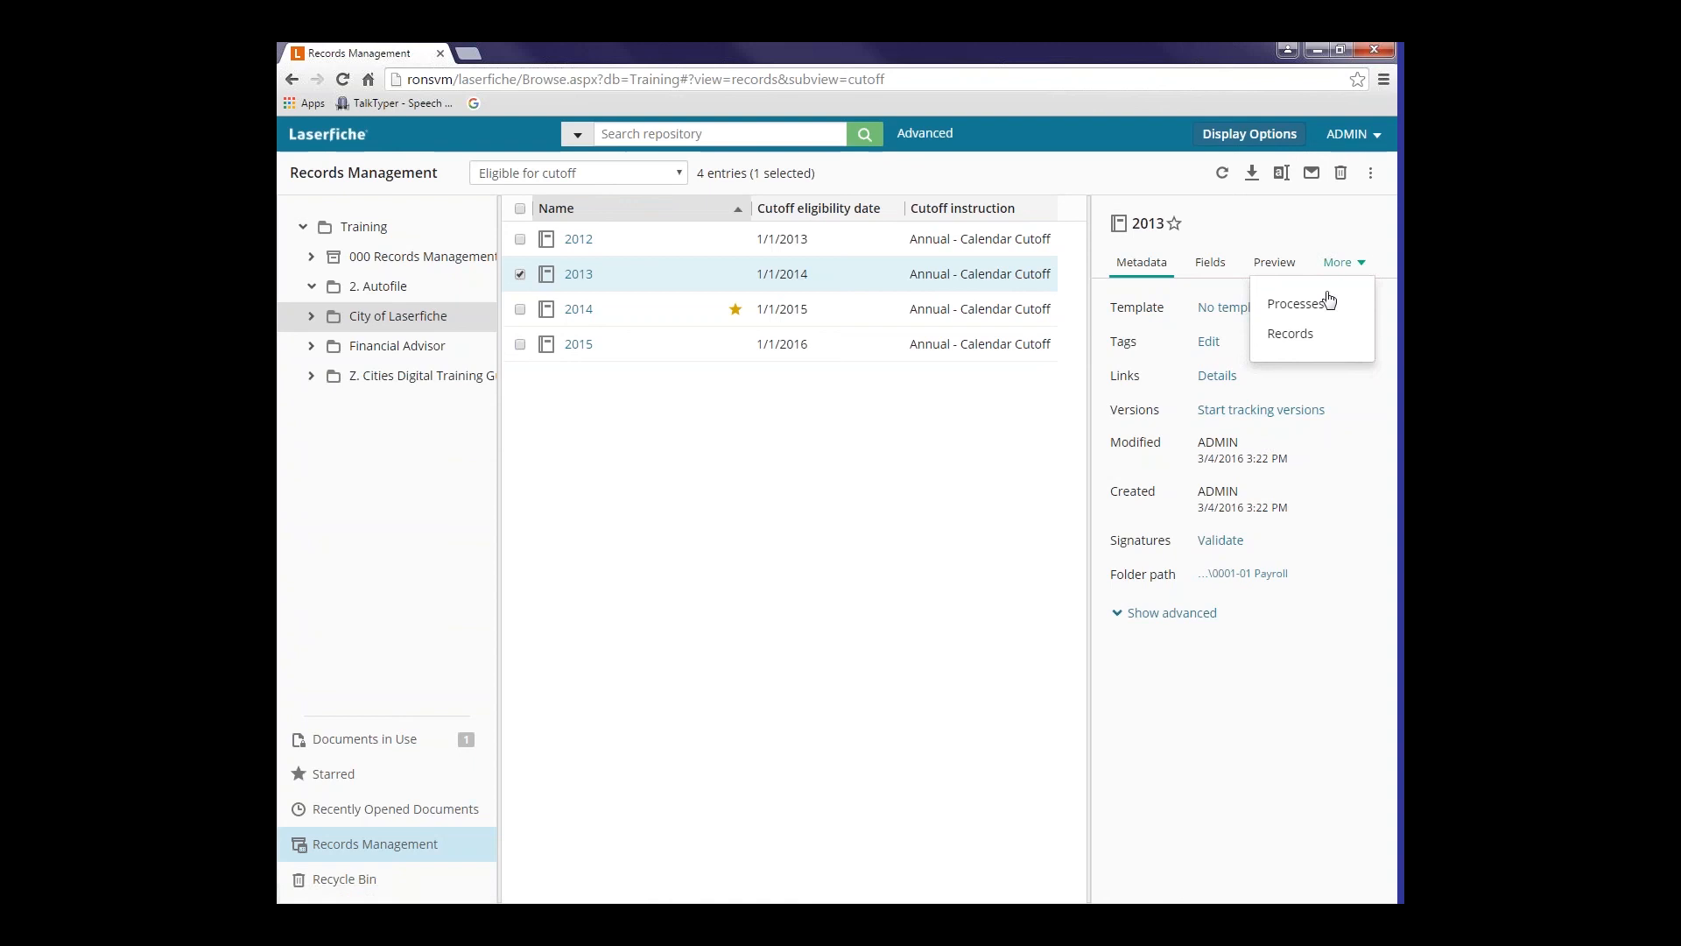
- Show the 2013 record's life cycle, alternate retention, location and Annual - Calendar Cutoff instruction
left_click(1290, 333)
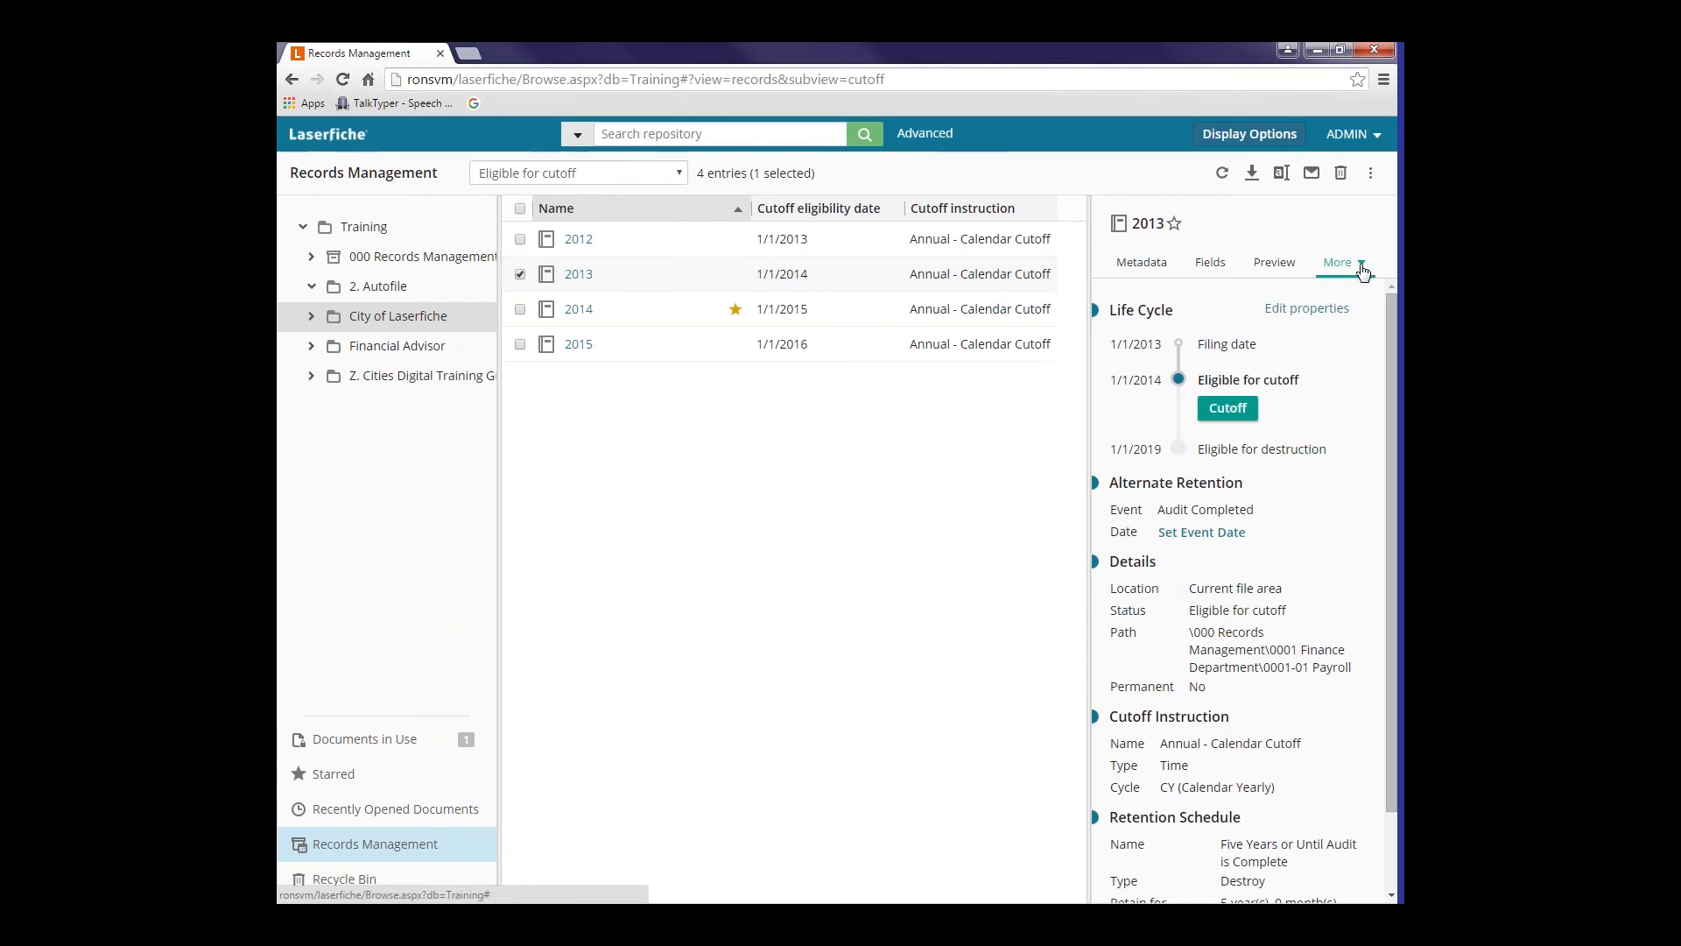
mouse_move(615, 322)
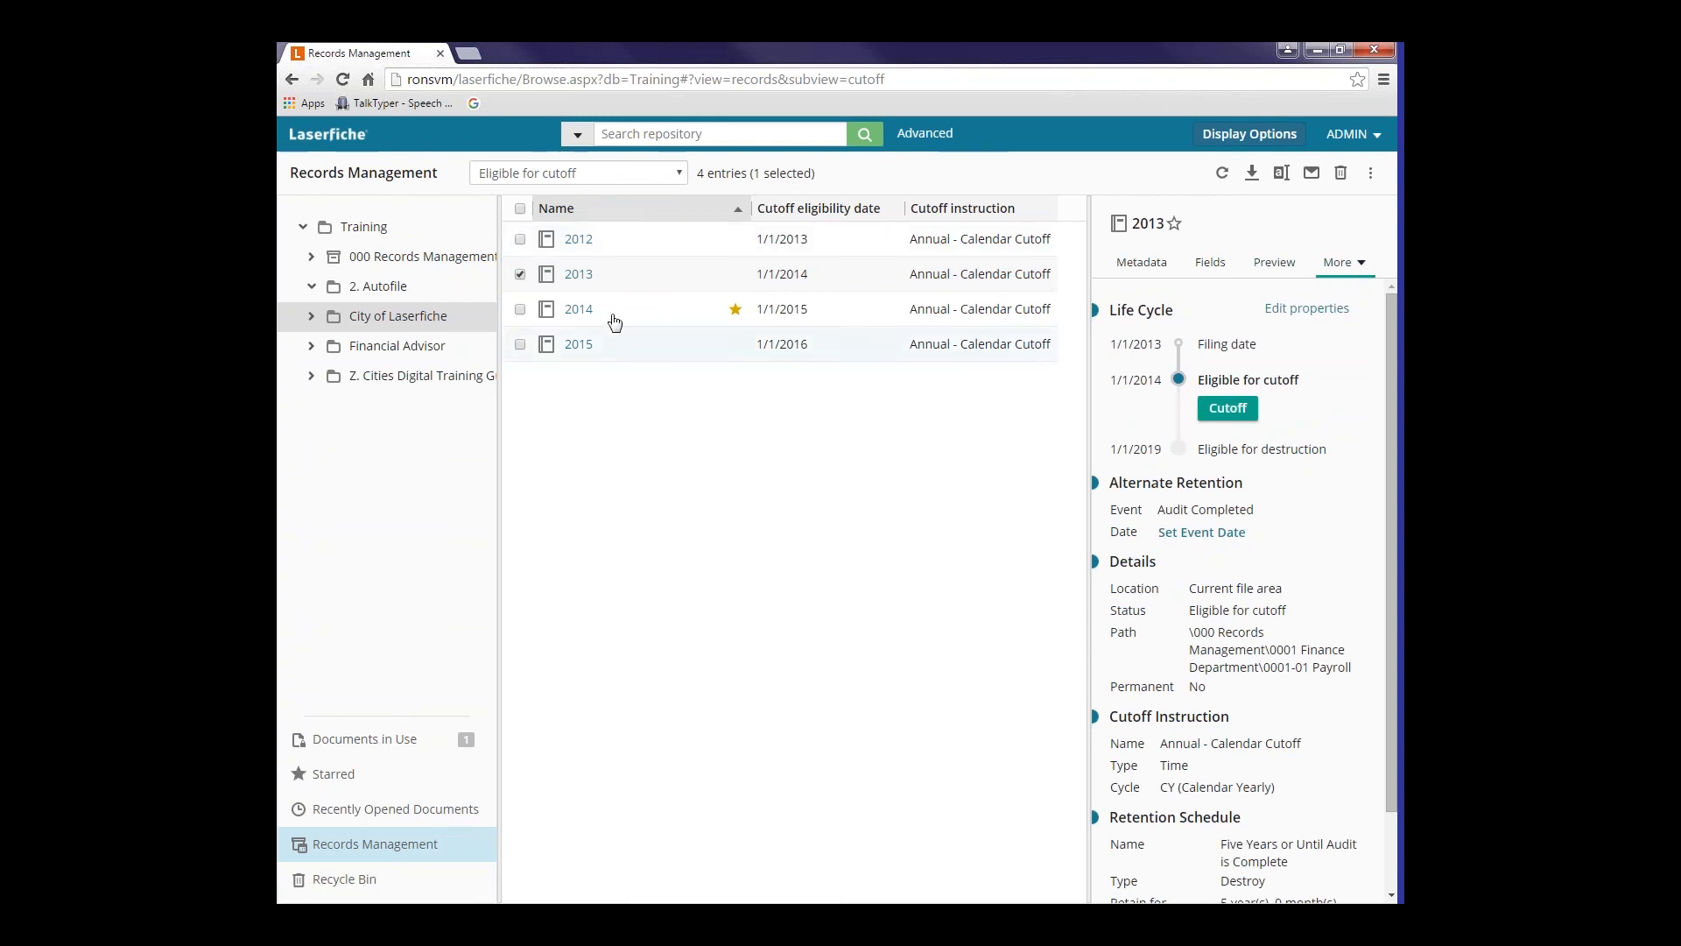
mouse_move(578, 273)
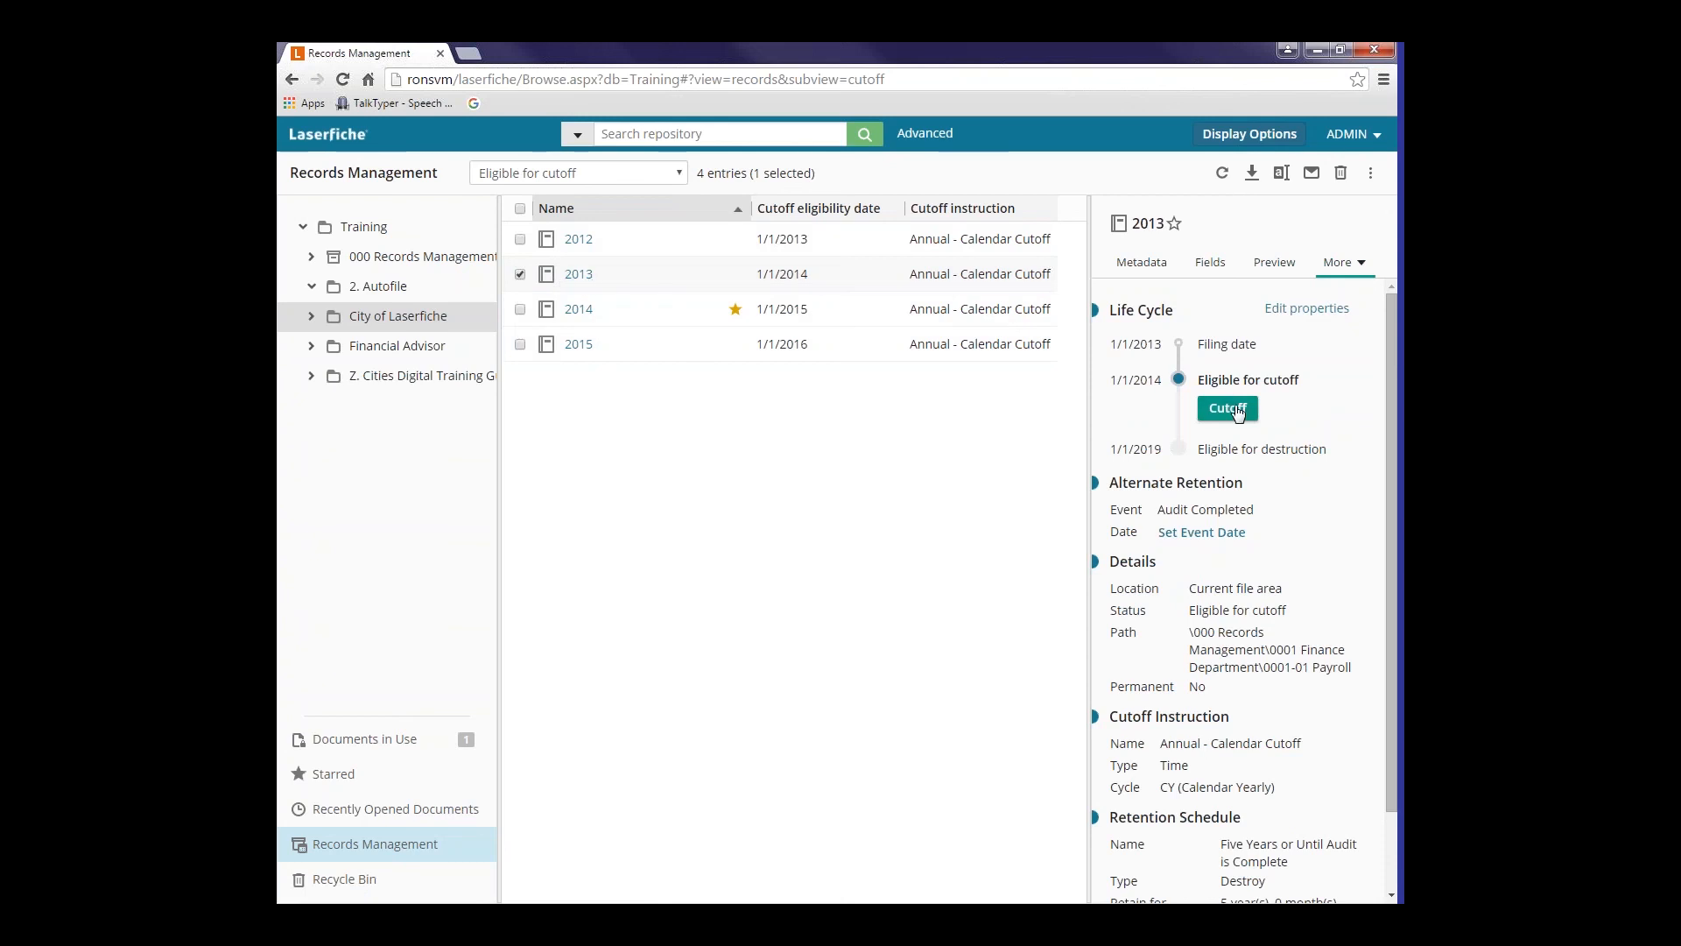
mouse_move(1194, 411)
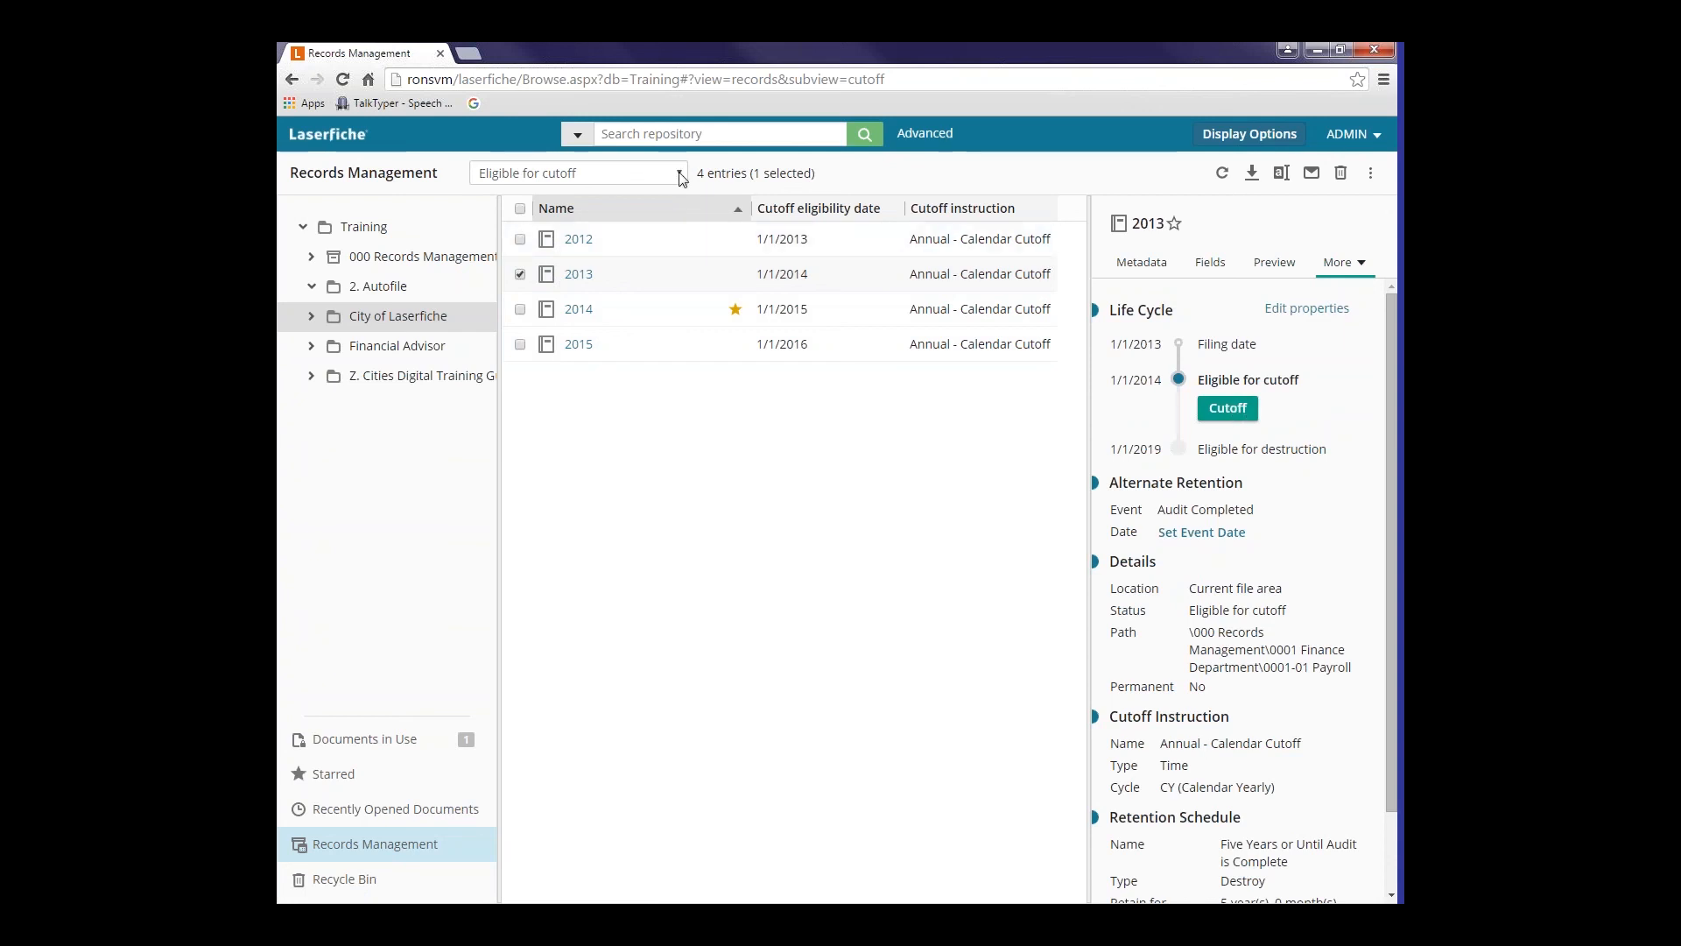
left_click(680, 172)
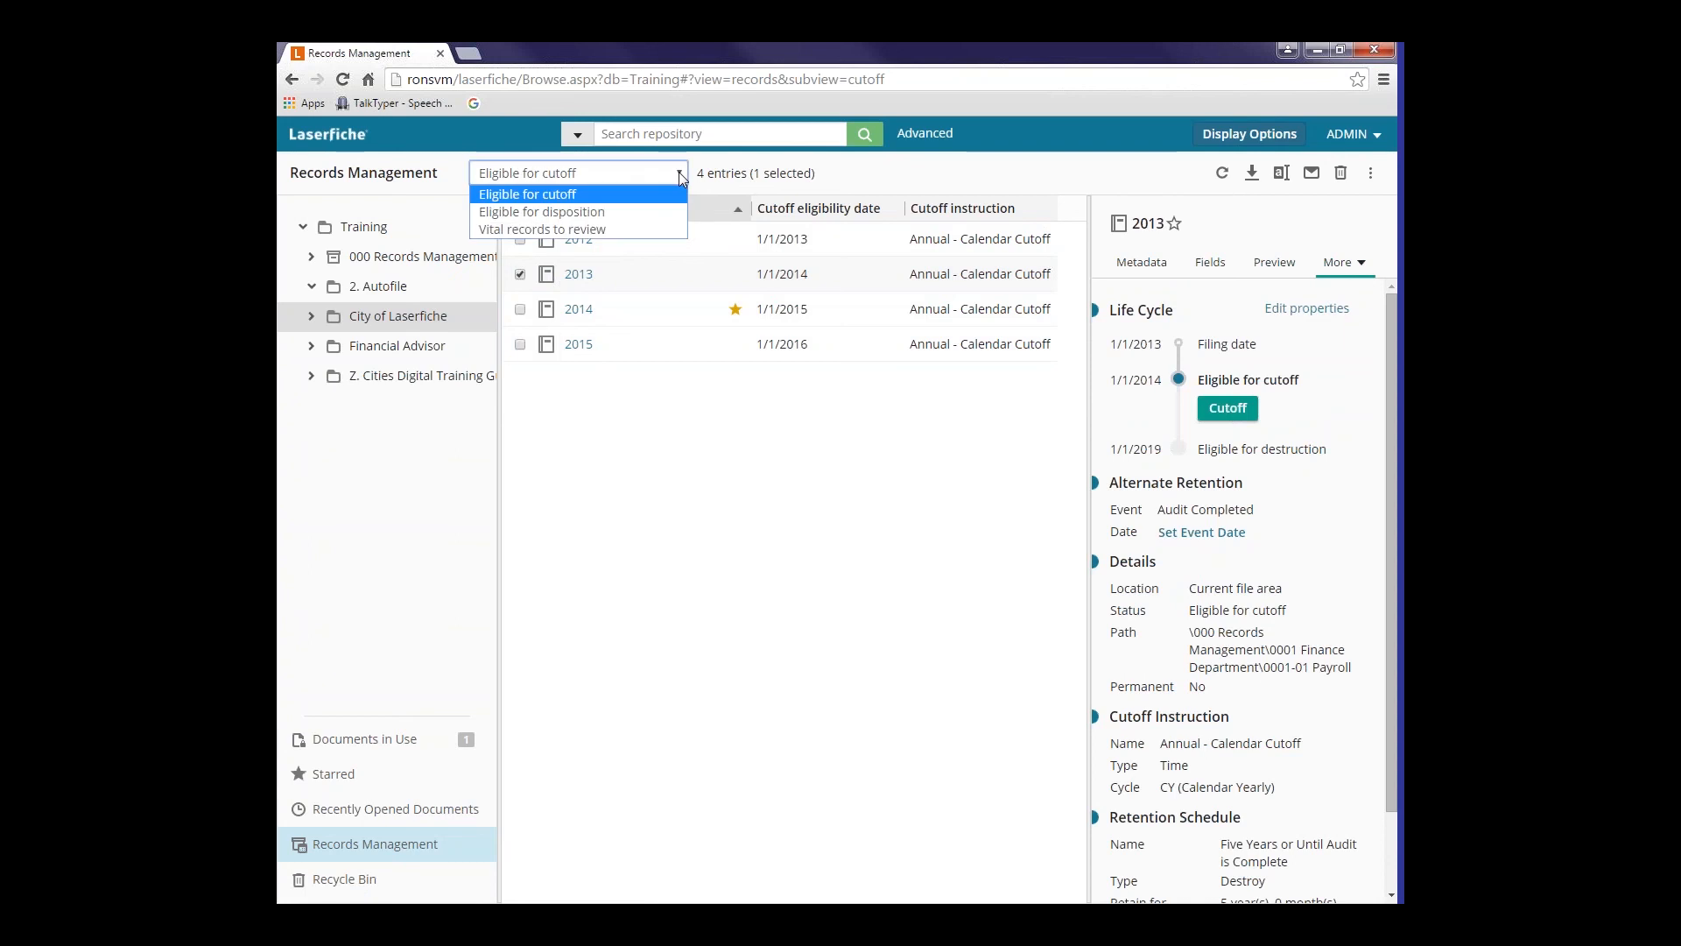
mouse_move(586, 181)
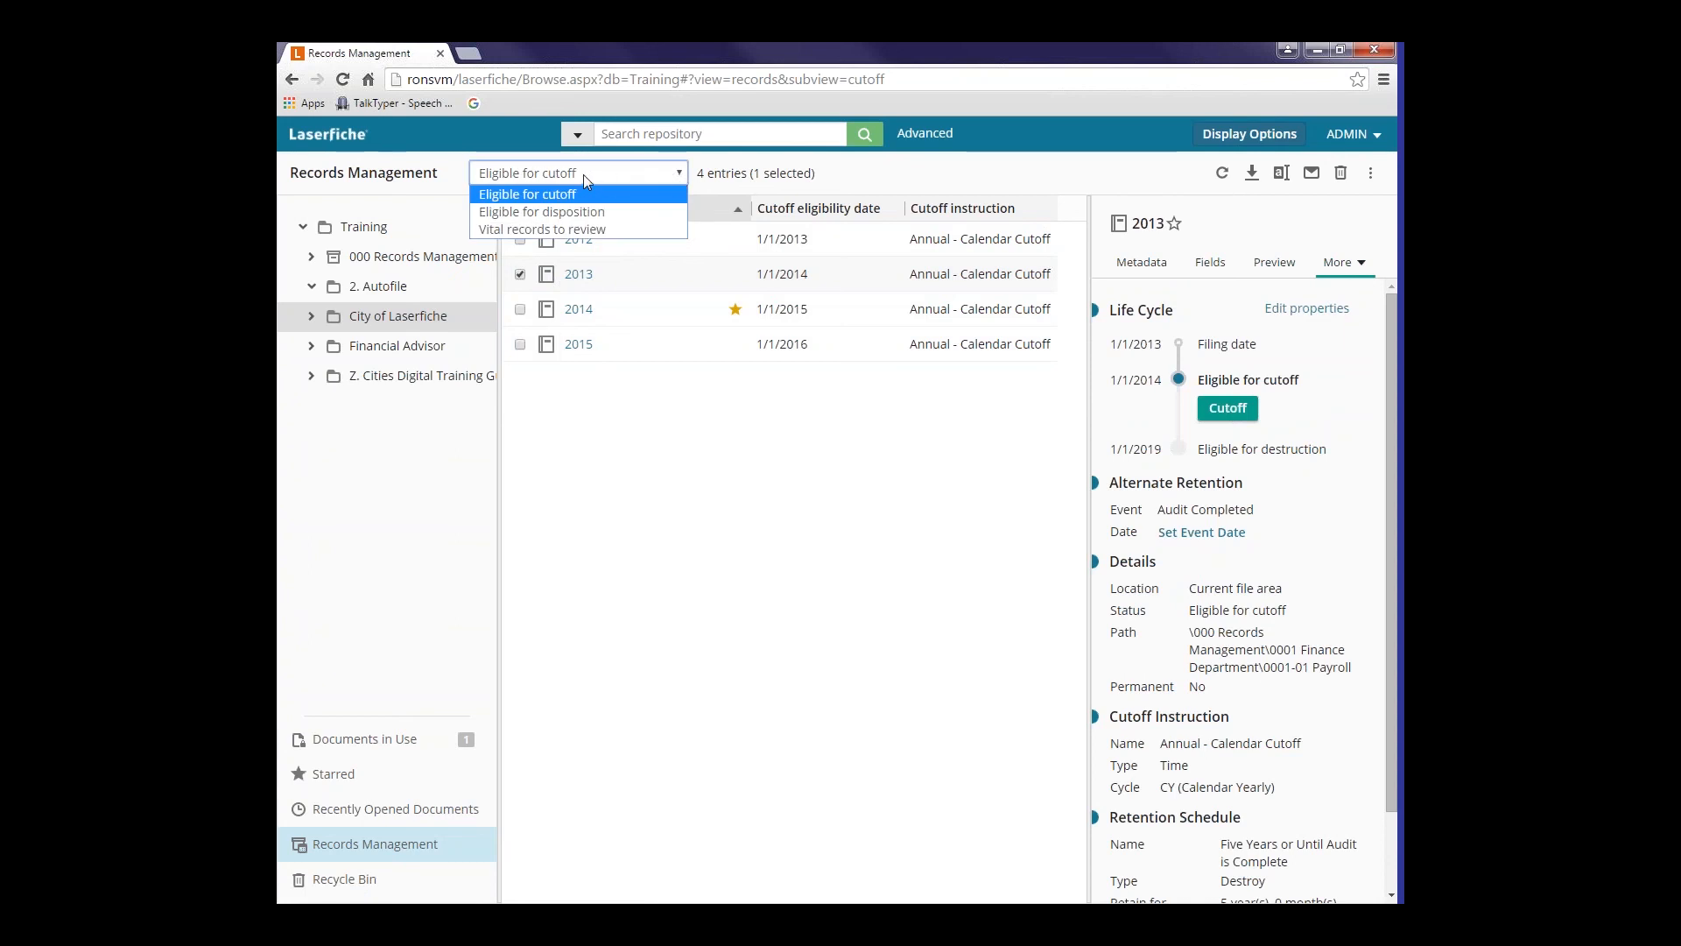
mouse_move(579, 211)
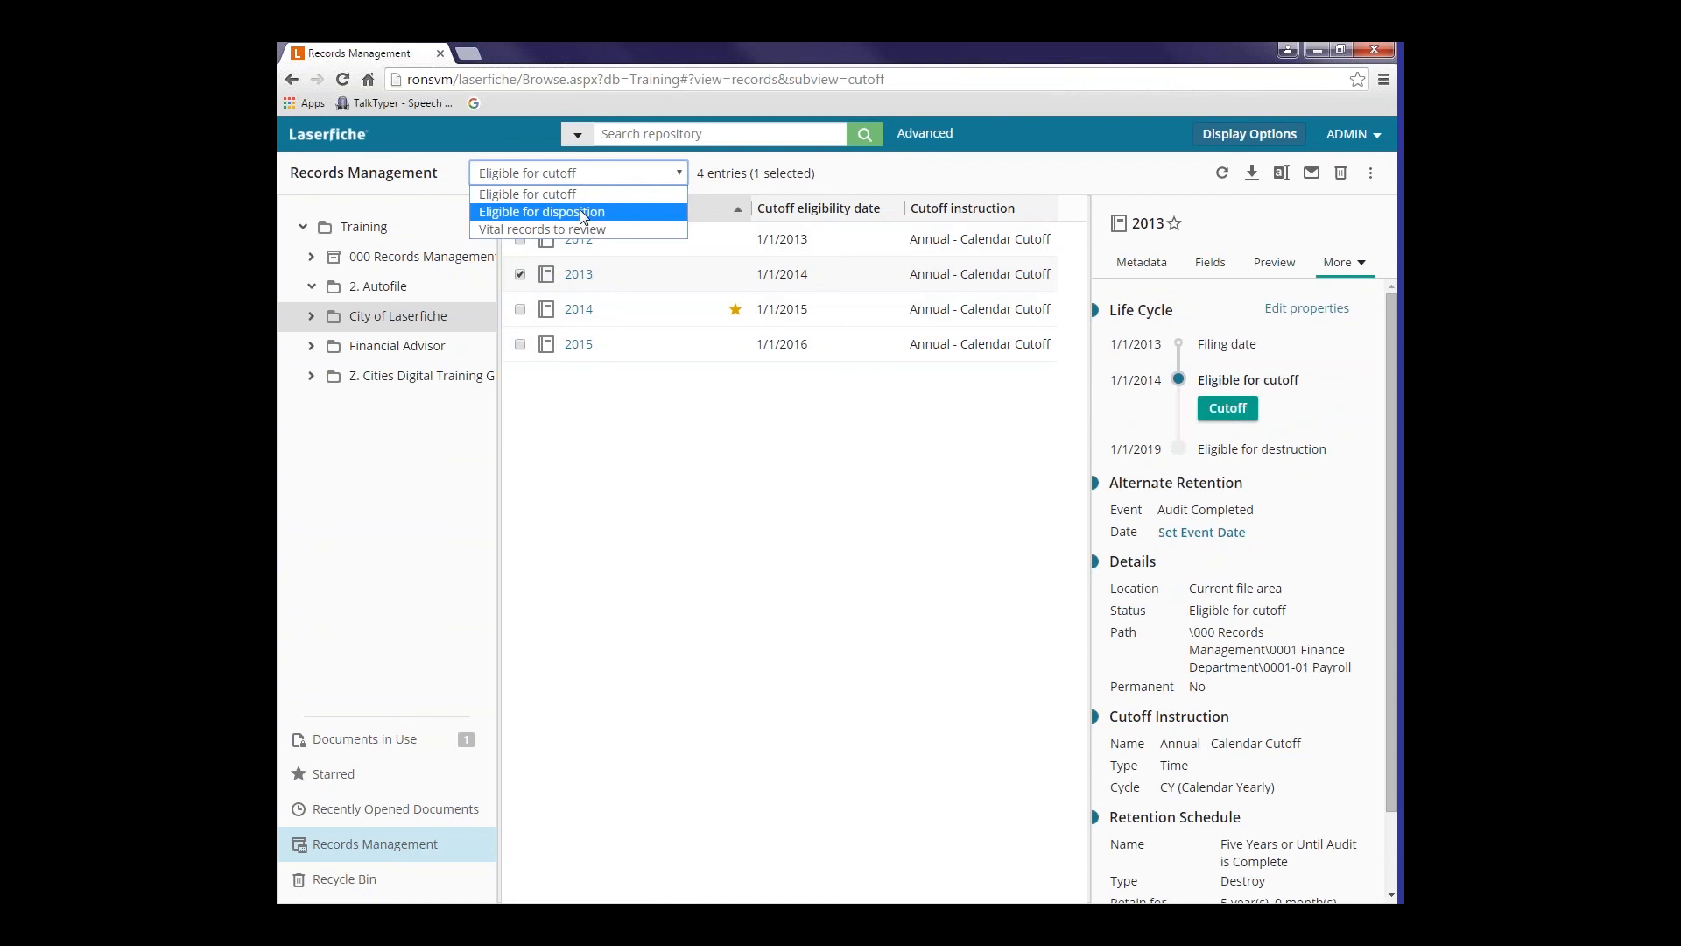
mouse_move(607, 214)
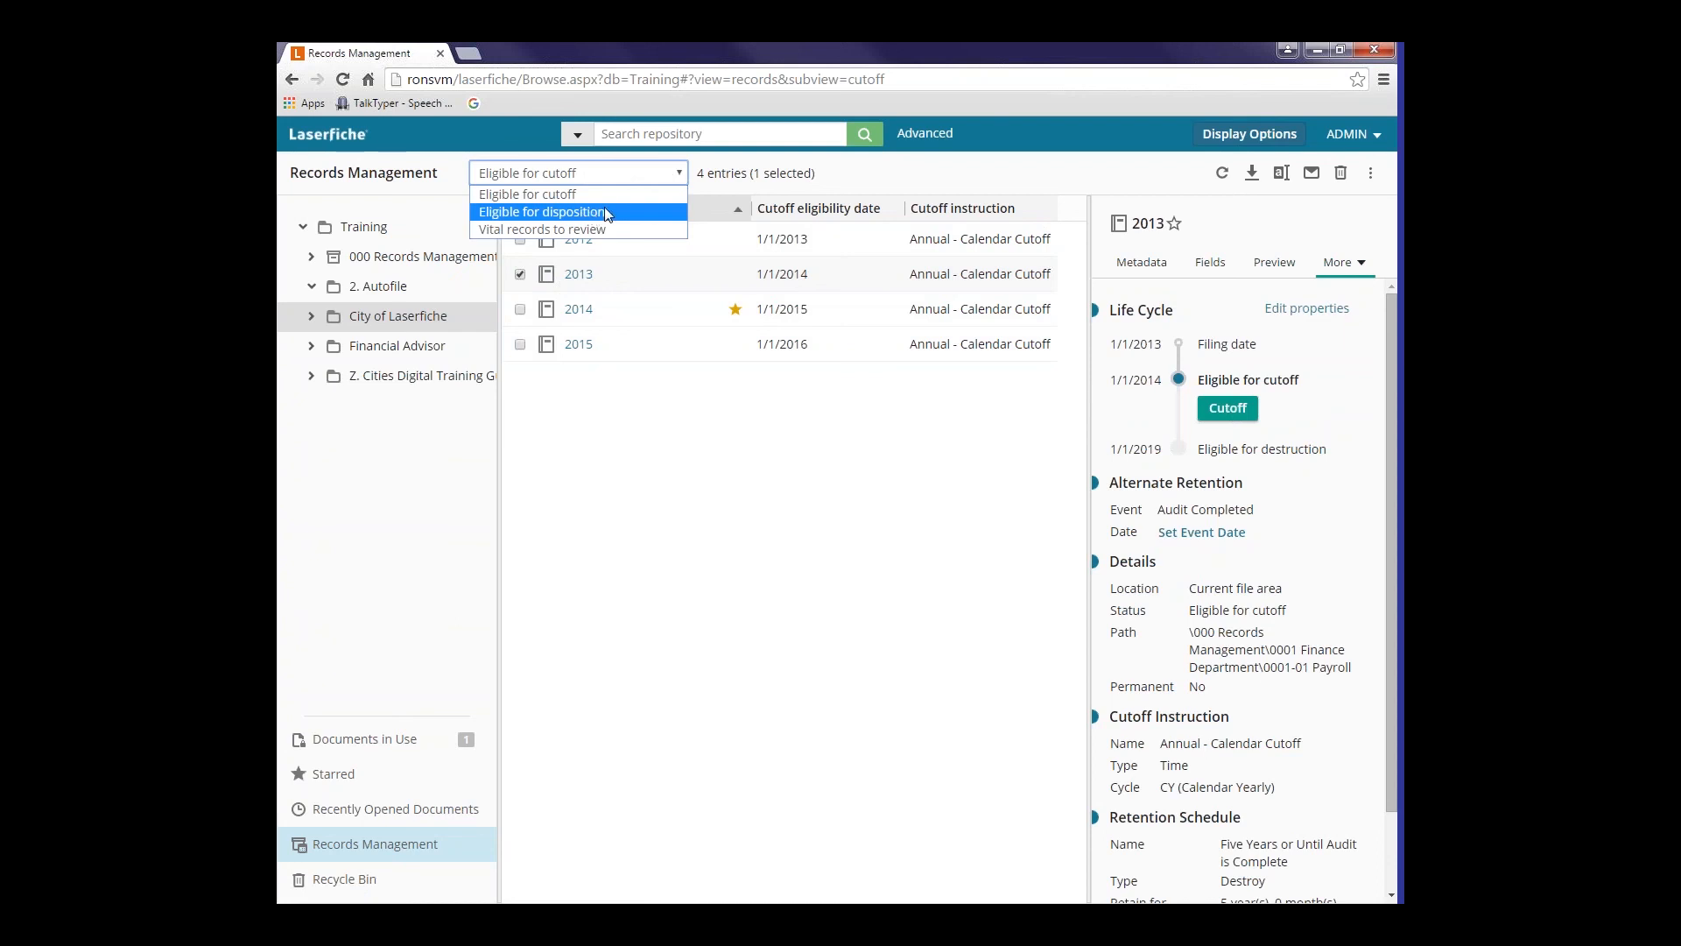
mouse_move(584, 236)
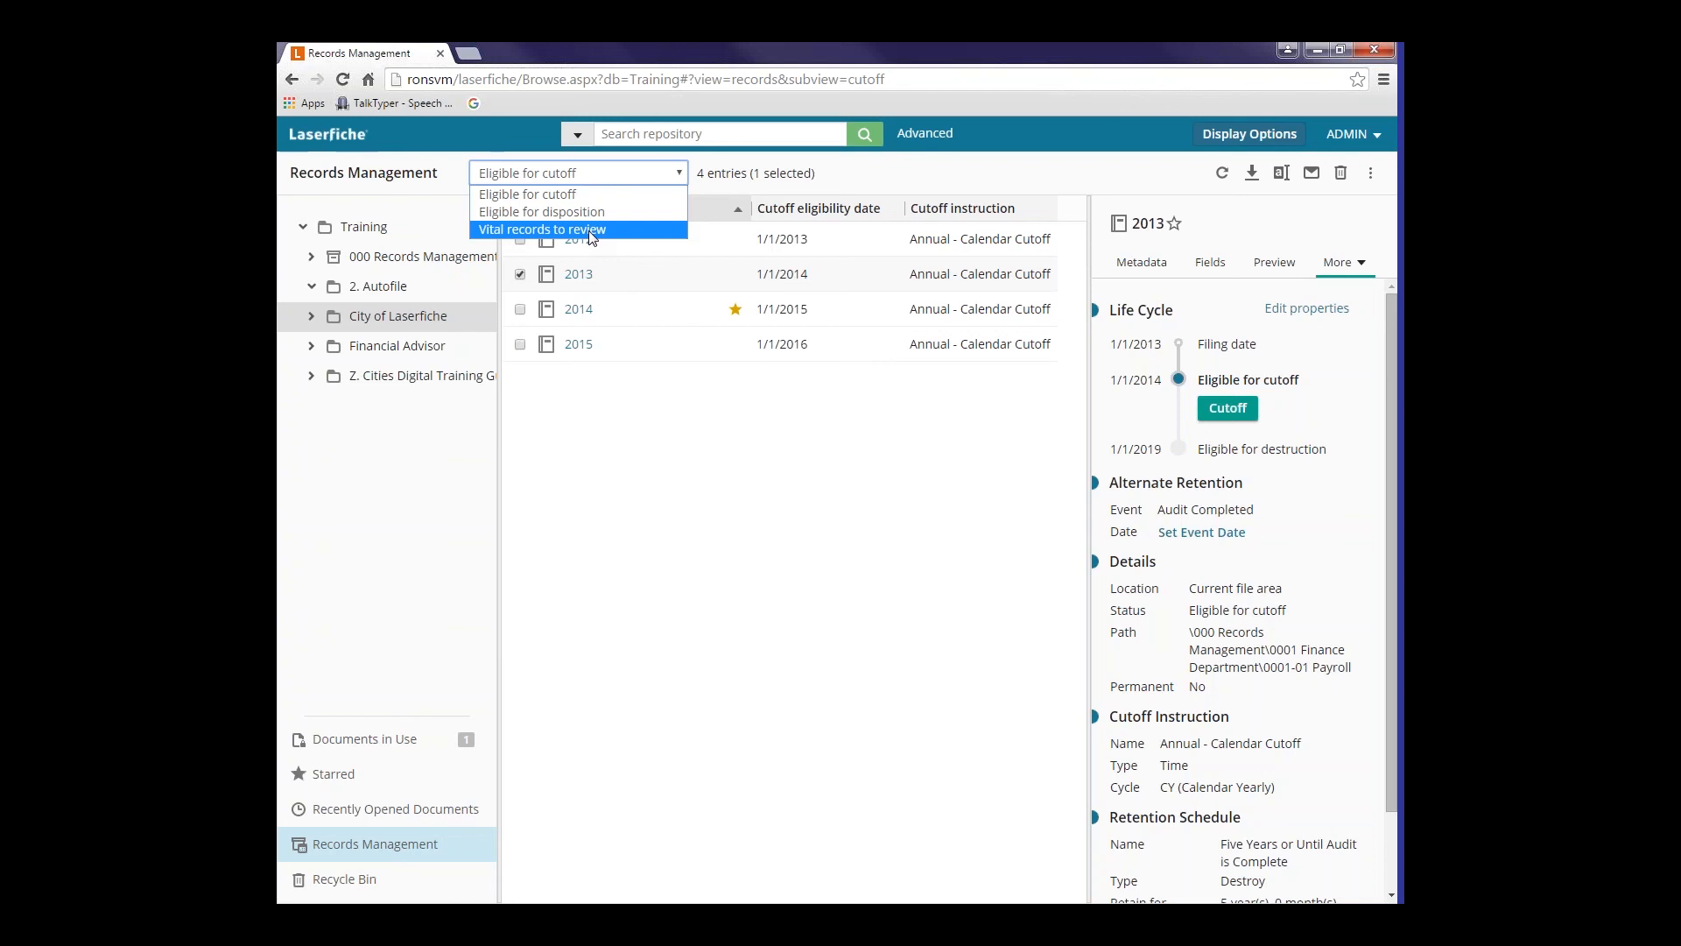
left_click(540, 211)
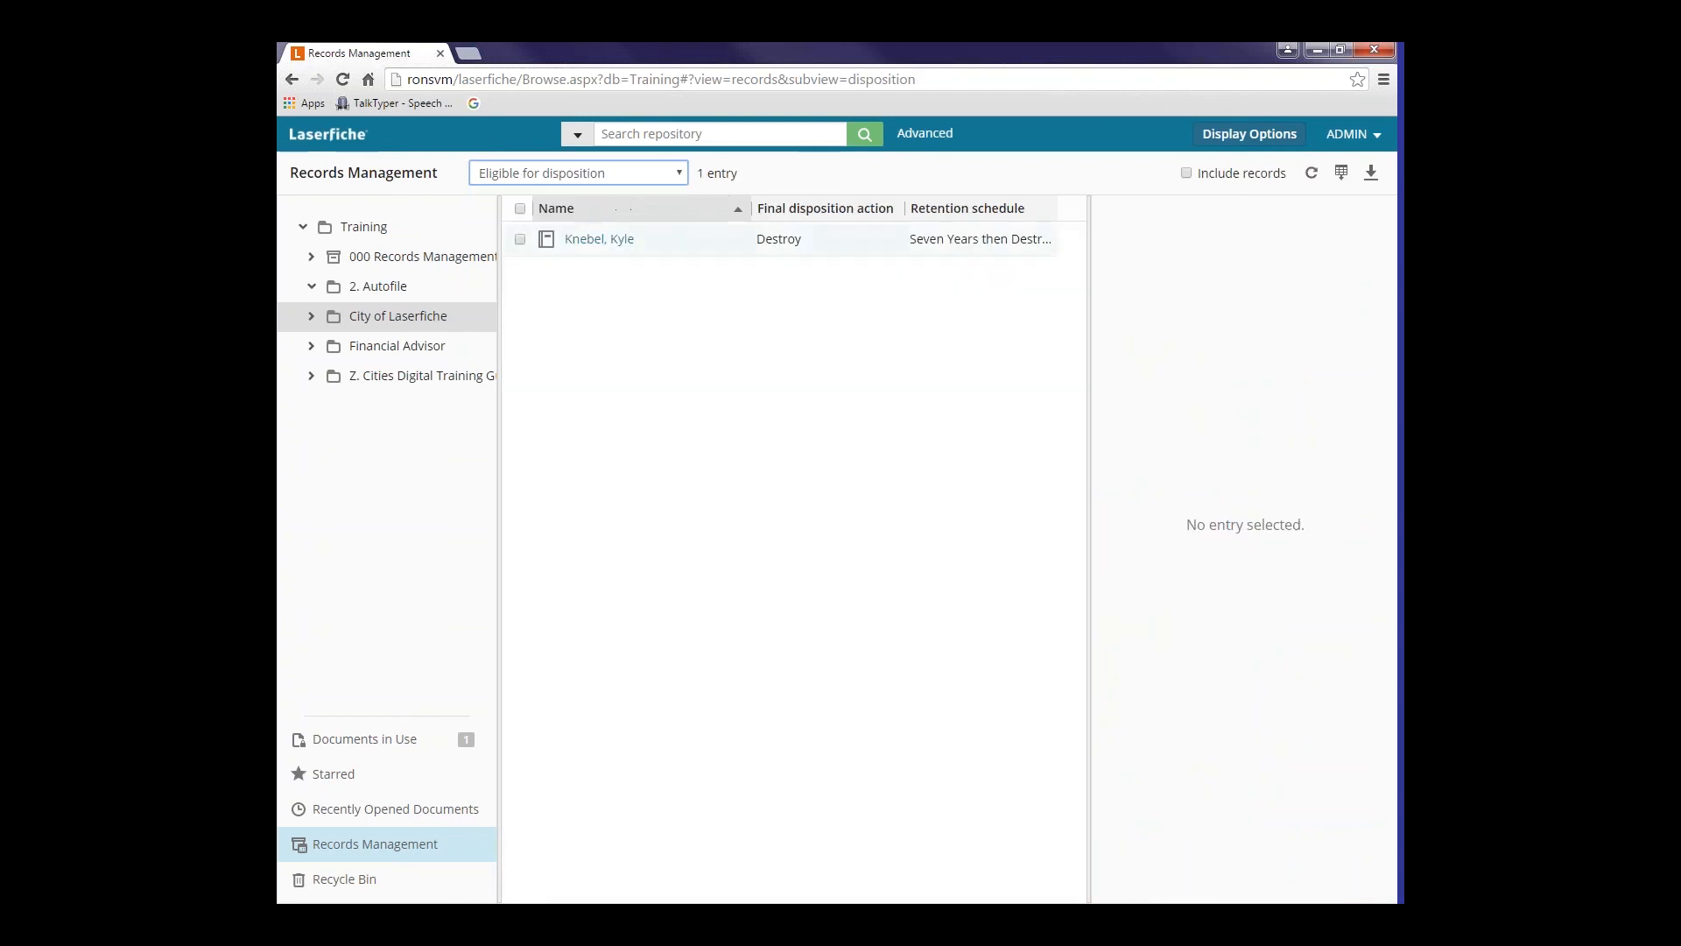
left_click(520, 238)
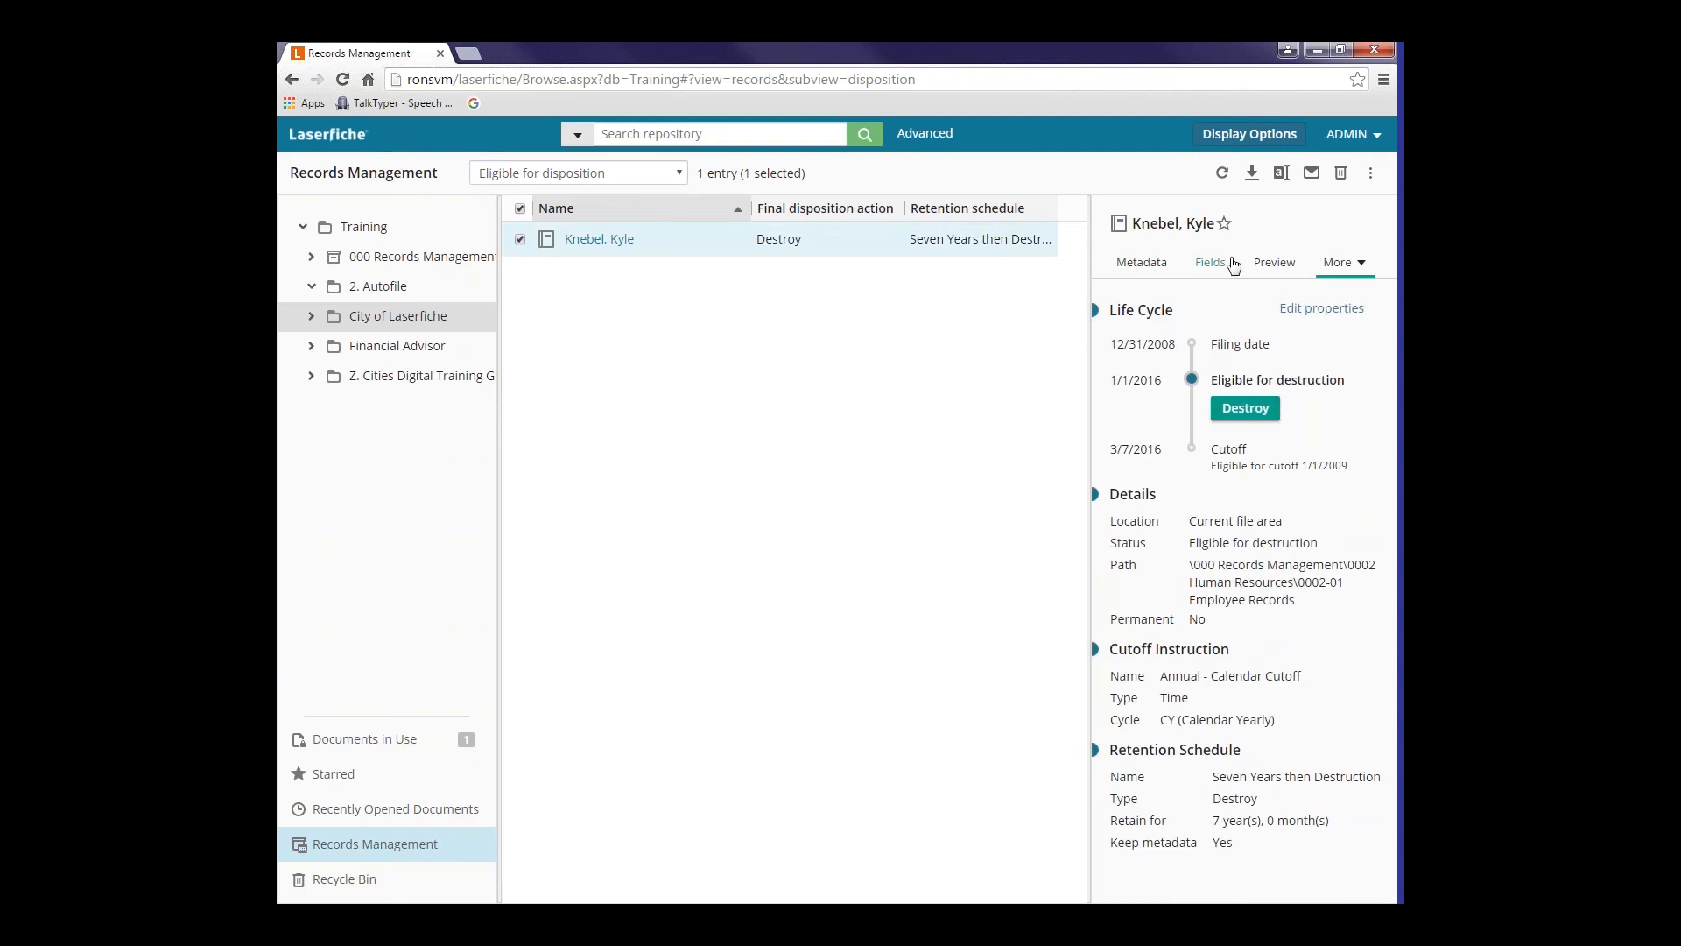
left_click(1344, 262)
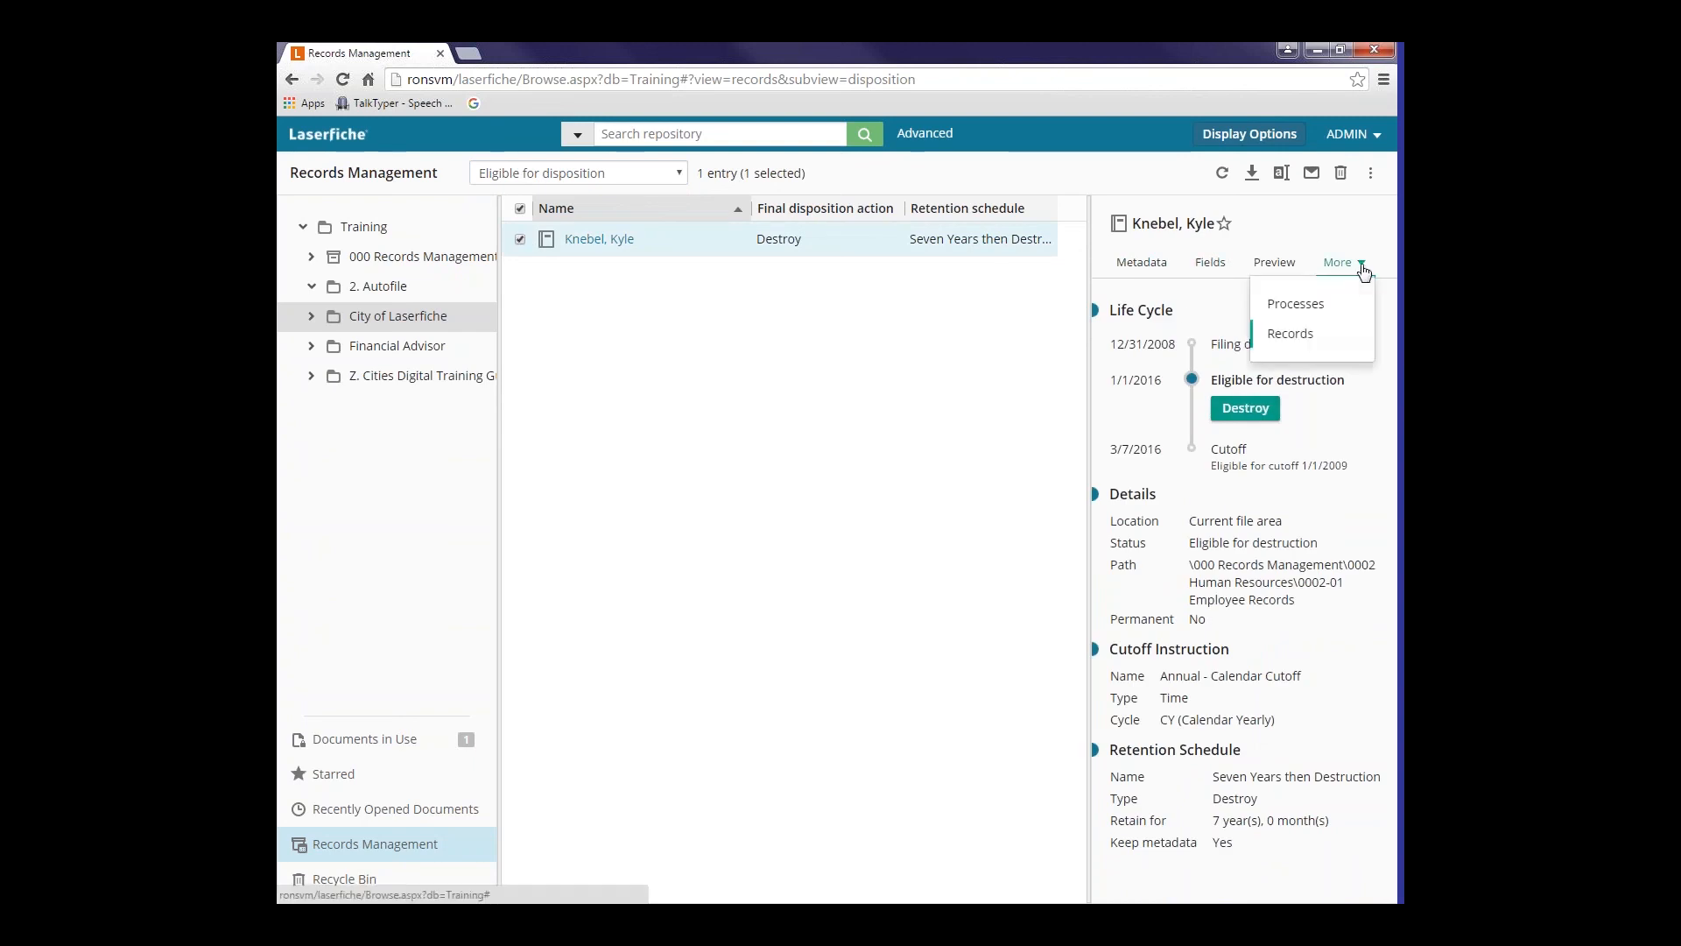
mouse_move(1289, 334)
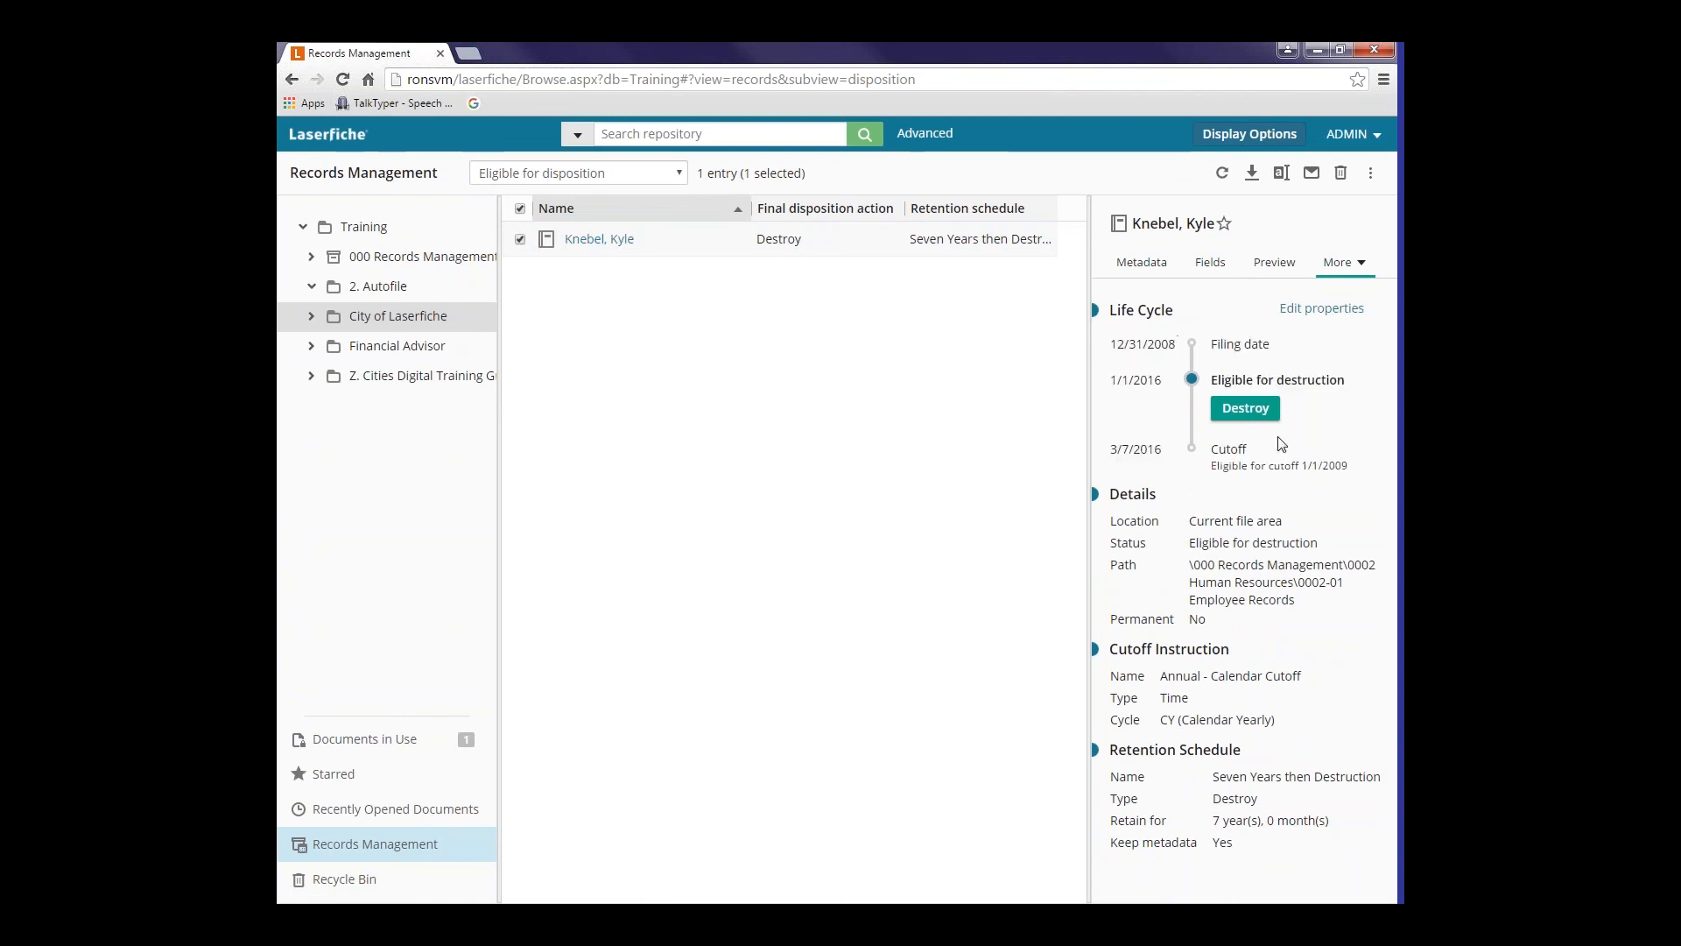
mouse_move(1290, 430)
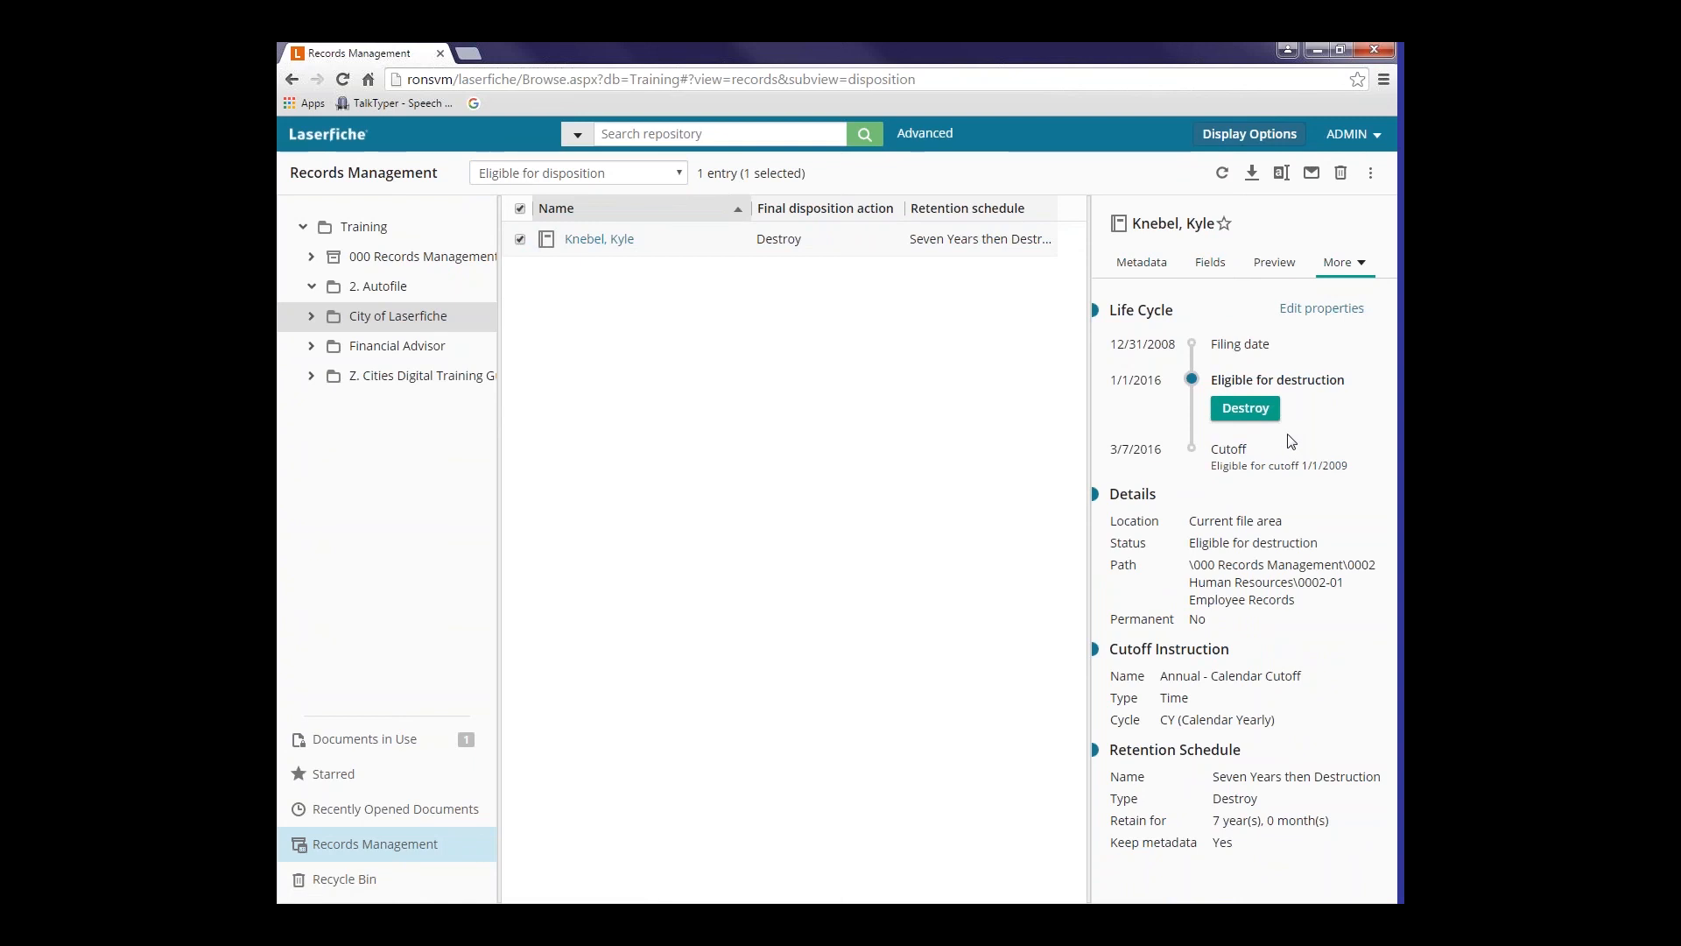
mouse_move(894, 494)
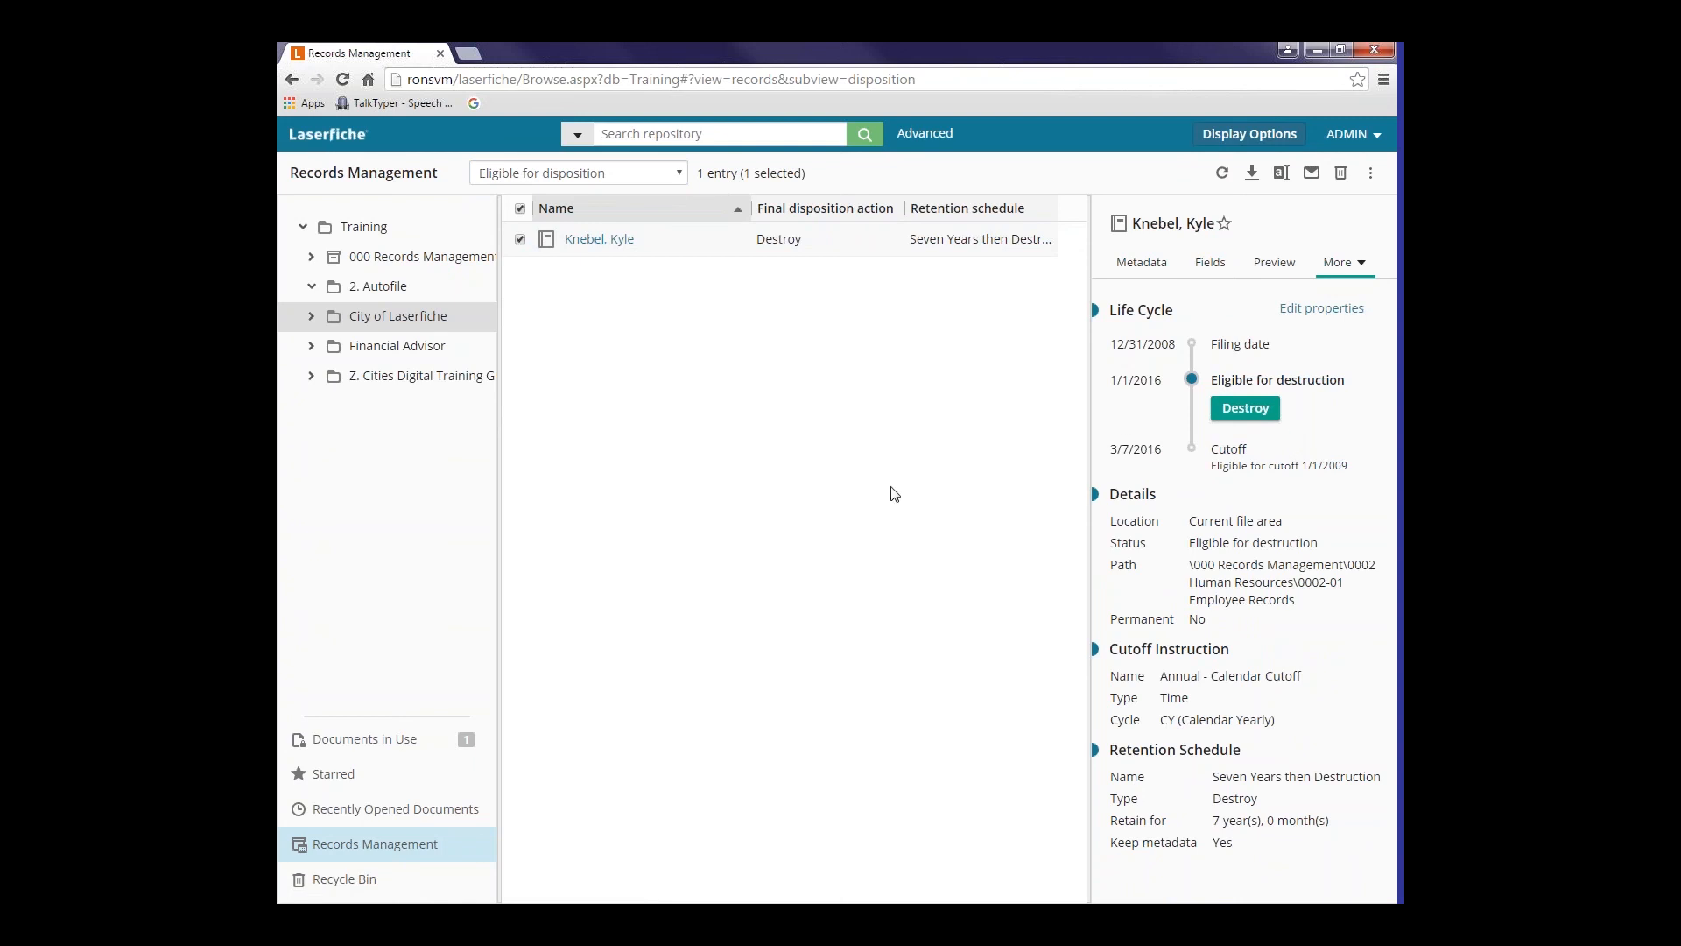
mouse_move(603, 398)
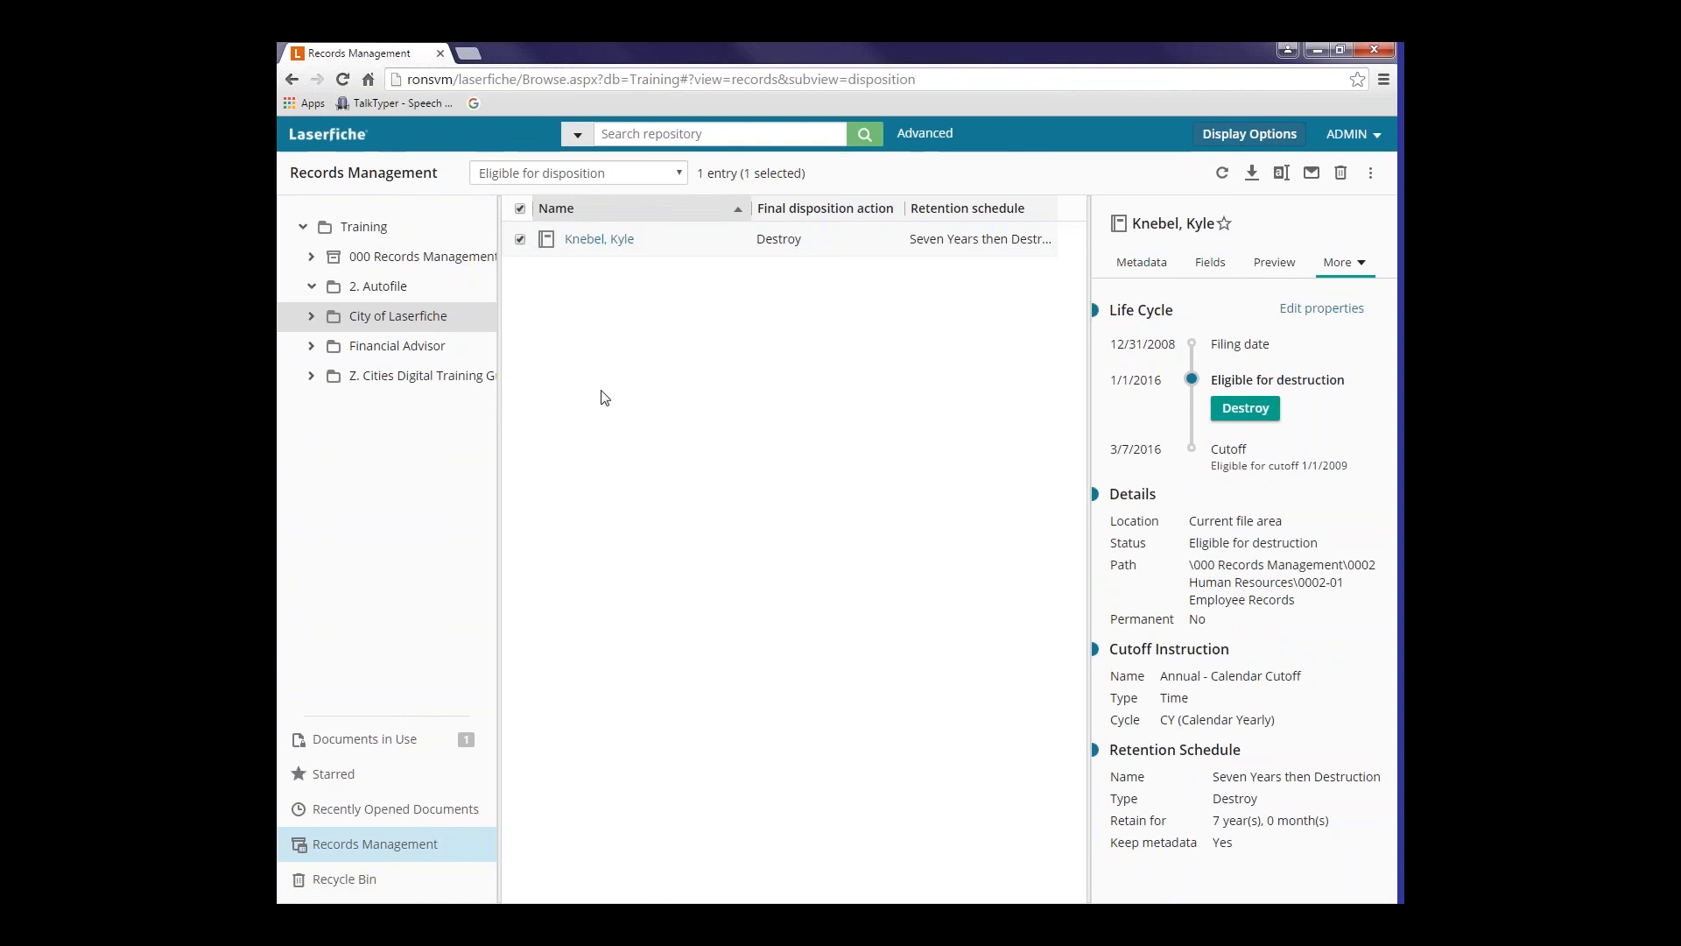
mouse_move(364, 840)
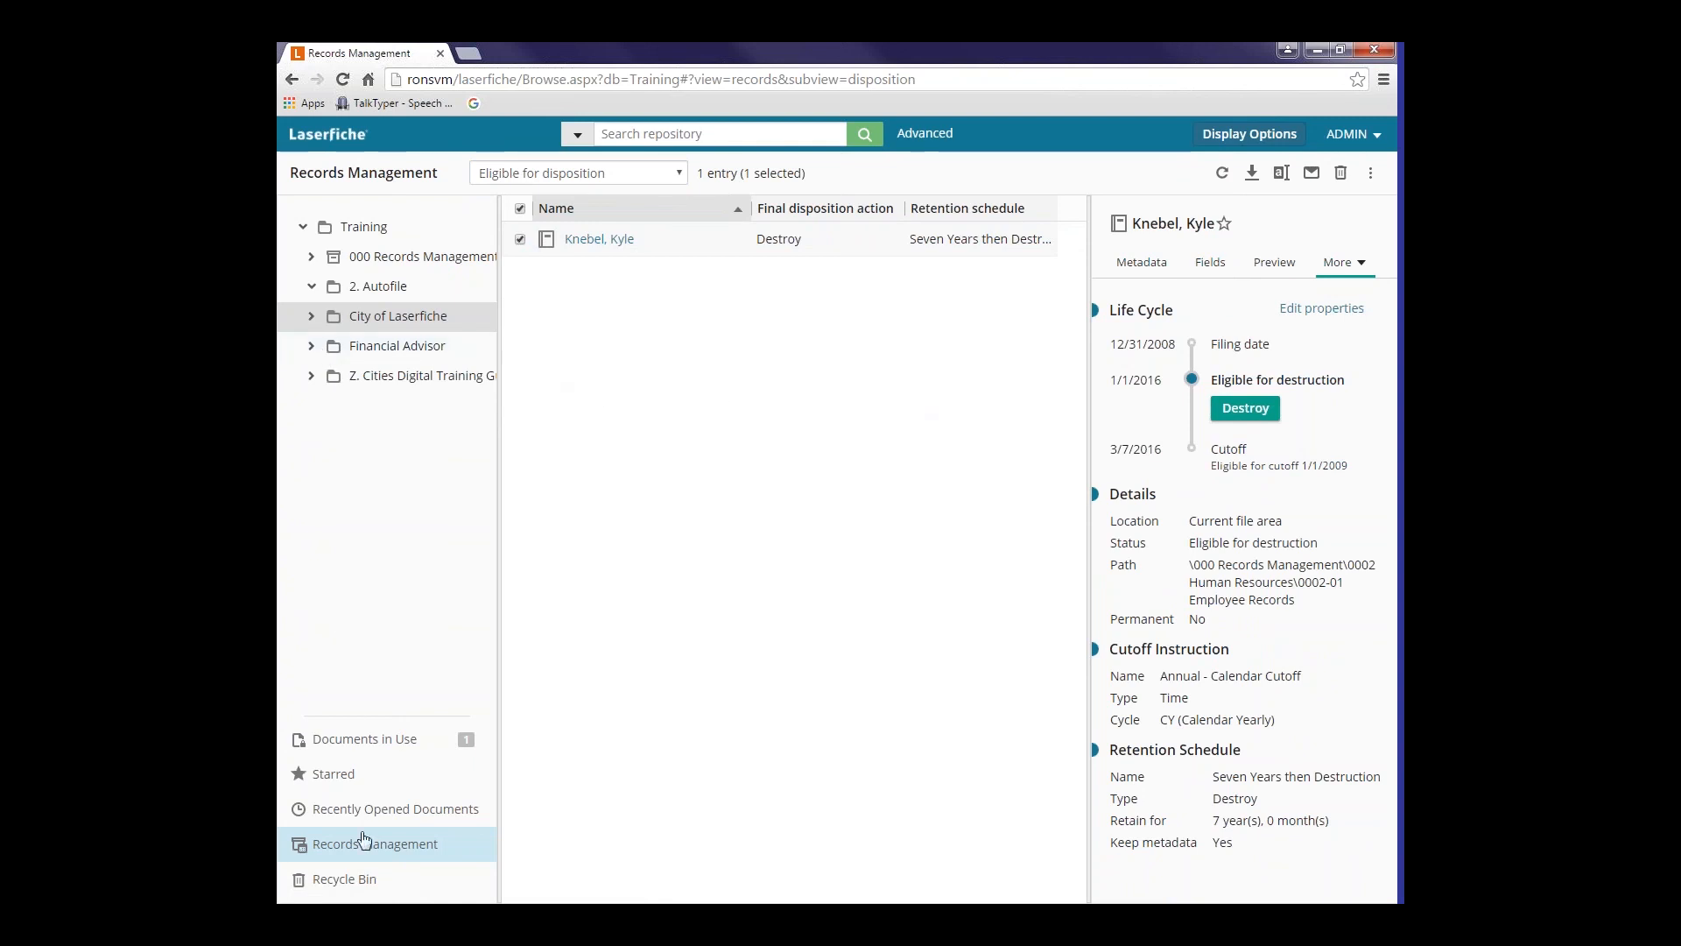
mouse_move(343, 878)
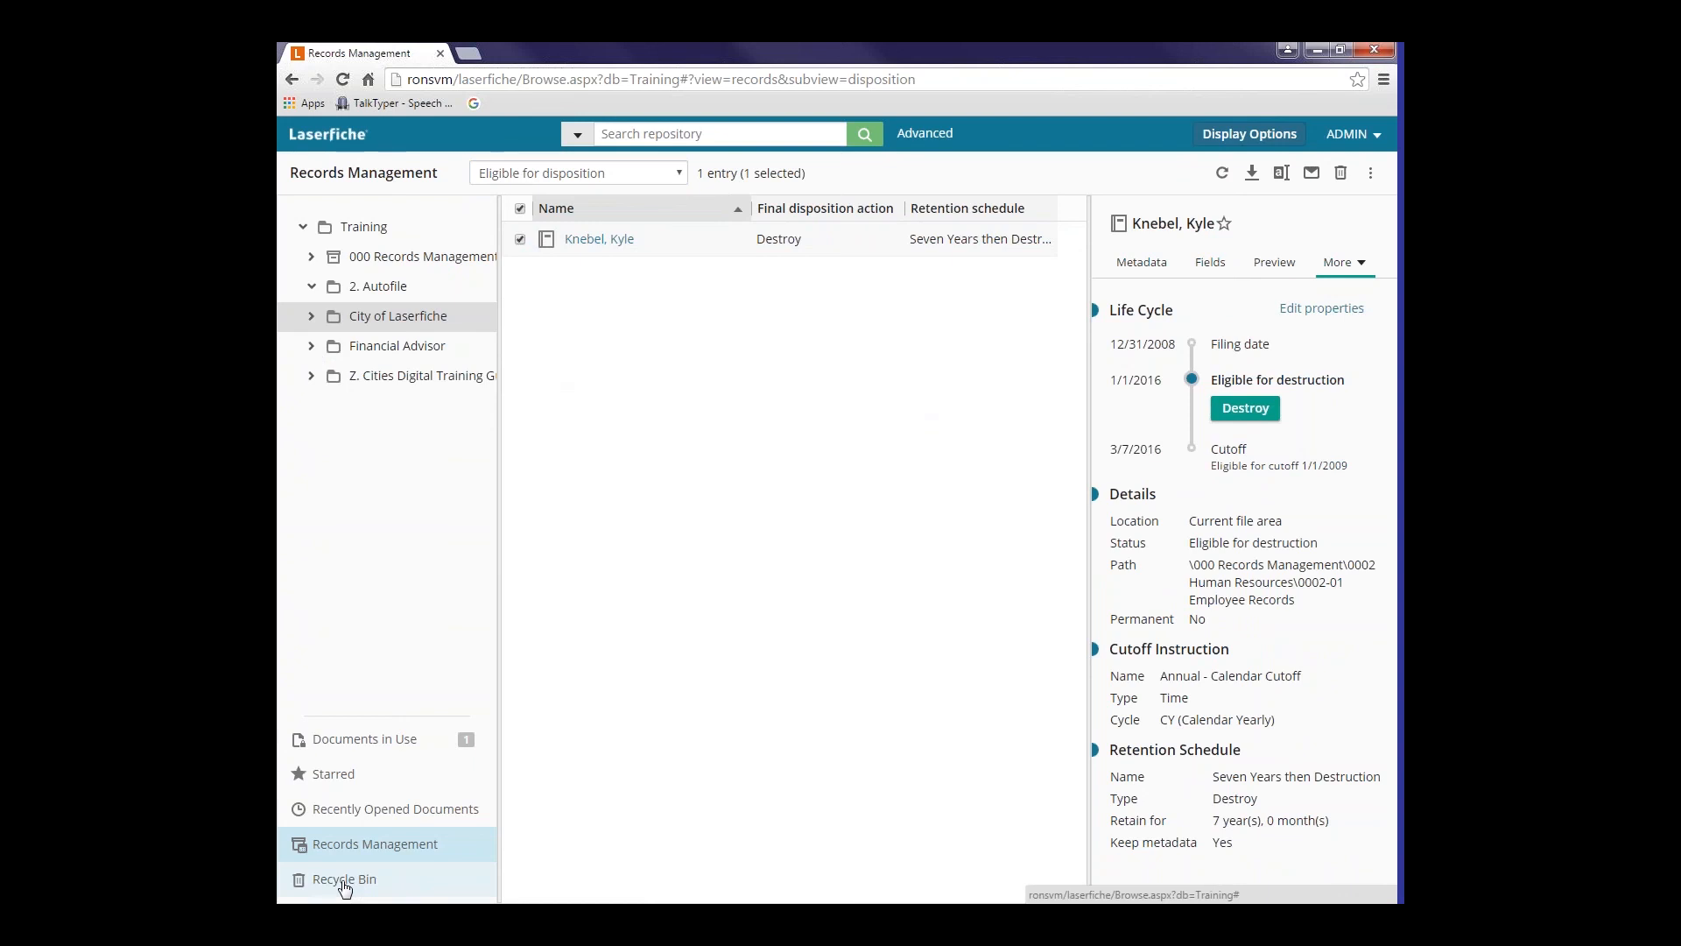
left_click(1243, 407)
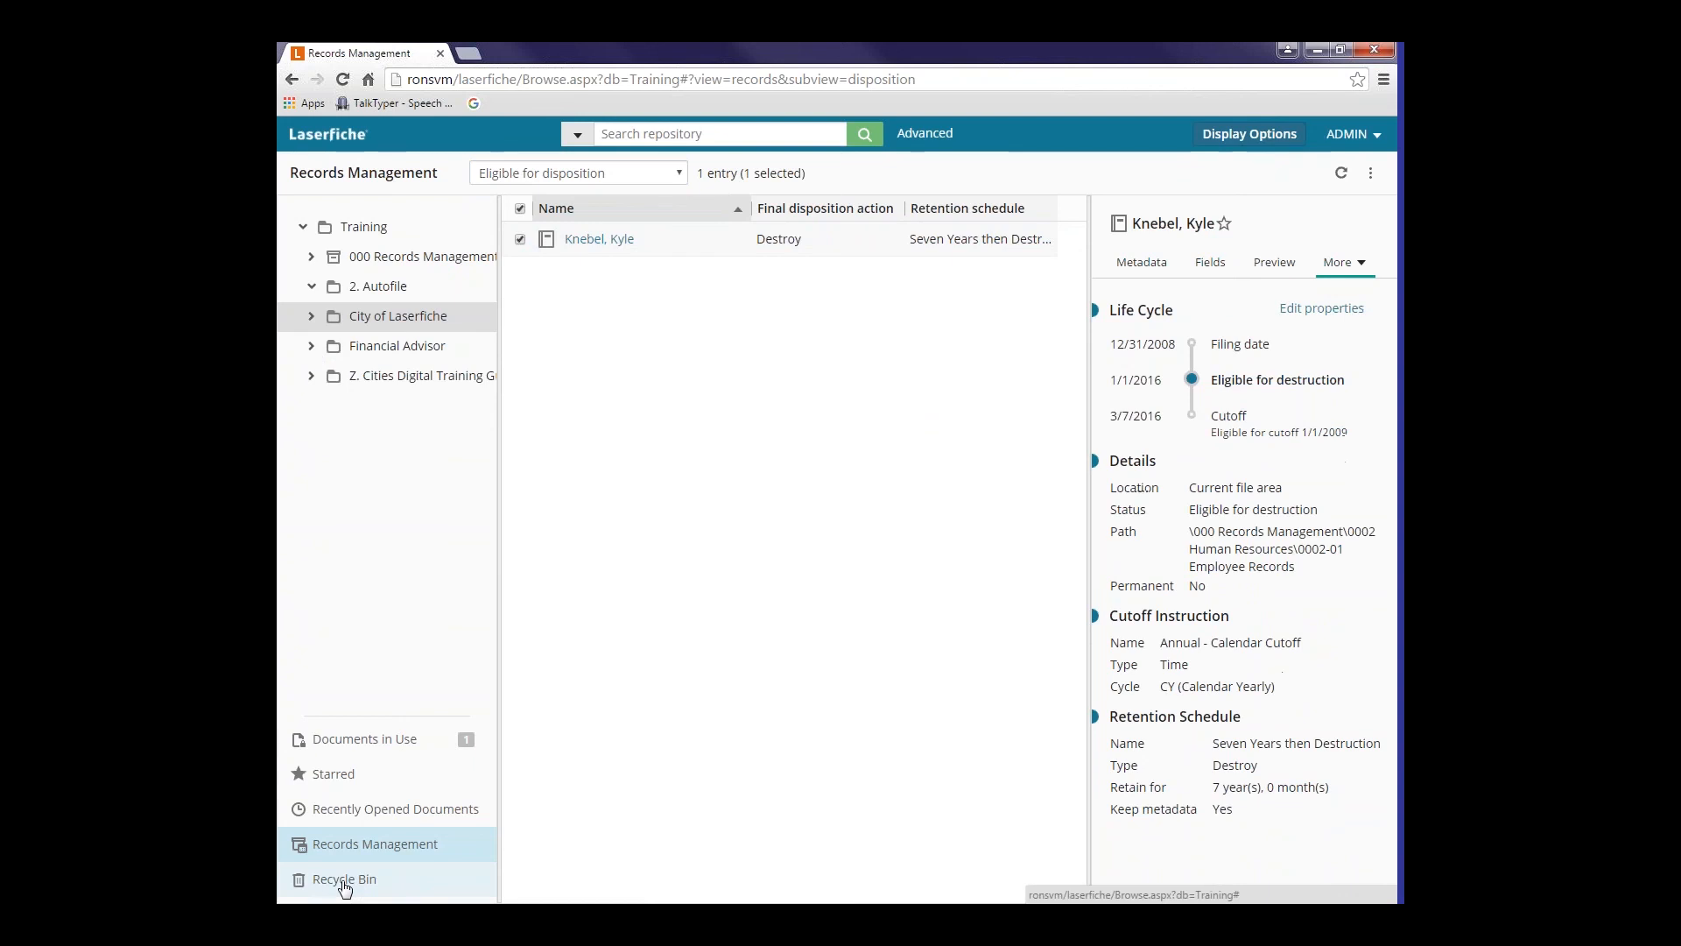
- Show the Recycle Bin with its four deleted entries and start a recycle bin search
left_click(345, 878)
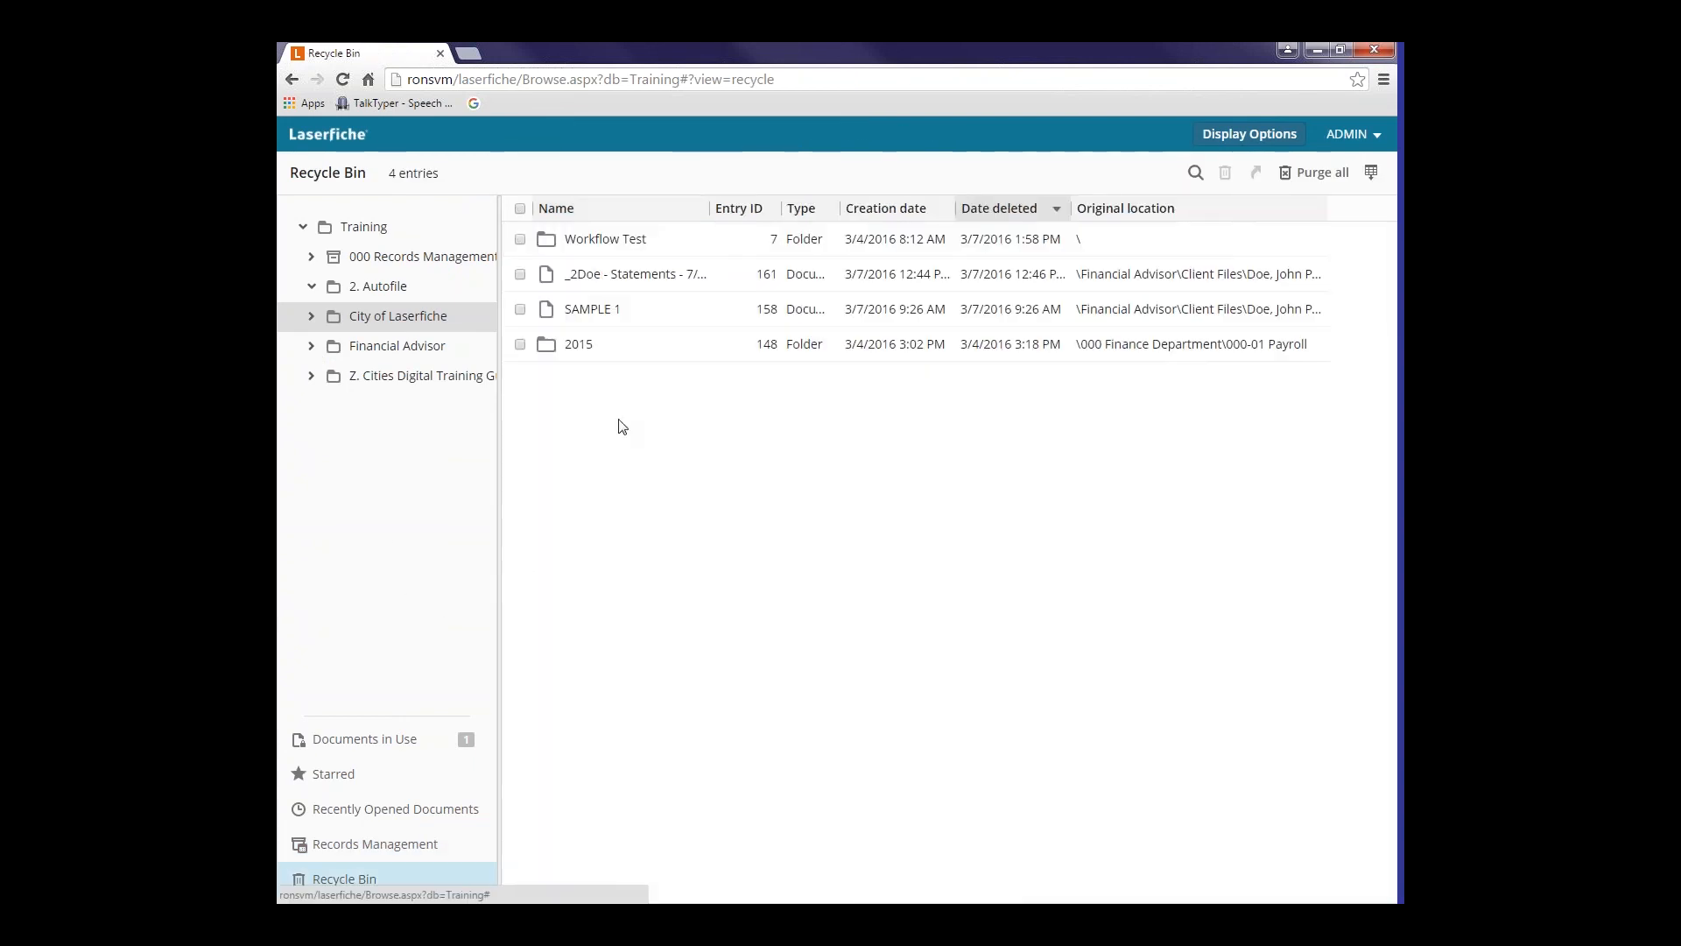
mouse_move(663, 343)
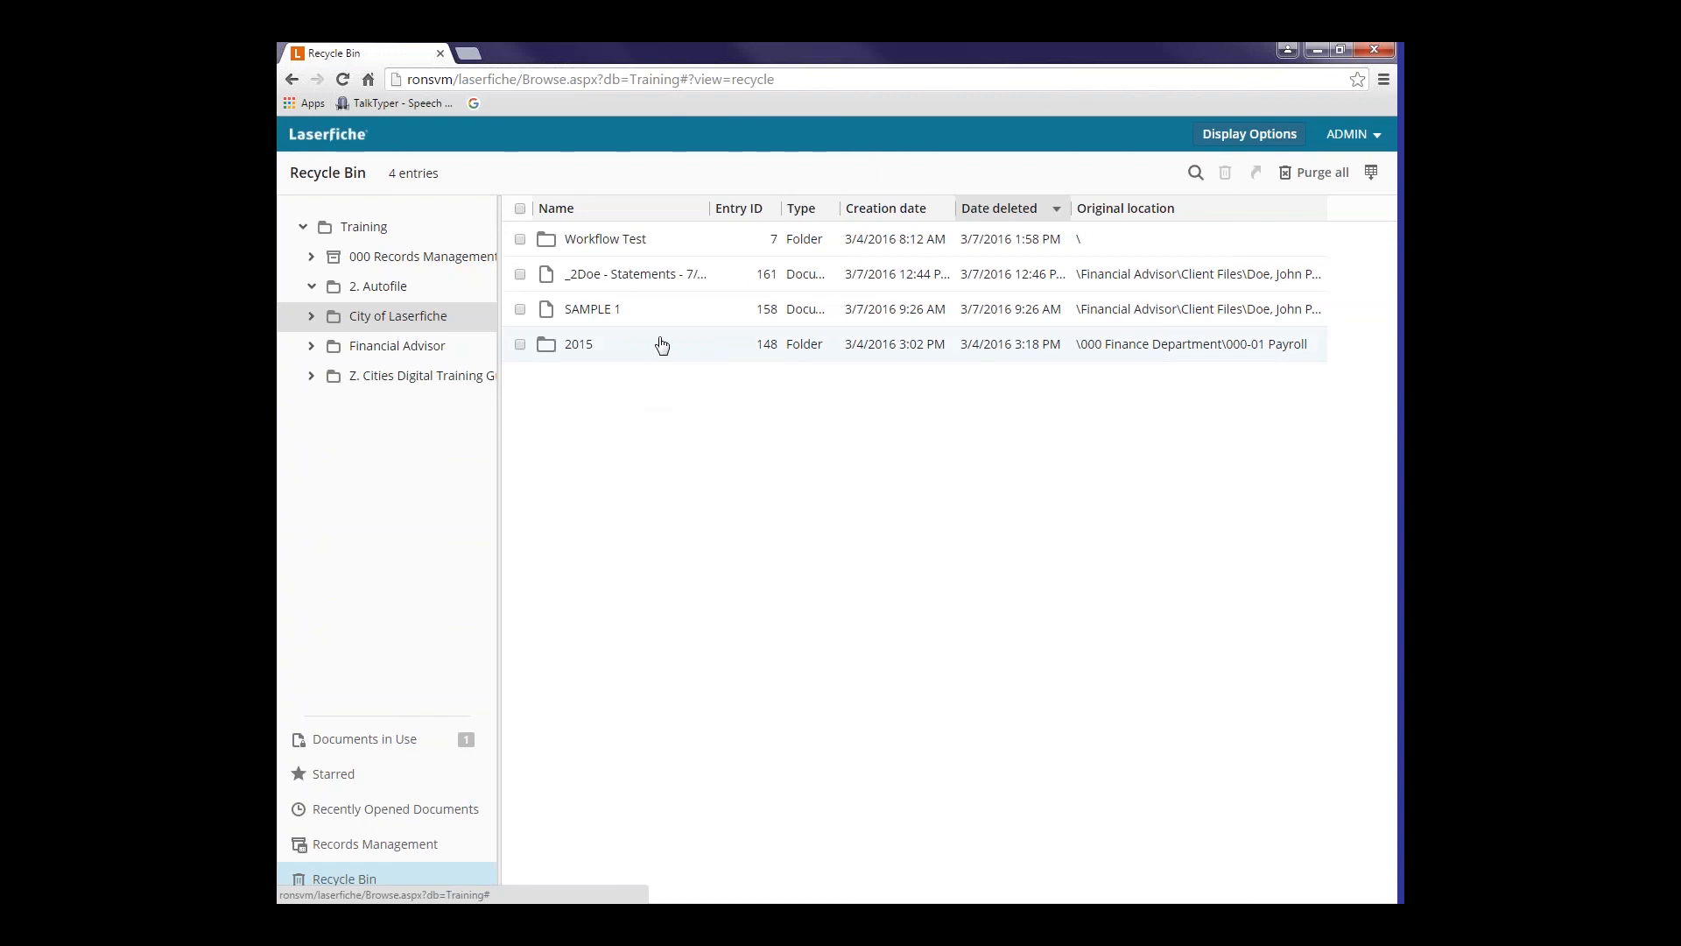
mouse_move(1195, 173)
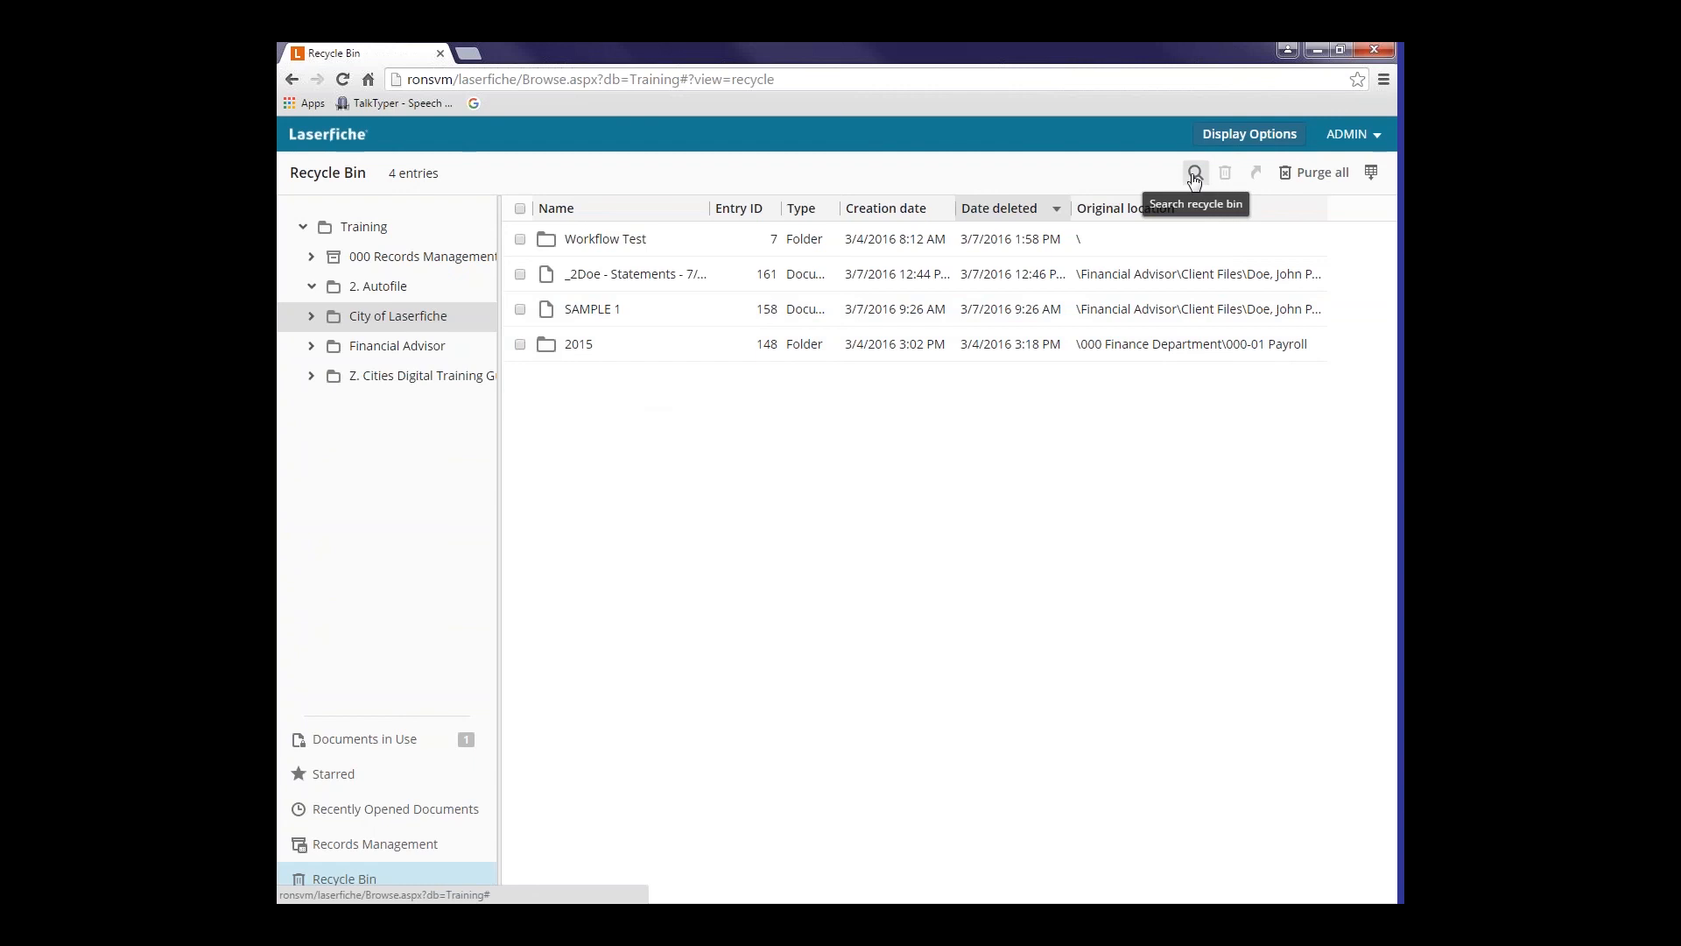
left_click(1194, 173)
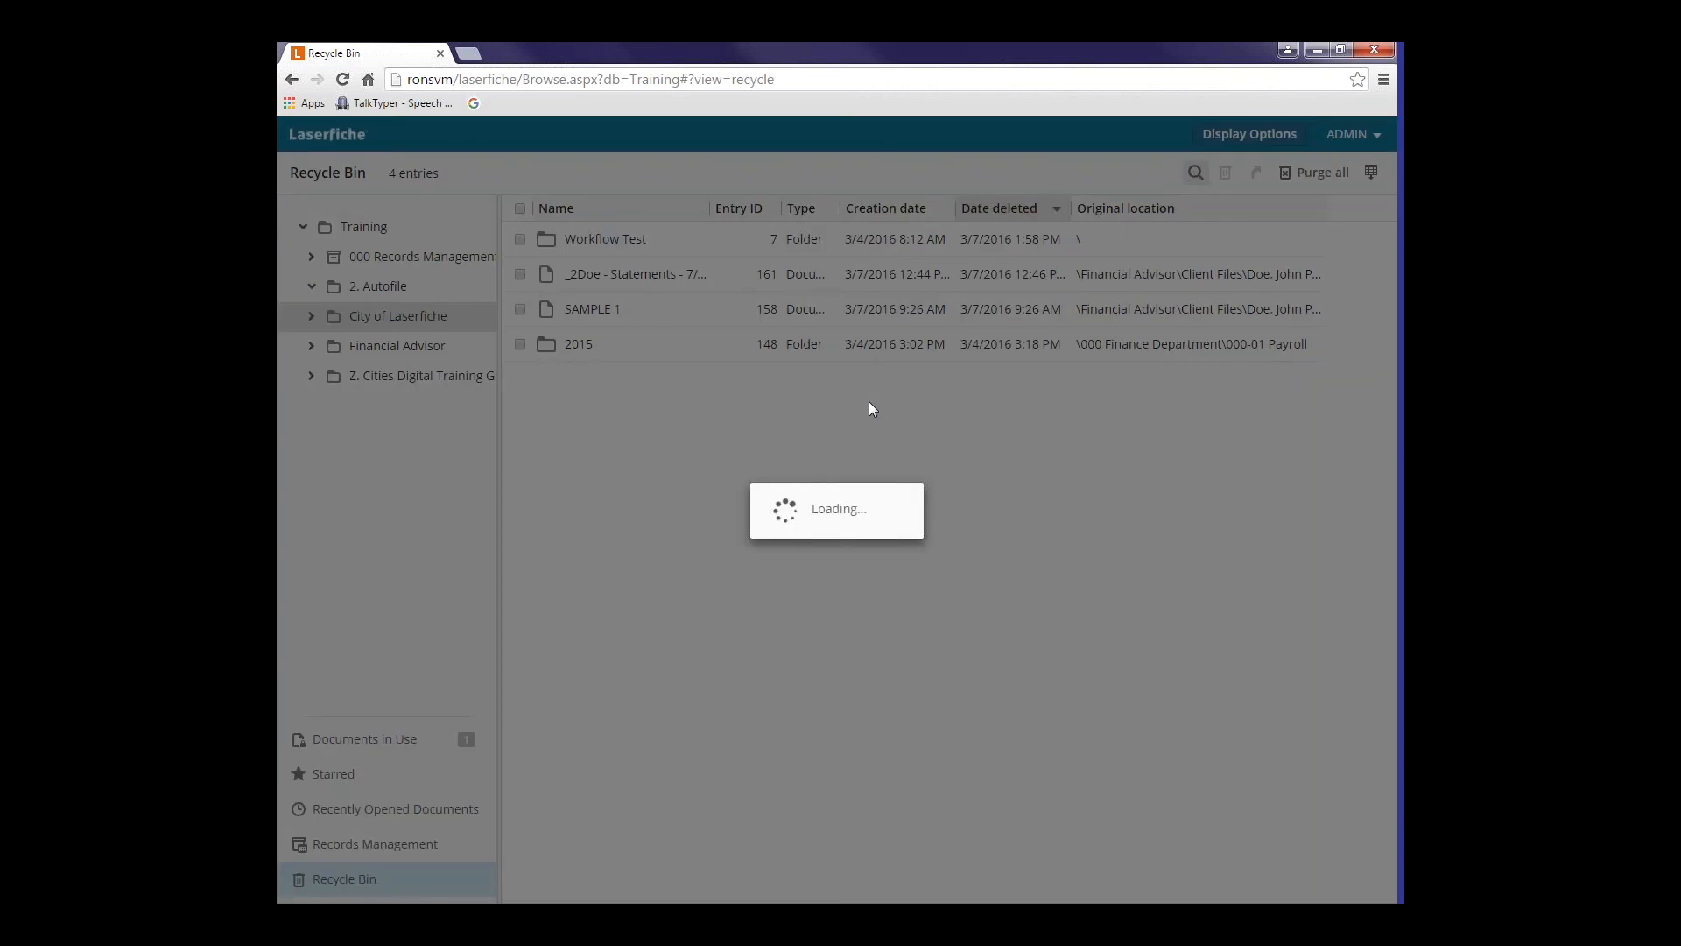
left_click(1194, 171)
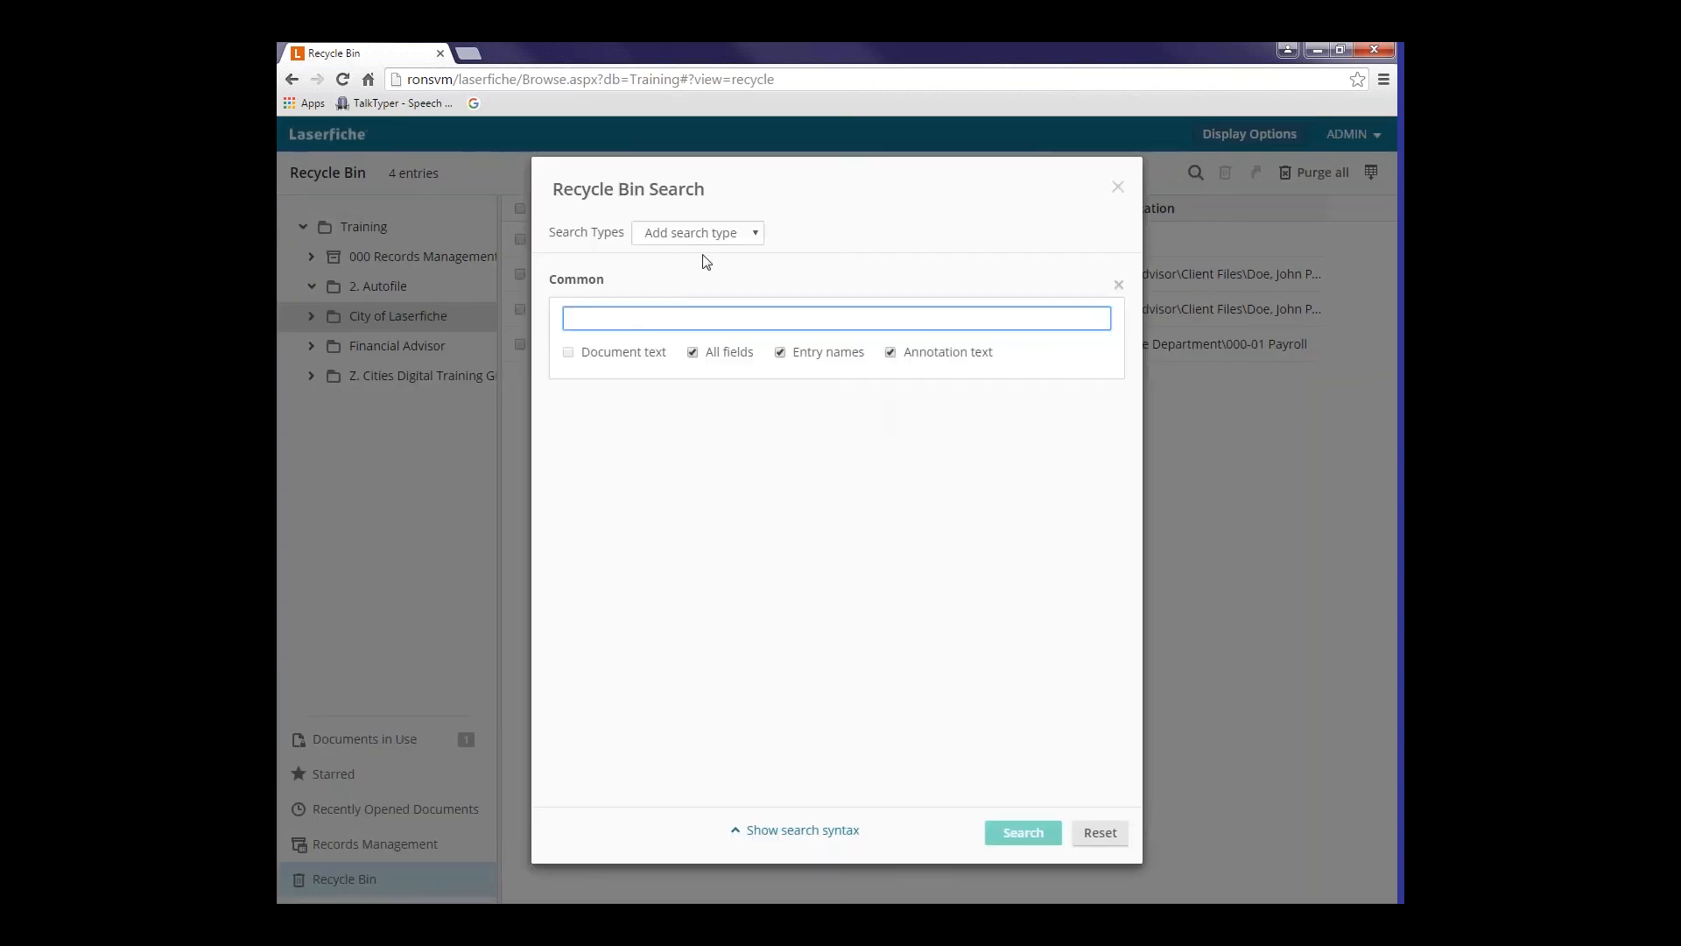
left_click(696, 233)
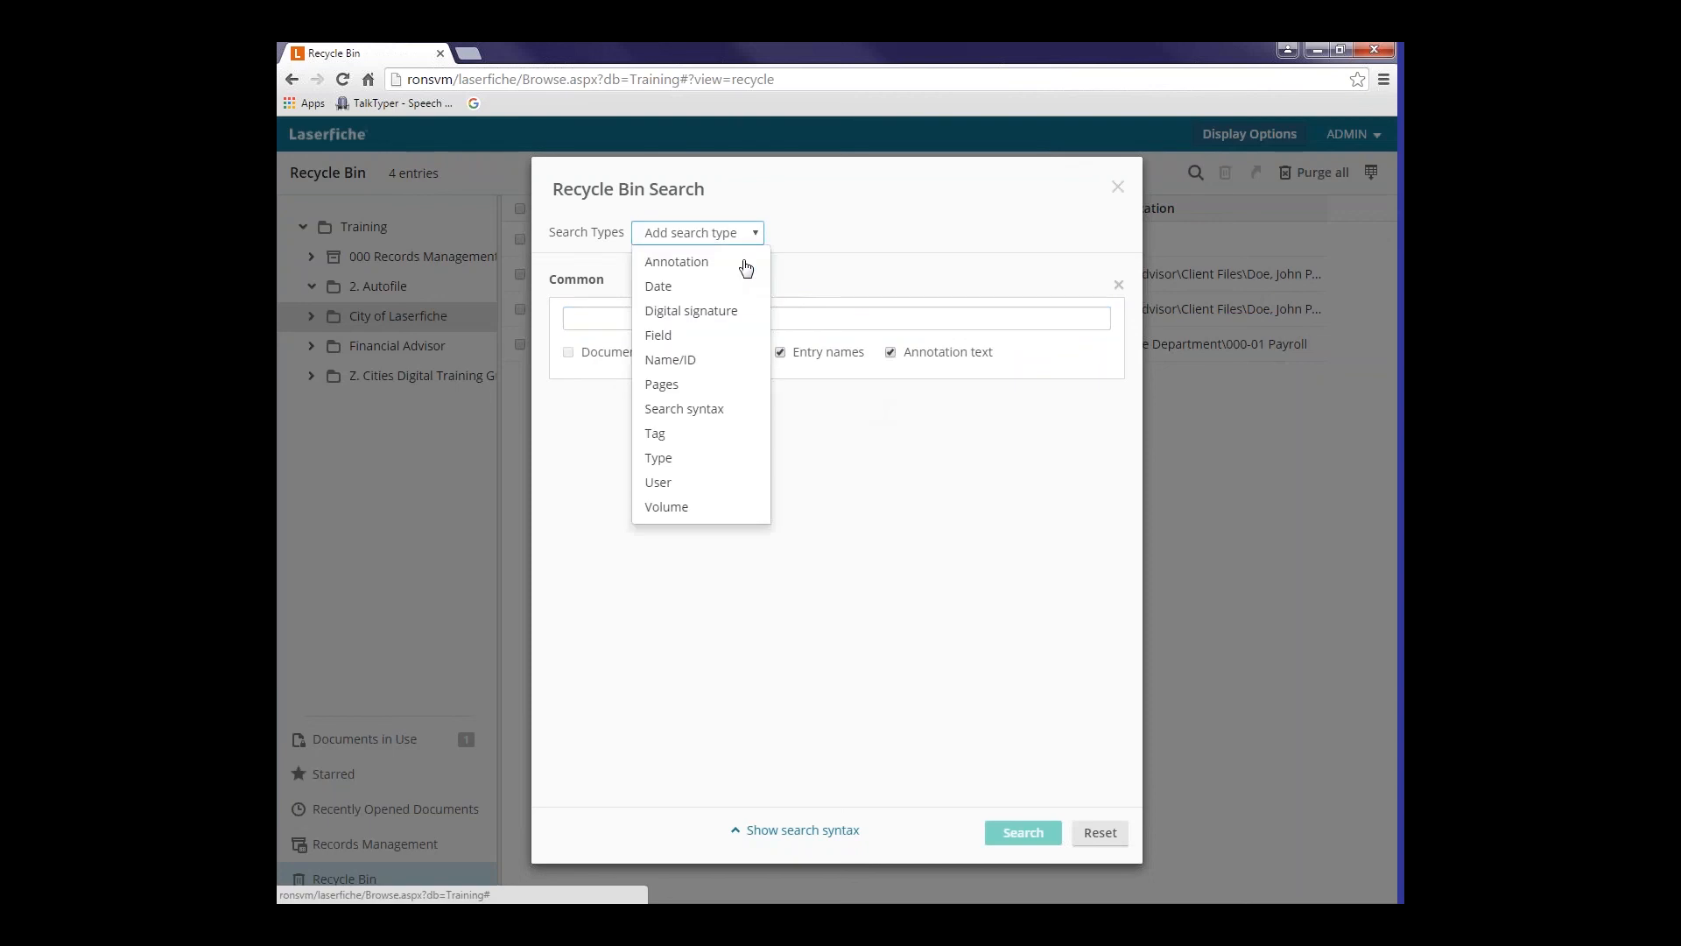
left_click(658, 335)
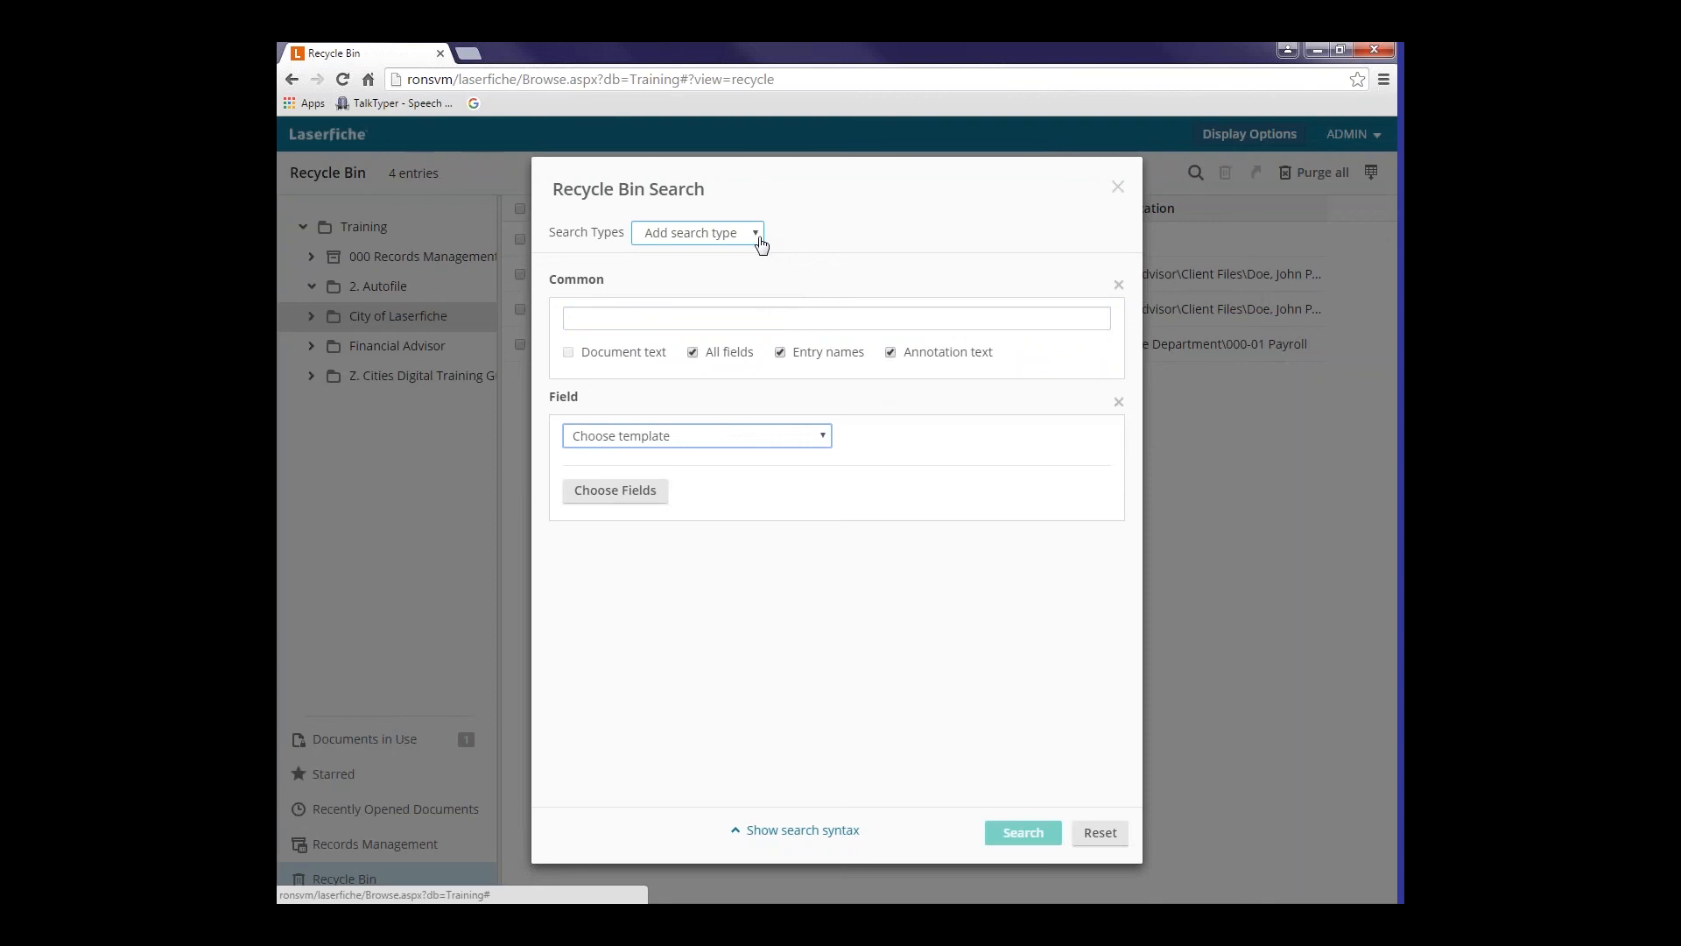
mouse_move(869, 283)
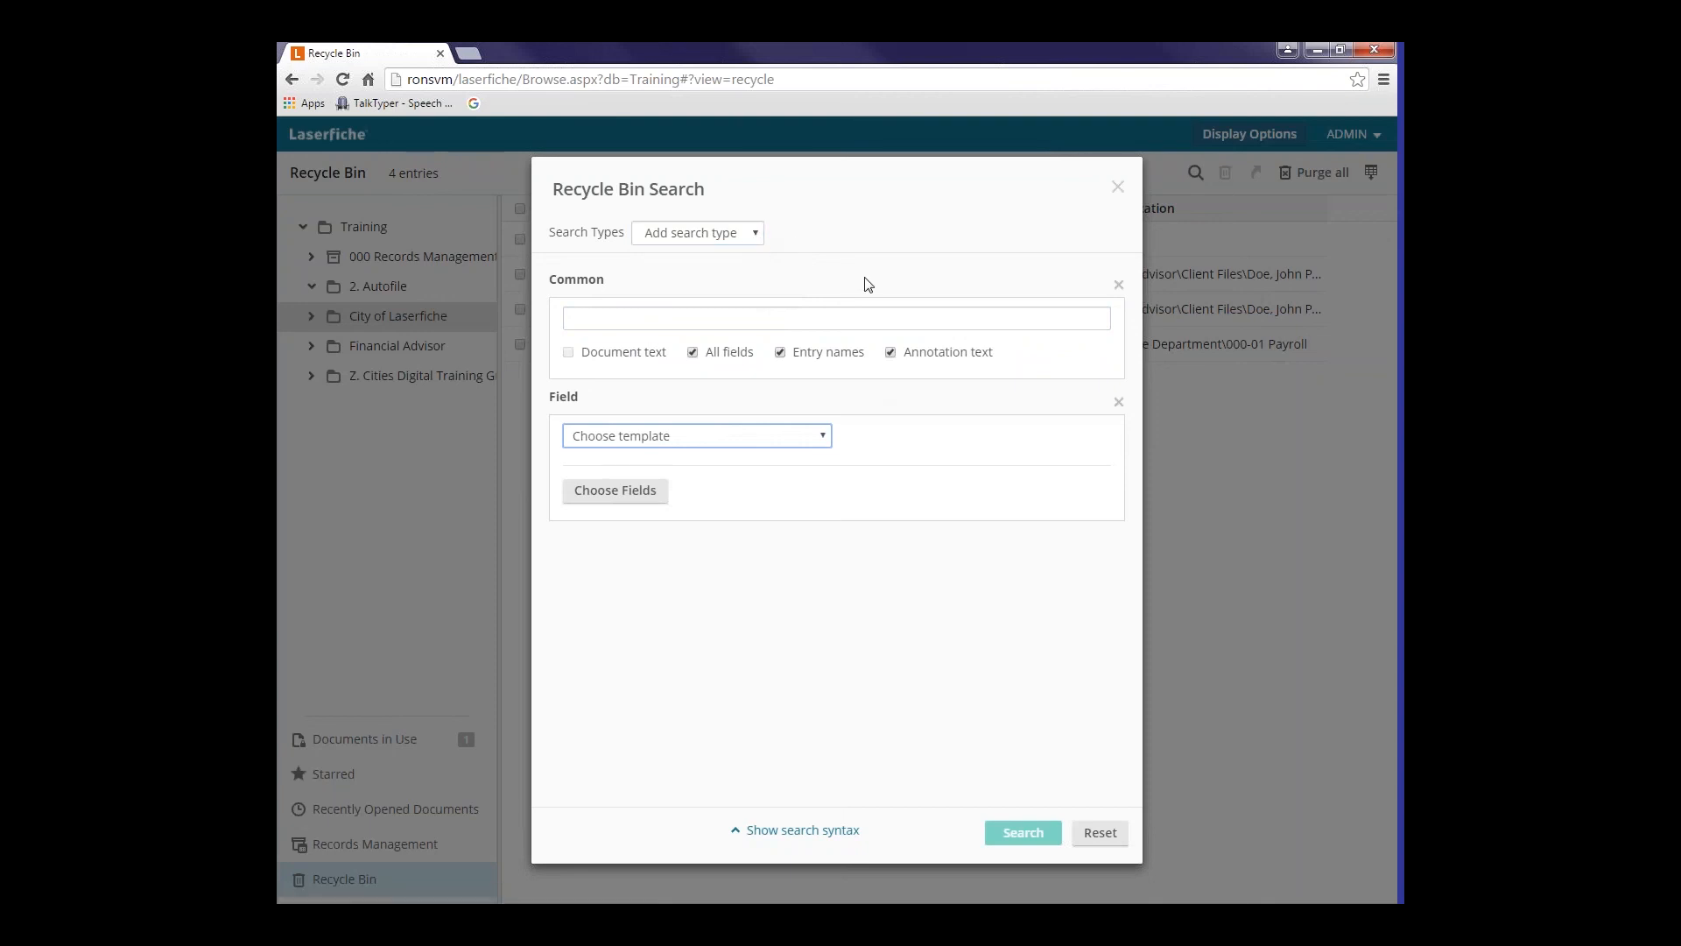
mouse_move(829, 301)
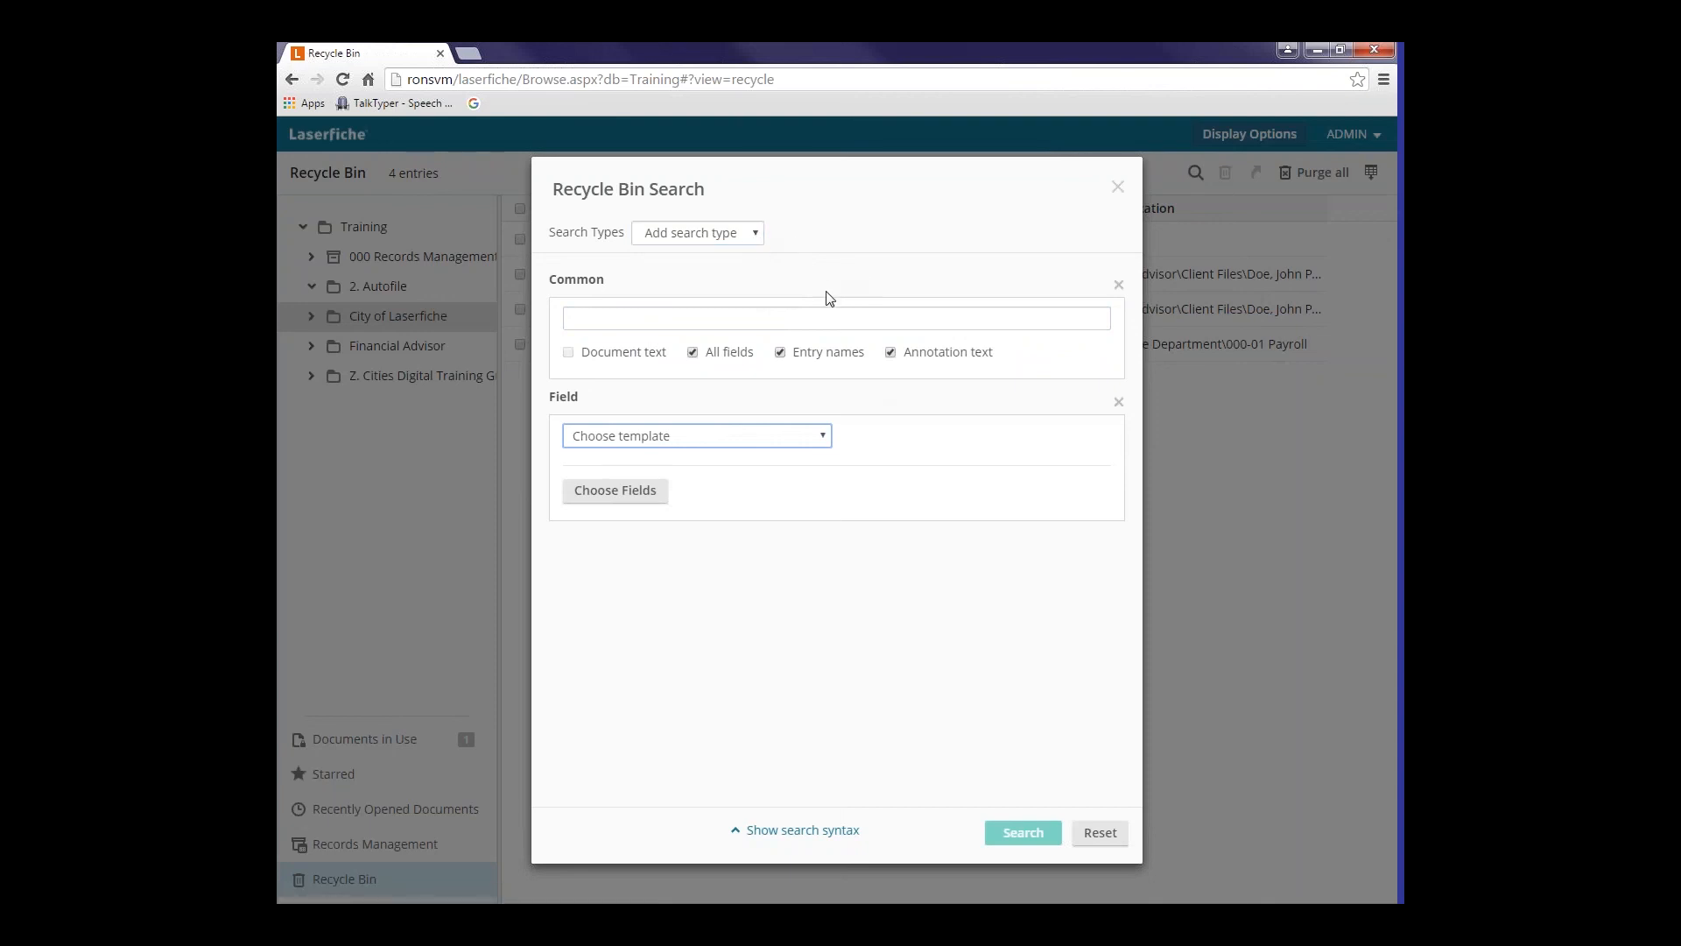
mouse_move(955, 635)
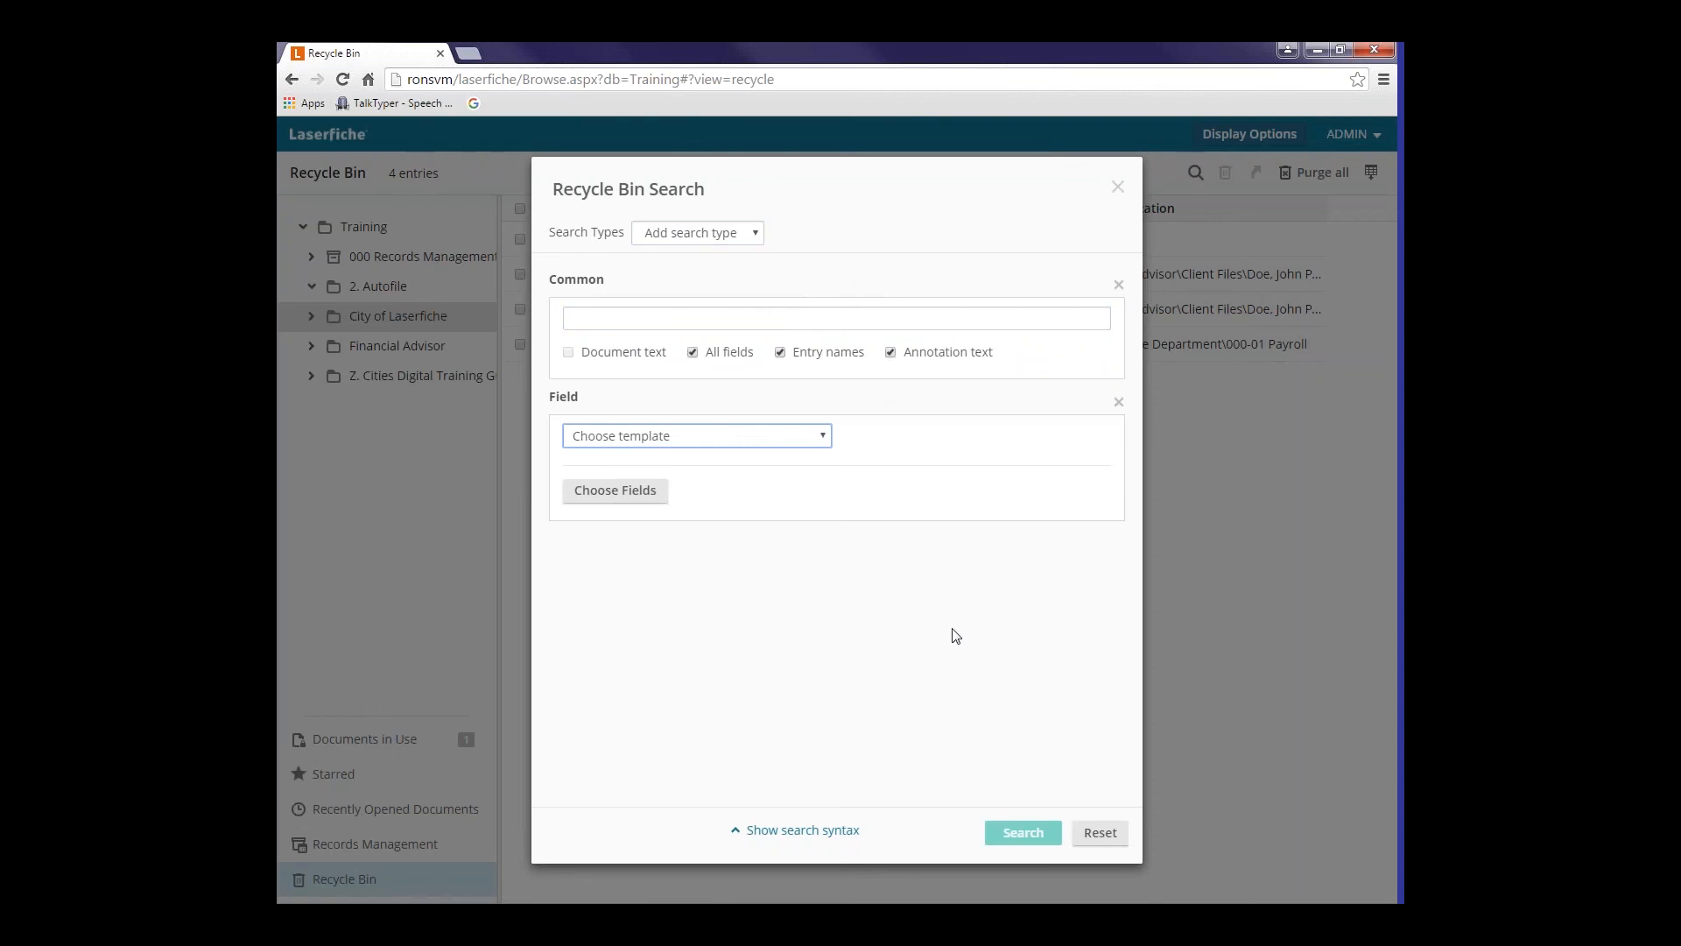
mouse_move(1119, 210)
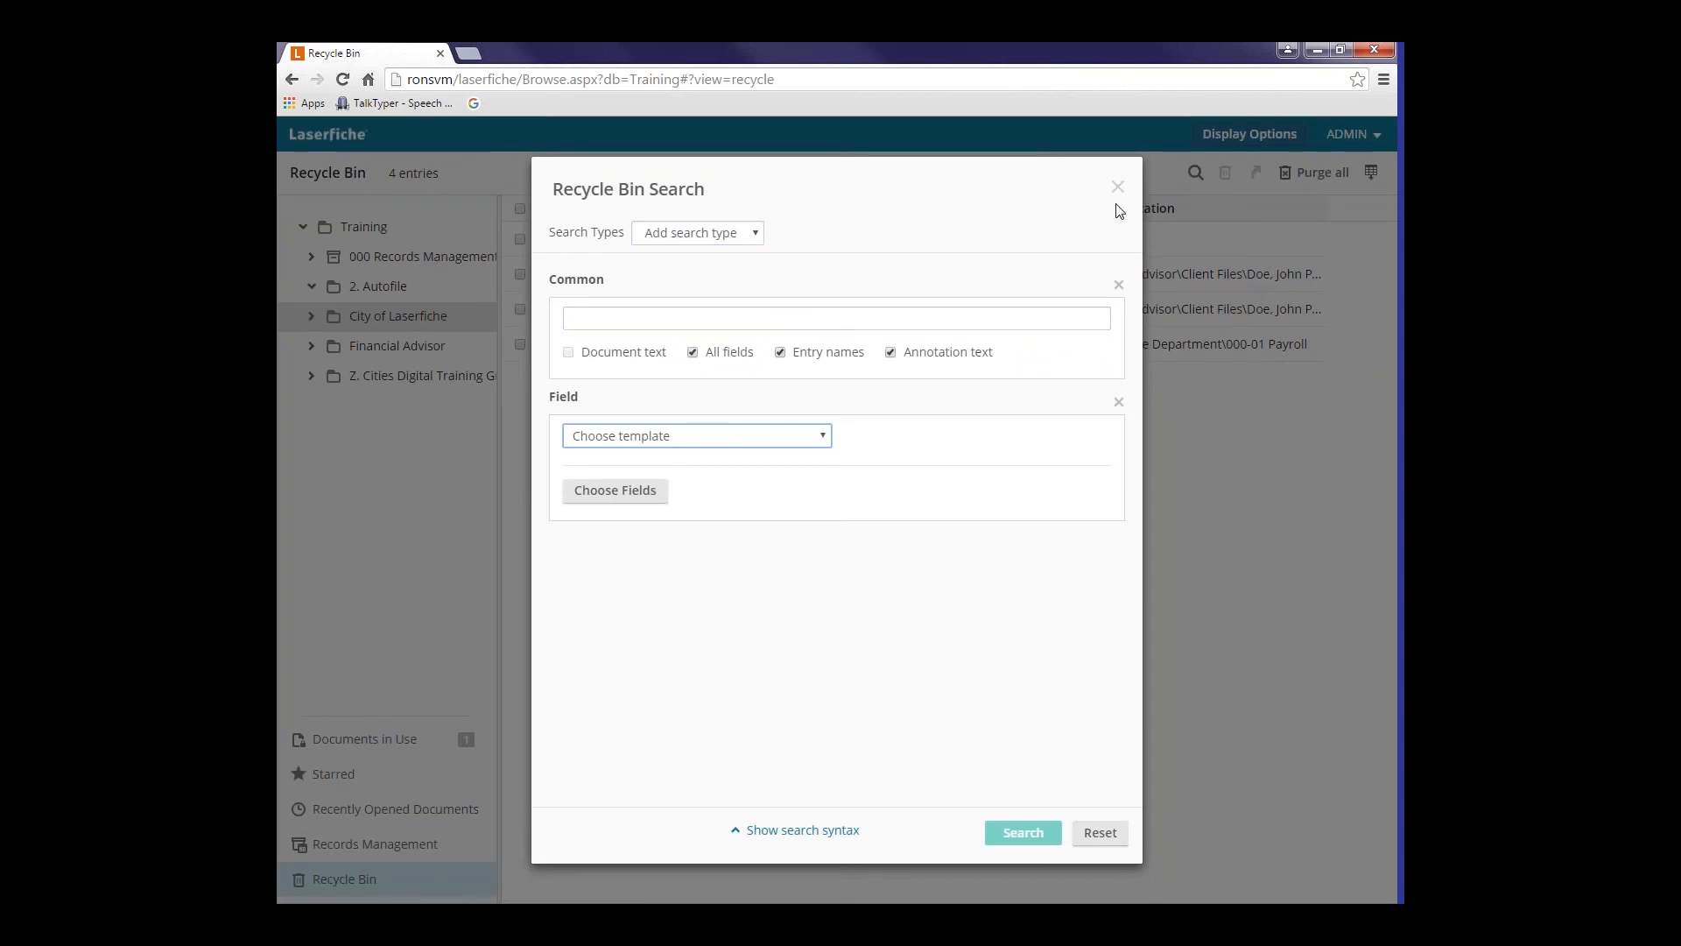
left_click(1118, 186)
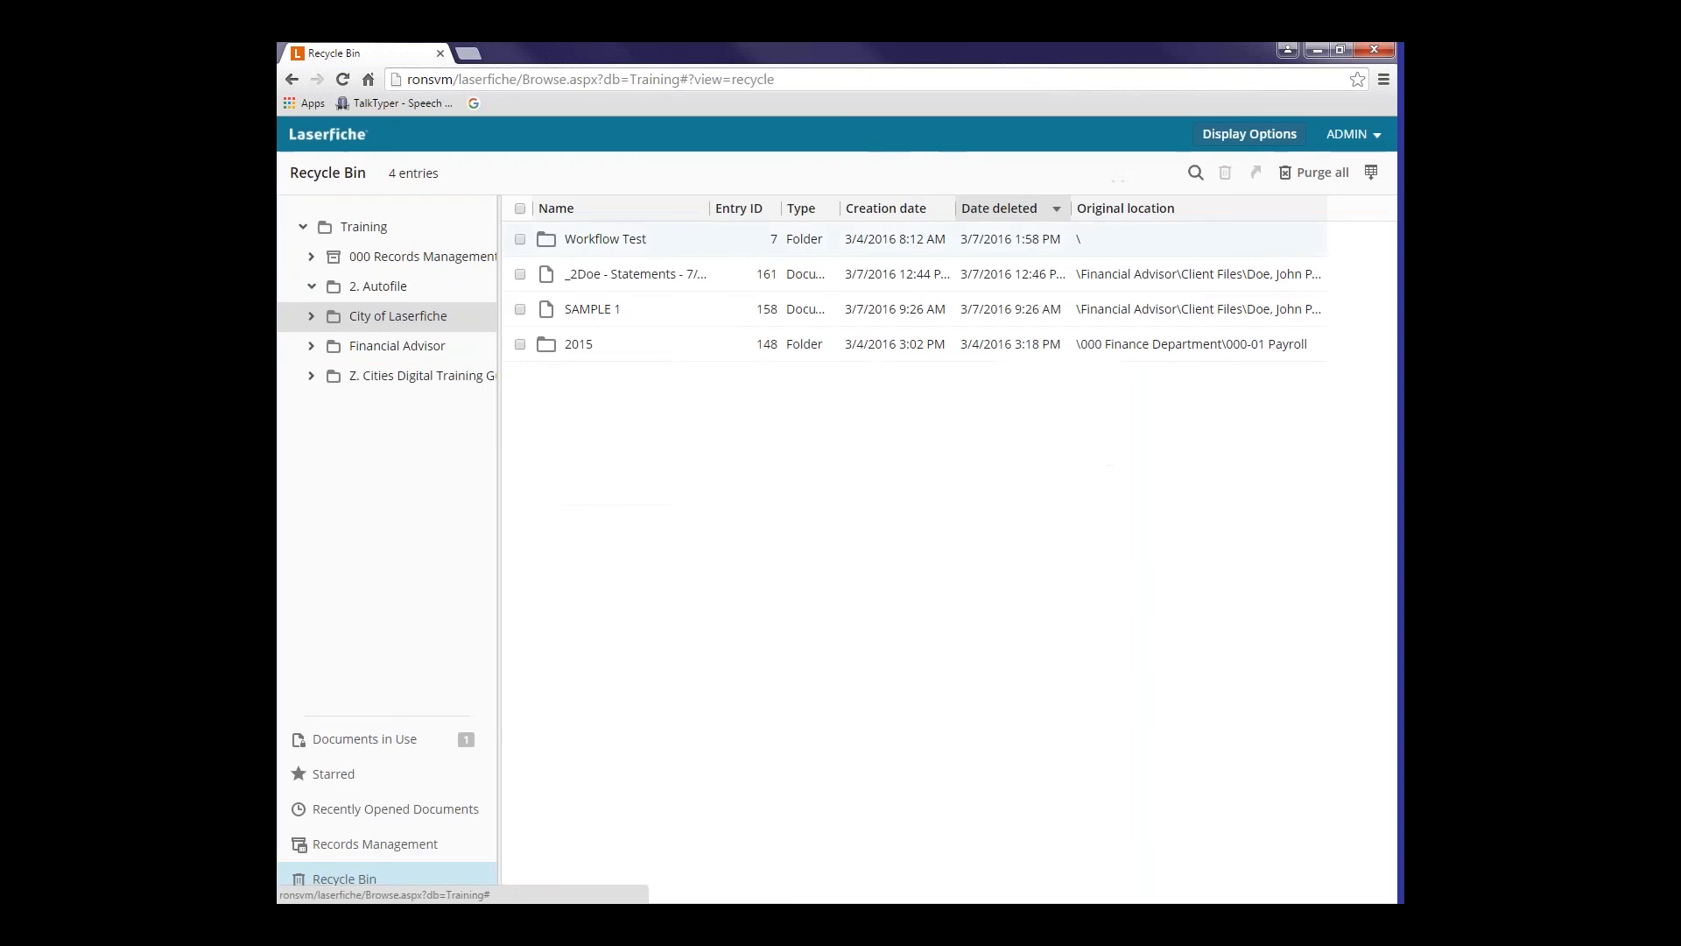
mouse_move(367, 354)
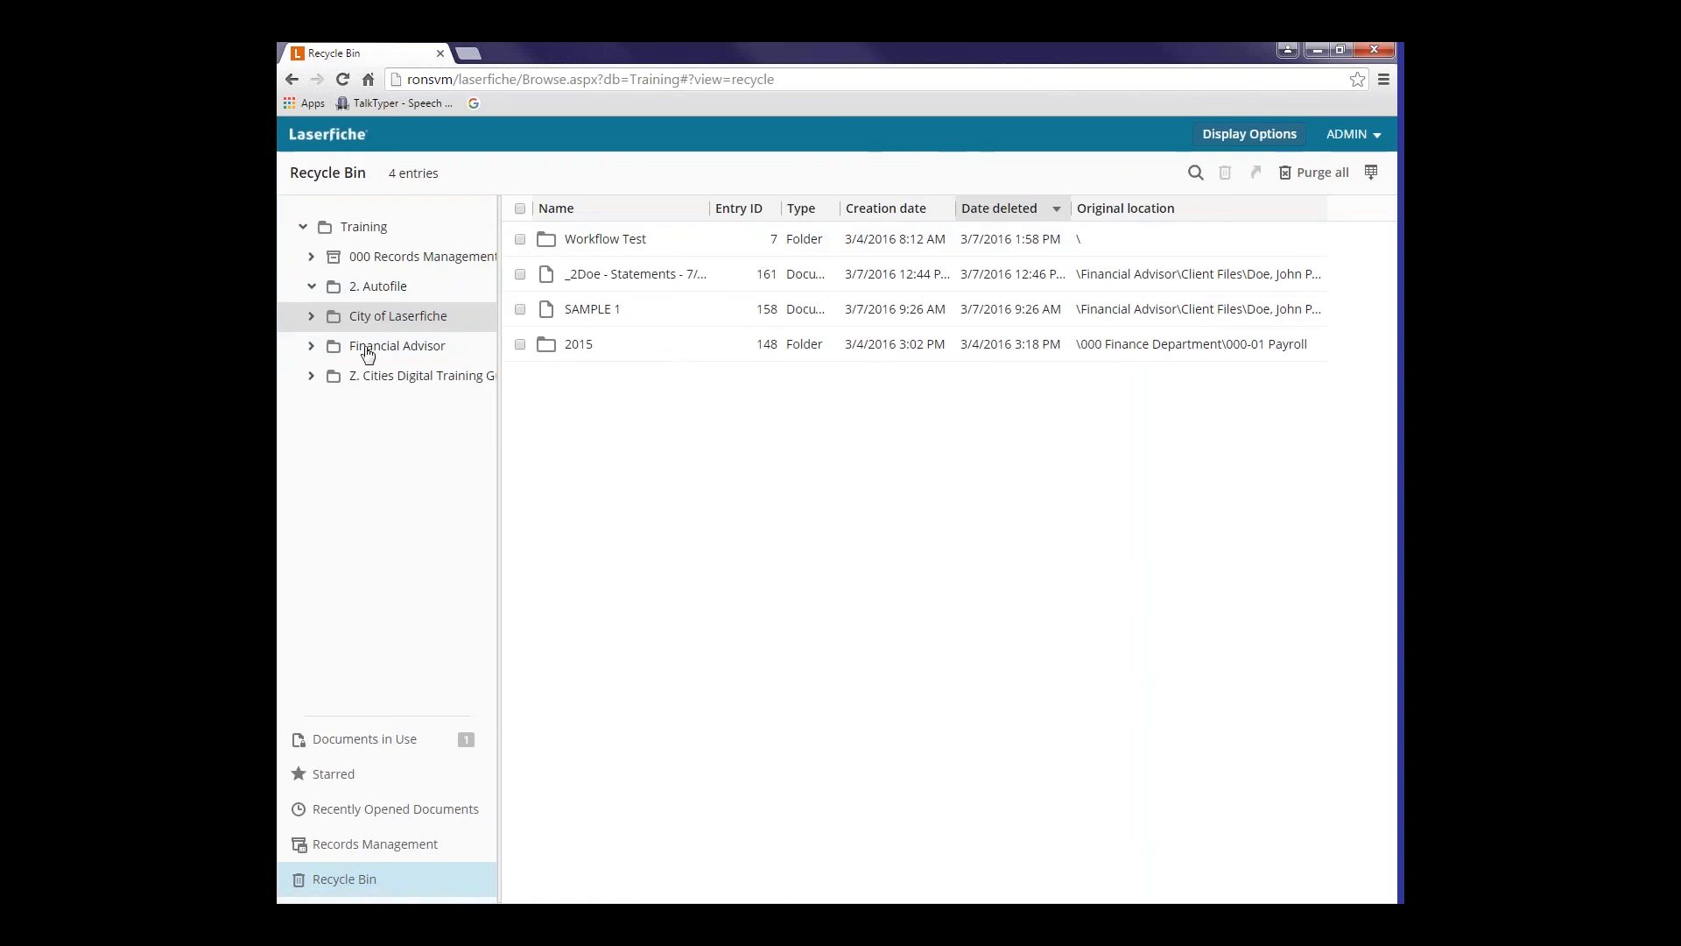
- Open the Financial Advisor folder's six entries and scope quick search to Within current folder
left_click(397, 345)
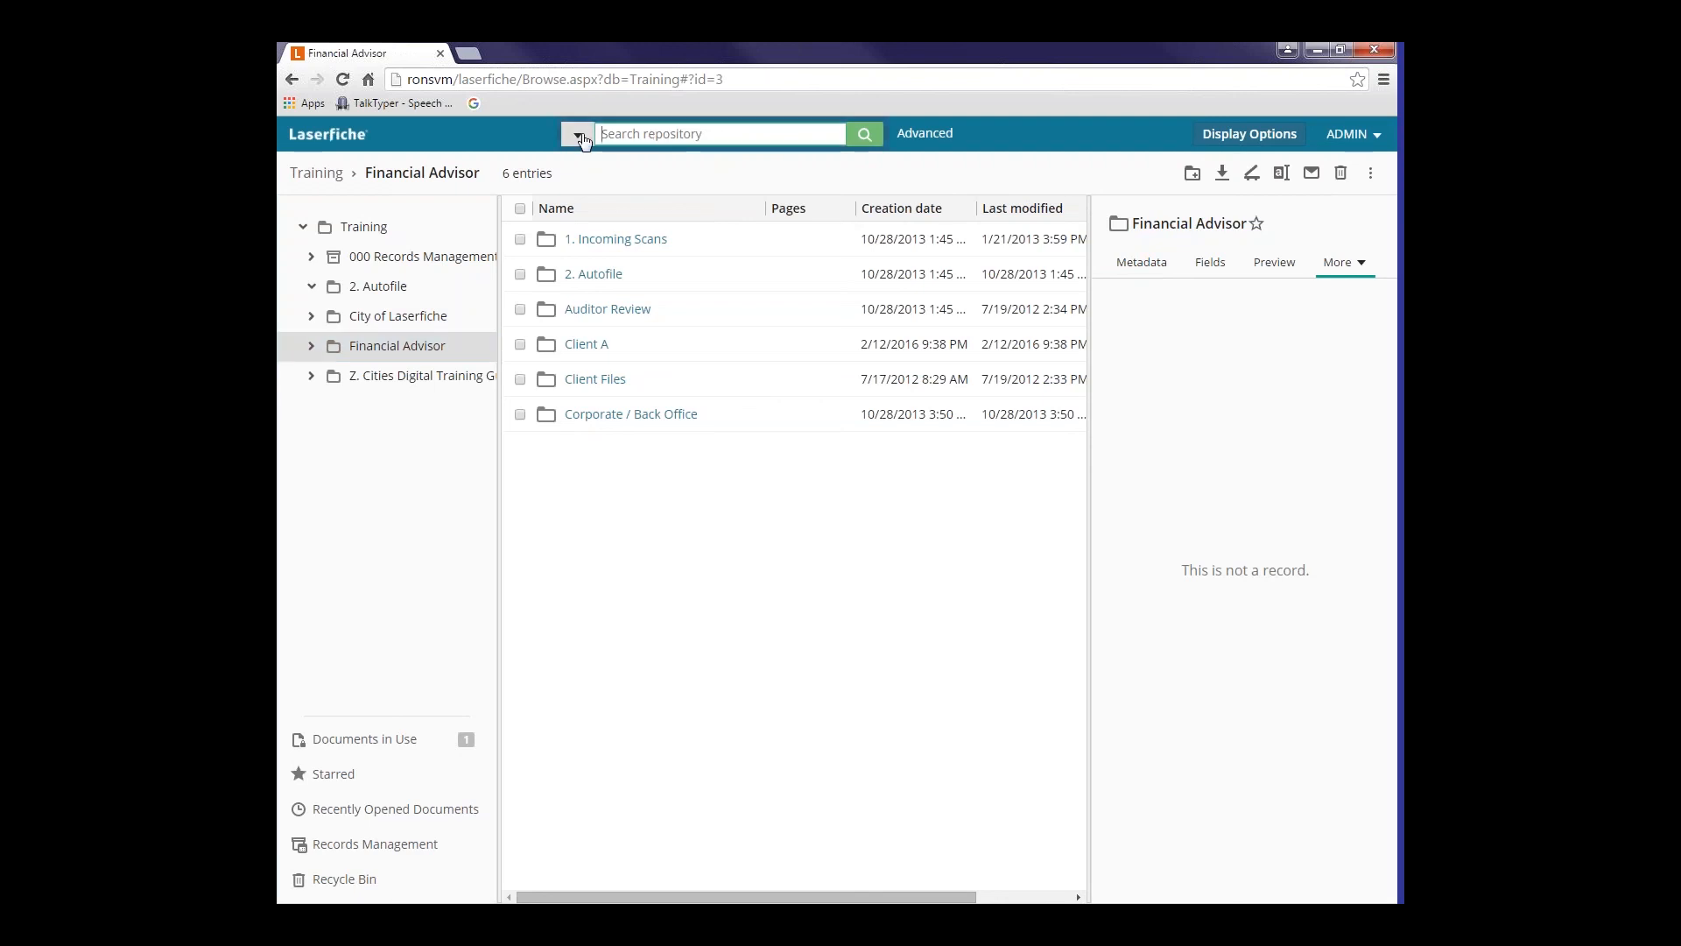
left_click(577, 133)
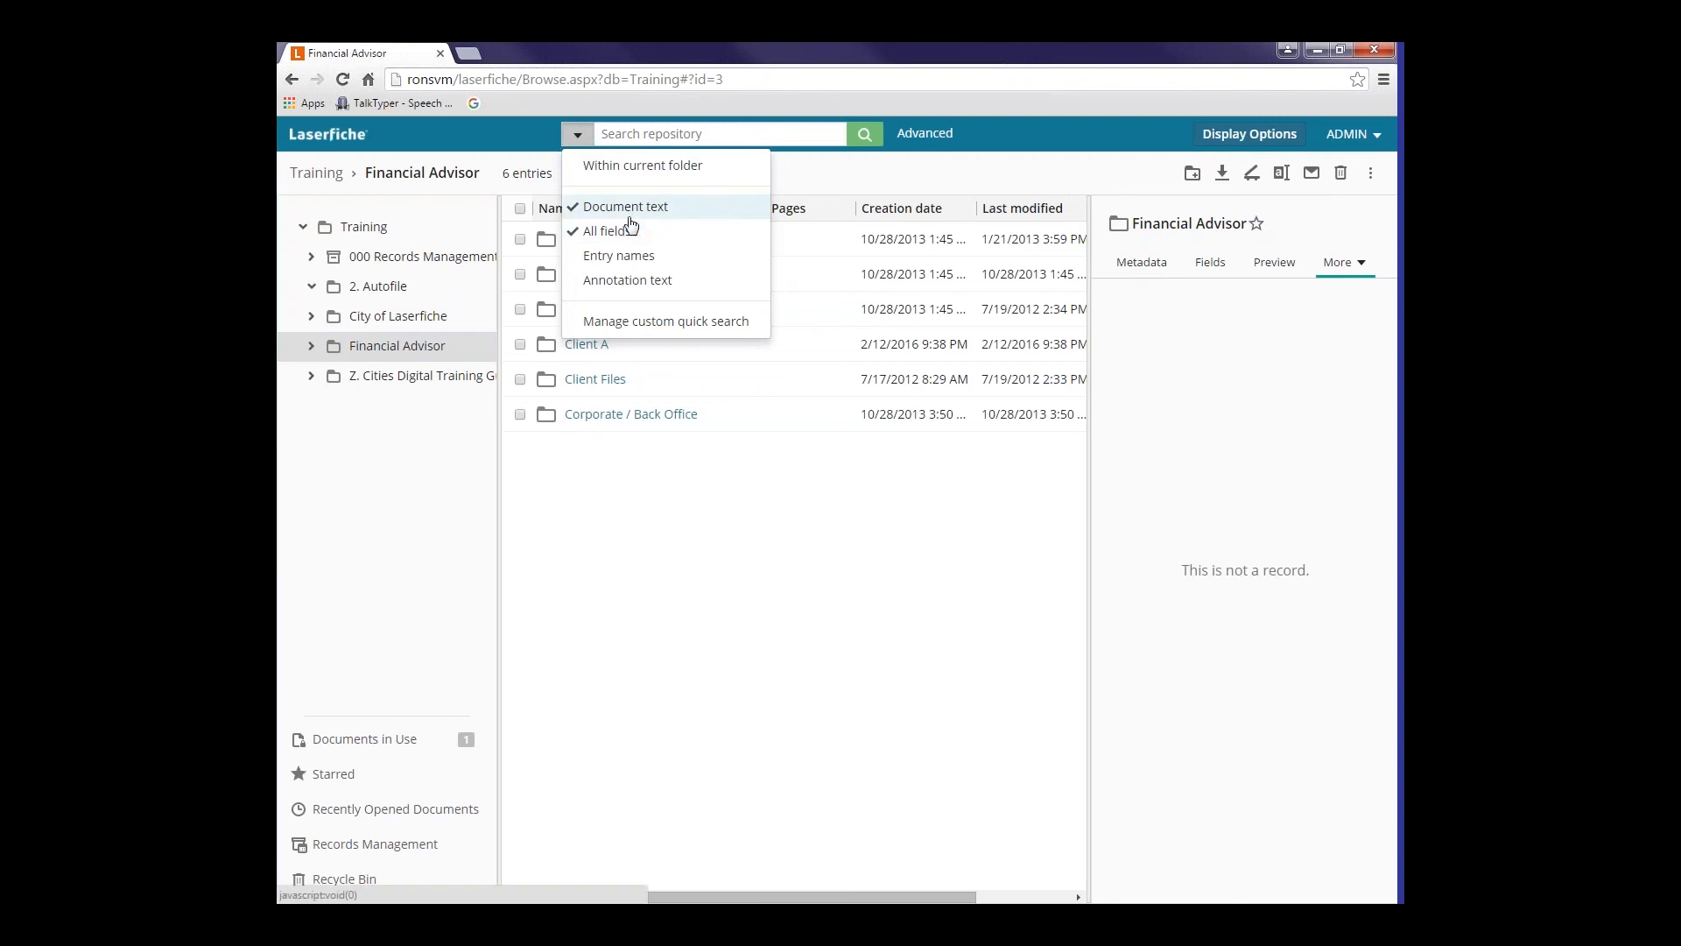
mouse_move(622, 232)
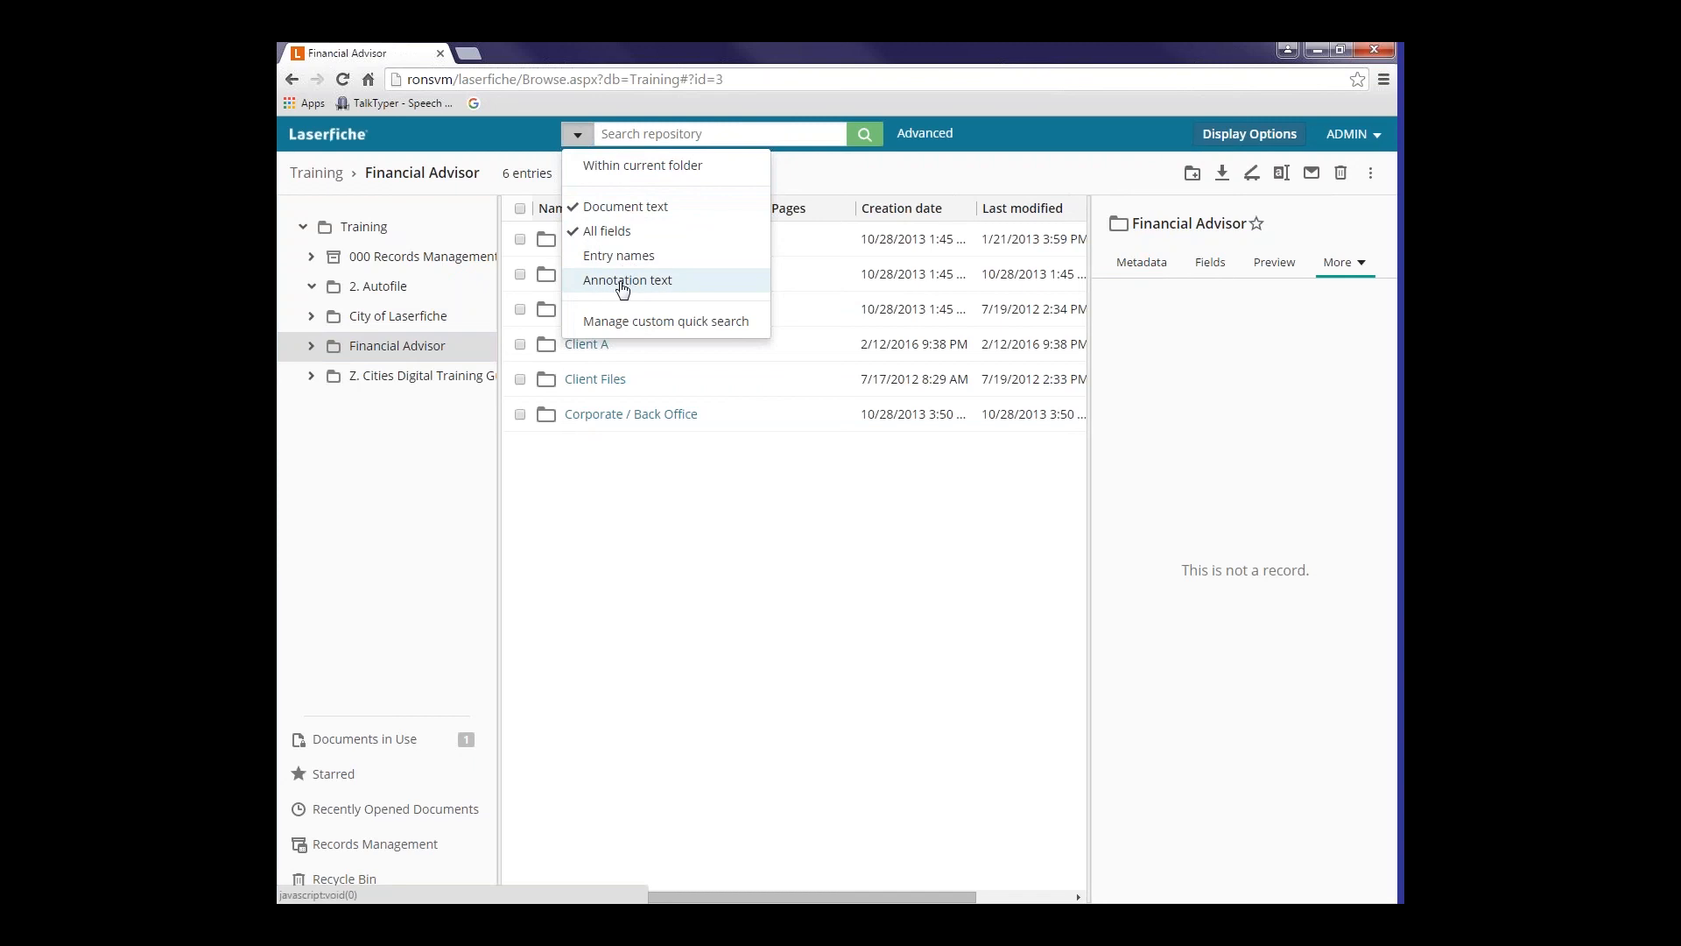
mouse_move(633, 222)
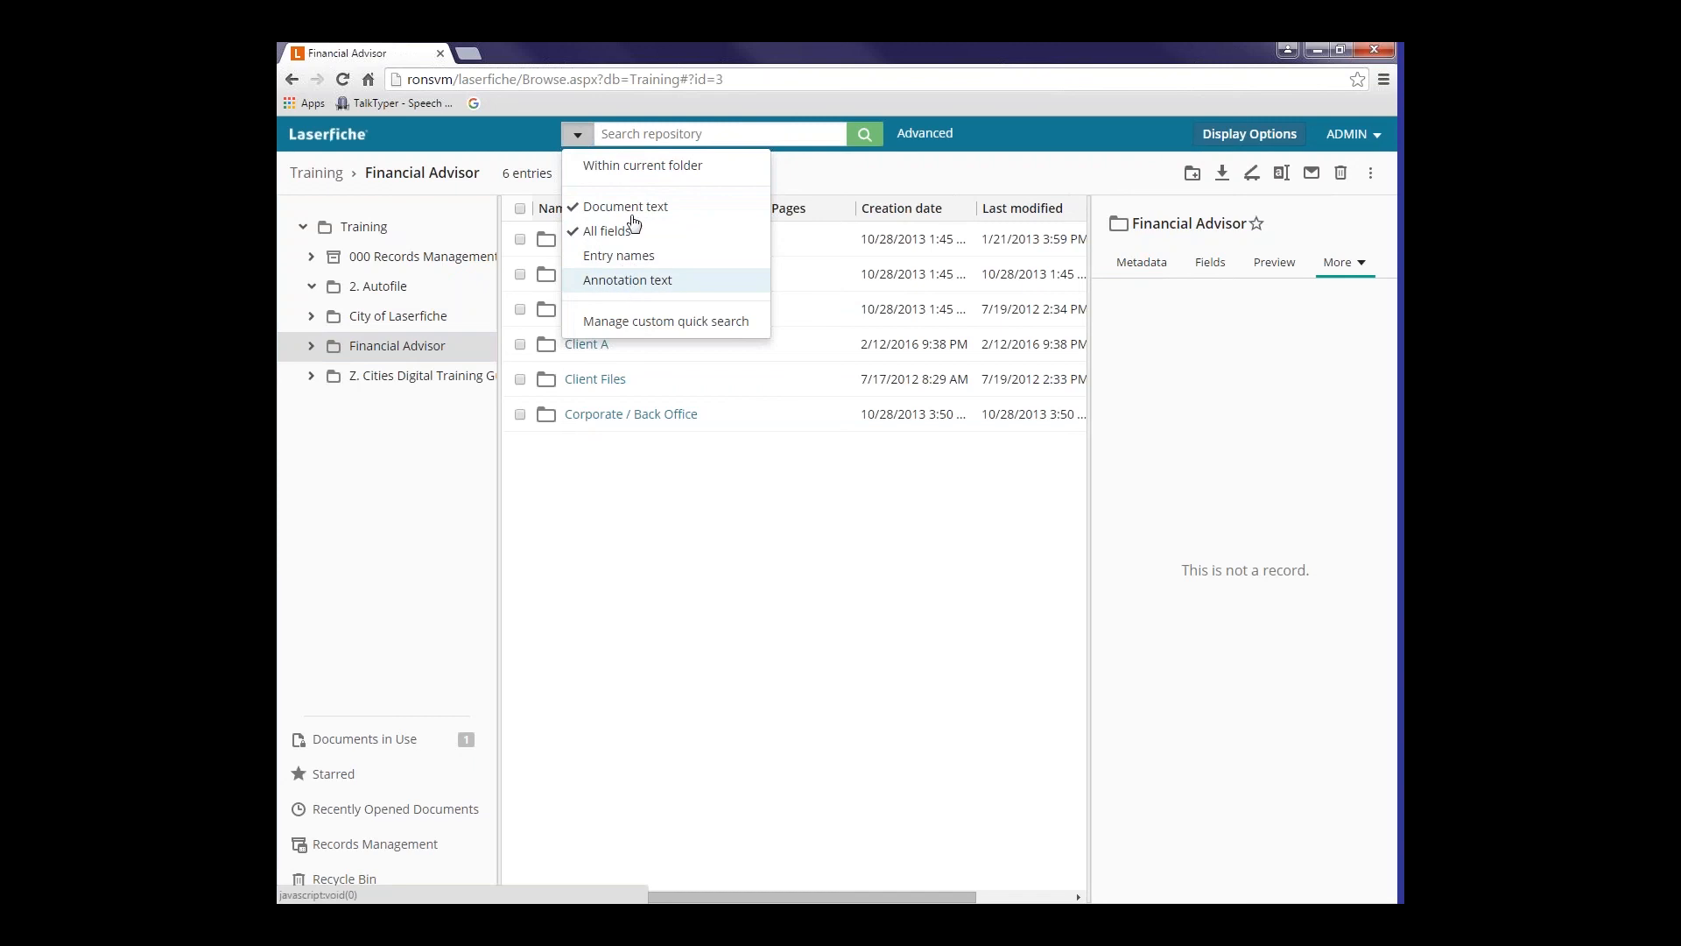
mouse_move(640, 164)
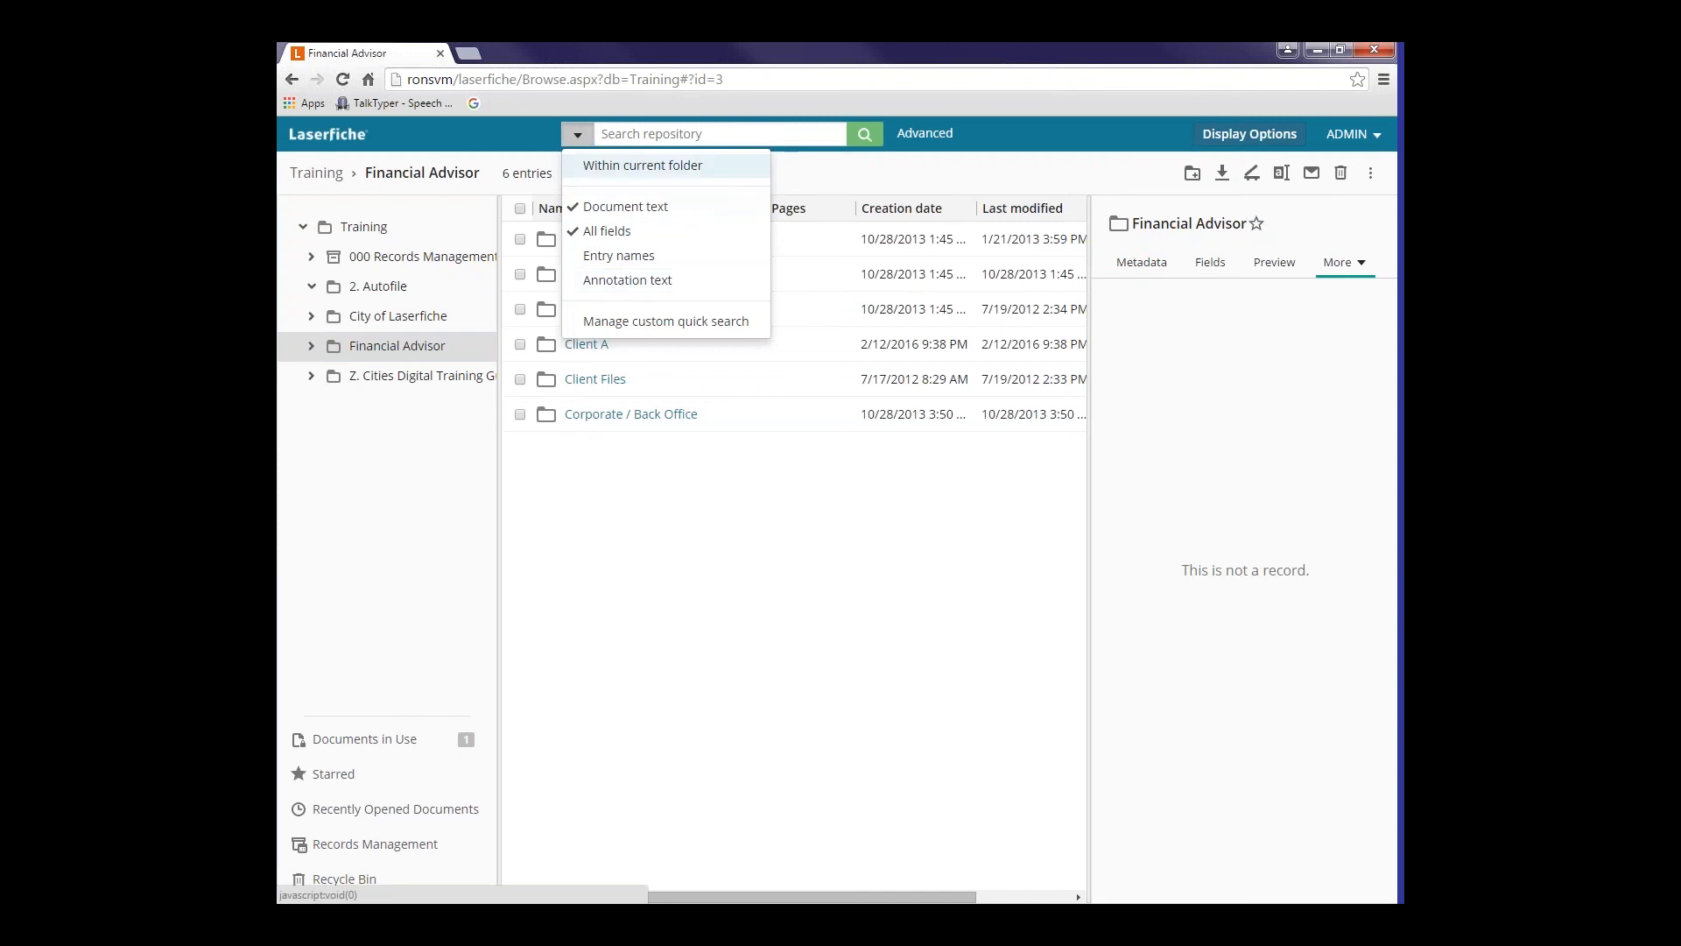
mouse_move(627, 173)
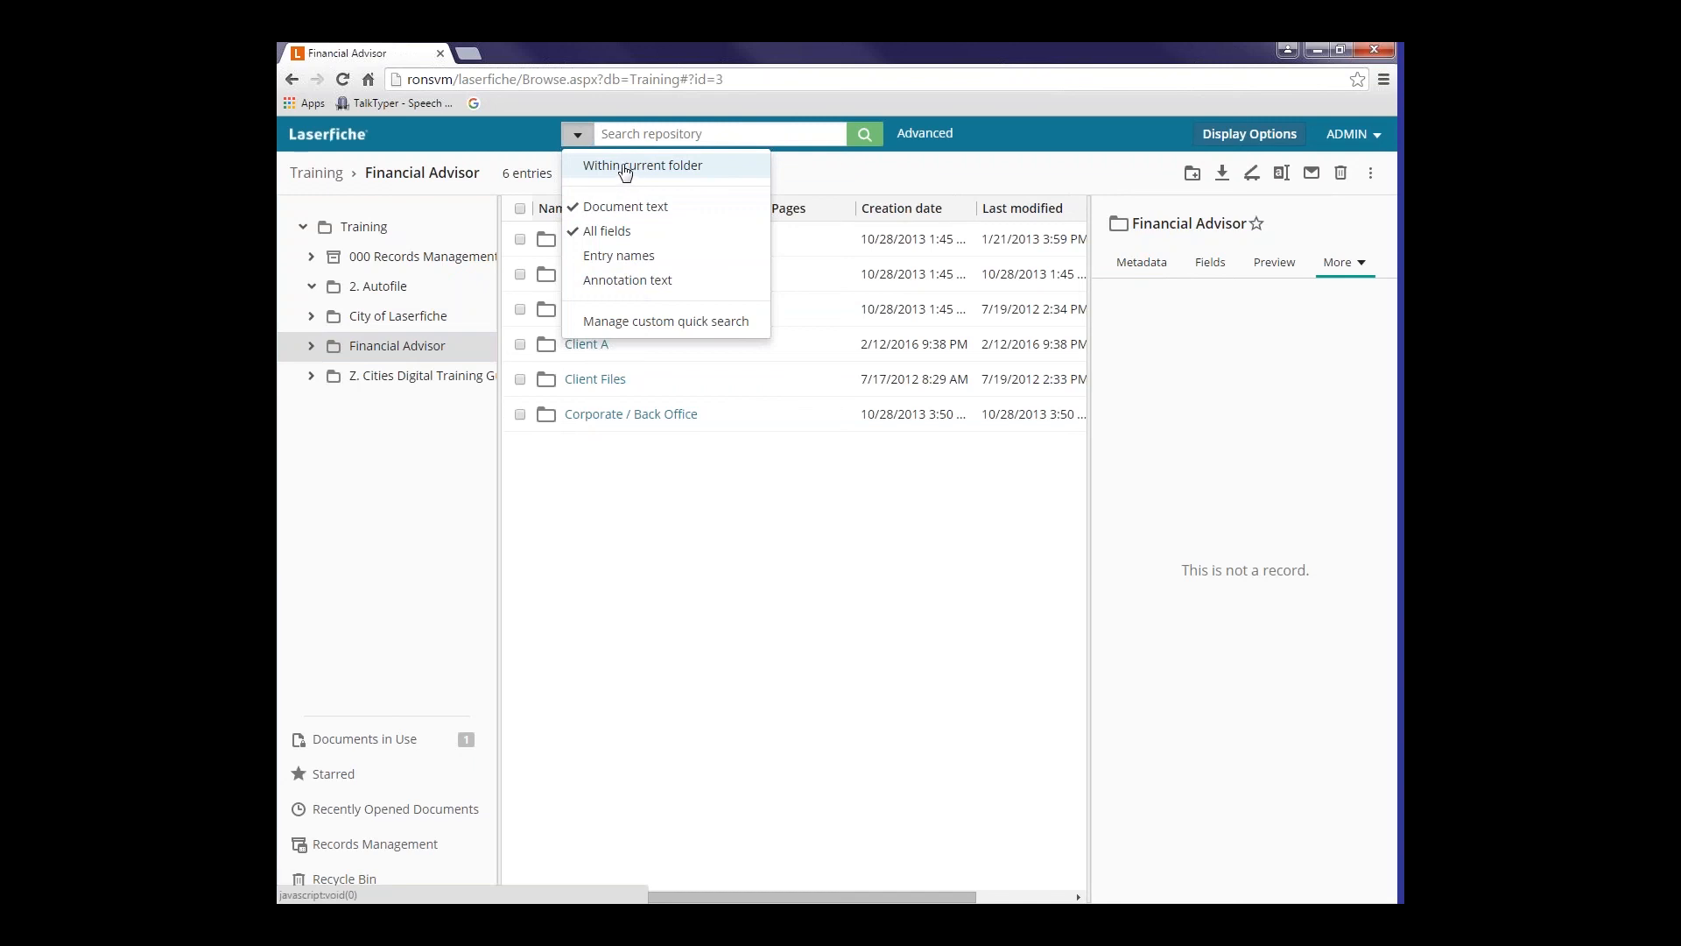
mouse_move(601, 175)
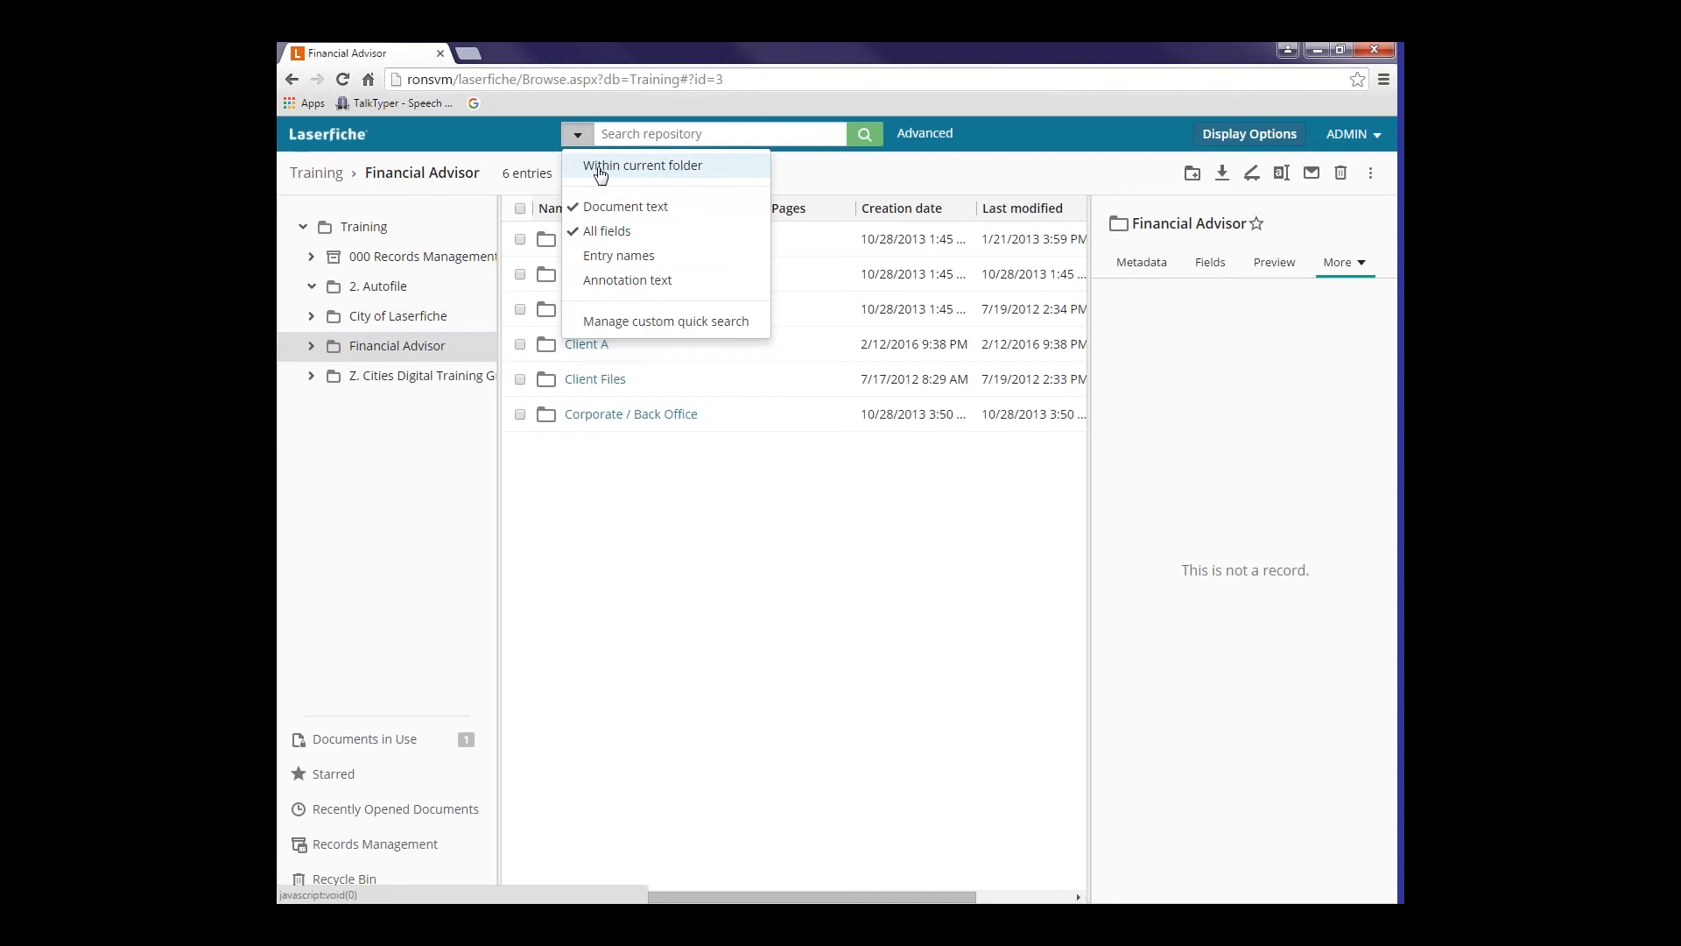
mouse_move(611, 173)
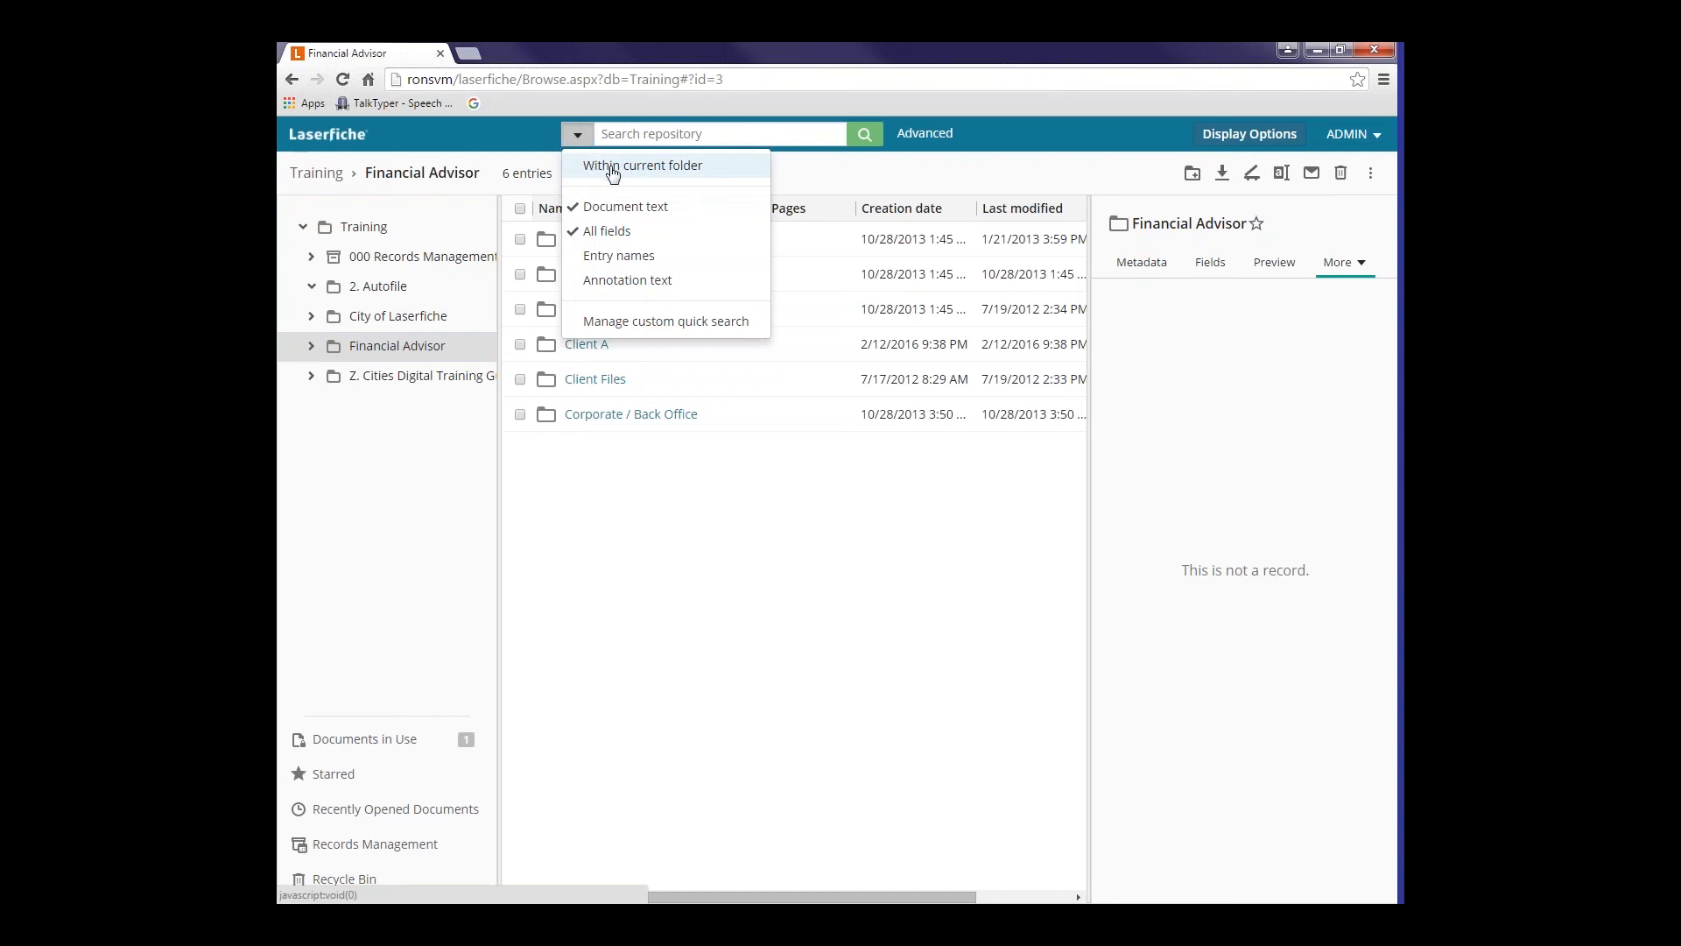
mouse_move(643, 166)
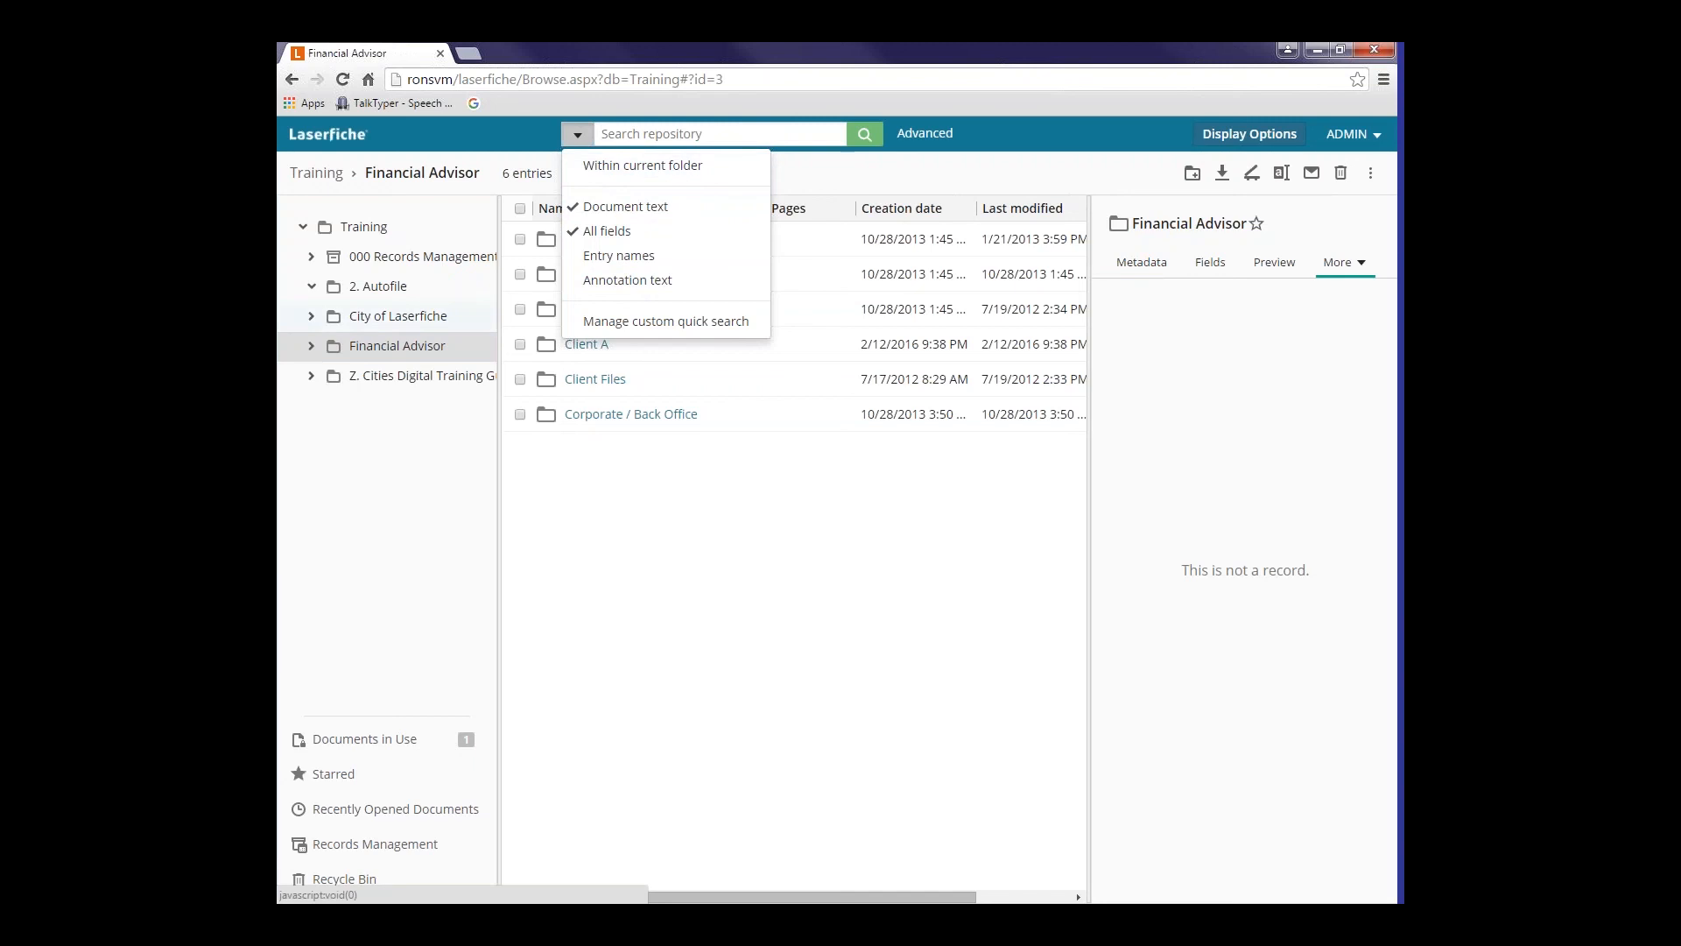
mouse_move(410, 353)
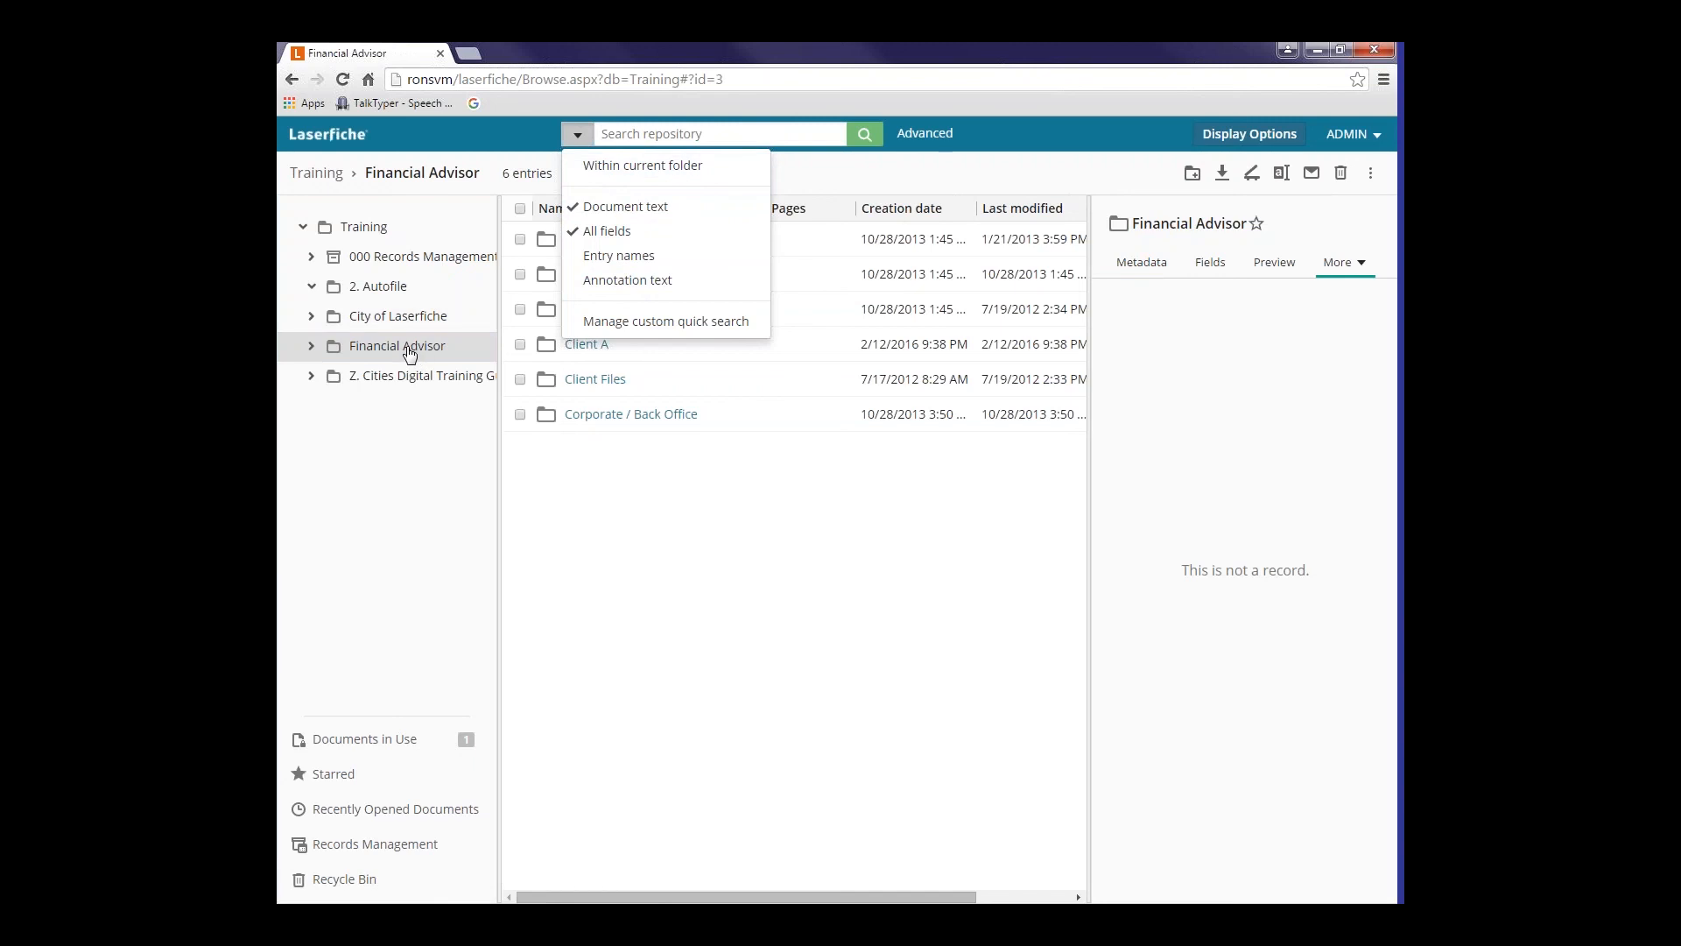
mouse_move(627, 173)
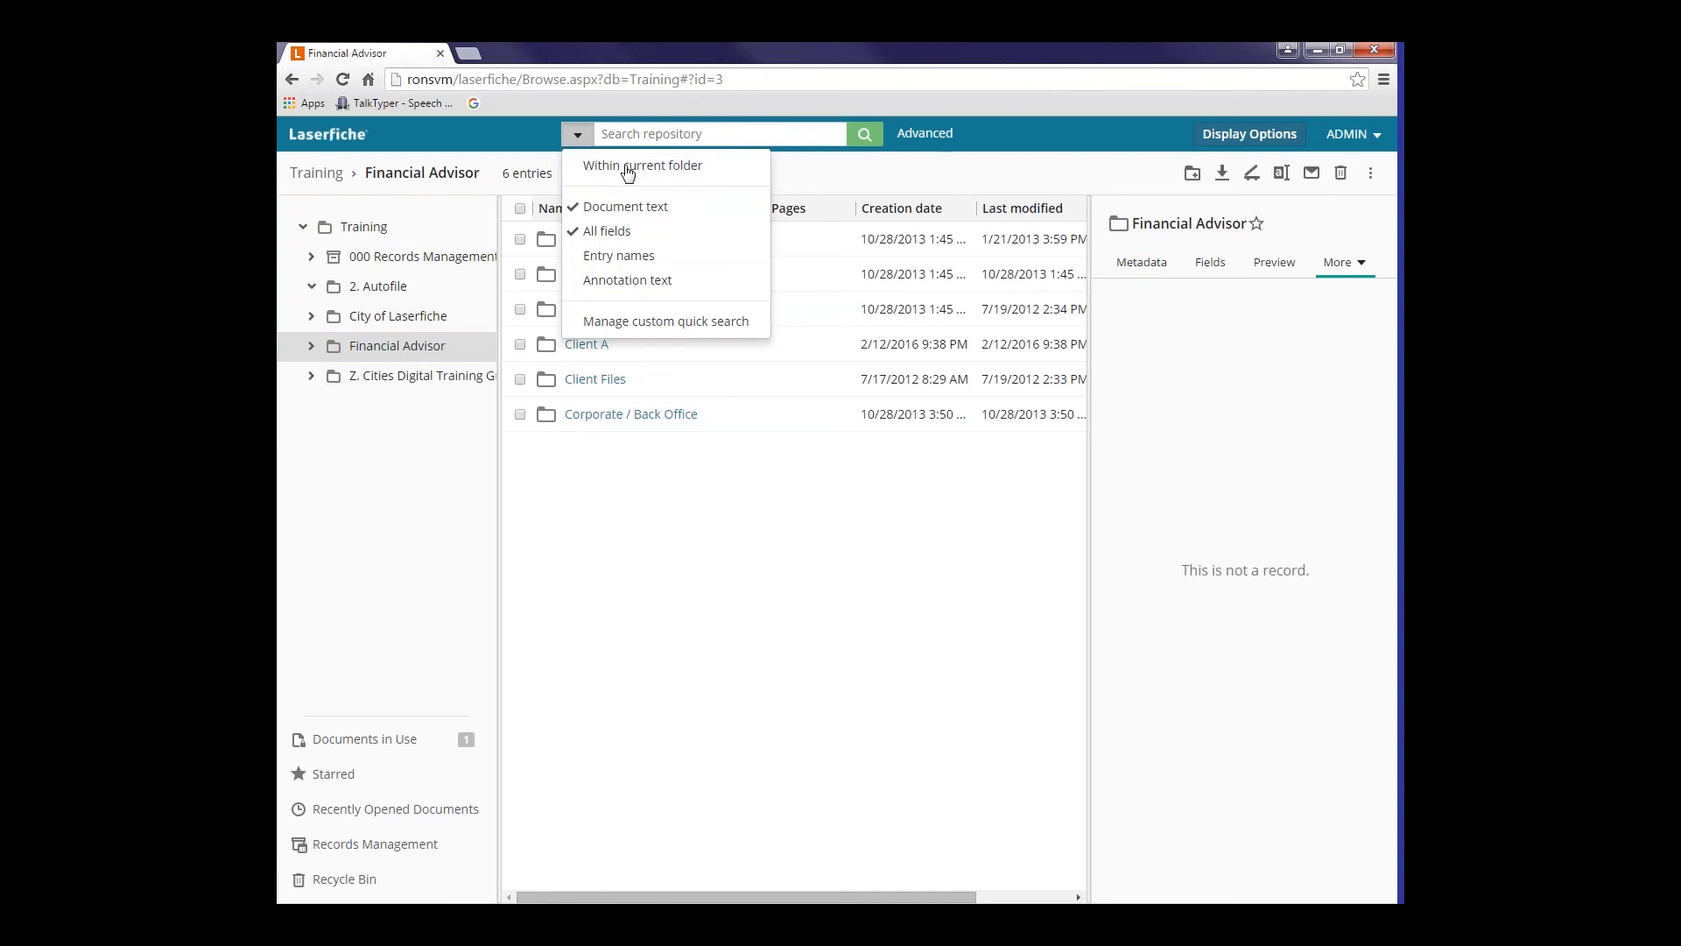
left_click(641, 166)
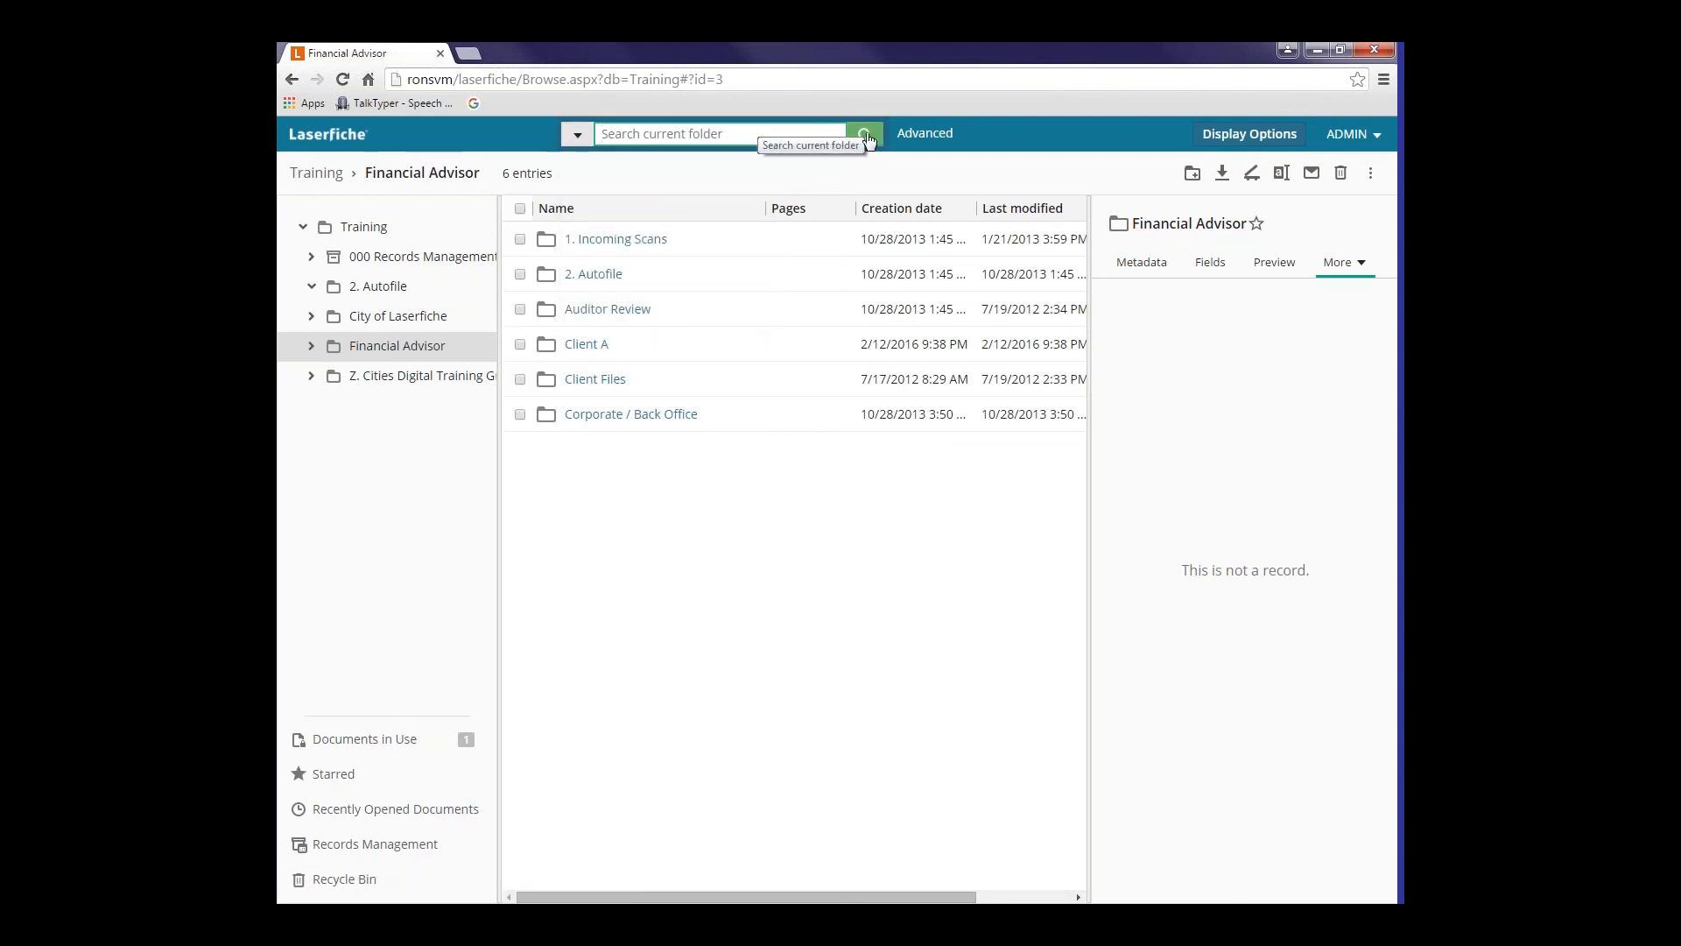
mouse_move(863, 133)
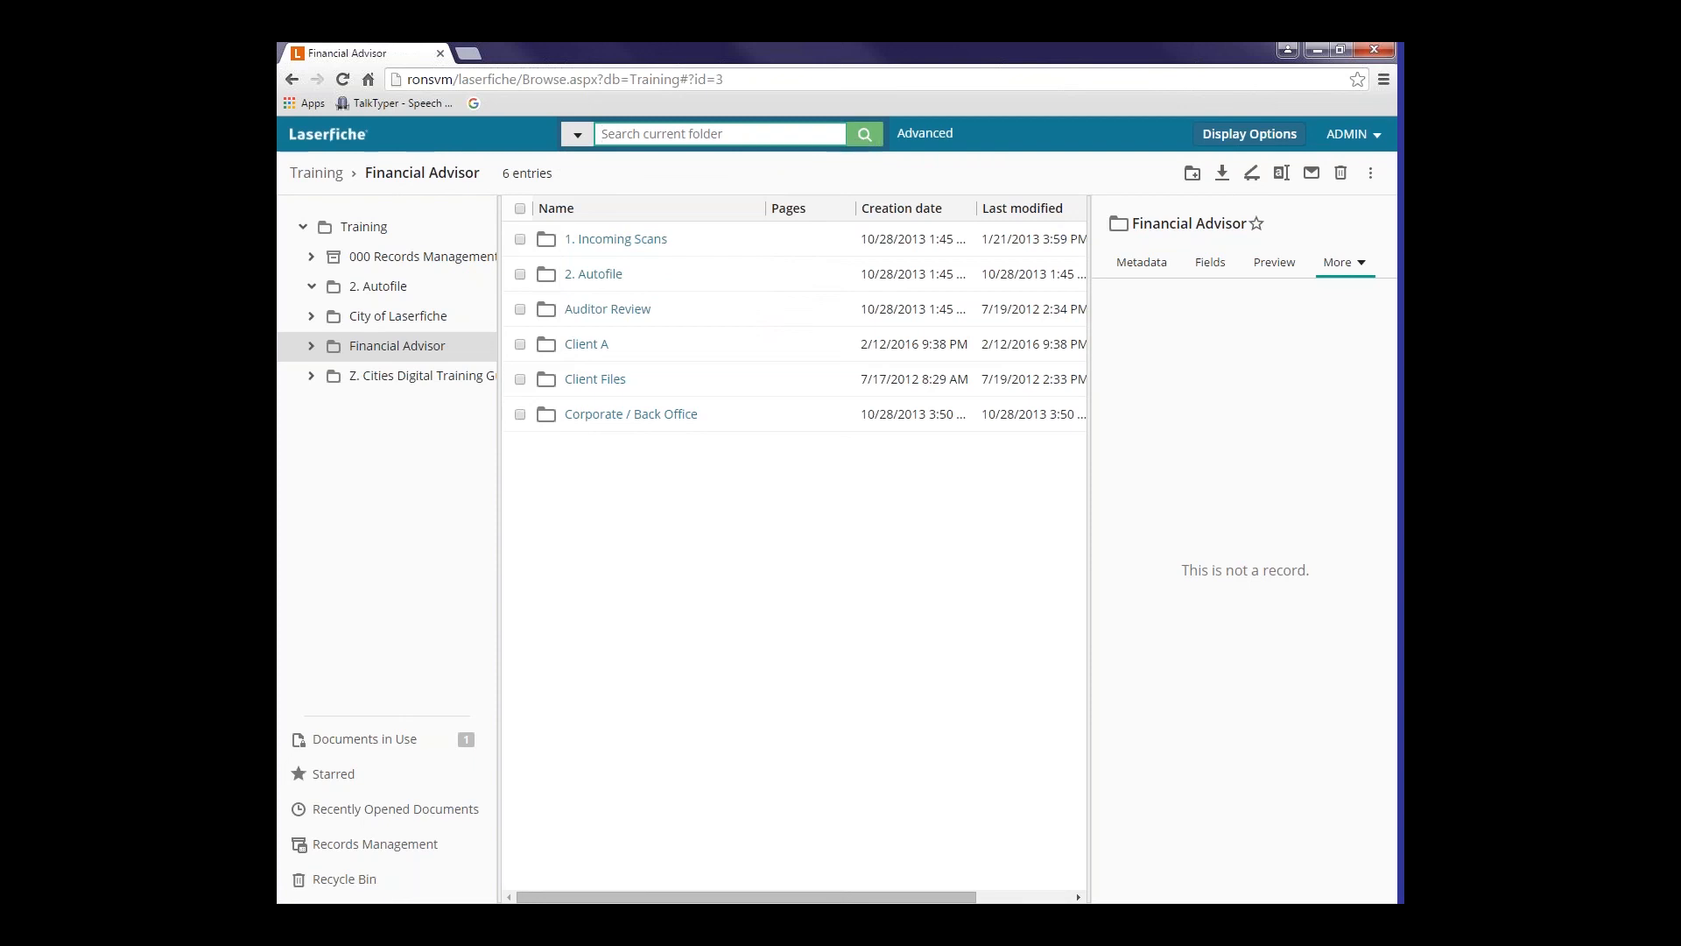
mouse_move(923, 133)
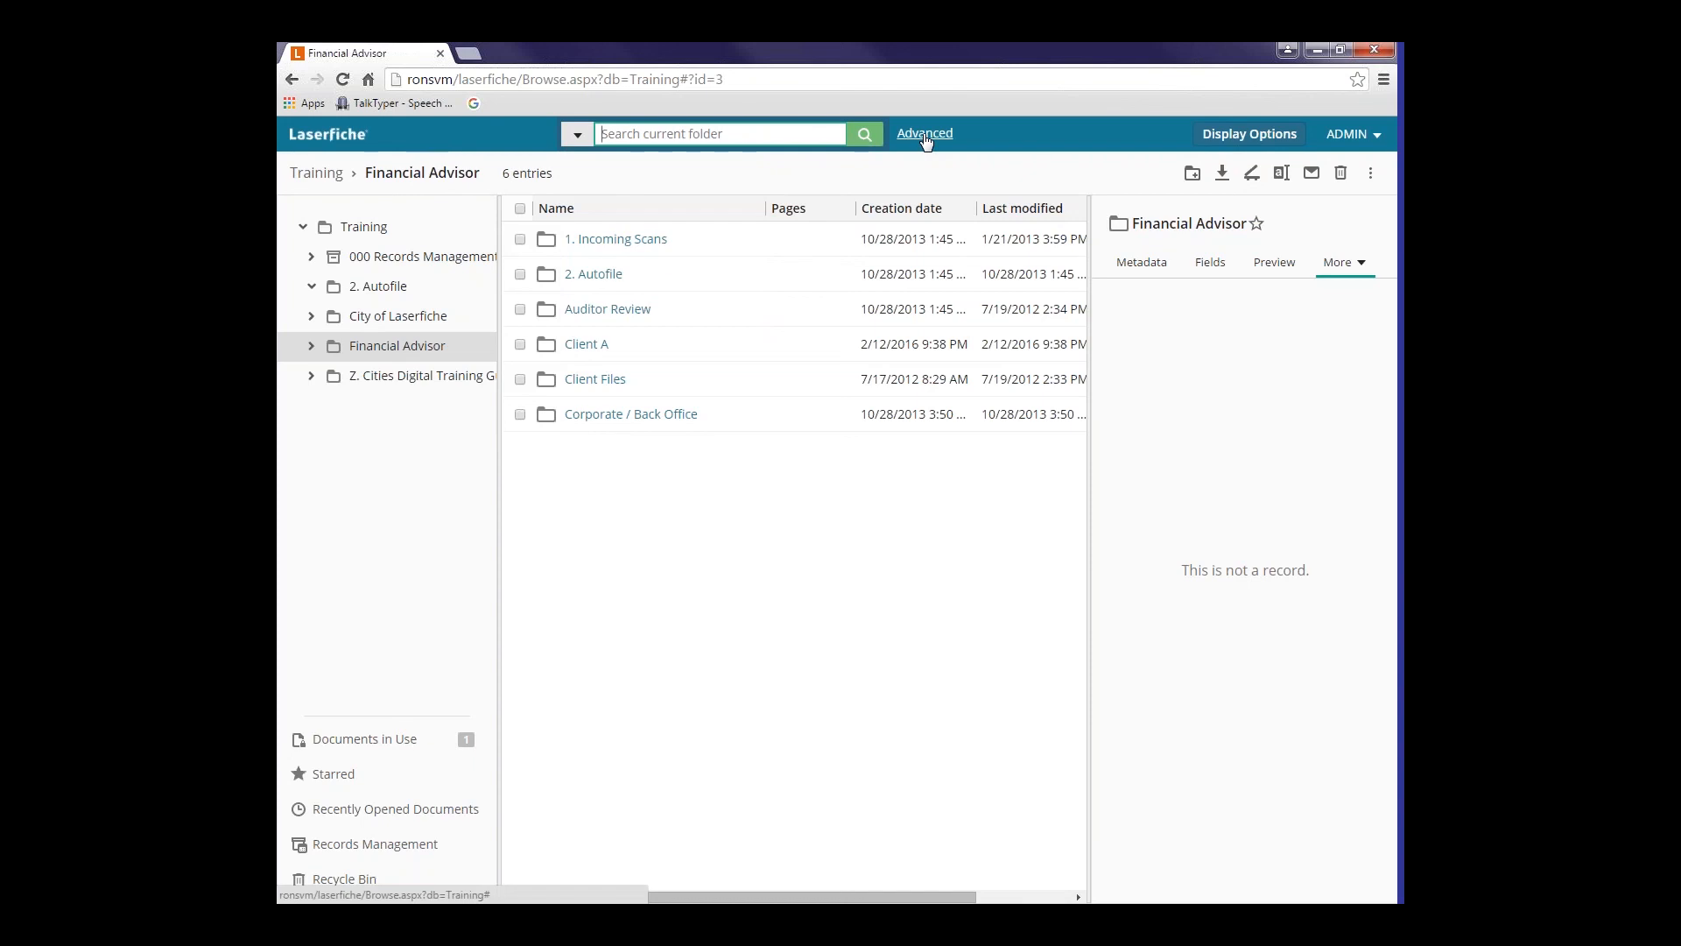
- Start an advanced search with the Common text options cleared and Folders and Shortcuts excluded
left_click(923, 133)
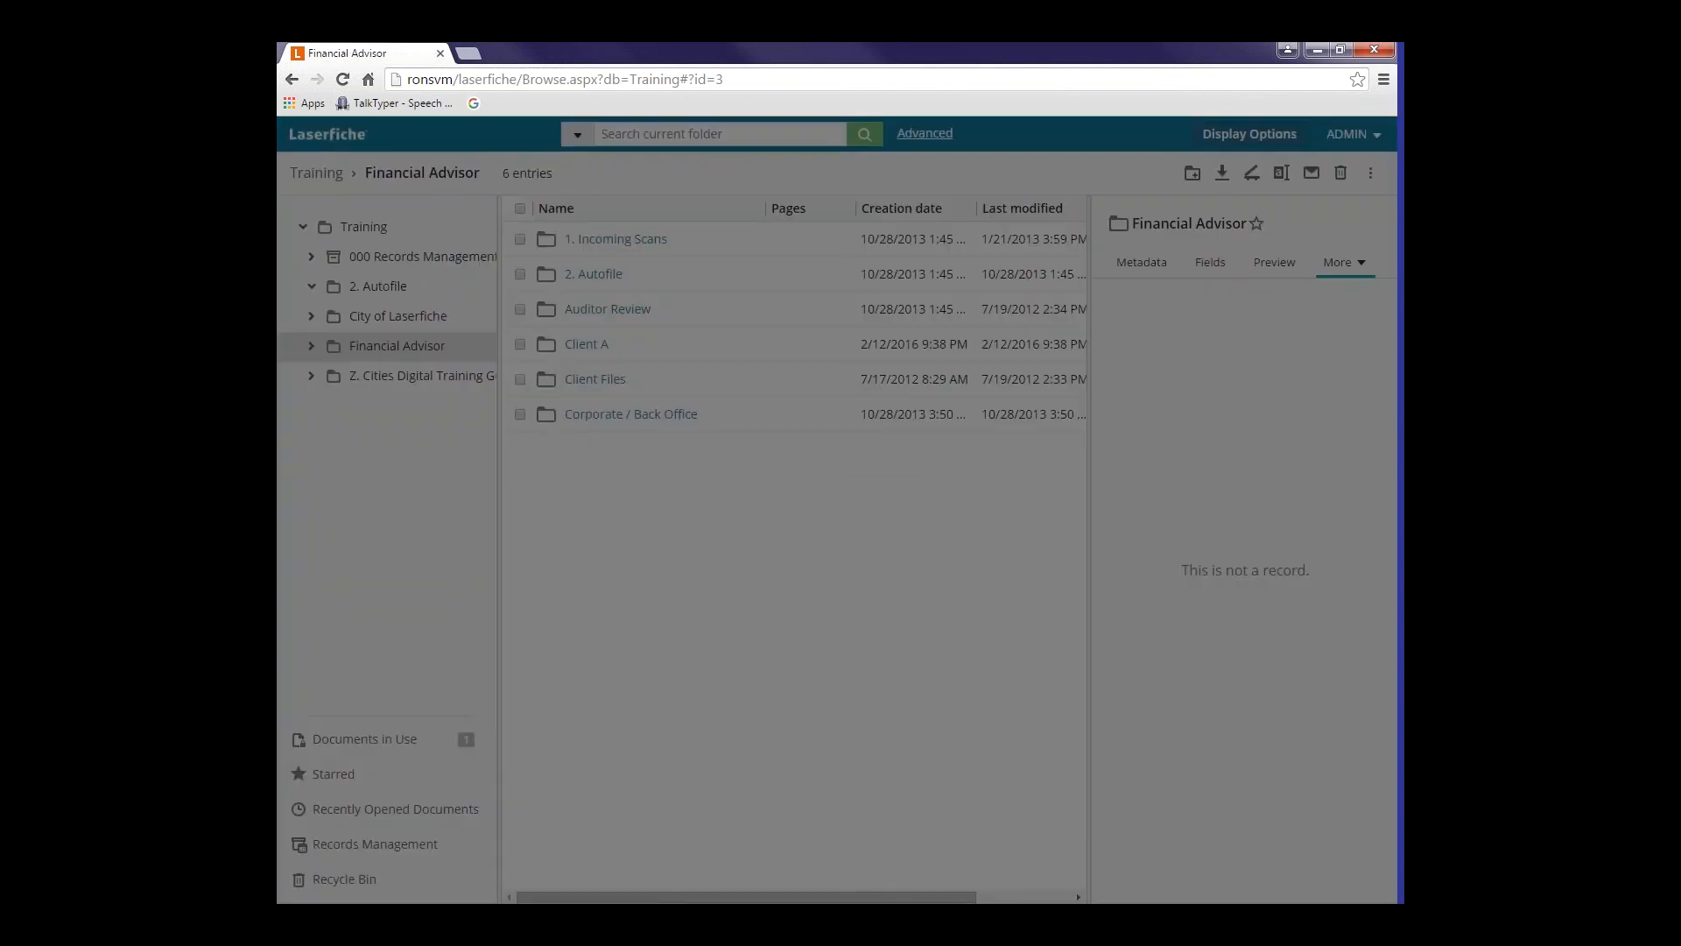
left_click(924, 133)
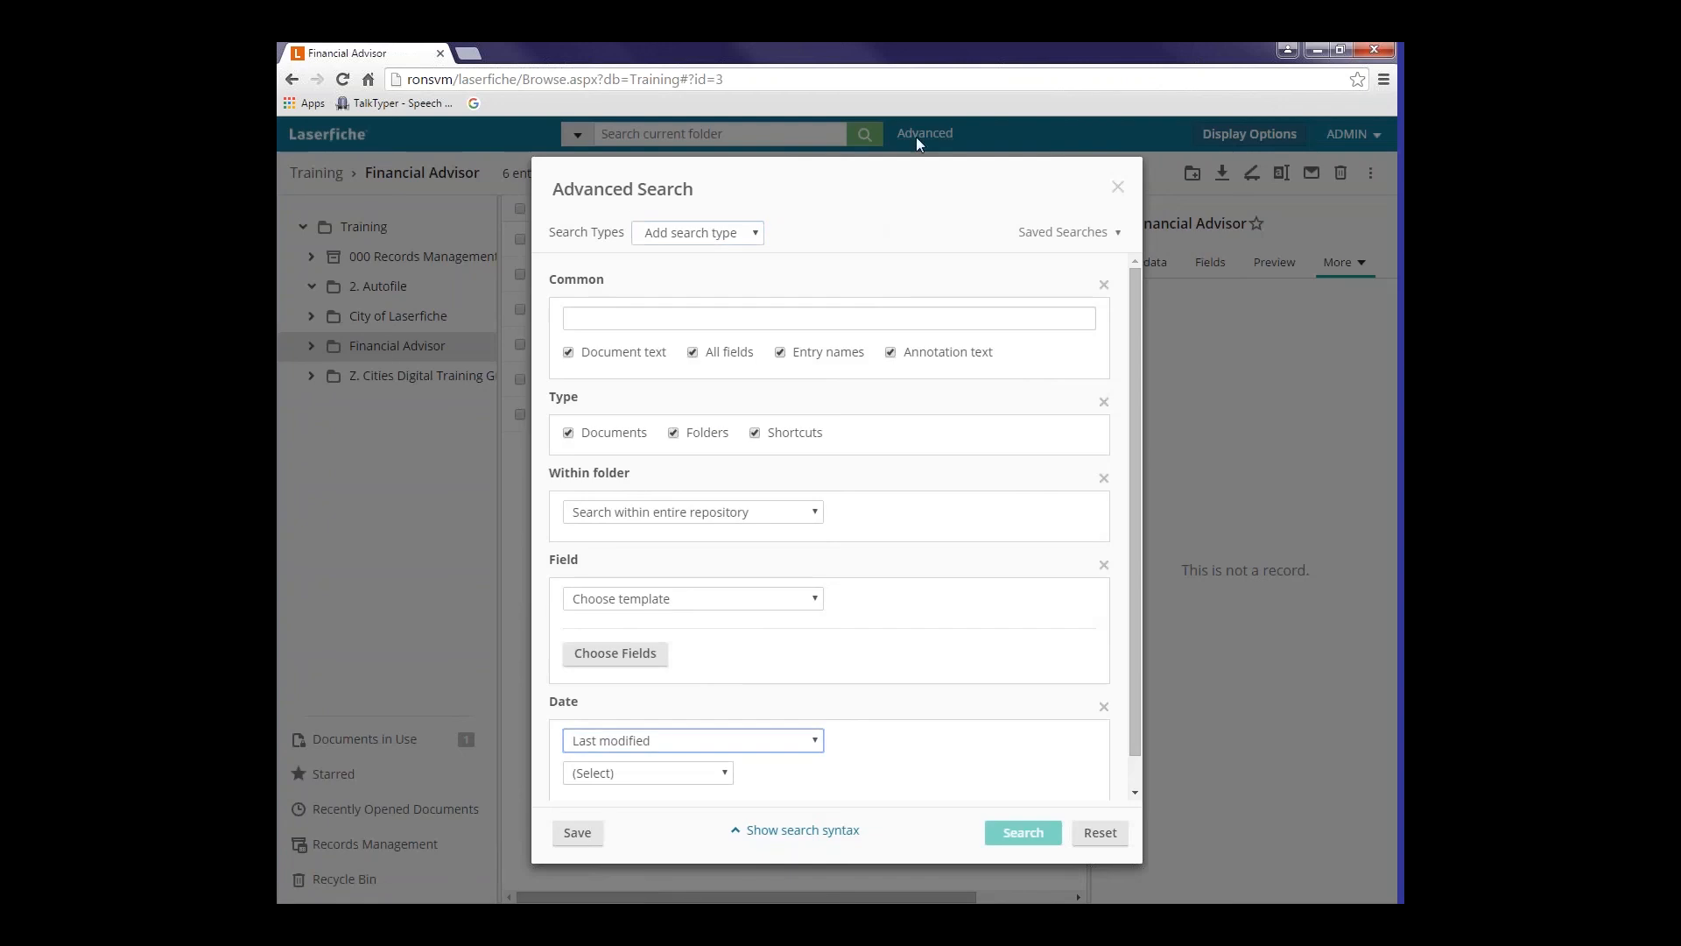
mouse_move(864, 218)
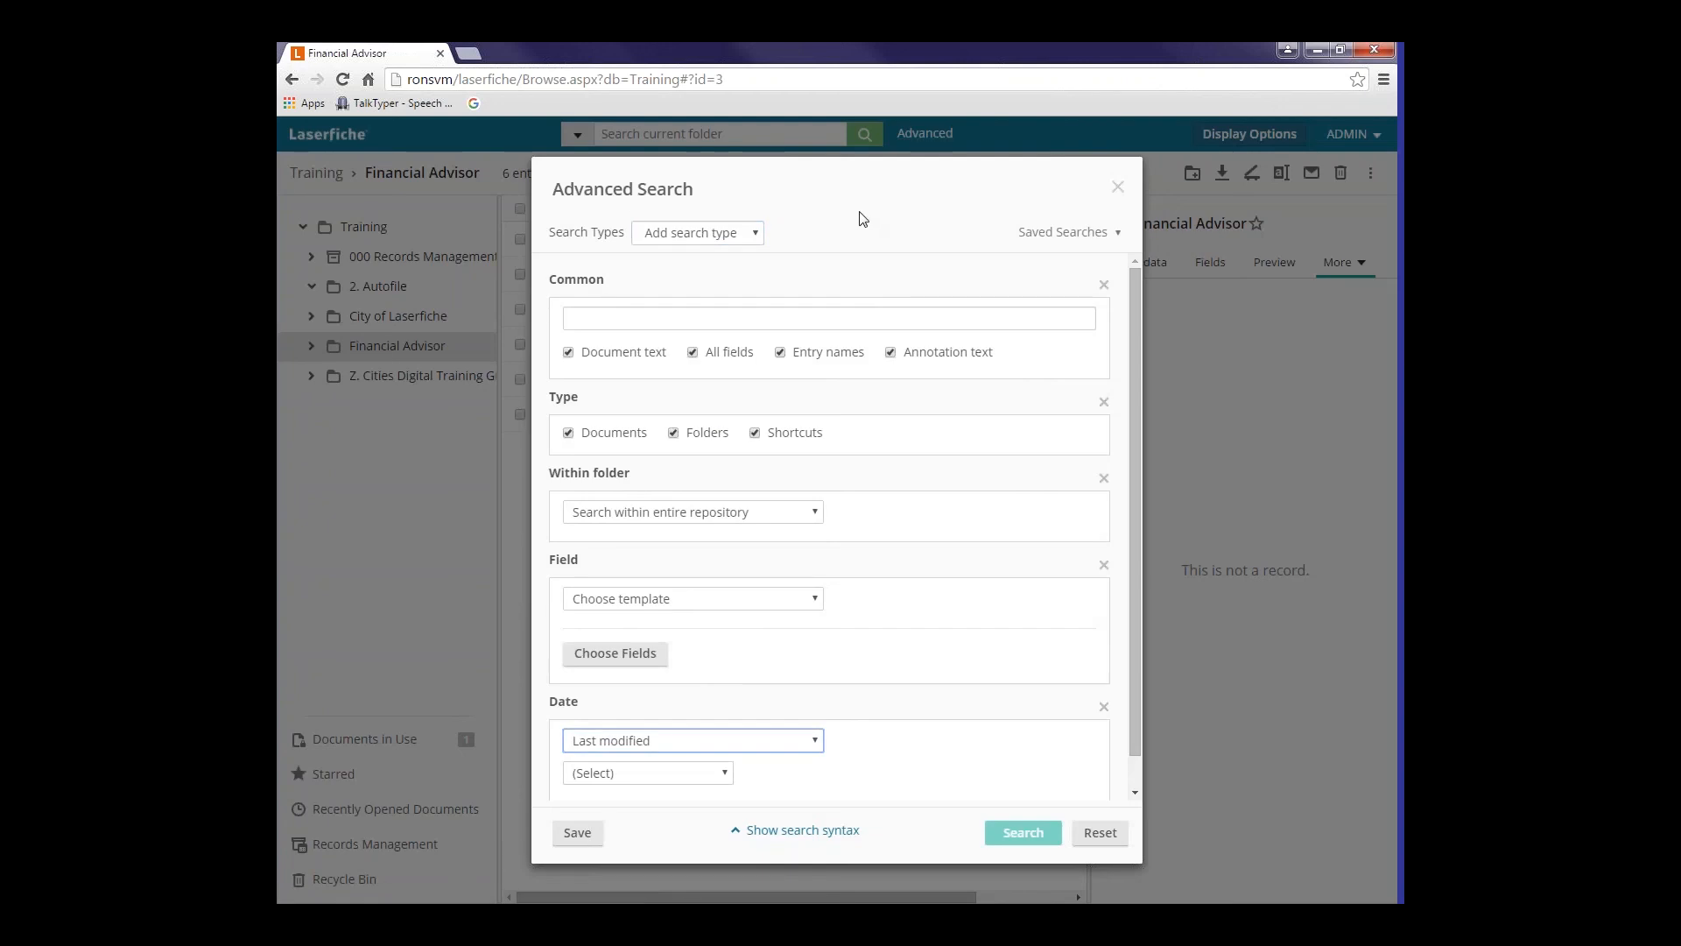
mouse_move(840, 370)
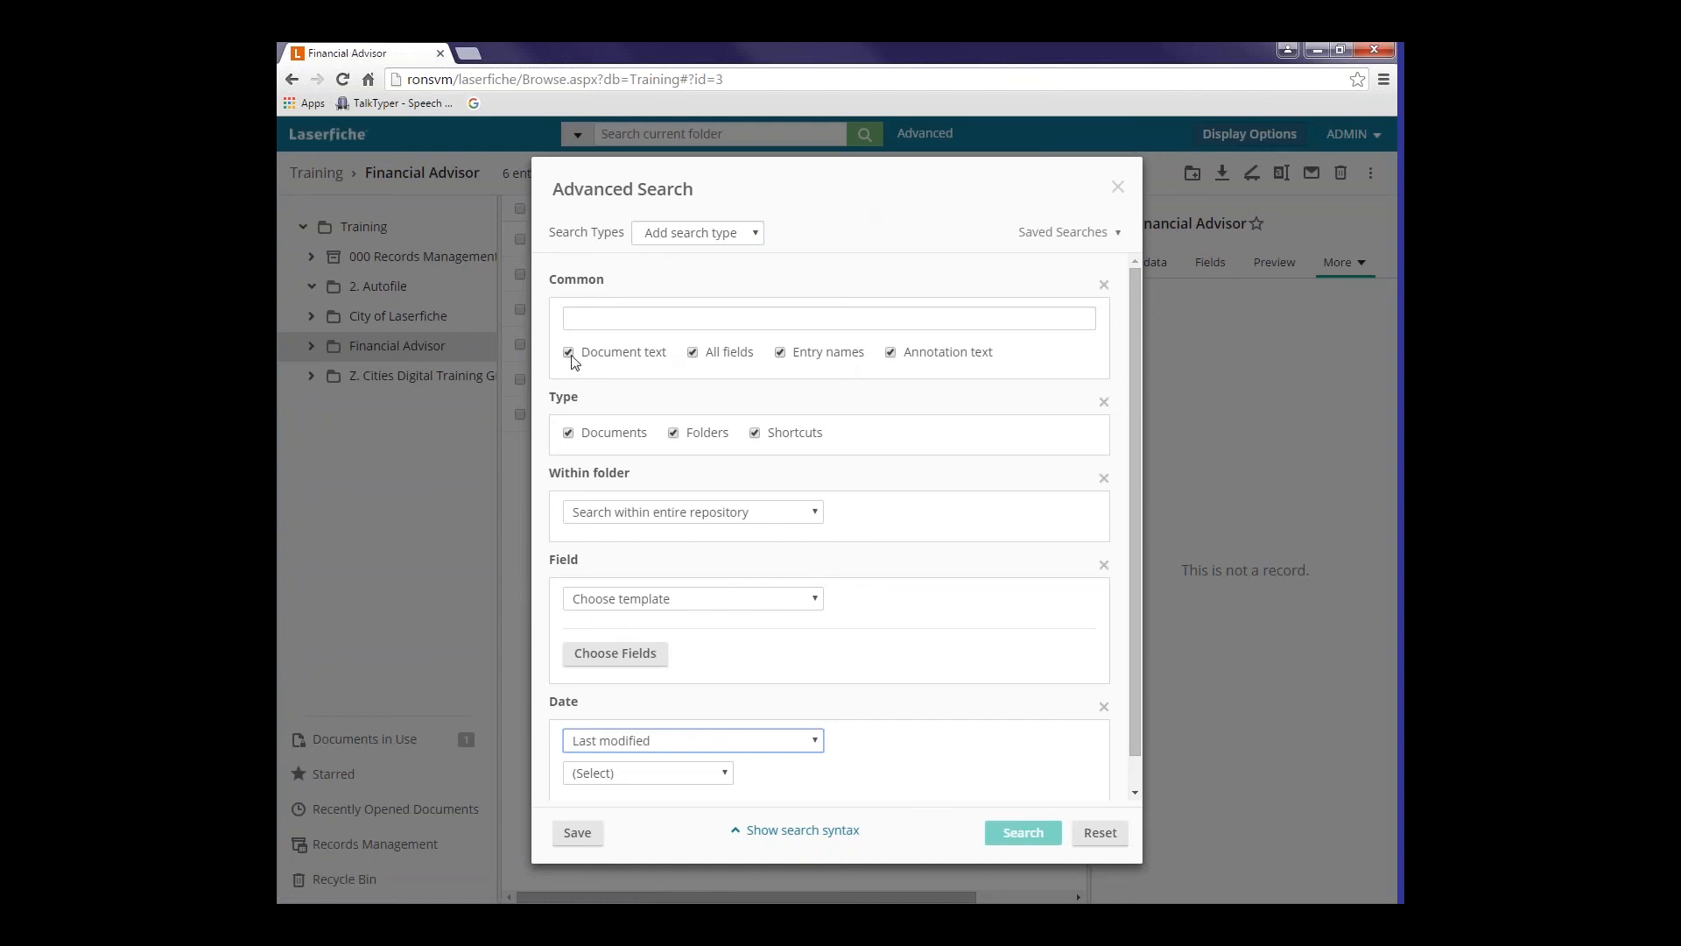
mouse_move(1104, 298)
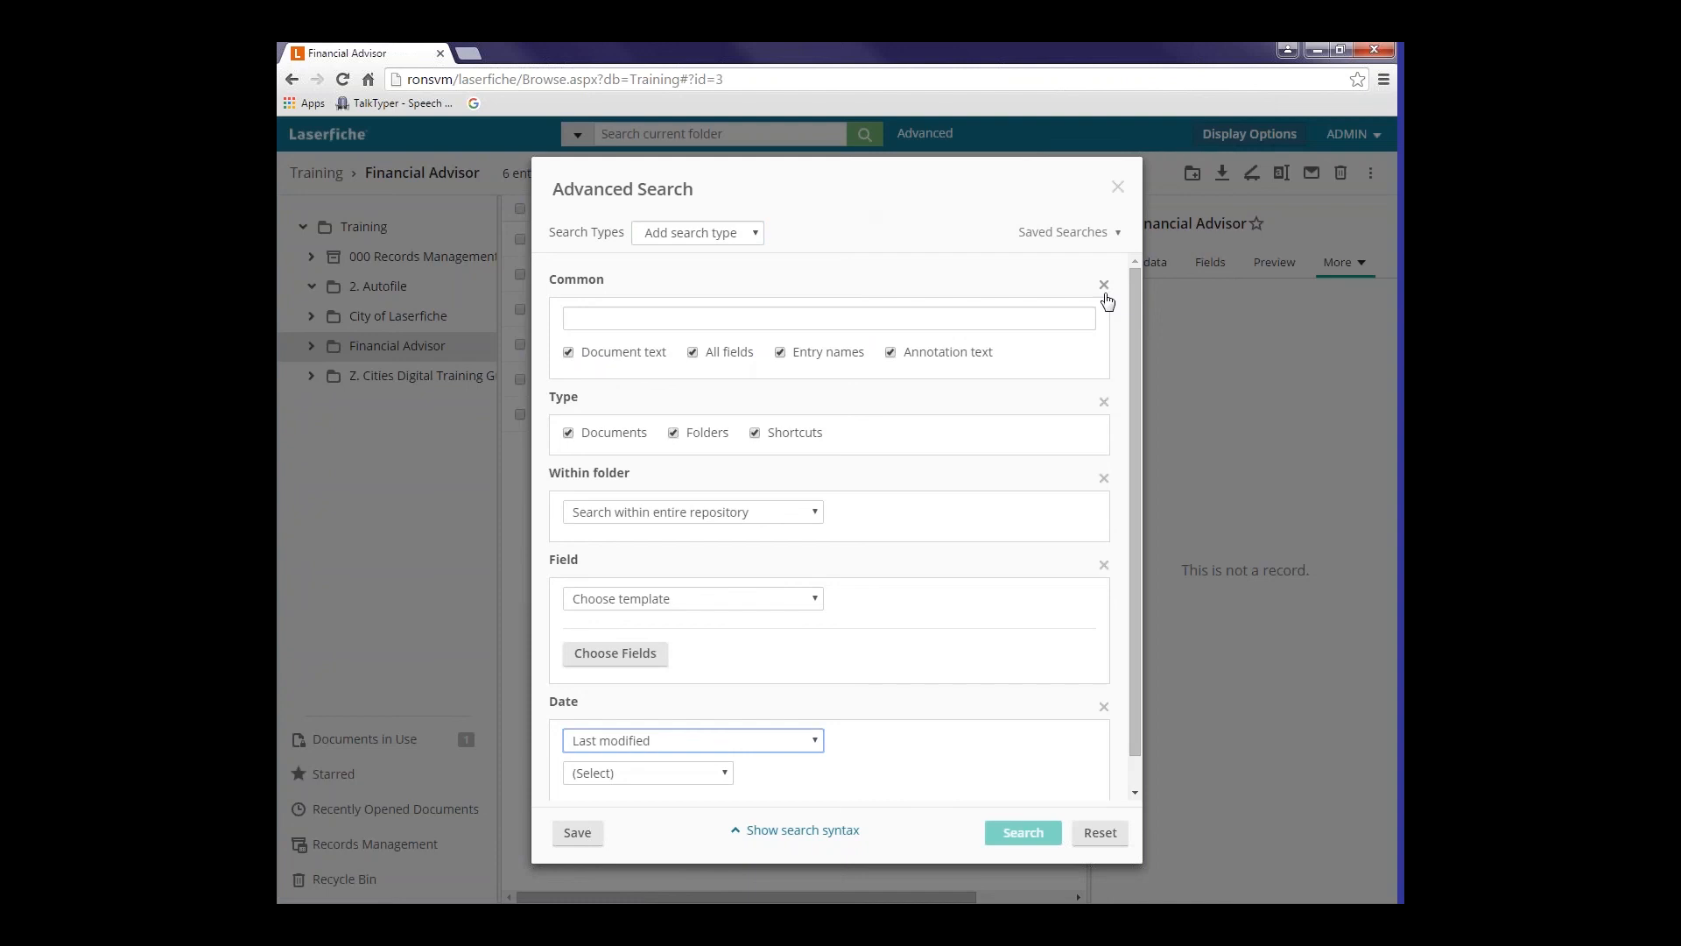
mouse_move(631, 367)
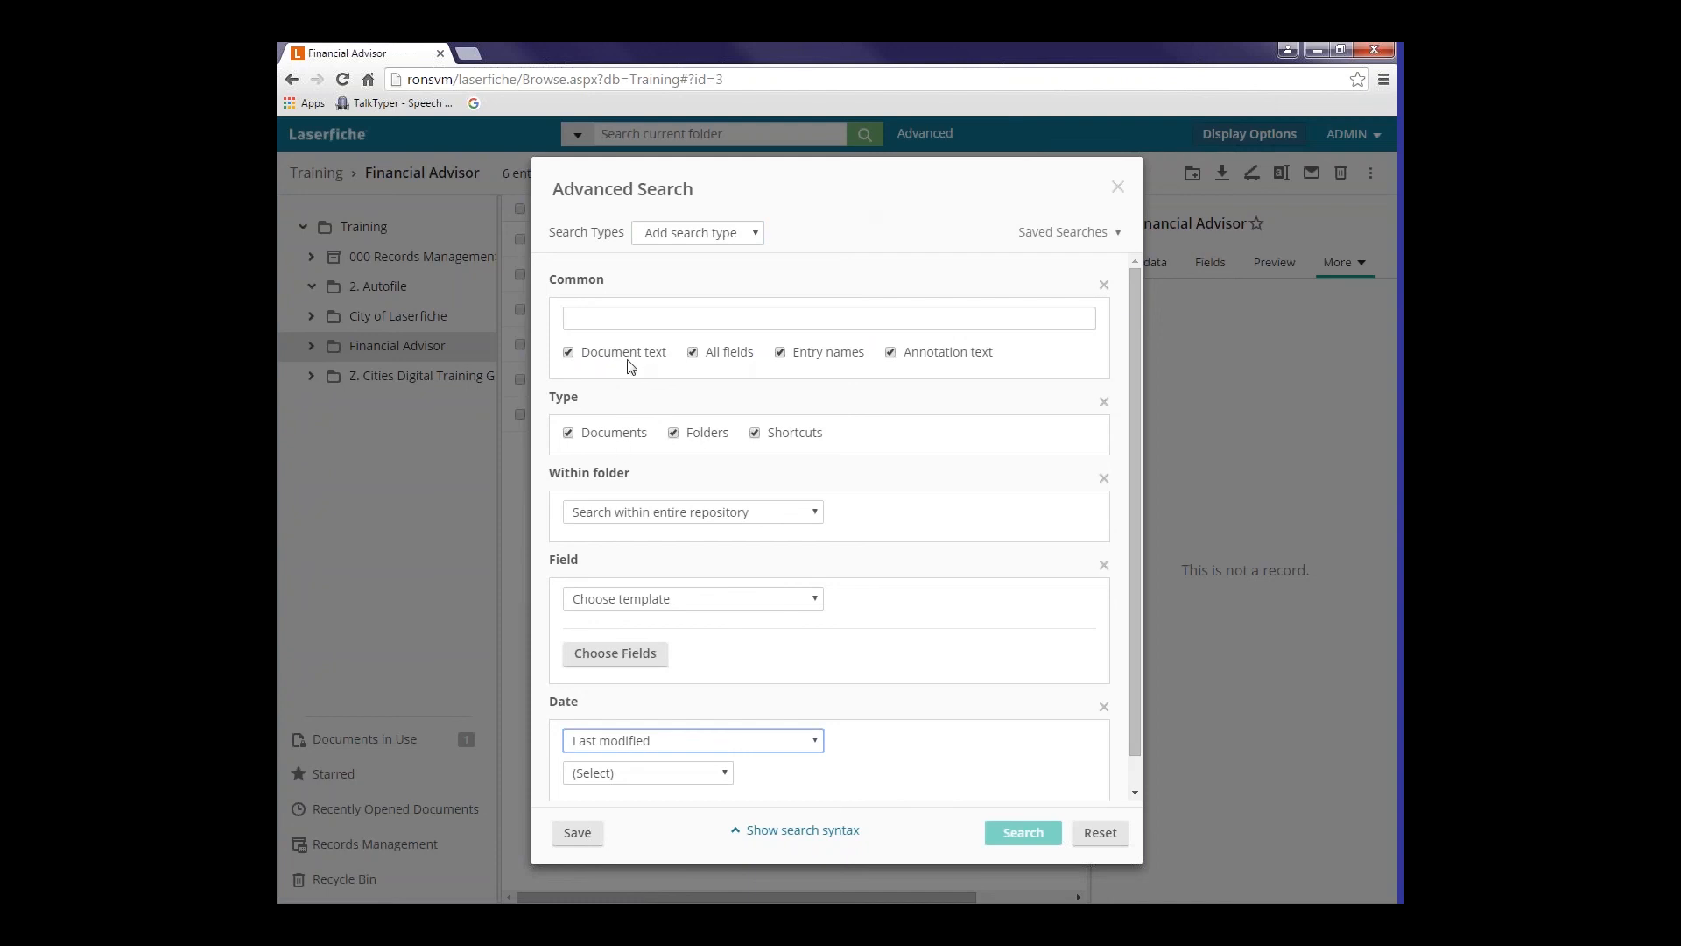
left_click(568, 352)
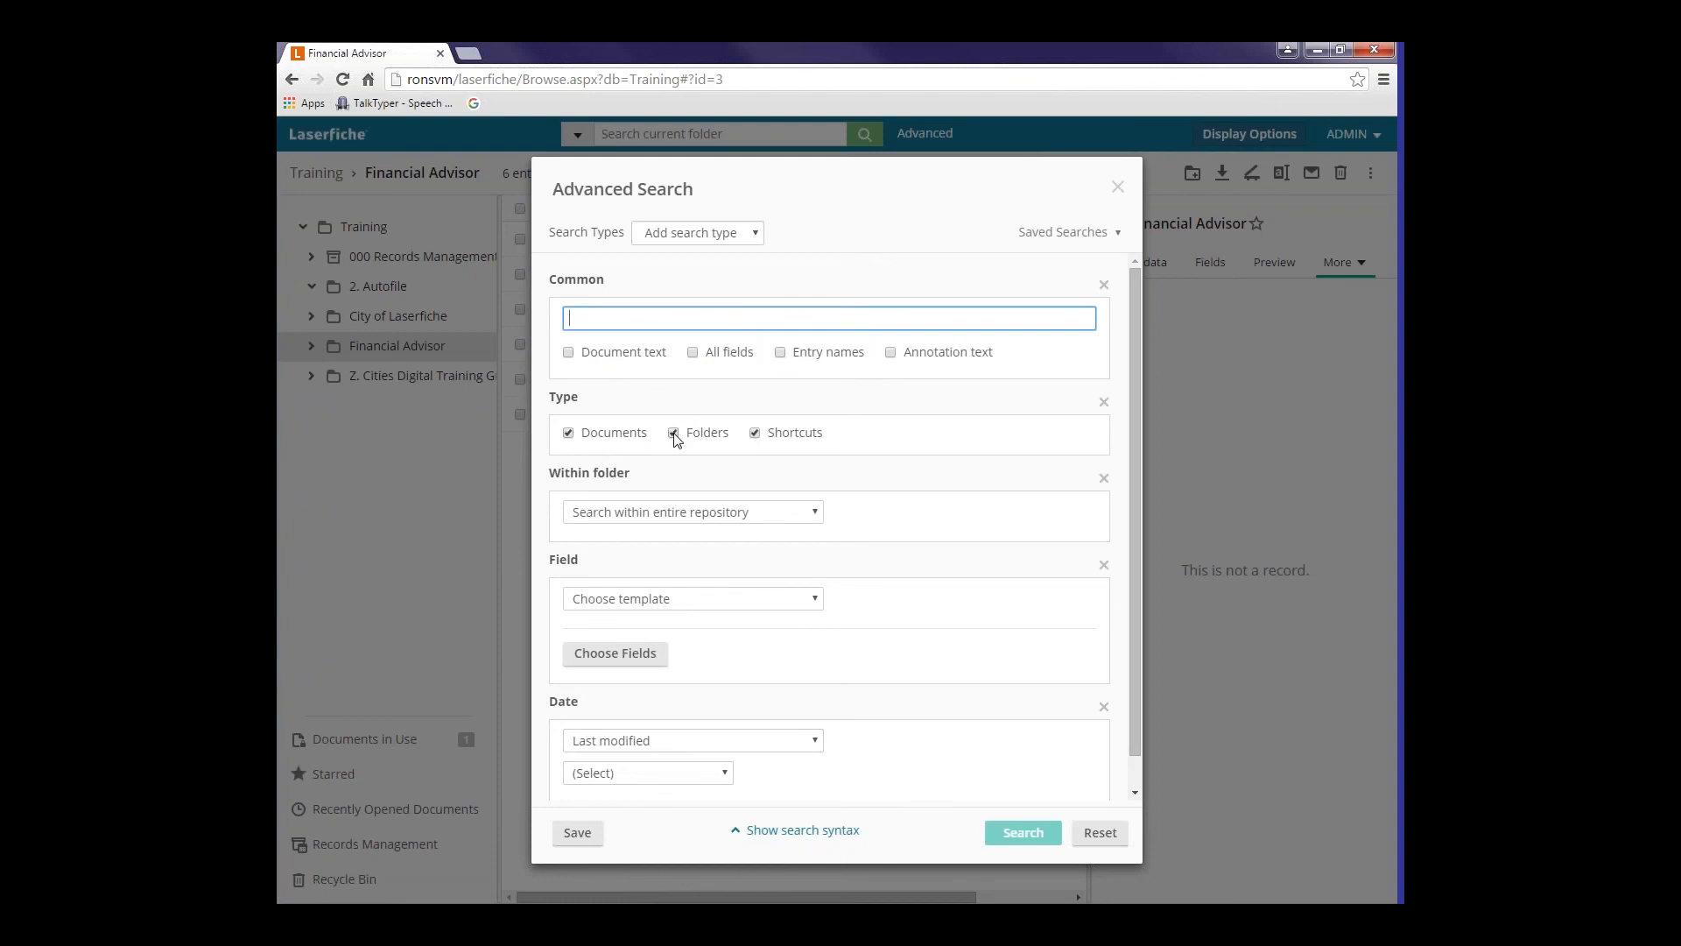
left_click(674, 432)
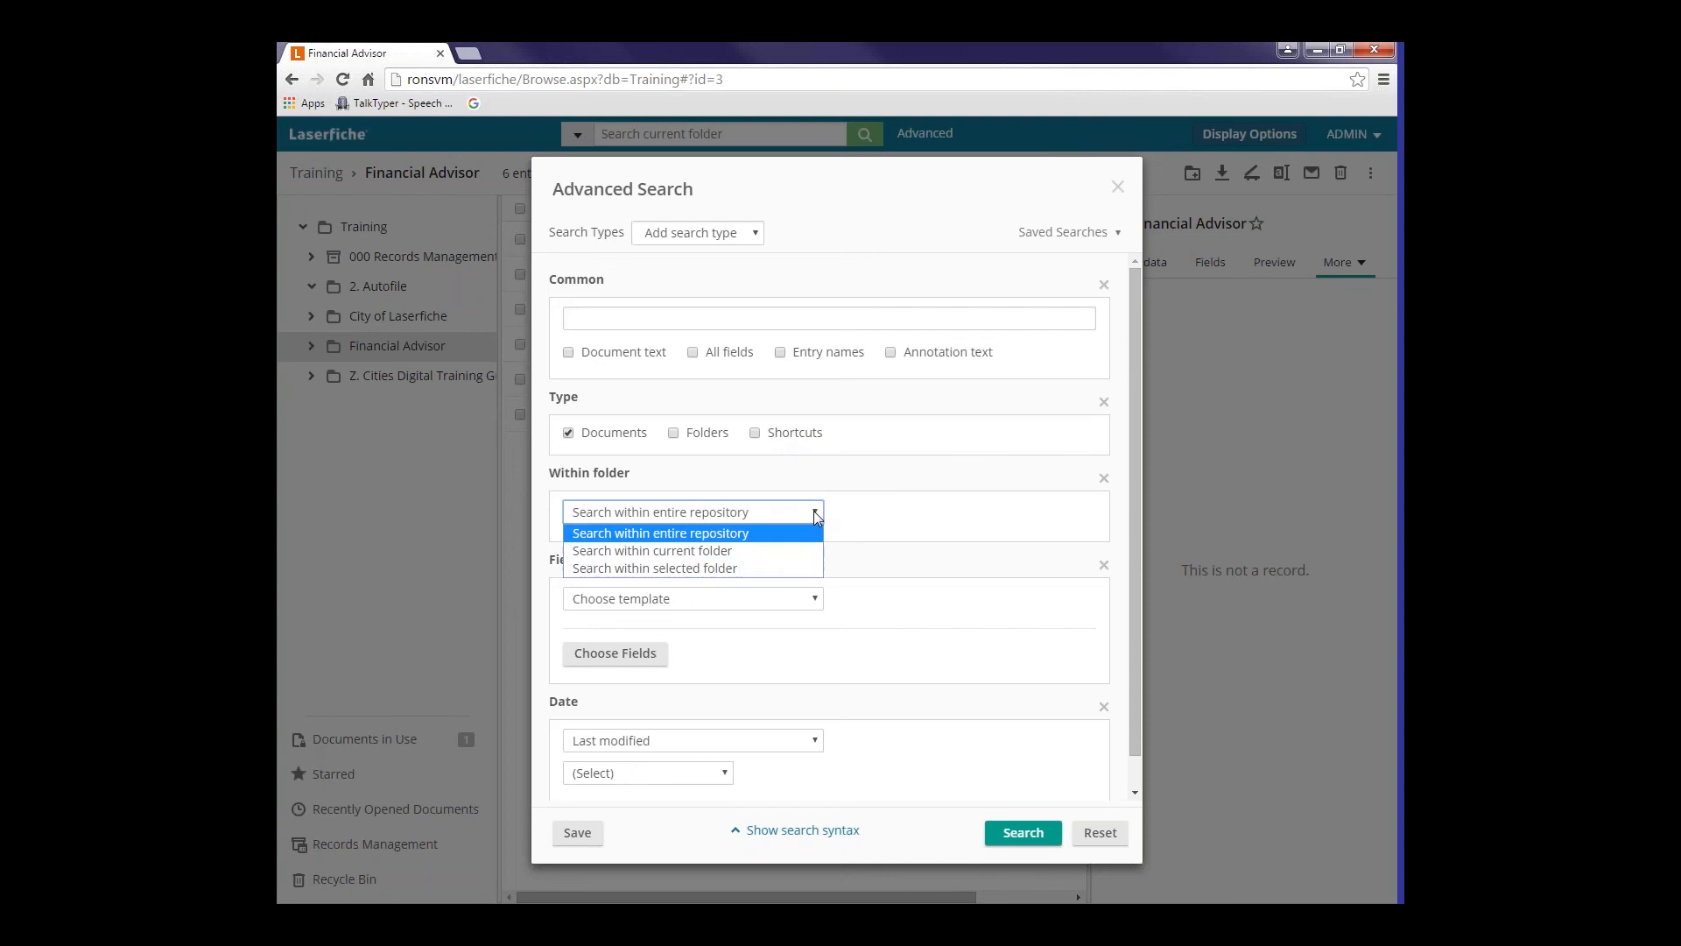
- Limit the search to the selected folder and check Saved Searches, finding none exist
left_click(654, 567)
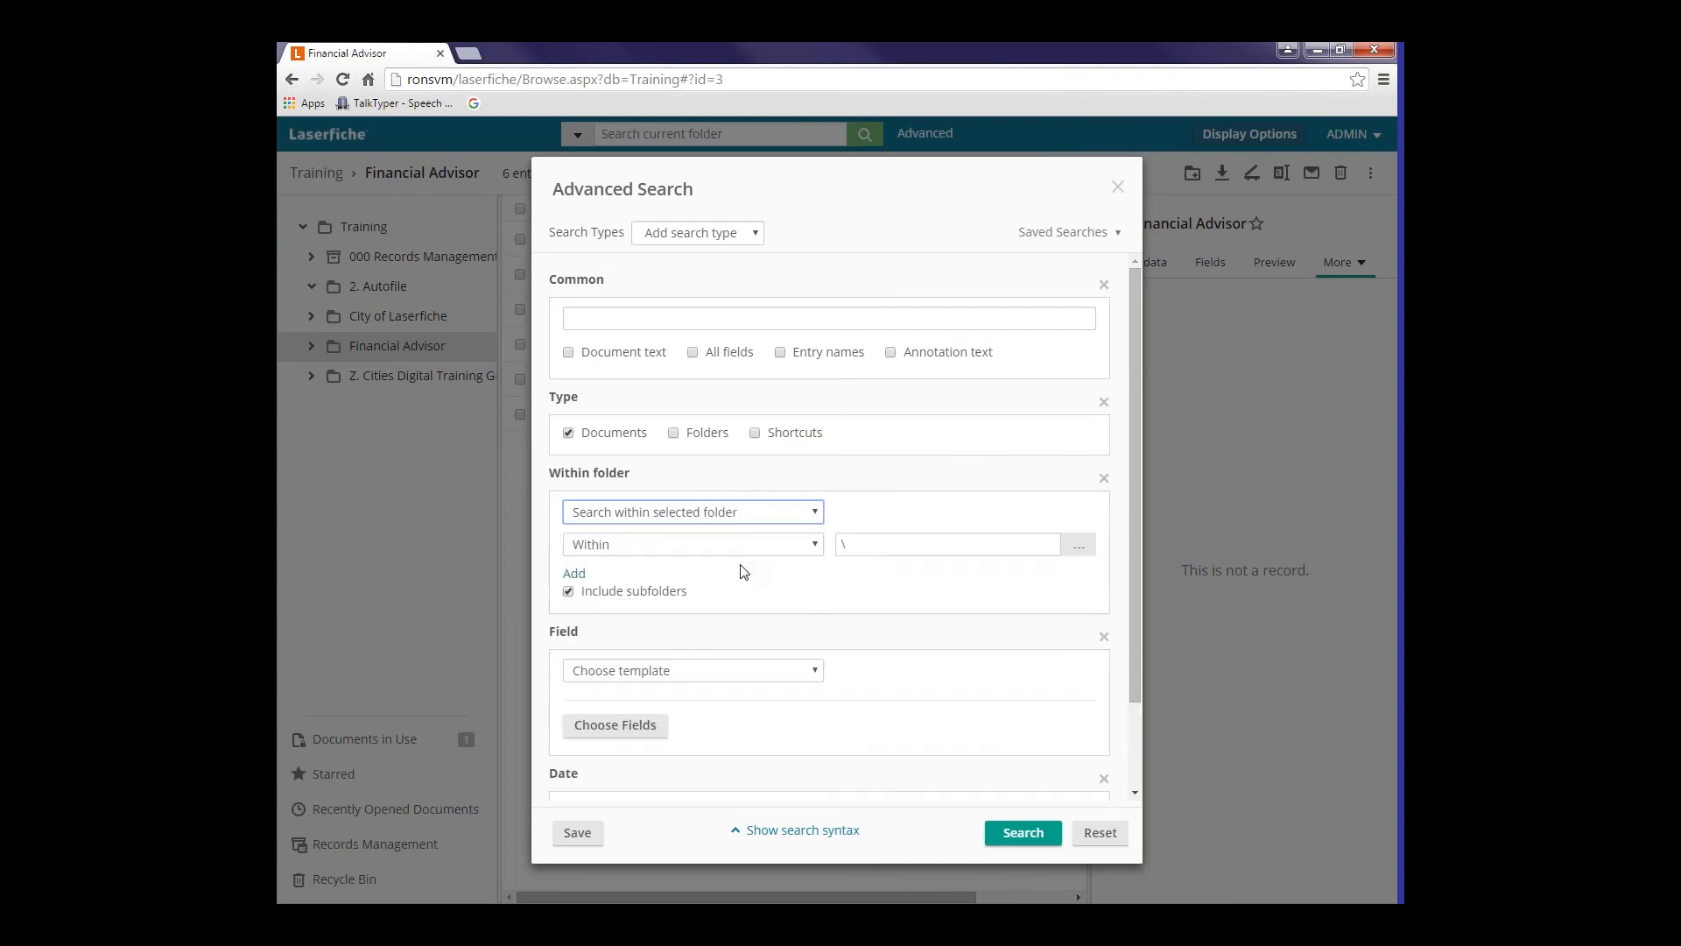
mouse_move(818, 548)
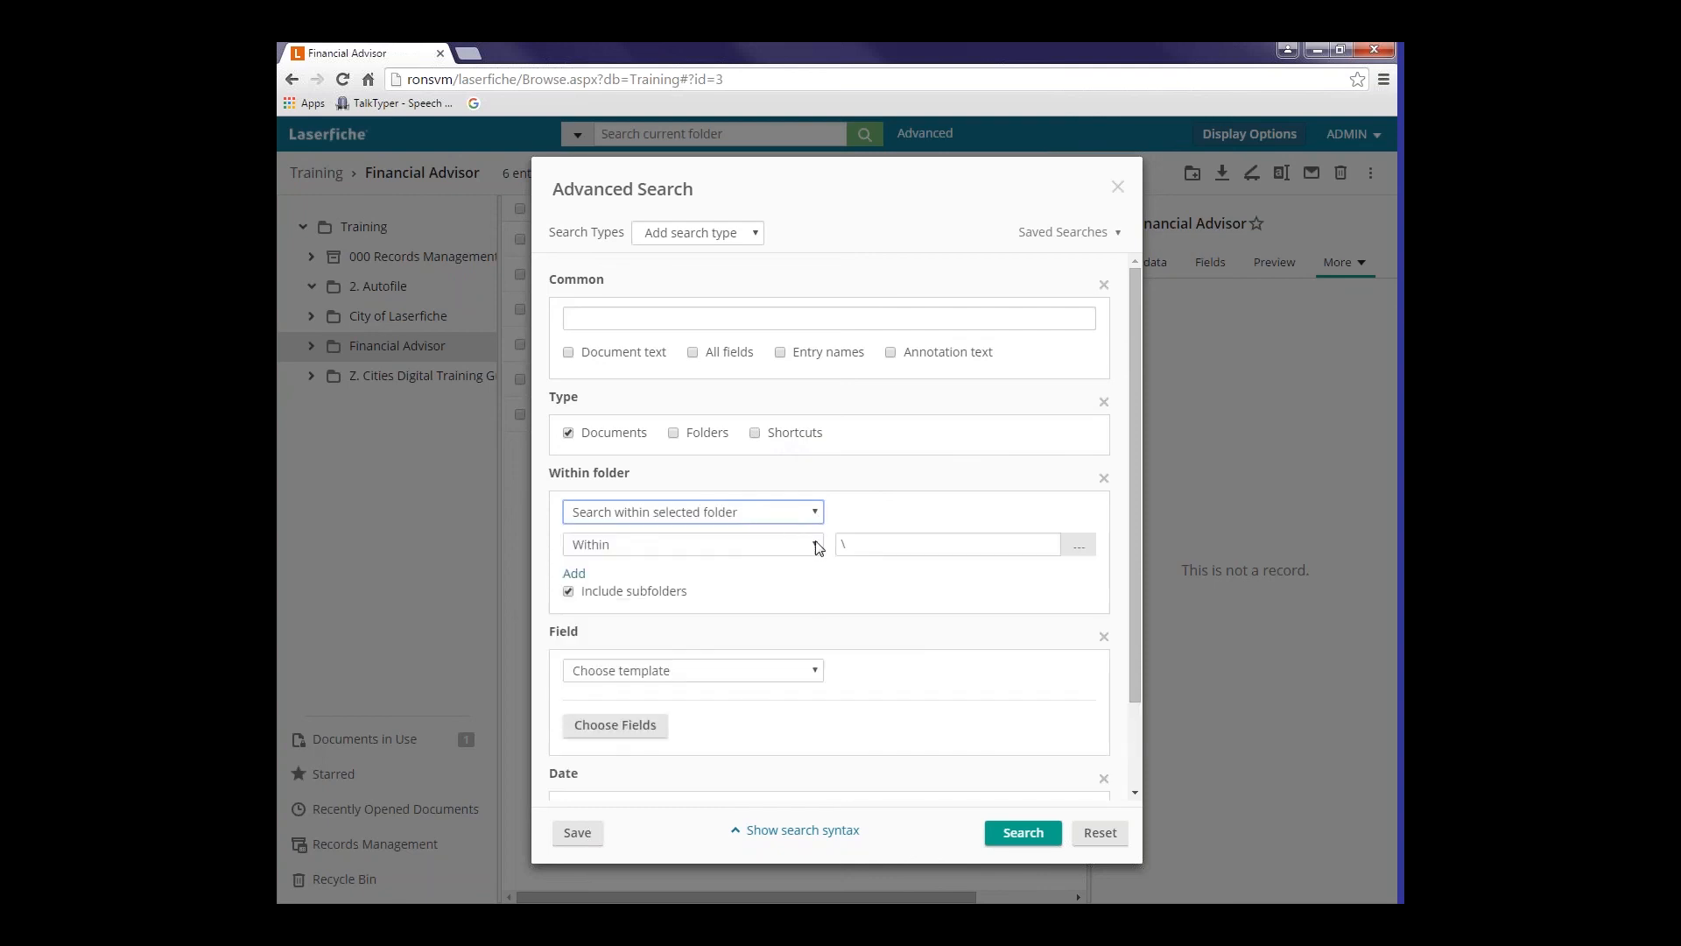
mouse_move(937, 641)
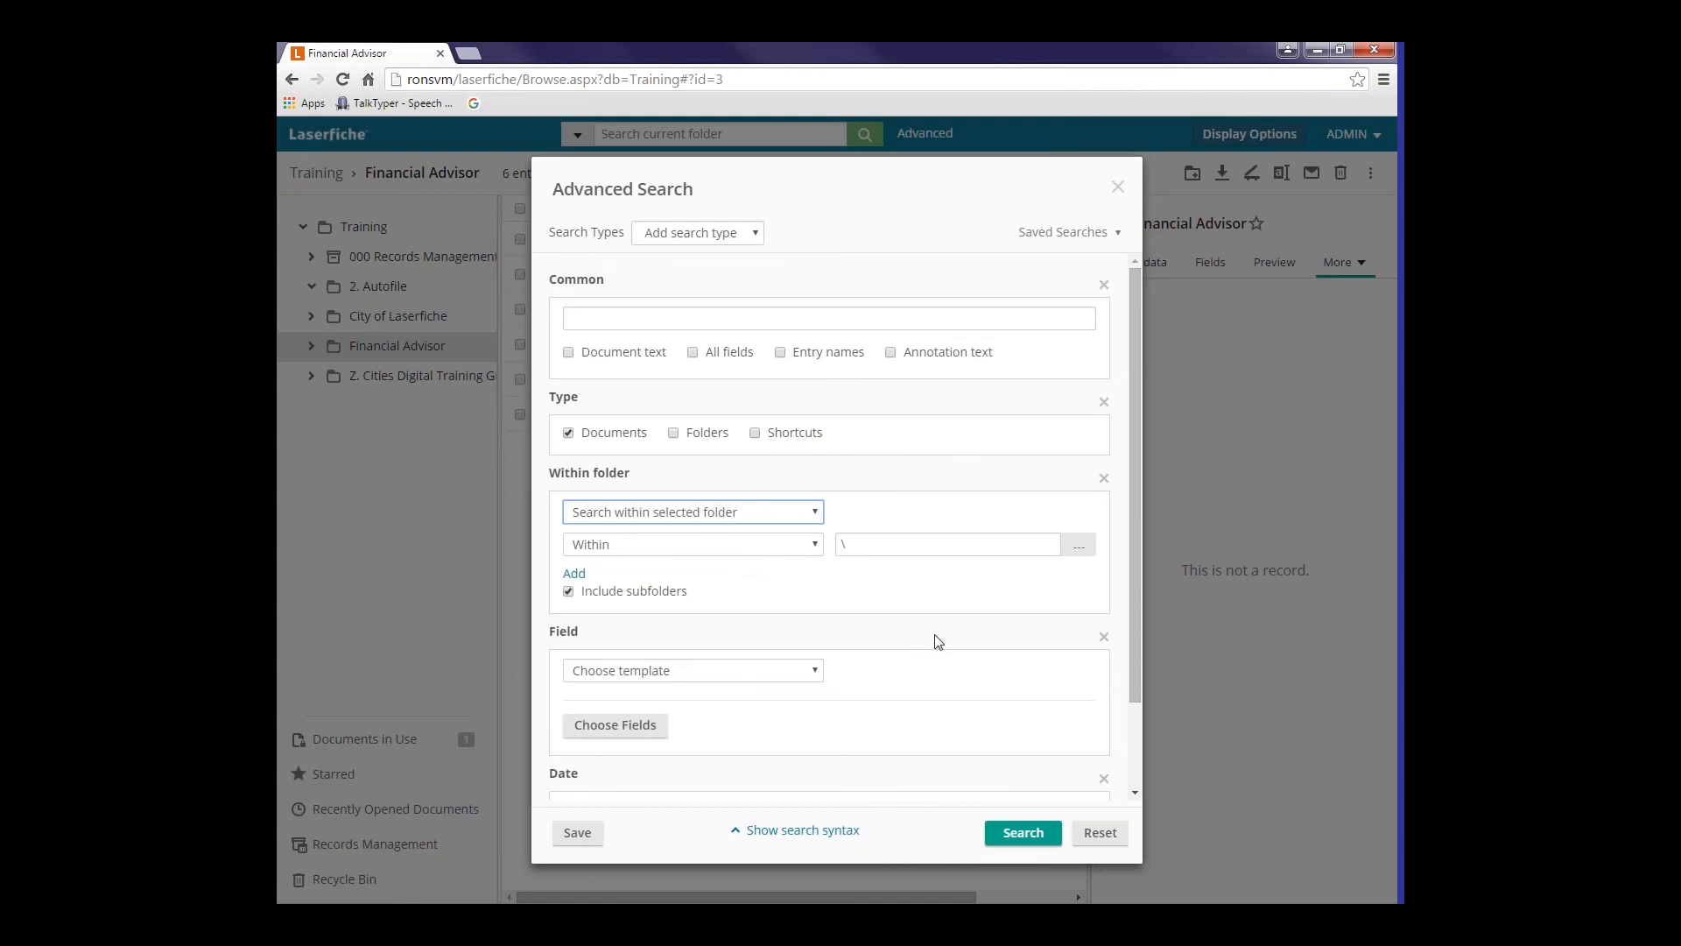
scroll("down", 3)
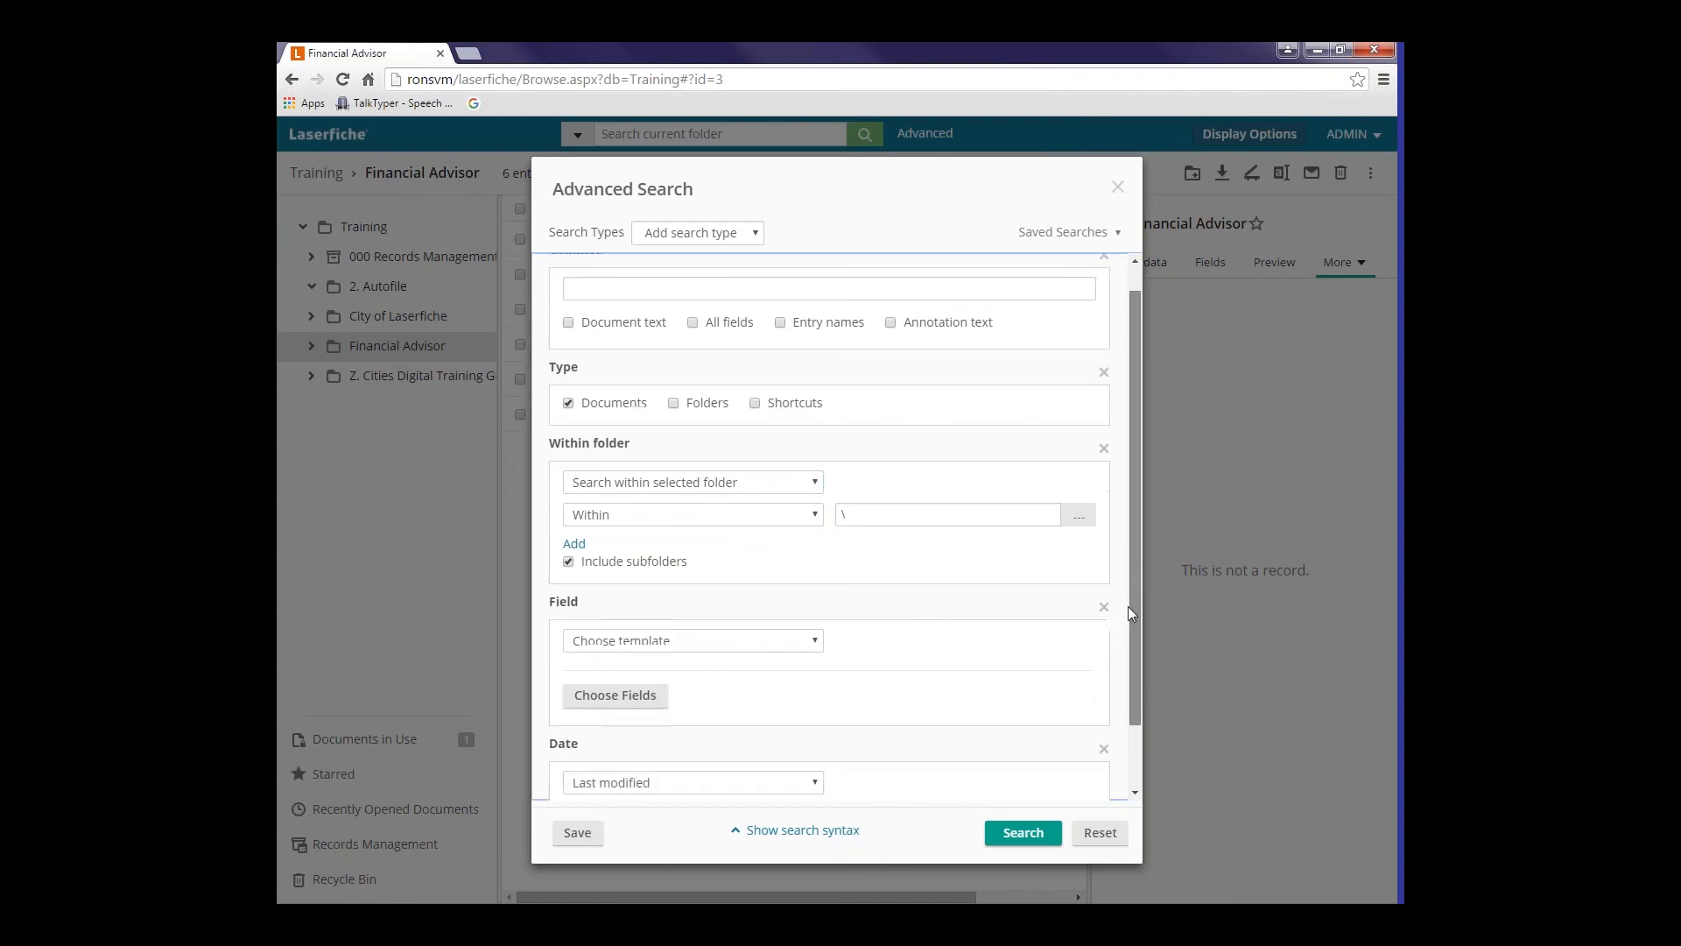
scroll("down", 3)
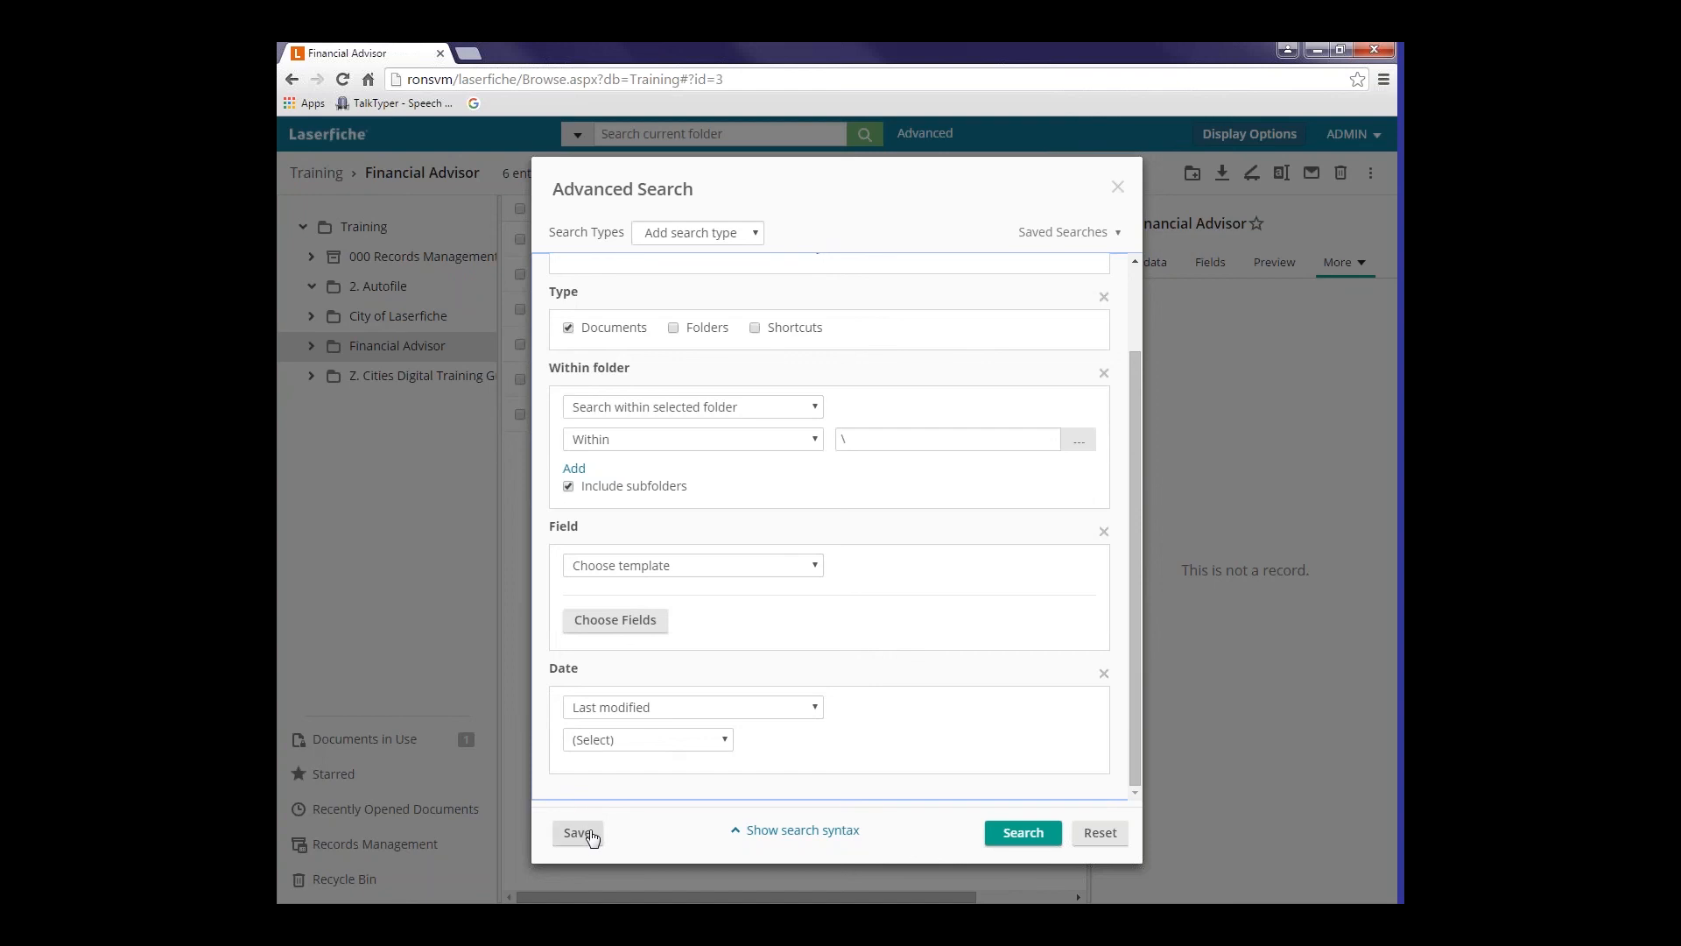
mouse_move(620, 837)
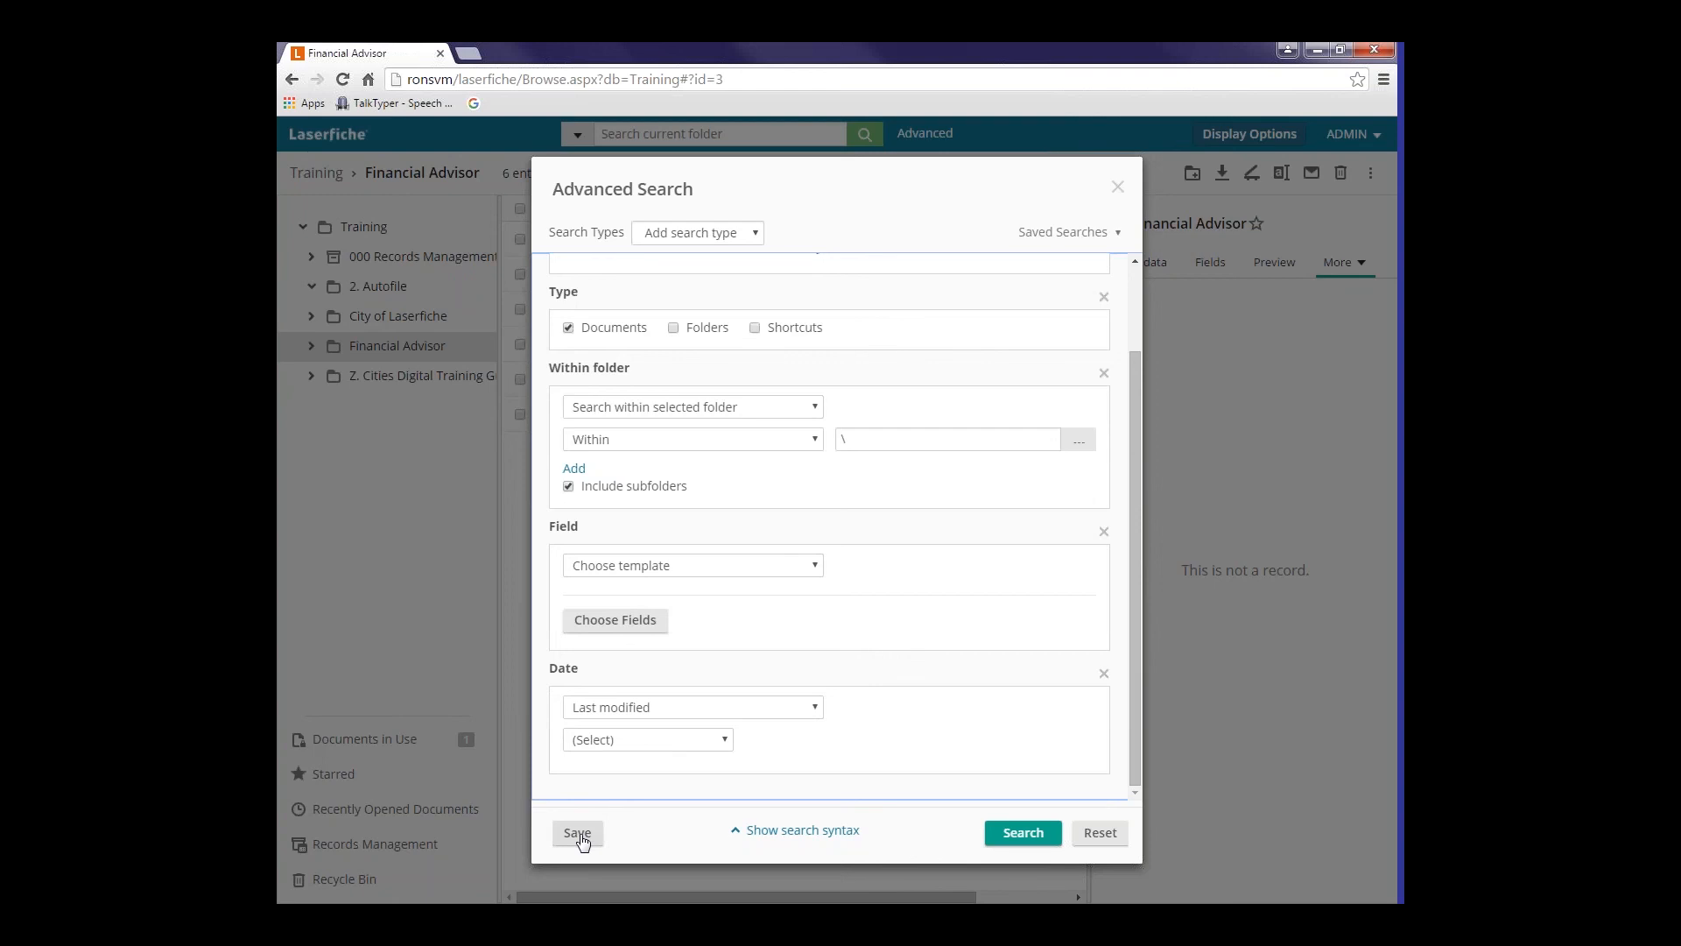
mouse_move(1104, 235)
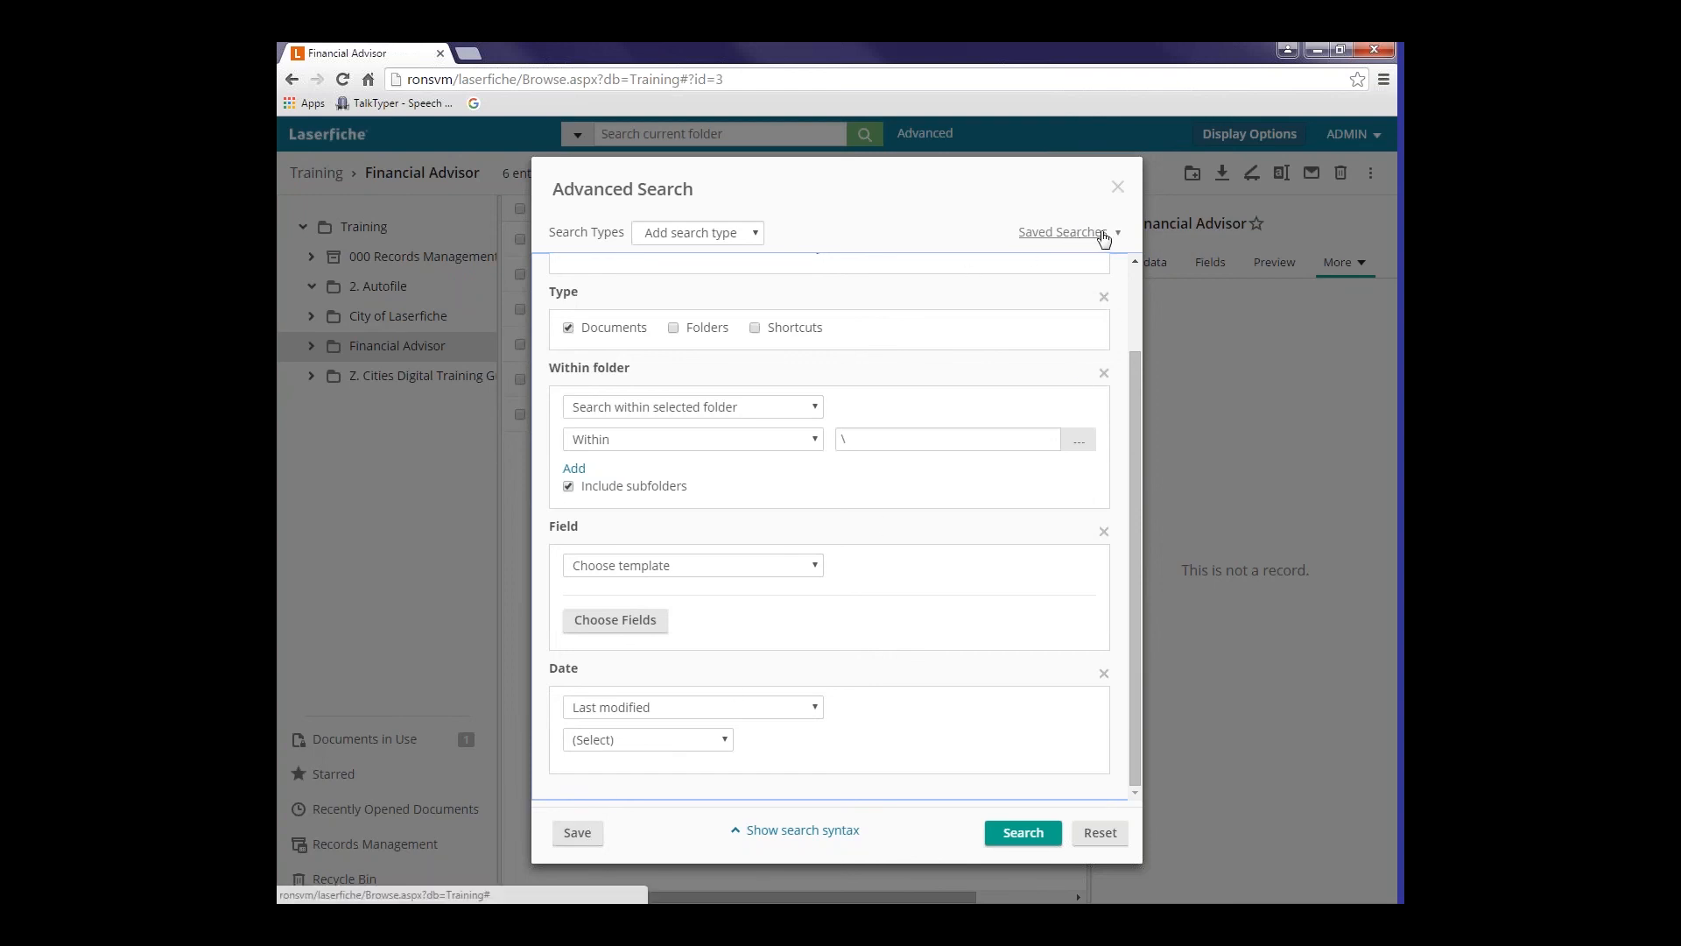
left_click(1062, 231)
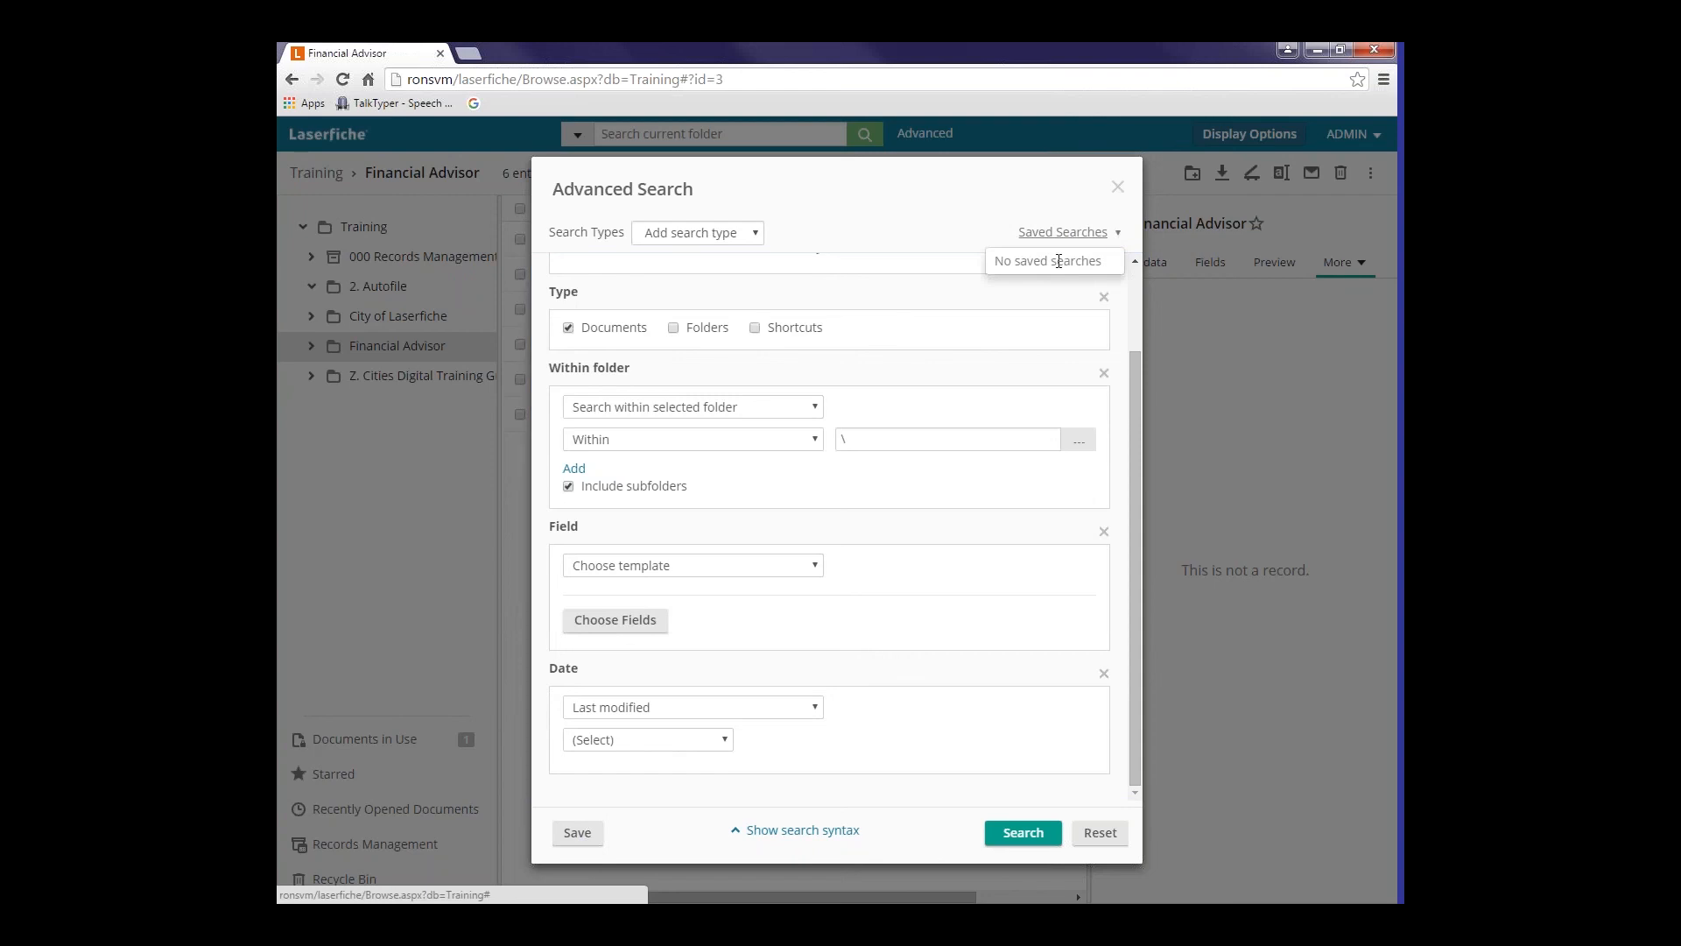
mouse_move(1175, 263)
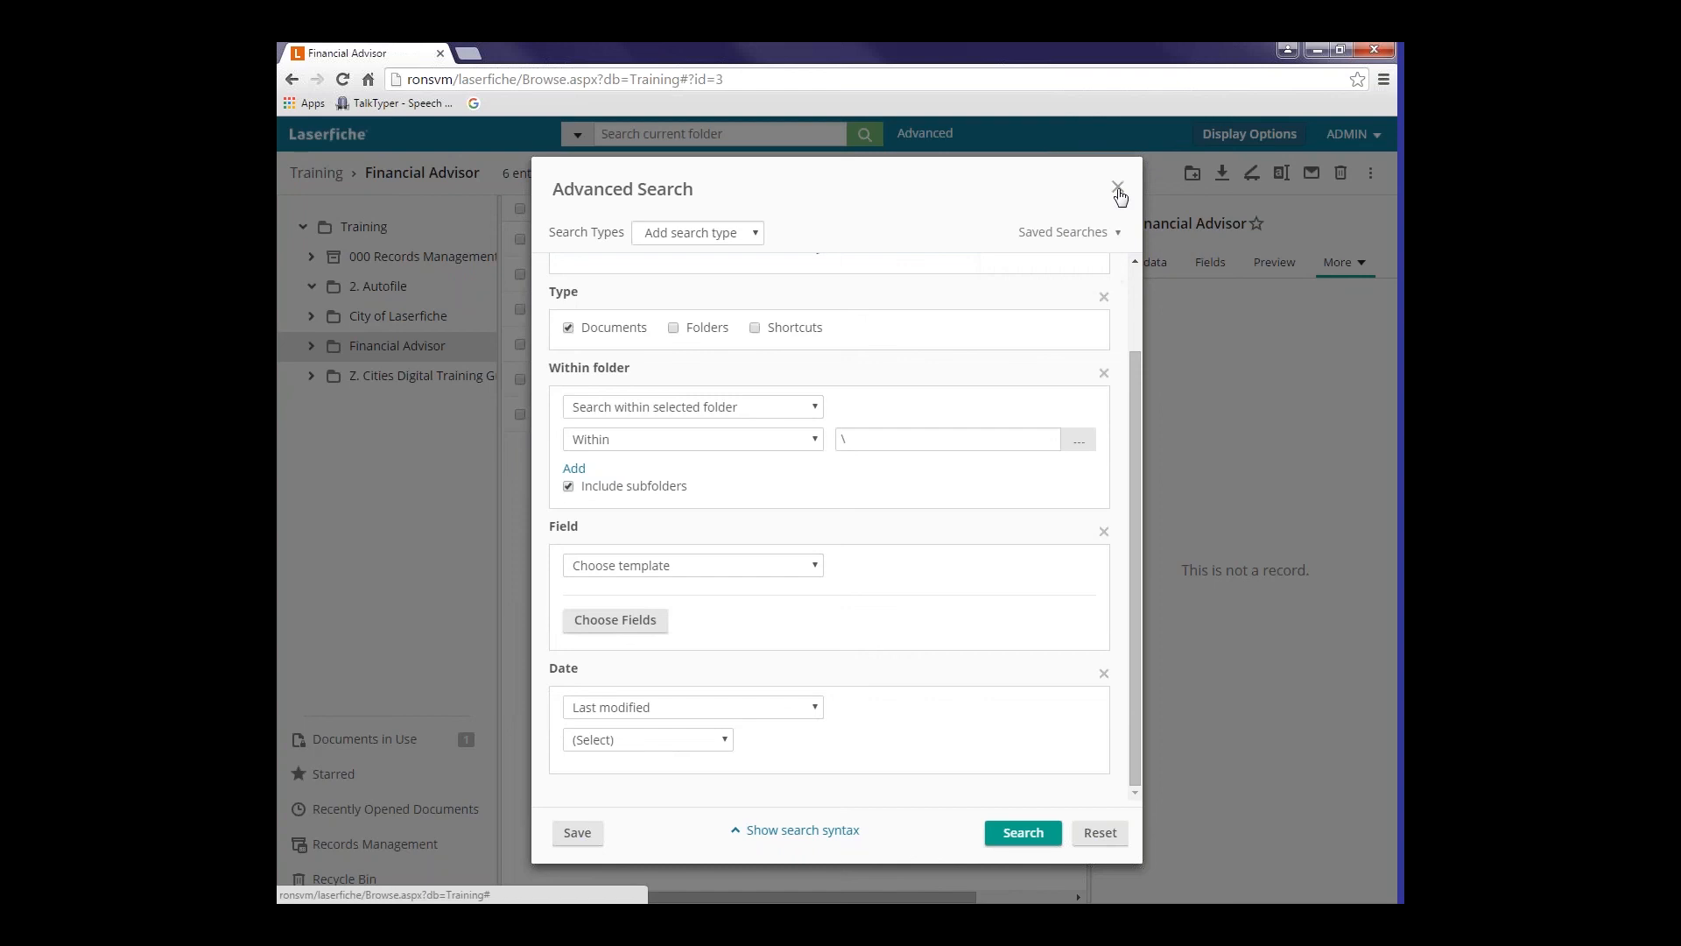
- Close Advanced Search and return to the Training root folder with its More actions menu shown
left_click(1117, 187)
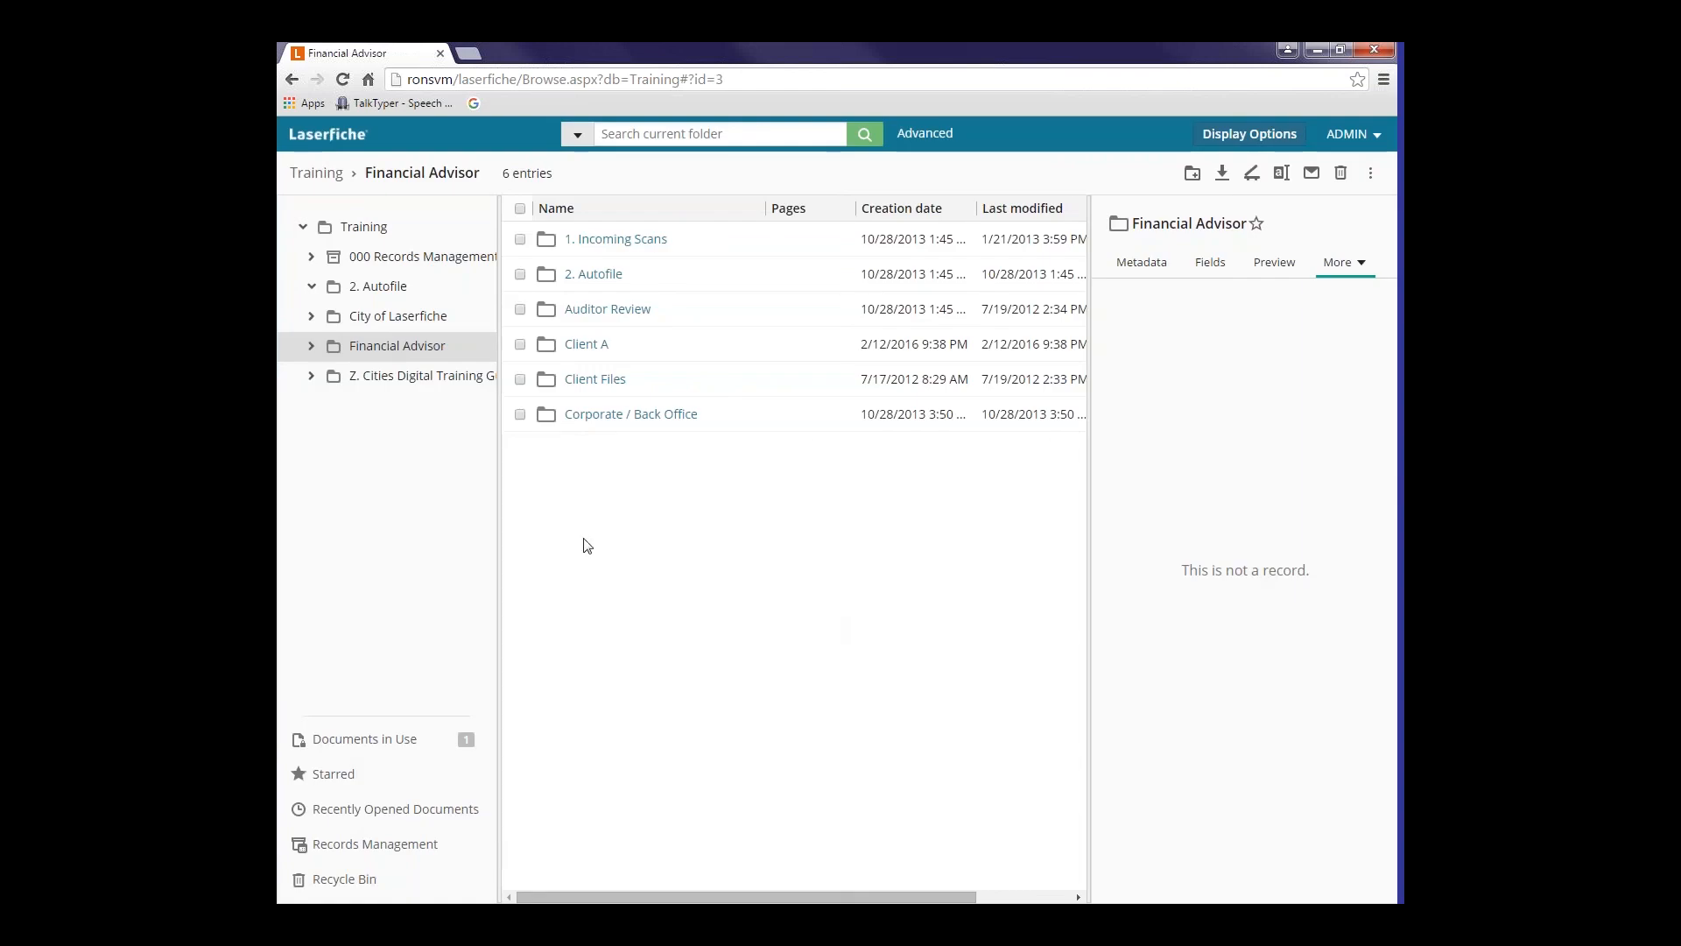
mouse_move(363, 226)
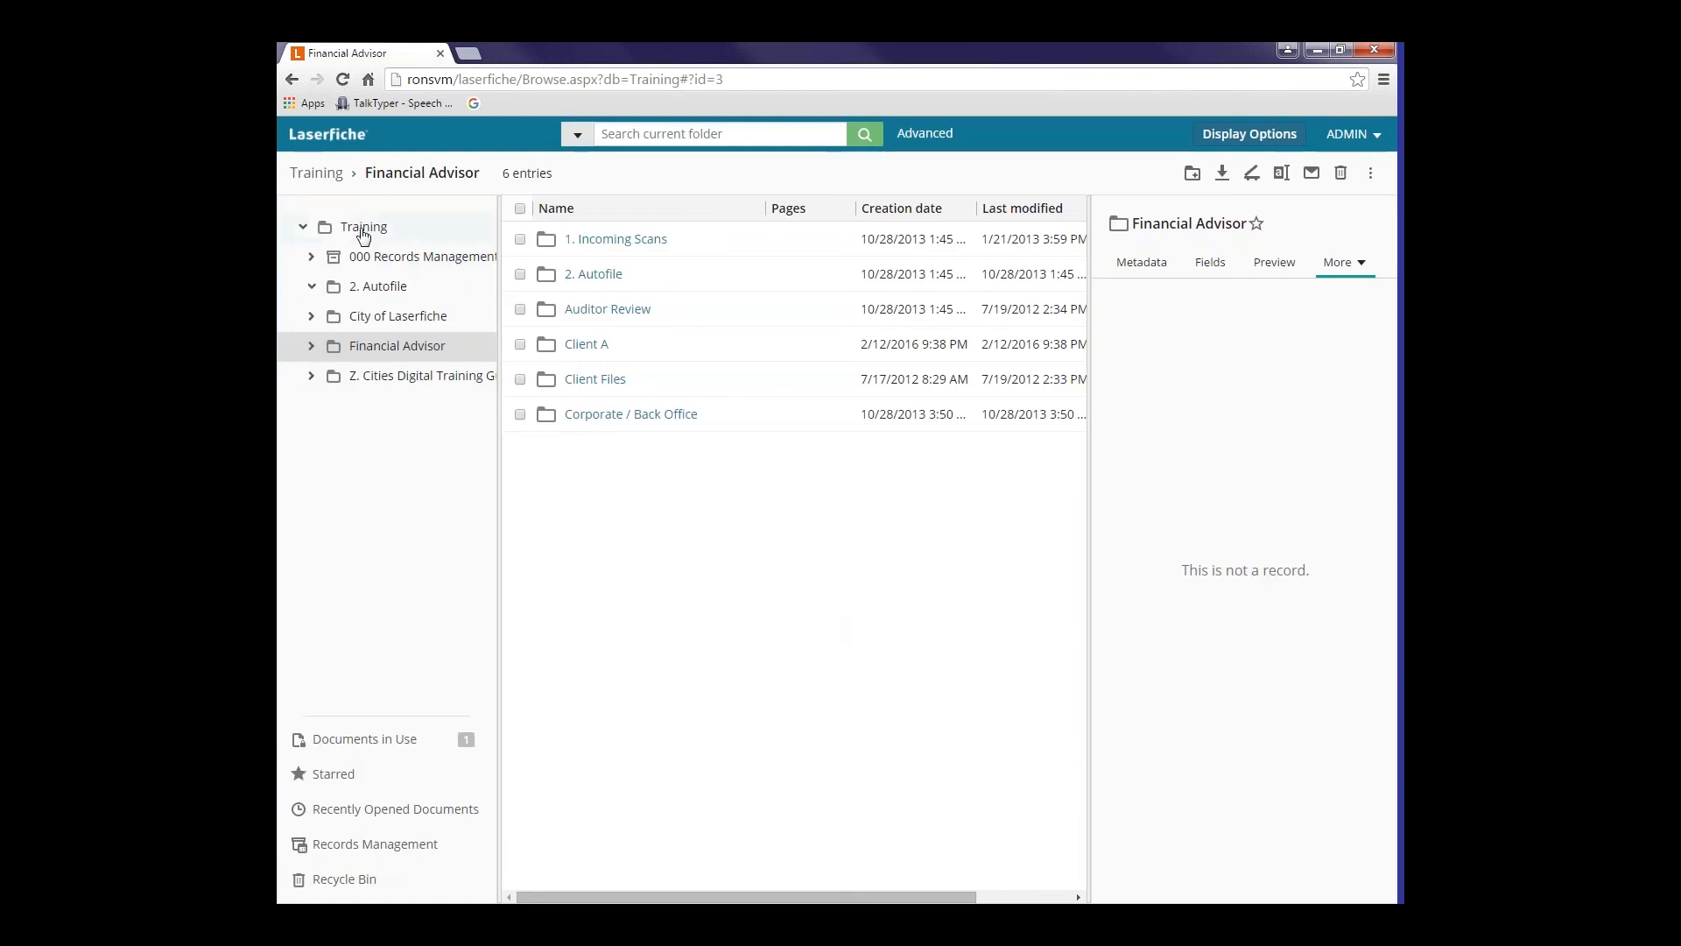
left_click(362, 226)
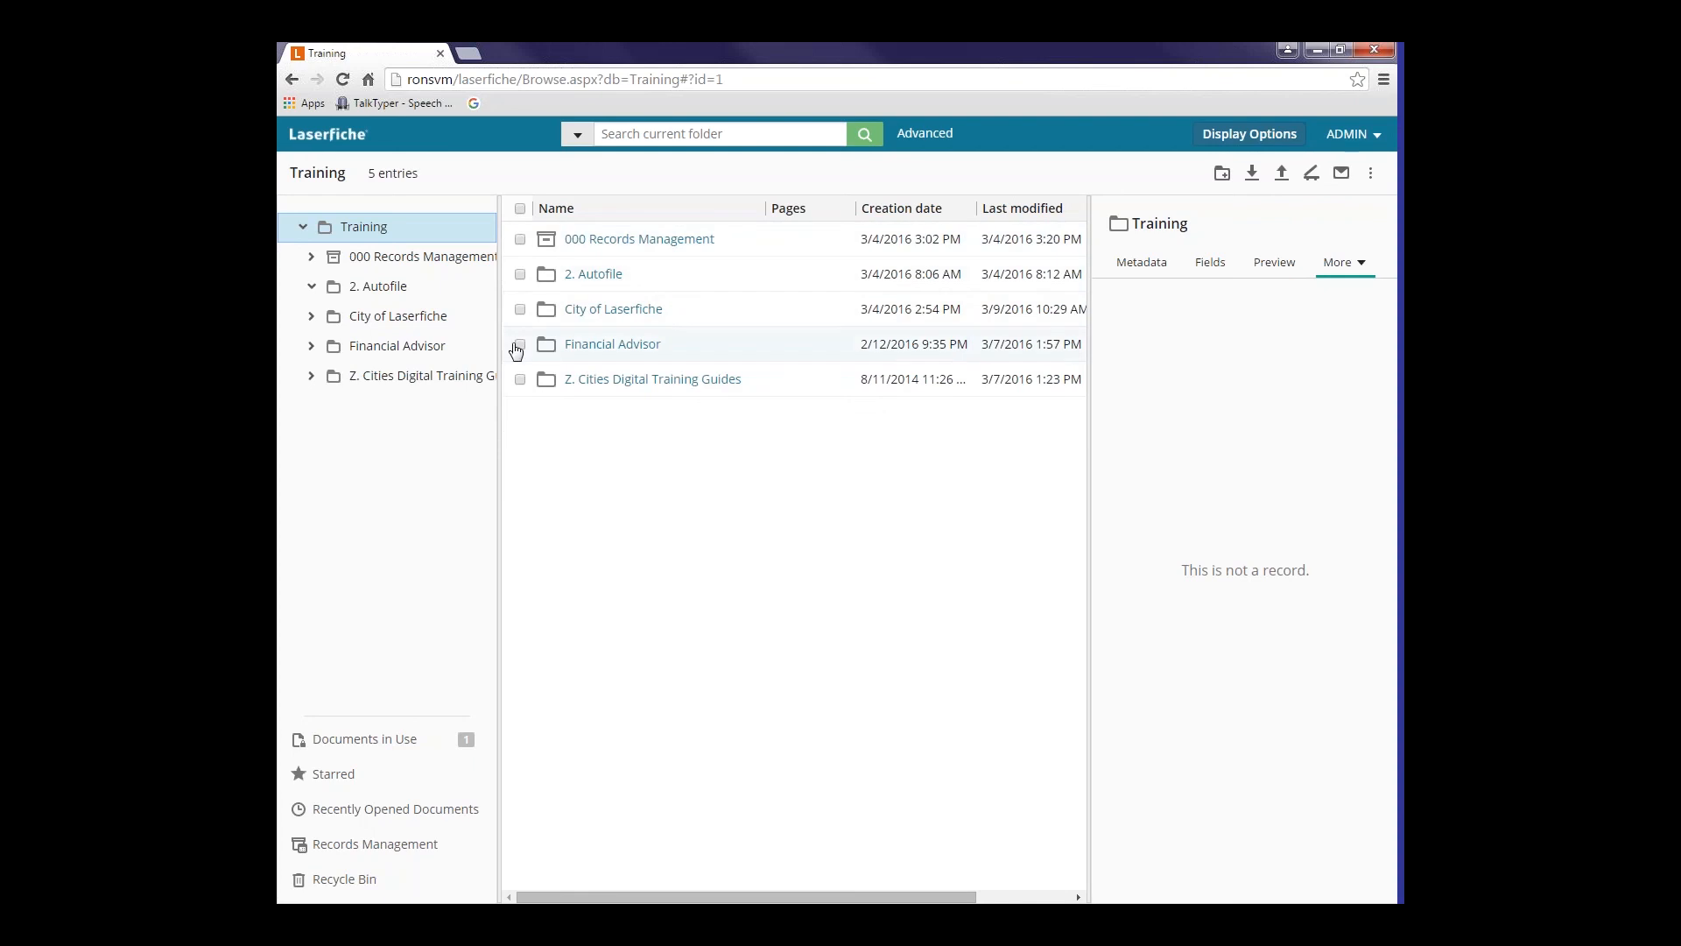
left_click(1371, 172)
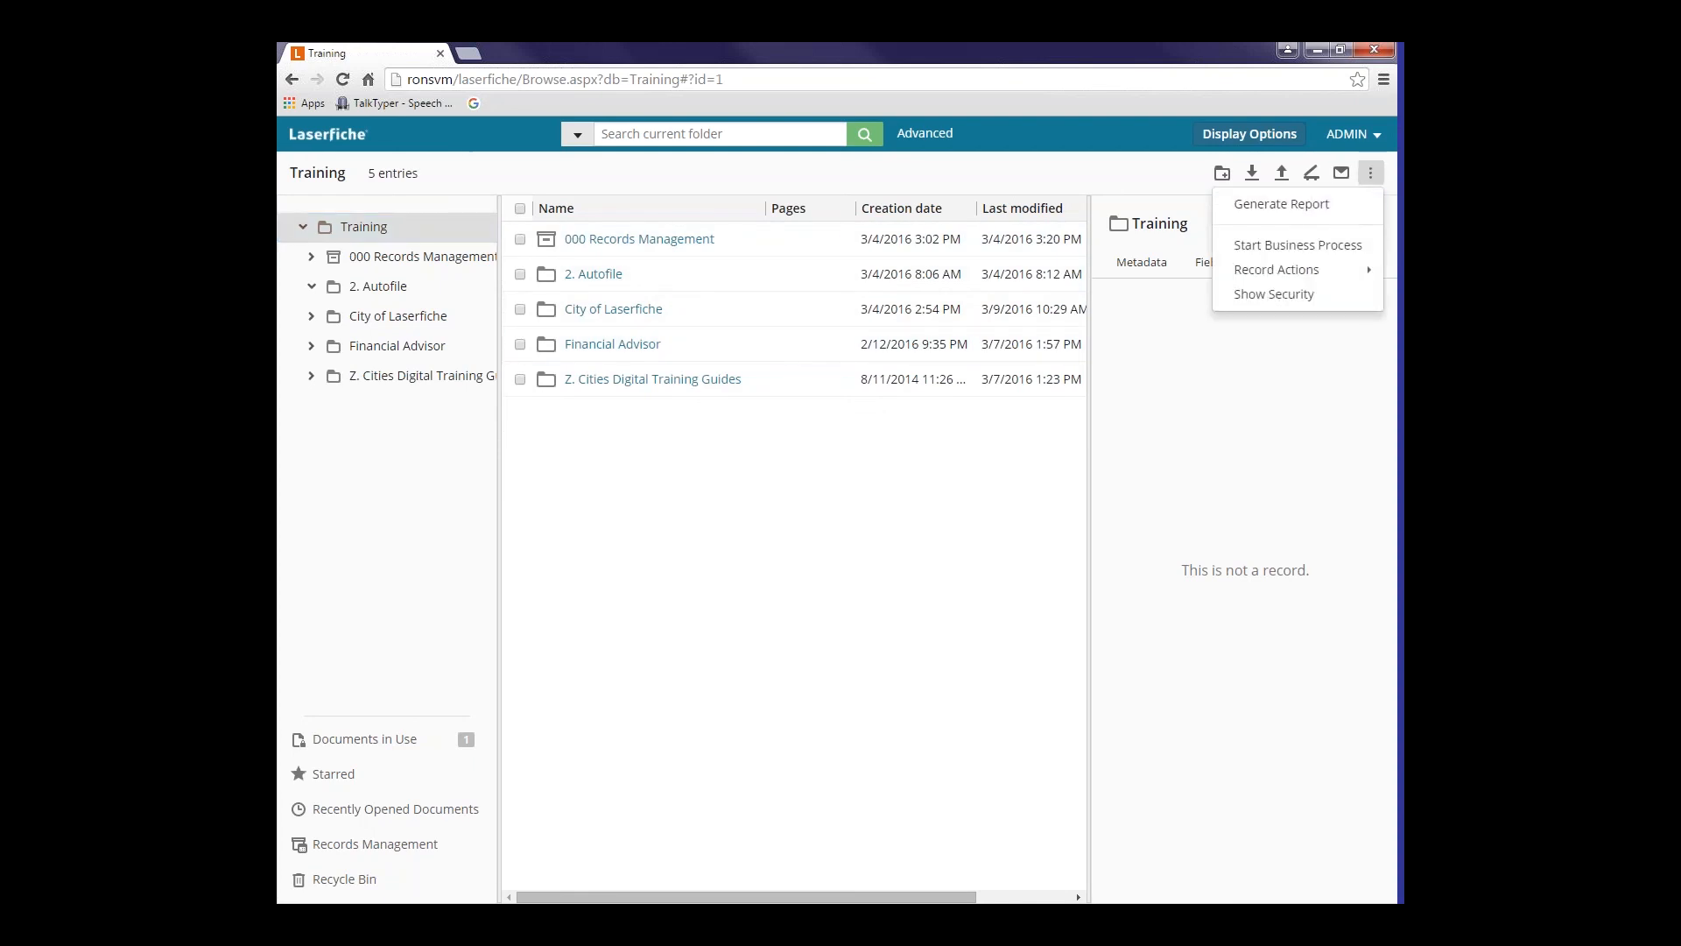
- Review the Generate Report settings for Training (comma download, five columns) and cancel without generating
left_click(751, 536)
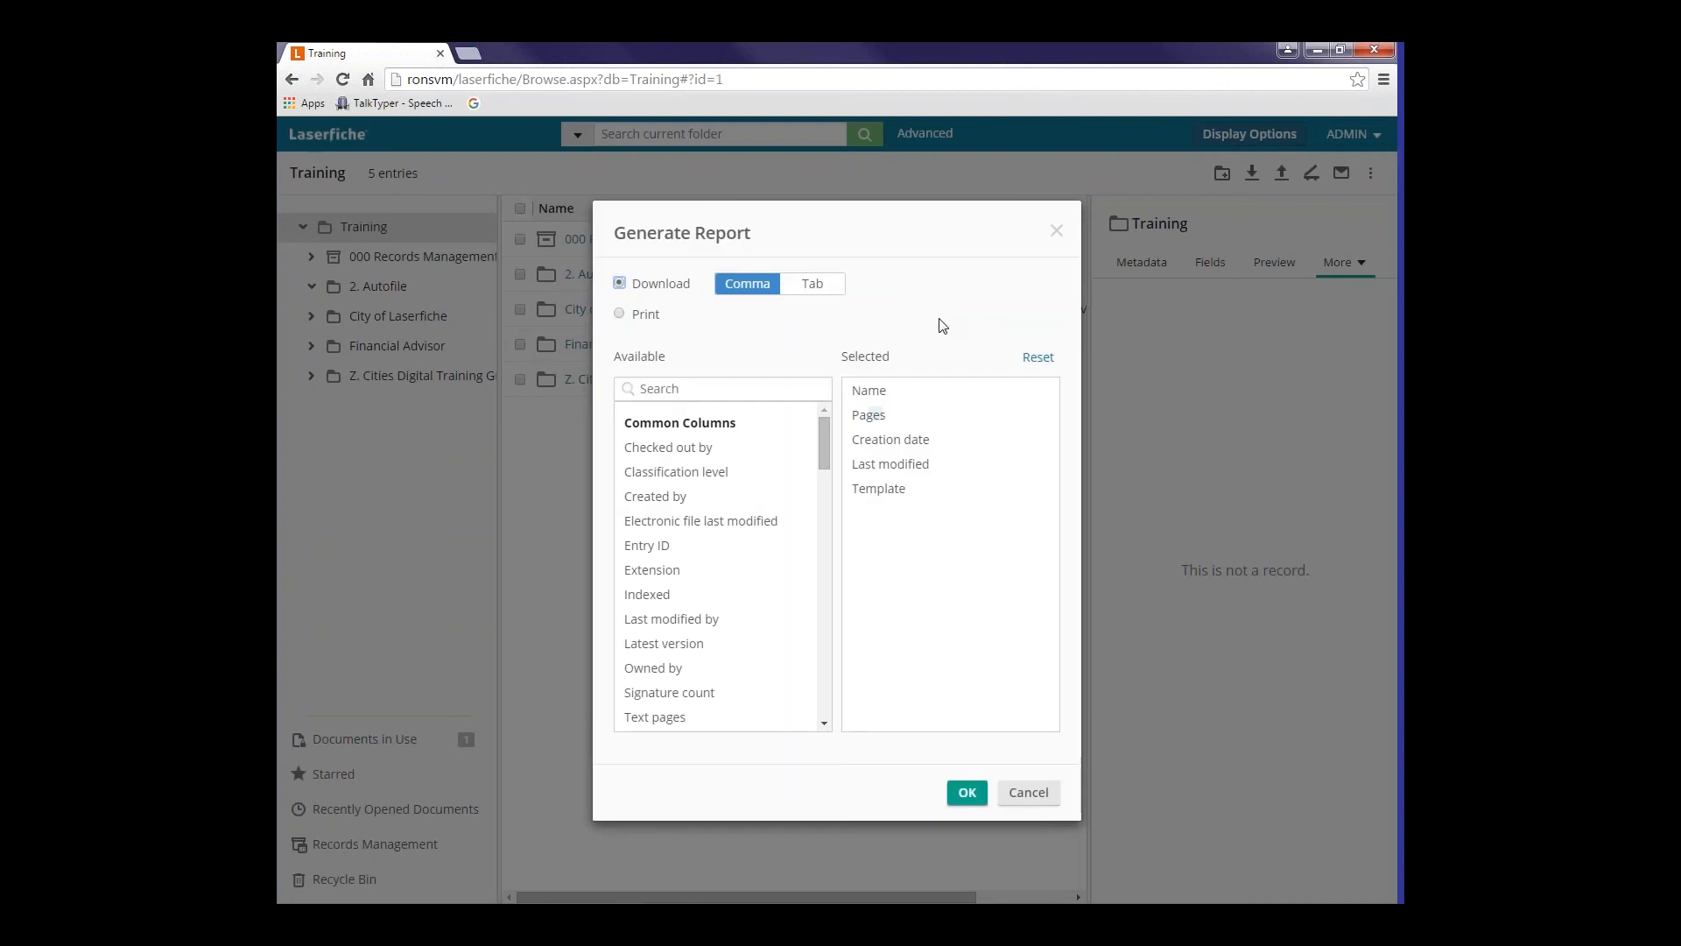
mouse_move(889, 336)
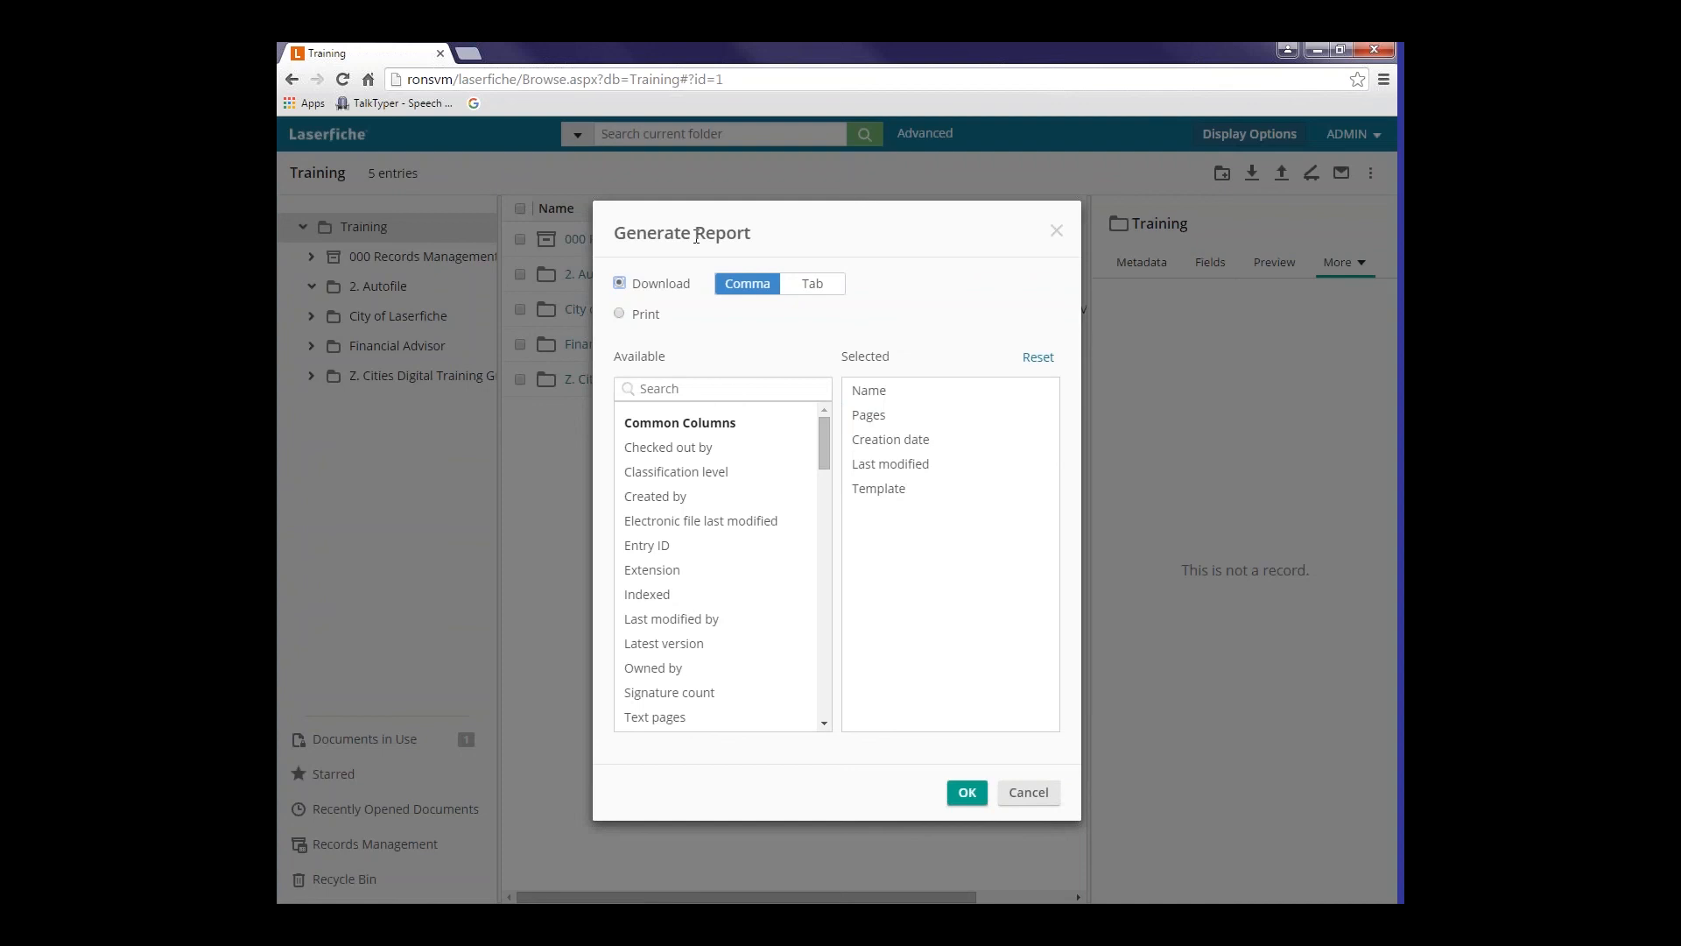
mouse_move(761, 239)
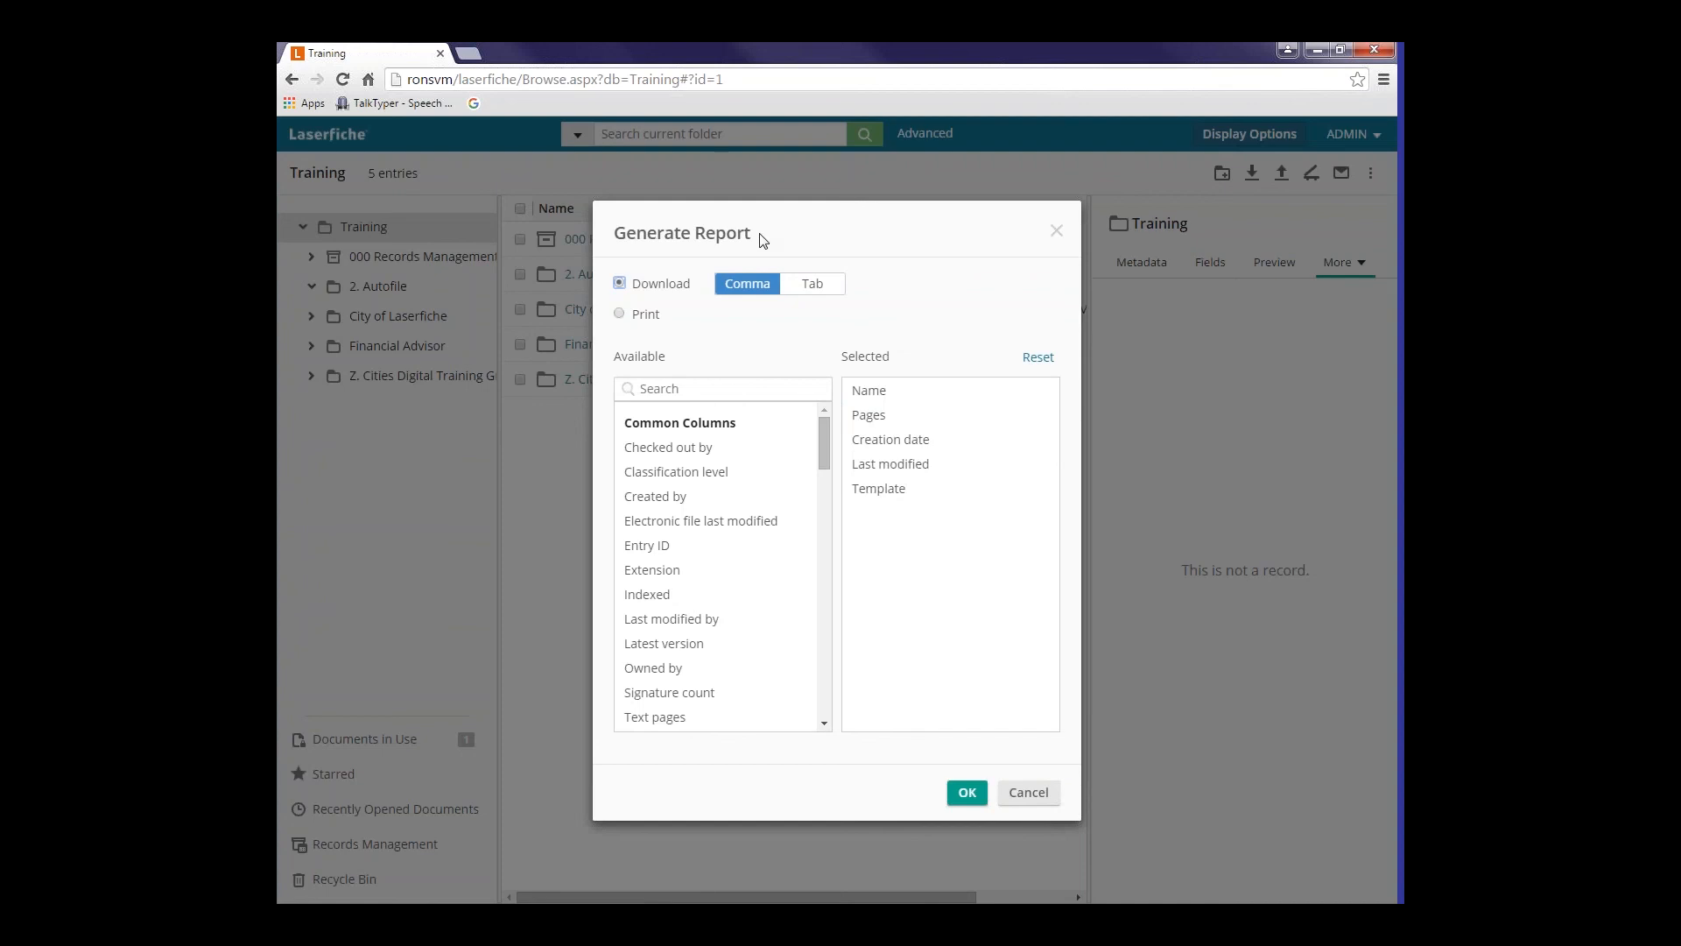
mouse_move(804, 290)
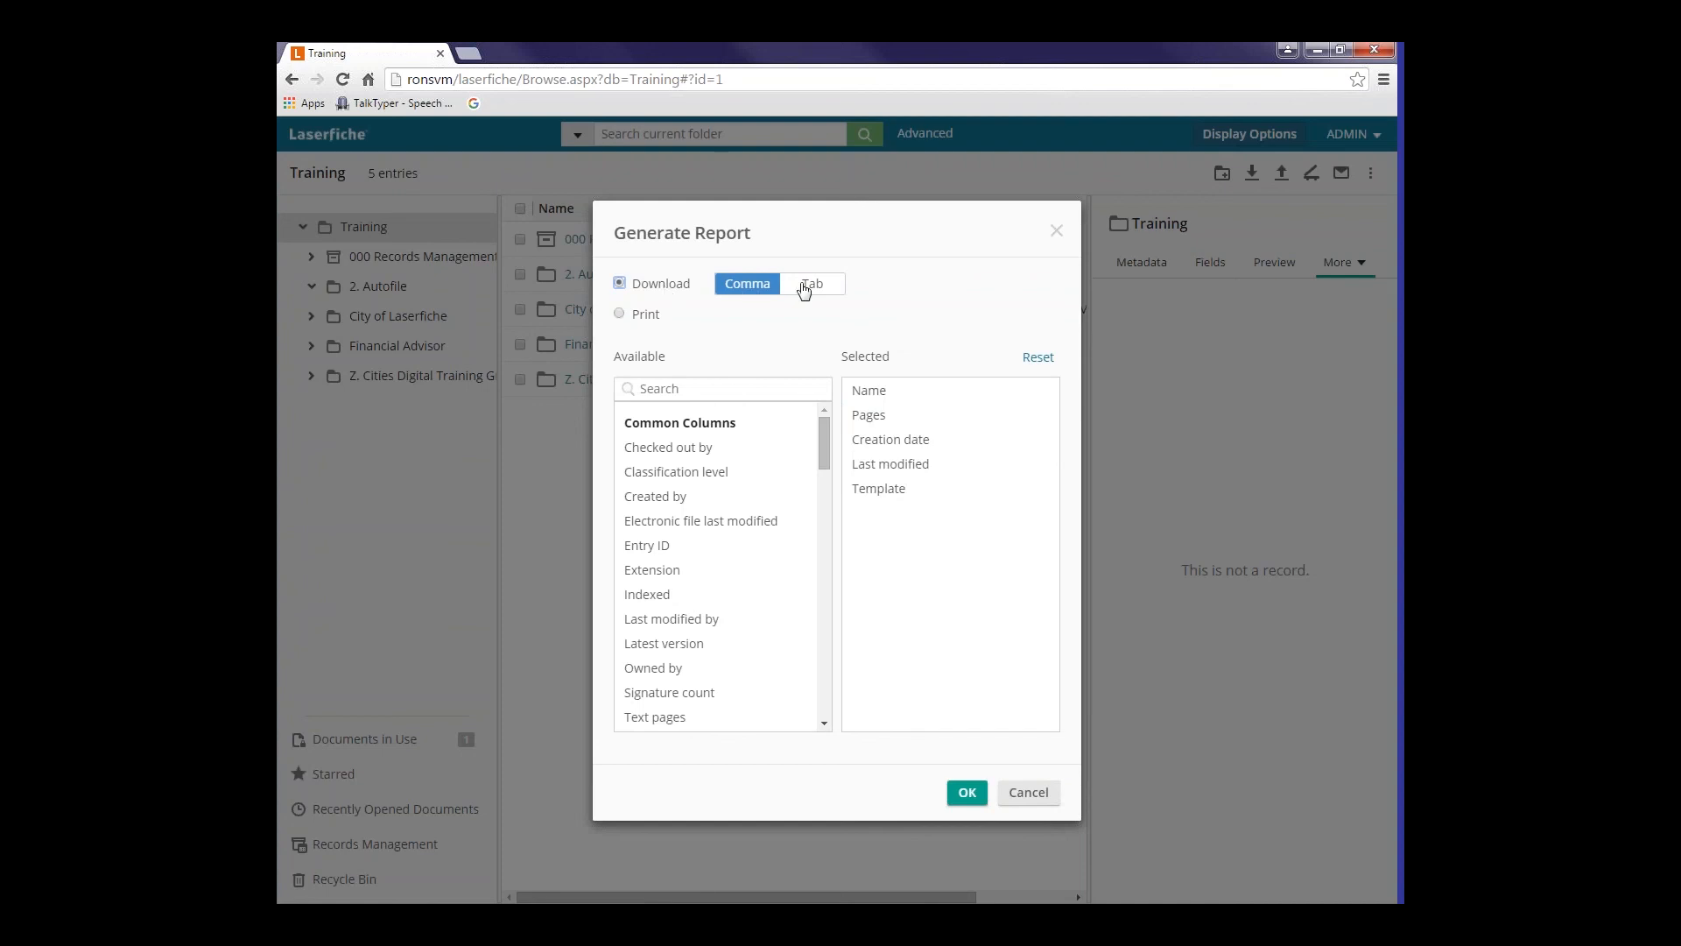
mouse_move(812, 286)
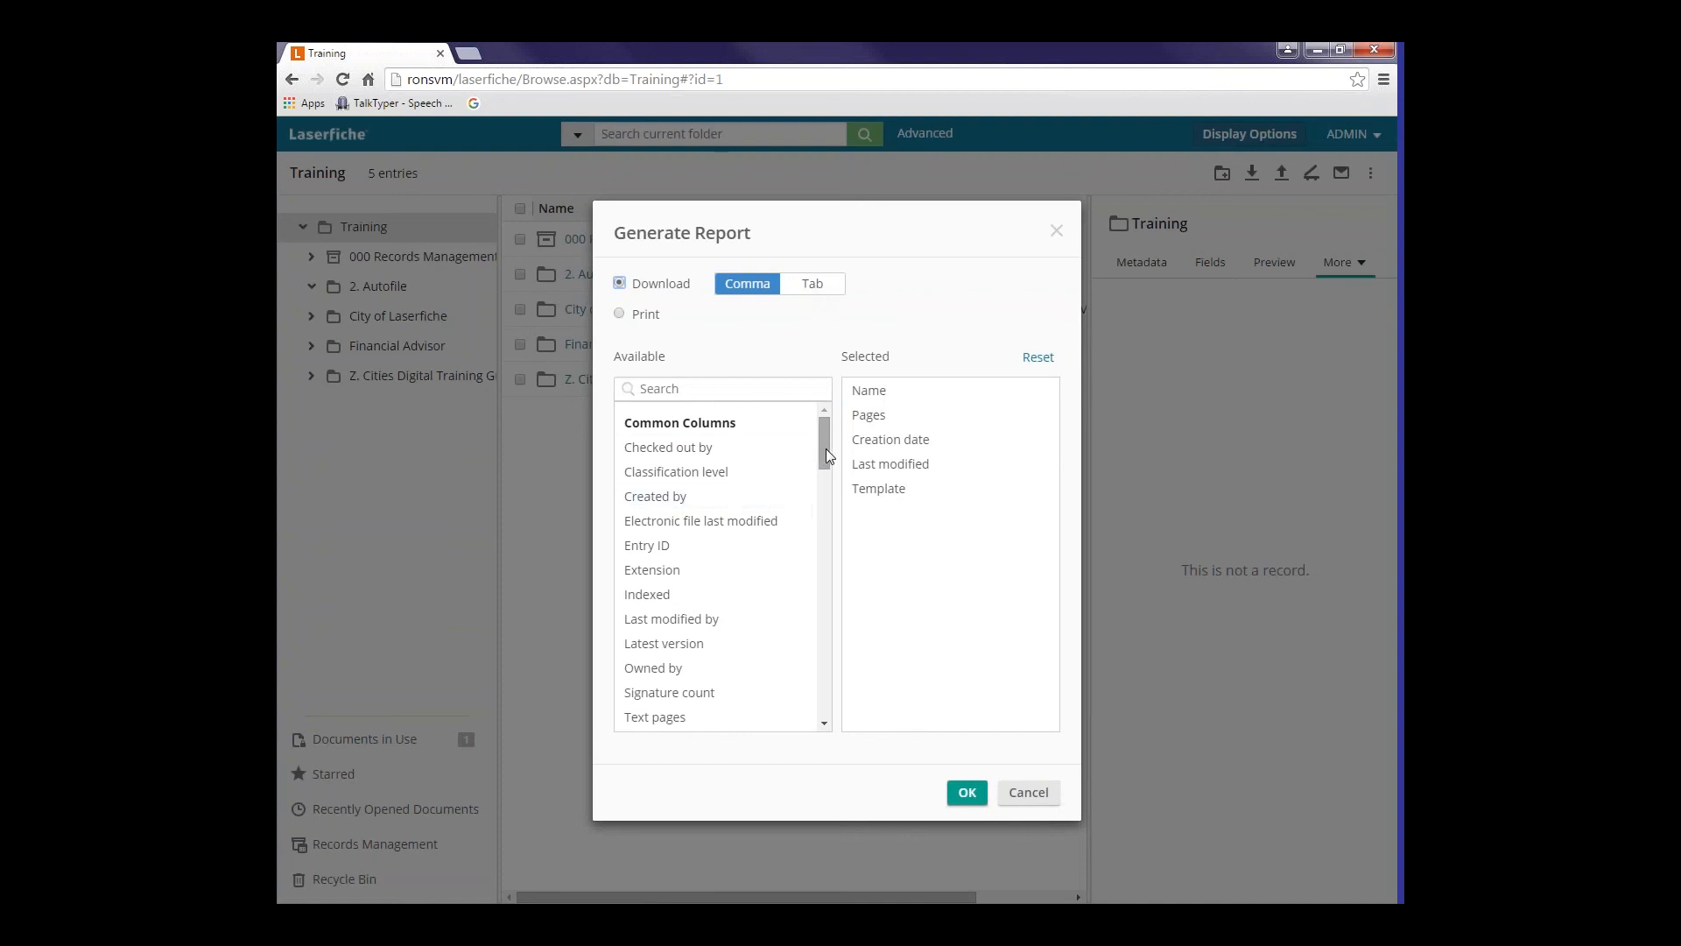
scroll("down", 3)
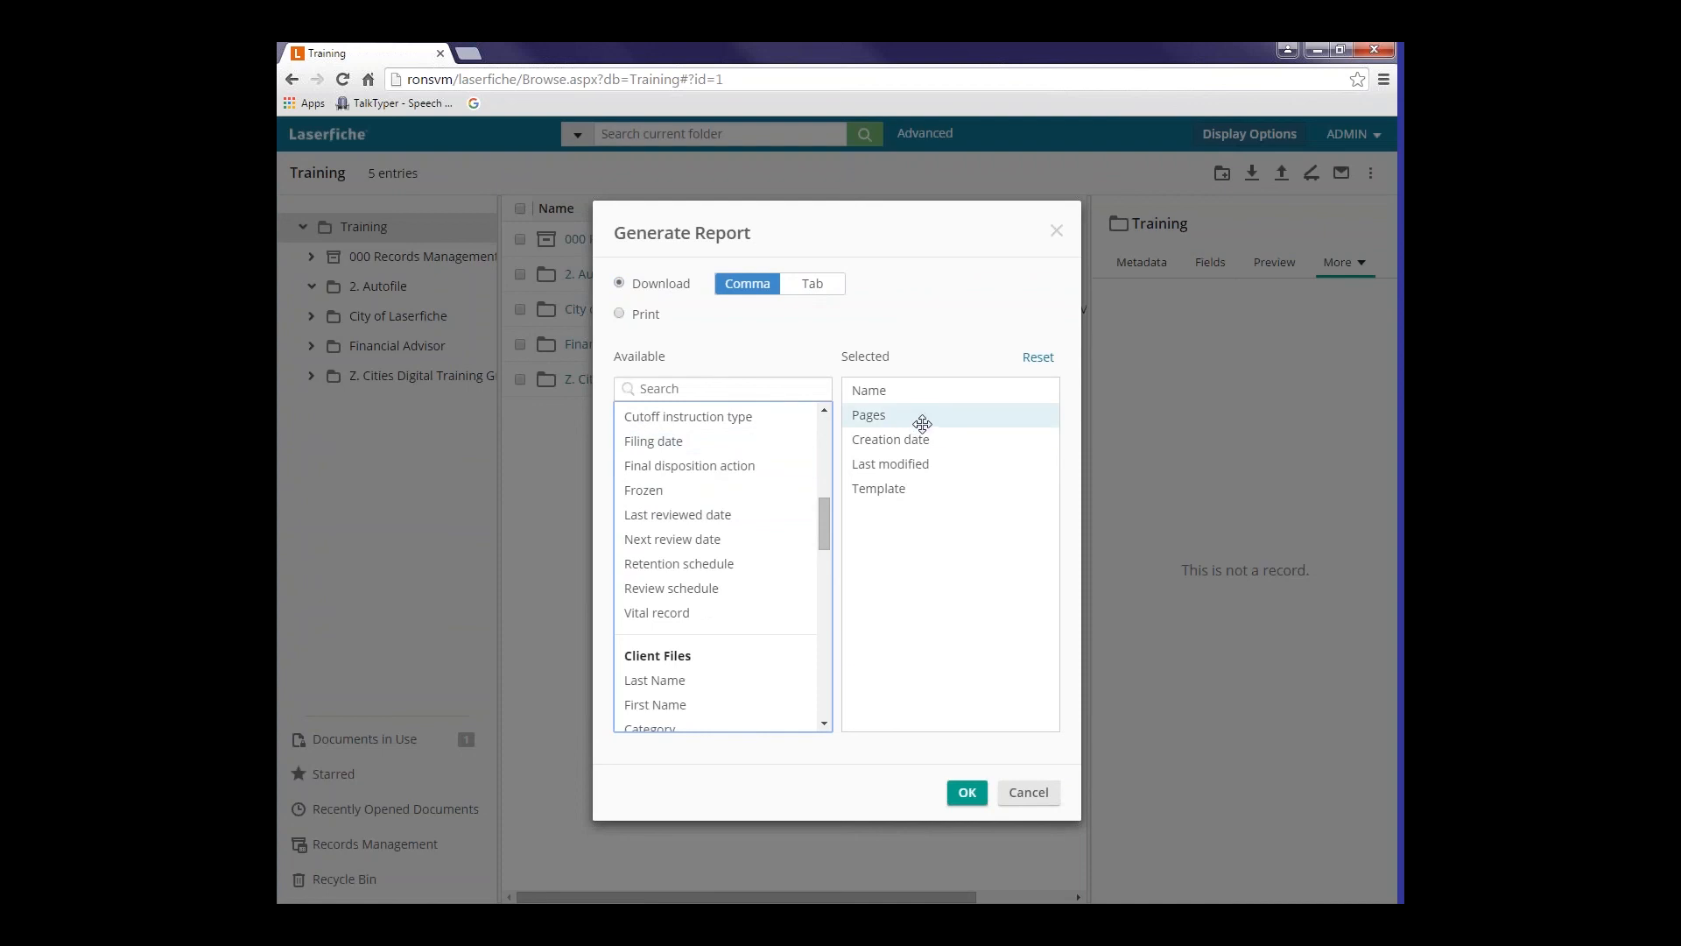
mouse_move(764, 316)
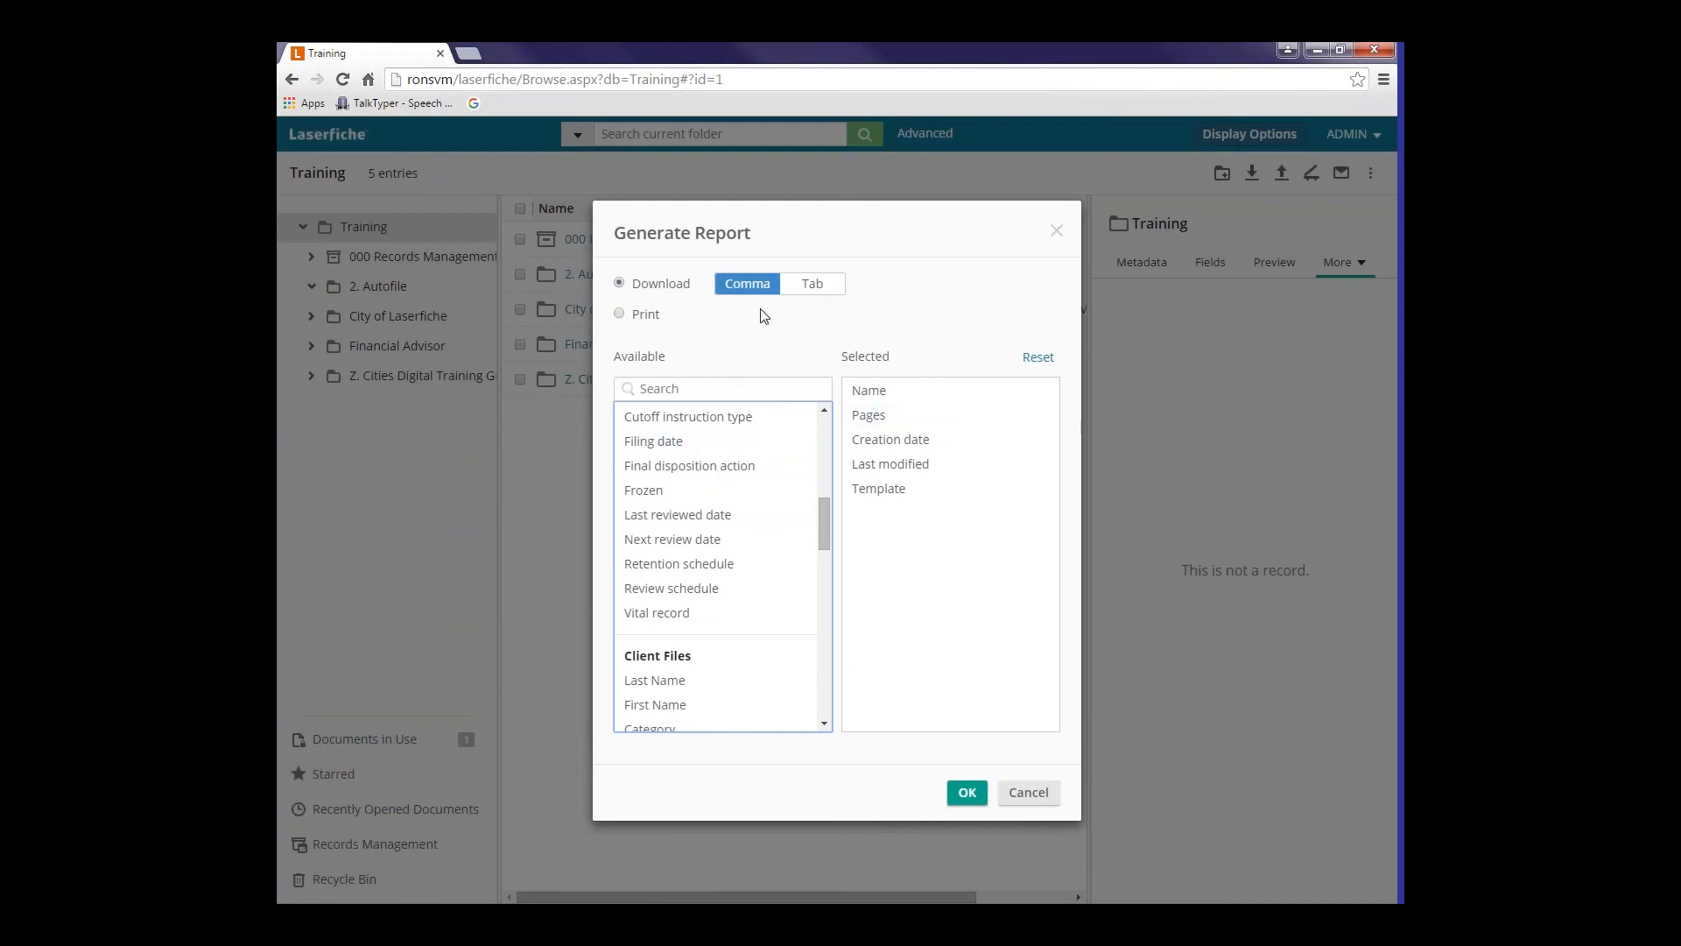
mouse_move(834, 295)
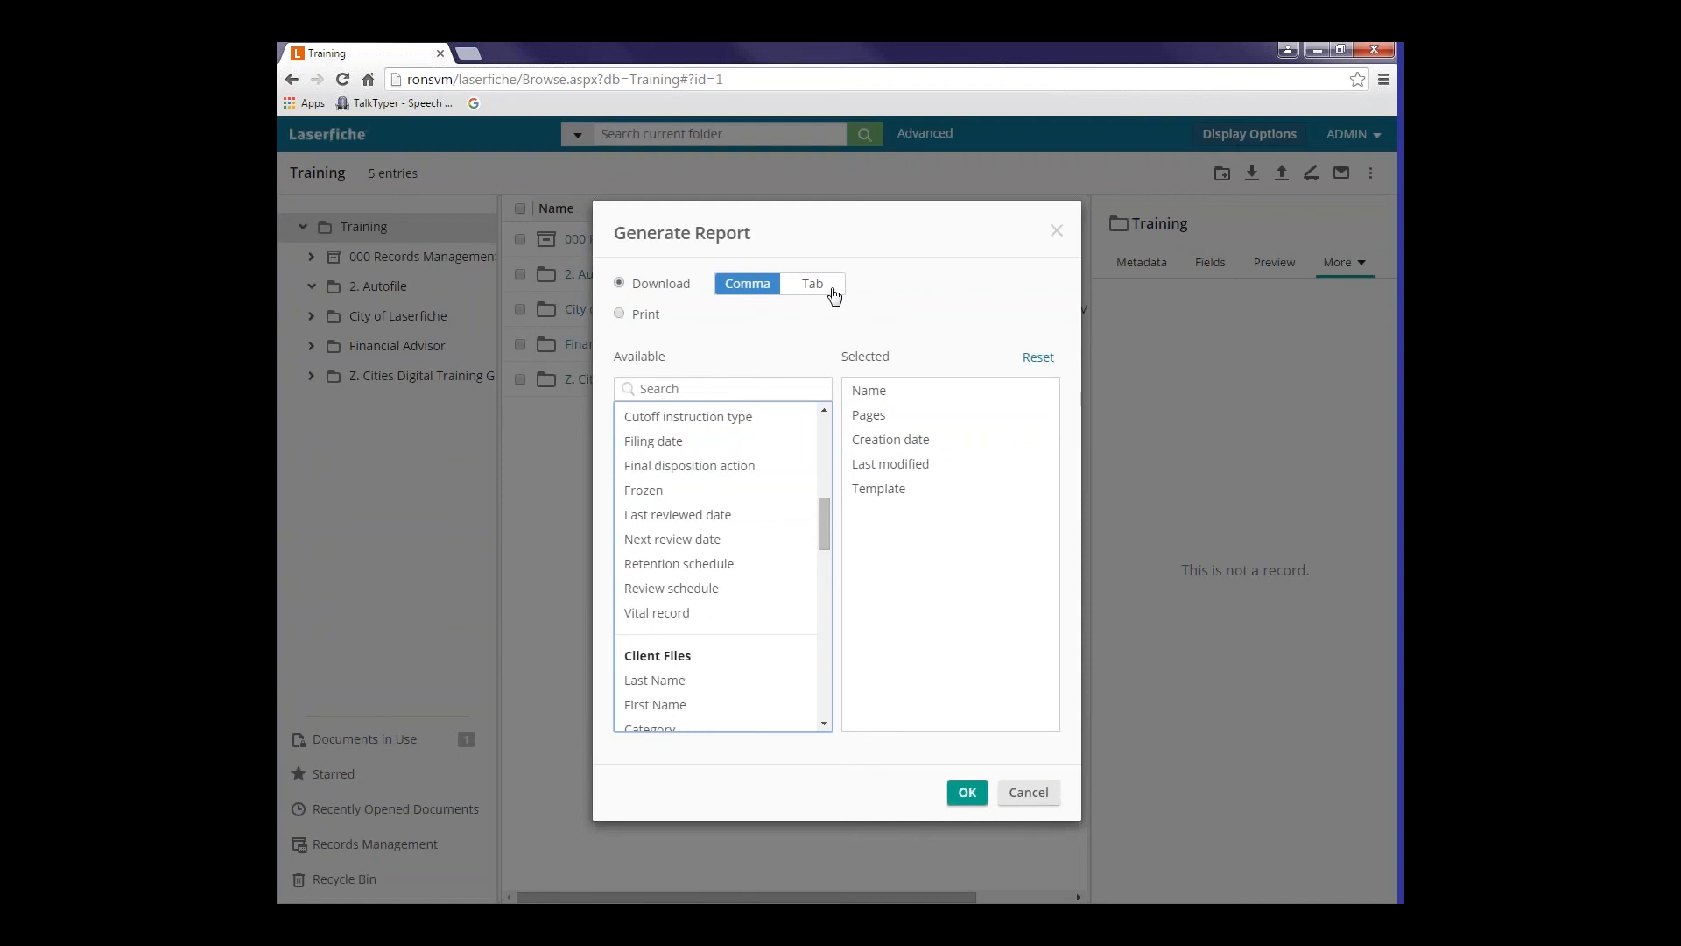
left_click(889, 439)
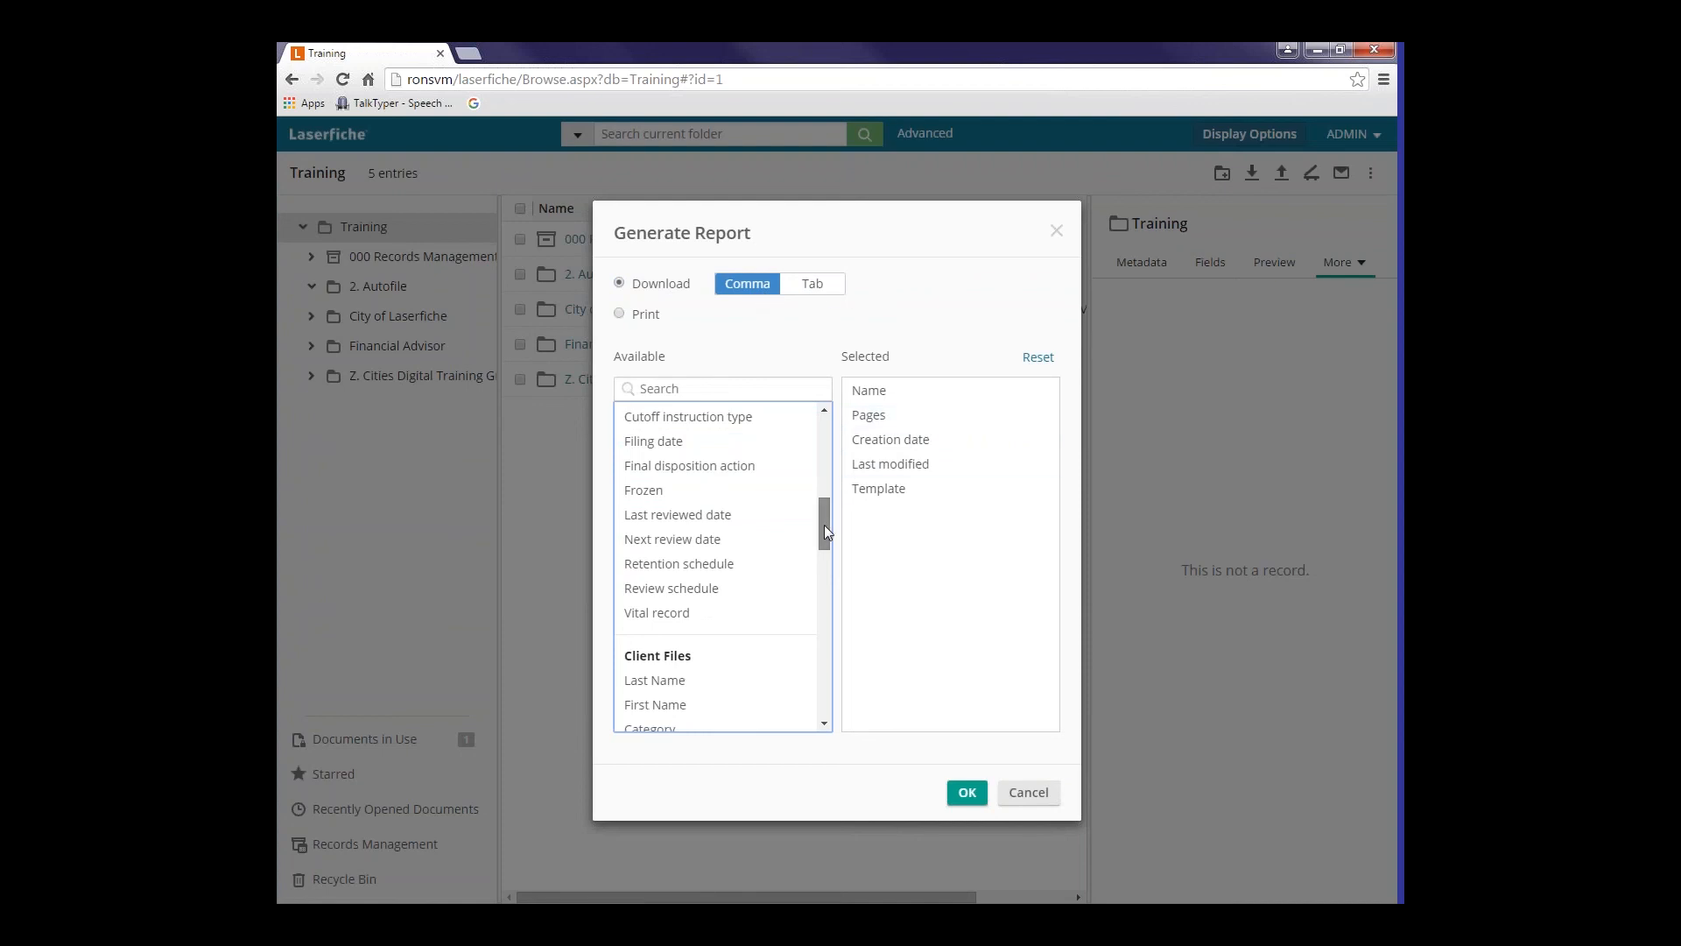
scroll("down", 3)
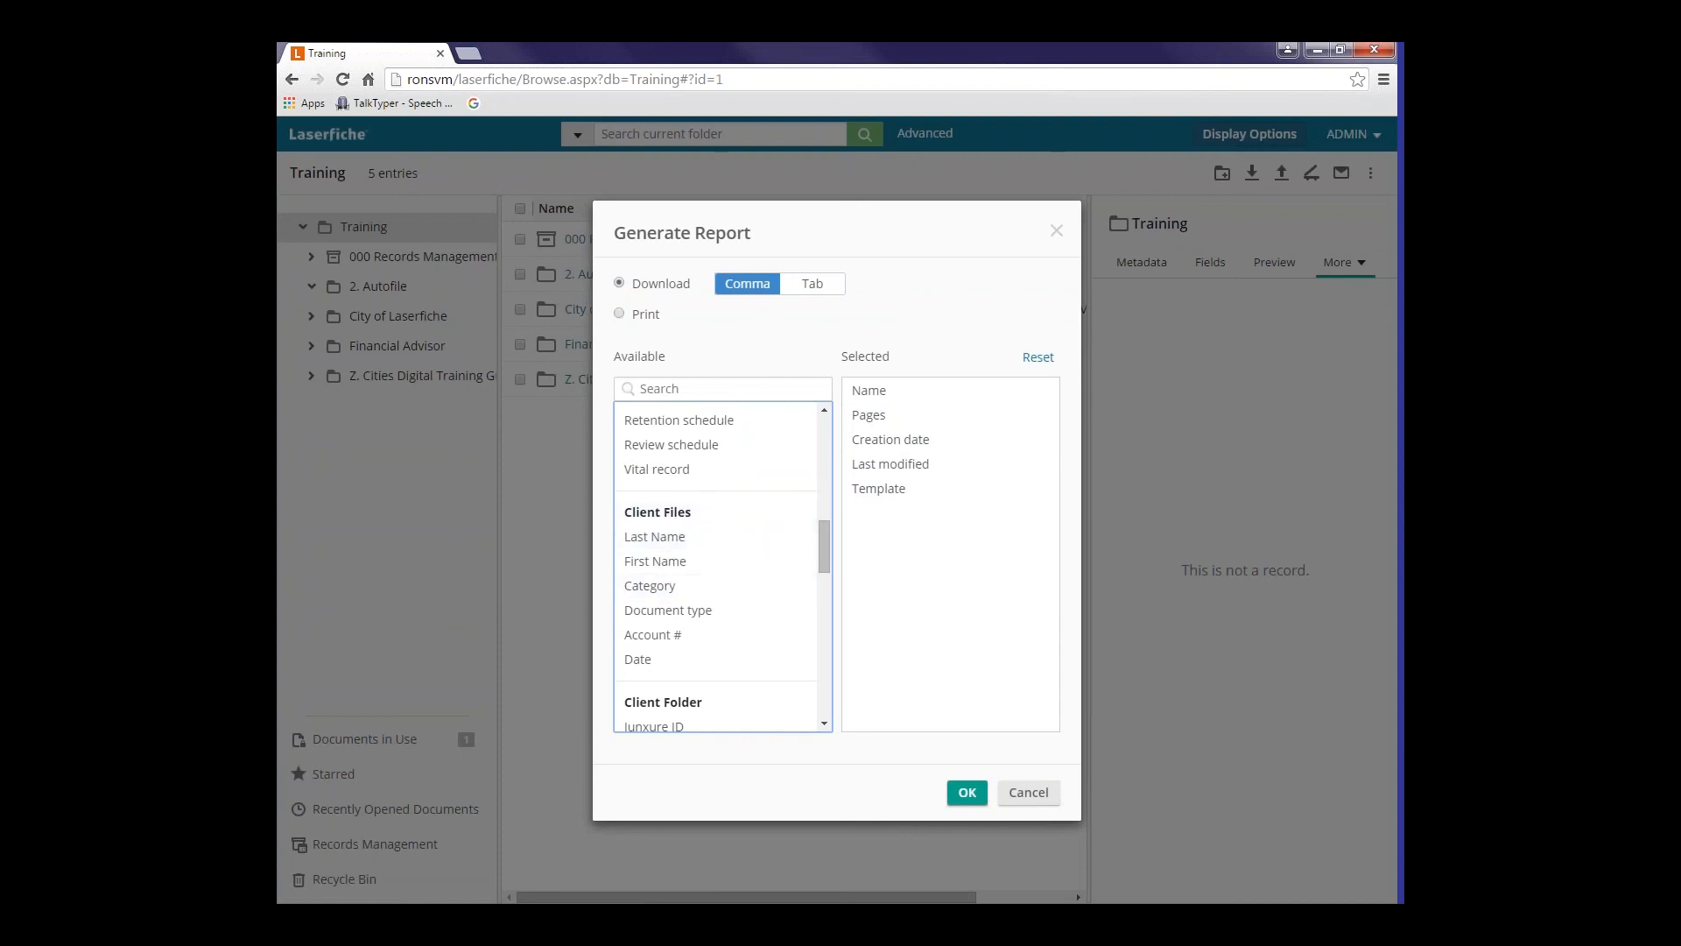
mouse_move(751, 634)
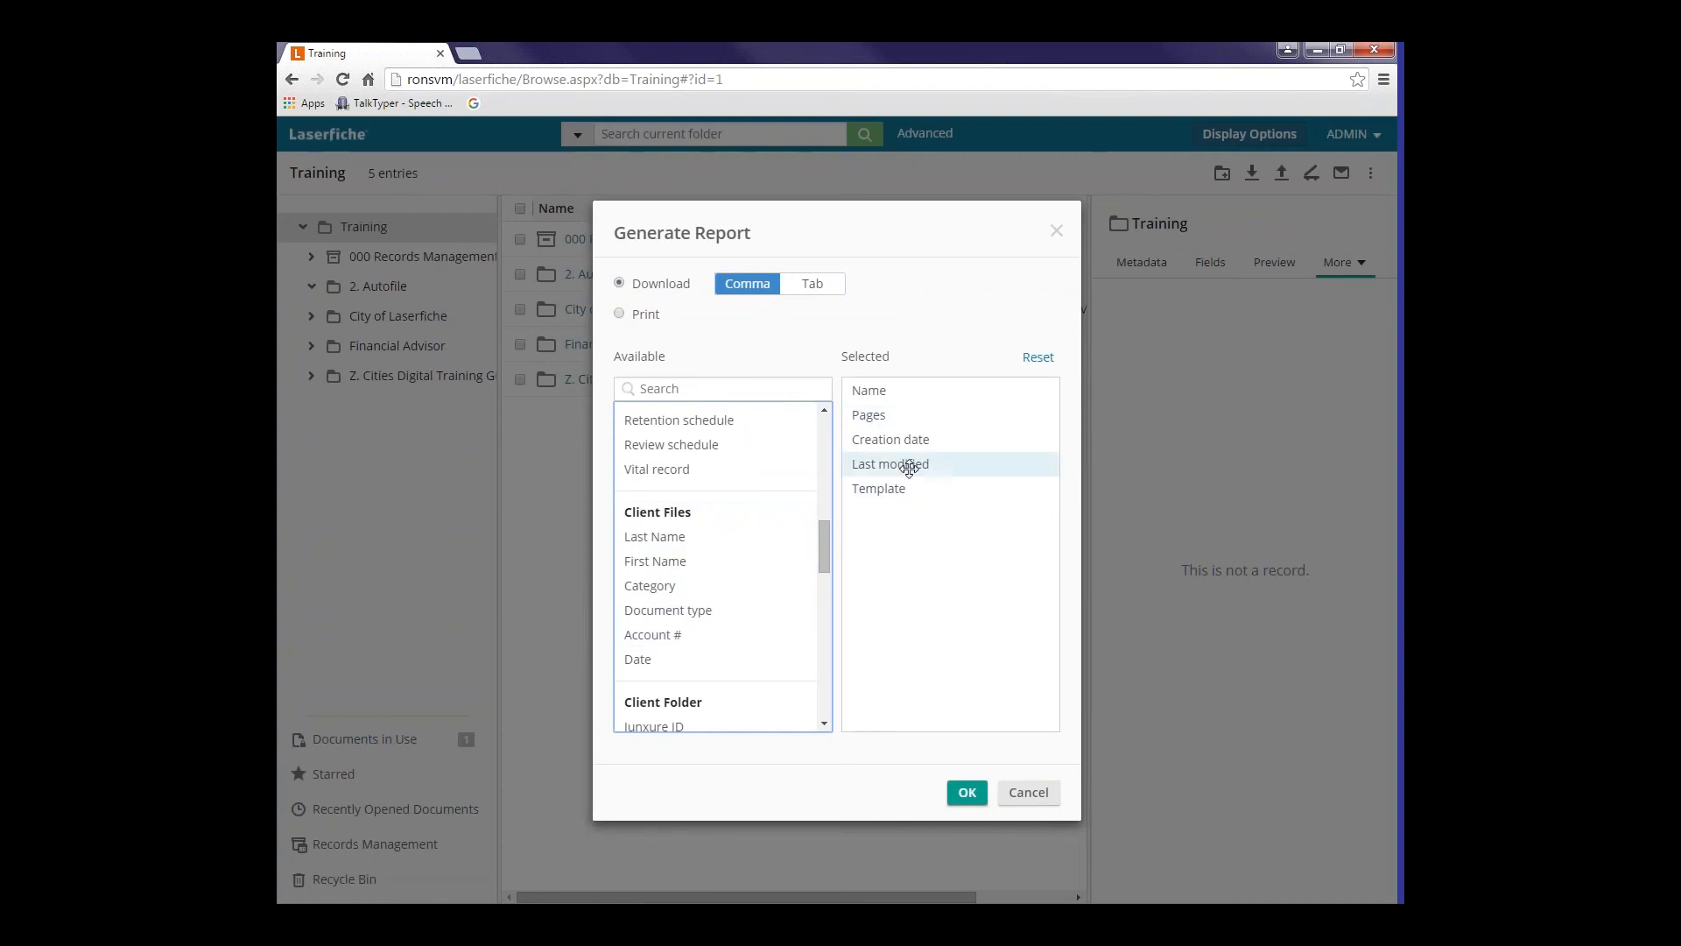
mouse_move(708, 335)
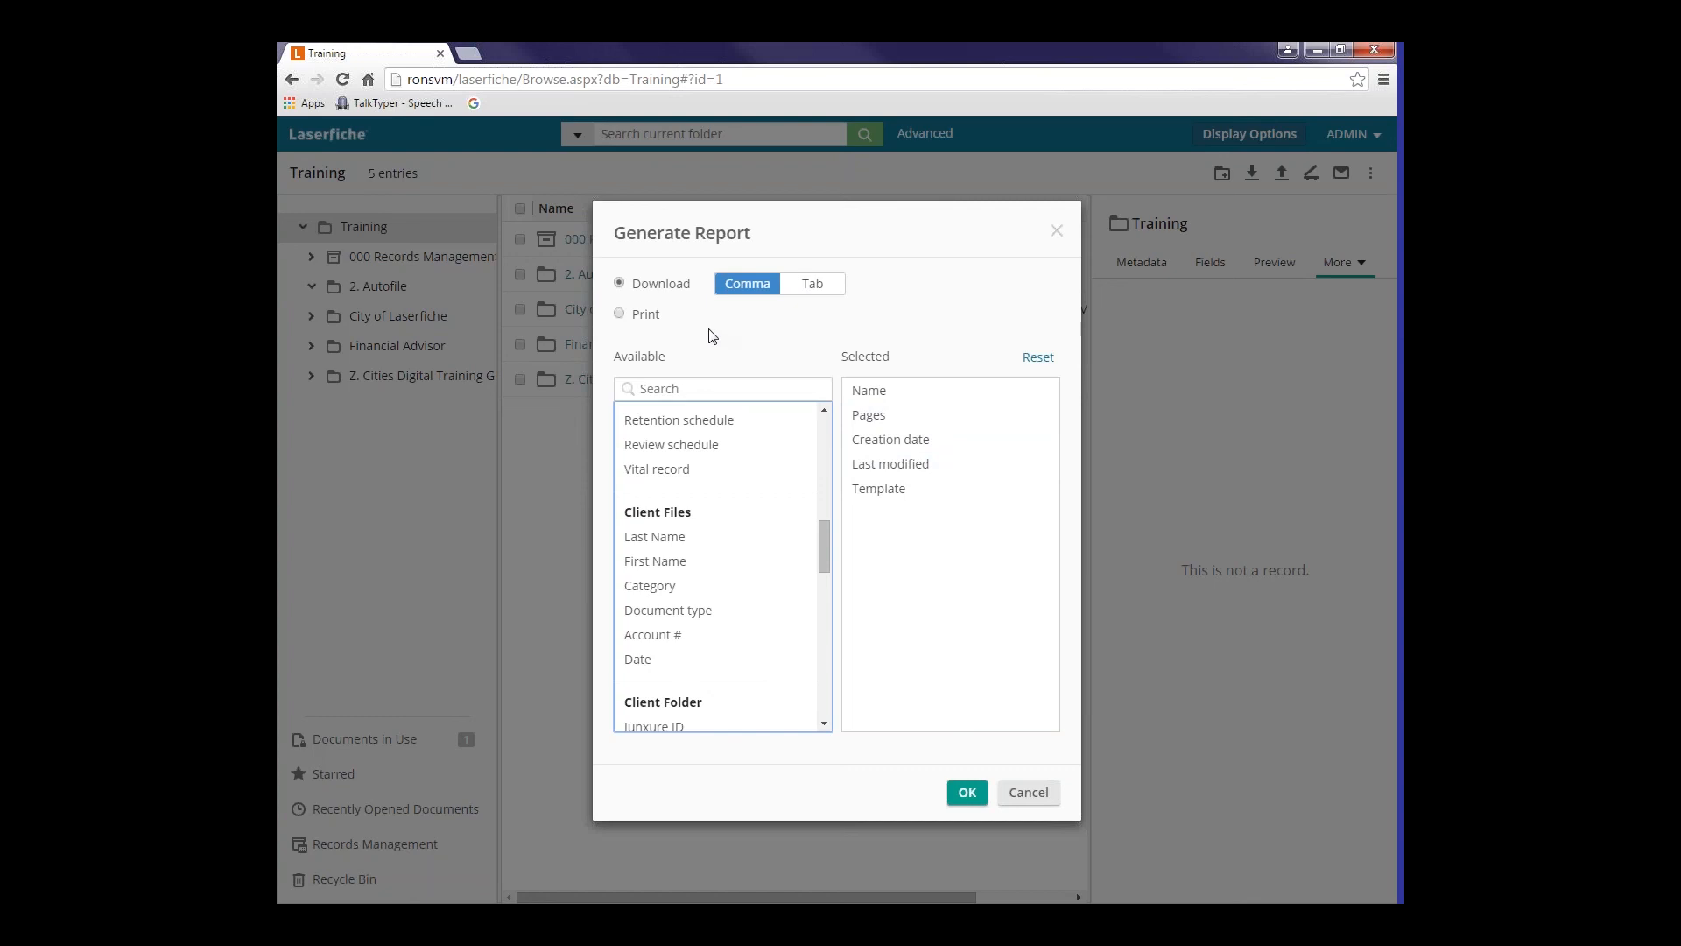
mouse_move(736, 311)
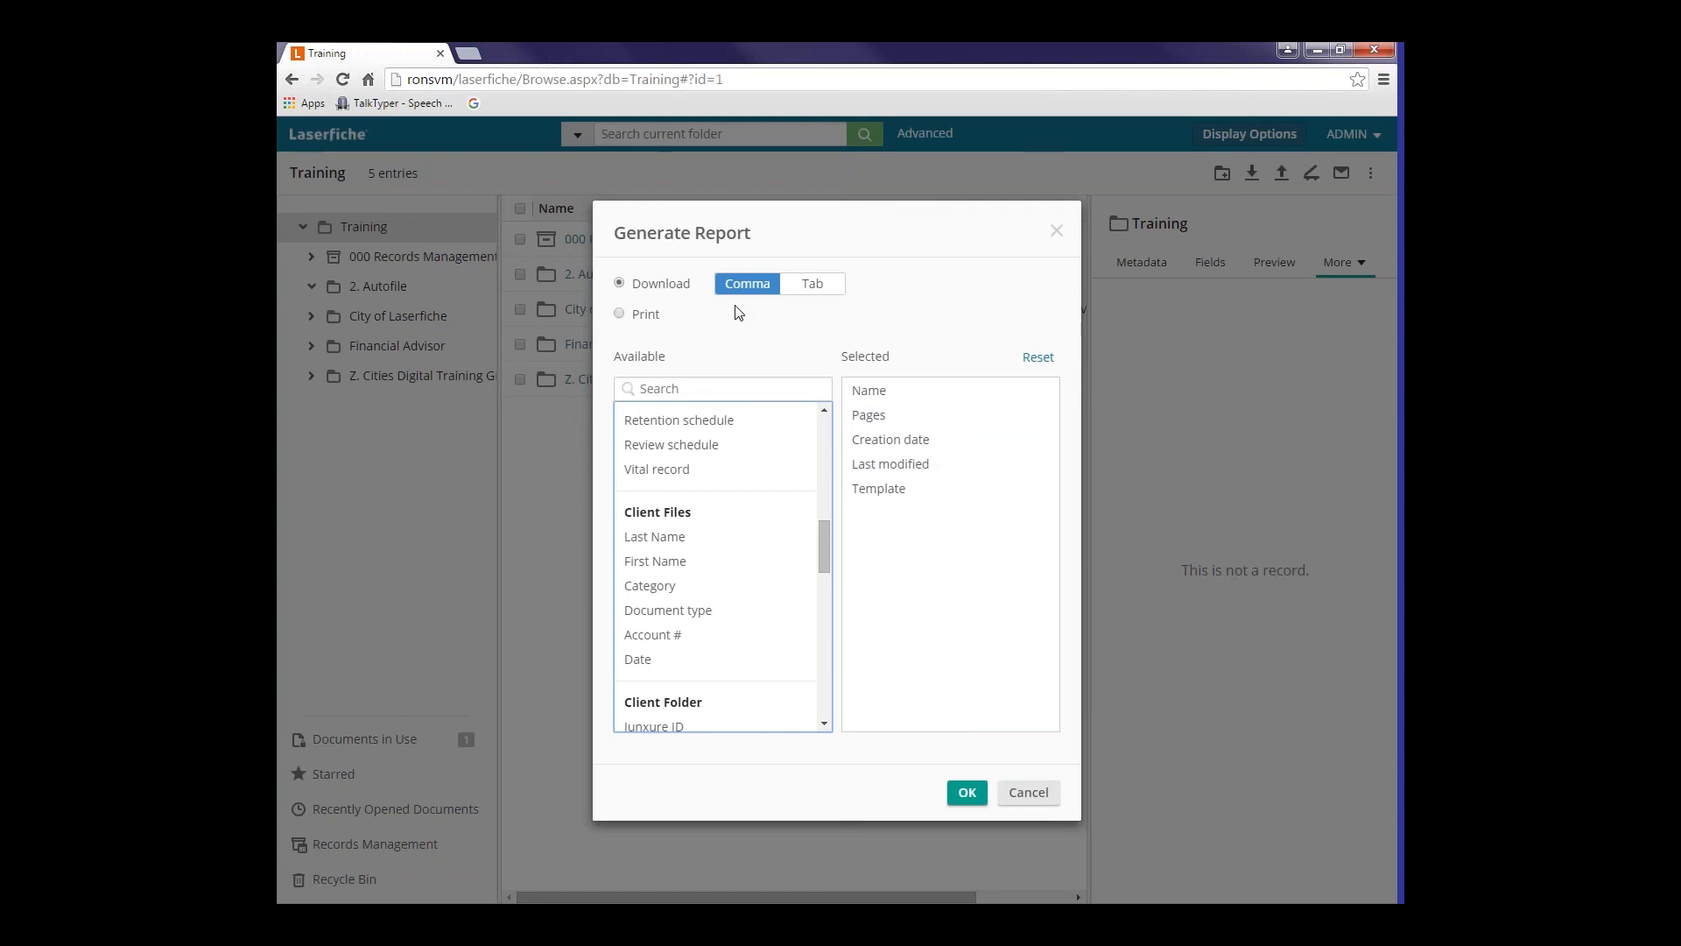
mouse_move(808, 329)
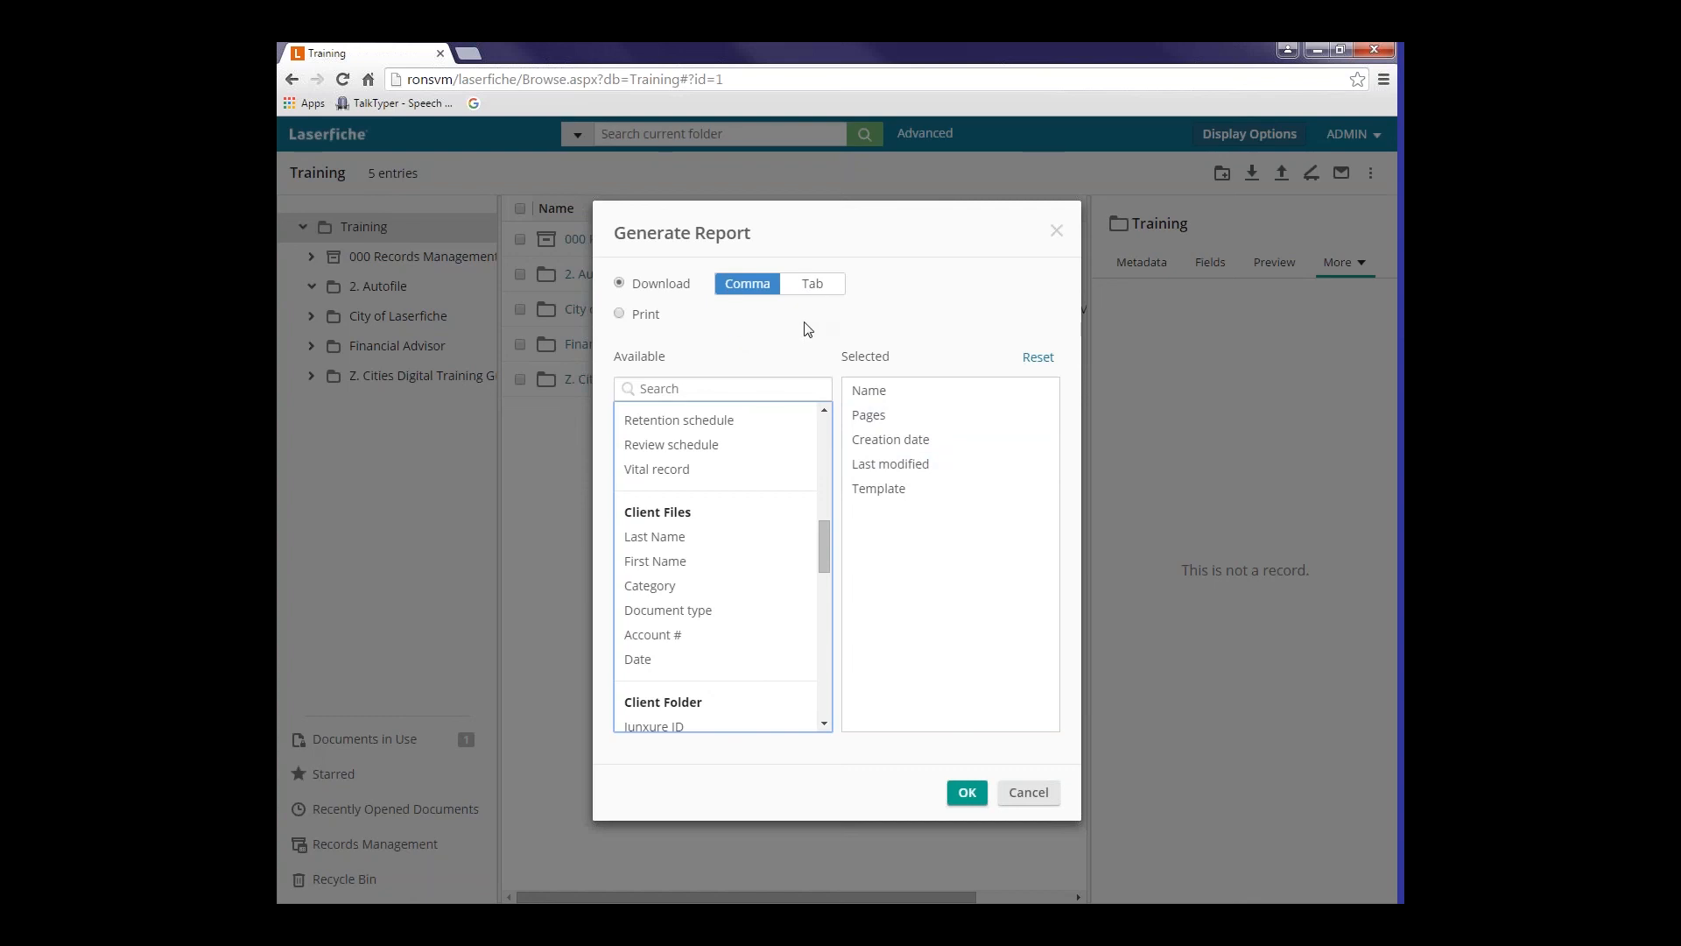
mouse_move(968, 325)
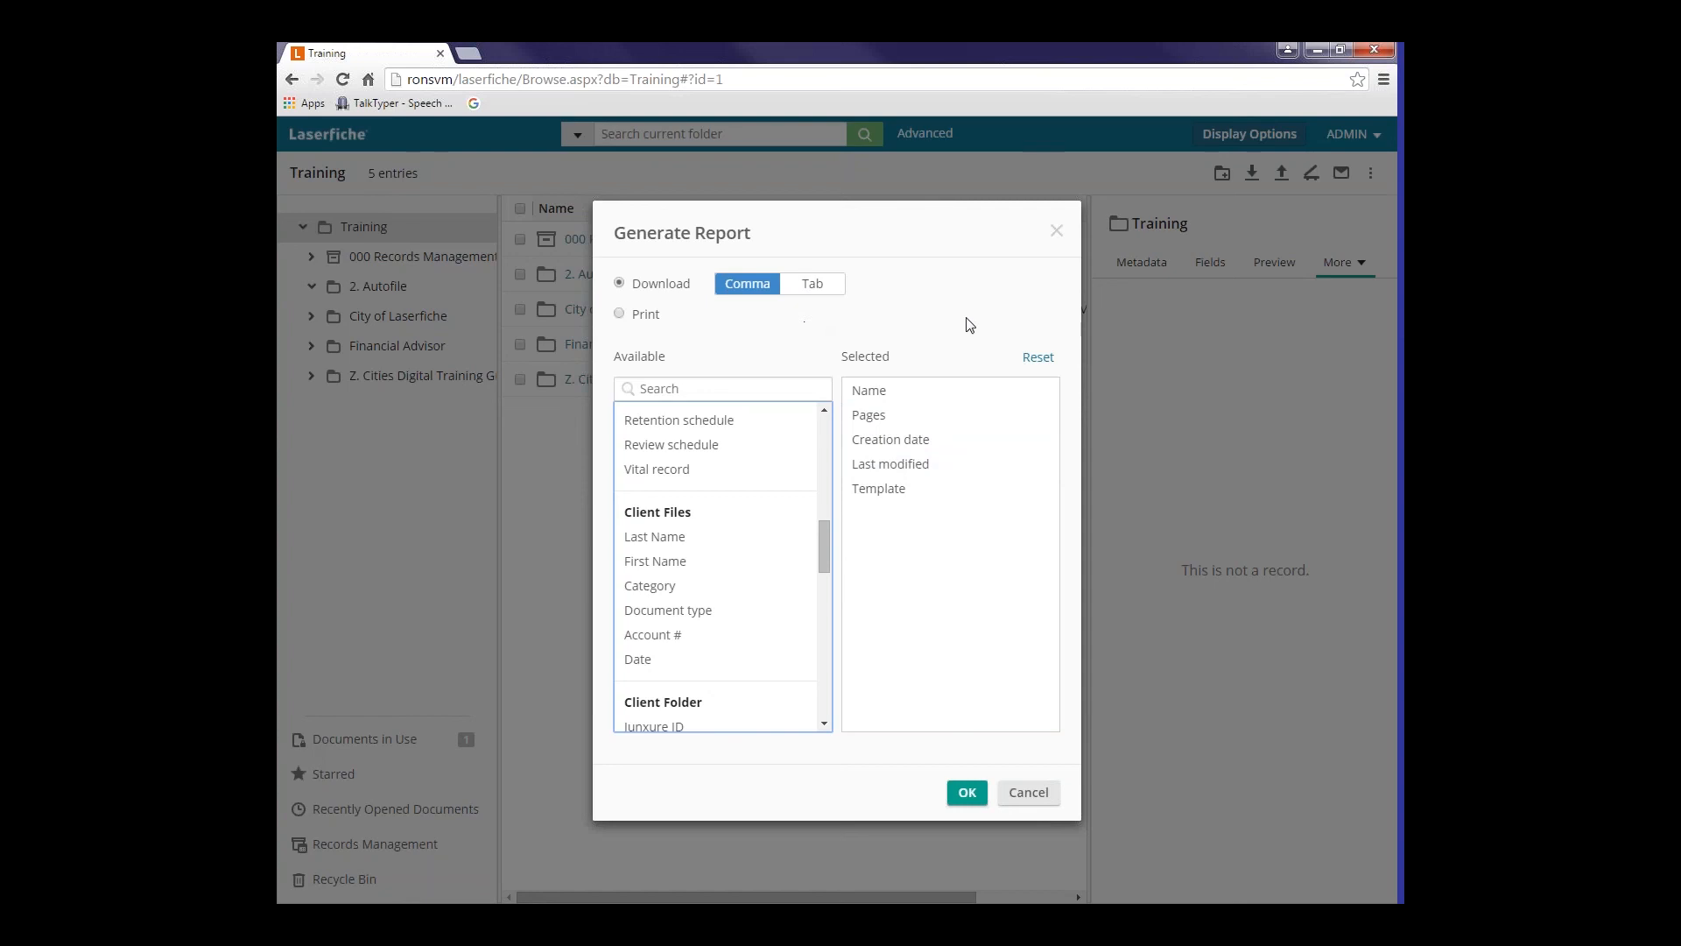
mouse_move(935, 242)
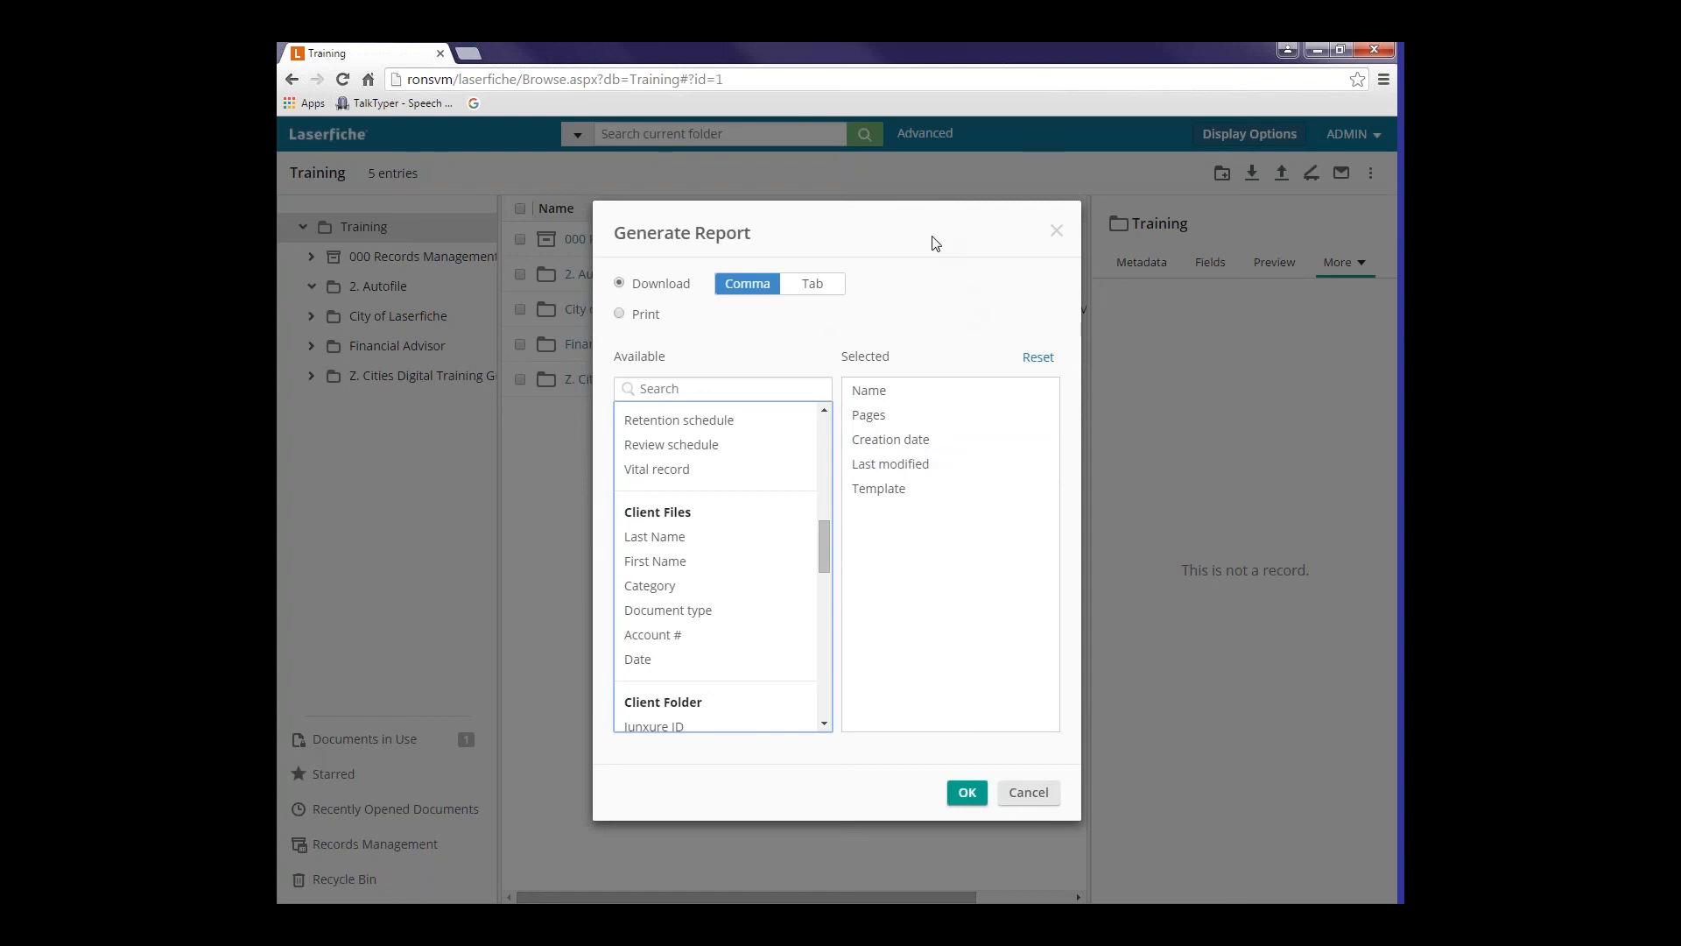
mouse_move(975, 228)
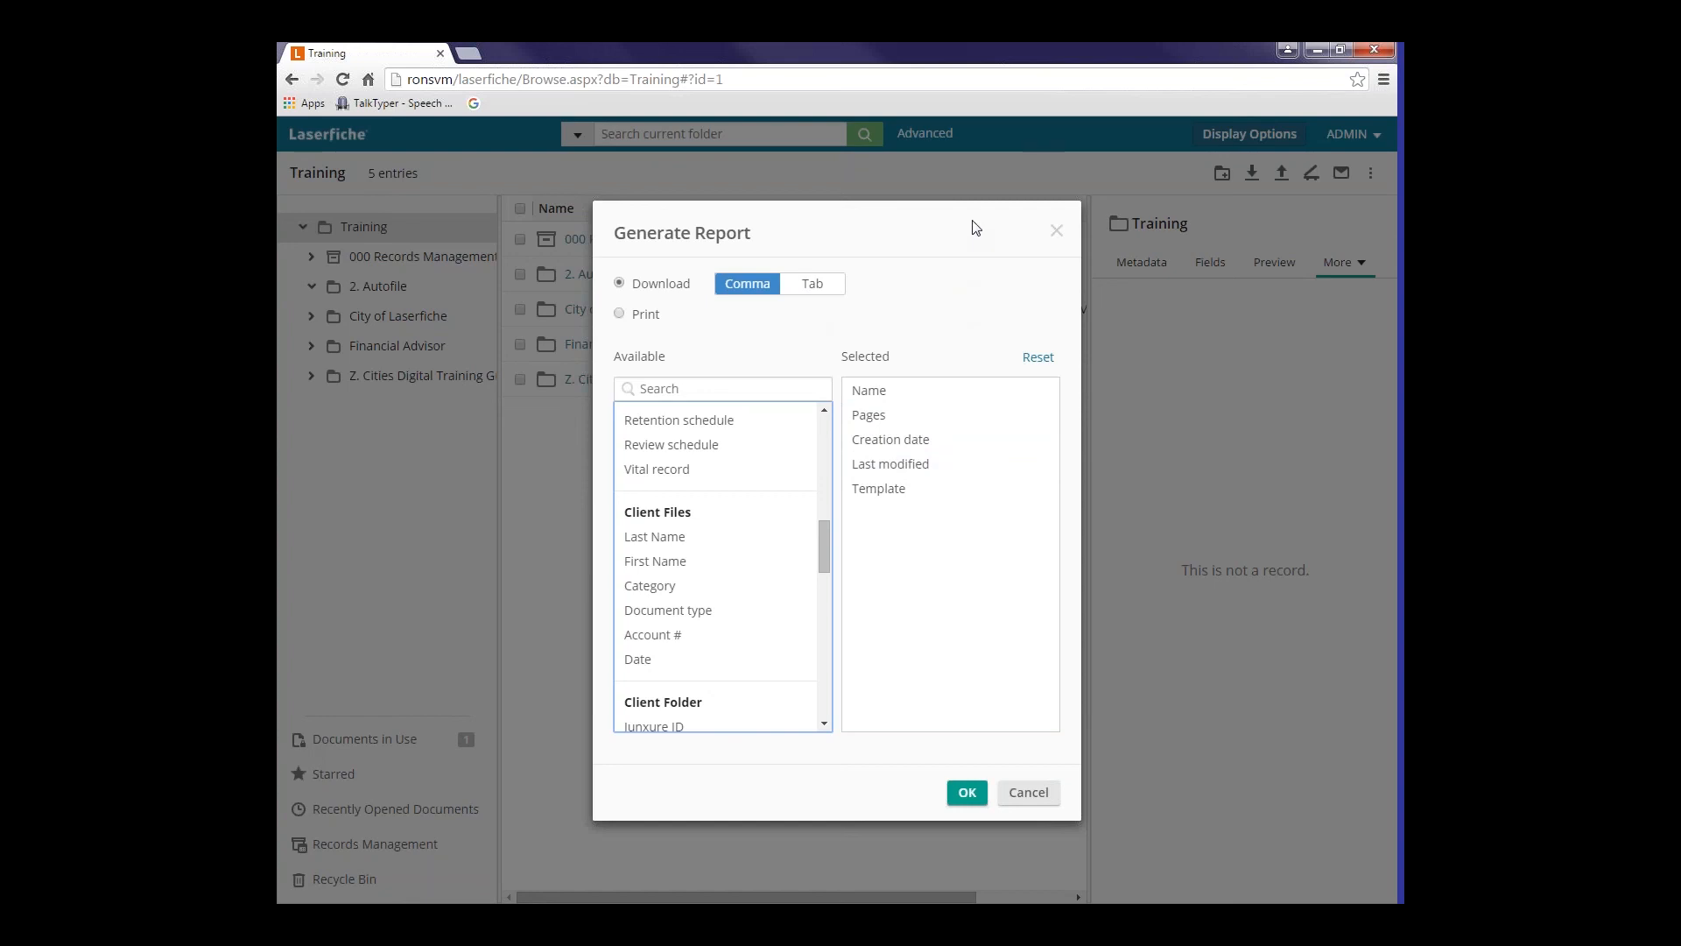
mouse_move(1051, 236)
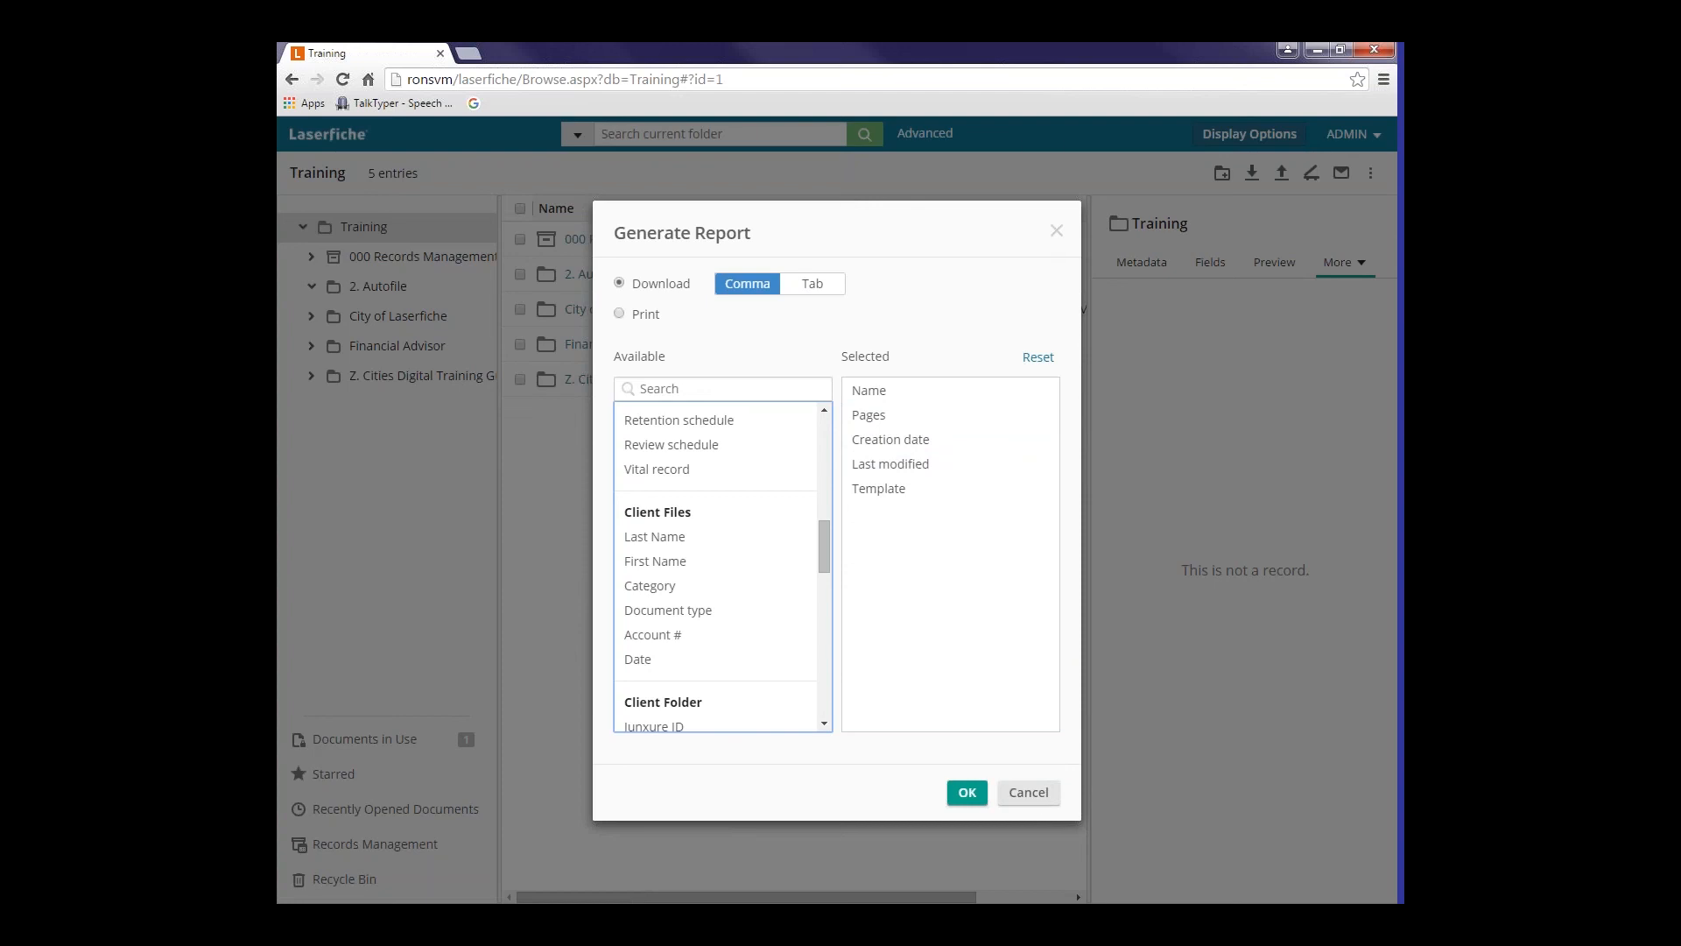
left_click(964, 792)
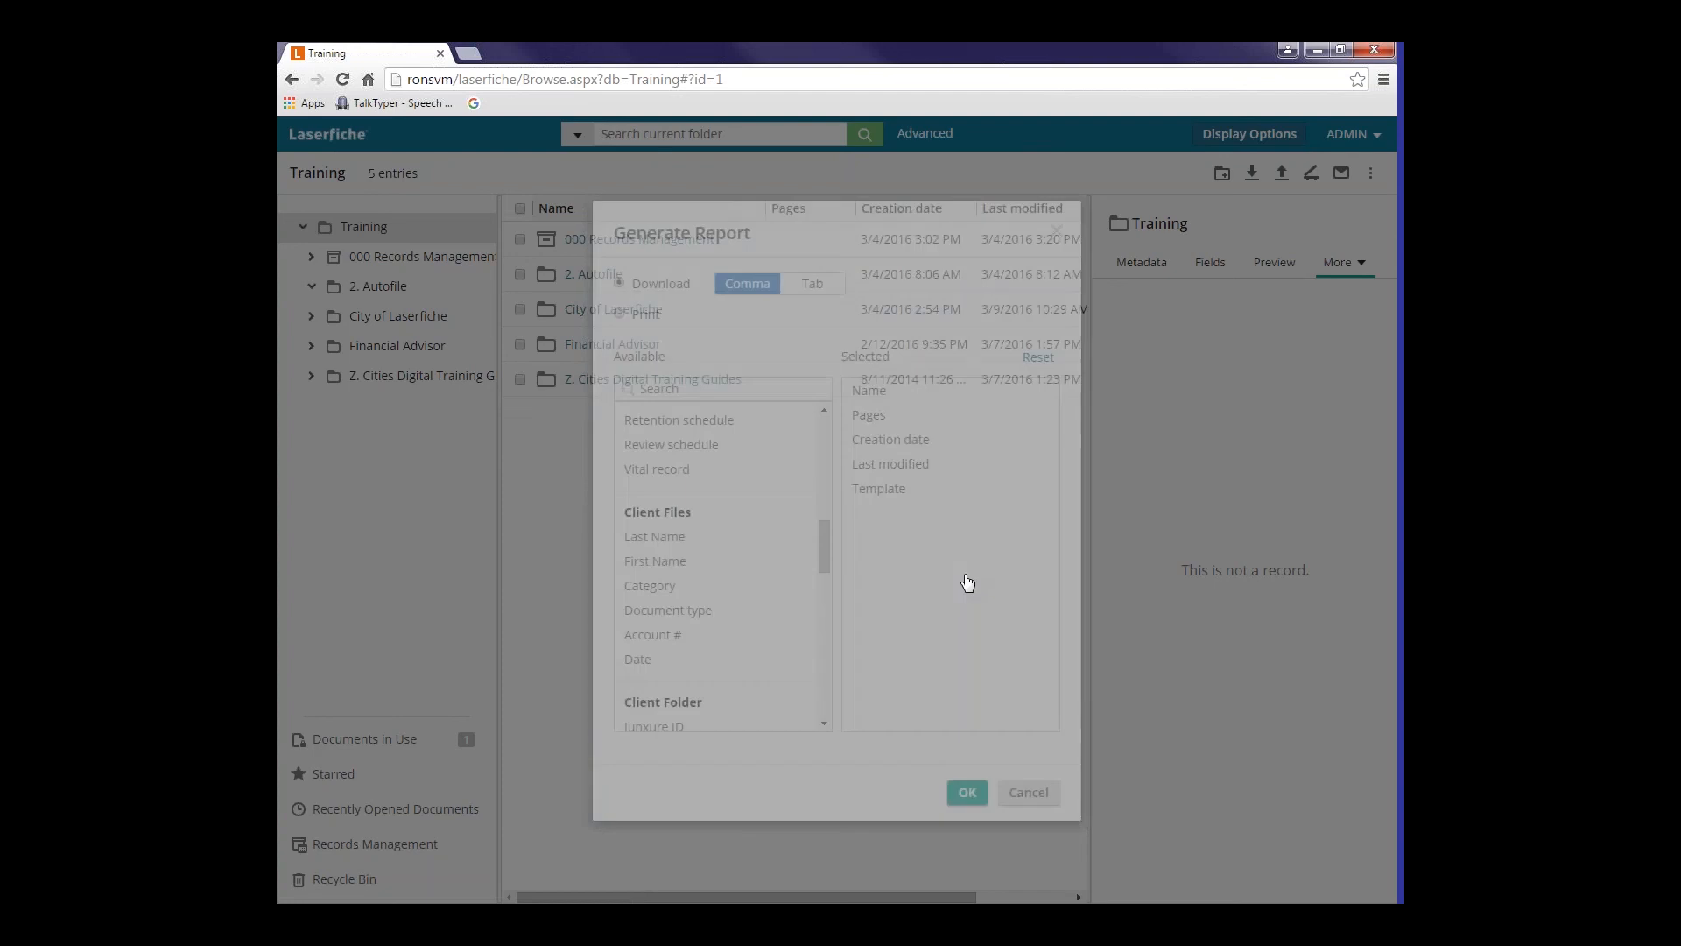
- Show the Starred list with its five starred entries
left_click(1027, 792)
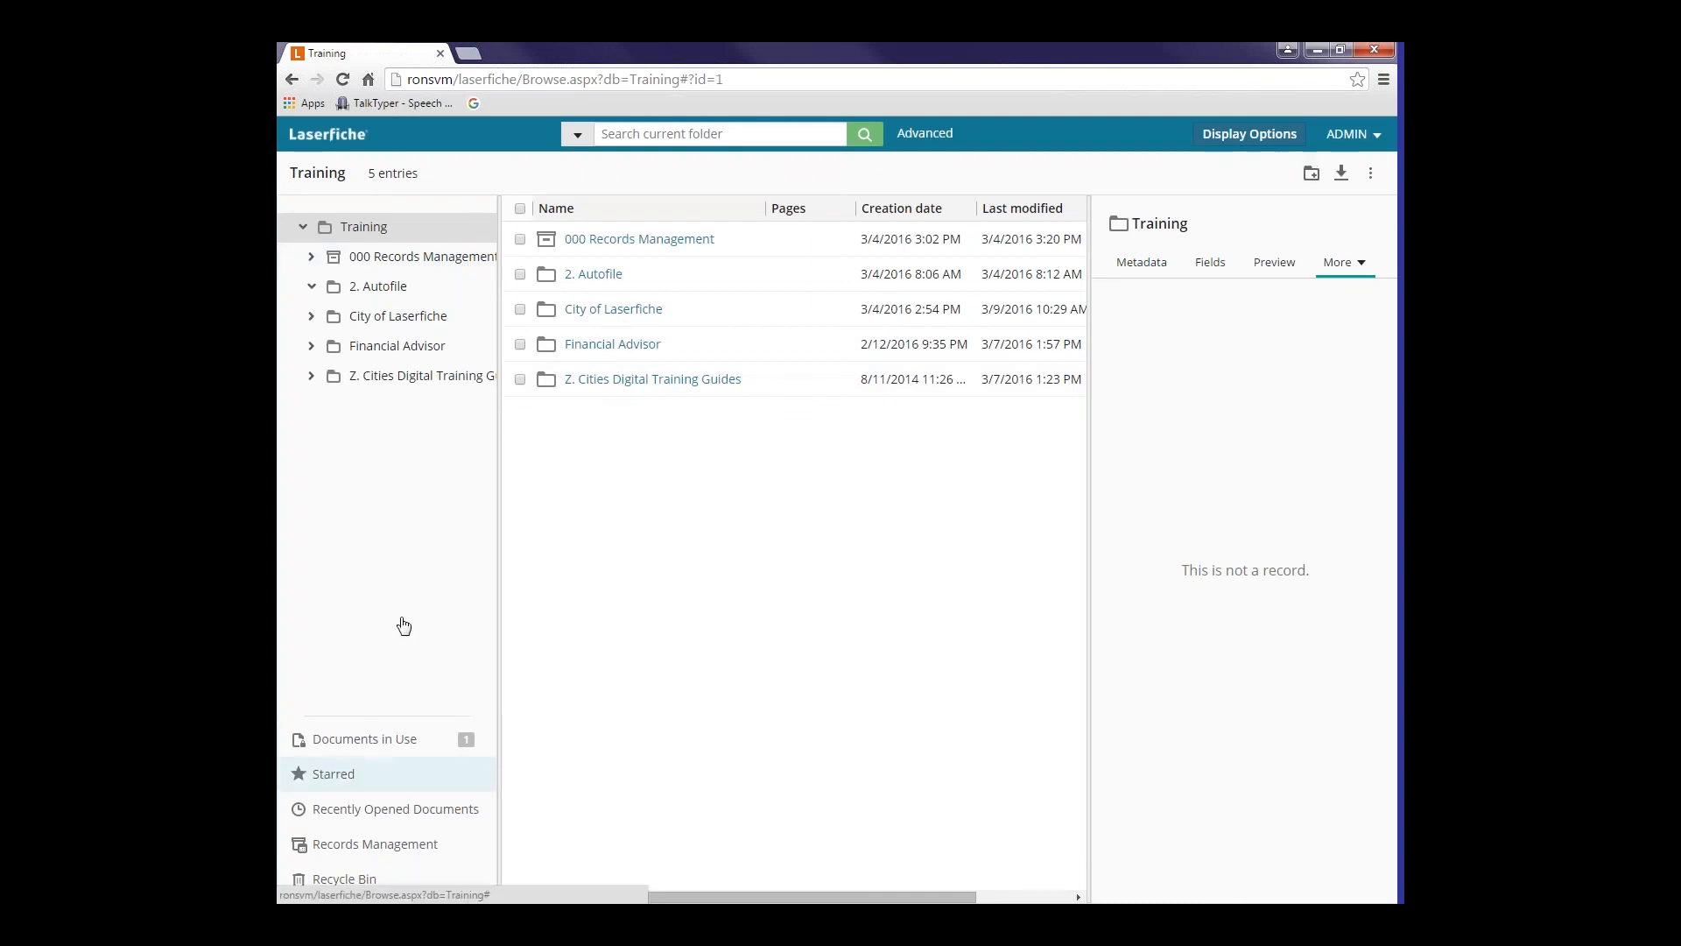
left_click(334, 773)
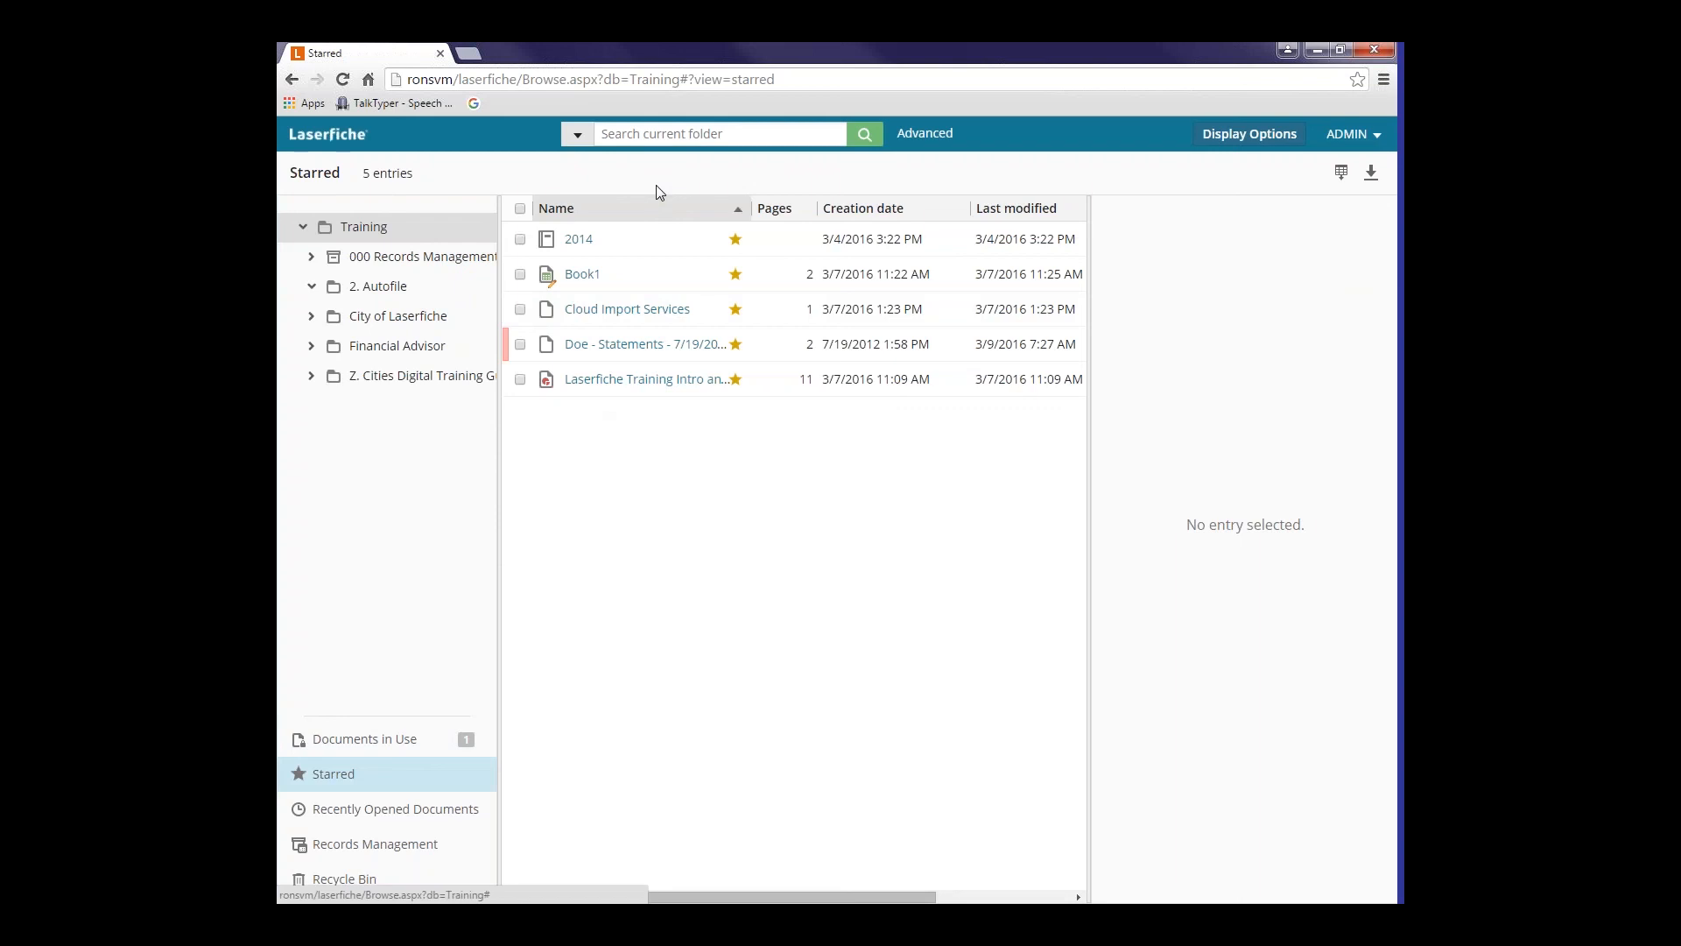
mouse_move(638, 309)
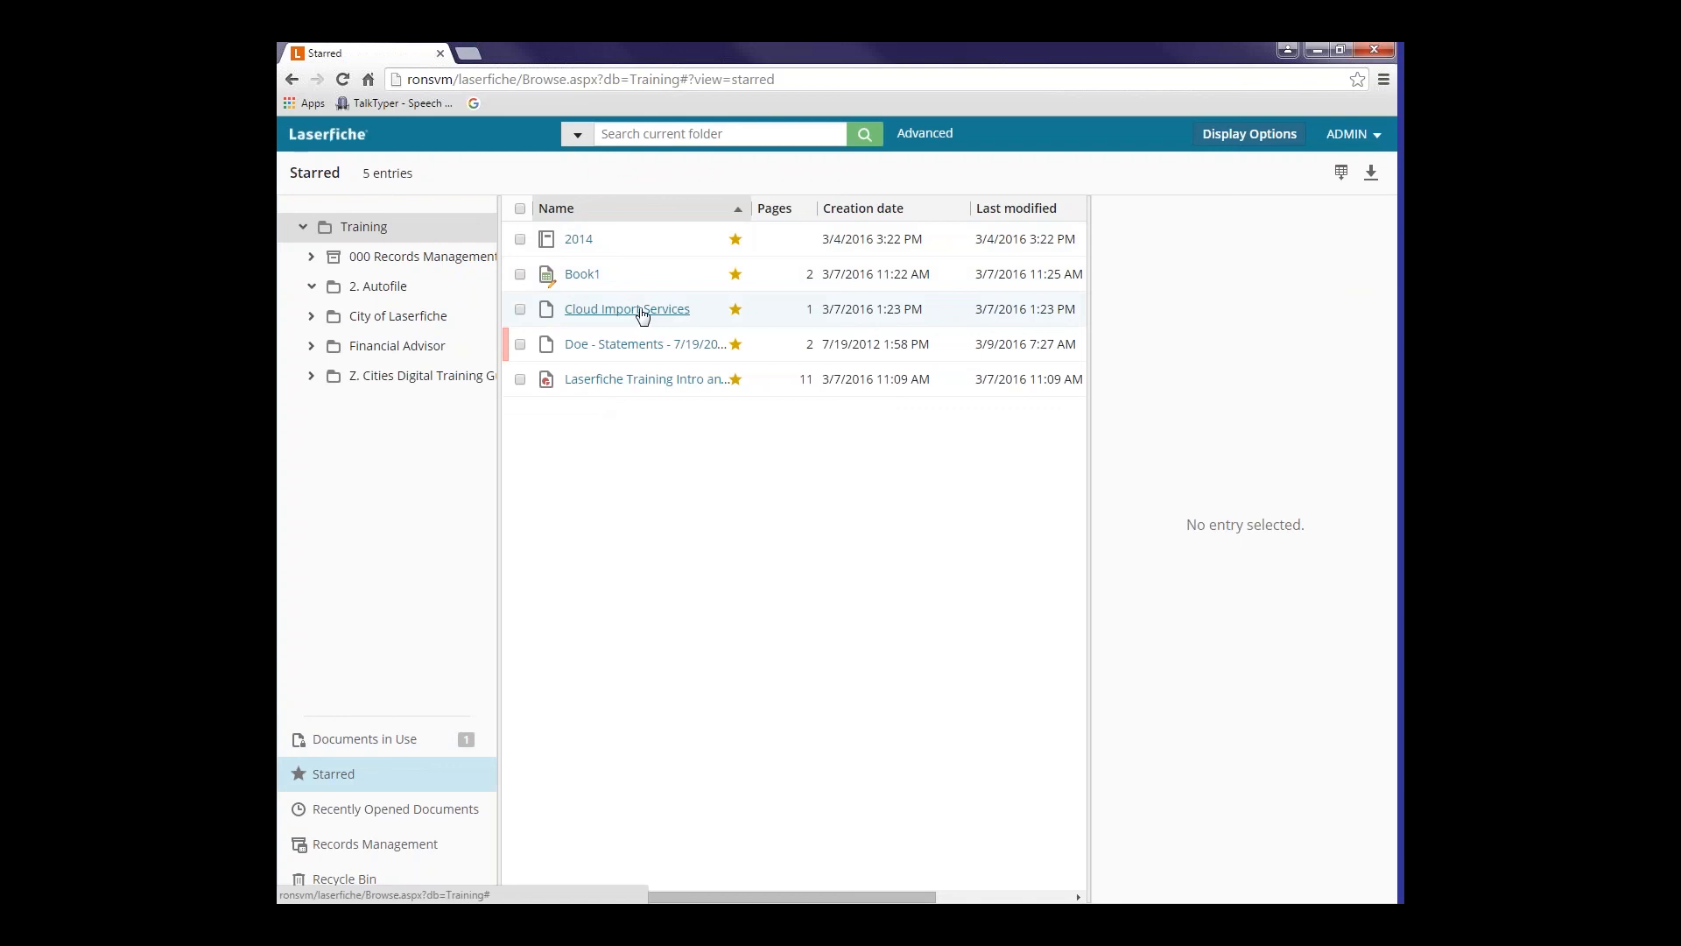
left_click(626, 309)
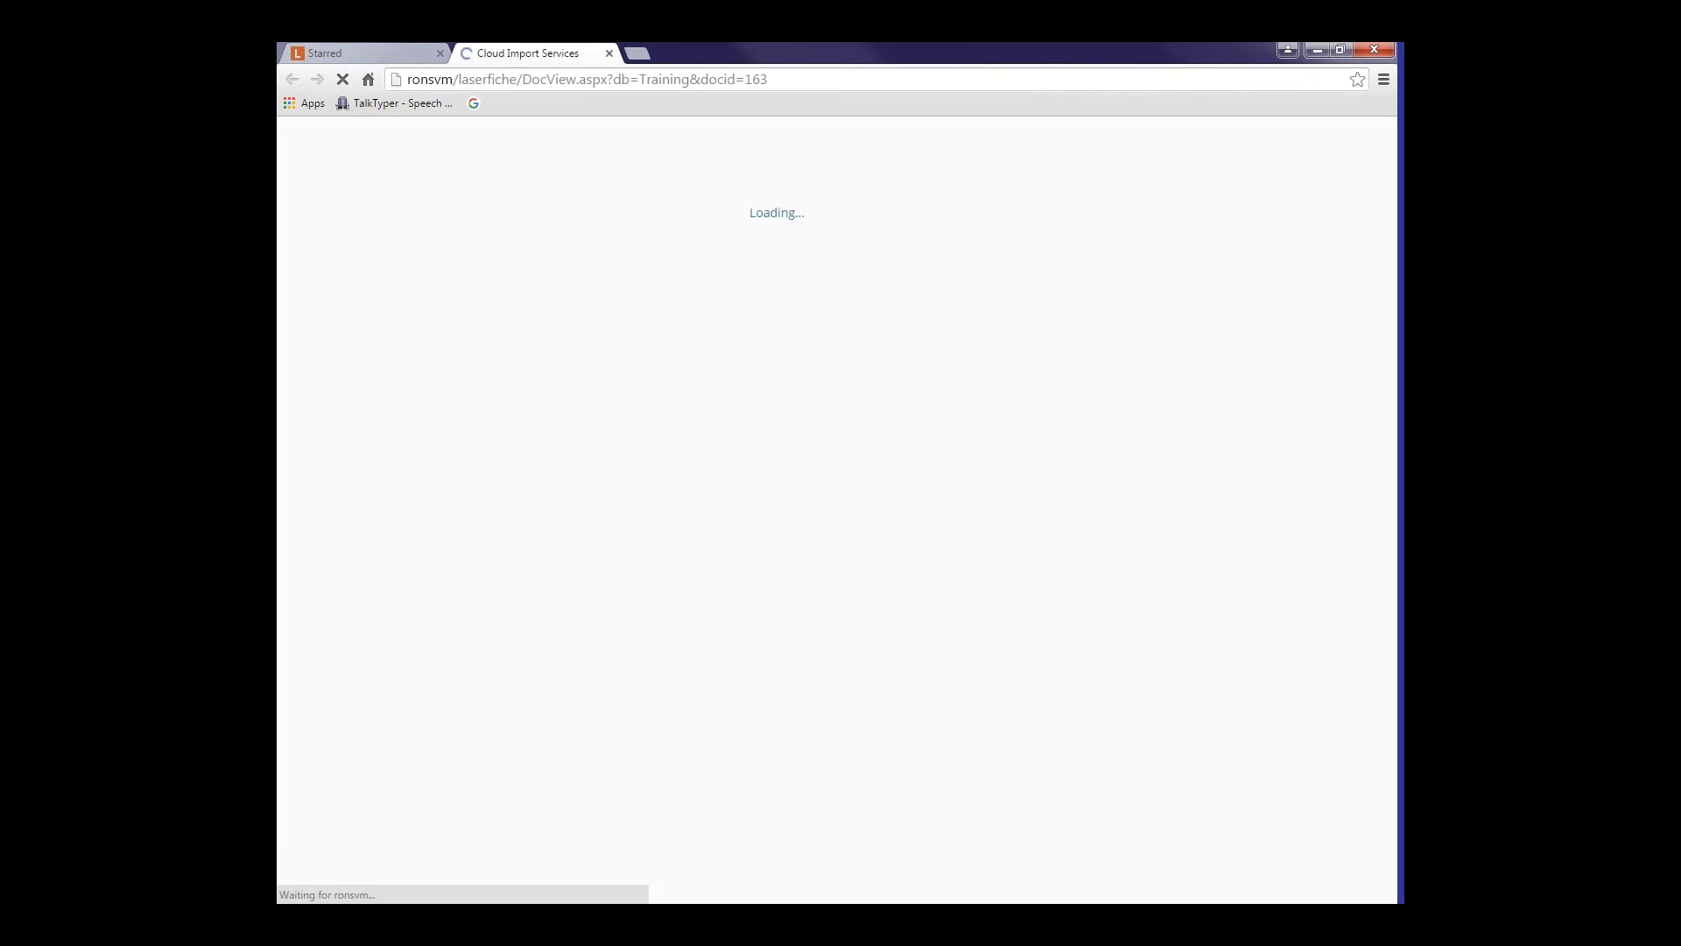
mouse_move(809, 111)
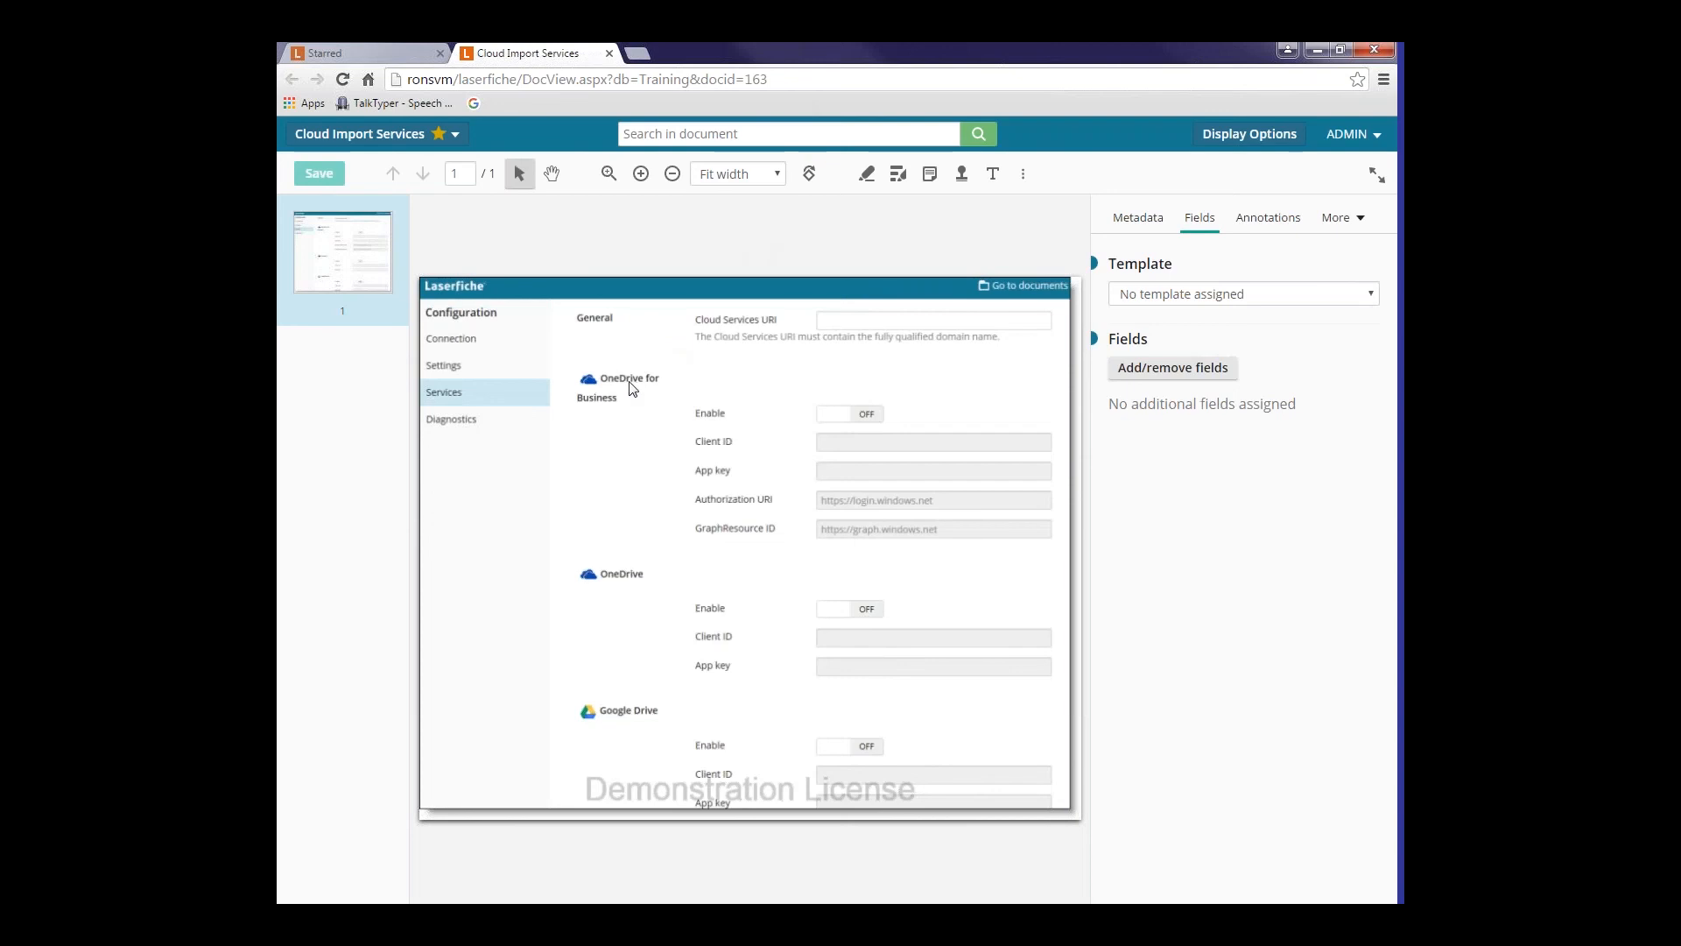
mouse_move(634, 405)
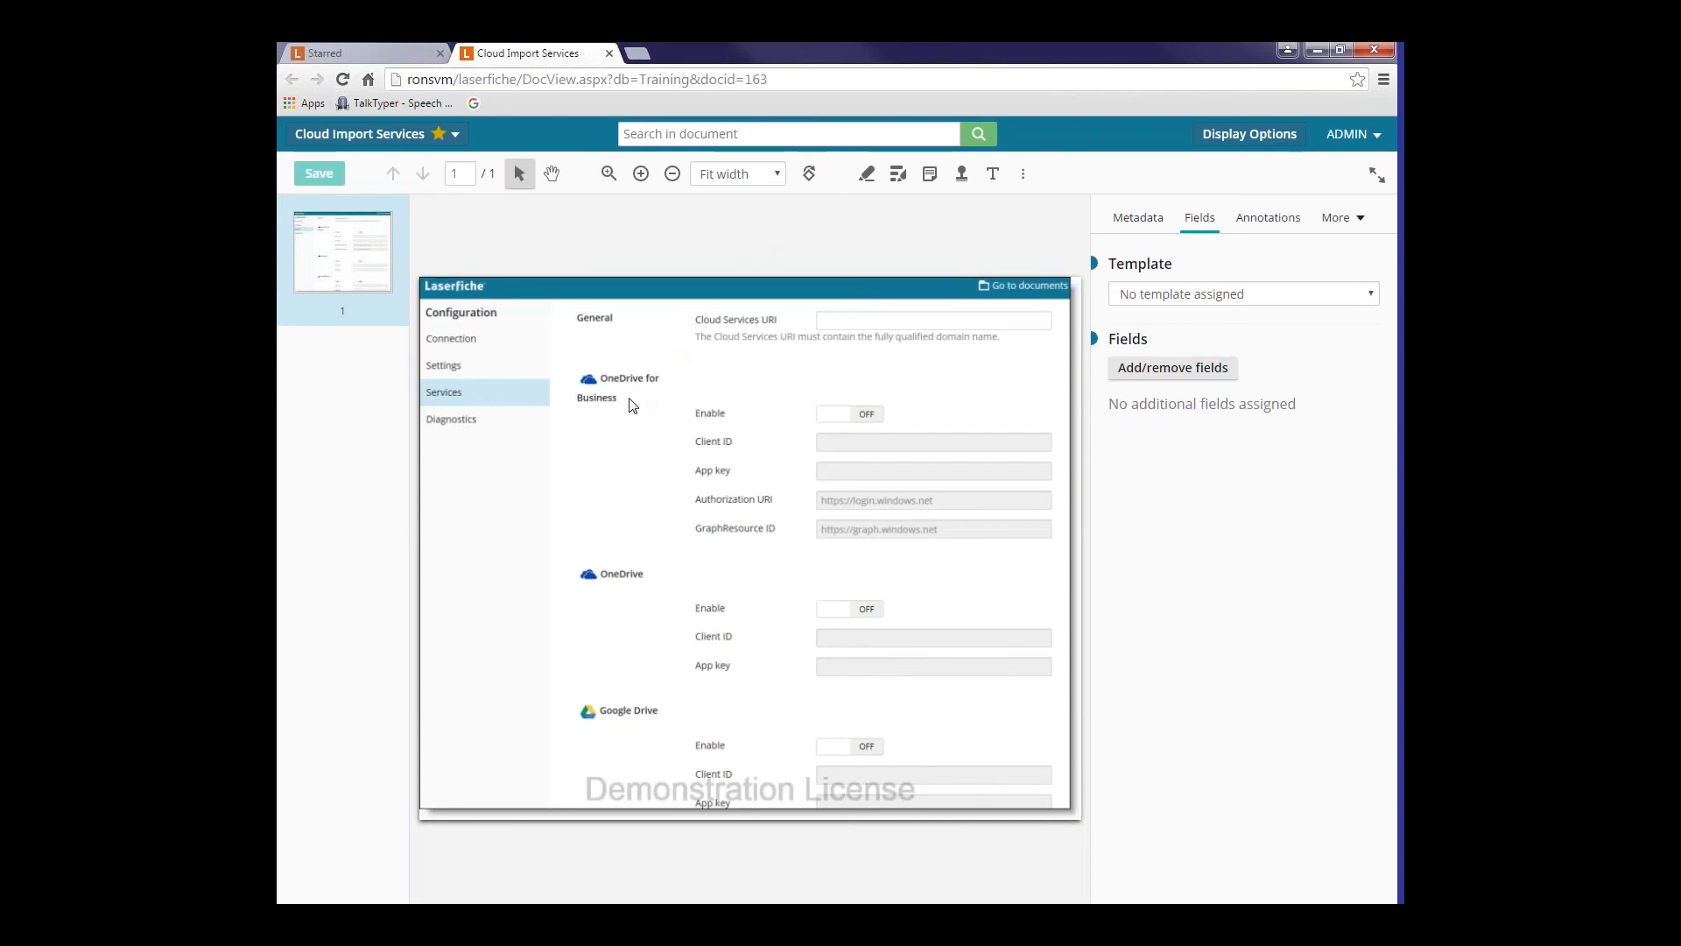
mouse_move(628, 587)
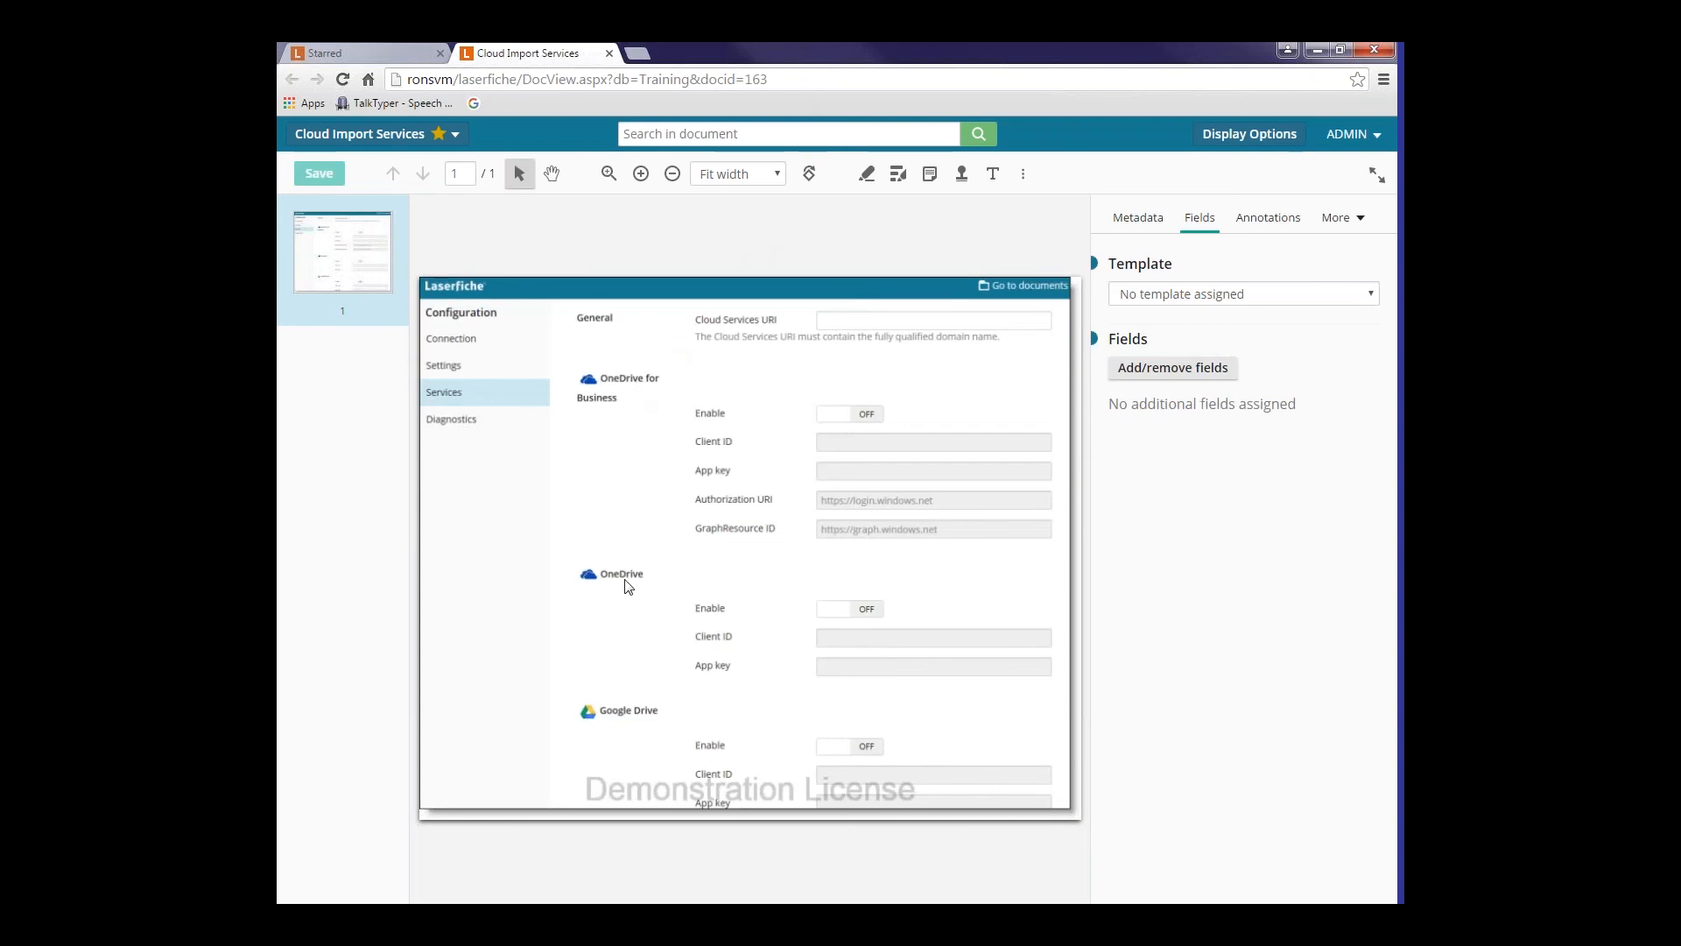
mouse_move(651, 593)
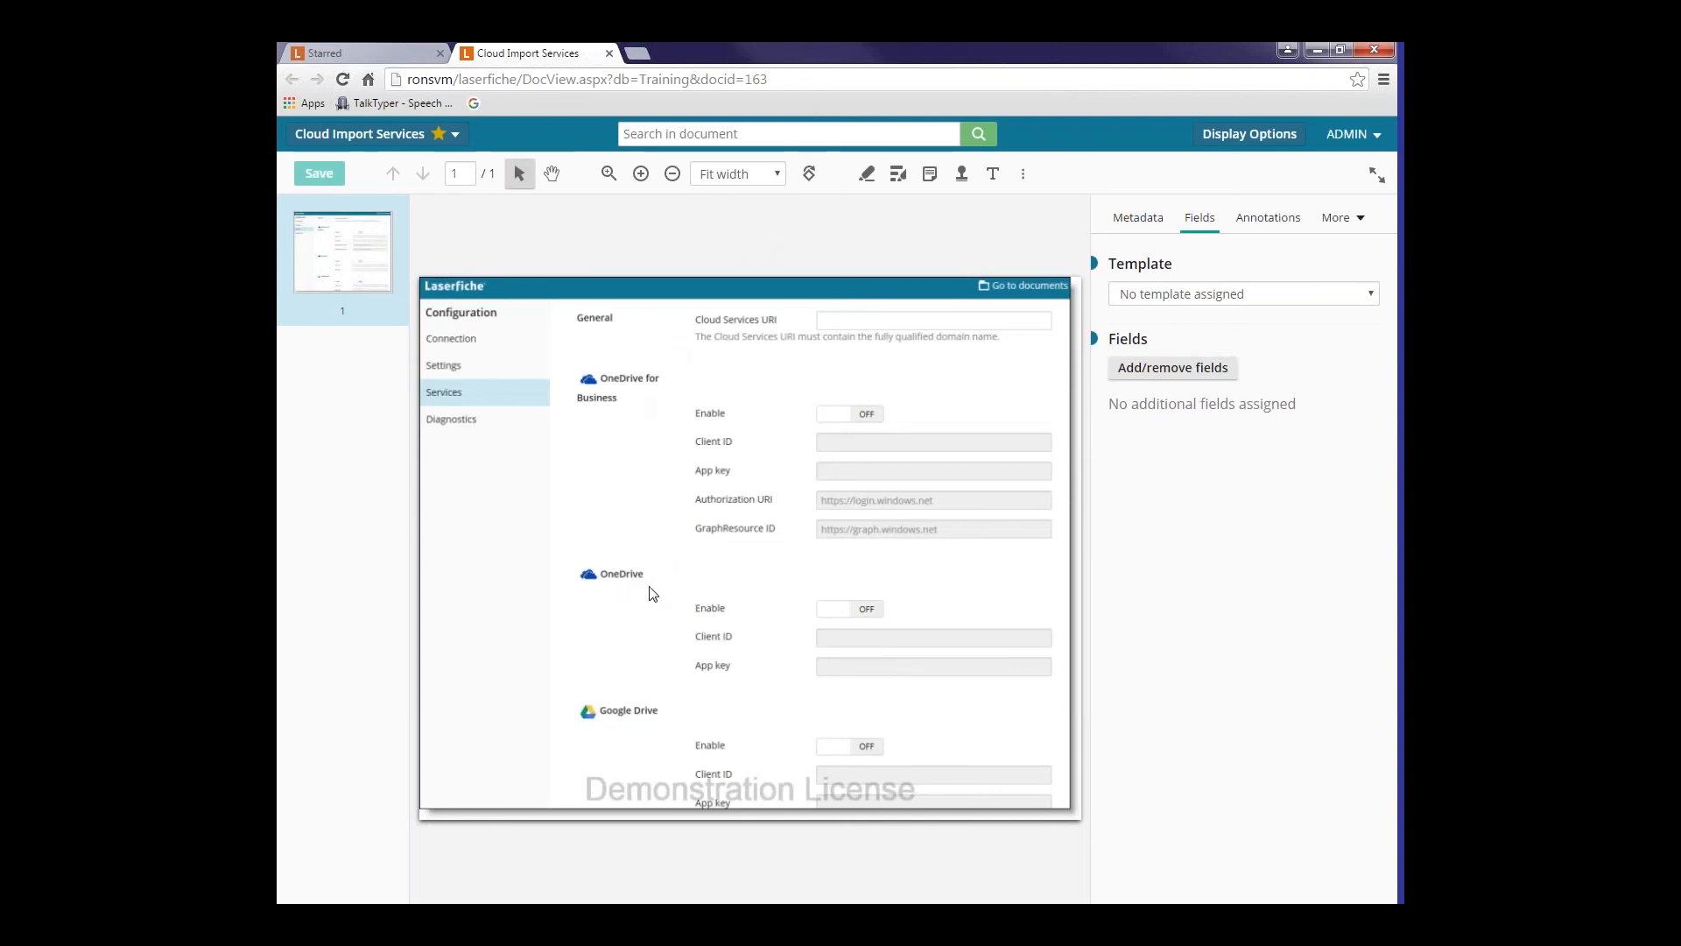
mouse_move(639, 716)
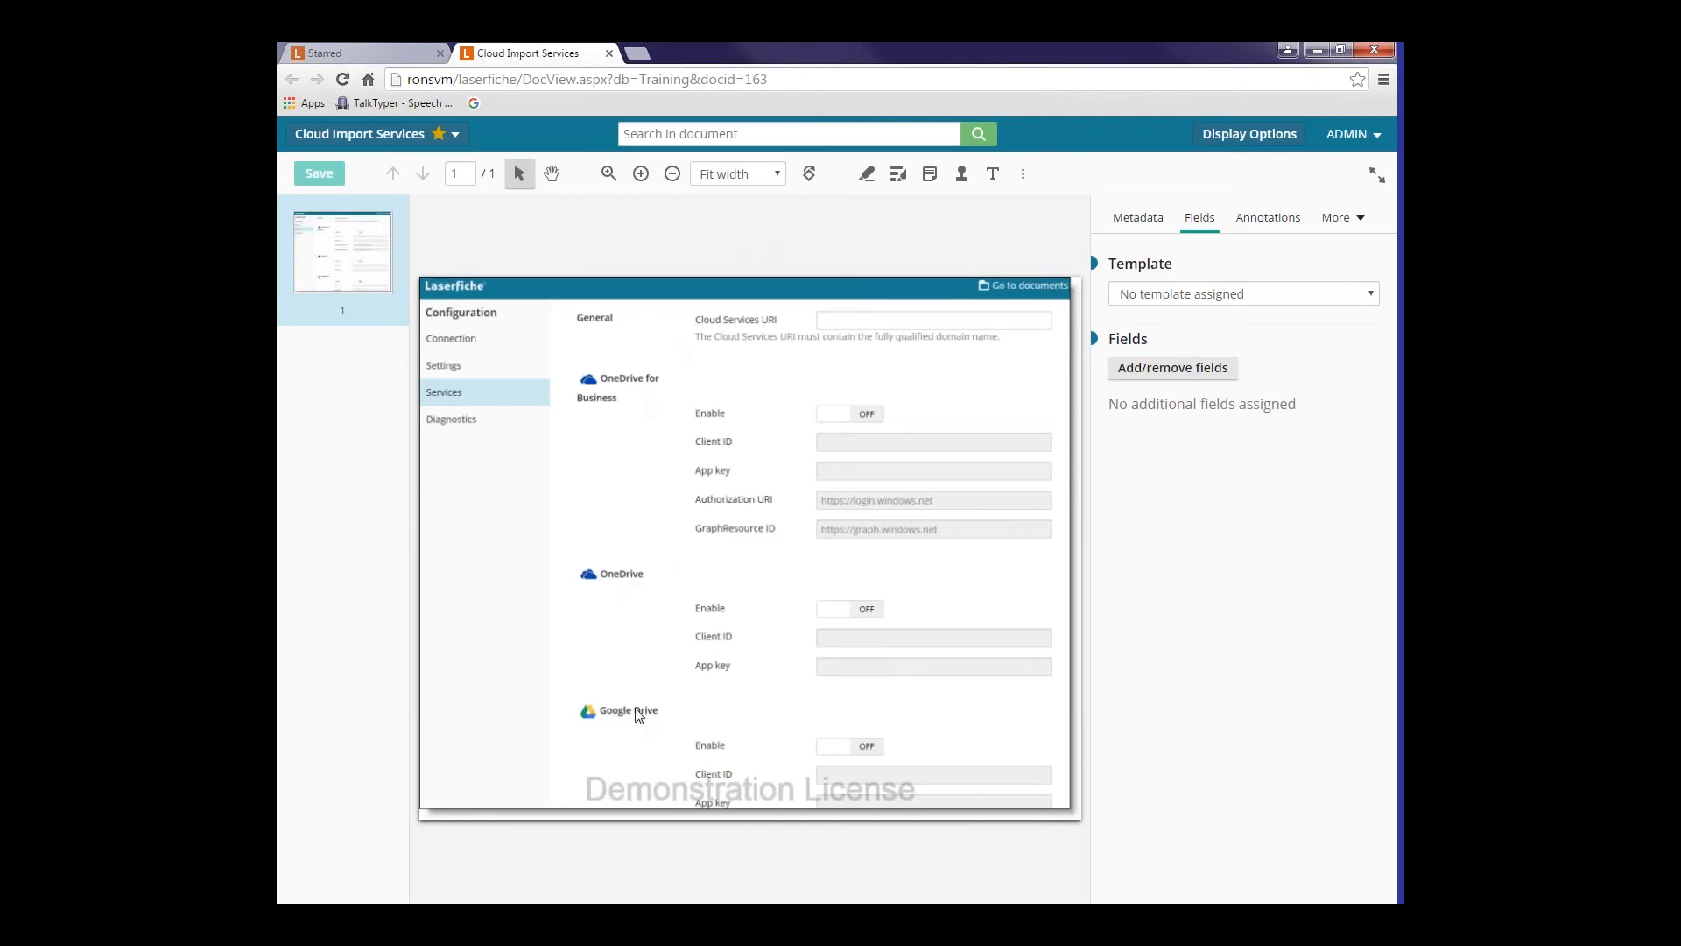
mouse_move(753, 312)
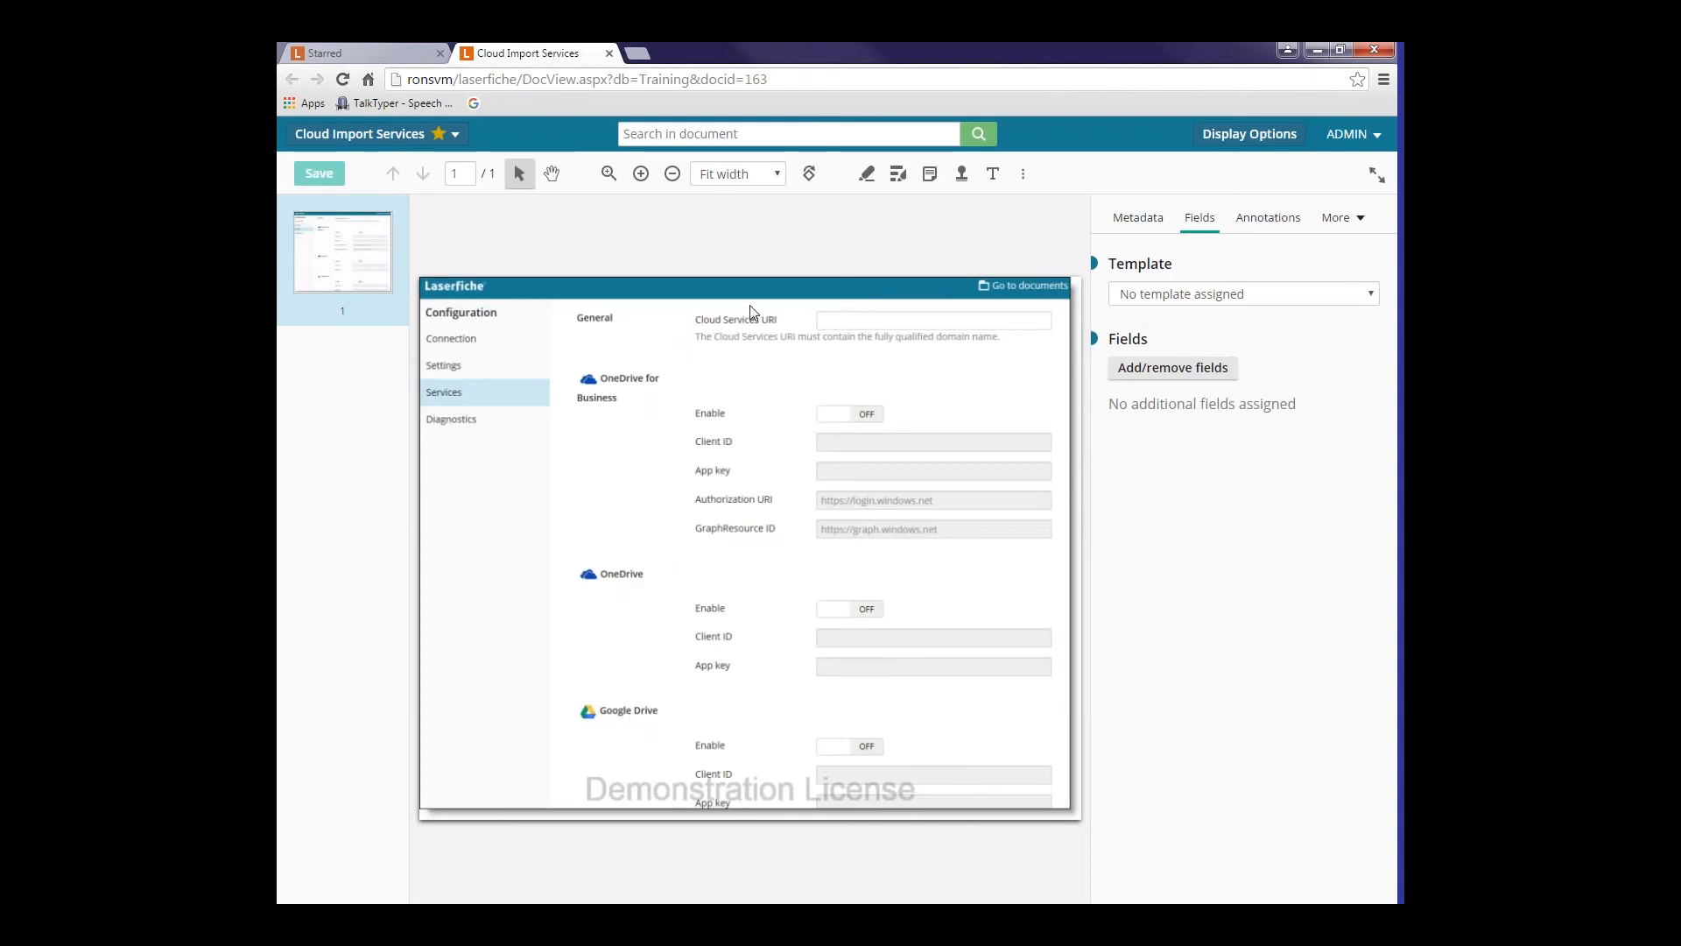
mouse_move(745, 268)
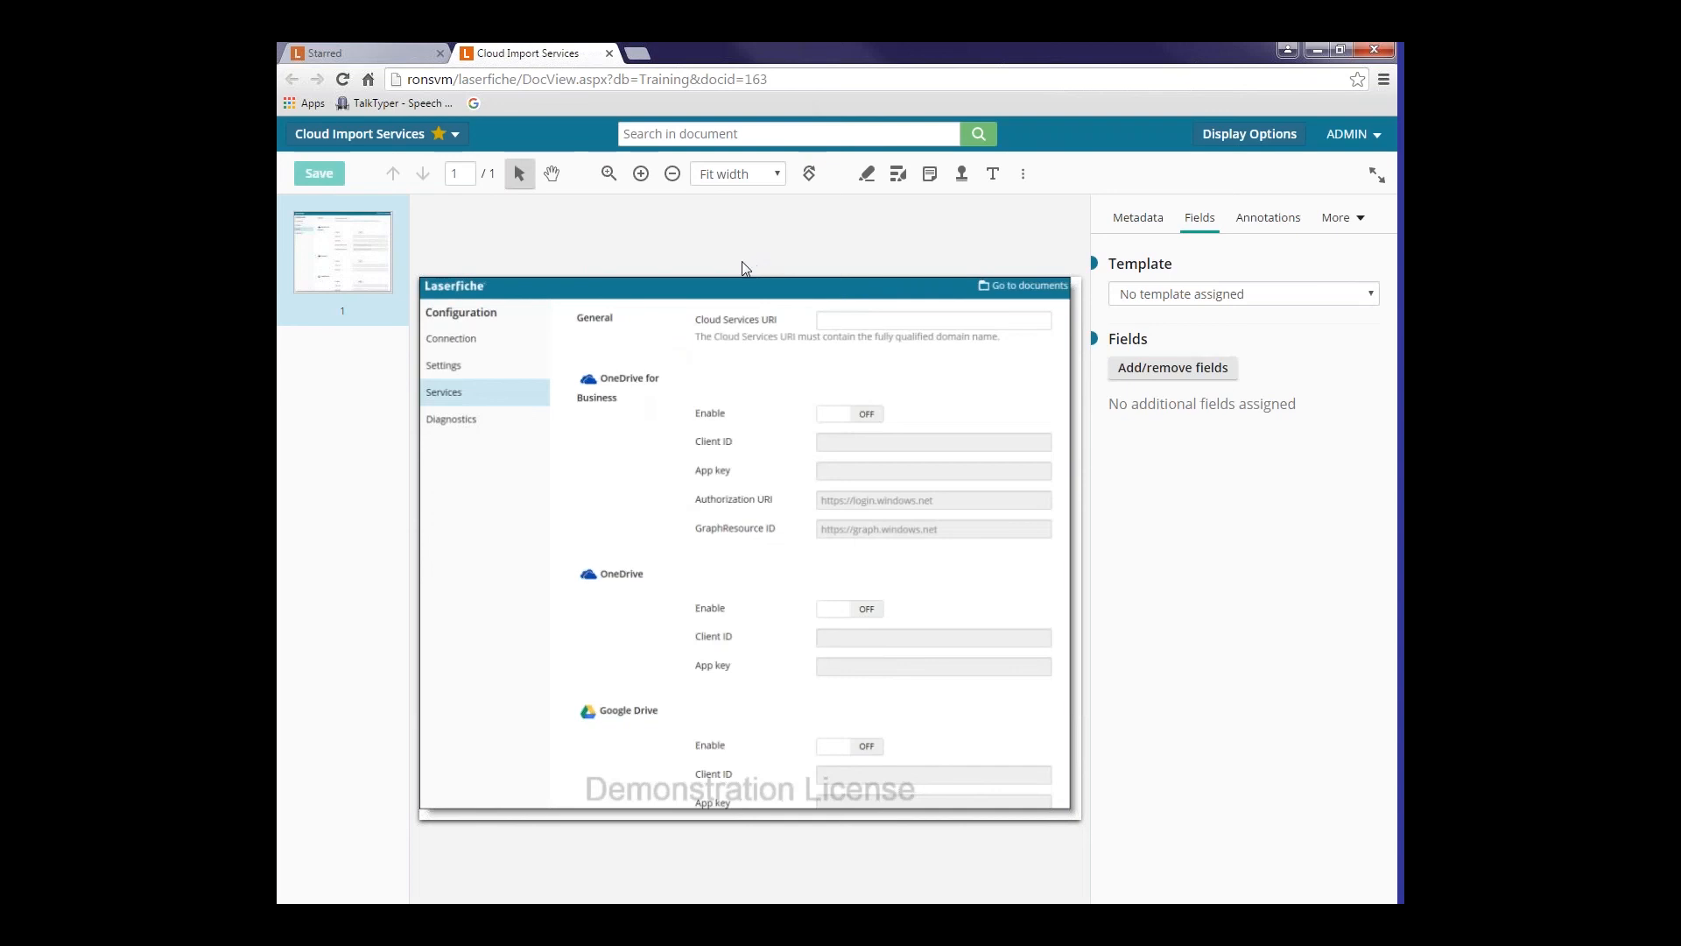
mouse_move(831, 267)
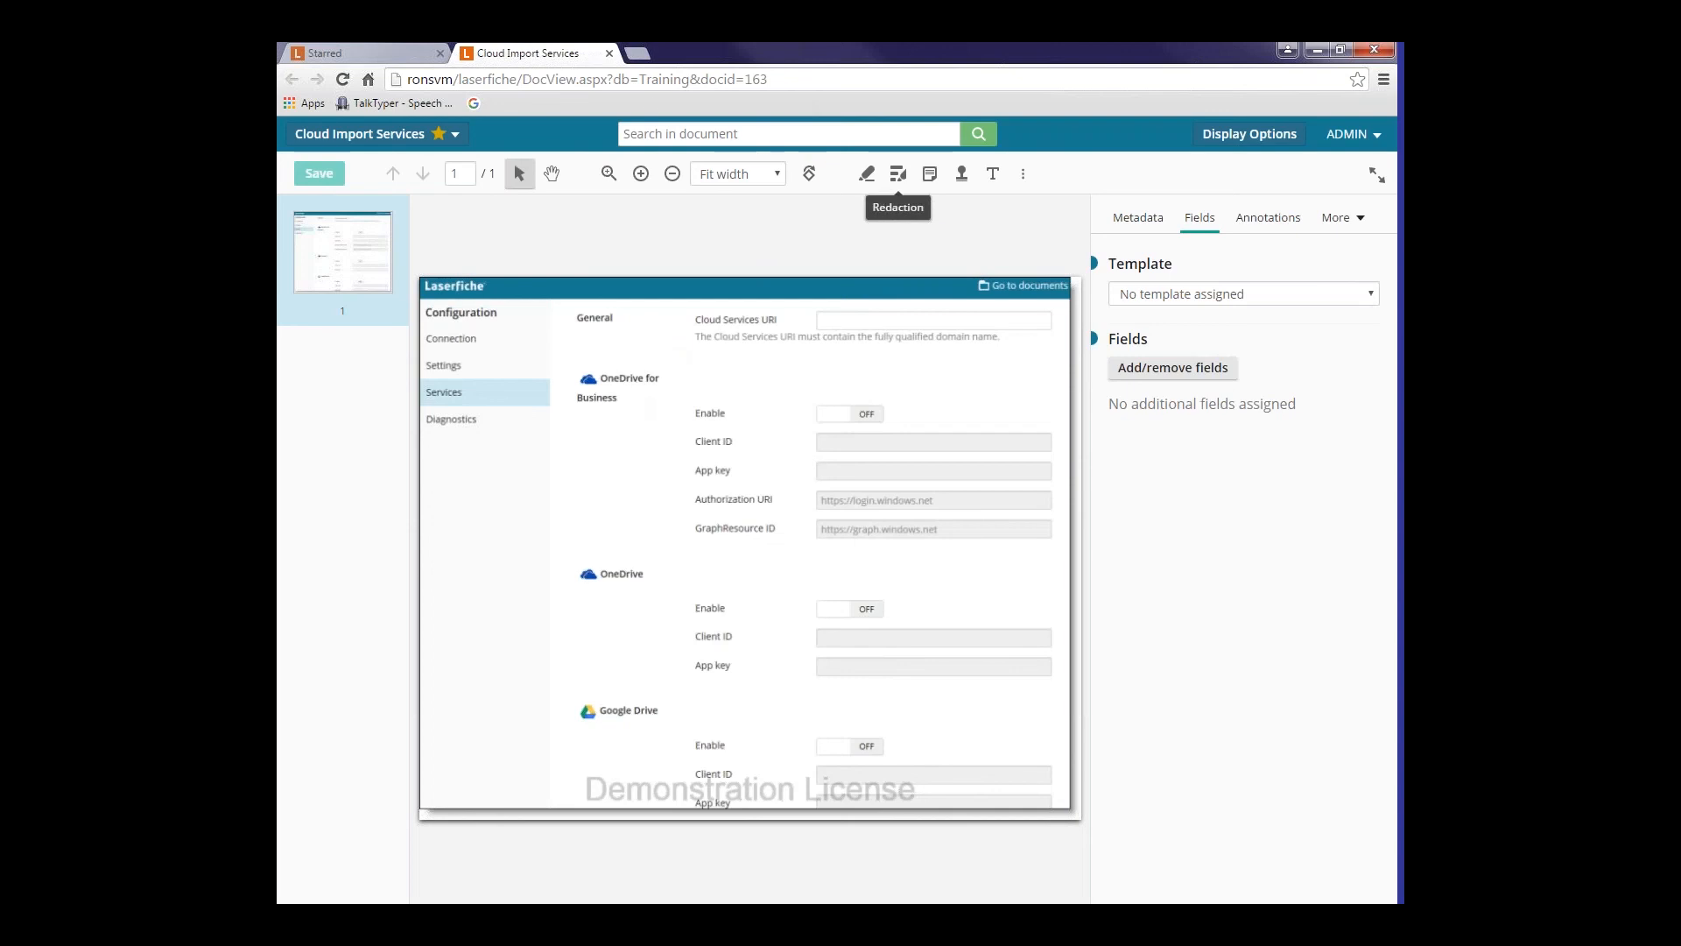
mouse_move(609, 52)
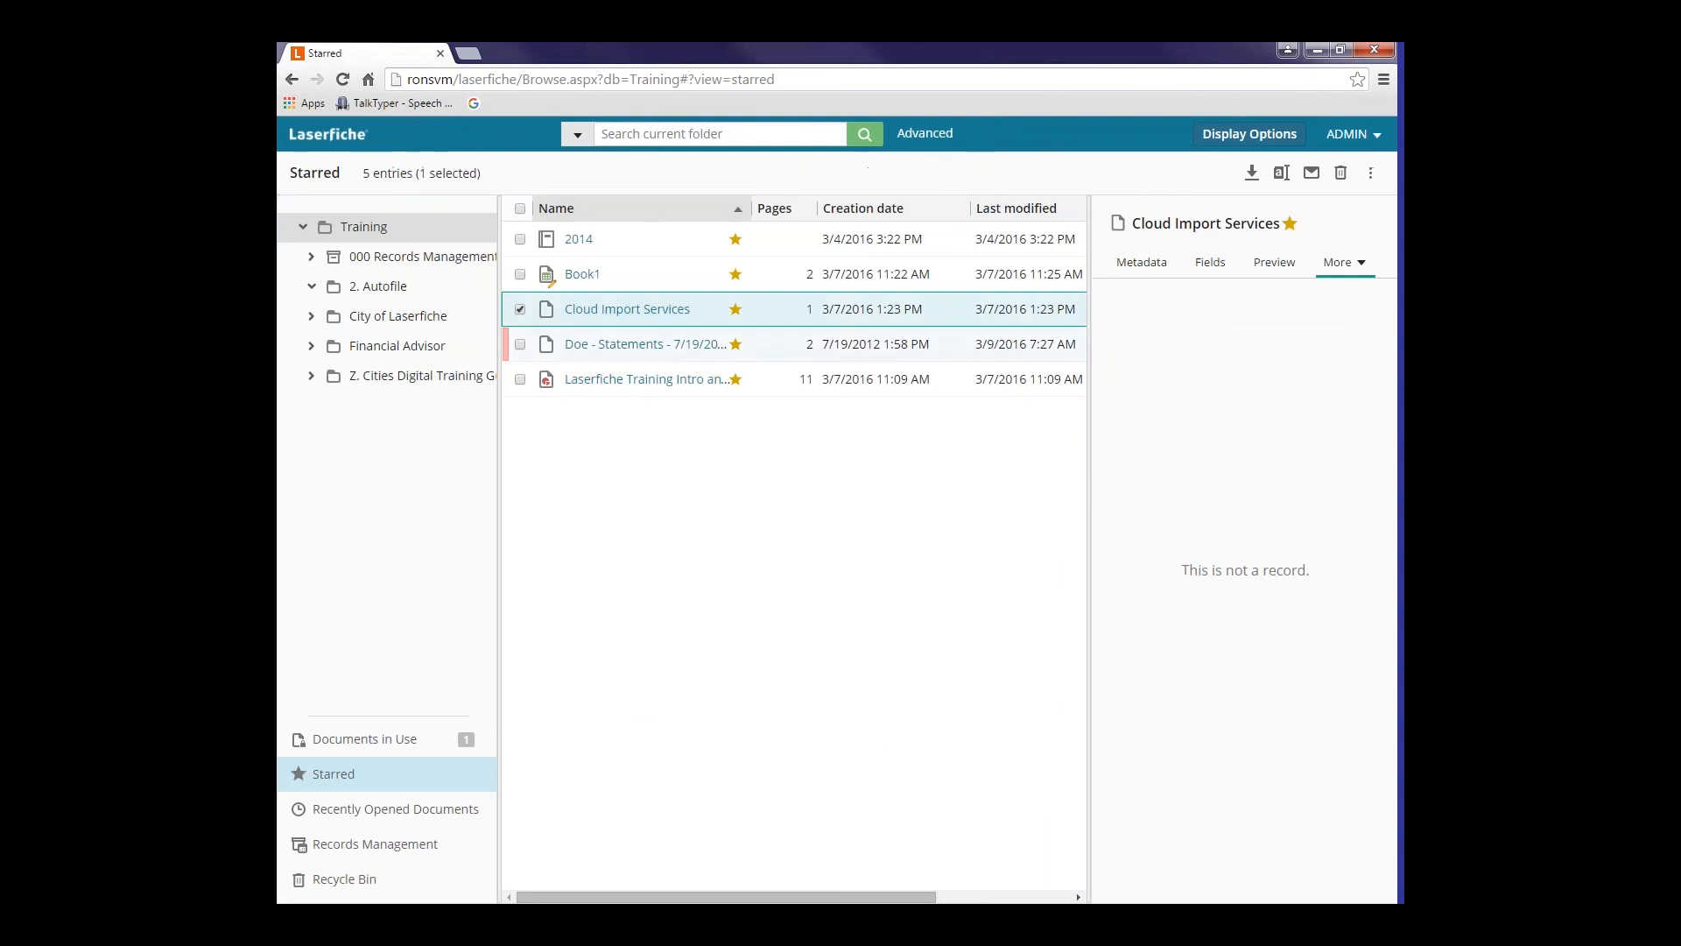
mouse_move(635, 455)
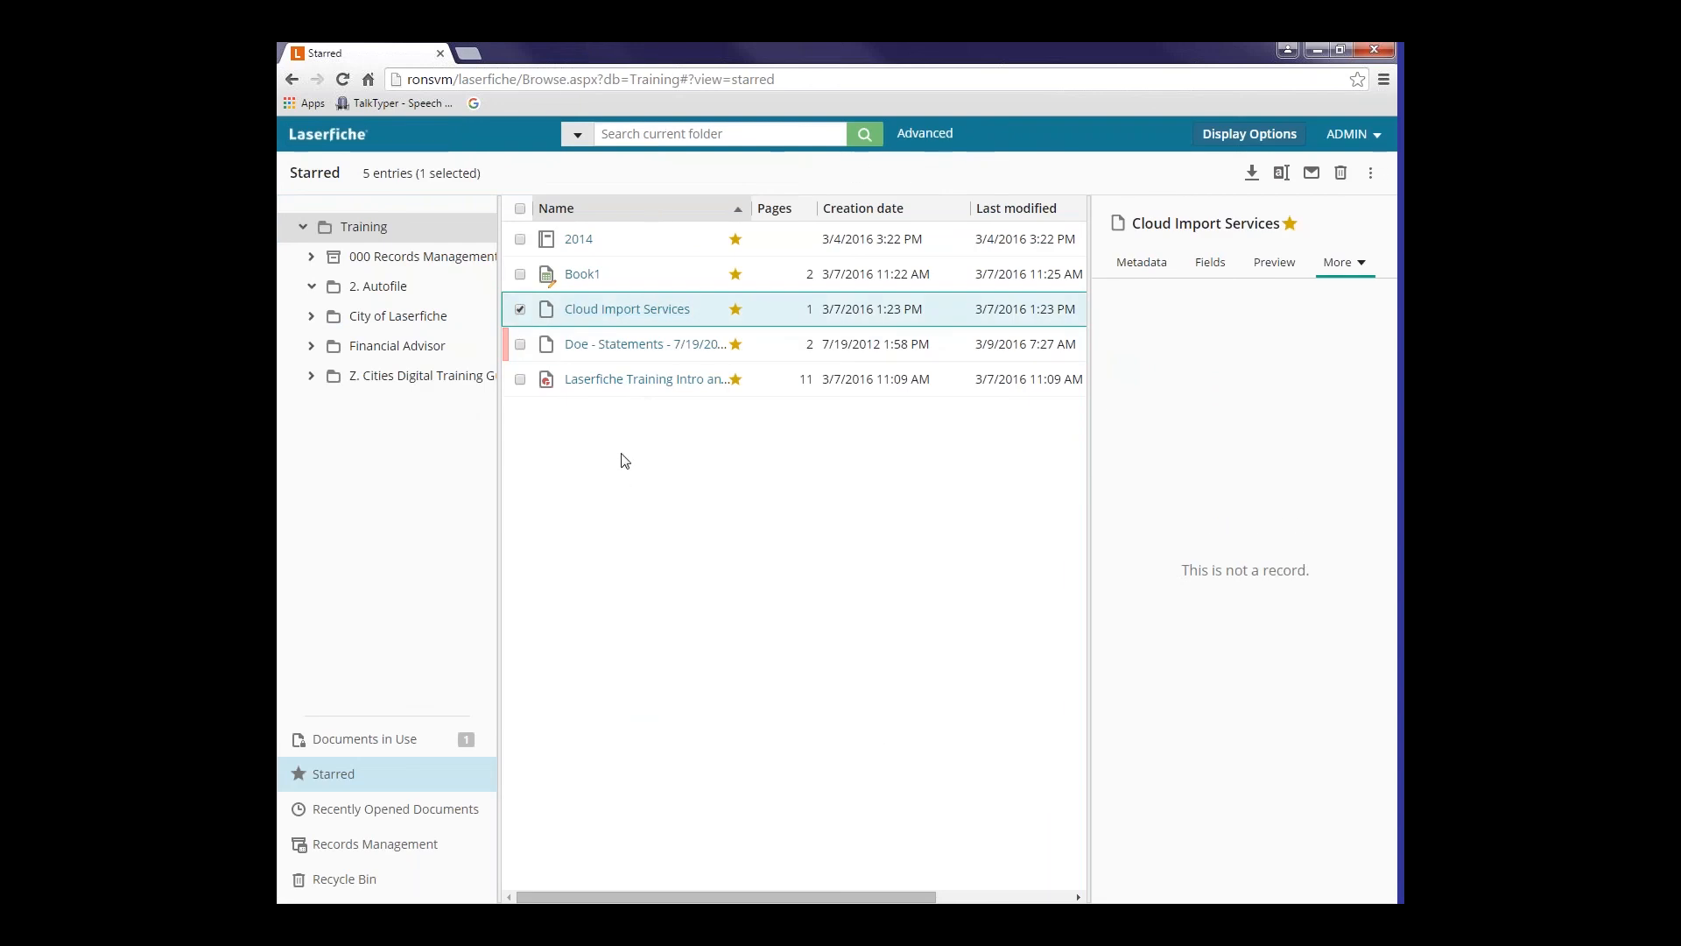
mouse_move(393, 497)
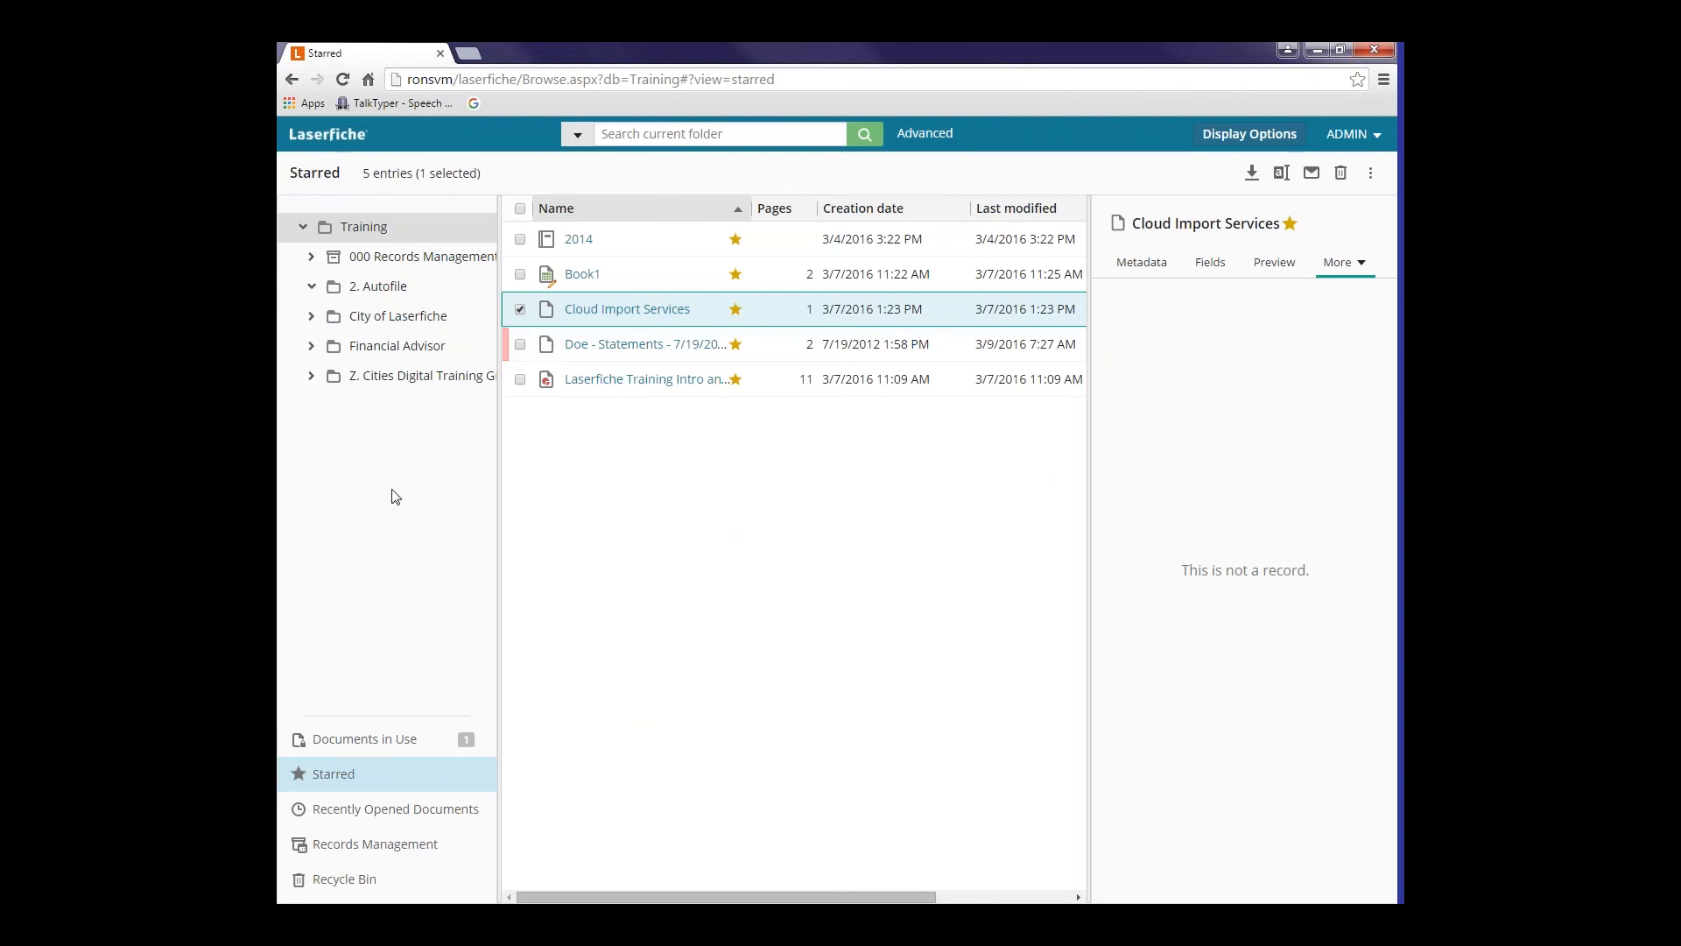
- Show the Recently Opened Documents list
left_click(396, 809)
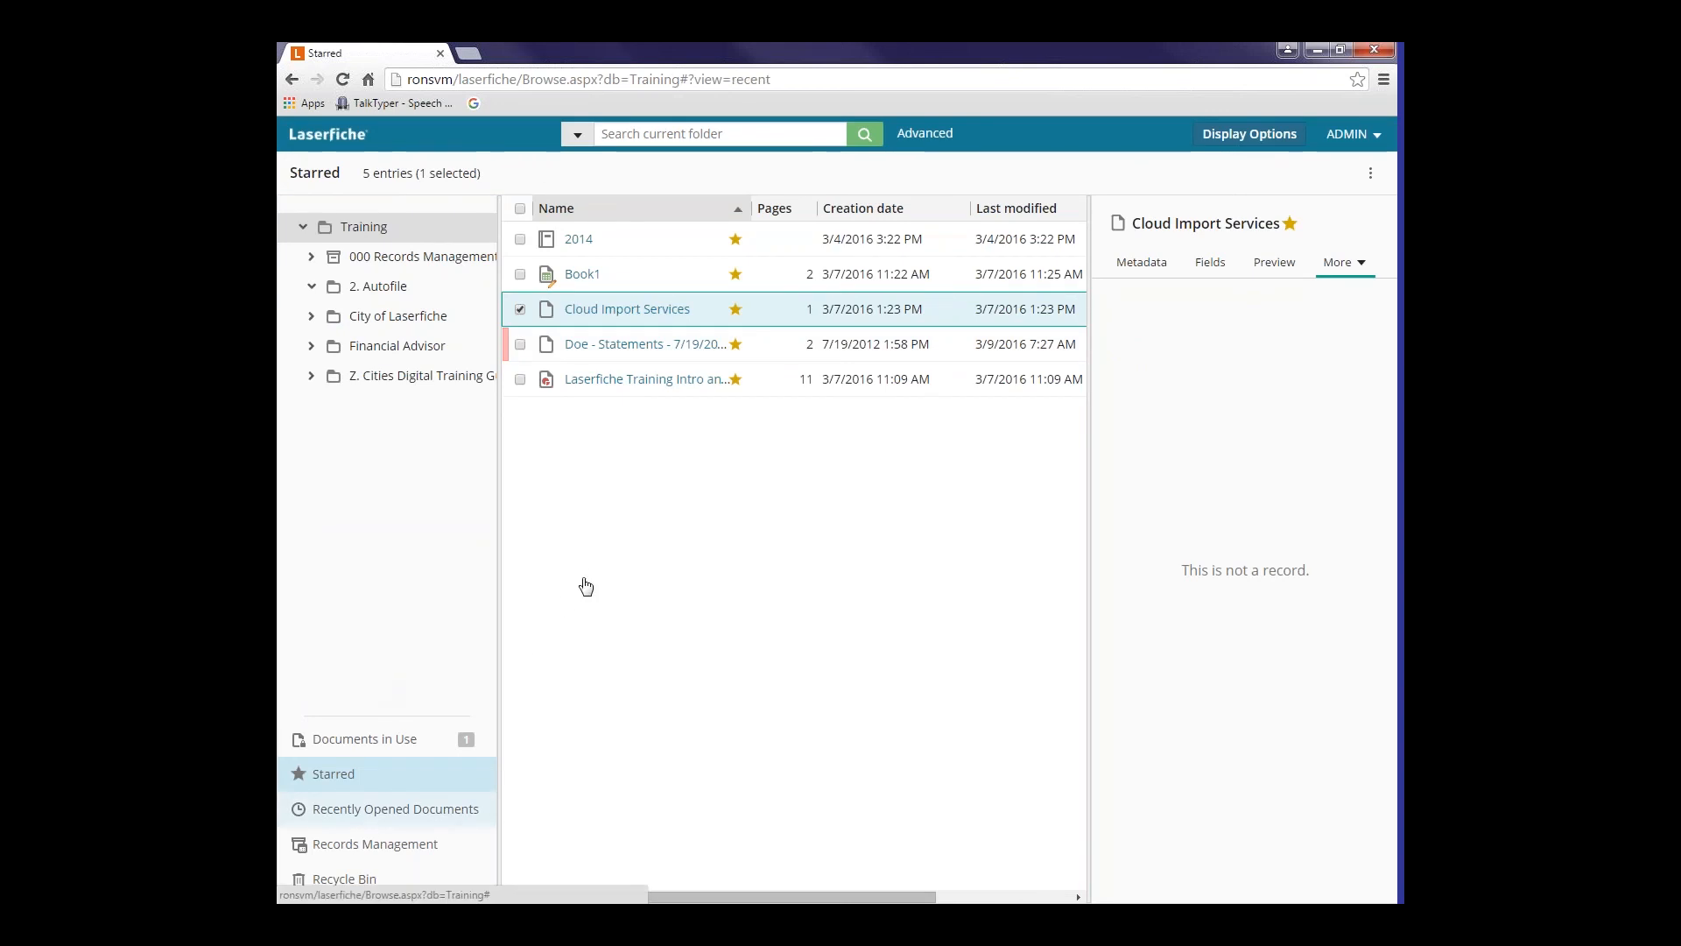
left_click(394, 808)
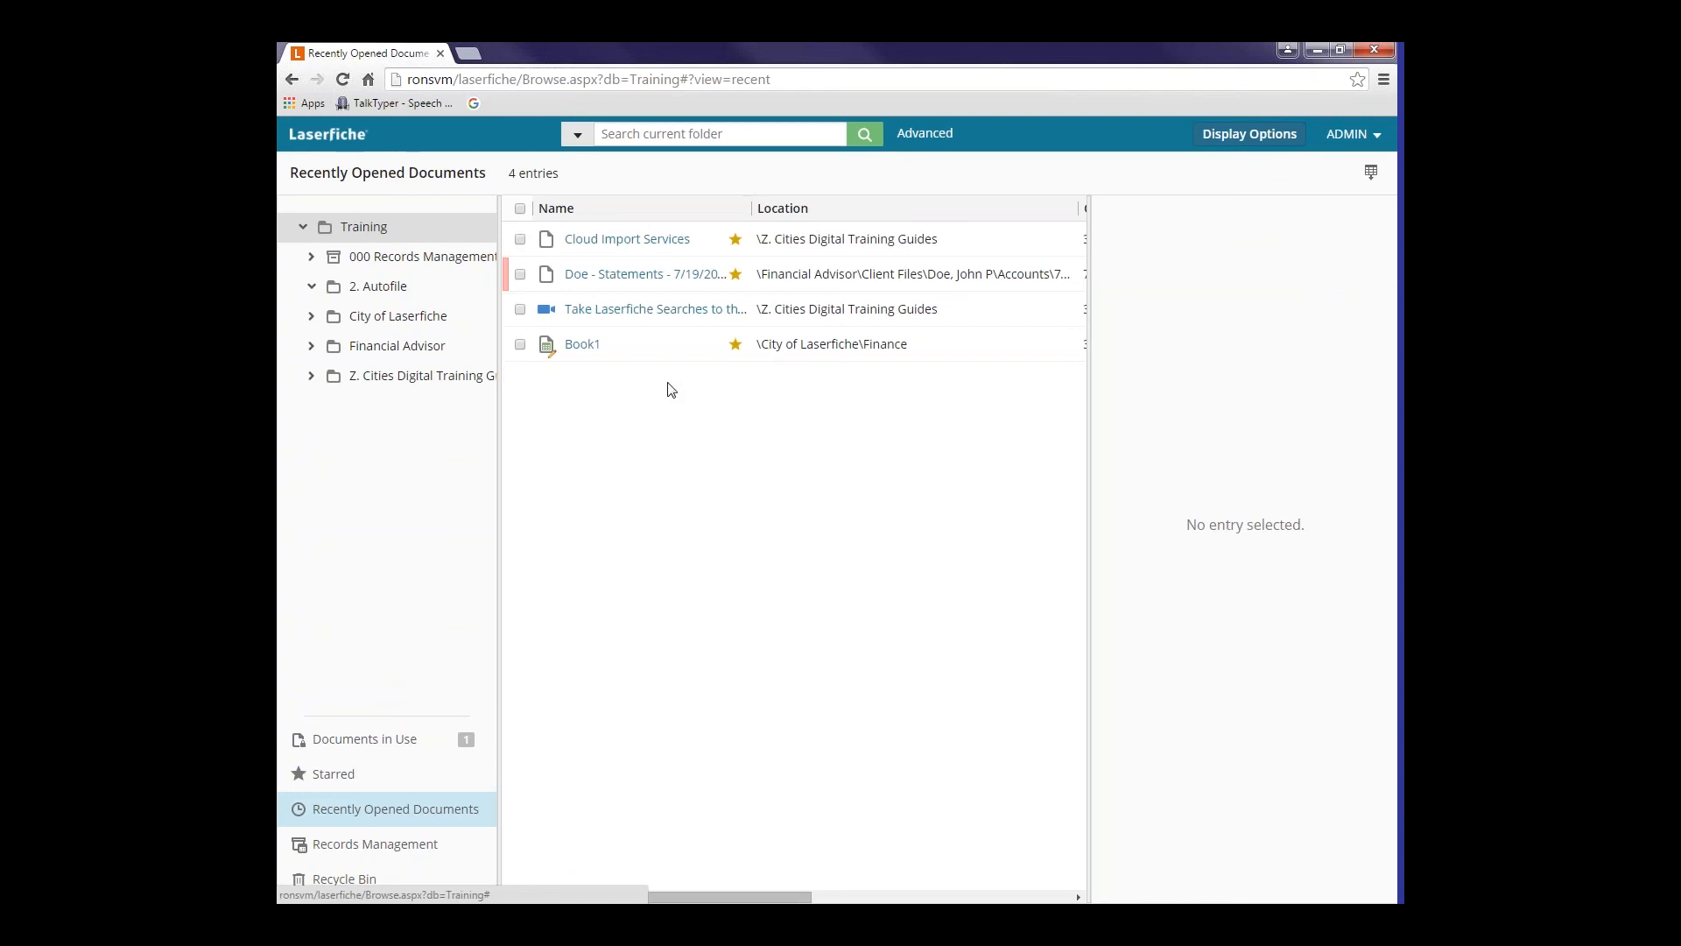
mouse_move(654, 314)
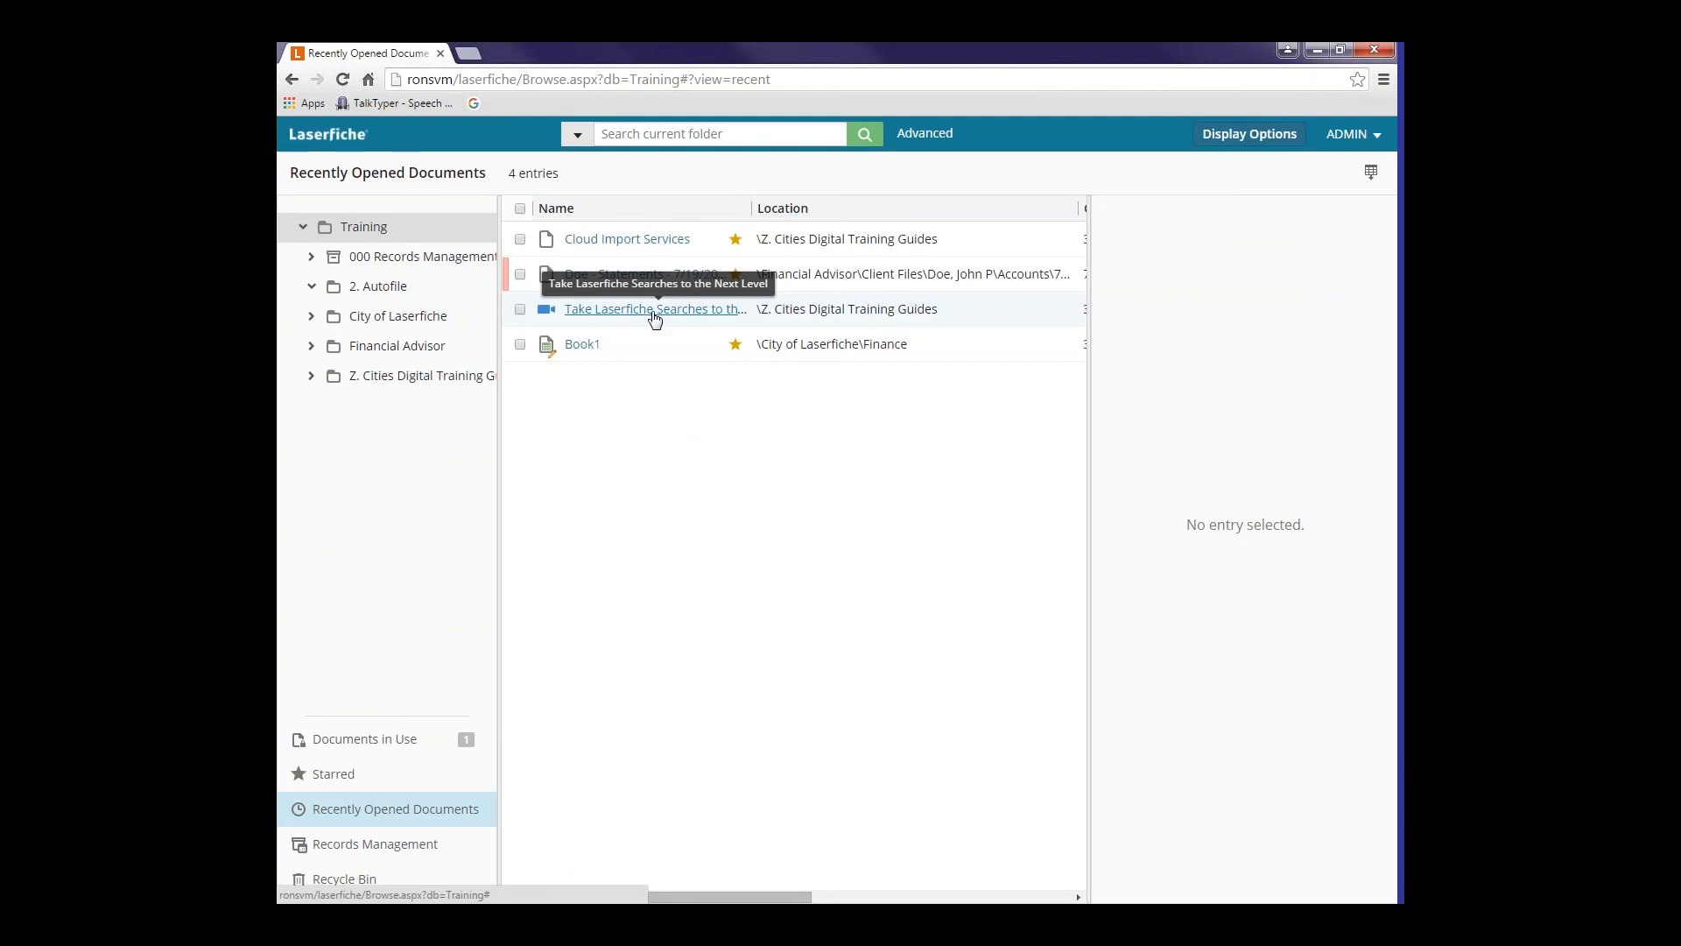
mouse_move(662, 320)
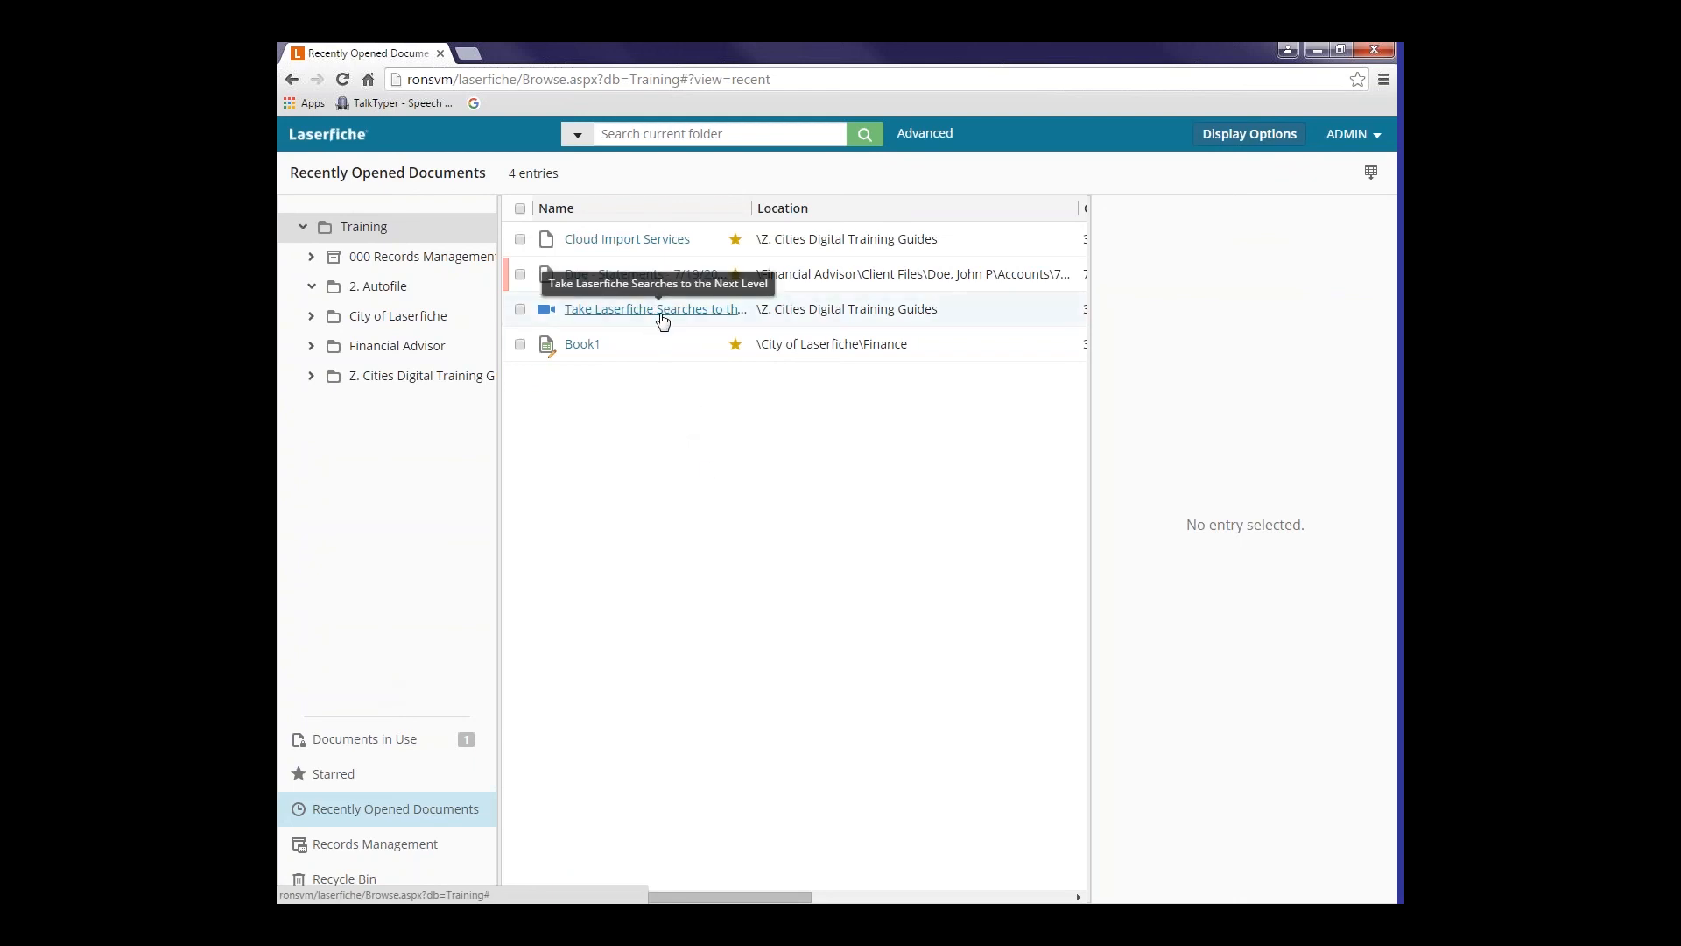
mouse_move(675, 316)
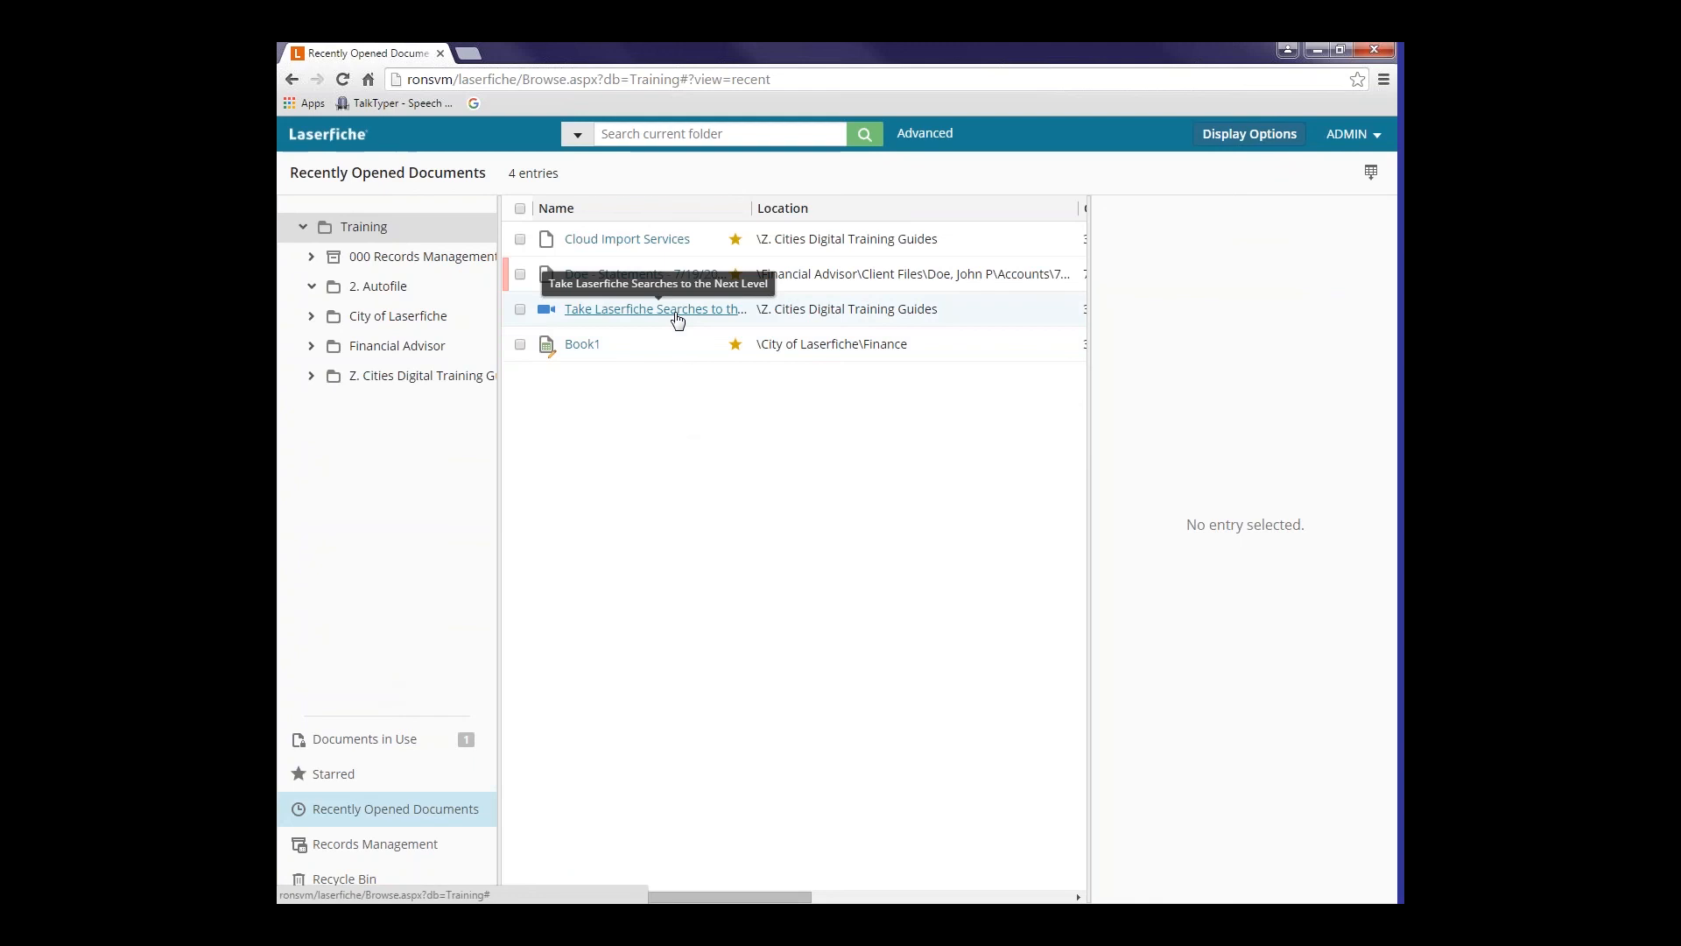
mouse_move(622, 320)
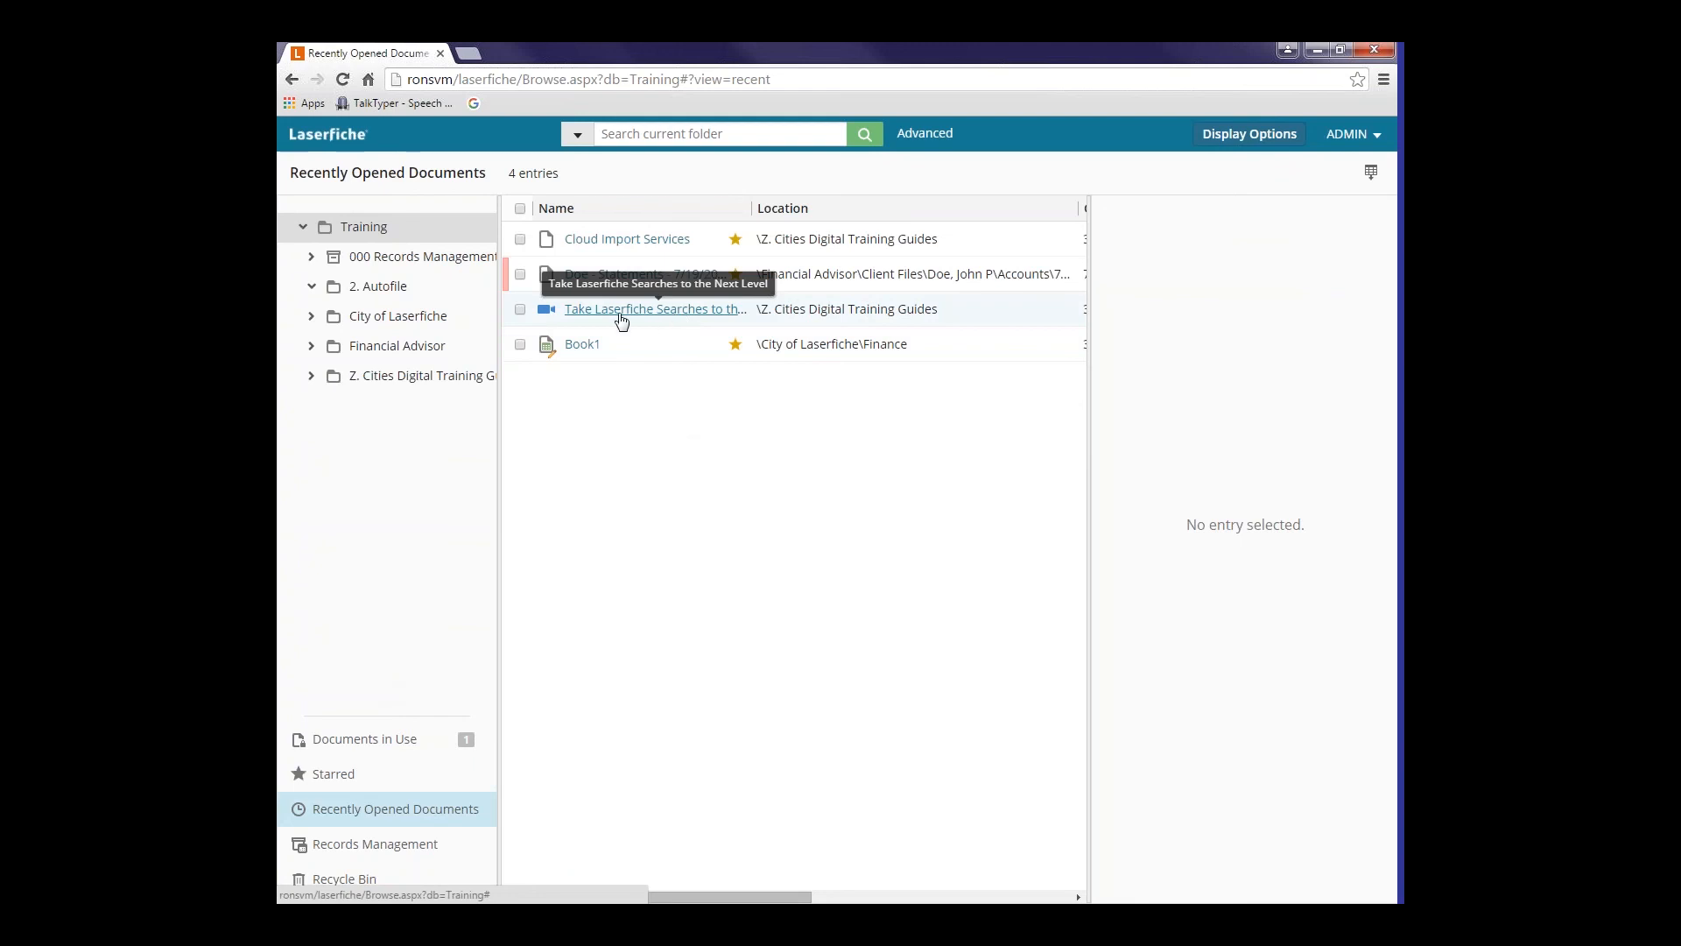
mouse_move(628, 317)
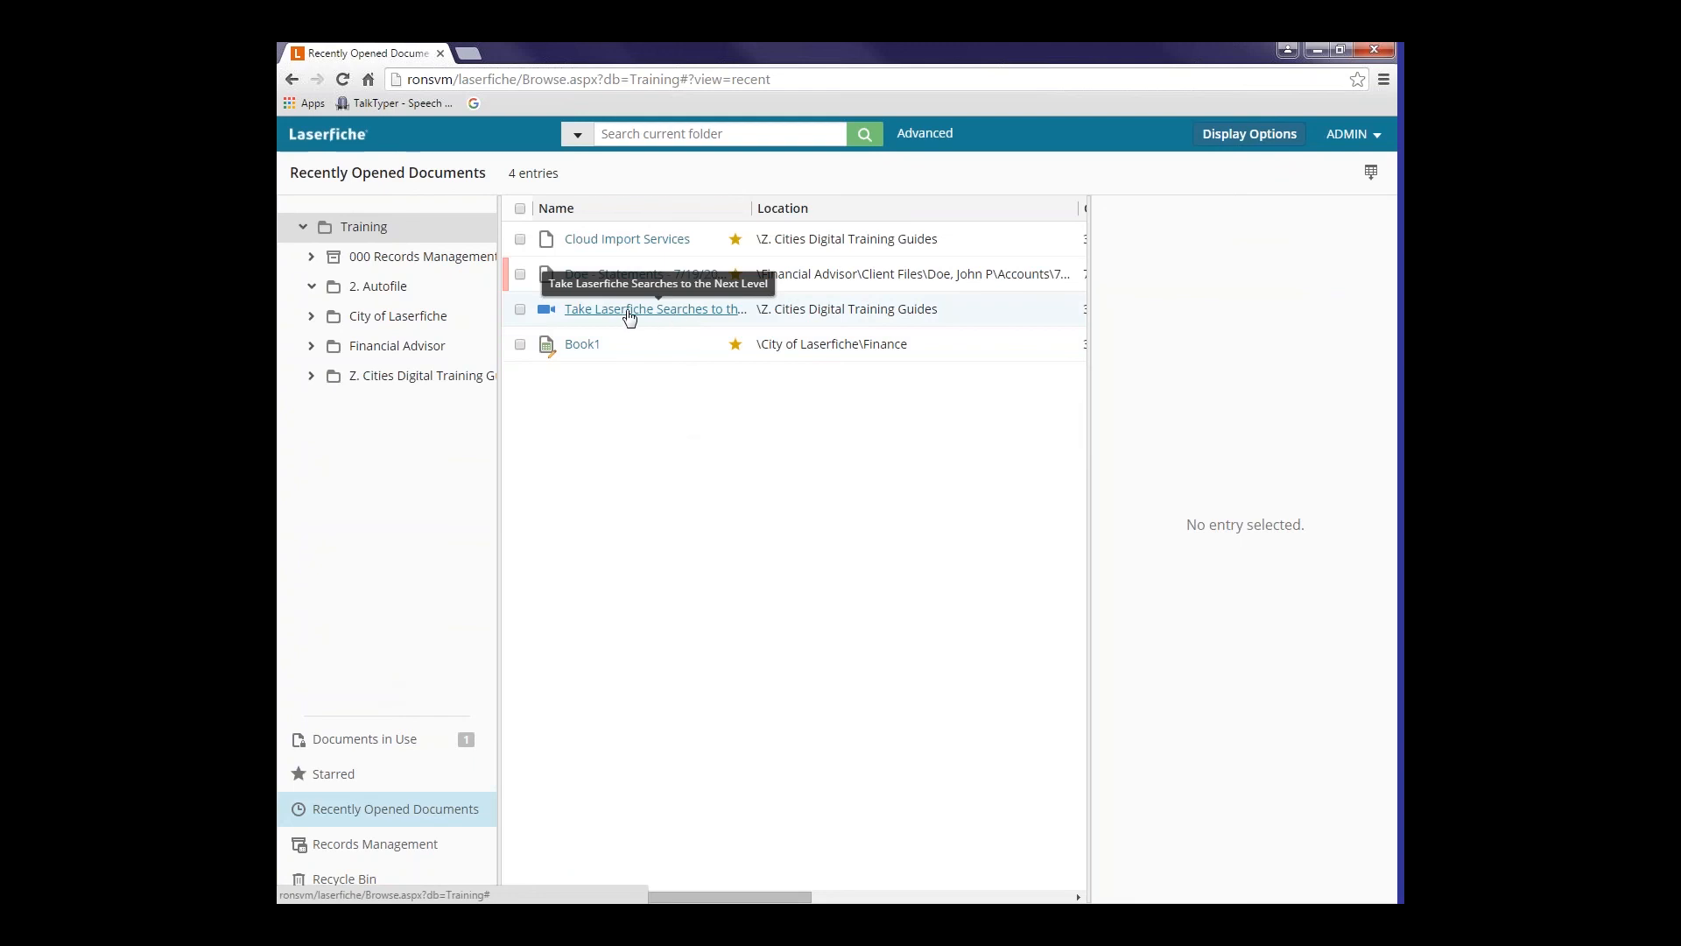
mouse_move(645, 316)
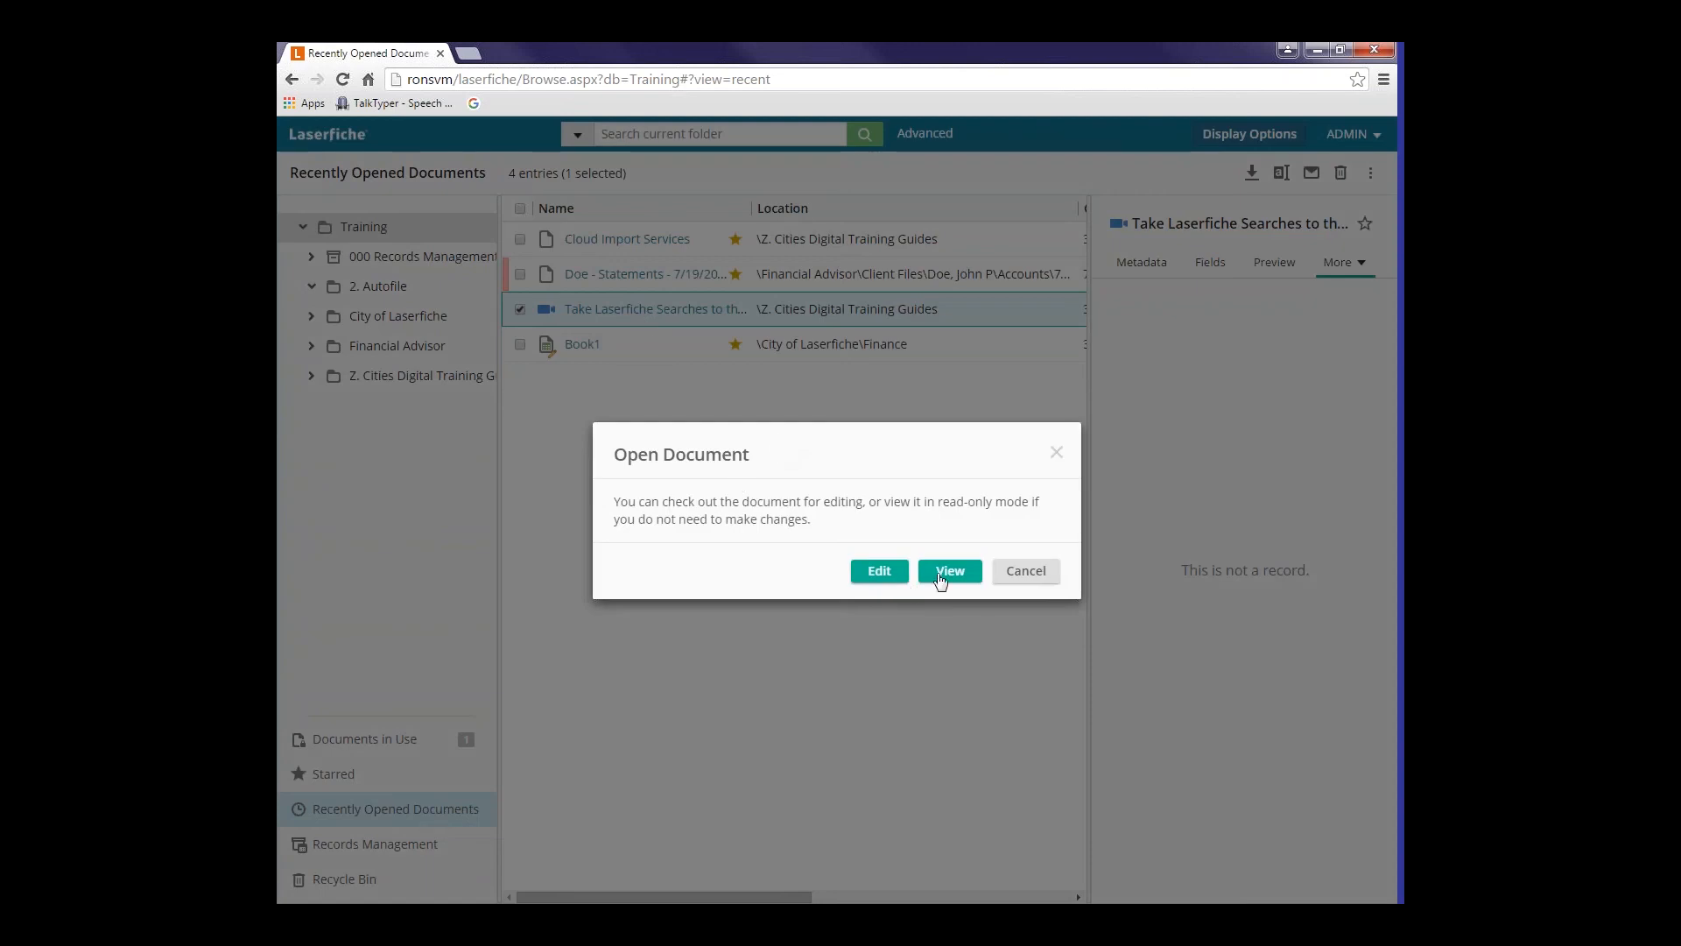
mouse_move(835, 473)
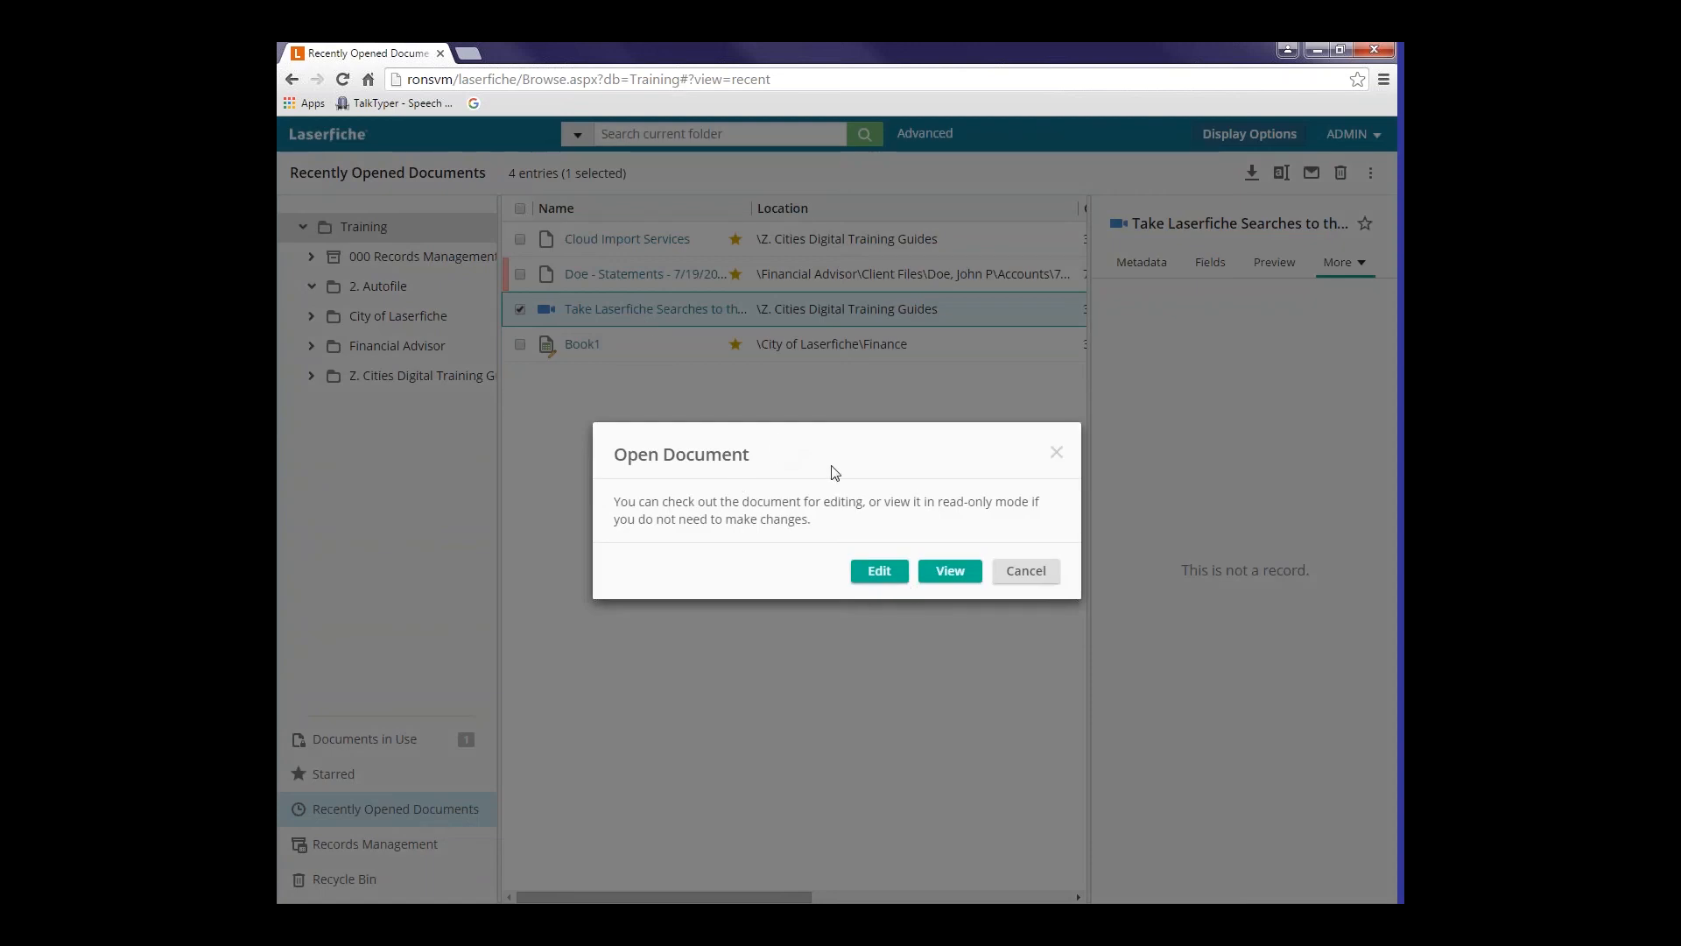
mouse_move(925, 522)
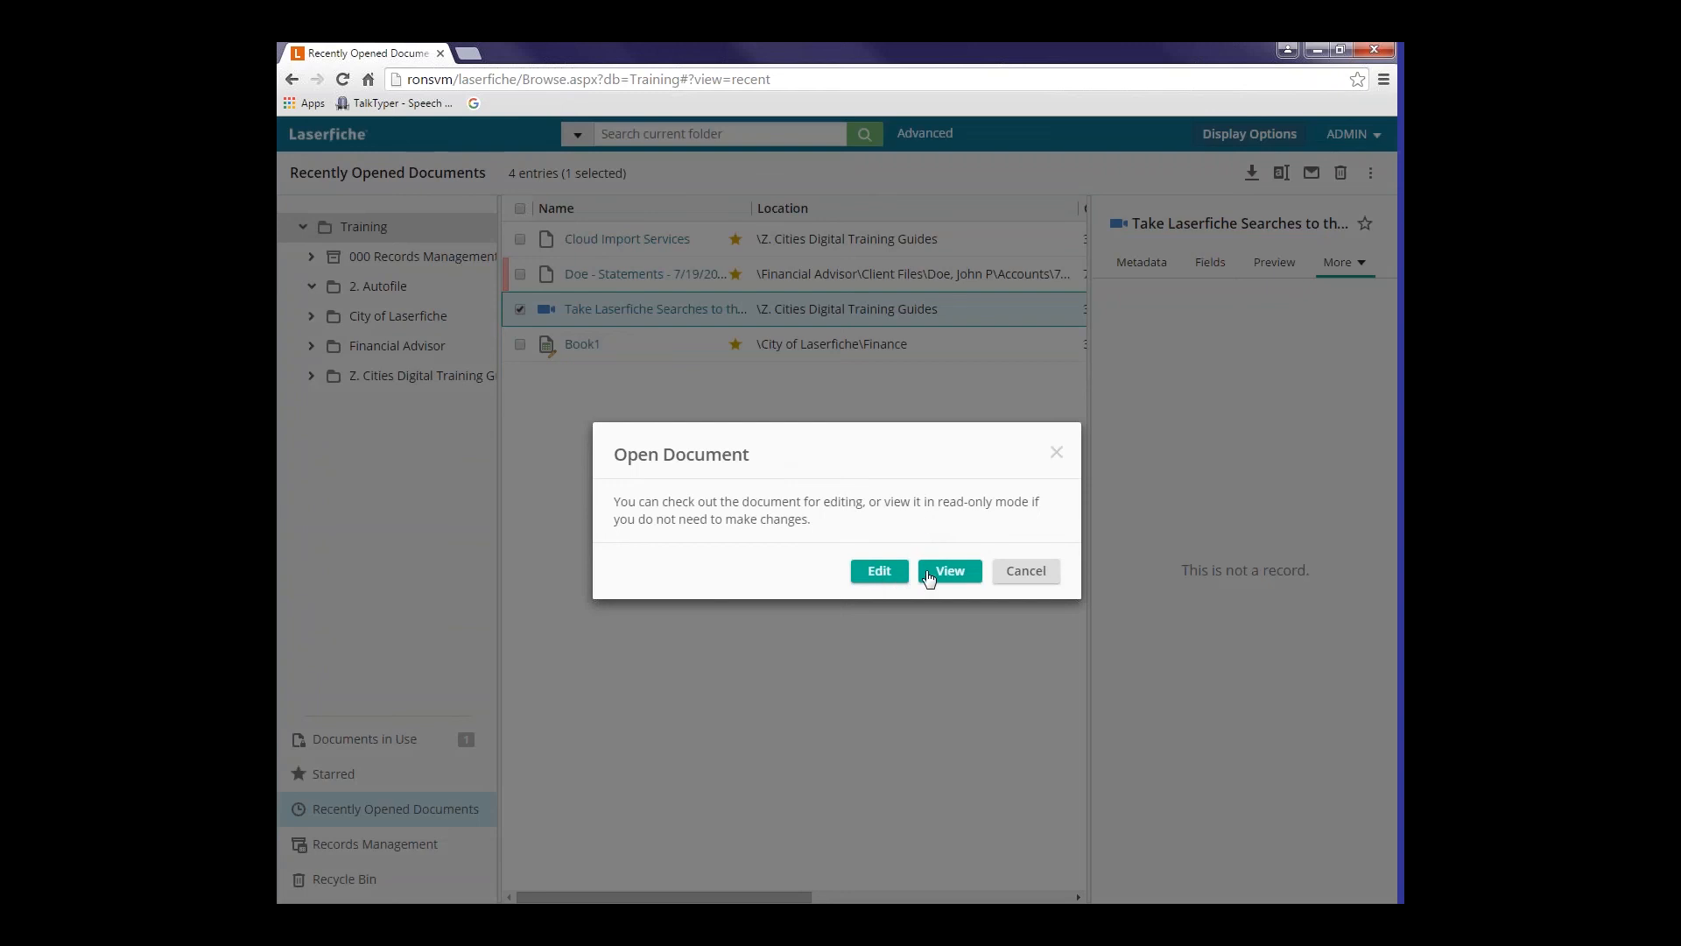
- View 'Take Laserfiche Searches to the Next Level' read-only, starting its .wmv download
left_click(947, 570)
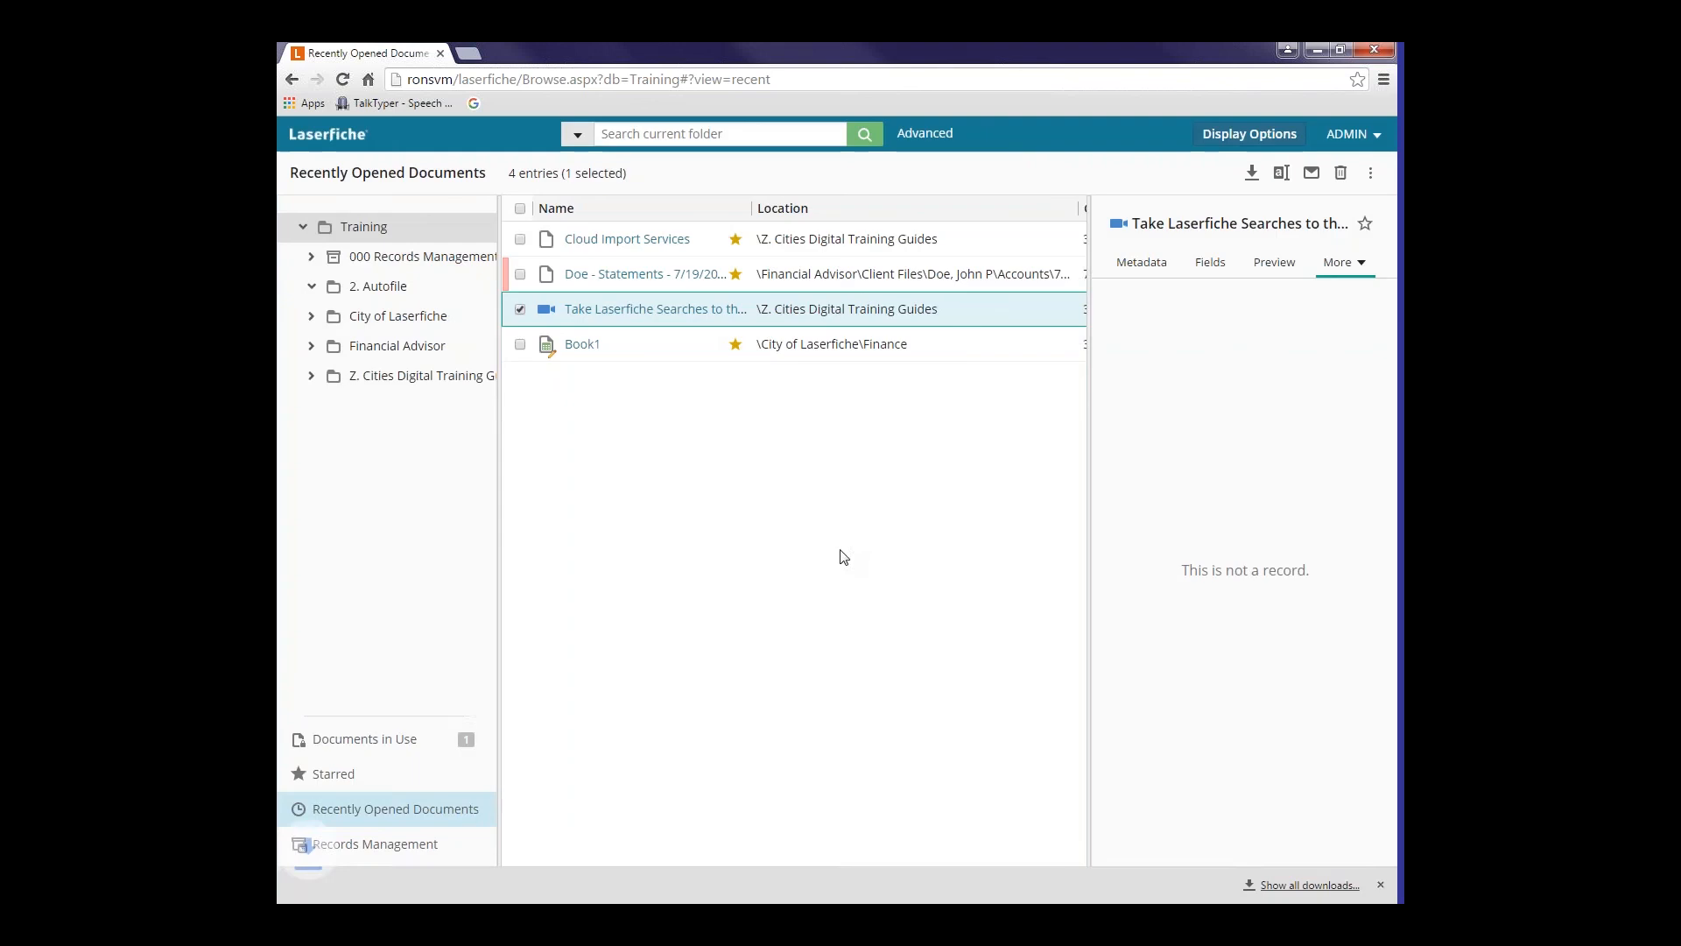
left_click(1250, 172)
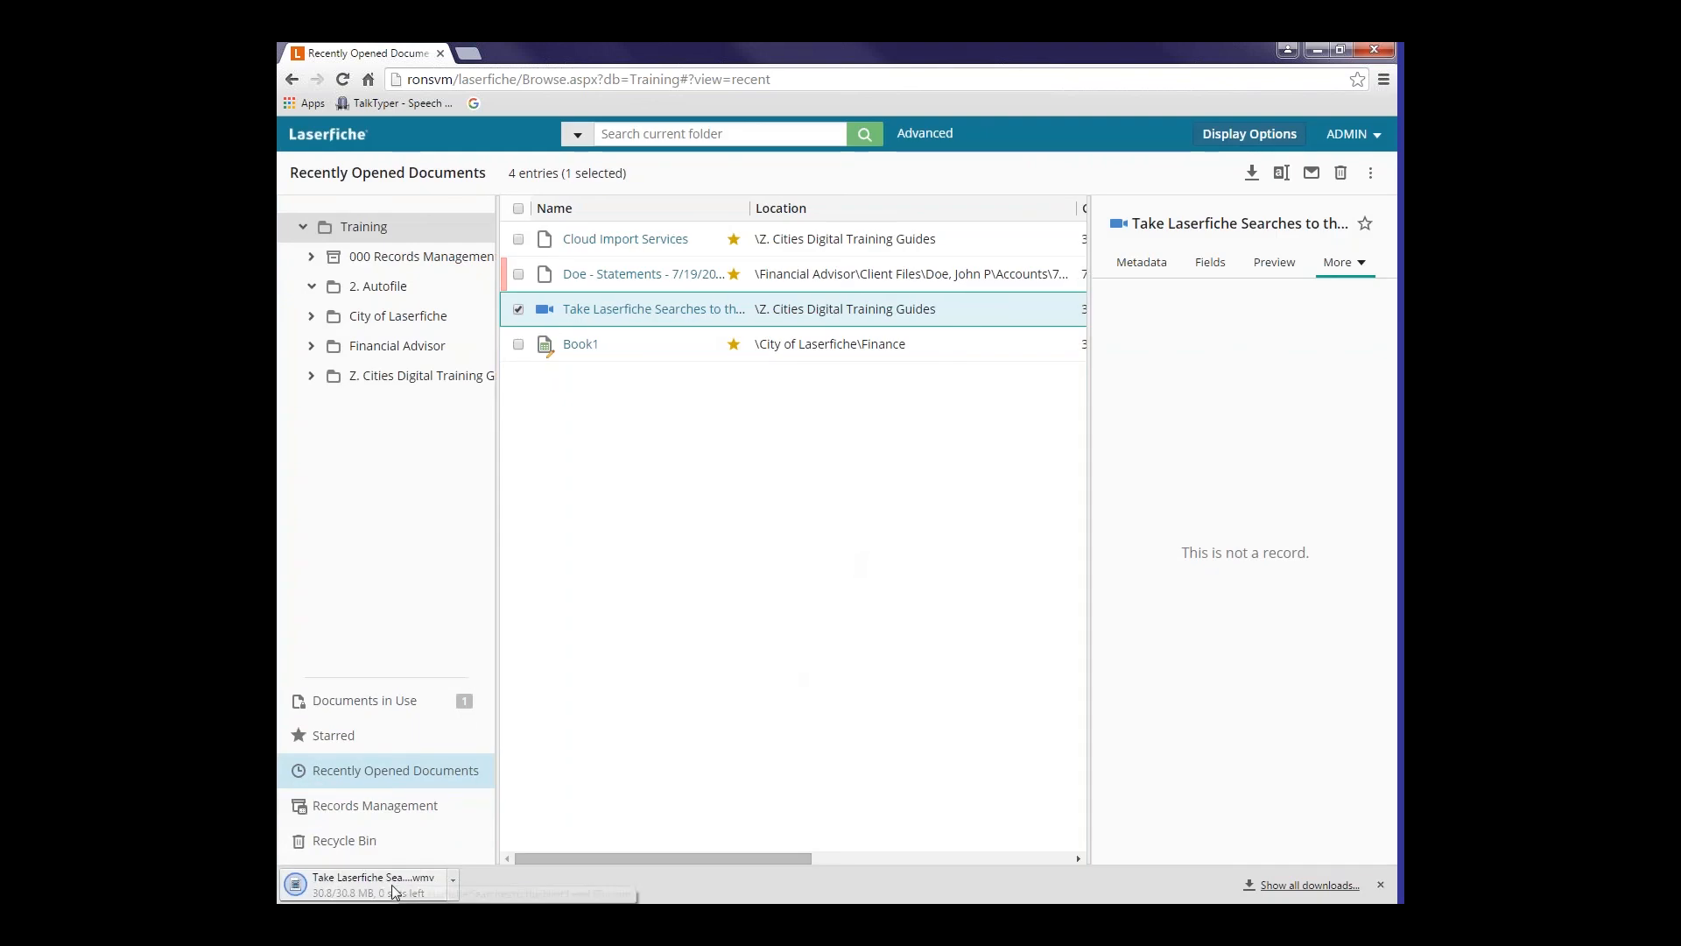
mouse_move(372, 878)
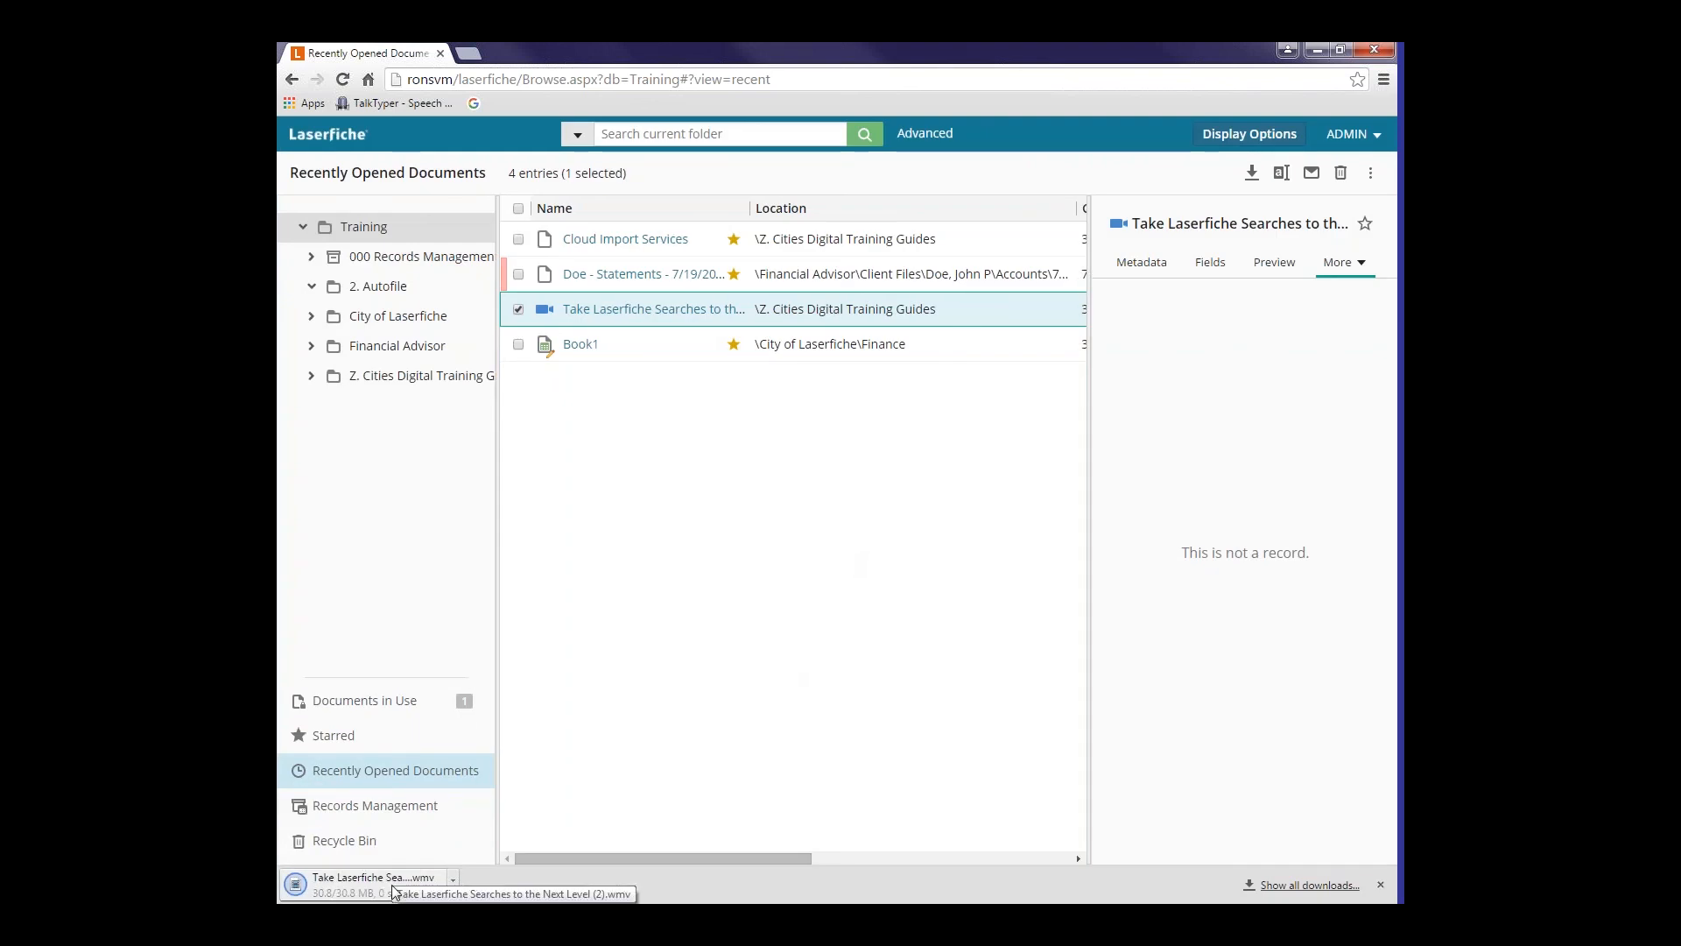
mouse_move(648, 636)
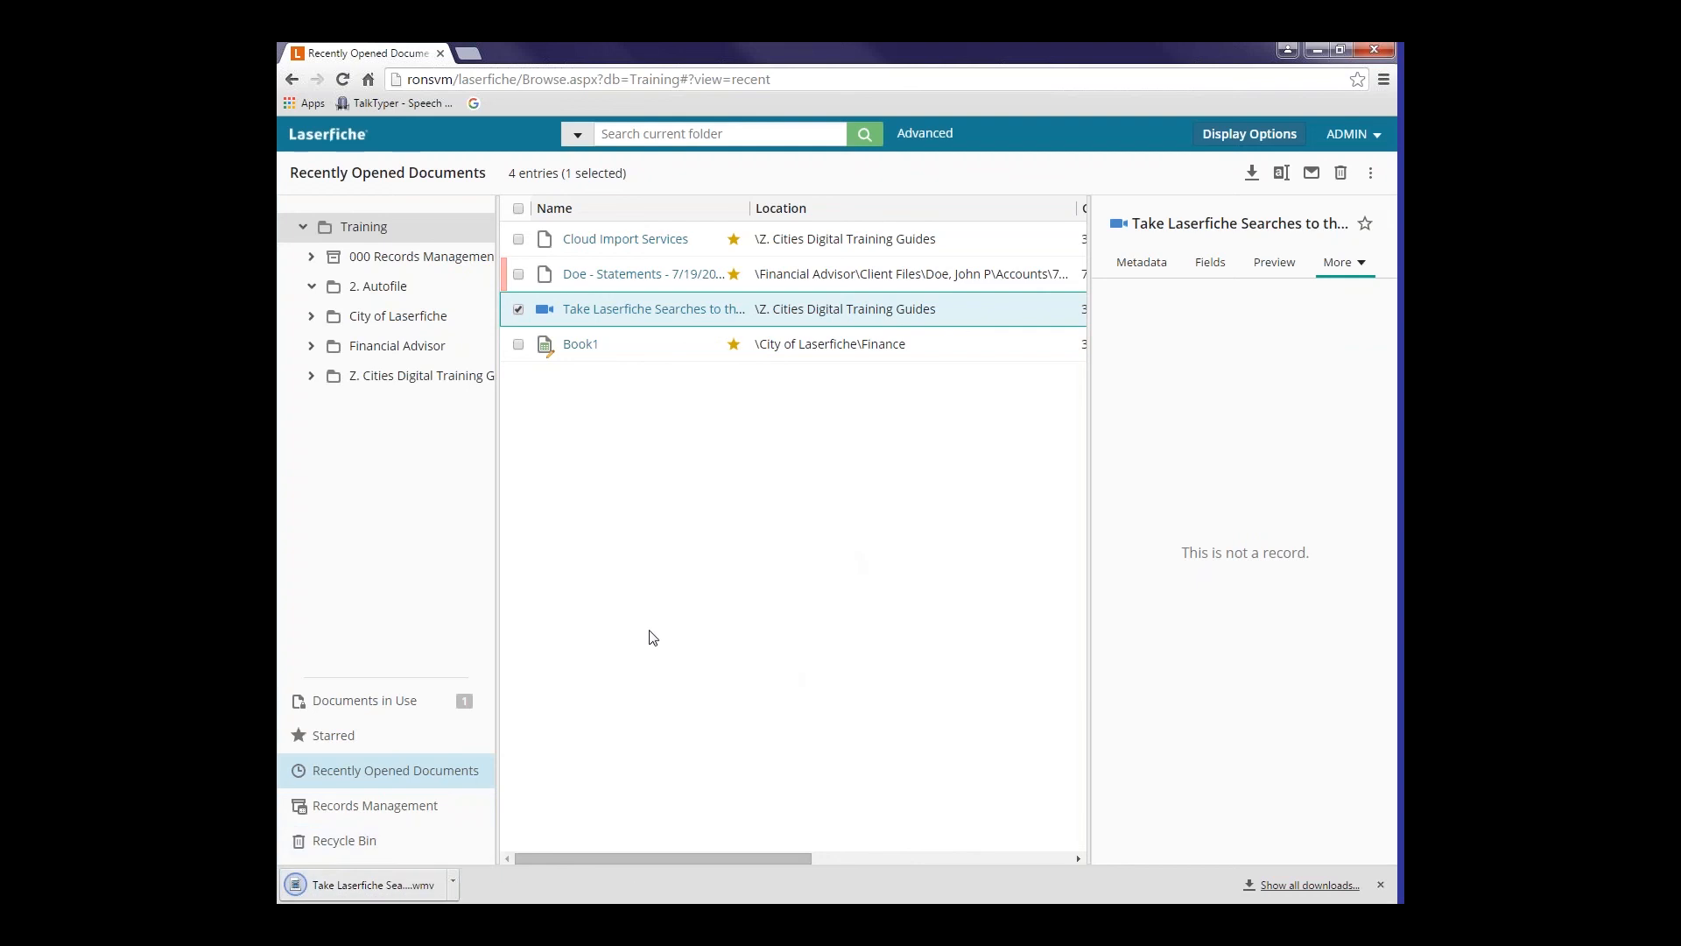
mouse_move(643, 535)
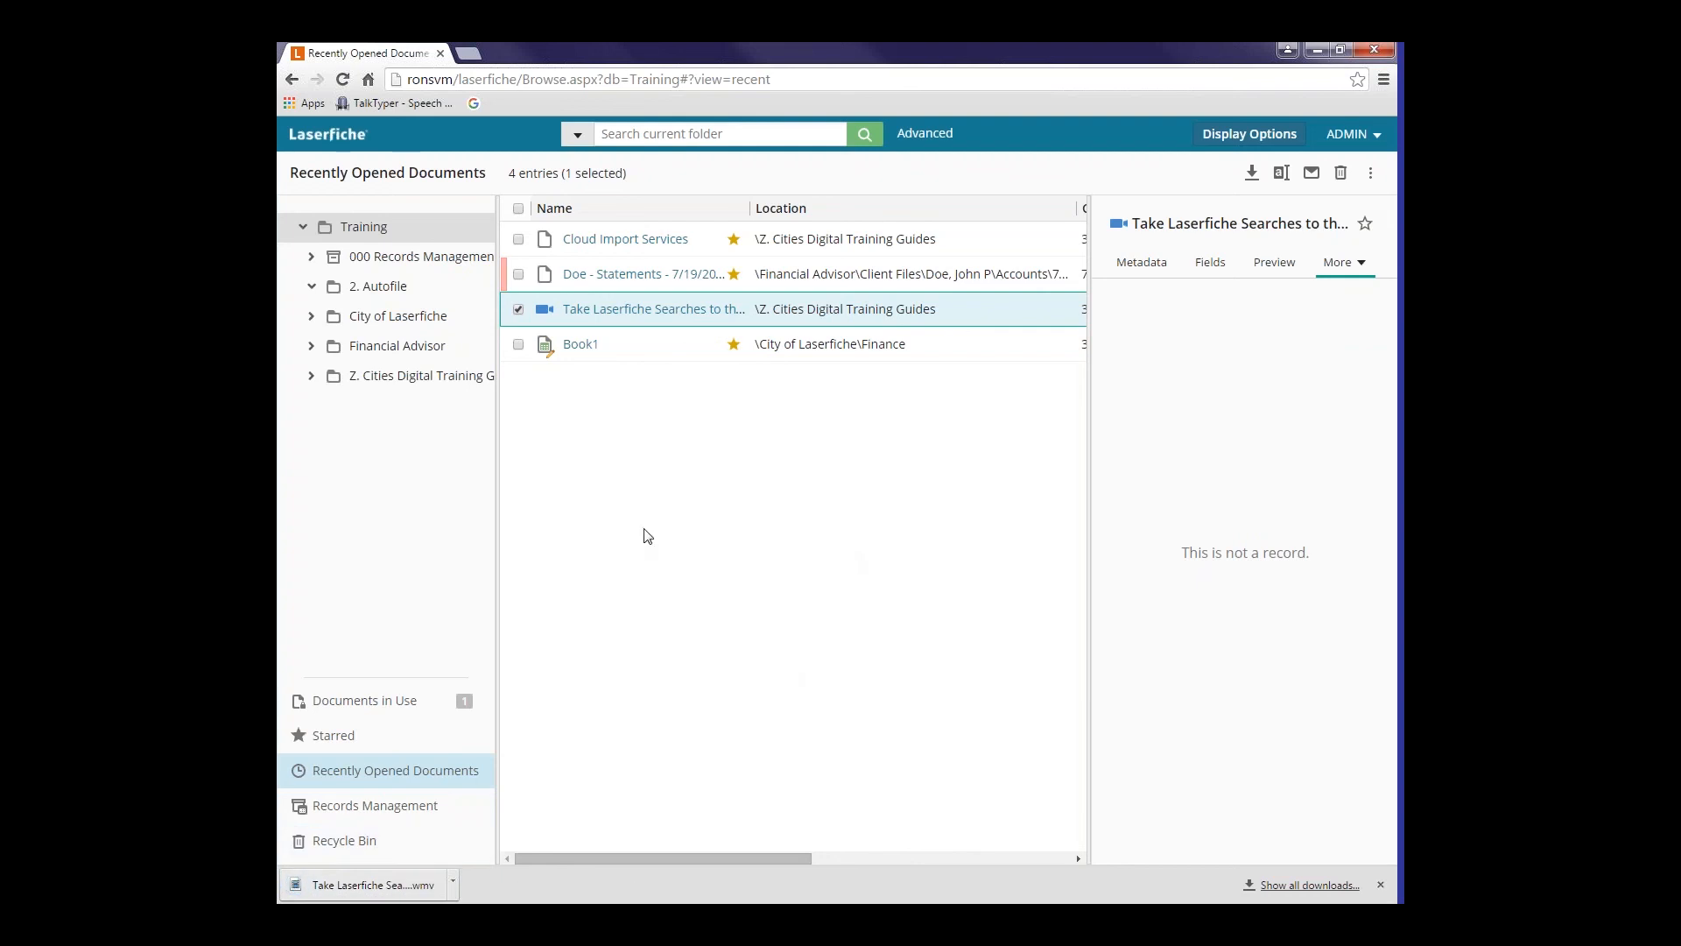
mouse_move(686, 405)
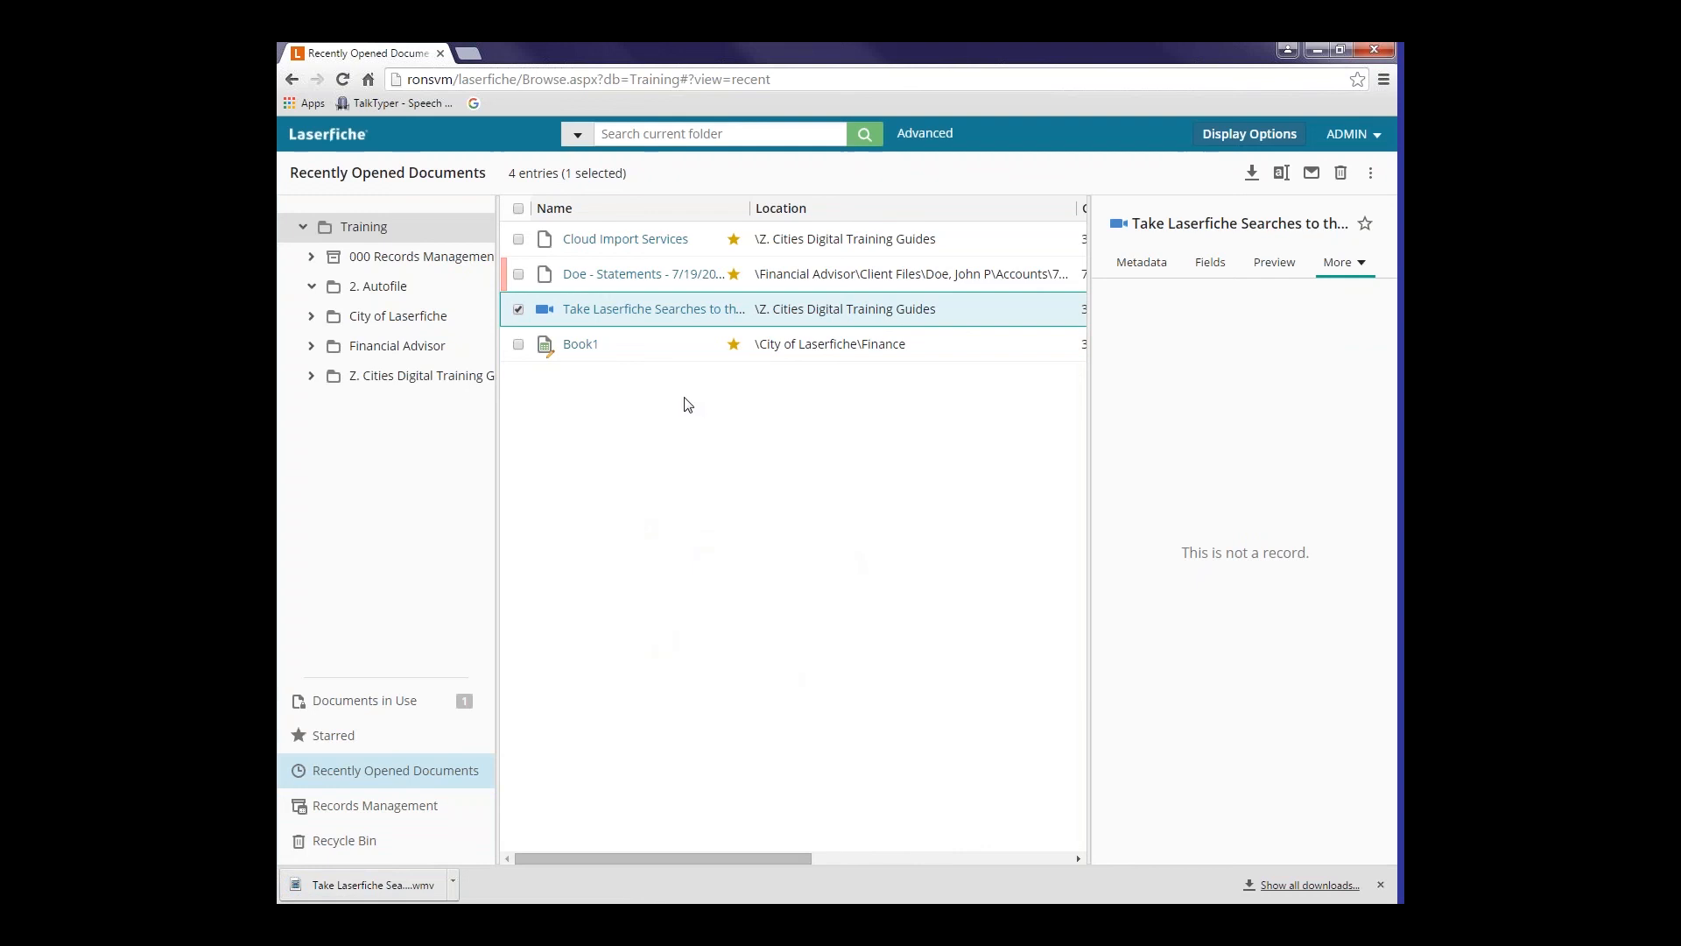
mouse_move(678, 366)
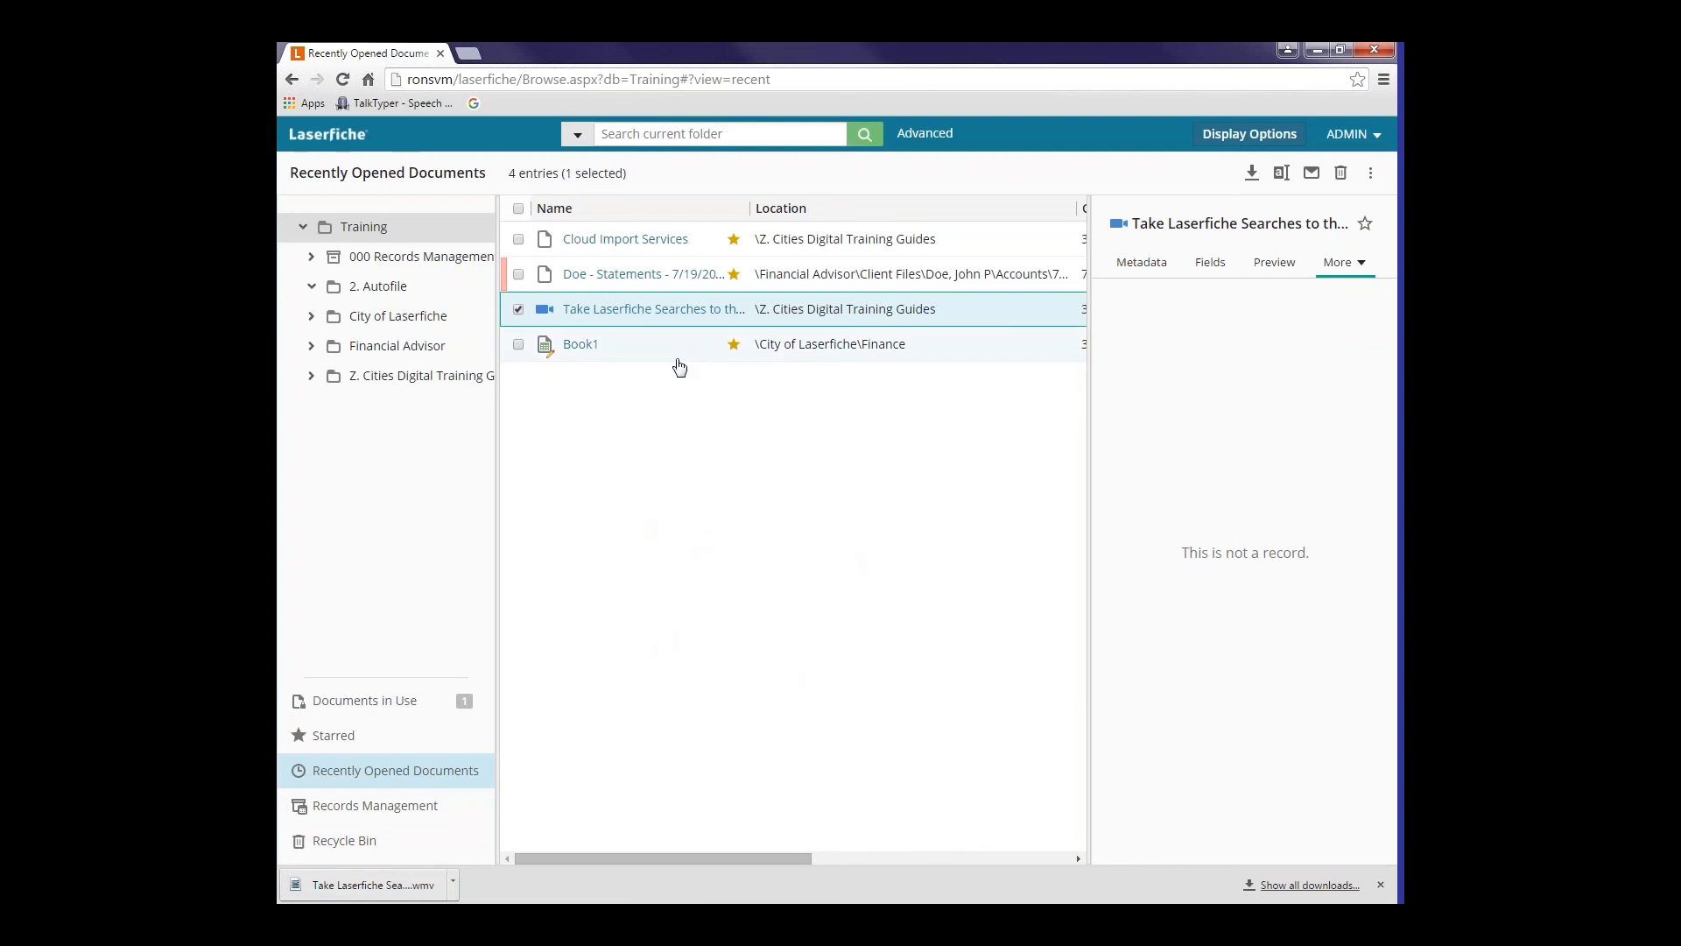
mouse_move(831, 352)
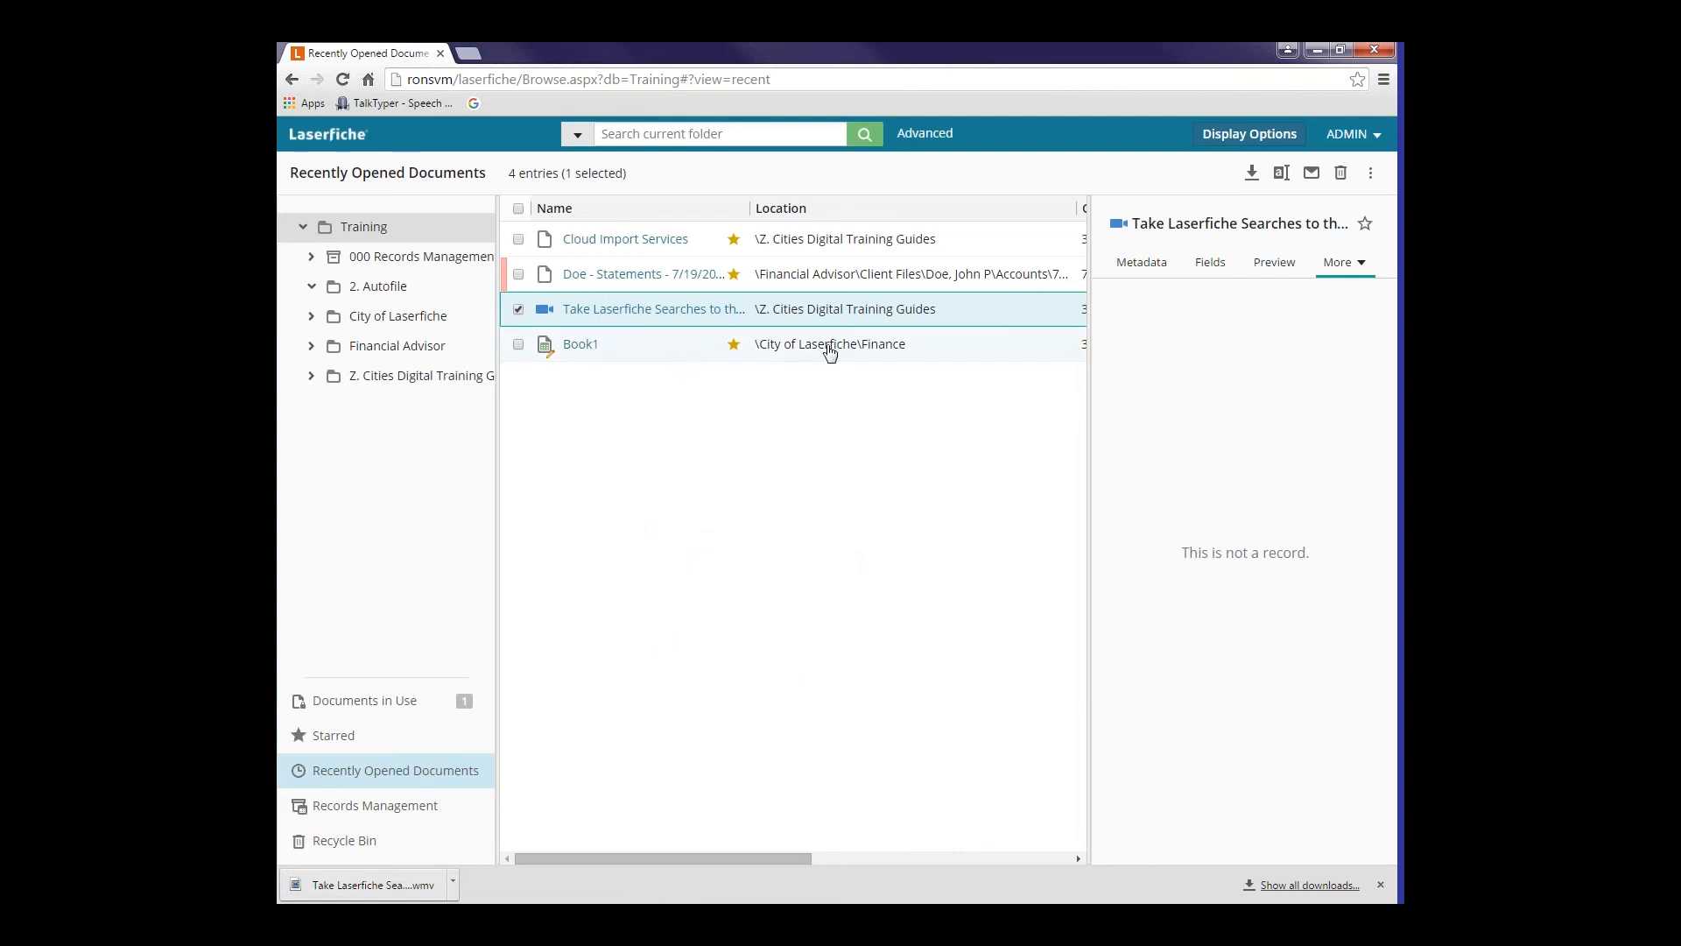
mouse_move(765, 309)
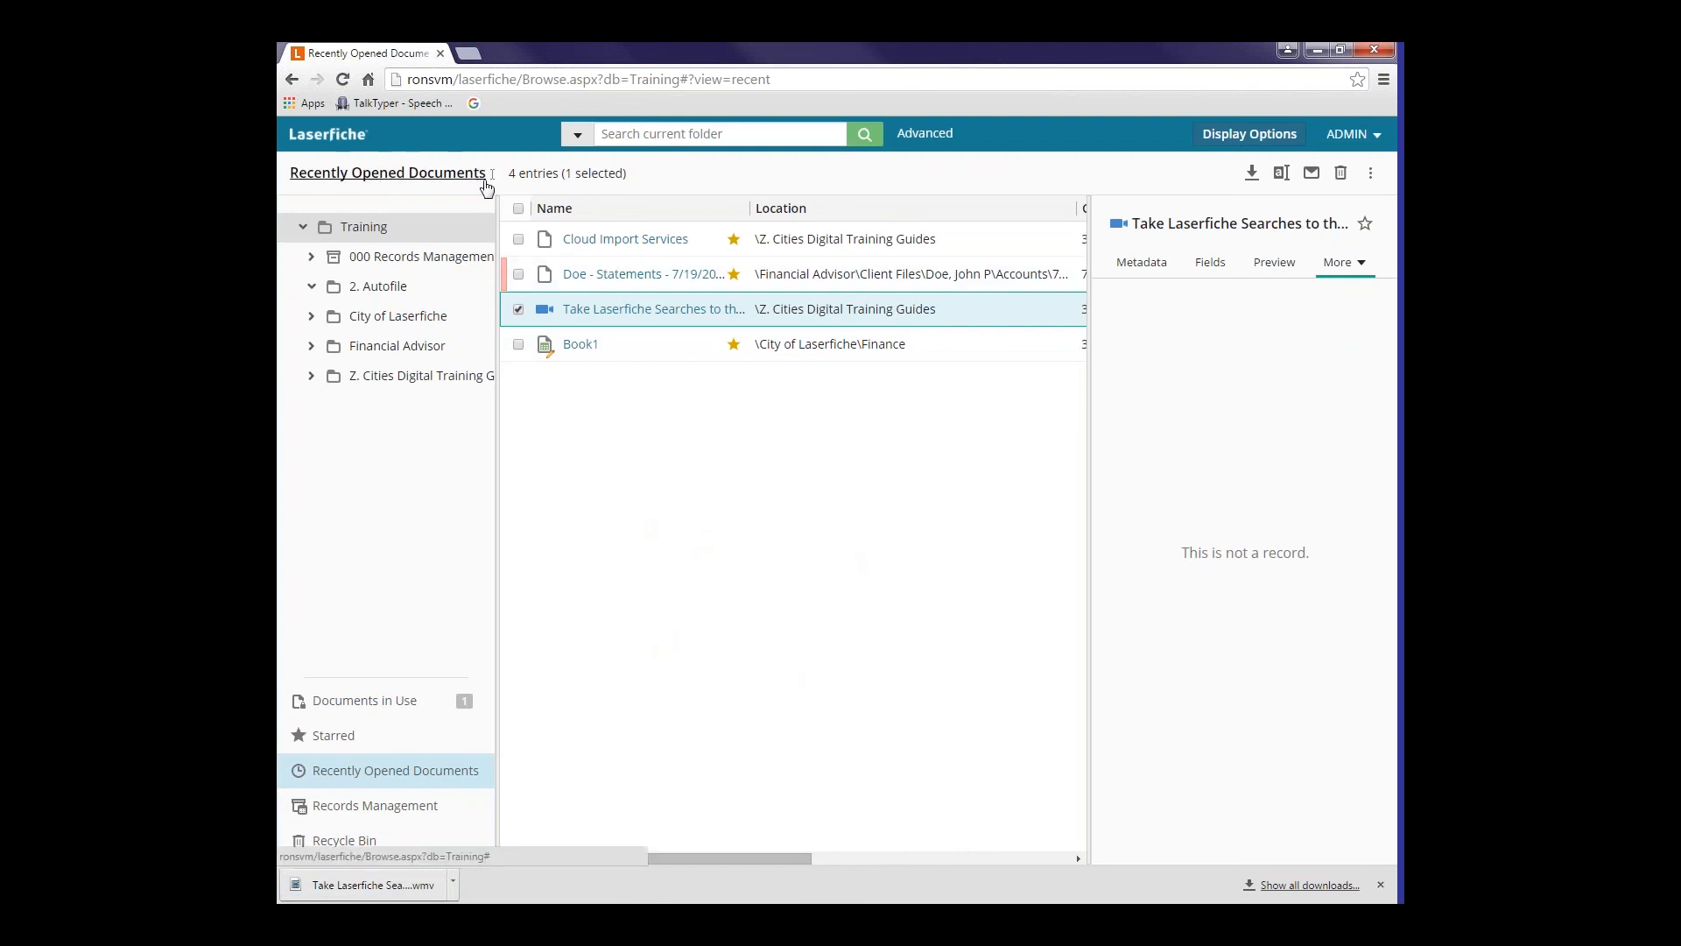
mouse_move(1265, 153)
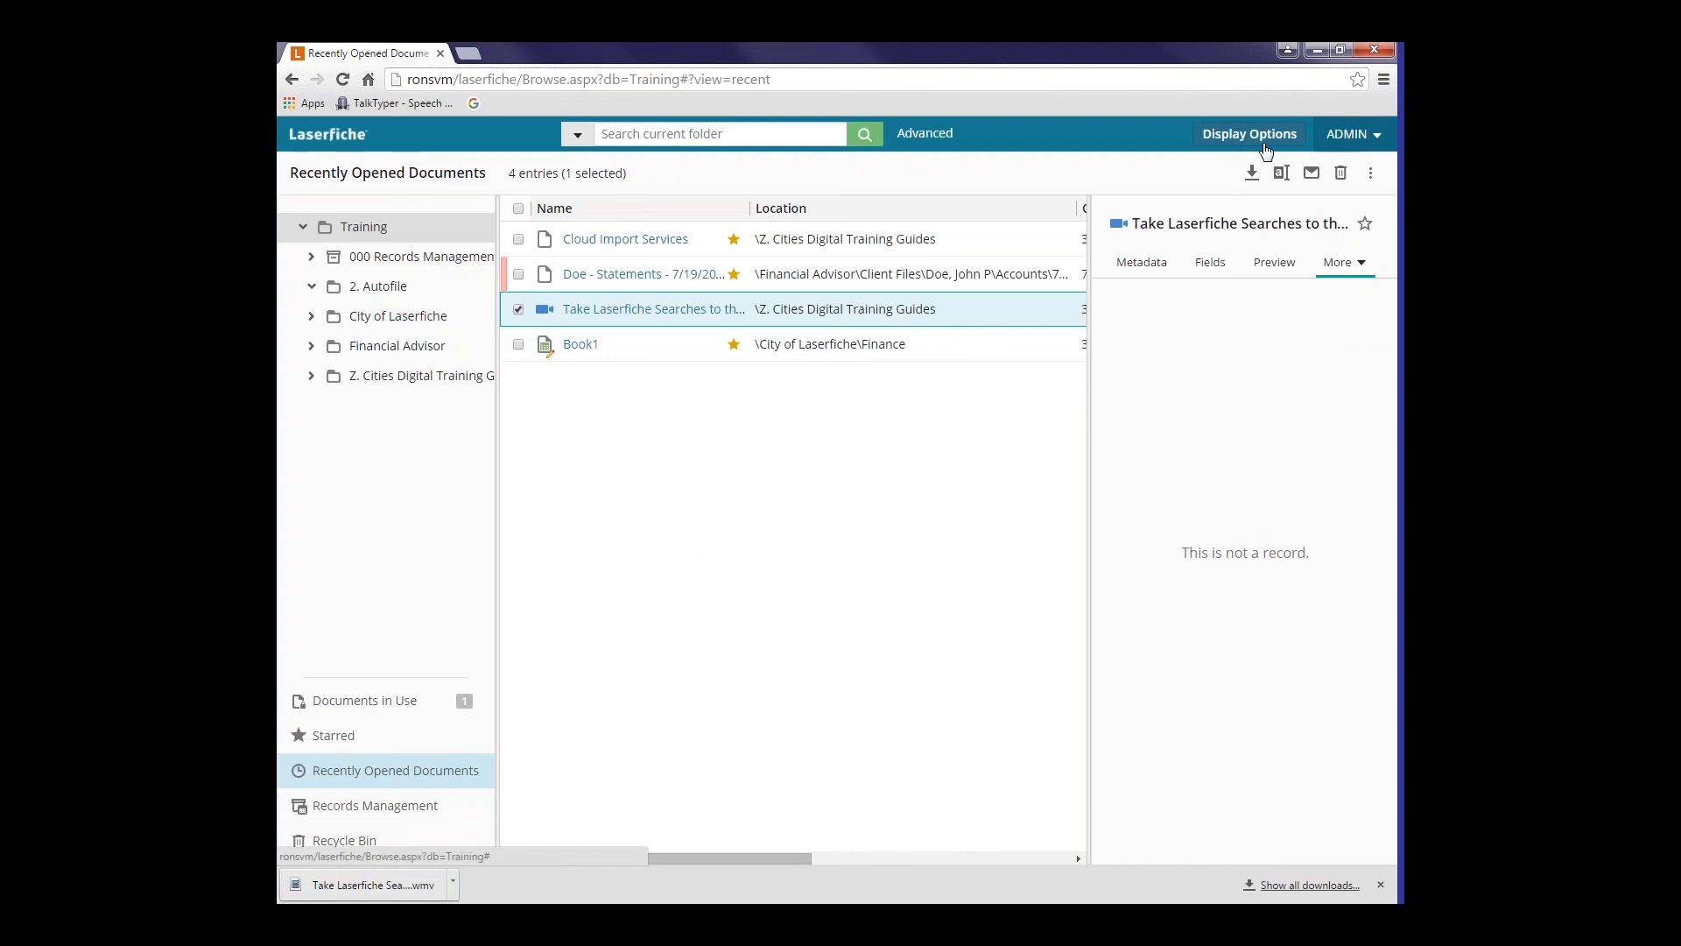
mouse_move(636, 195)
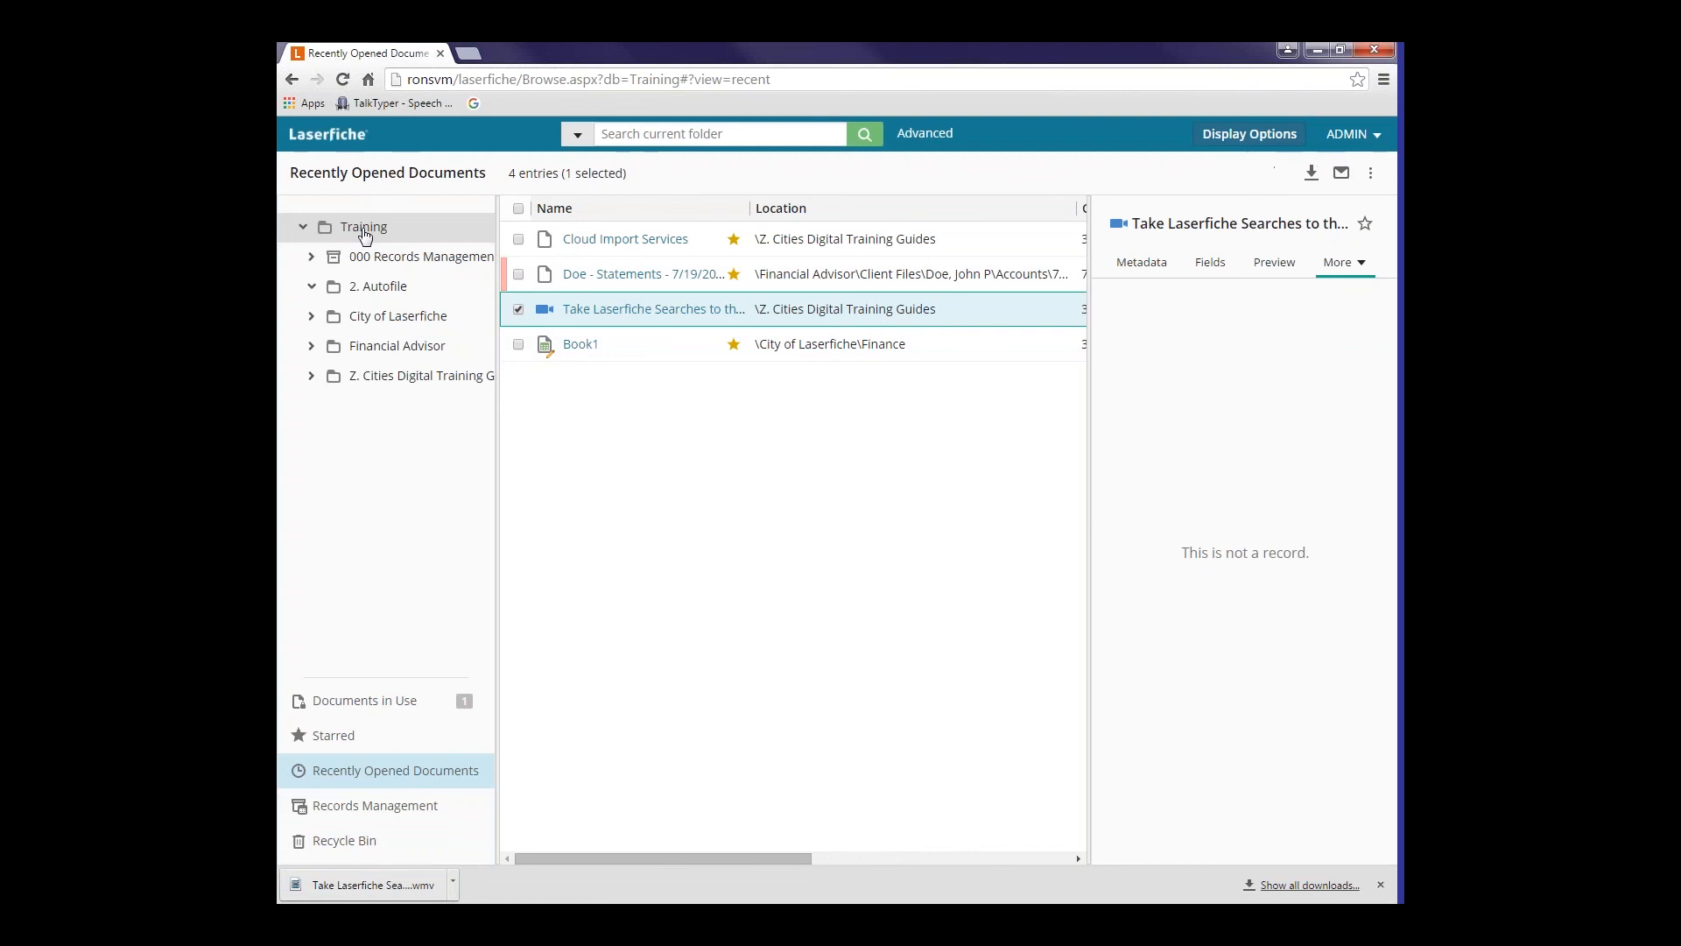
- Browse the Training root folder and expand City of Laserfiche to its department subfolders
left_click(363, 226)
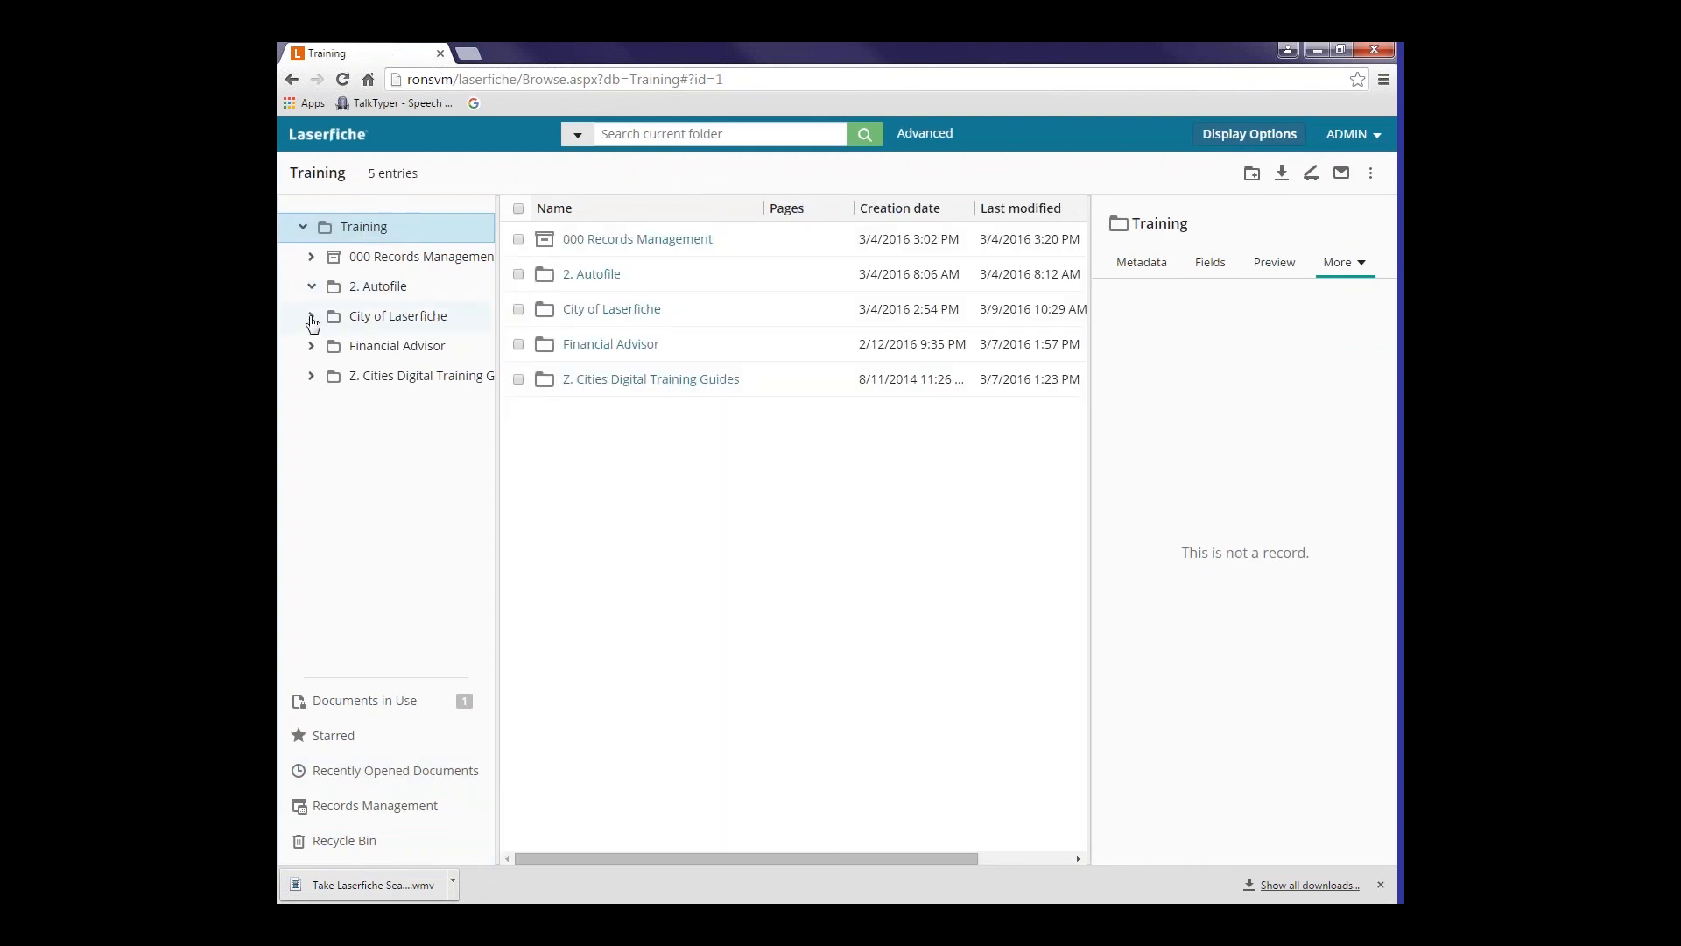
left_click(311, 315)
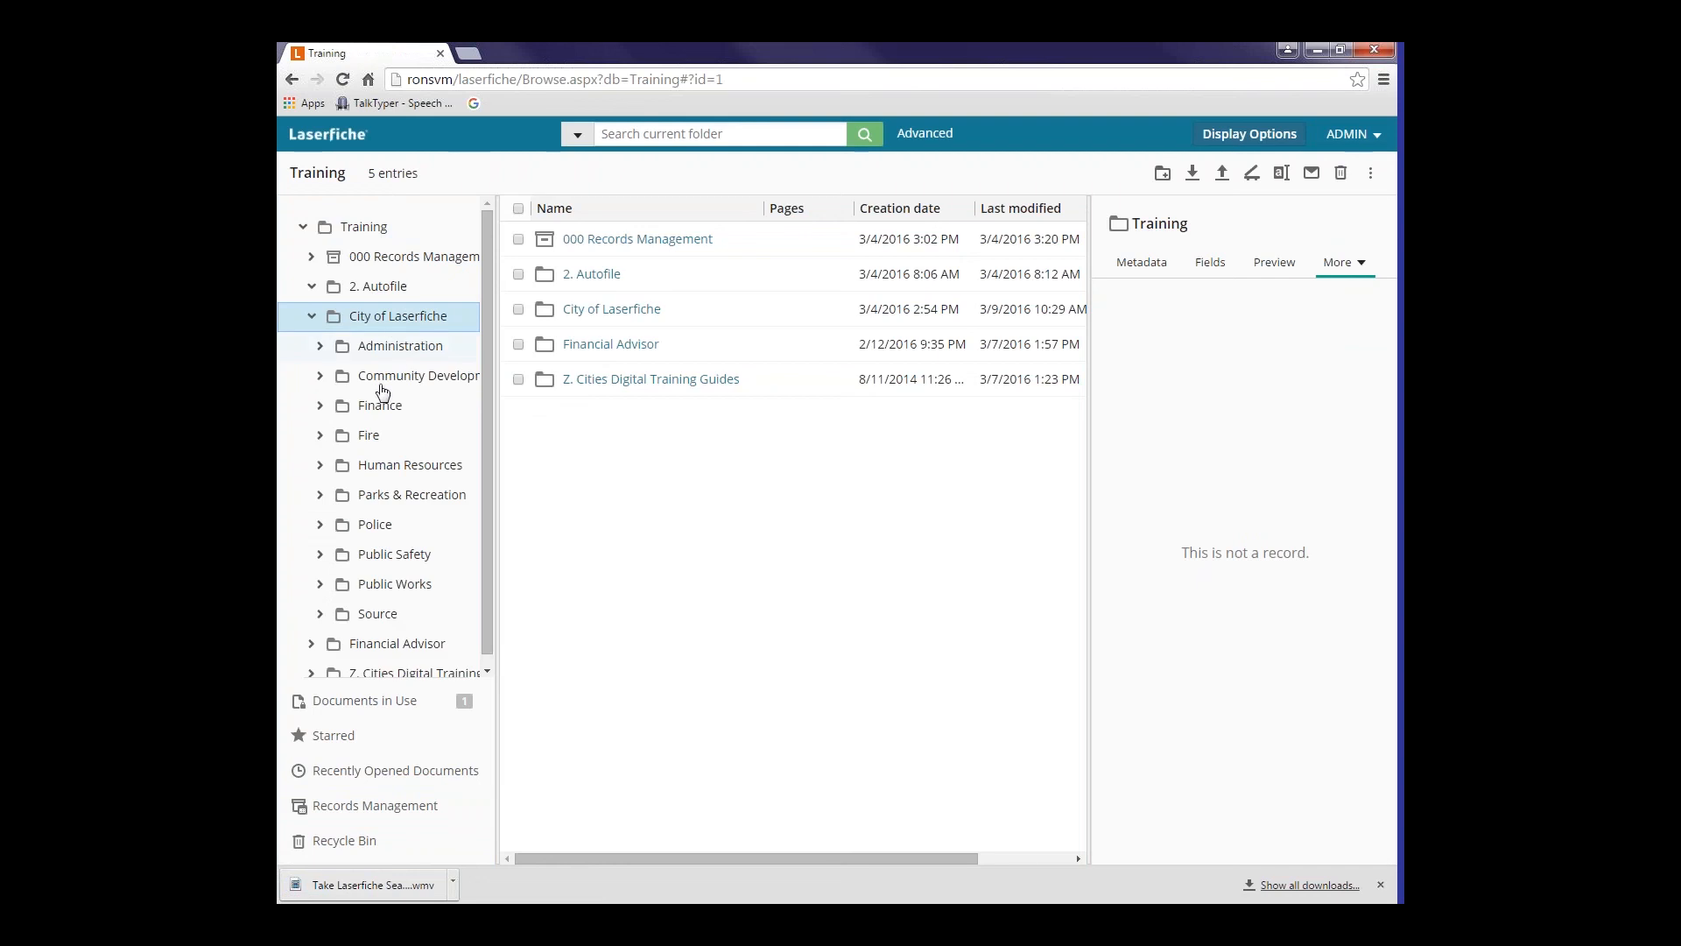
mouse_move(484, 610)
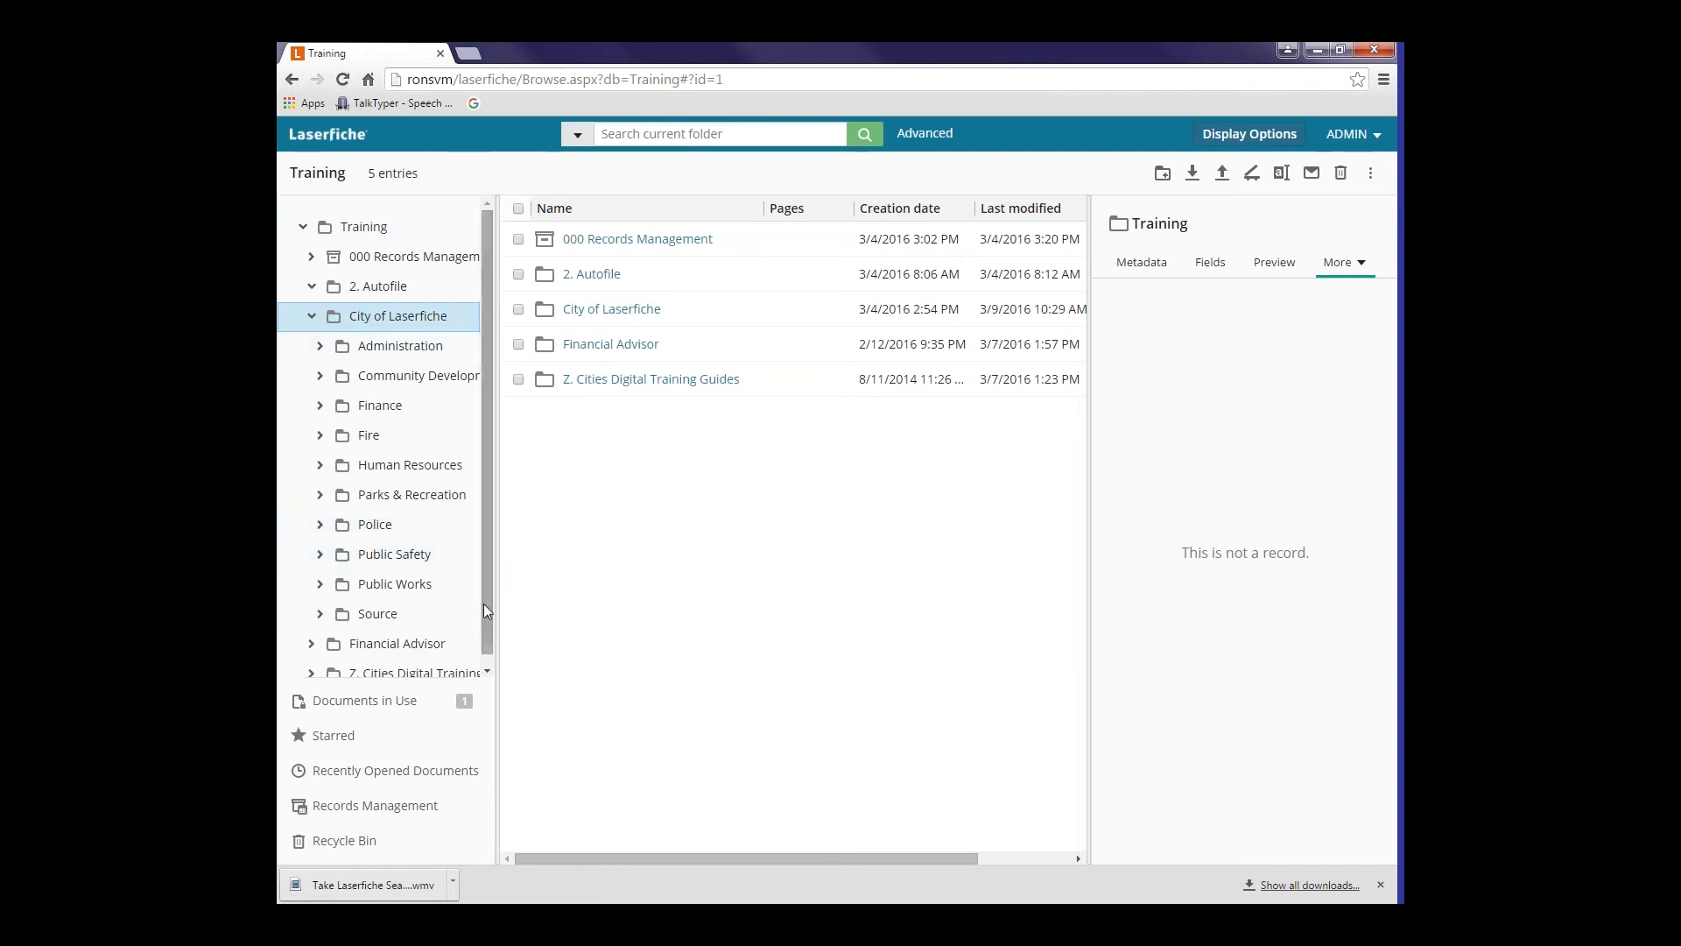
scroll("up", 3)
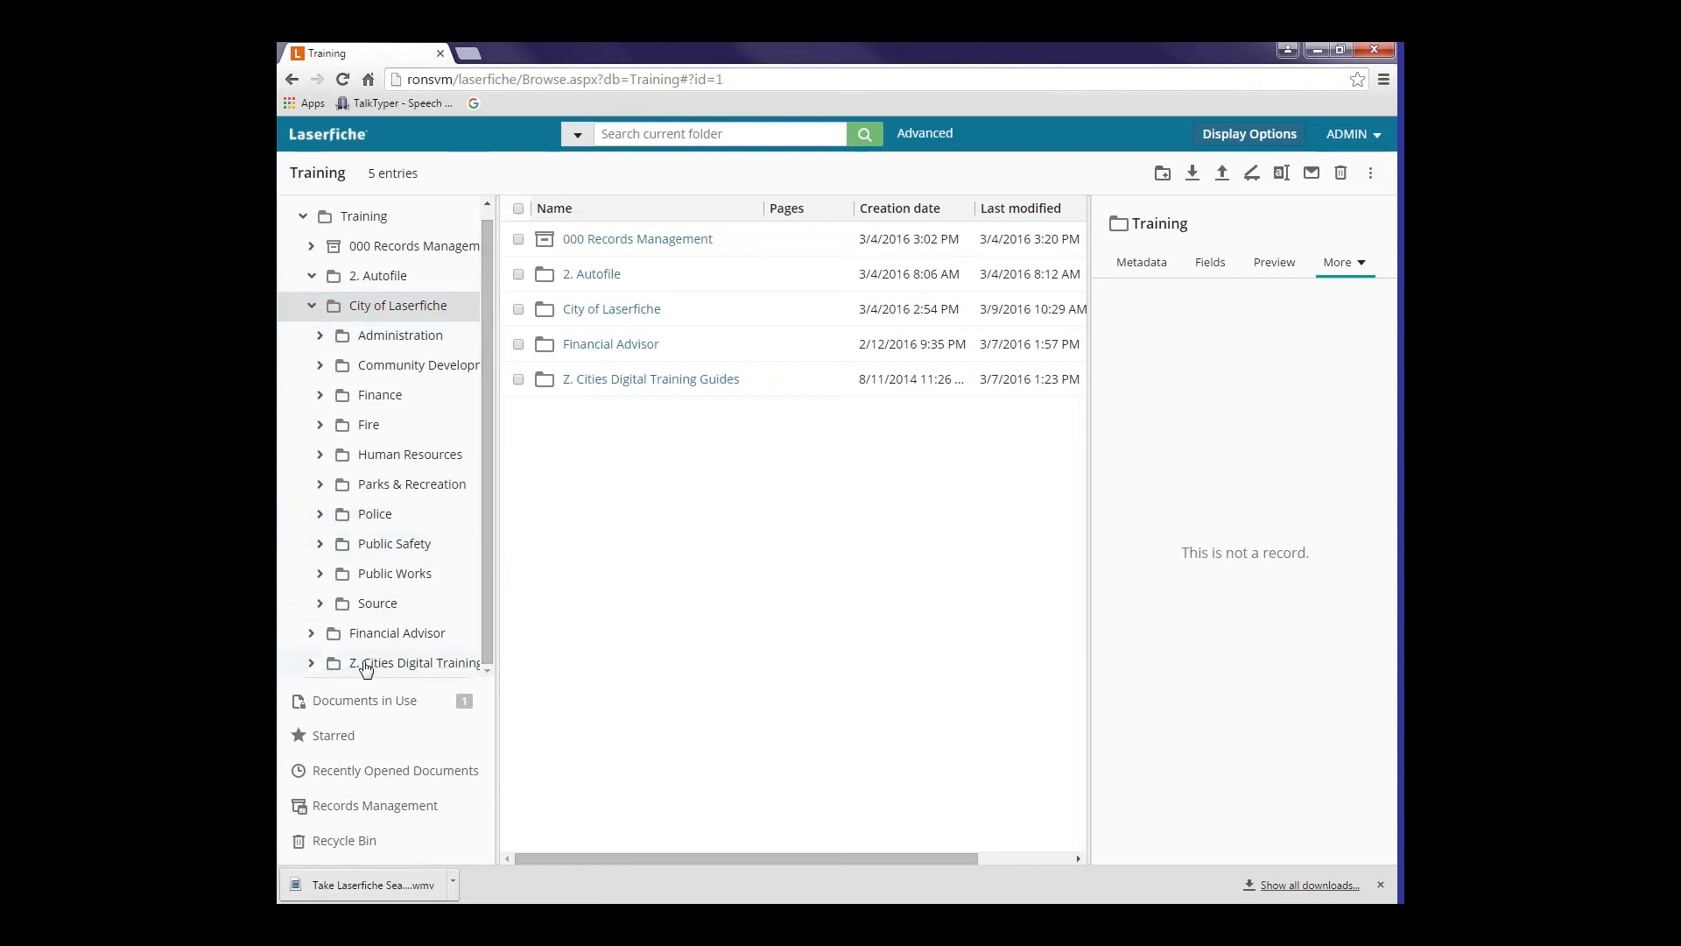
mouse_move(426, 469)
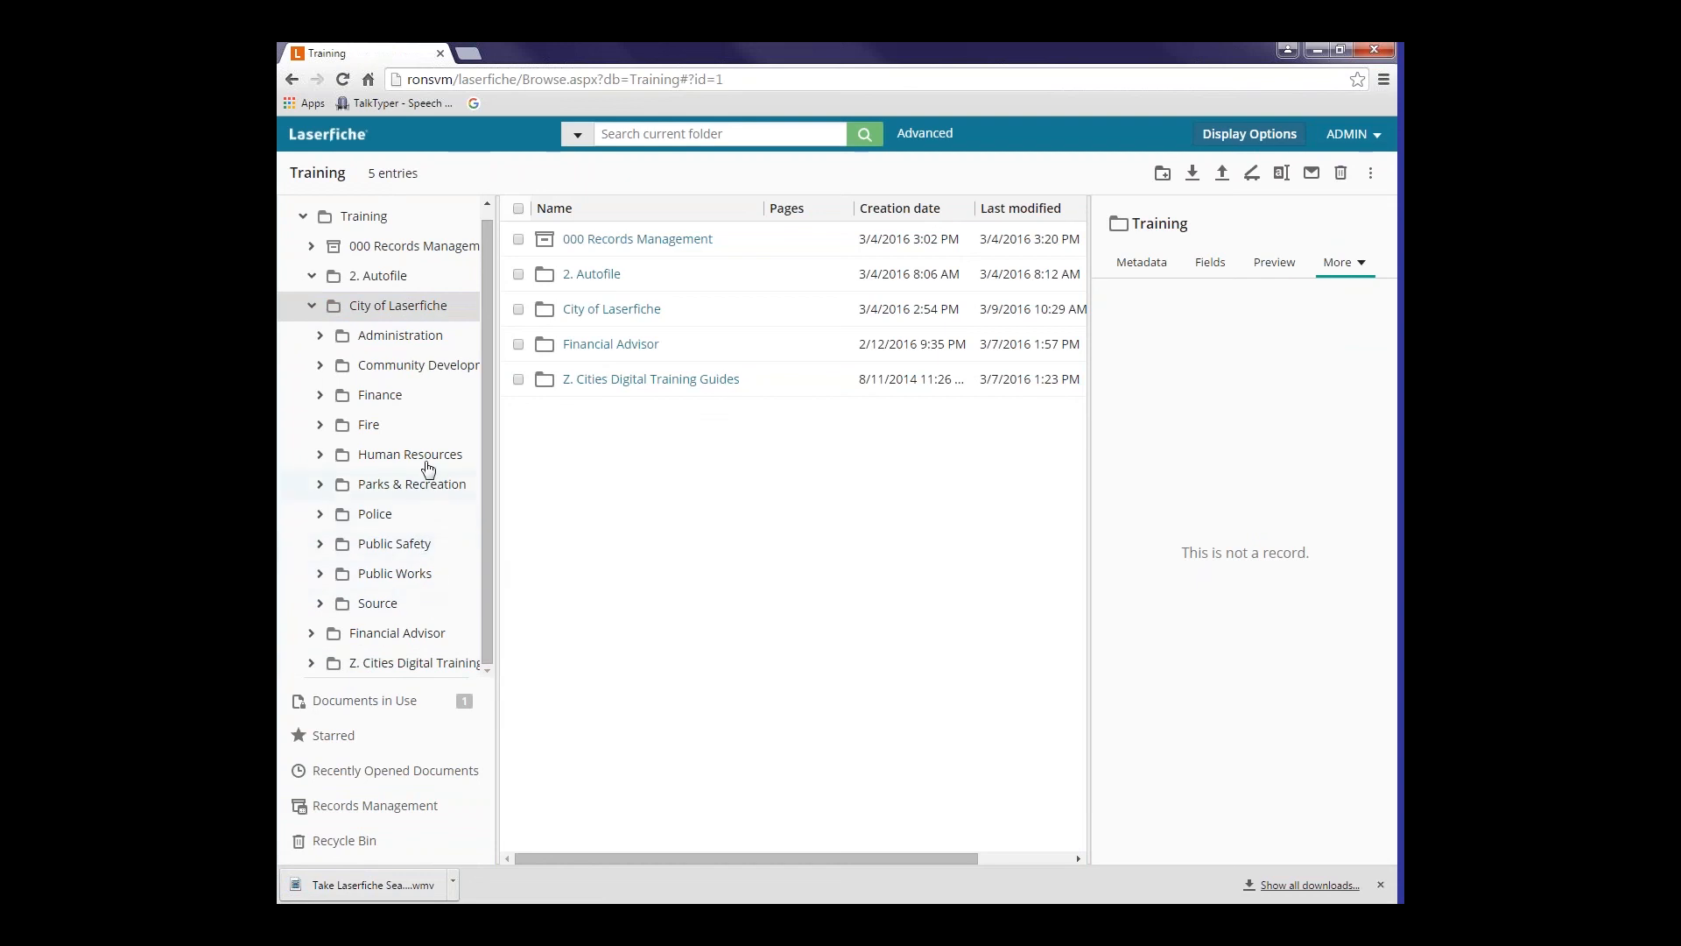
mouse_move(397, 497)
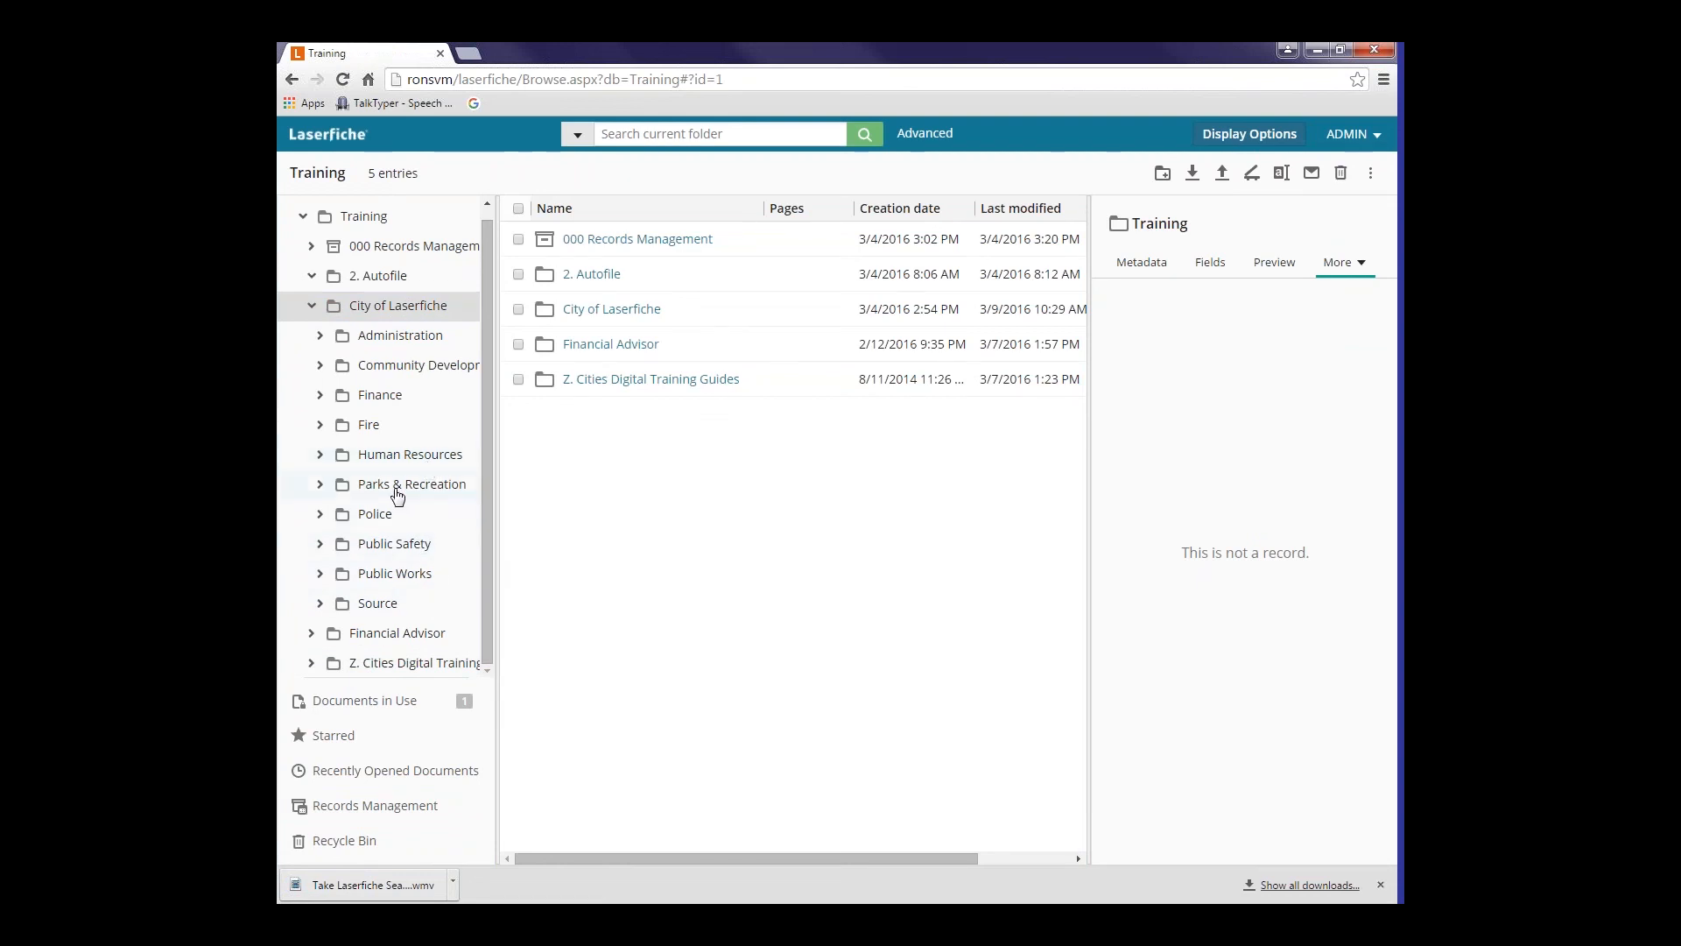
mouse_move(410, 453)
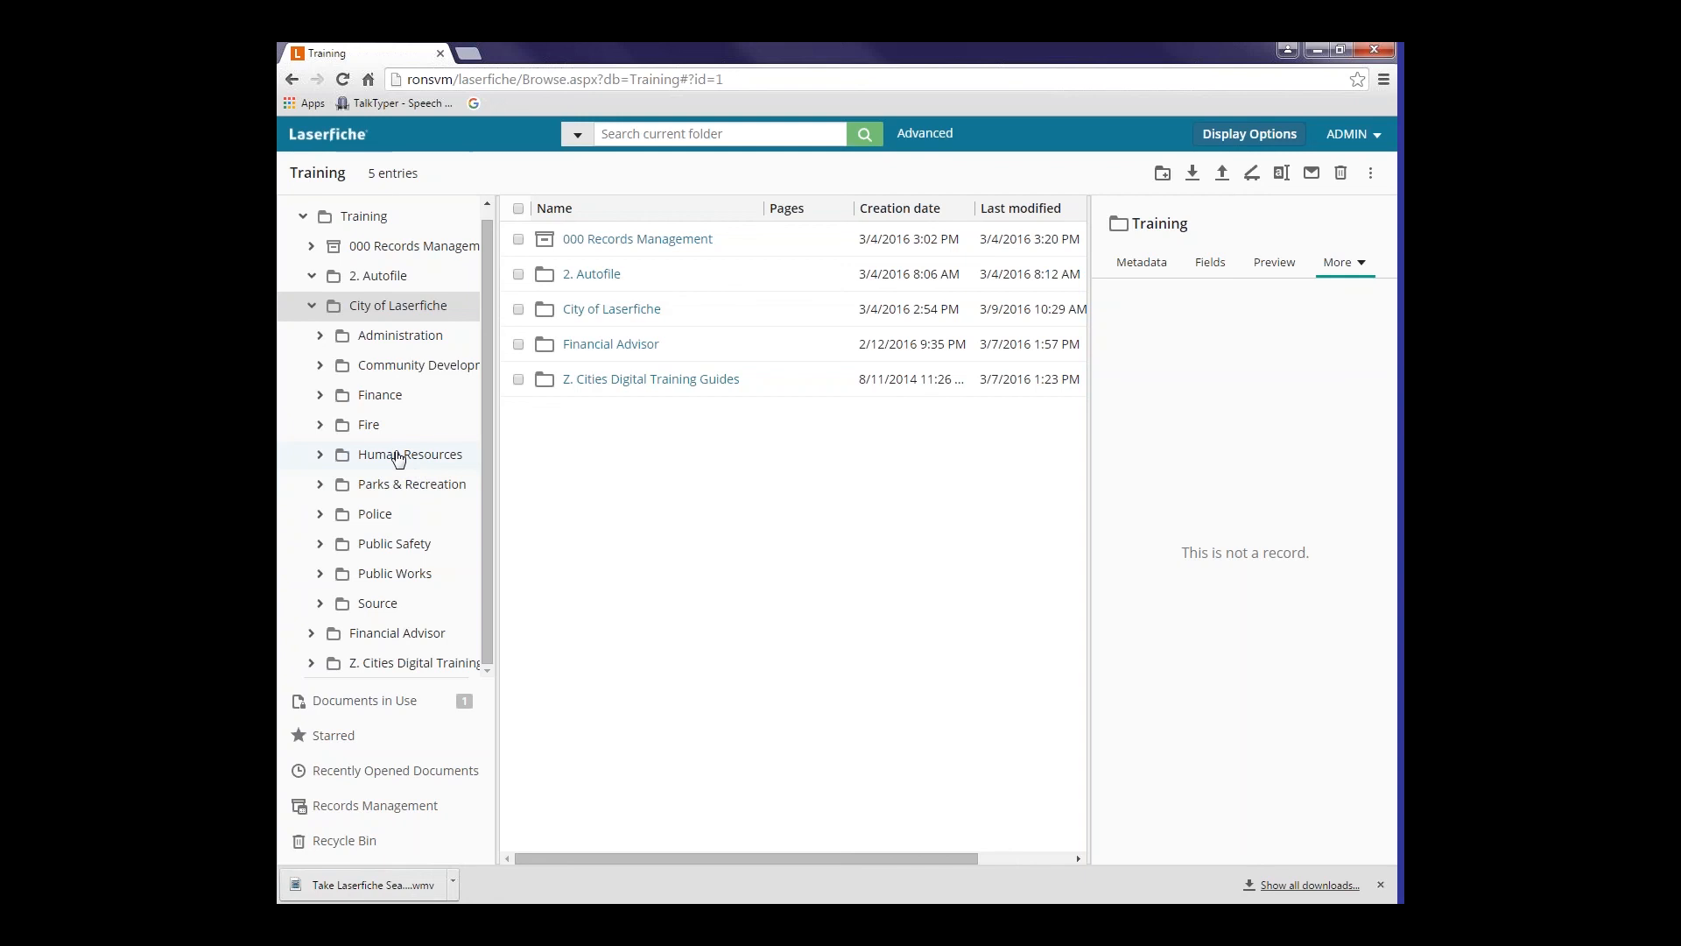
mouse_move(412, 386)
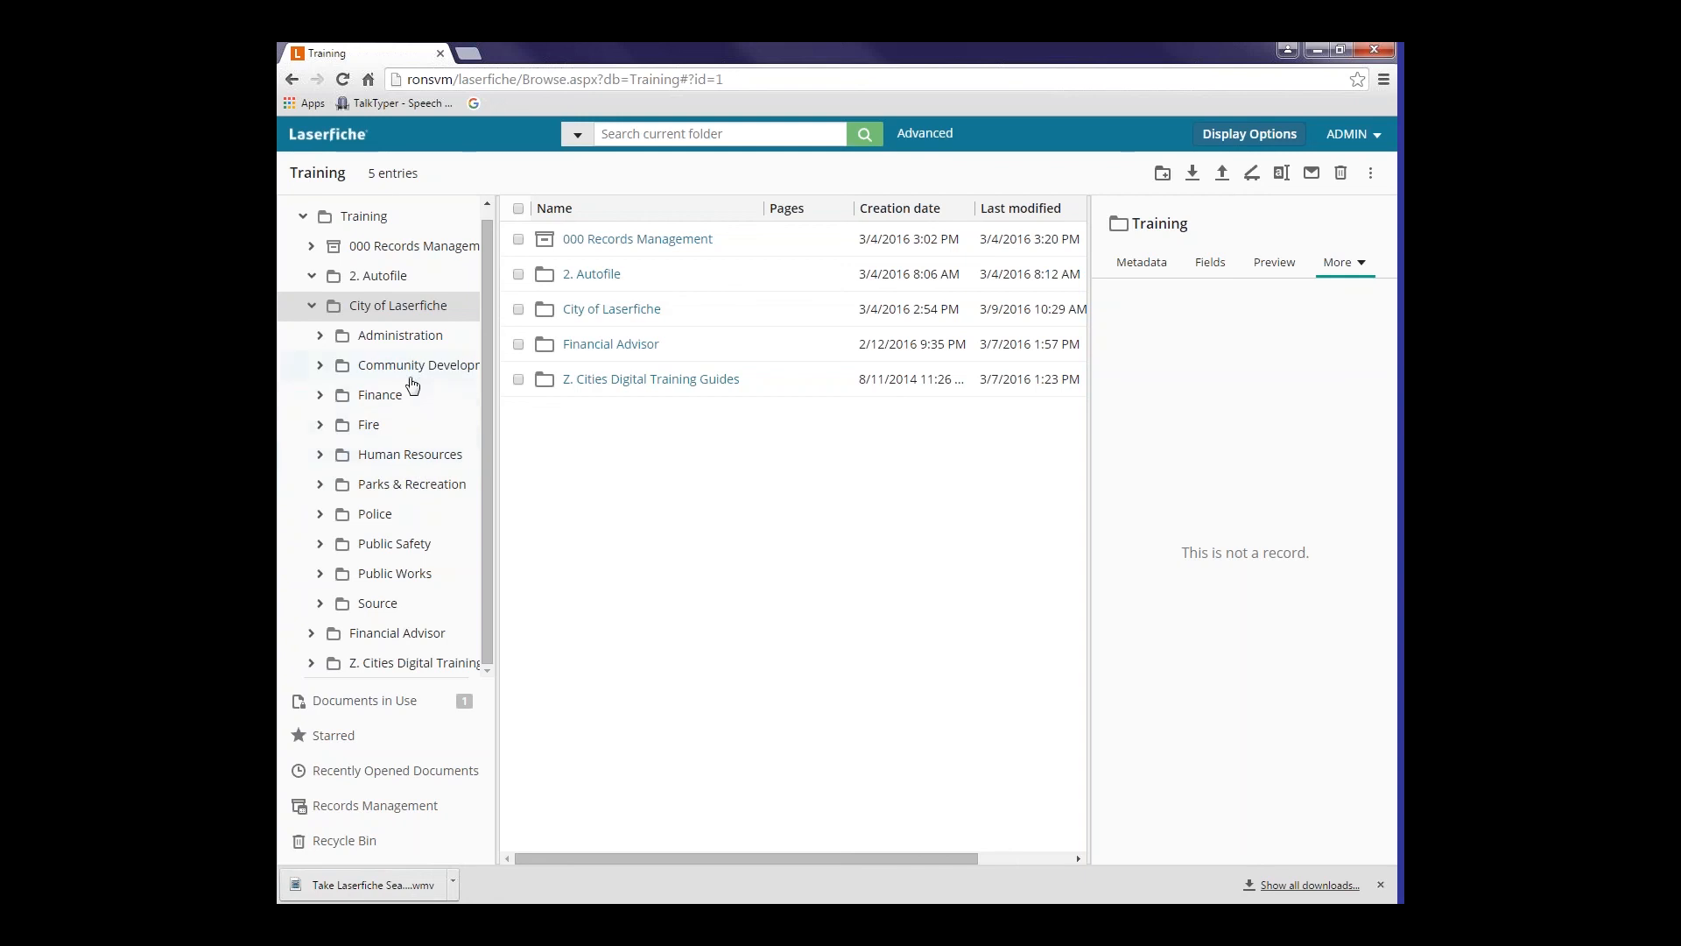
mouse_move(402, 357)
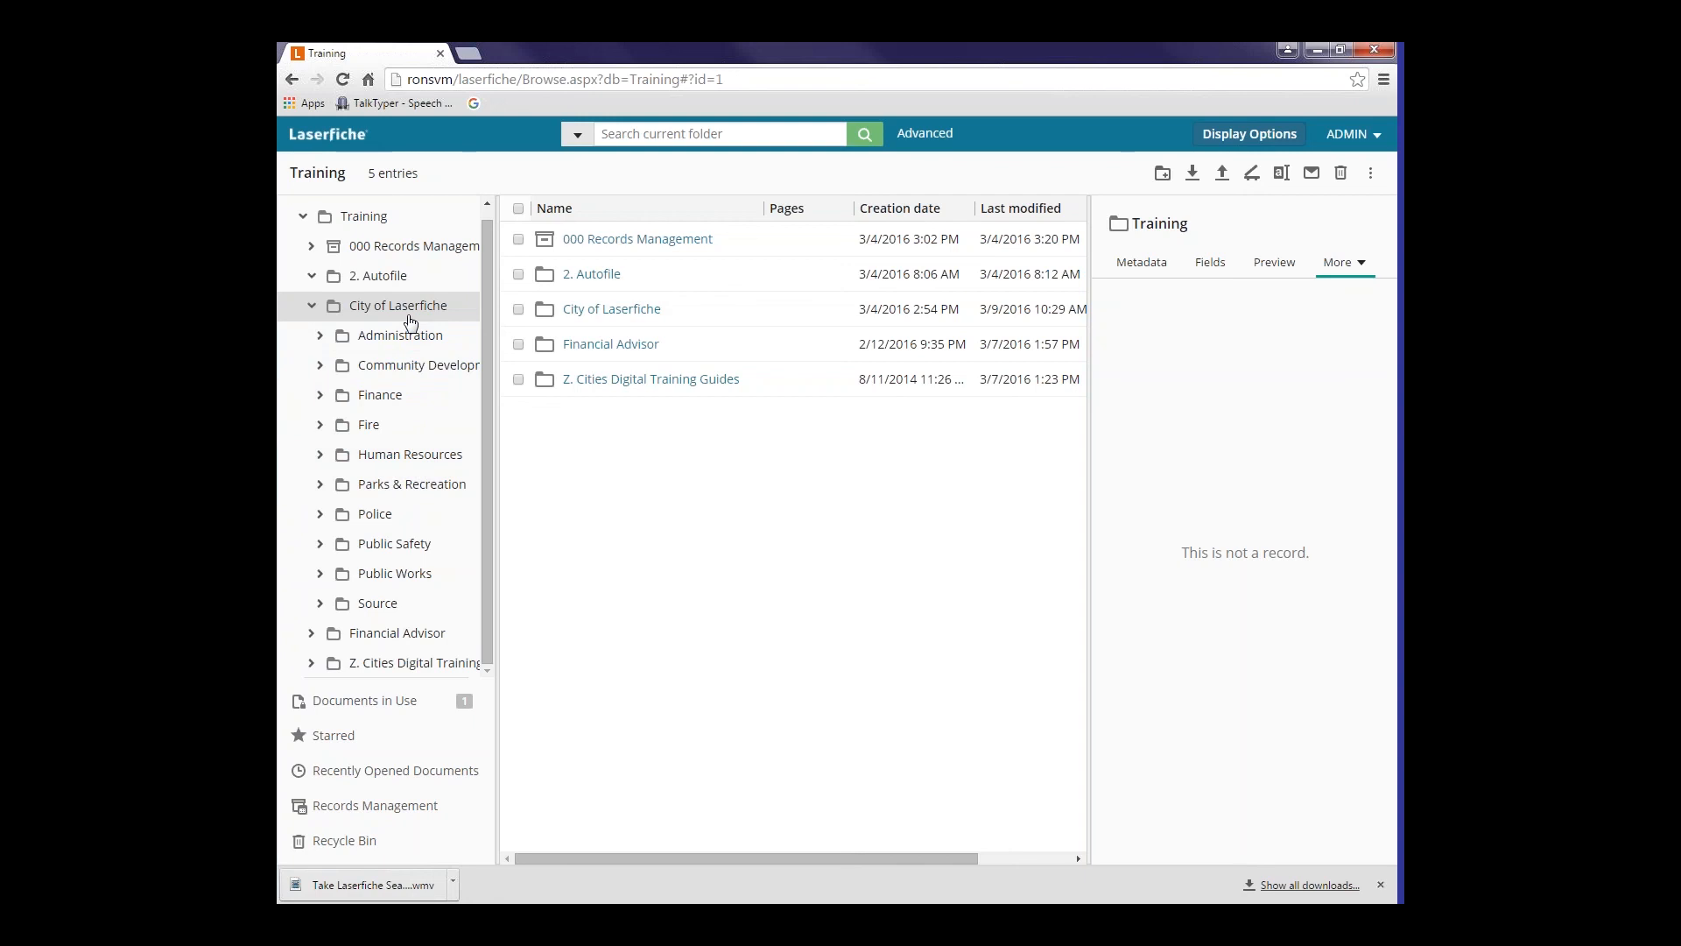
mouse_move(487, 540)
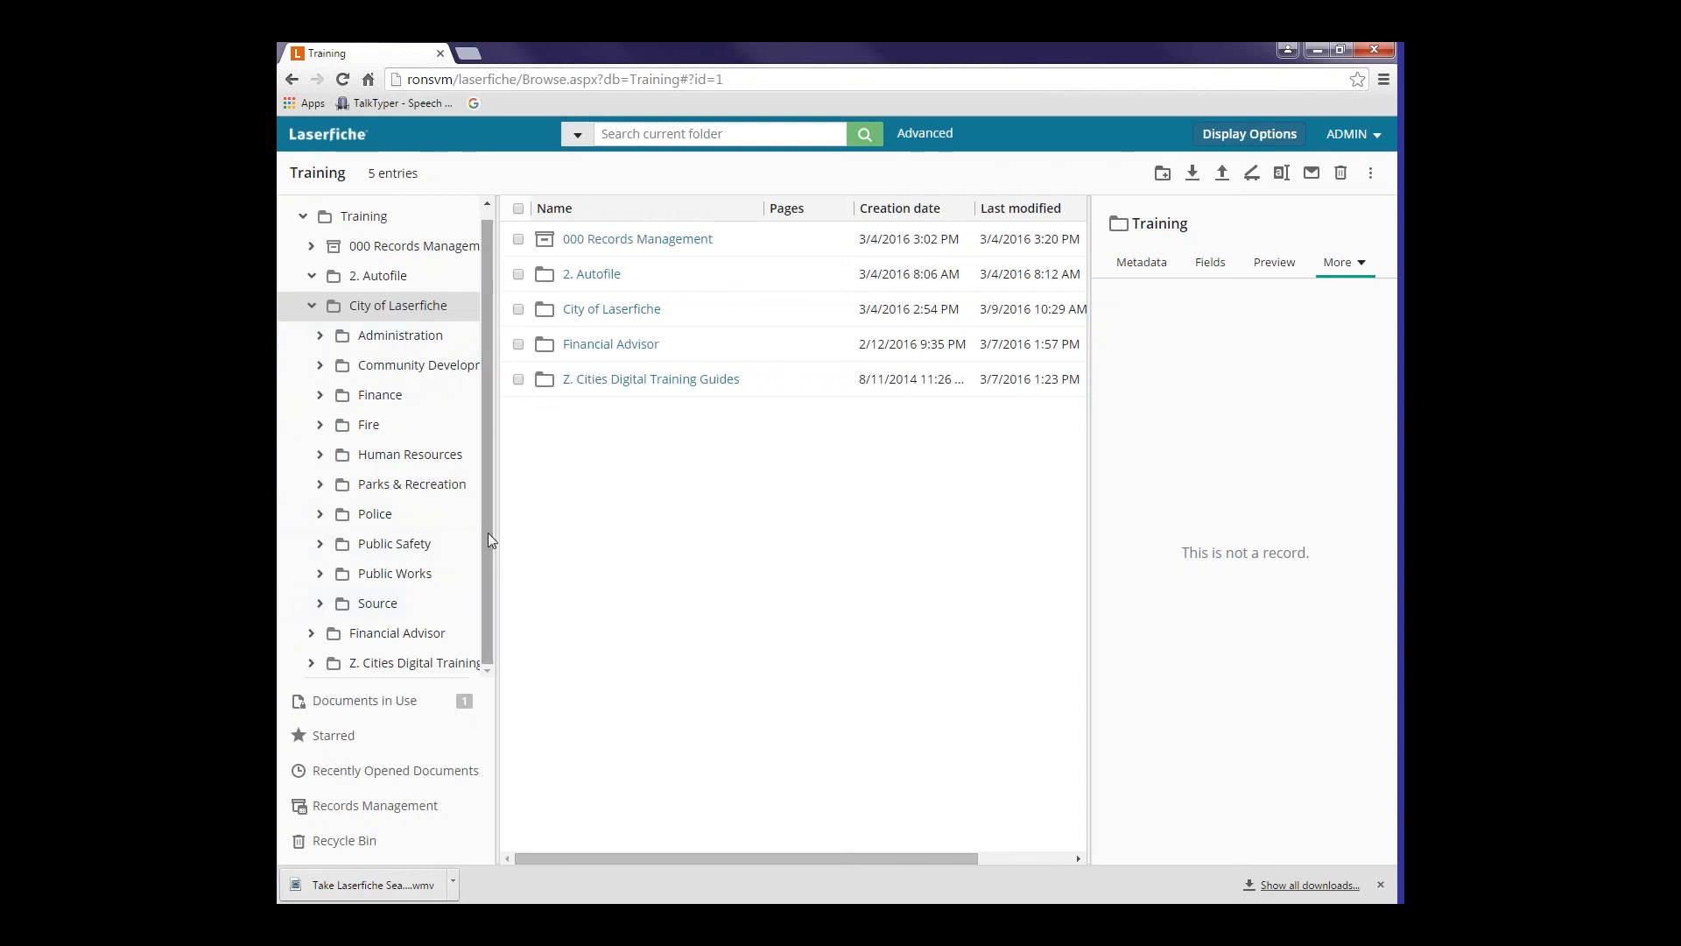
mouse_move(478, 649)
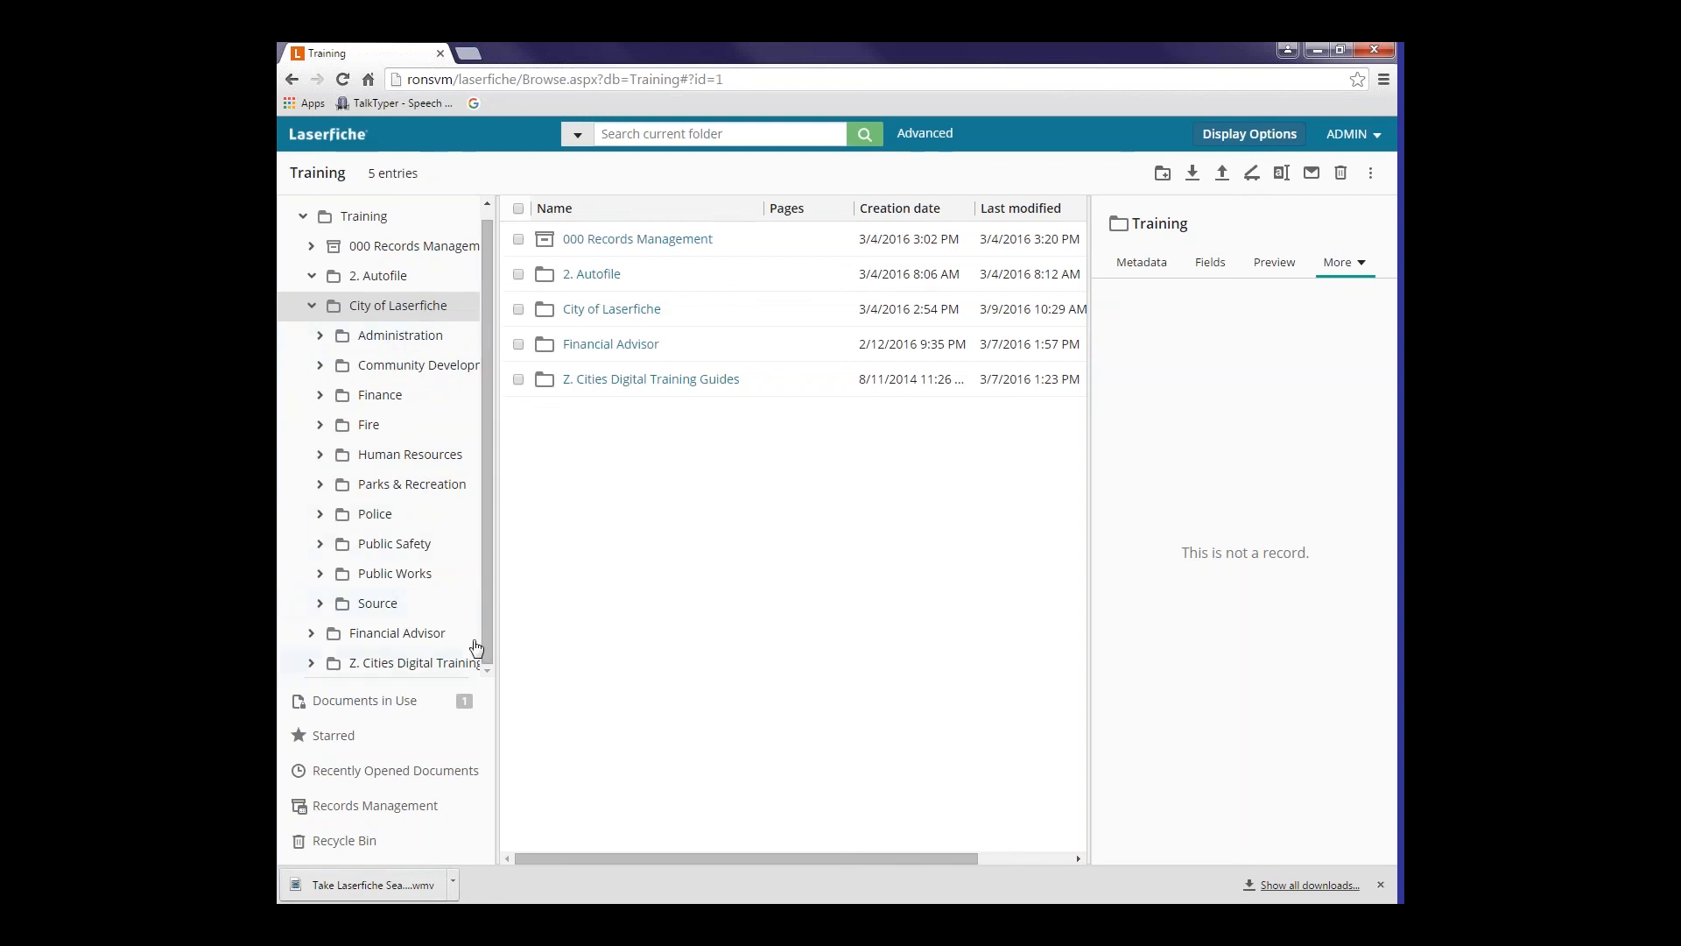